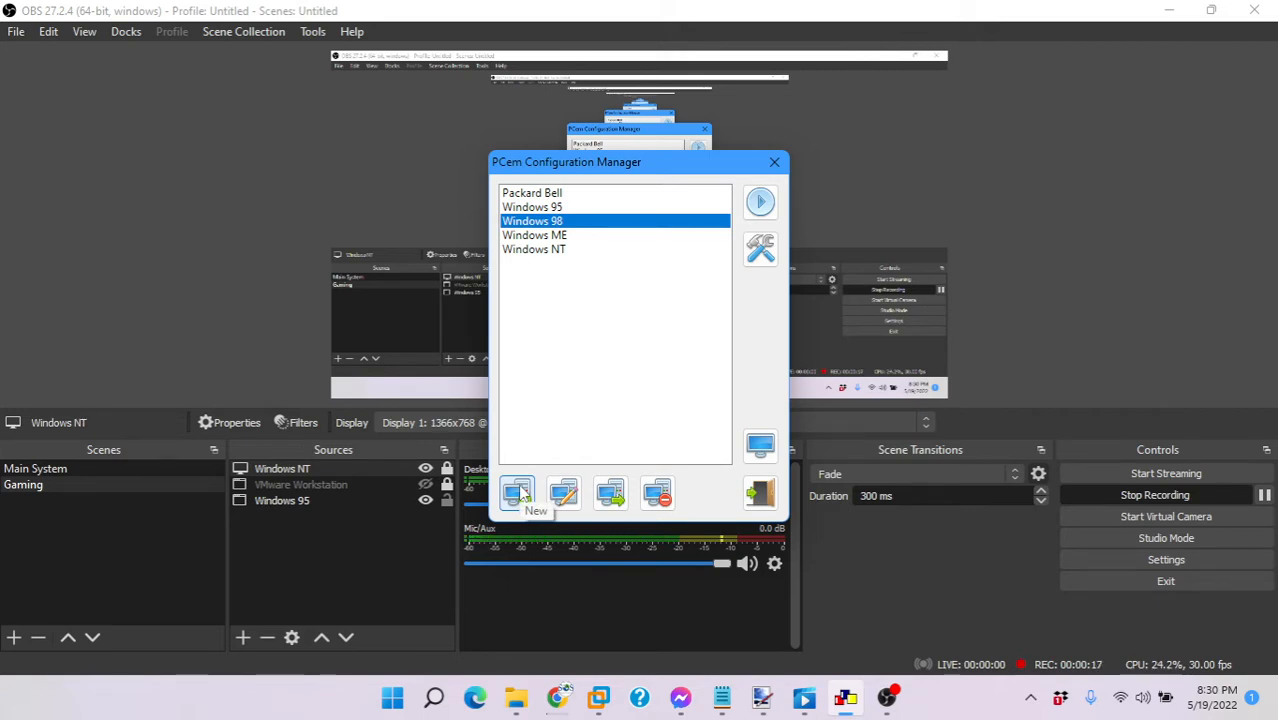
- Start a new PCem machine configuration named 'Windows 95'
{"action": "left_click", "coordinate": [517, 492]}
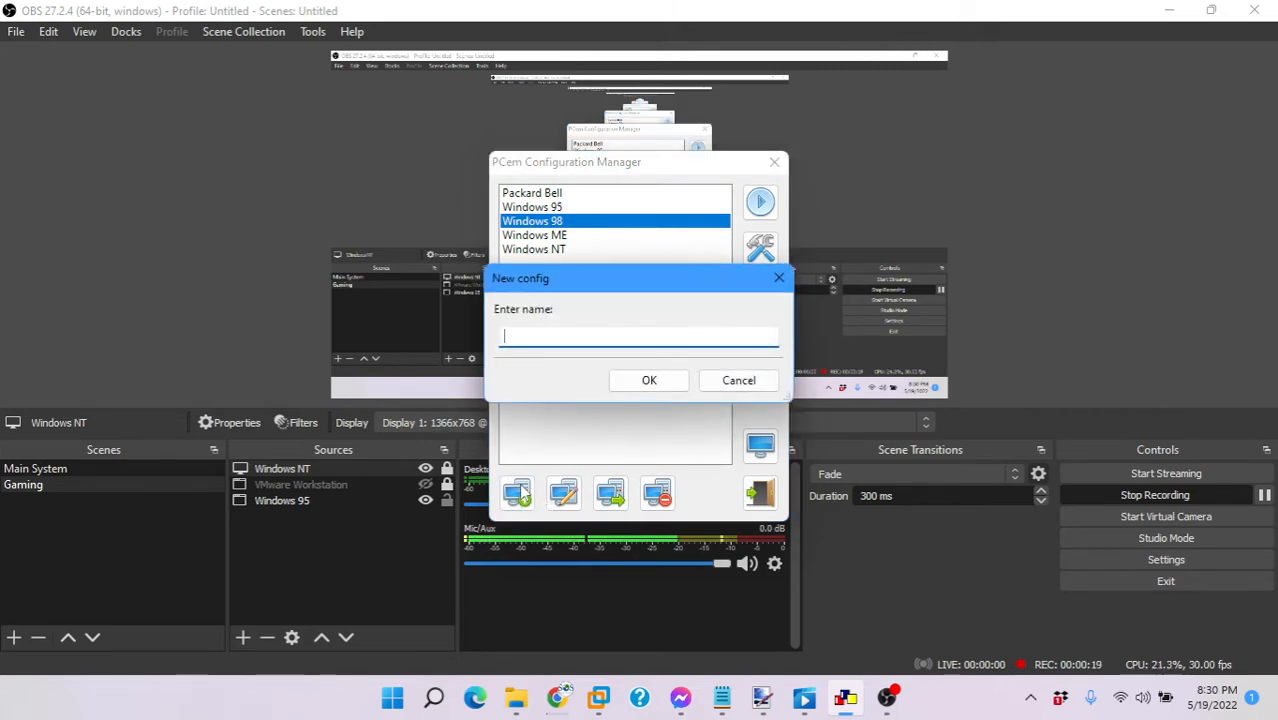
{"action": "mouse_move", "coordinate": [594, 338]}
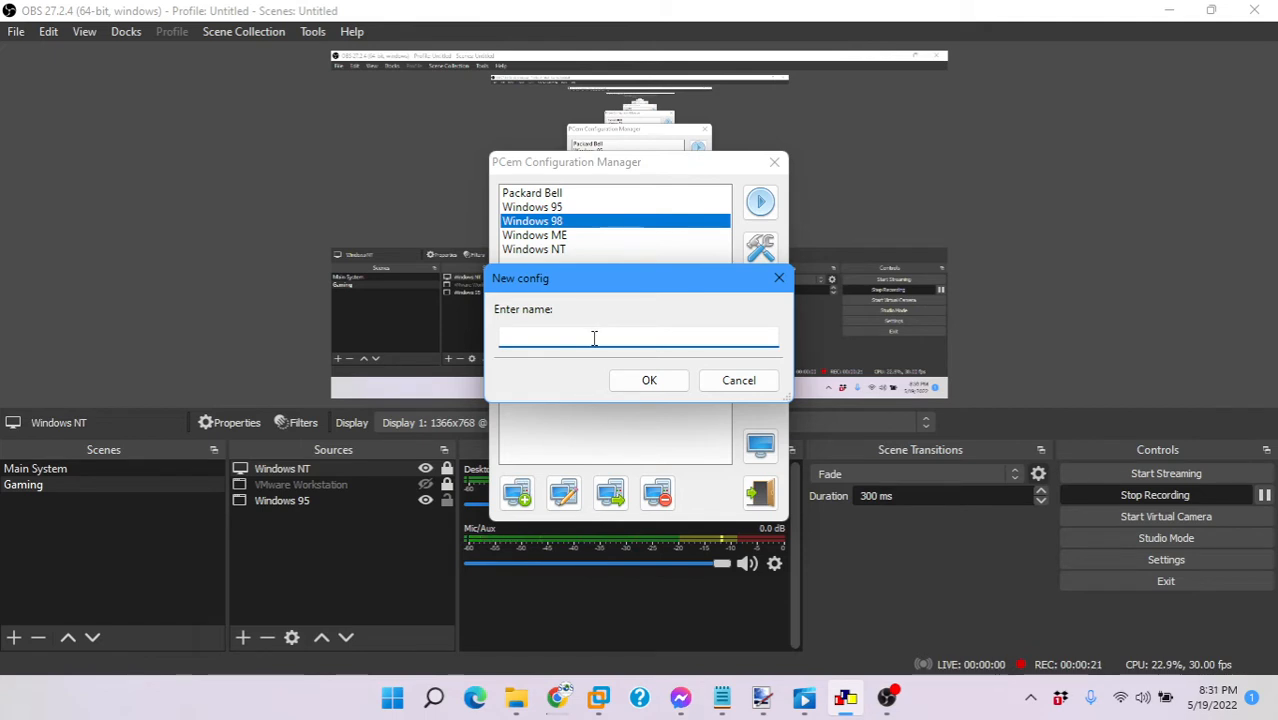
{"action": "type", "text": "Windows 95"}
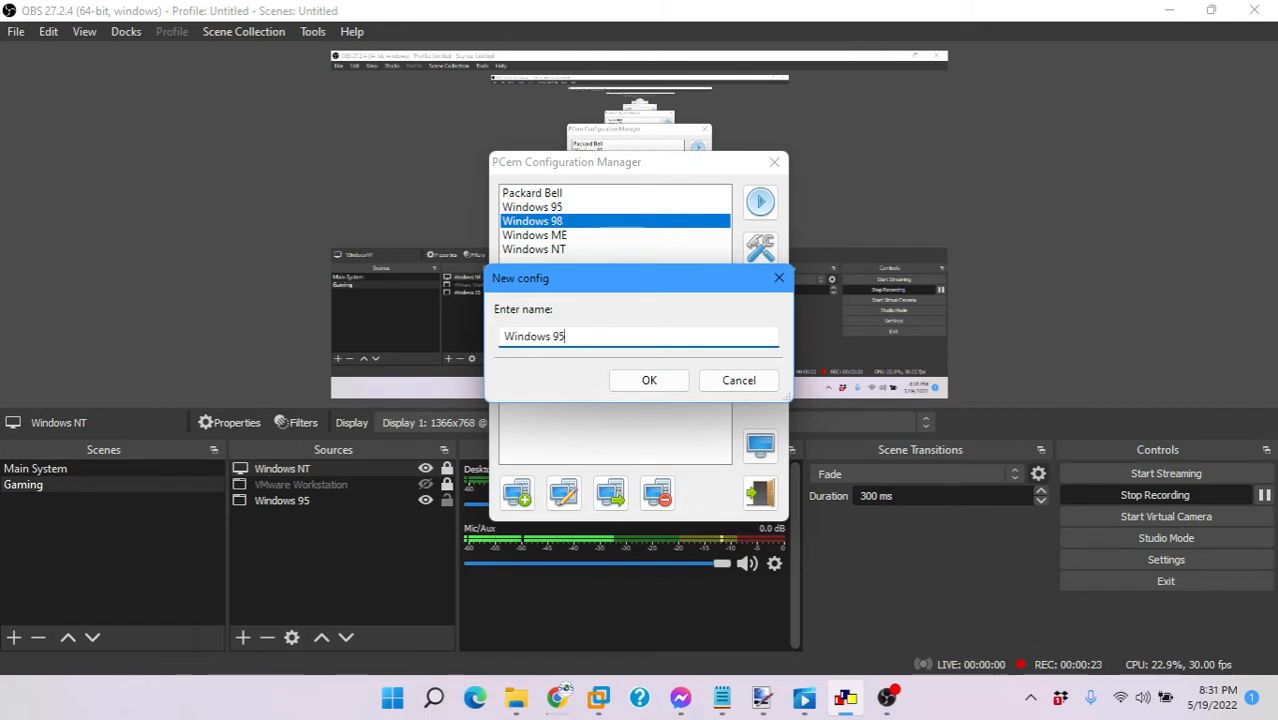
{"action": "type", "text": "X"}
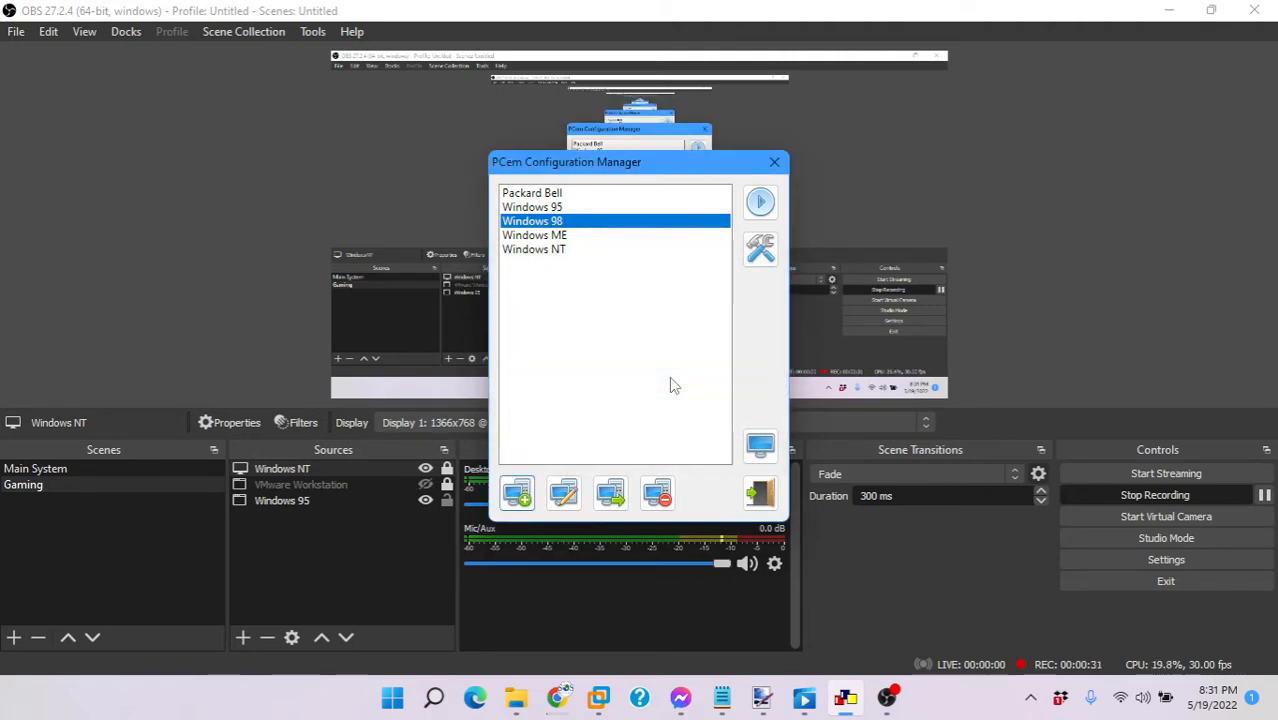
- Select the Slot 1 Gigabyte GA-686BX board as the machine model
{"action": "left_click", "coordinate": [760, 250]}
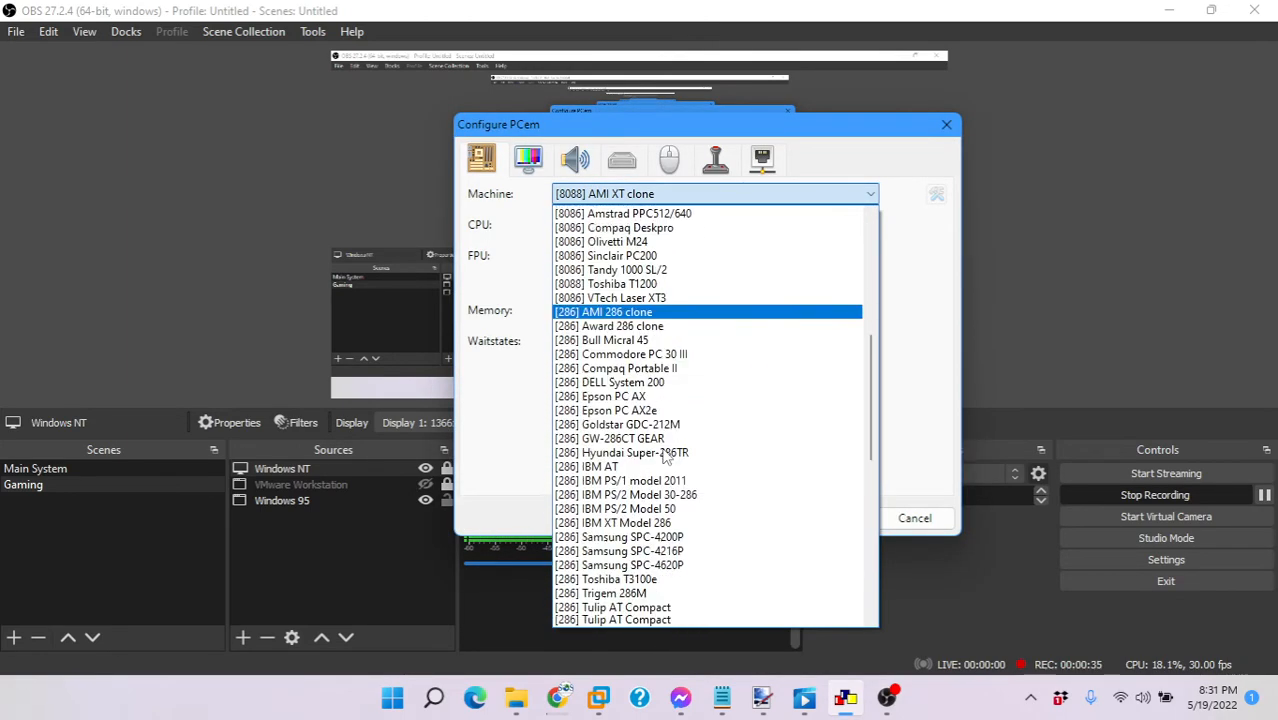
{"action": "scroll", "scroll_direction": "down", "scroll_amount": 3}
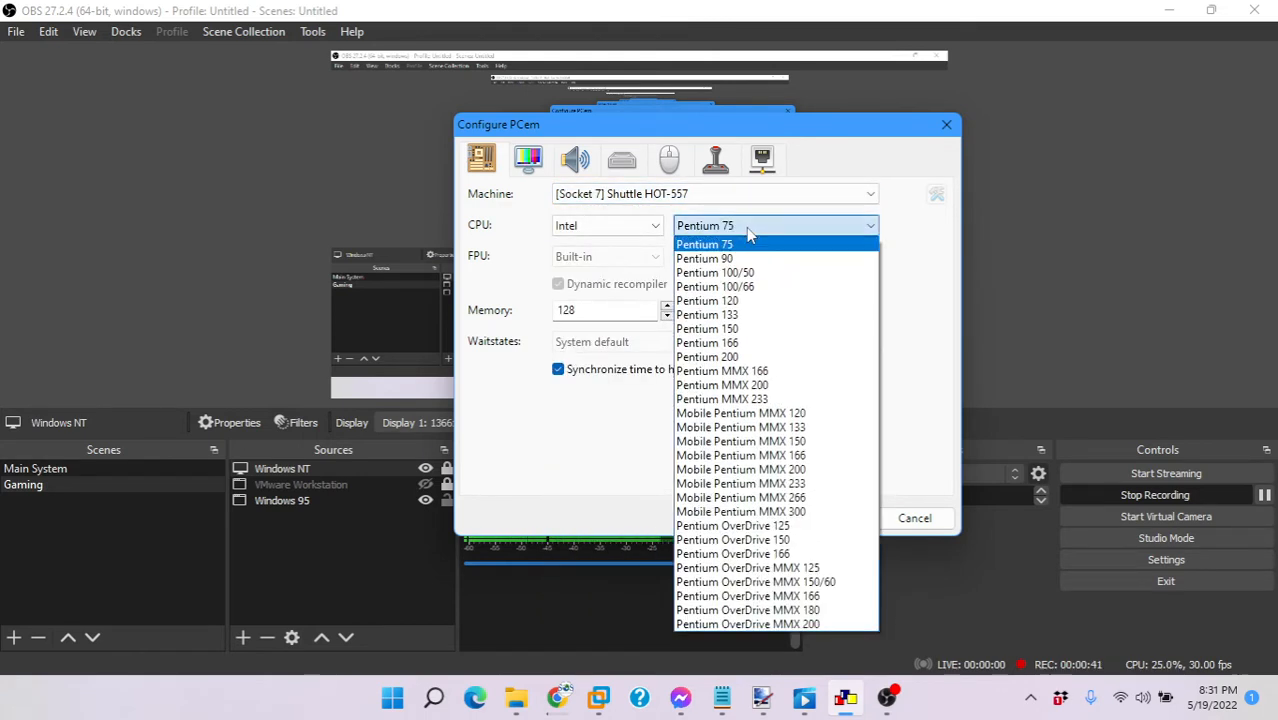
{"action": "left_click", "coordinate": [704, 244]}
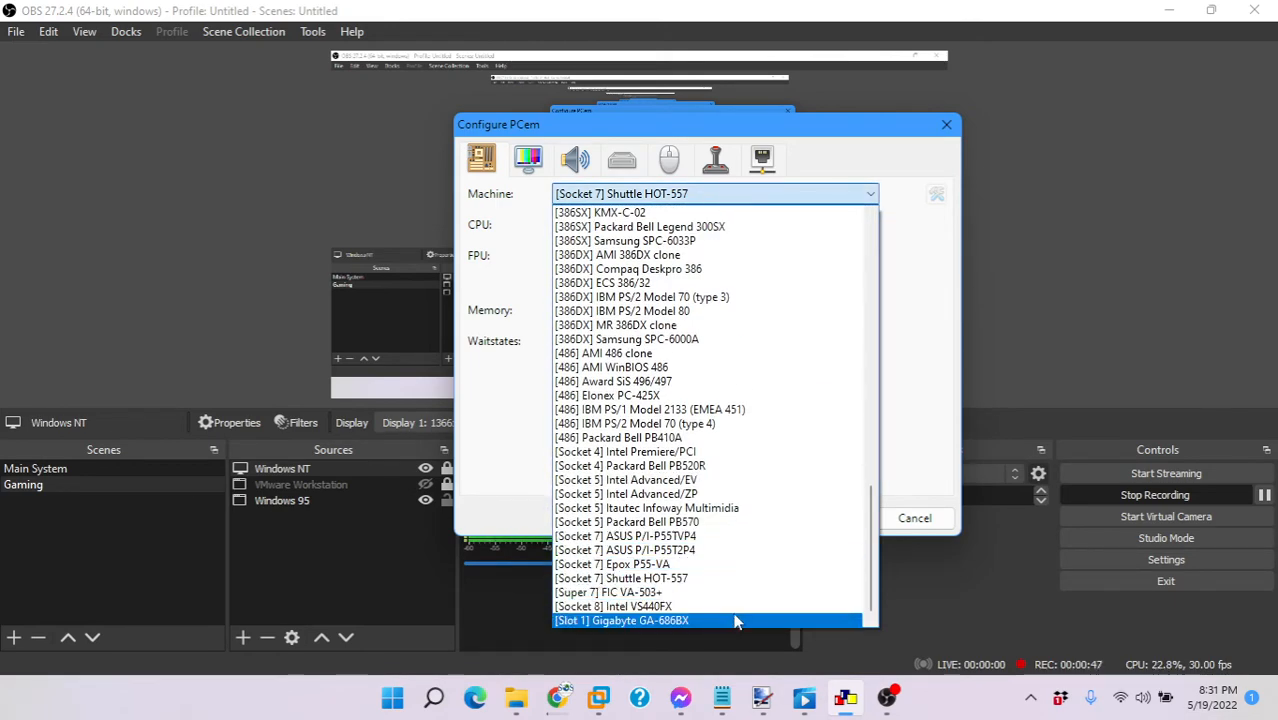
{"action": "left_click", "coordinate": [622, 620]}
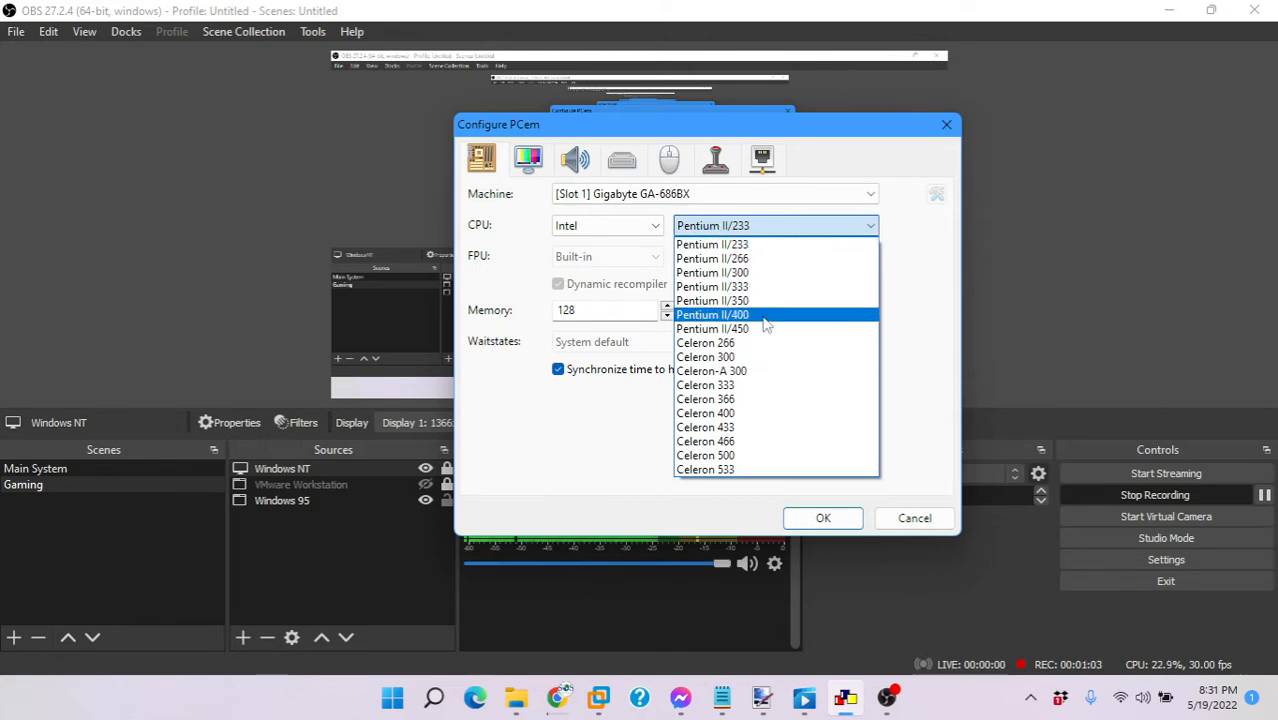
{"action": "mouse_move", "coordinate": [745, 287]}
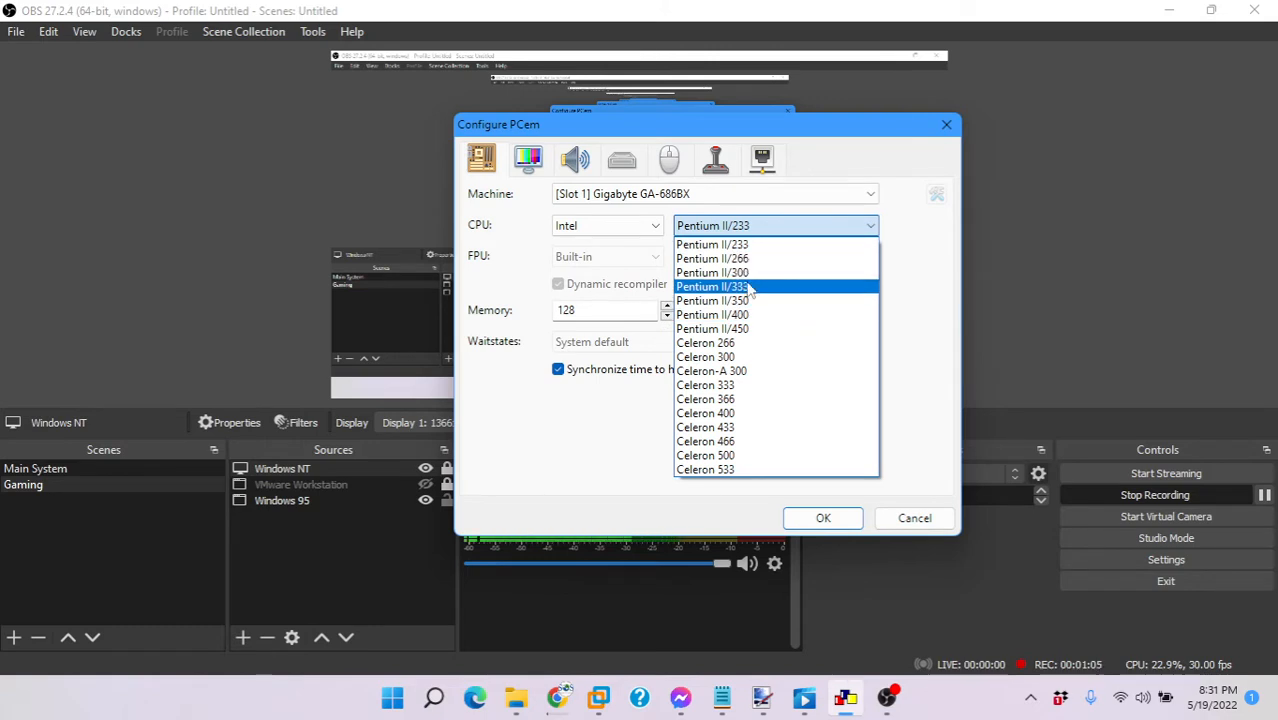
{"action": "mouse_move", "coordinate": [745, 258]}
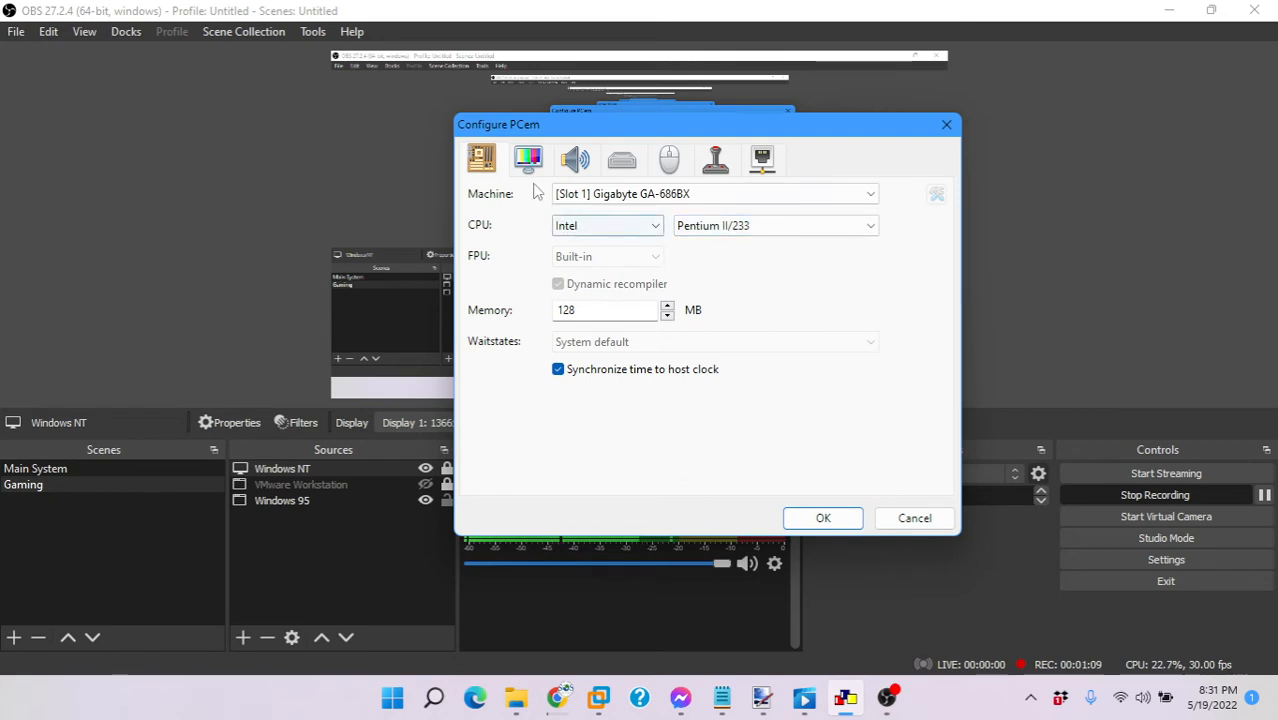
- Set the video card to 3DFX Voodoo 3 3000 at Fast VLB/PCI speed
{"action": "left_click", "coordinate": [528, 159]}
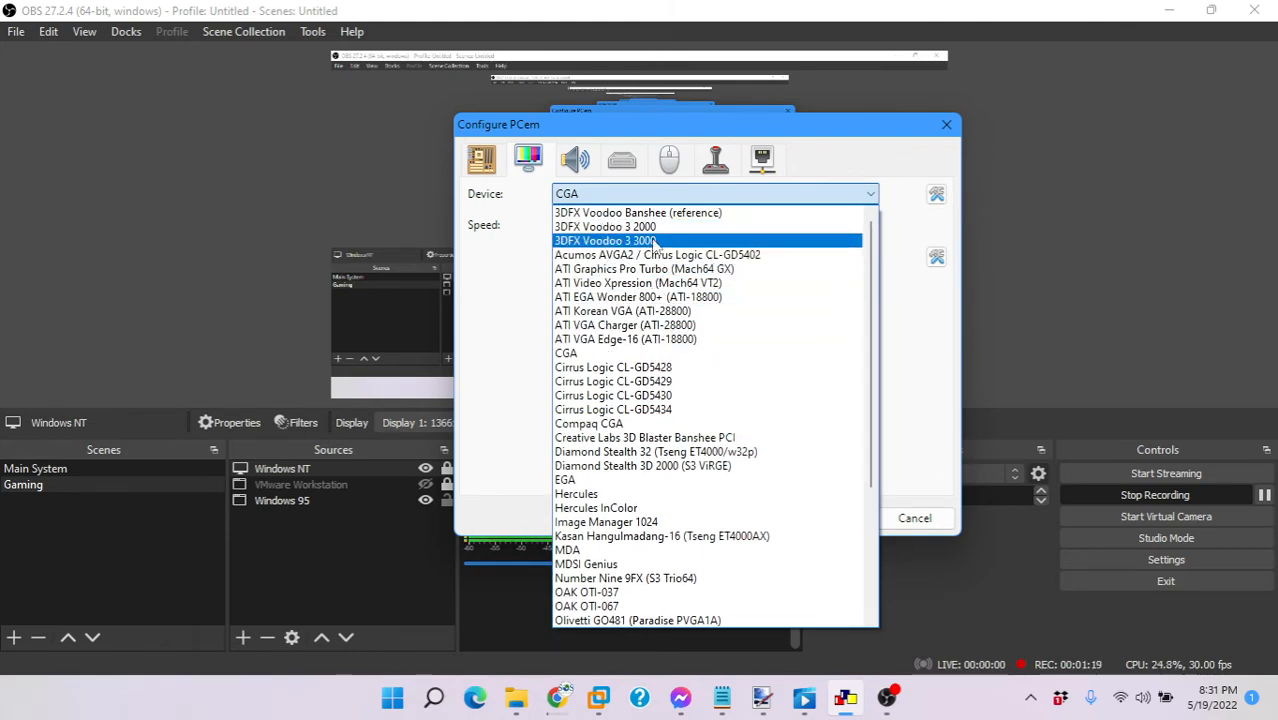
{"action": "left_click", "coordinate": [604, 240]}
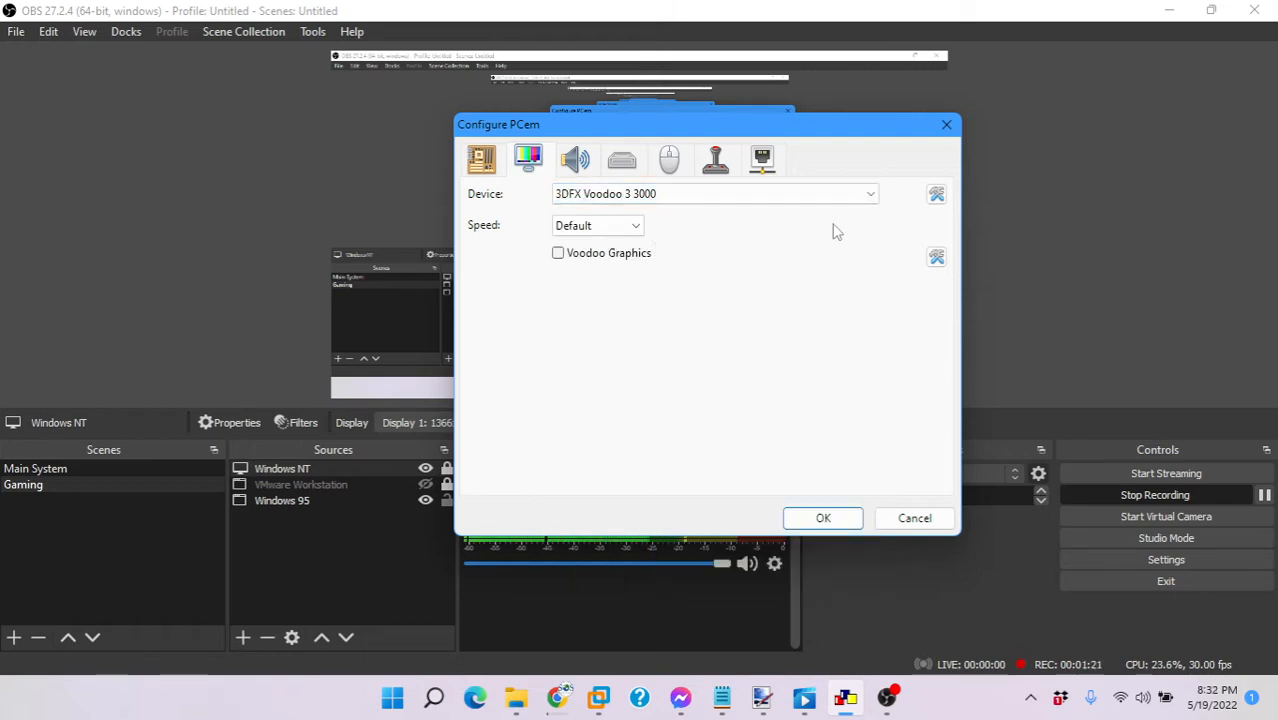
{"action": "left_click", "coordinate": [936, 193]}
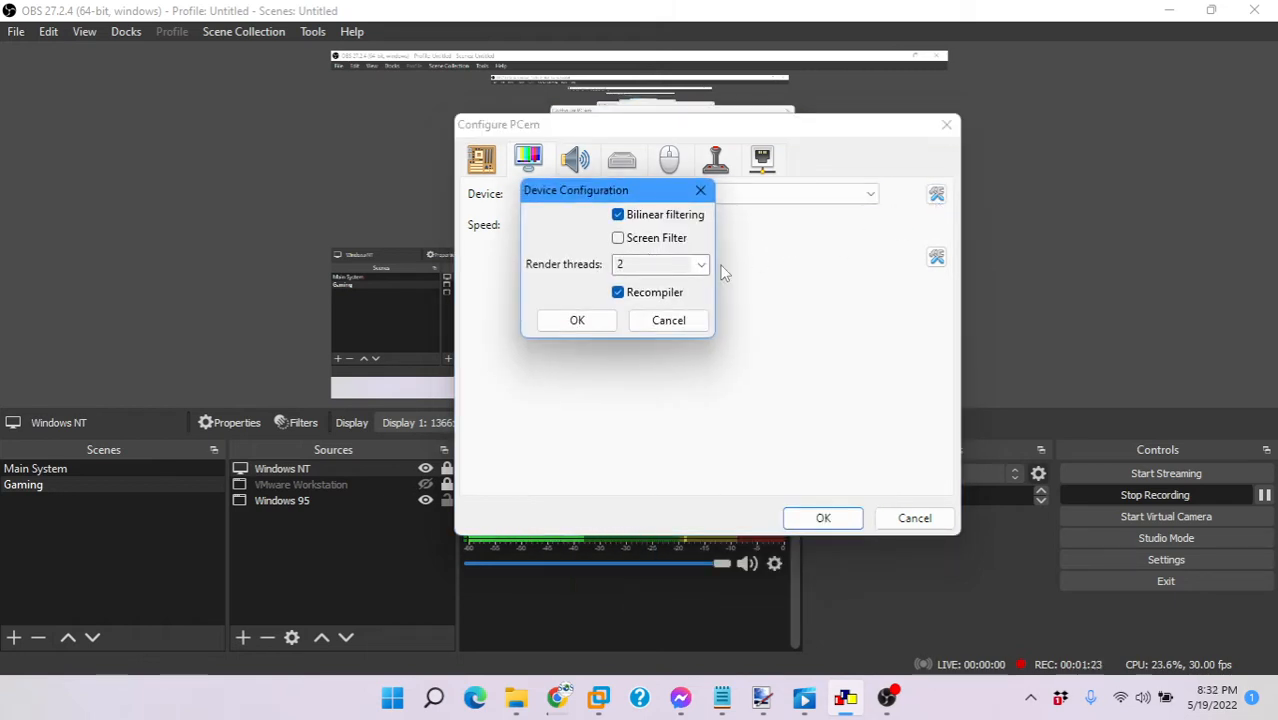
{"action": "left_click", "coordinate": [577, 320]}
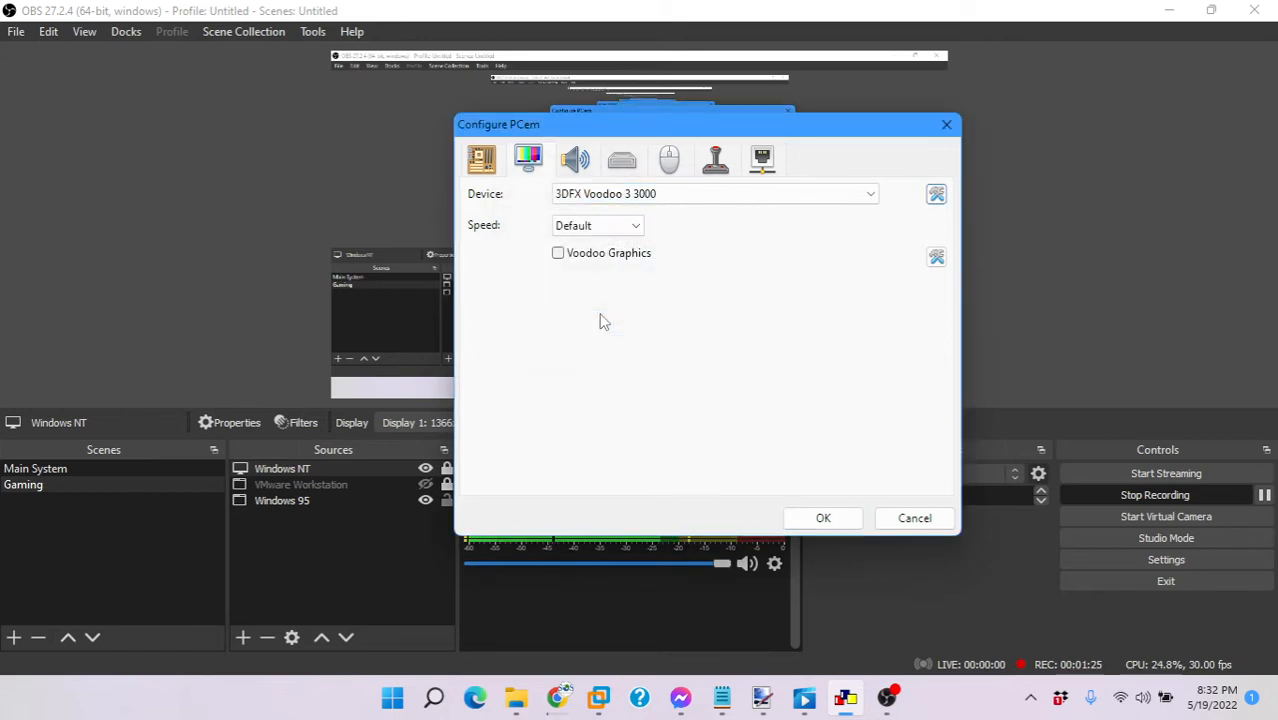
{"action": "left_click", "coordinate": [595, 225]}
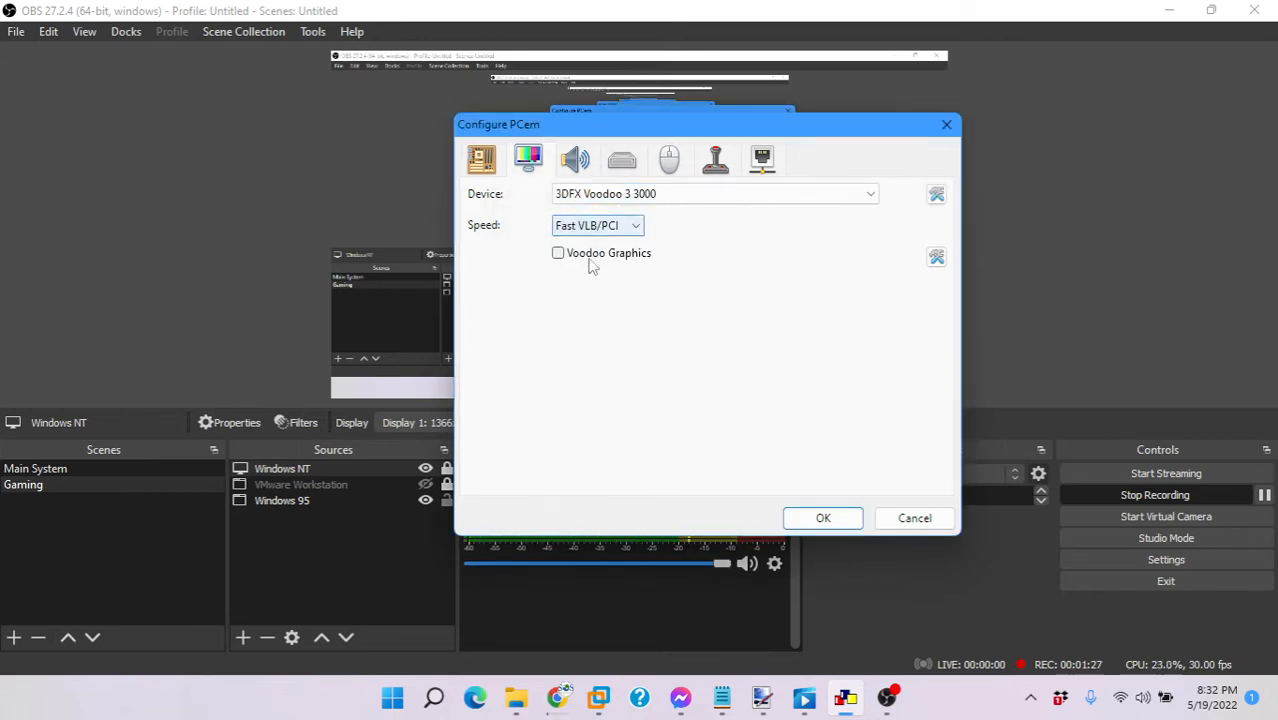
- Enable the Voodoo Graphics add-on as a Voodoo 2 with 4 MB framebuffer memory
{"action": "left_click", "coordinate": [558, 252]}
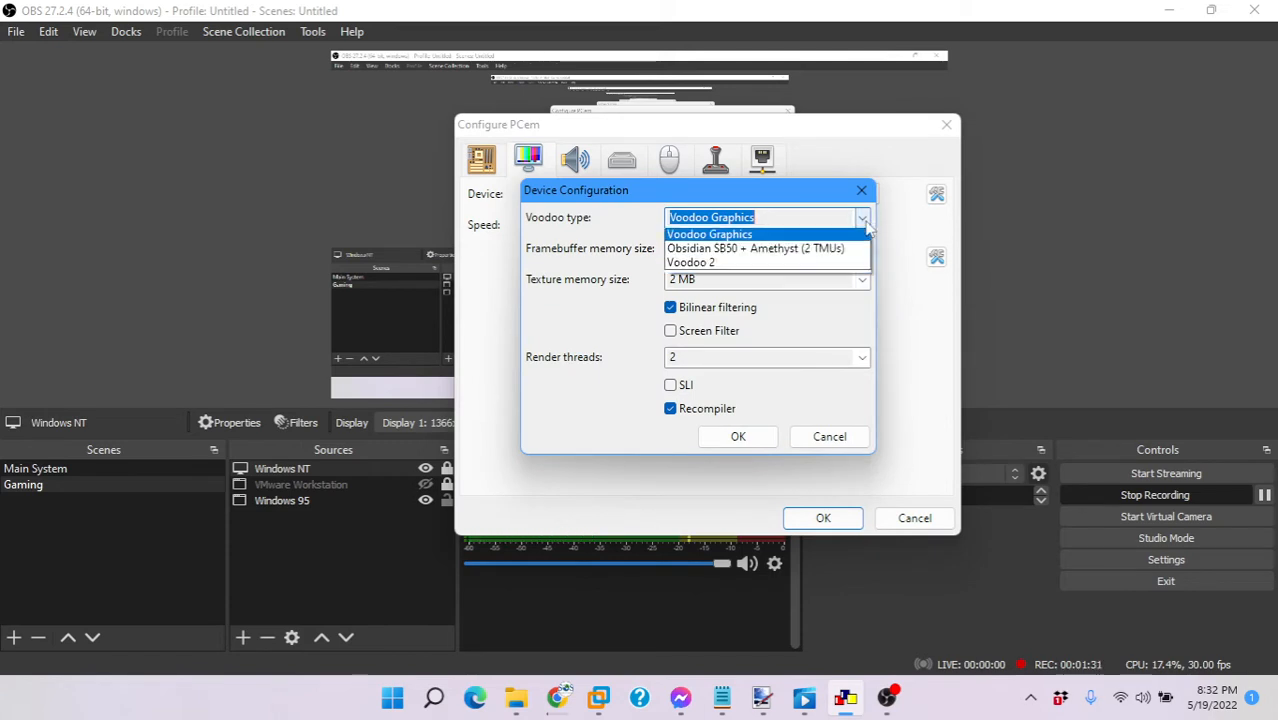
{"action": "left_click", "coordinate": [690, 262]}
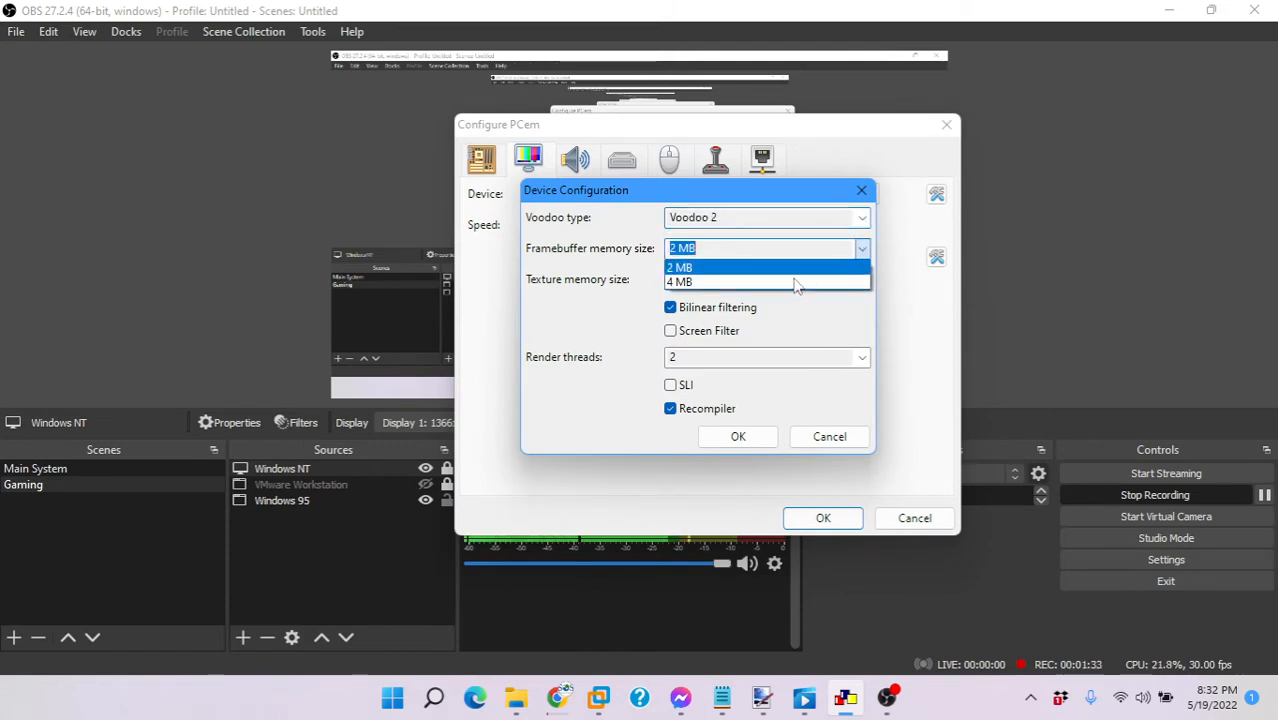
{"action": "left_click", "coordinate": [679, 281]}
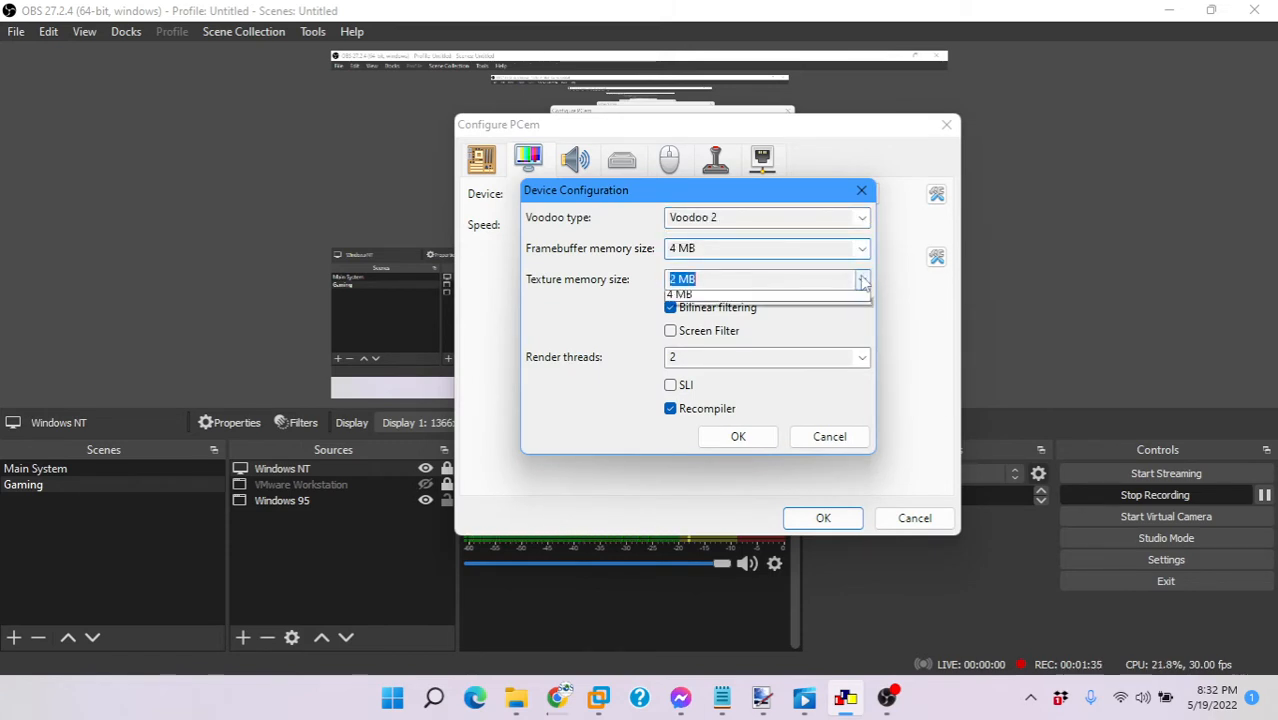
{"action": "left_click", "coordinate": [680, 293]}
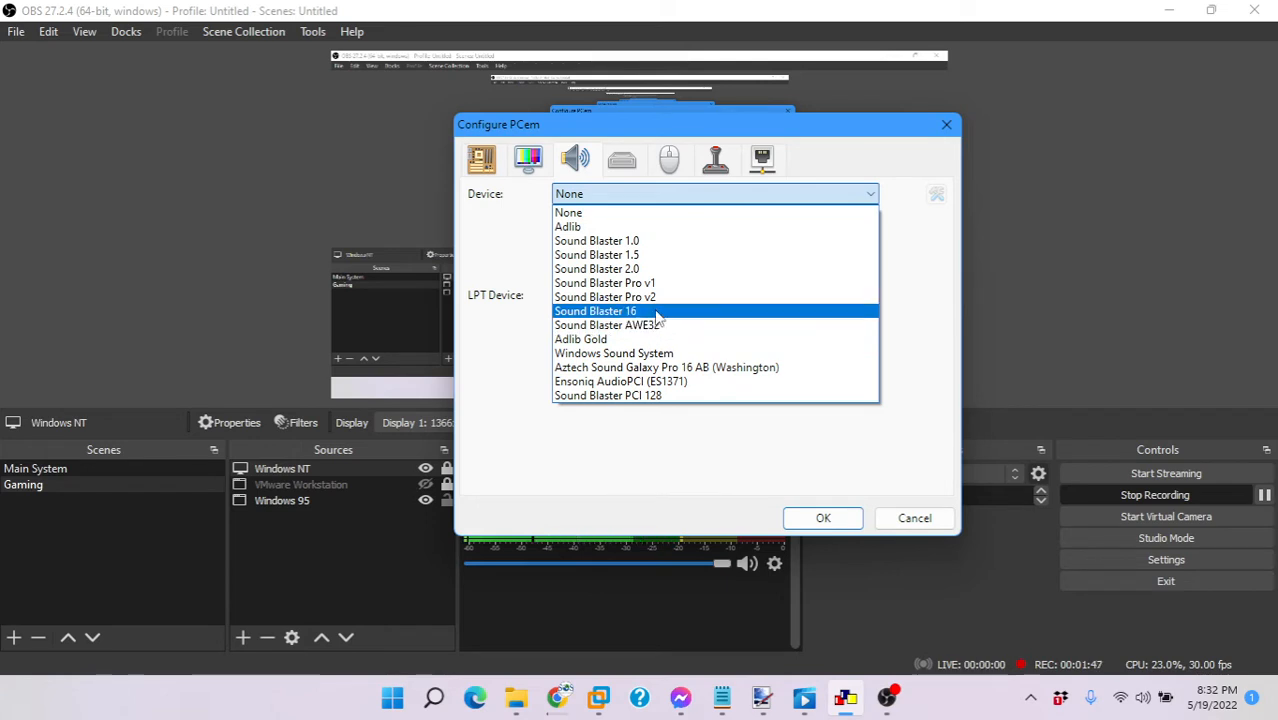
- Choose Sound Blaster AWE32 for sound and Realtek RTL8029AS for networking
{"action": "left_click", "coordinate": [609, 324]}
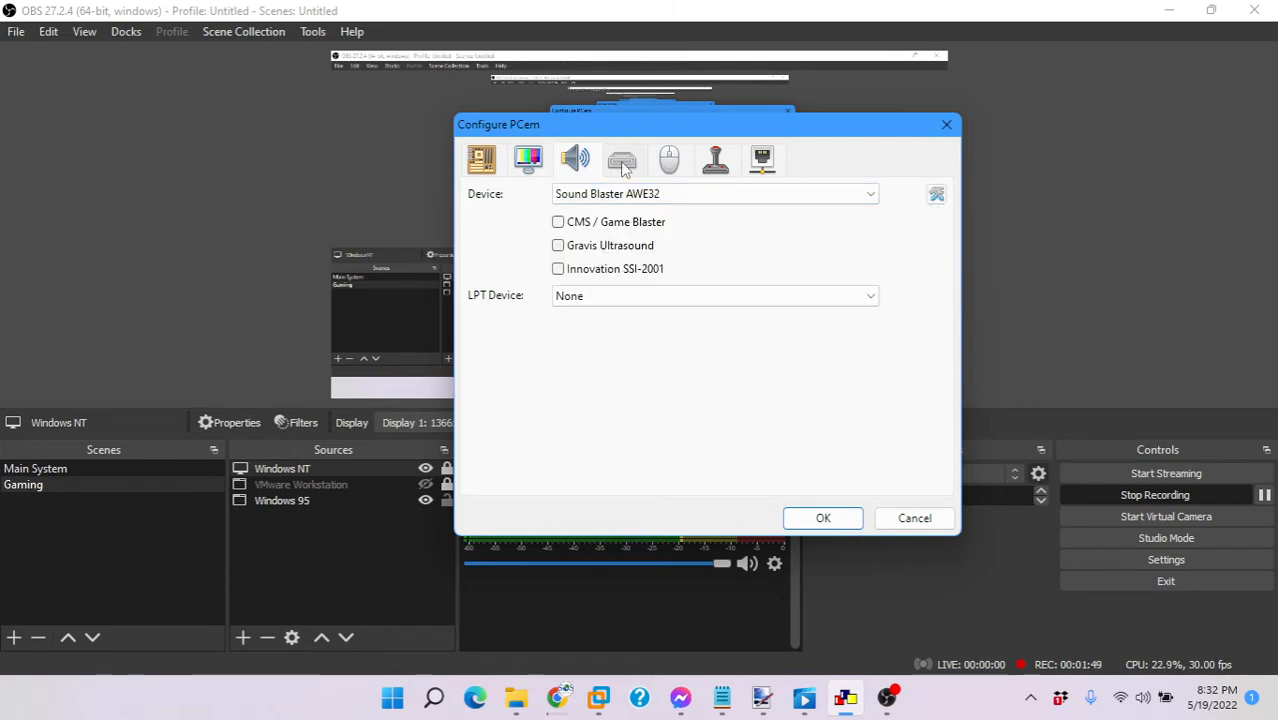
{"action": "left_click", "coordinate": [622, 160]}
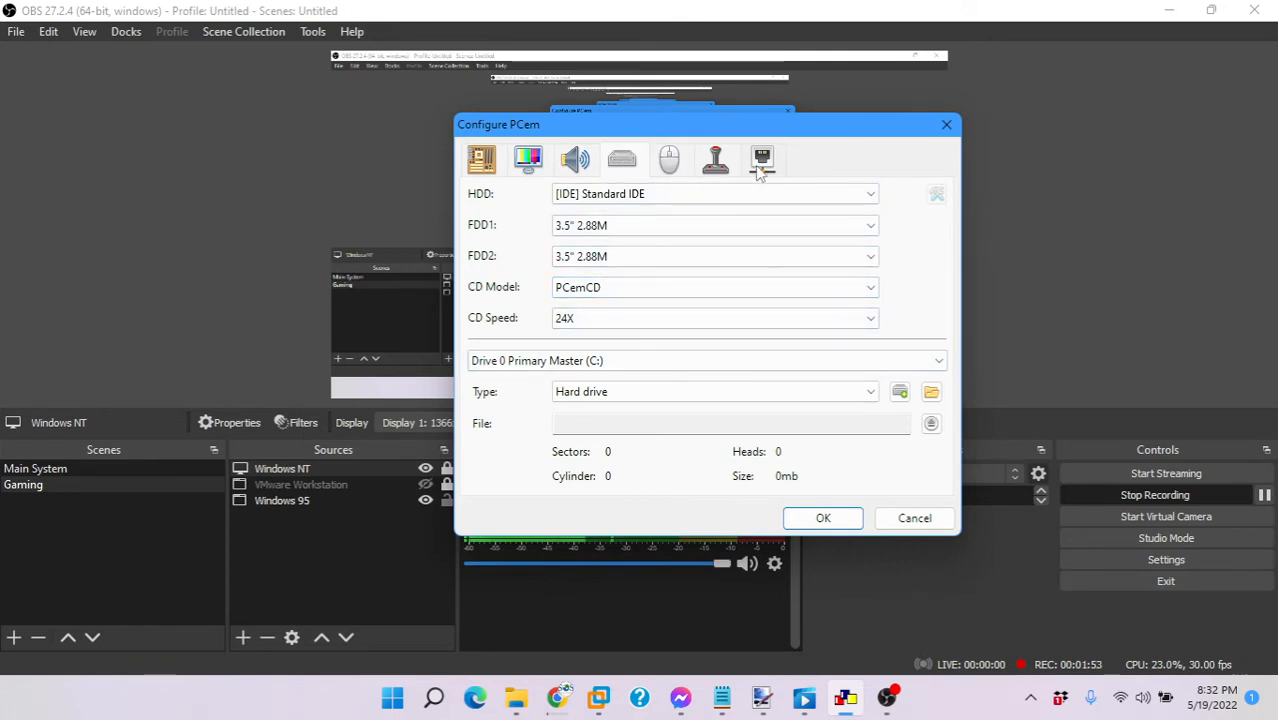
{"action": "left_click", "coordinate": [762, 159]}
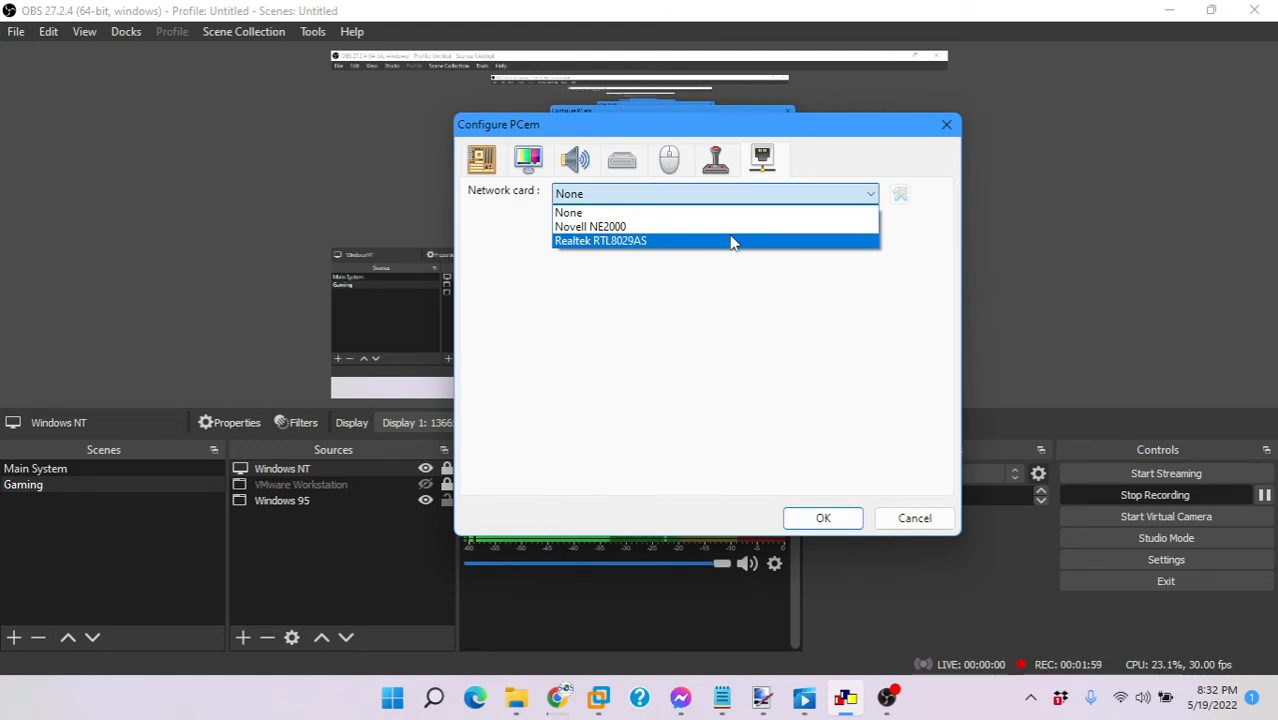
{"action": "mouse_move", "coordinate": [666, 243]}
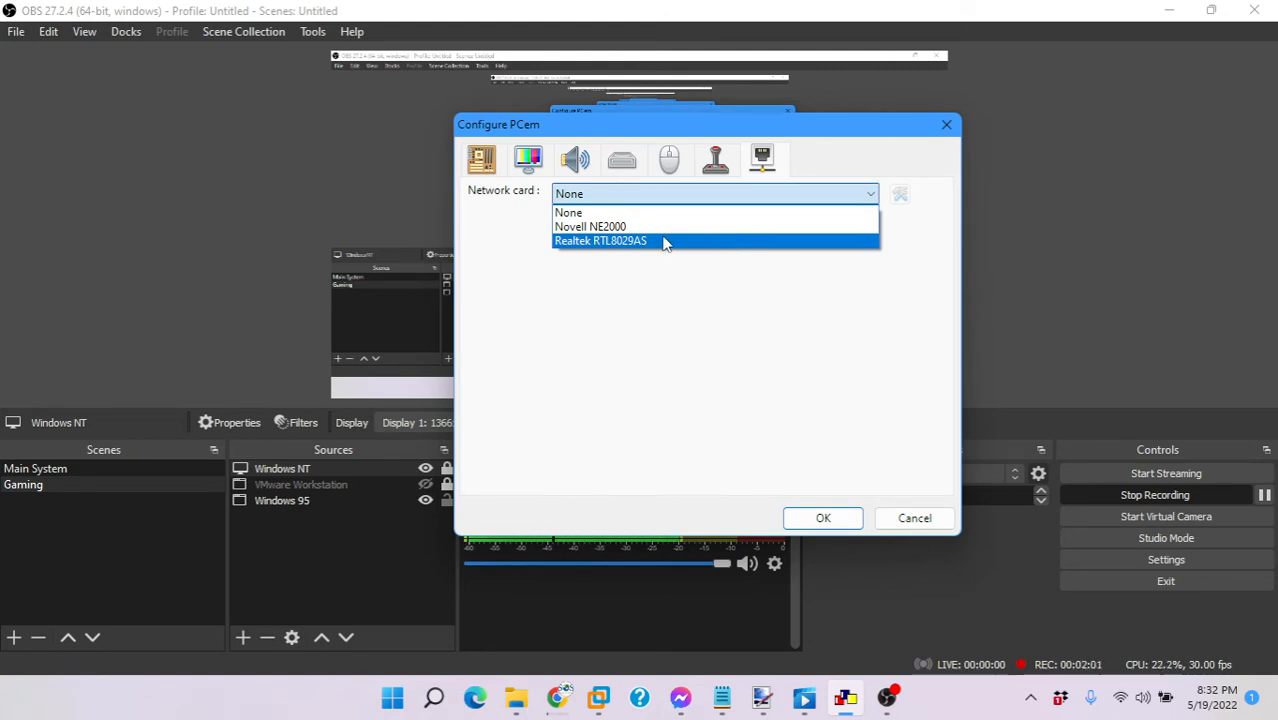
{"action": "left_click", "coordinate": [622, 160]}
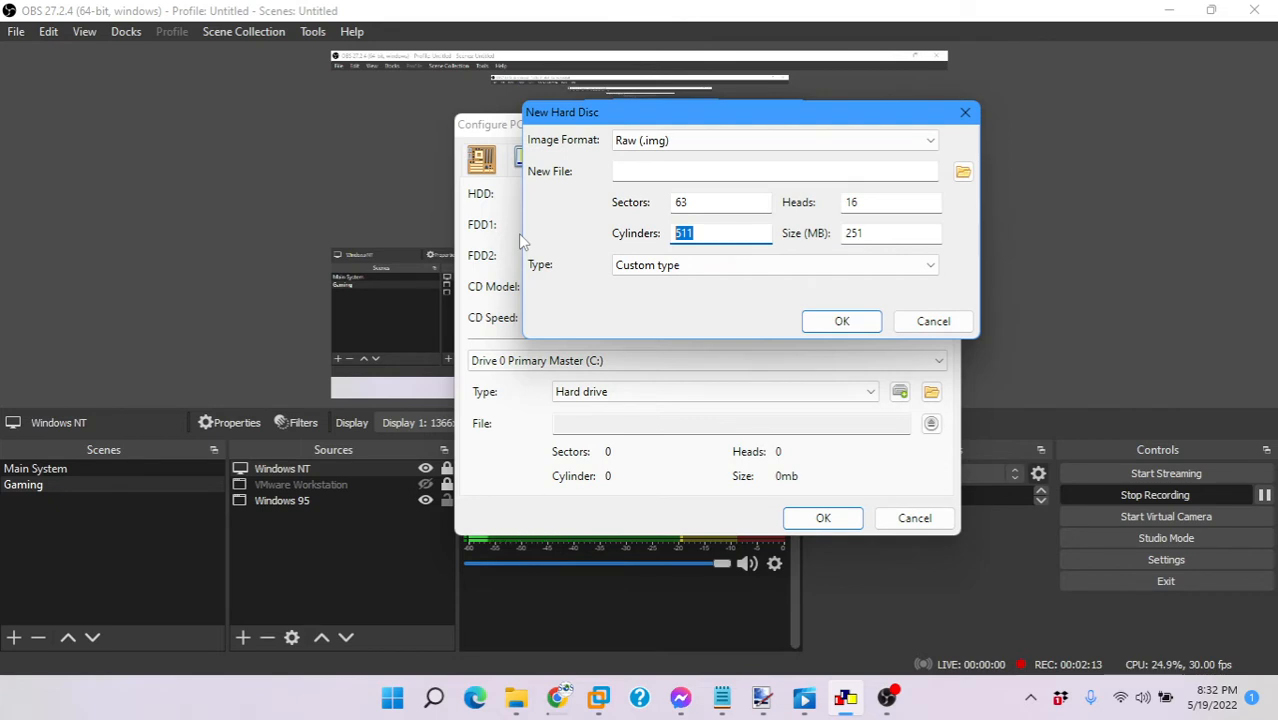
- Size the new disk at 4096 cylinders (2016 MB) and browse for its save location
{"action": "type", "text": "4096"}
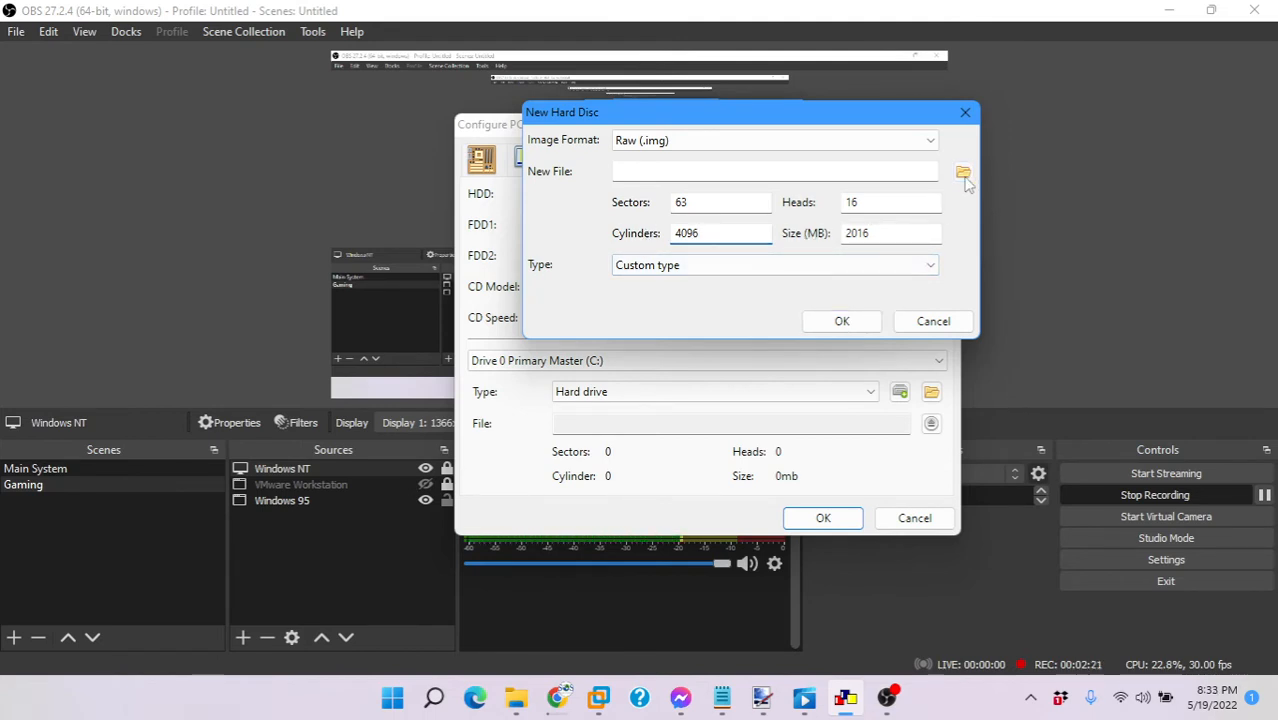
{"action": "left_click", "coordinate": [963, 171]}
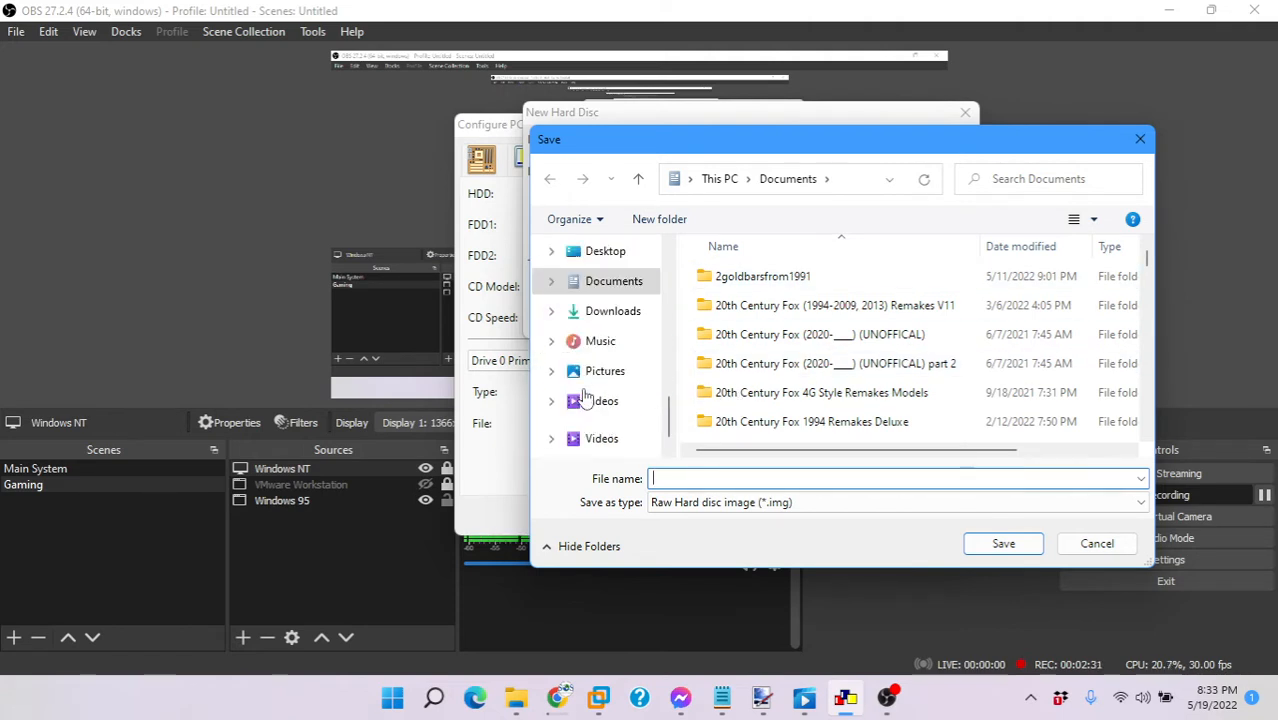
- Save the raw disk image as win95c in C:\Program Files (x86)\PCemV17Win
{"action": "left_click", "coordinate": [617, 401]}
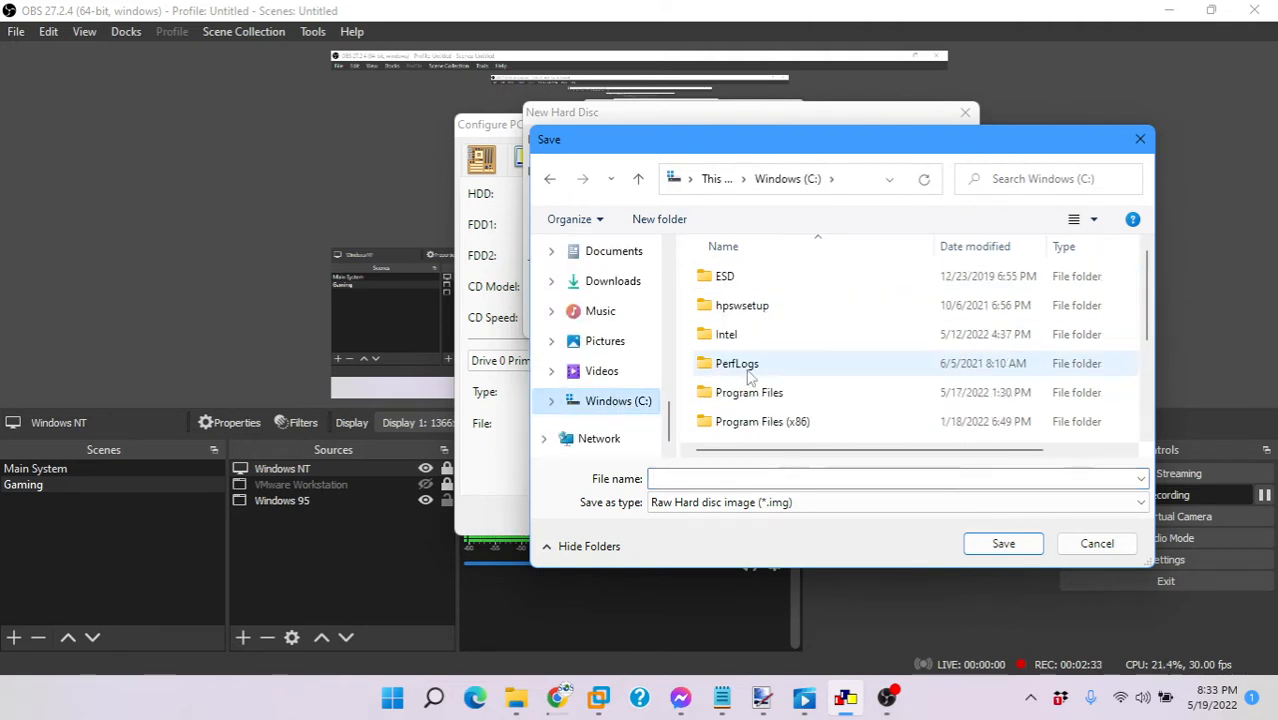
{"action": "double_click", "coordinate": [762, 421]}
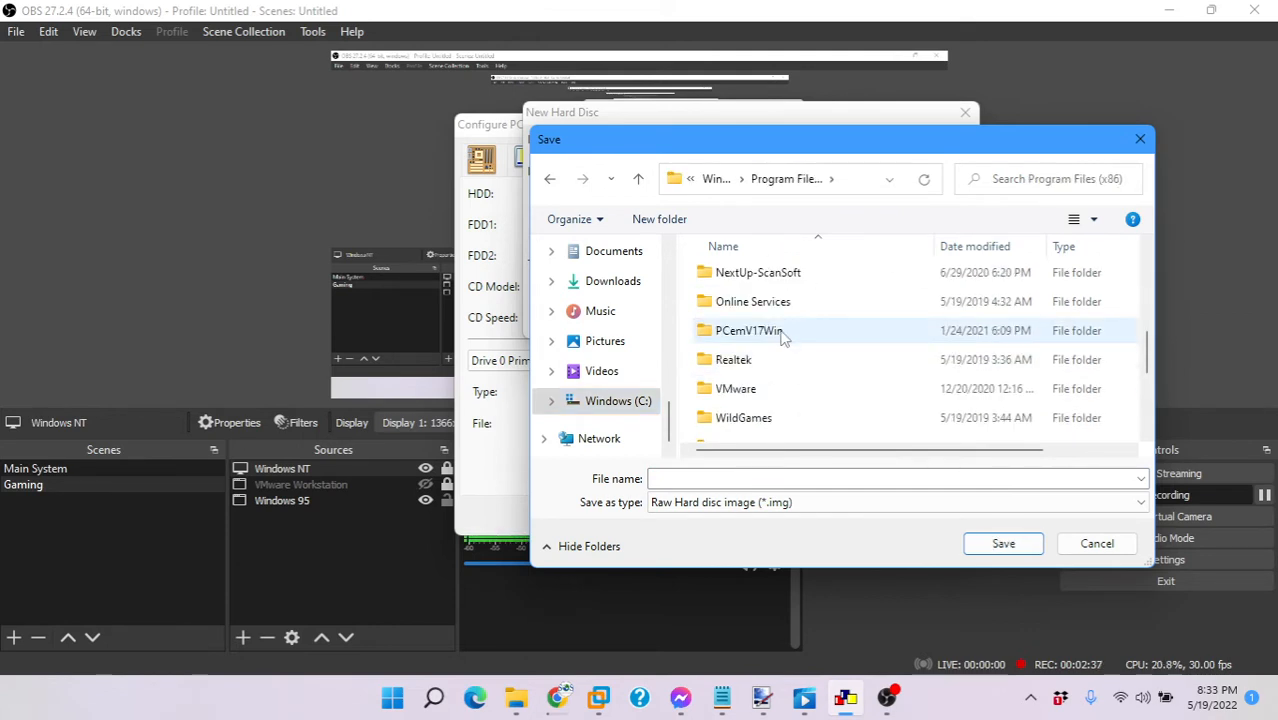
{"action": "double_click", "coordinate": [749, 330]}
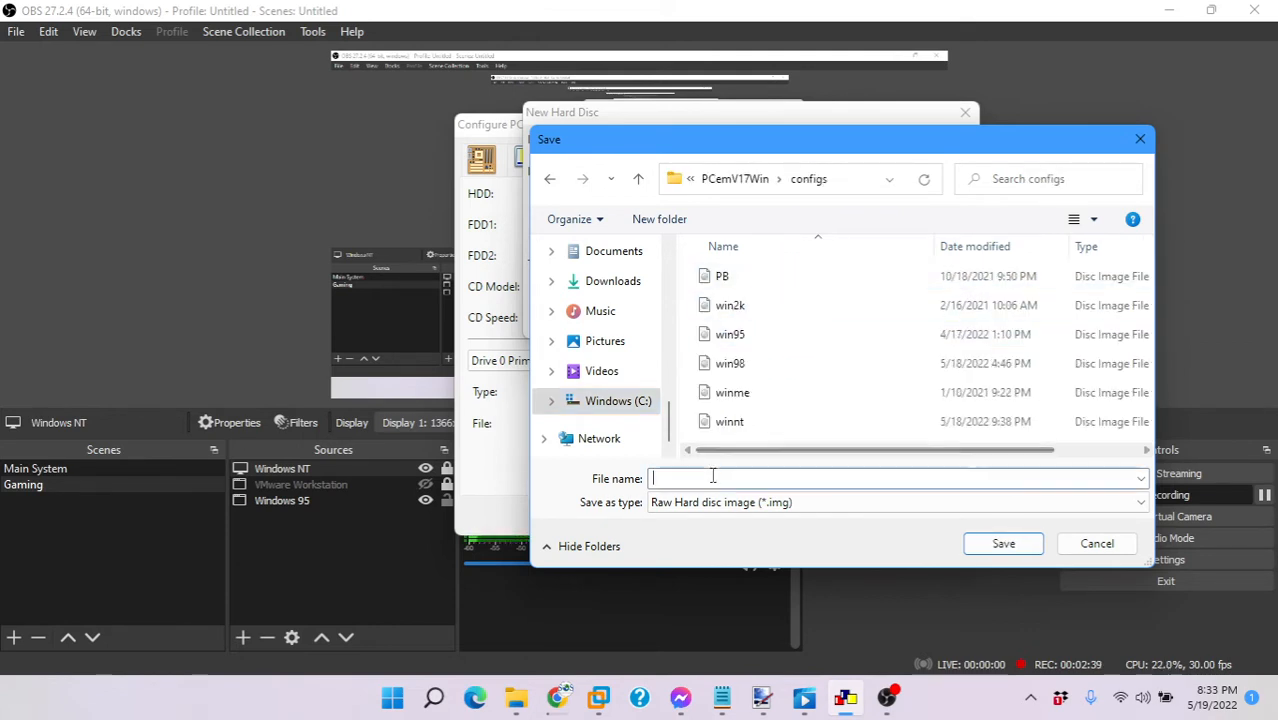
{"action": "type", "text": "win95c"}
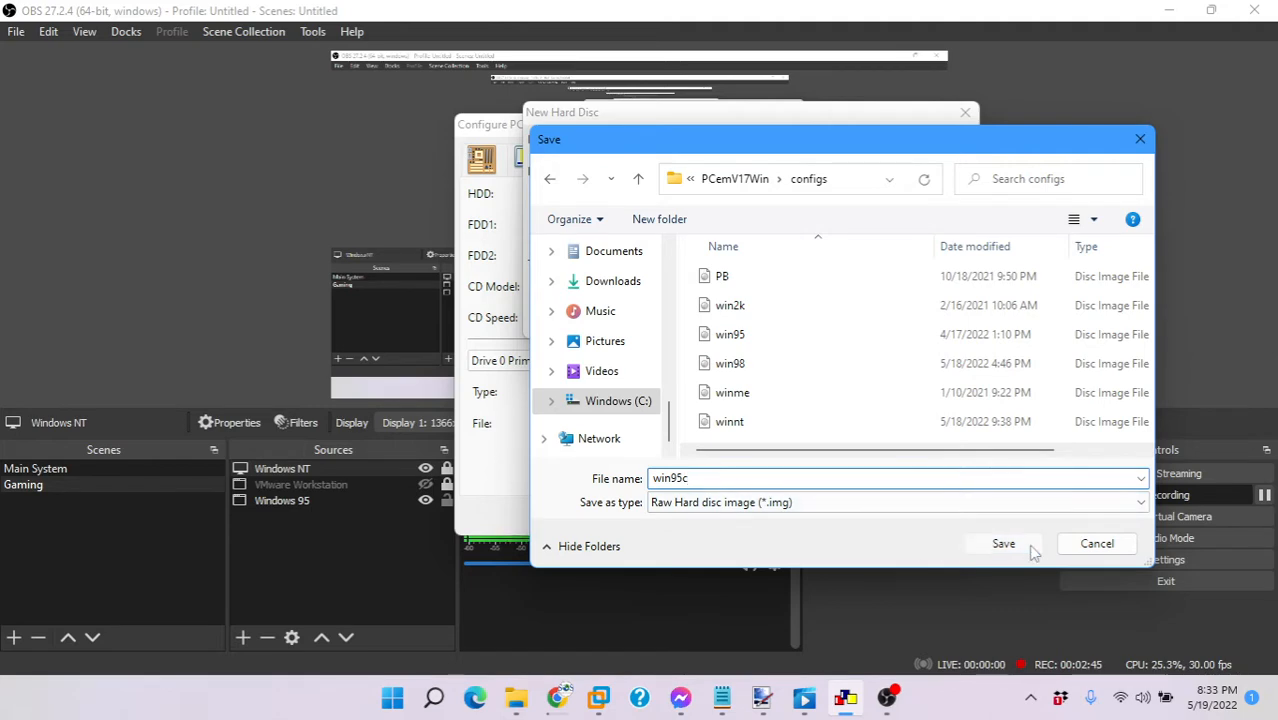
{"action": "left_click", "coordinate": [1003, 543]}
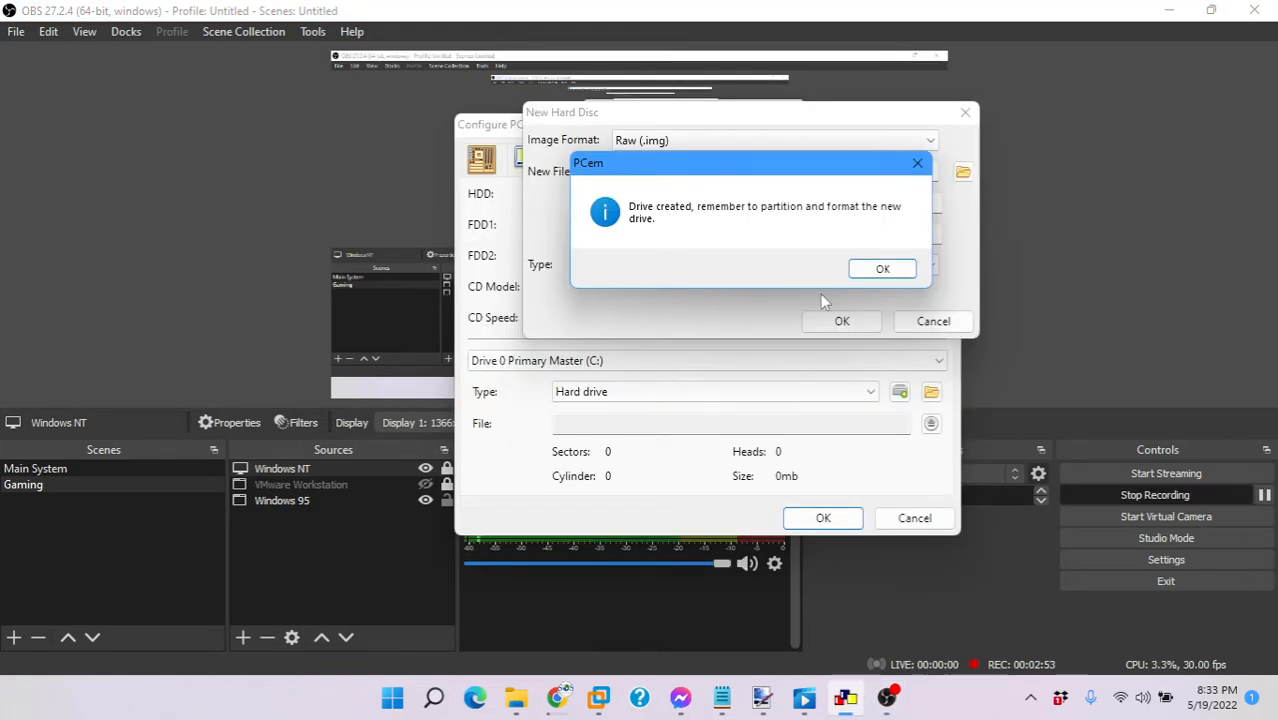
{"action": "mouse_move", "coordinate": [680, 215]}
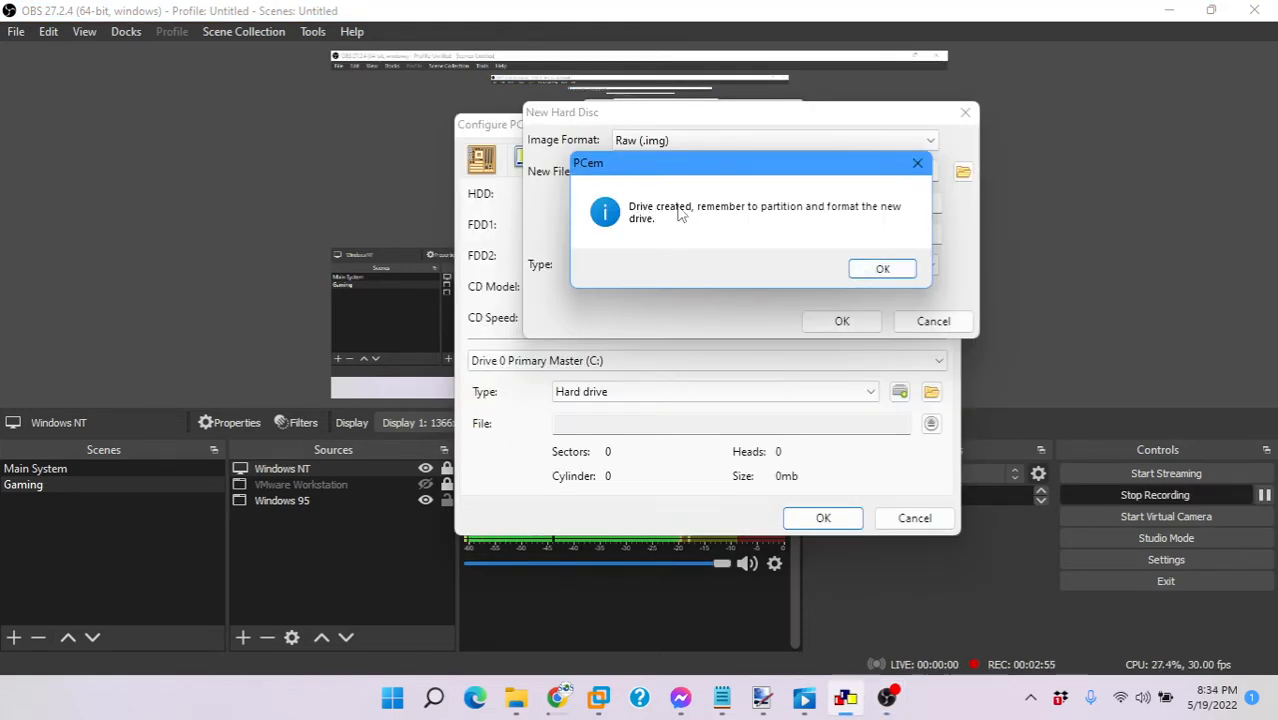
{"action": "mouse_move", "coordinate": [890, 221]}
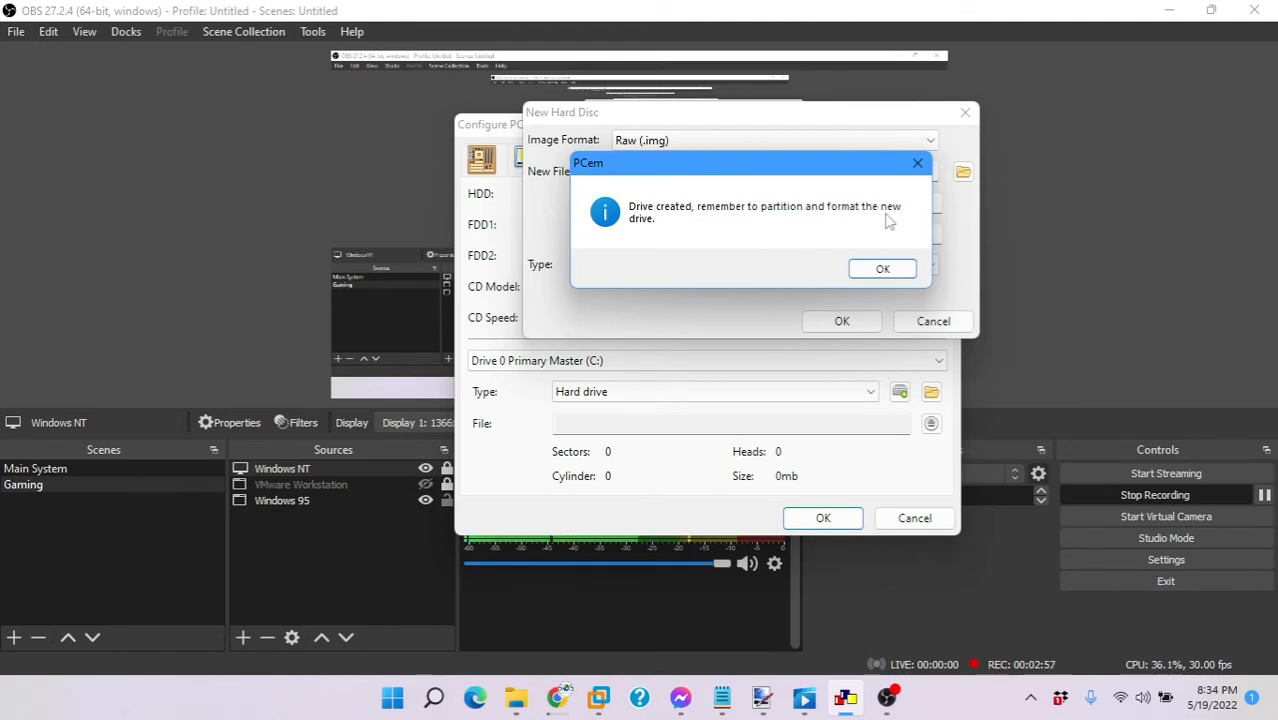
- Dismiss the notice, save the Windows 95C configuration, and start the machine
{"action": "left_click", "coordinate": [882, 268]}
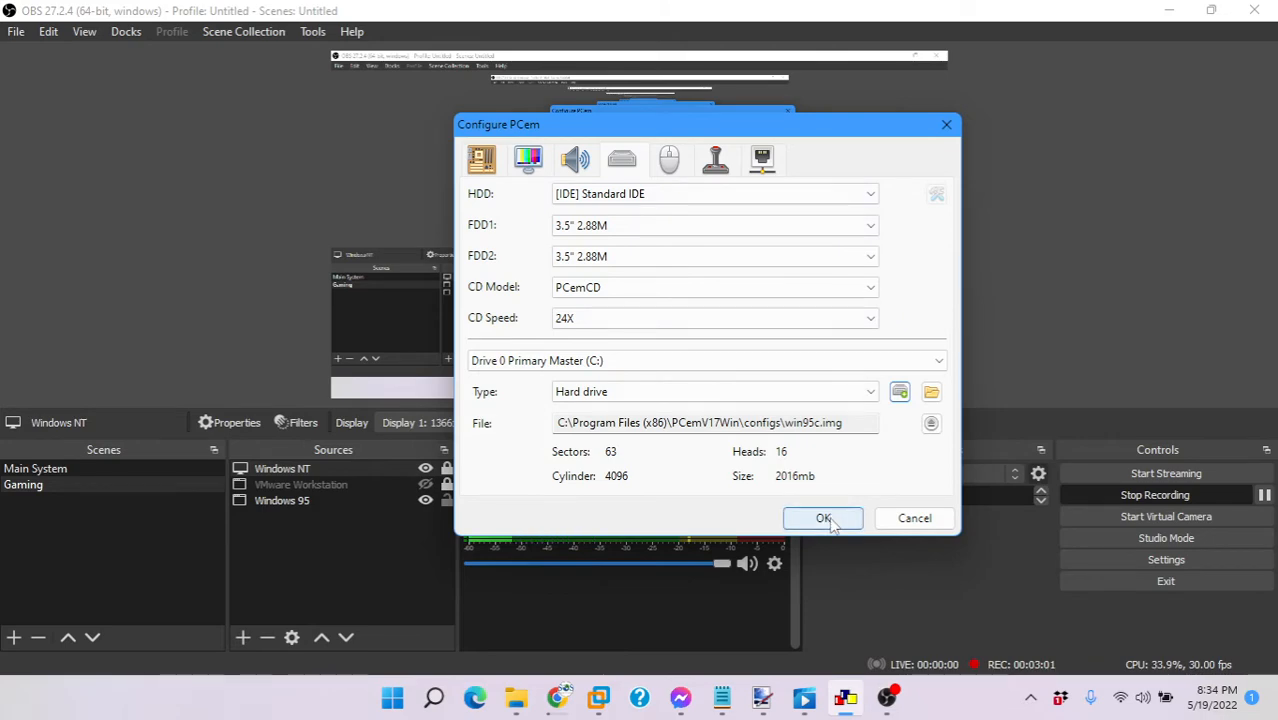
{"action": "left_click", "coordinate": [822, 518]}
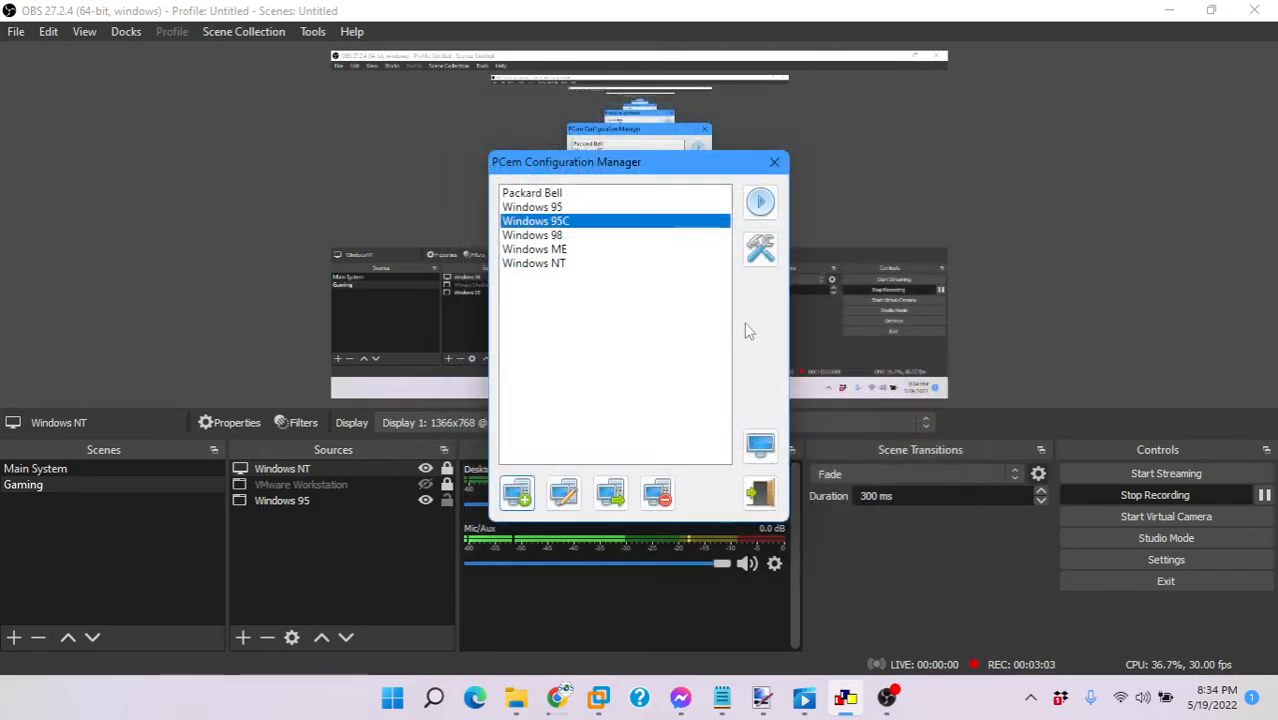
{"action": "mouse_move", "coordinate": [760, 202]}
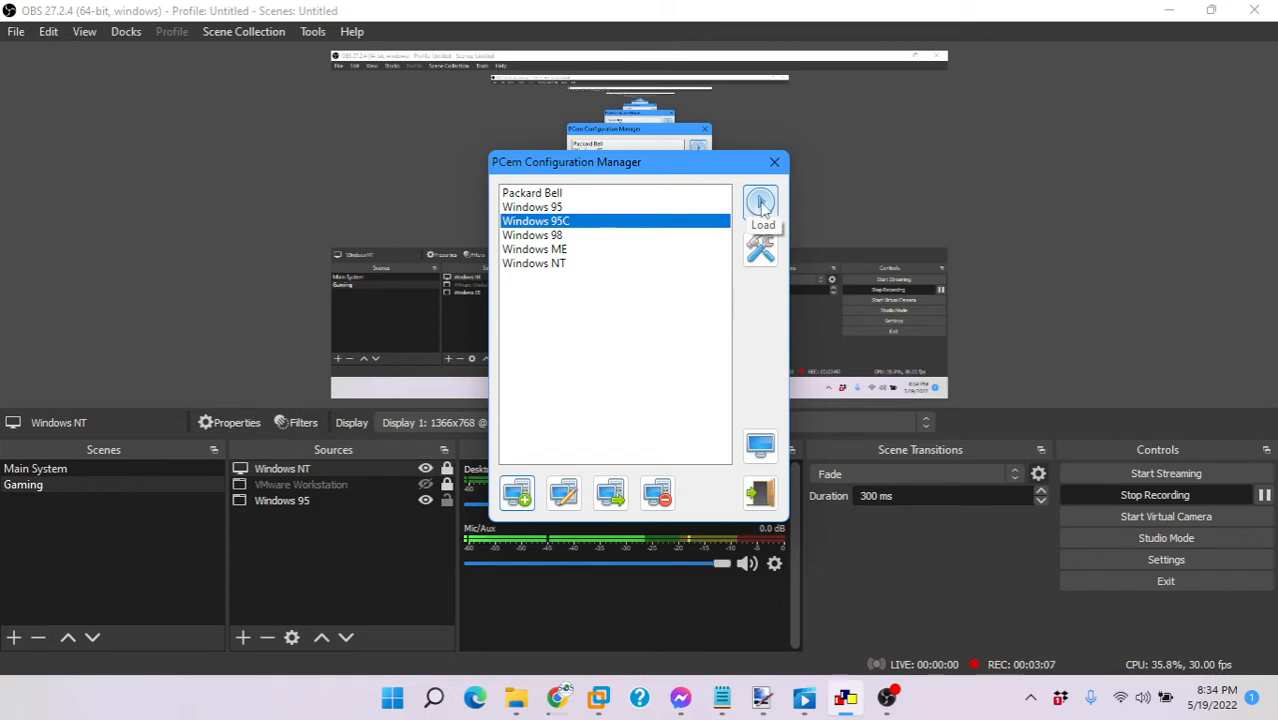
{"action": "left_click", "coordinate": [763, 205]}
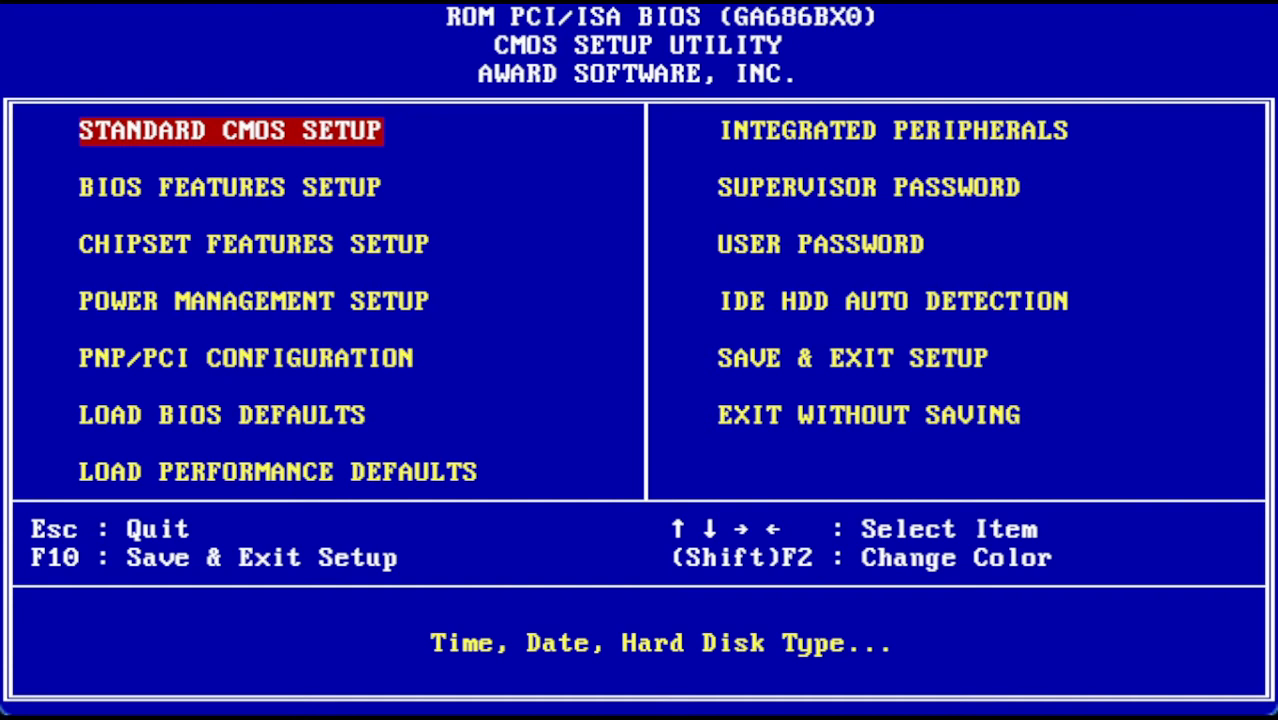
- Set the BIOS boot sequence to A,C,SCSI and save the CMOS settings with Y
{"action": "key", "text": "down"}
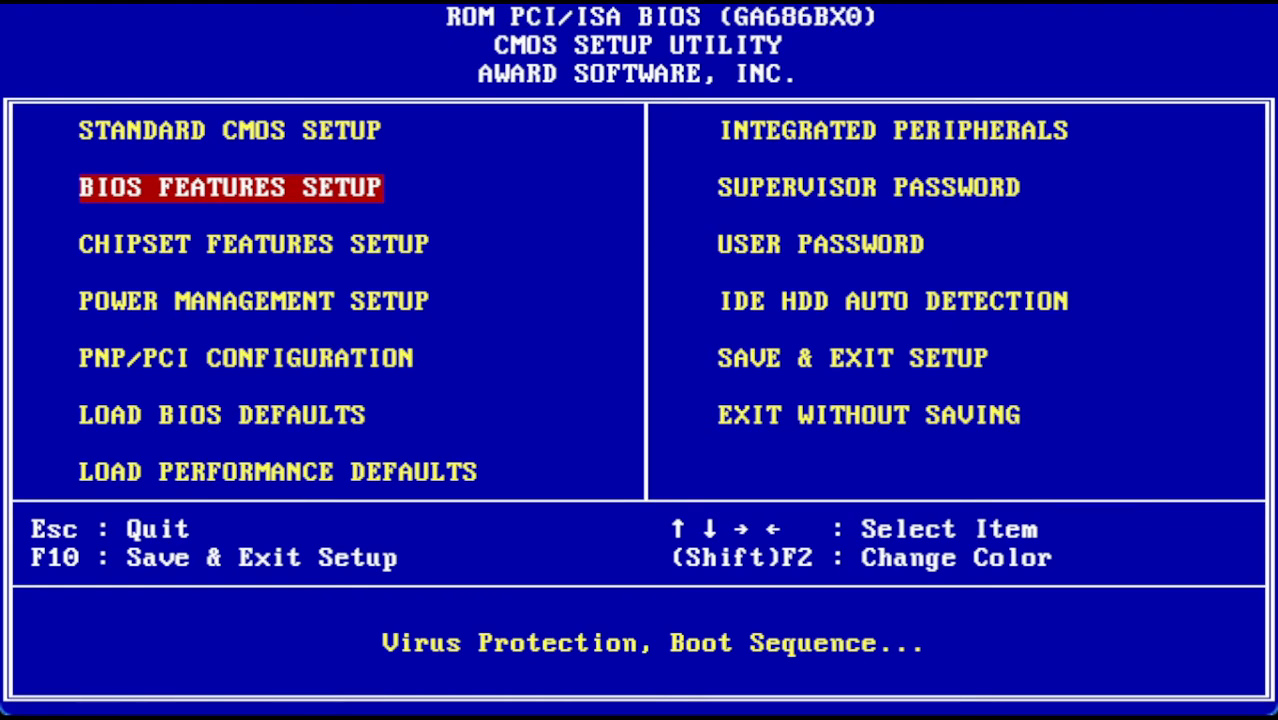
{"action": "key", "text": "enter"}
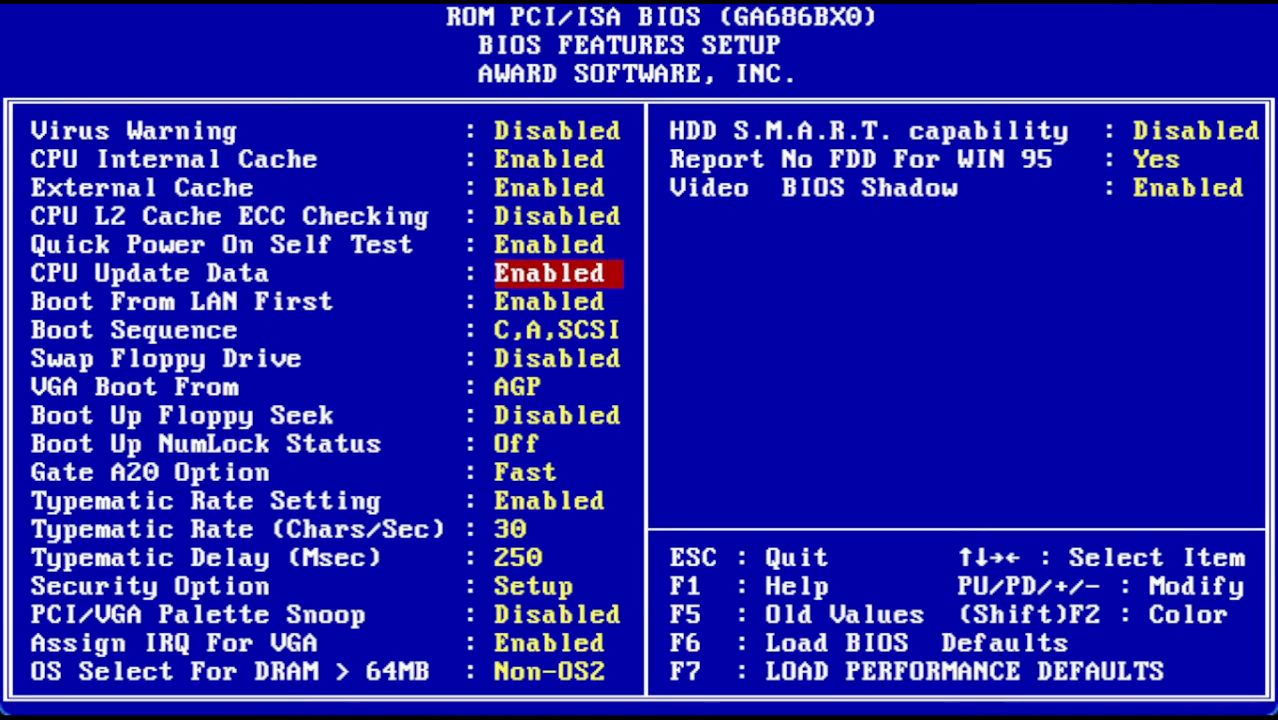
{"action": "key", "text": "Down"}
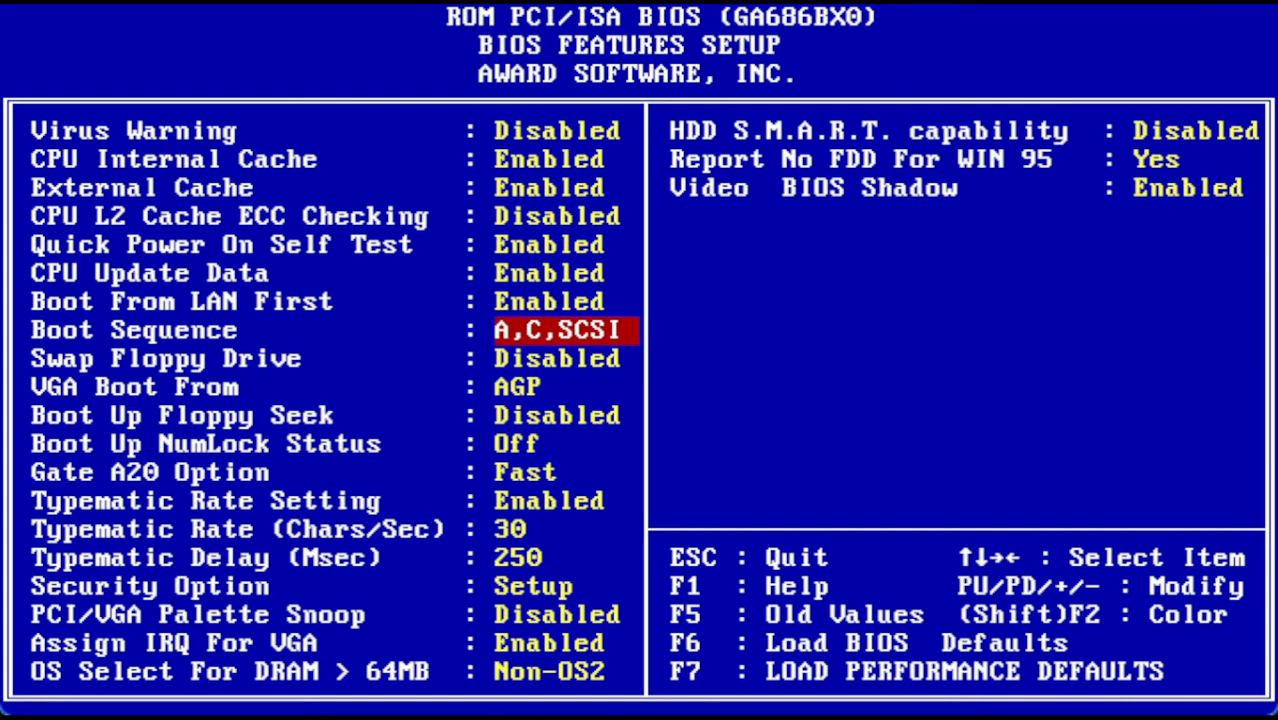
{"action": "key", "text": "up"}
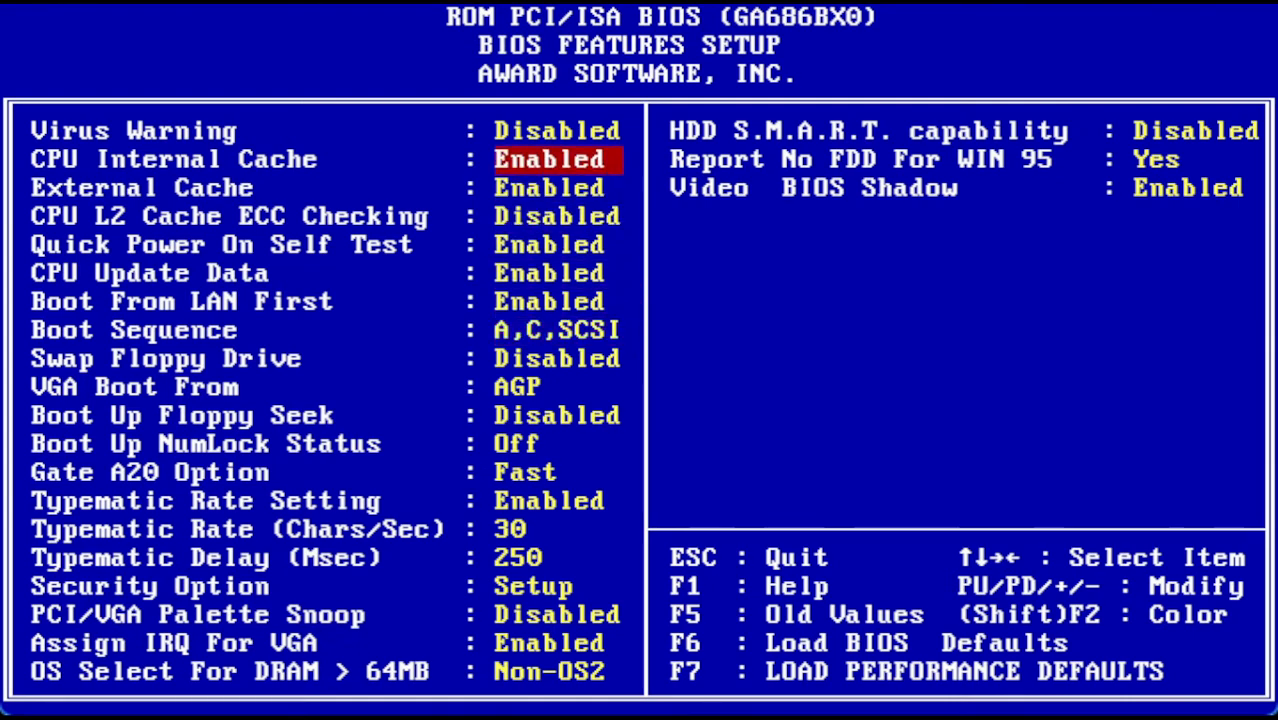
{"action": "key", "text": "down"}
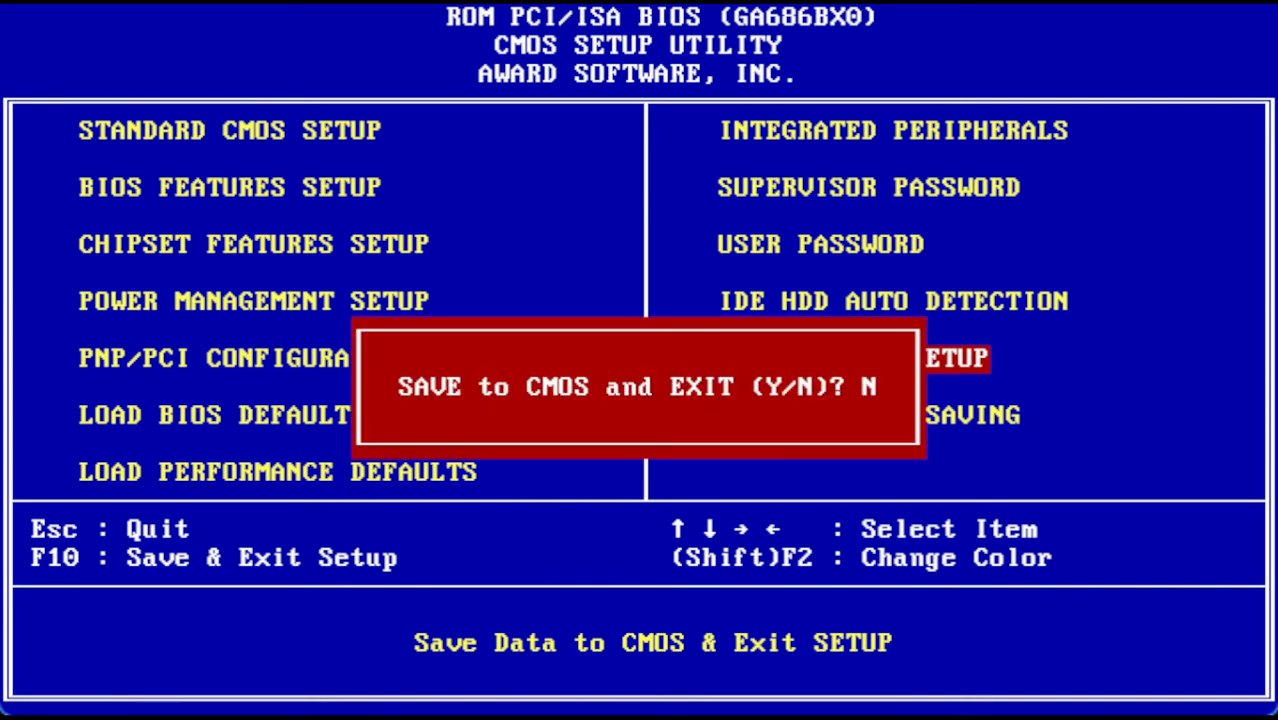
{"action": "key", "text": "Backspace"}
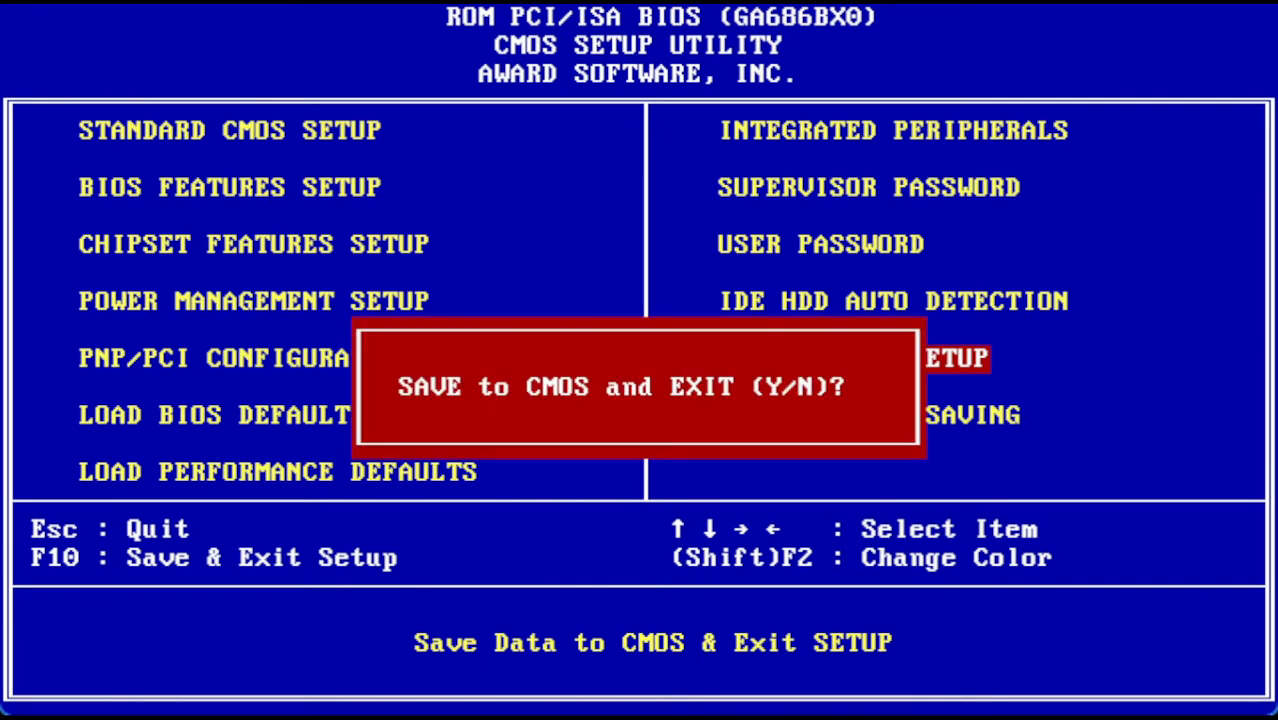
{"action": "type", "text": "y"}
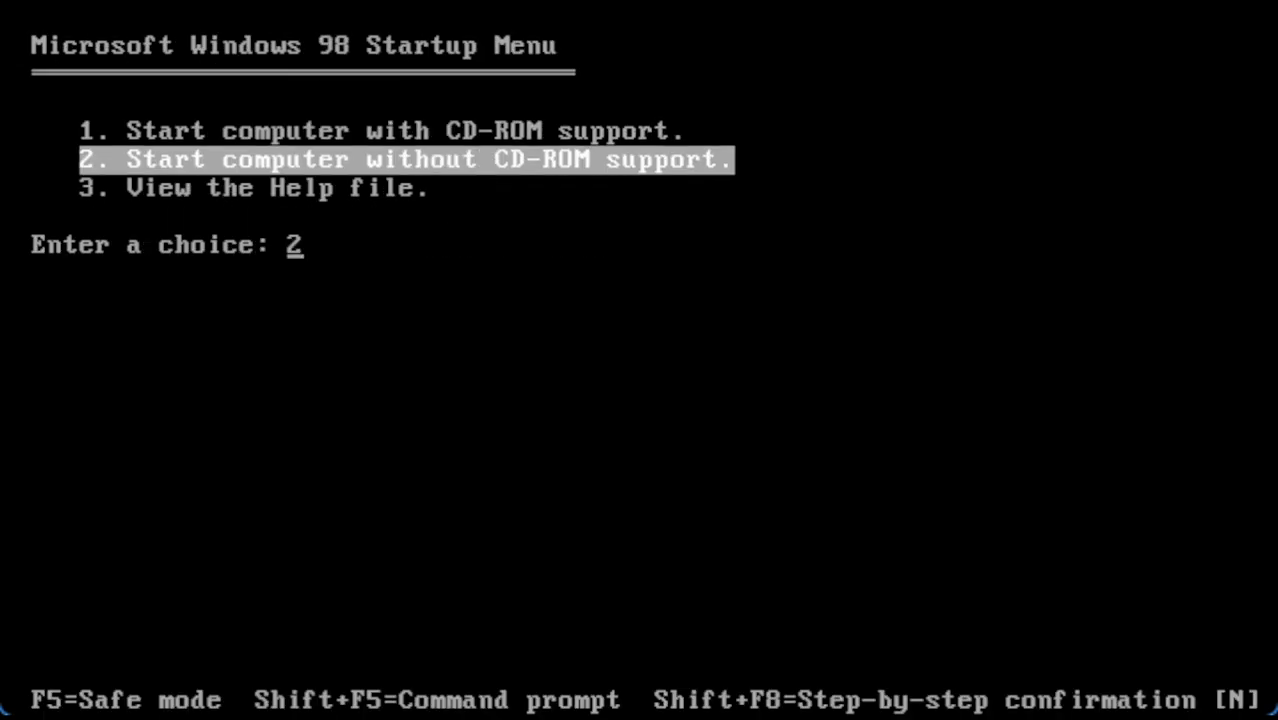
- Boot from the floppy using option 2, without CD-ROM support
{"action": "key", "text": "enter"}
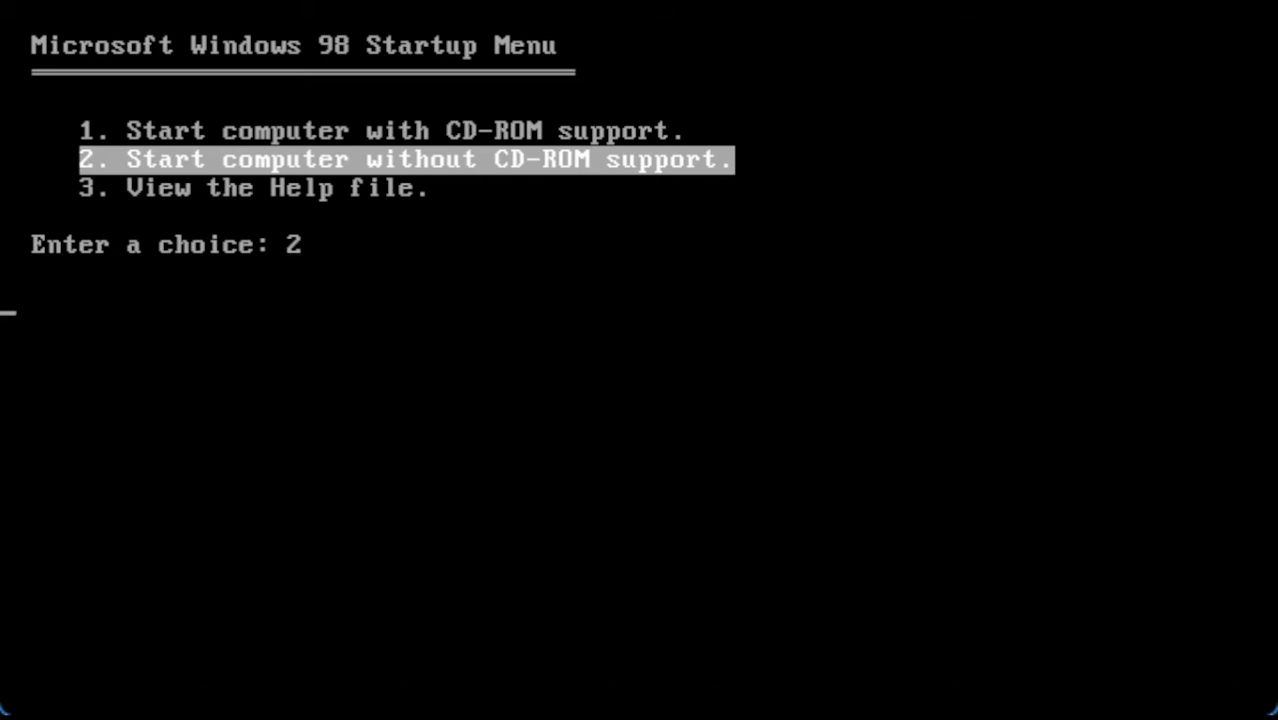
{"action": "key", "text": "enter"}
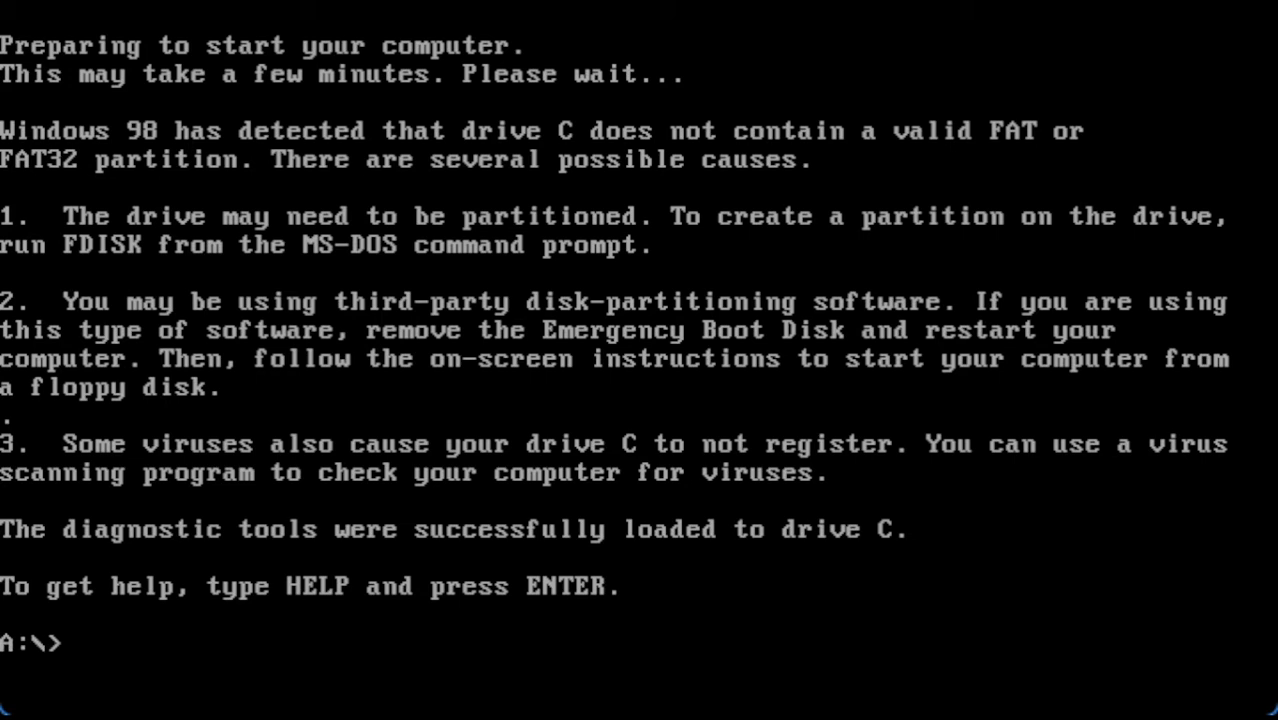
- Run fdisk at the A:\> prompt and choose to create a primary DOS partition
{"action": "type", "text": "f"}
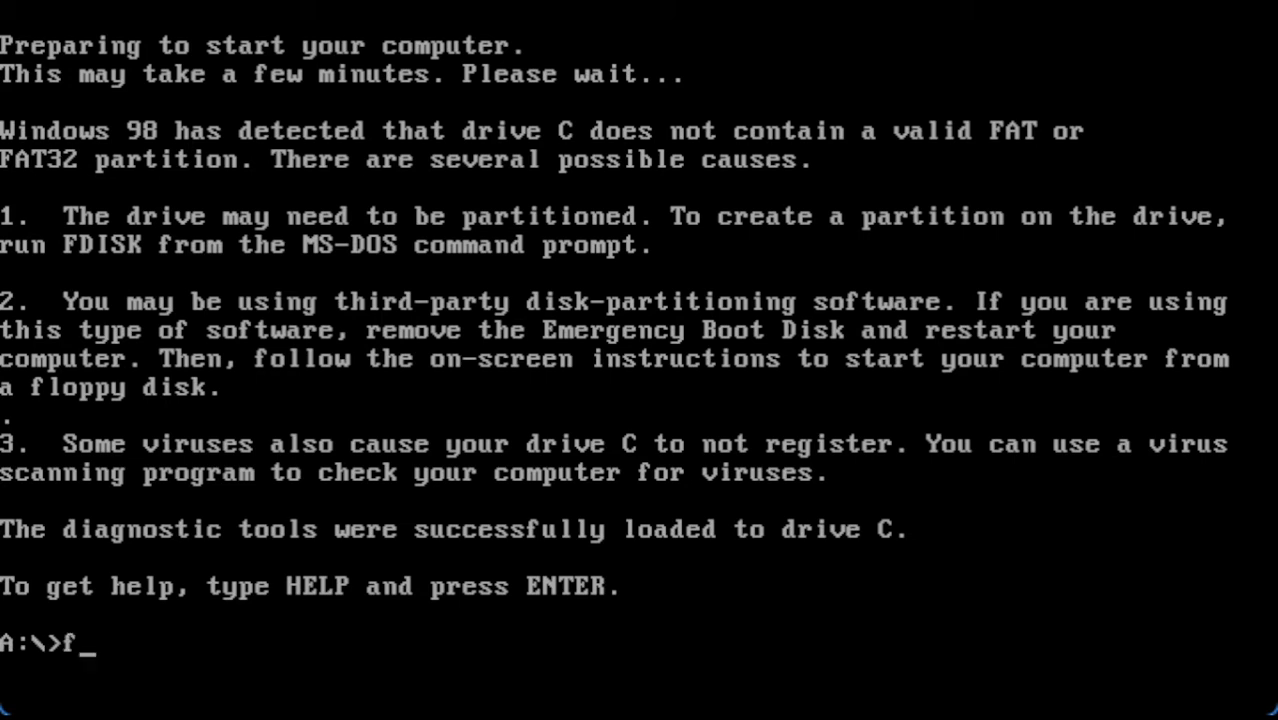
{"action": "type", "text": "disk"}
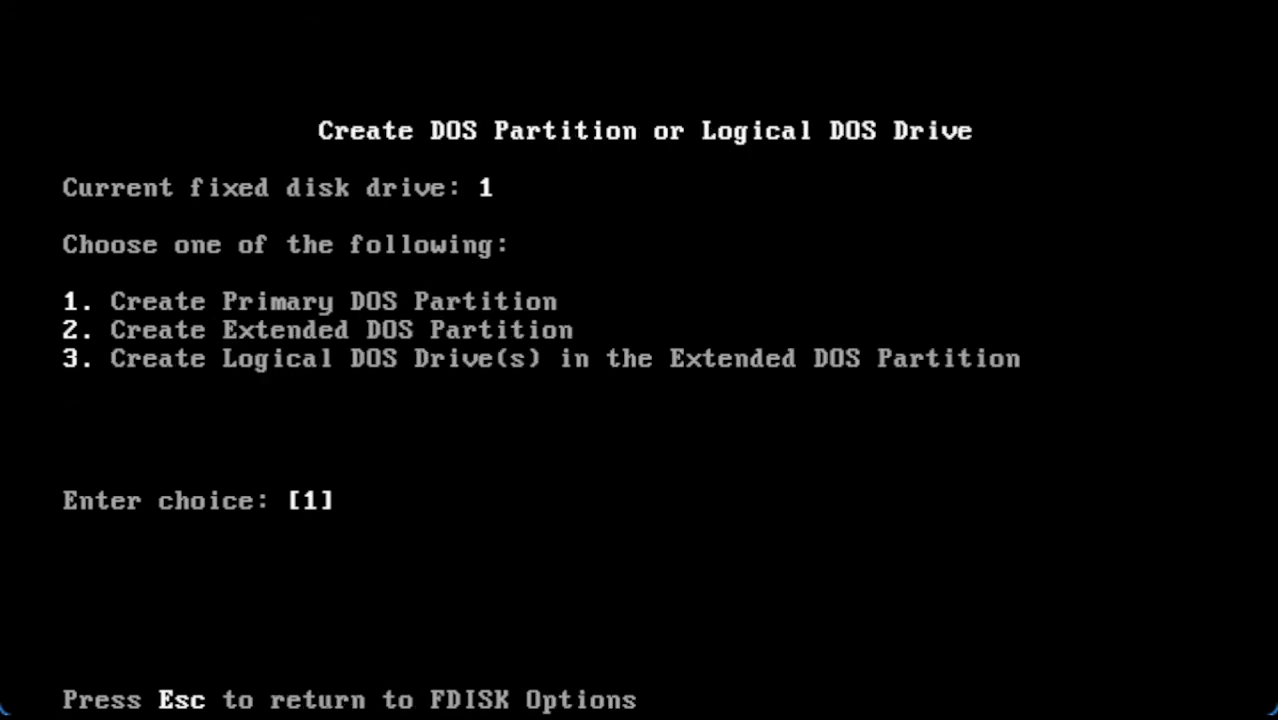
{"action": "key", "text": "enter"}
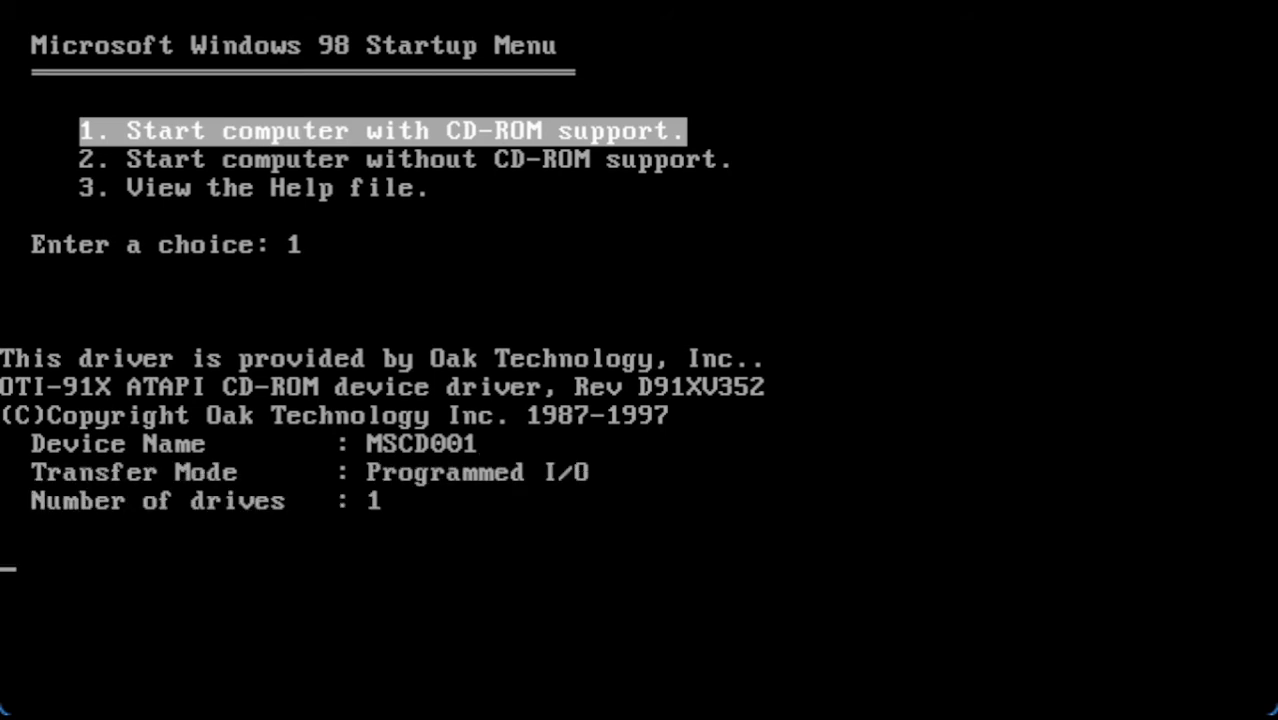
- Wait for the CD-ROM-enabled floppy boot to reach A:\> with the CD as drive E
{"action": "scroll", "scroll_direction": "down", "scroll_amount": 3}
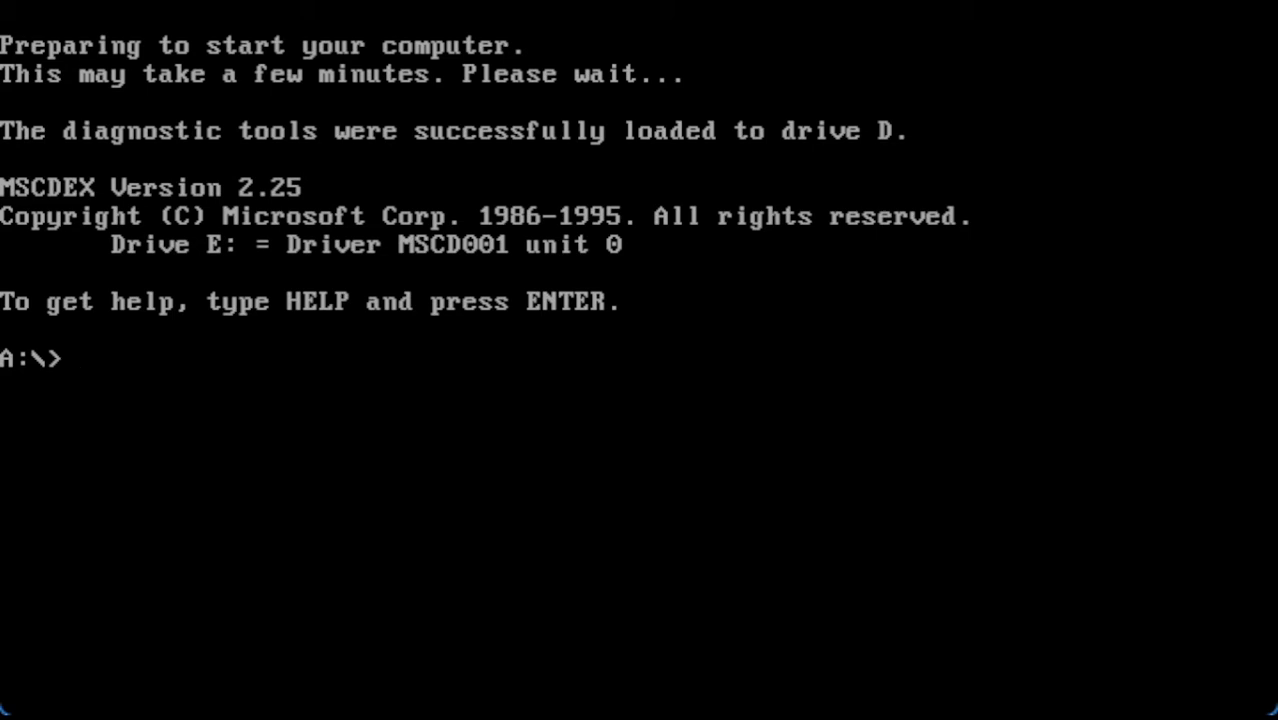
- Run format C: /s to make drive C a system disk and confirm the warning with y
{"action": "type", "text": "format"}
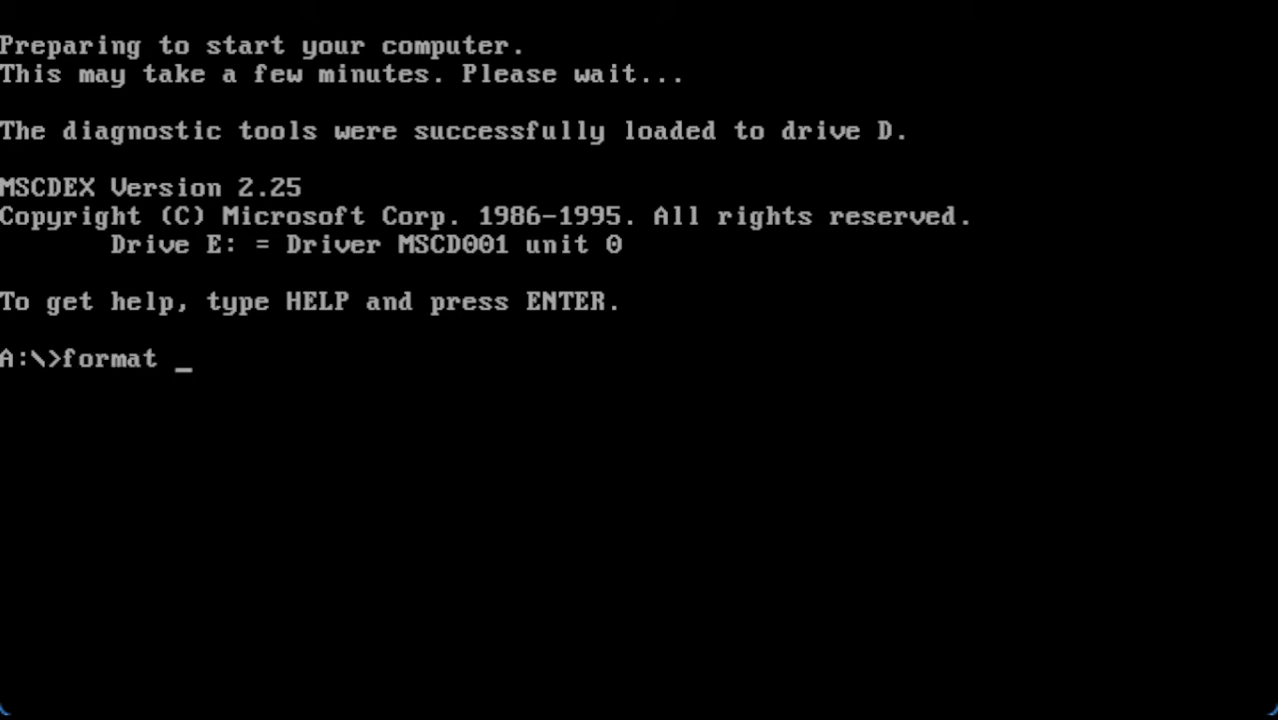
{"action": "type", "text": "C:"}
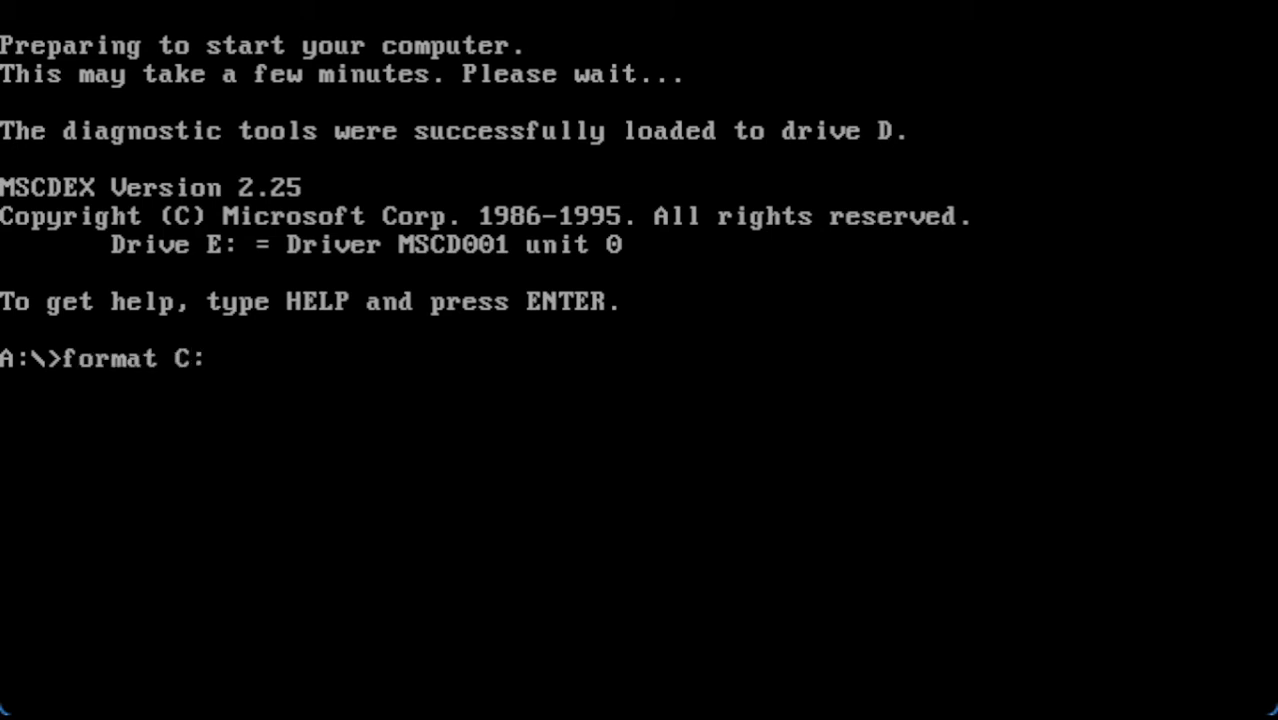
{"action": "type", "text": "/"}
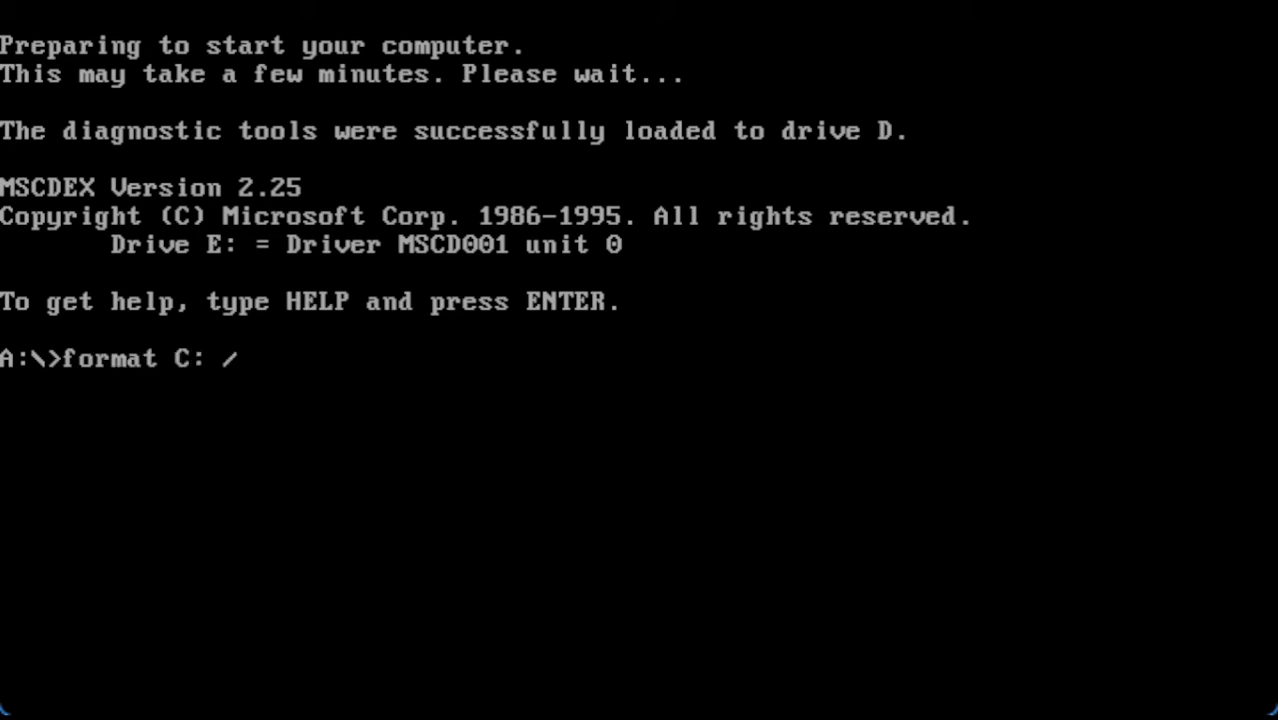
{"action": "type", "text": "s"}
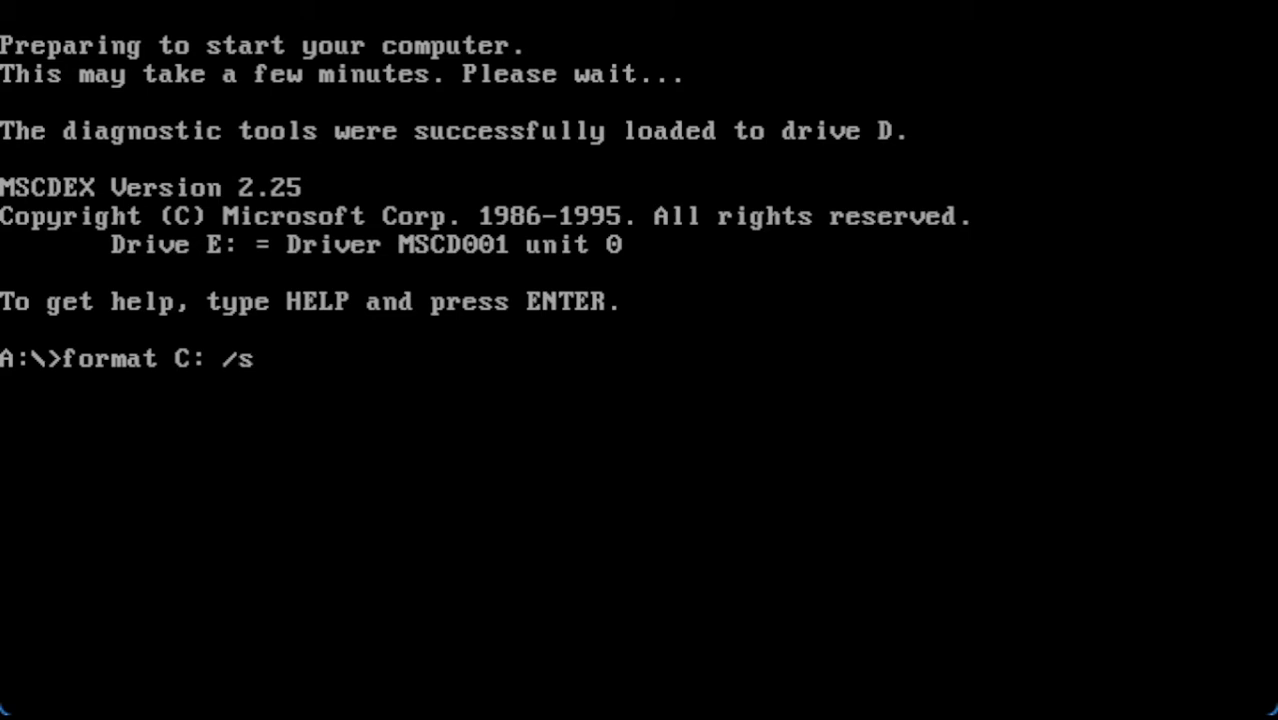
{"action": "key", "text": "enter"}
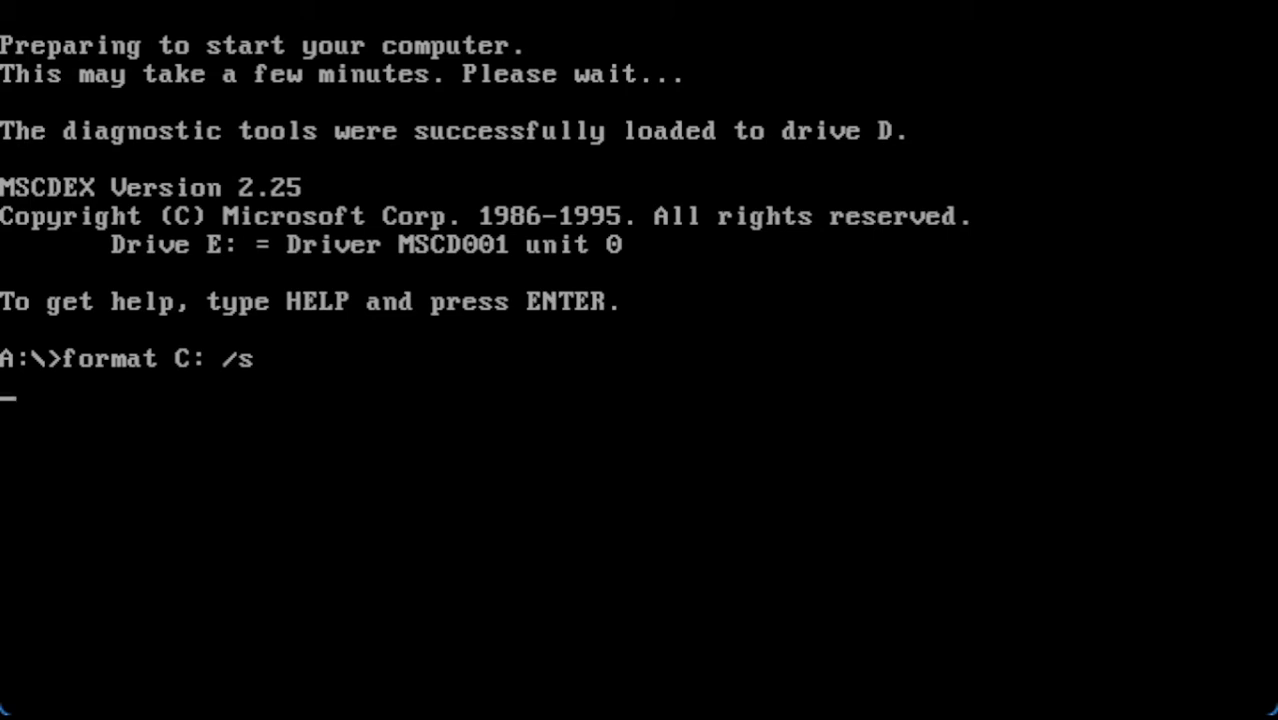
{"action": "key", "text": "enter"}
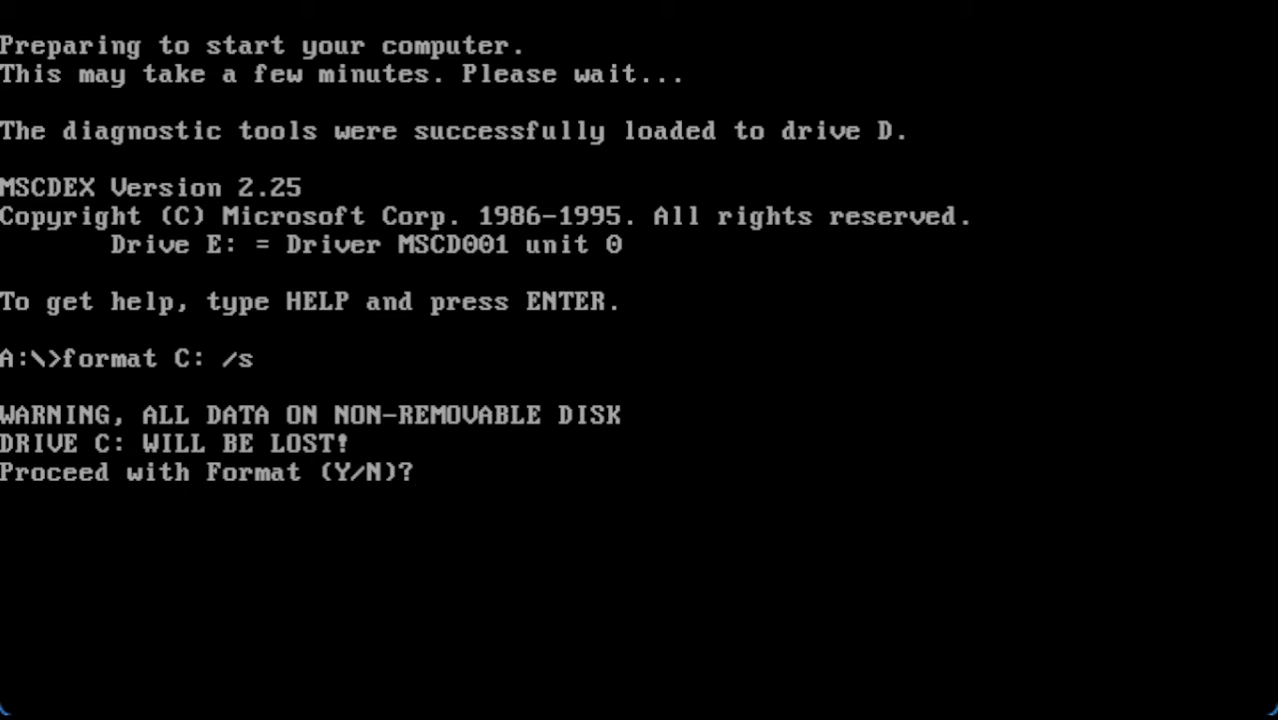
{"action": "type", "text": "y"}
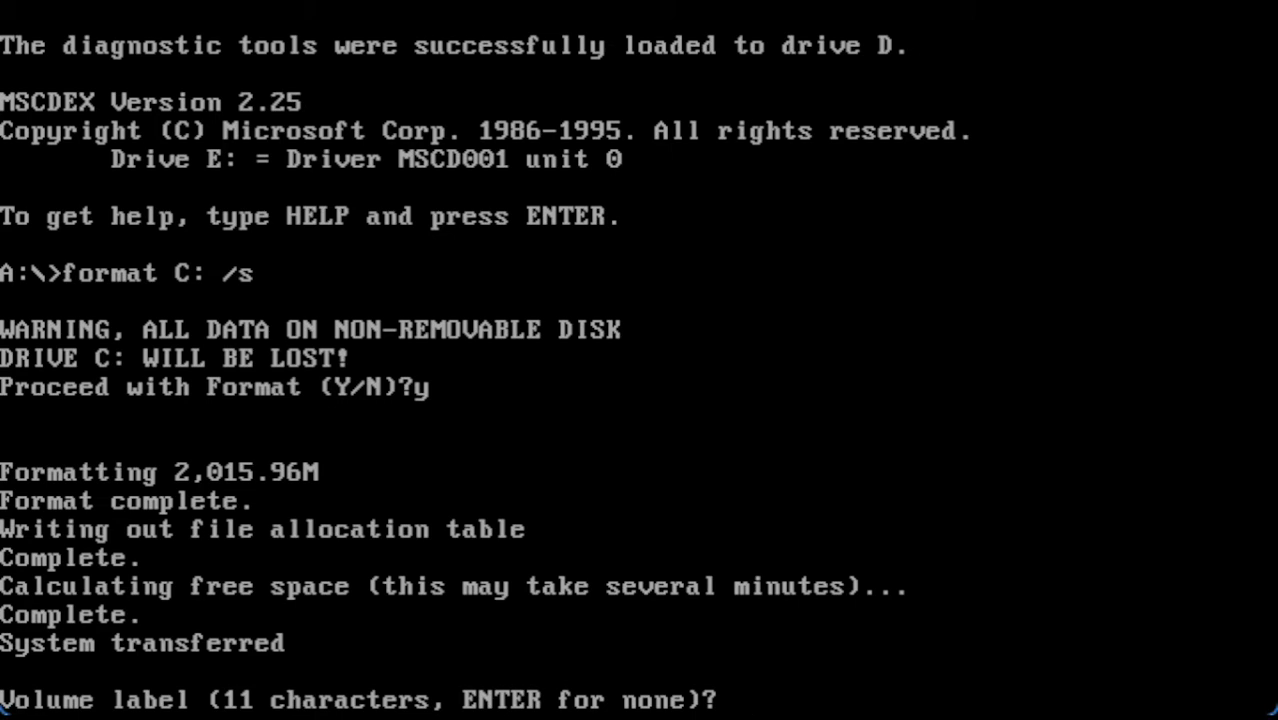
- Finish the format with no volume label and switch to CD drive E:
{"action": "key", "text": "enter"}
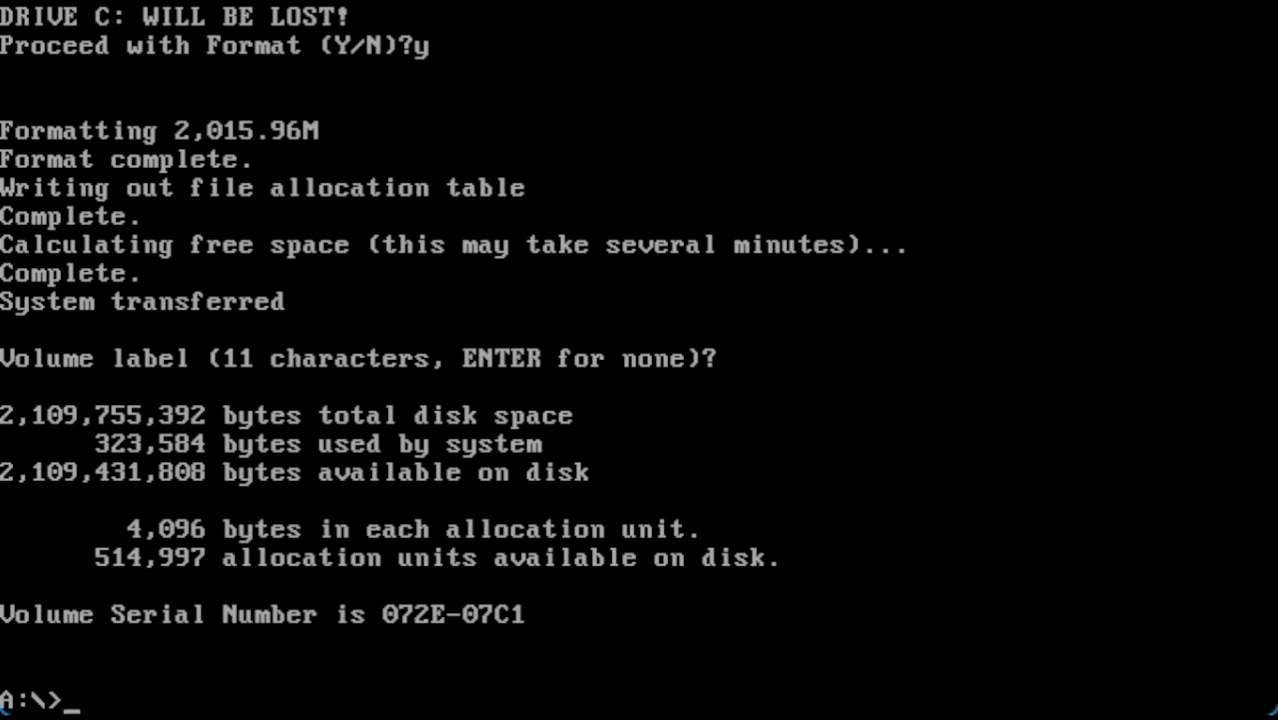
{"action": "type", "text": "E:"}
{"action": "type", "text": "dir/w"}
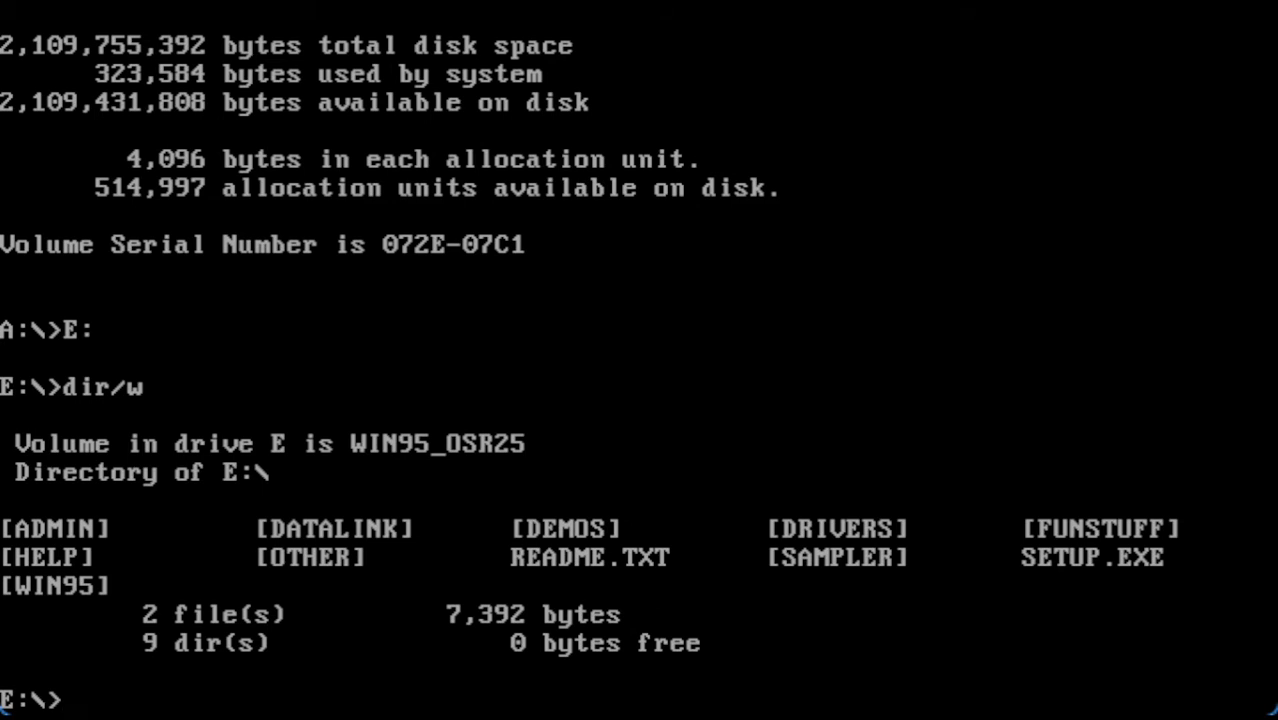
- On drive C, create the Windows, Windows\options and Windows\options\cabs folders with md
{"action": "type", "text": "C:"}
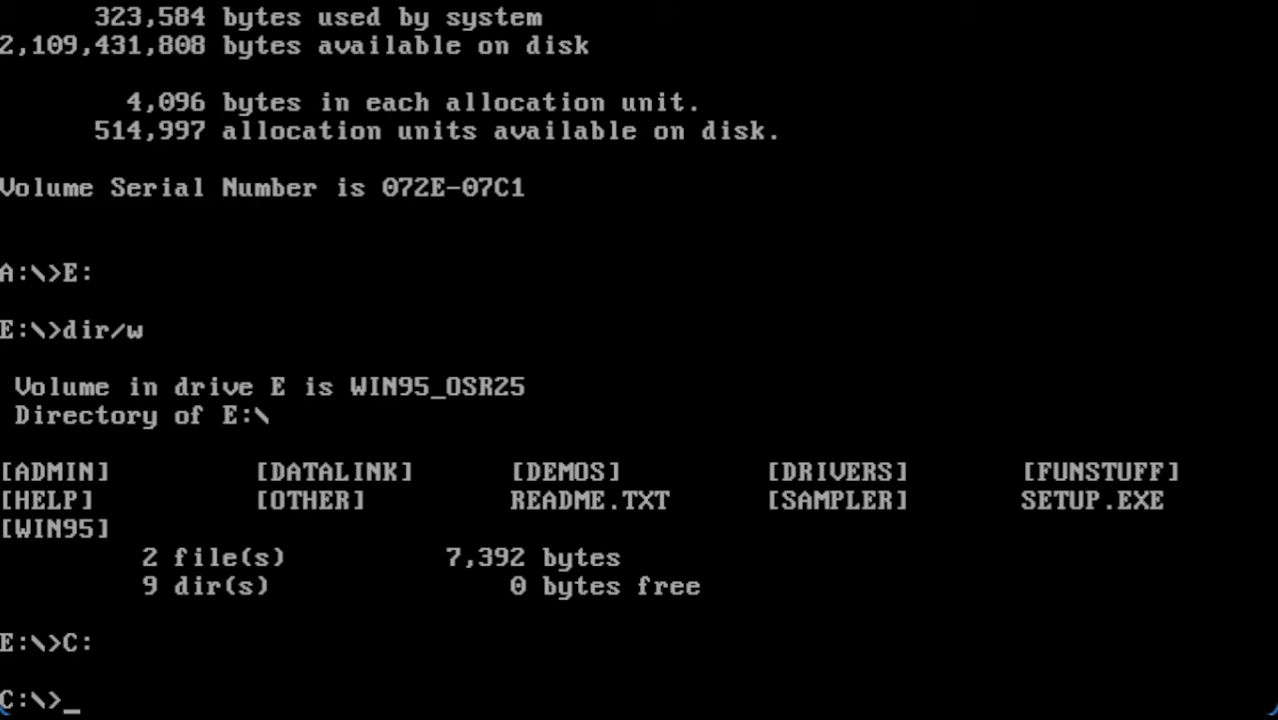
{"action": "type", "text": "md"}
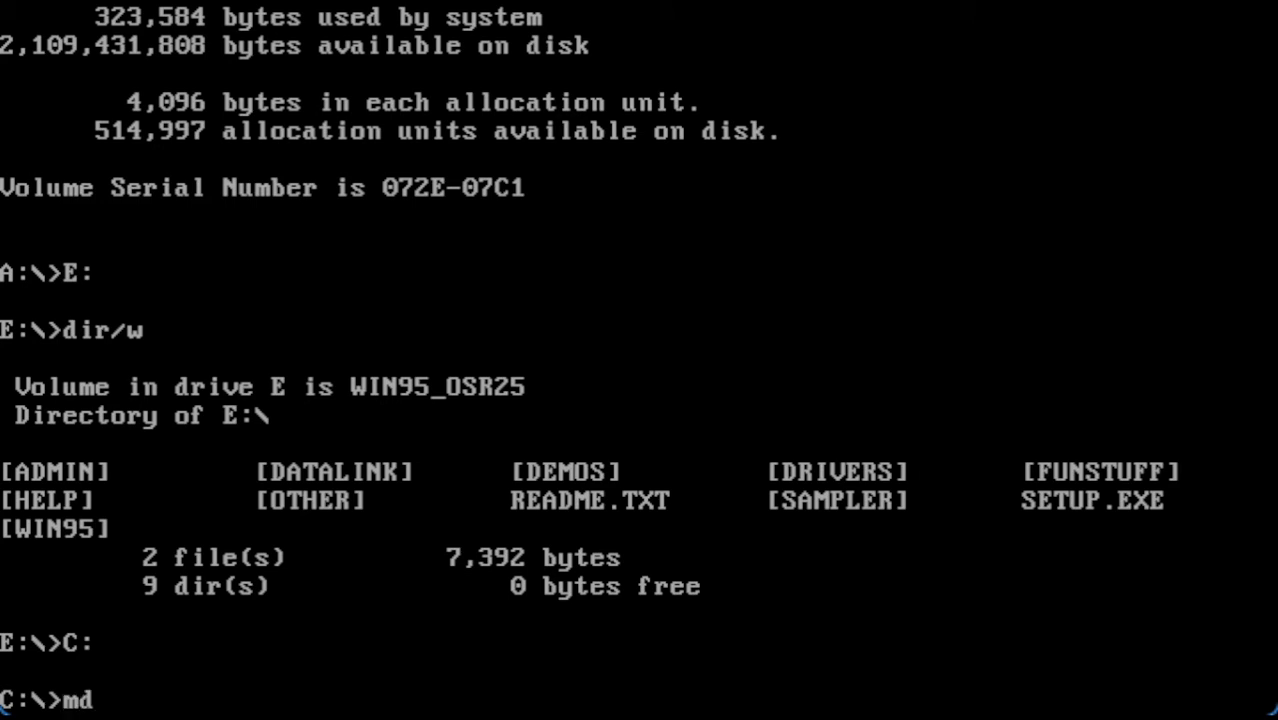
{"action": "type", "text": "Windows"}
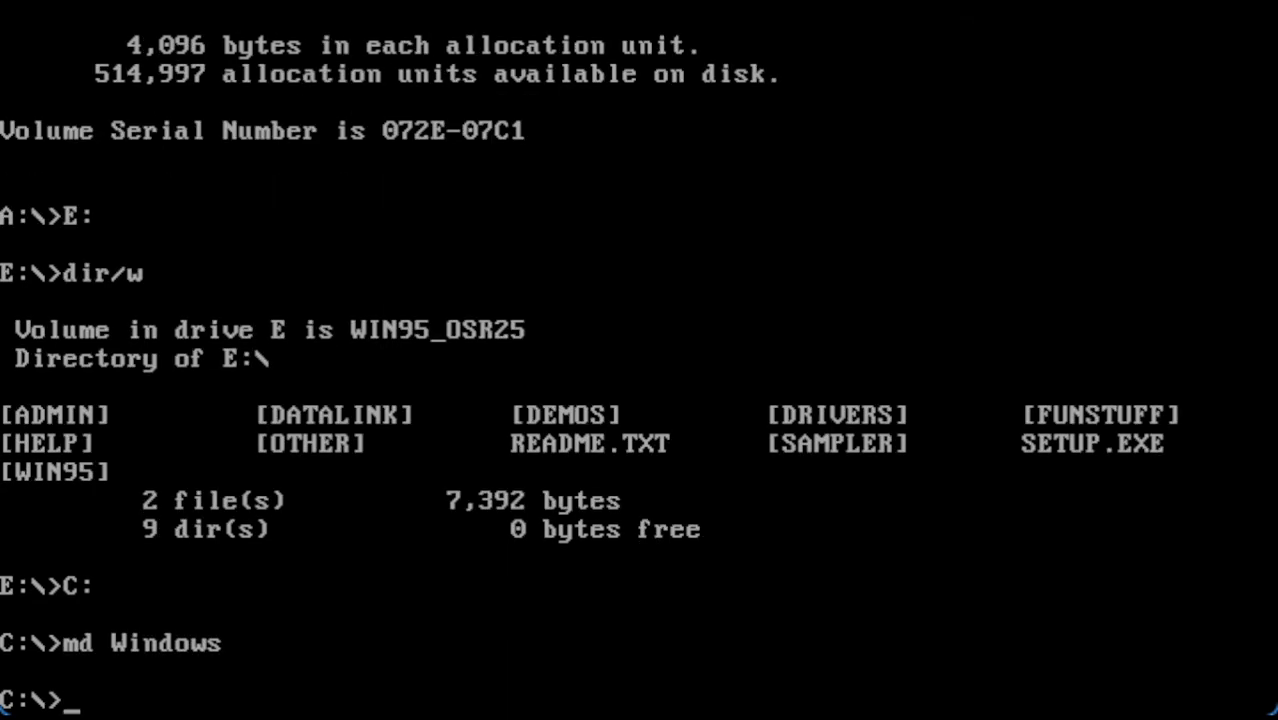
{"action": "type", "text": "md Windows"}
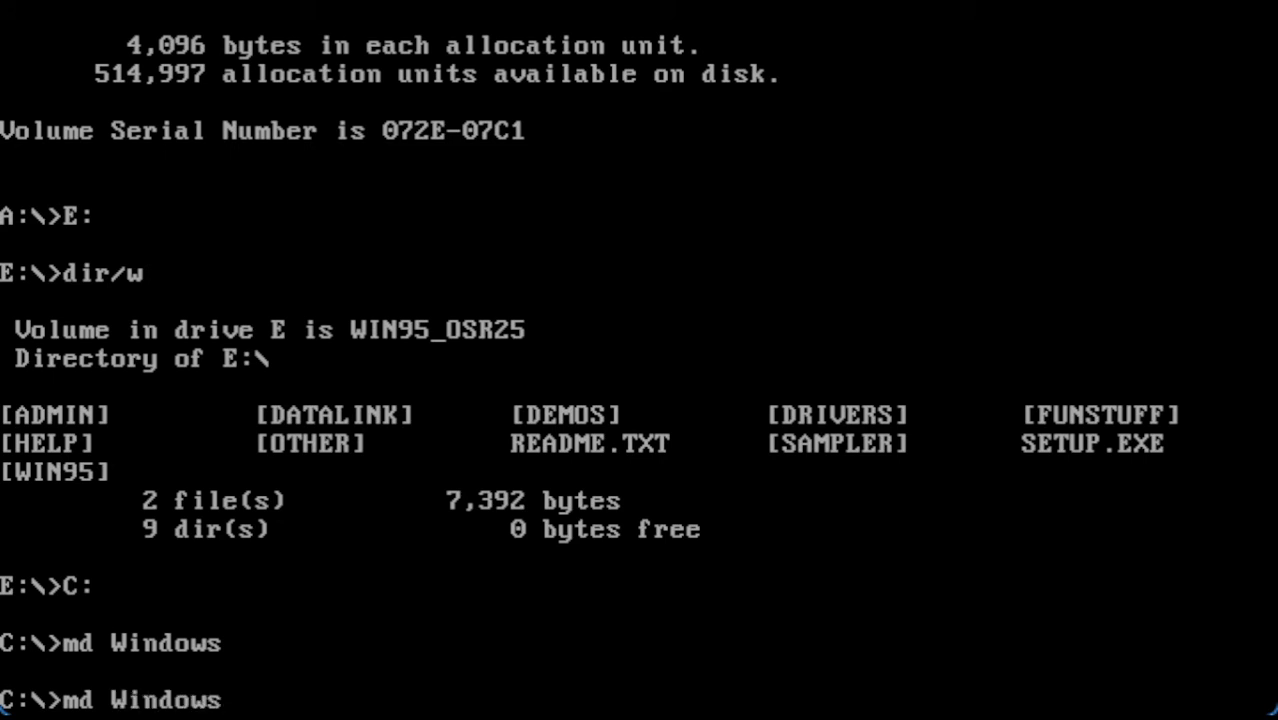
{"action": "type", "text": "\\"}
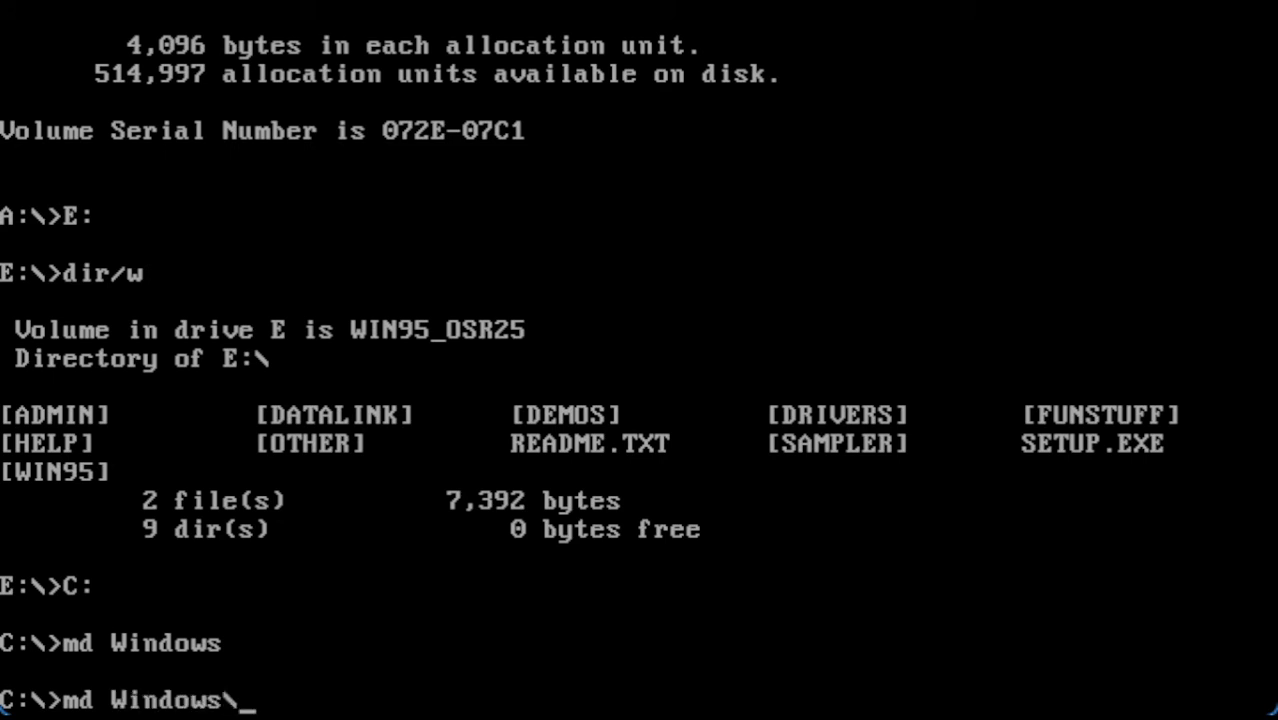
{"action": "type", "text": "options"}
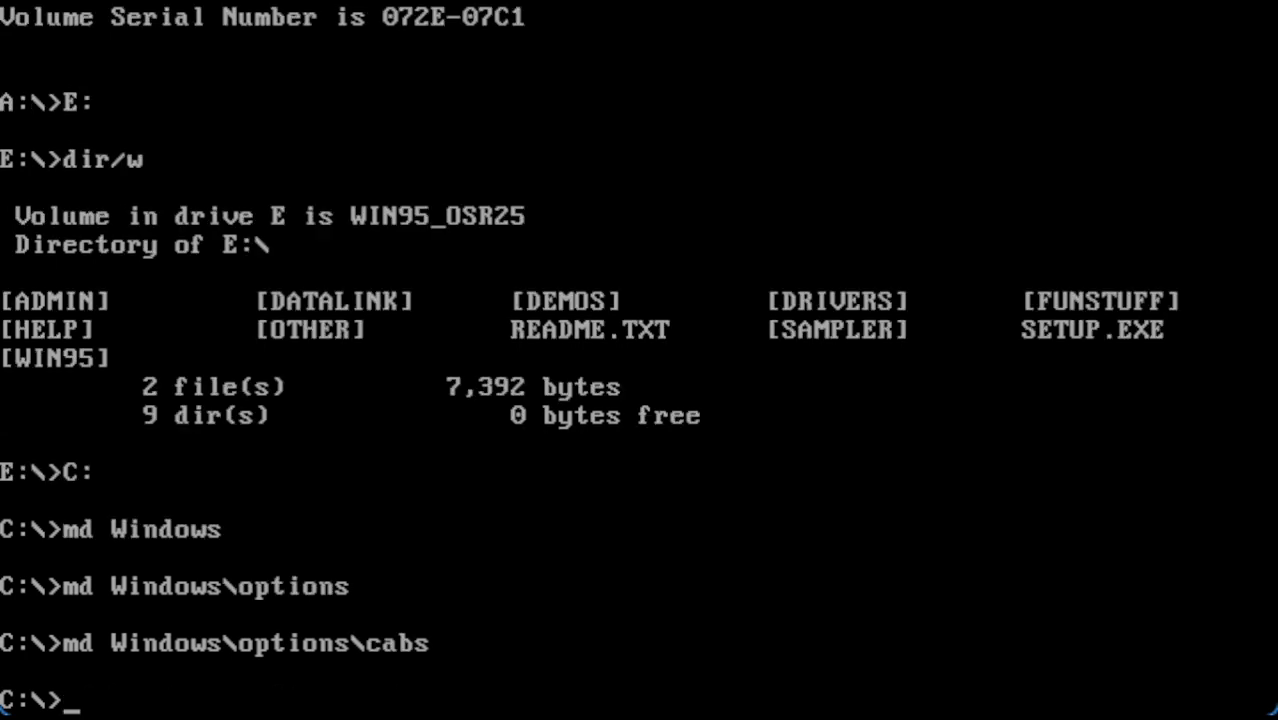
- Change into Windows\options\cabs and enter the command copy E:\WIN95\*.*
{"action": "type", "text": "cd"}
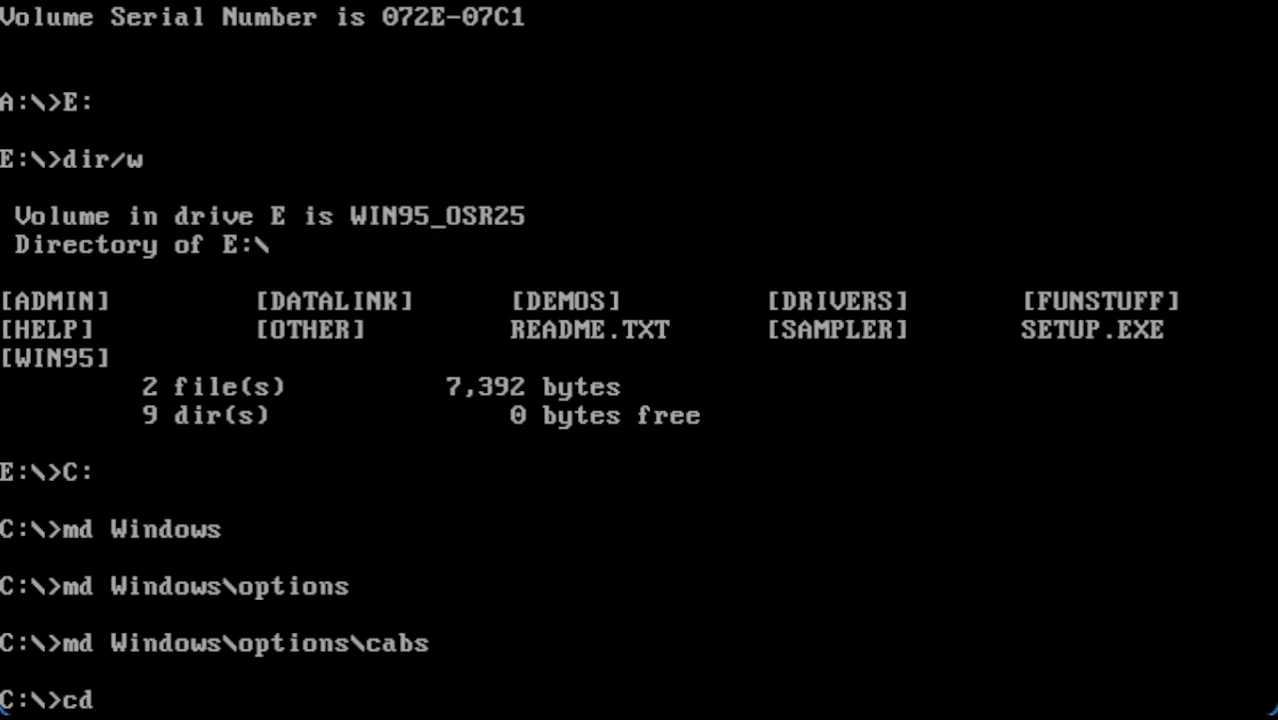
{"action": "type", "text": "Windows\\options\\cabs"}
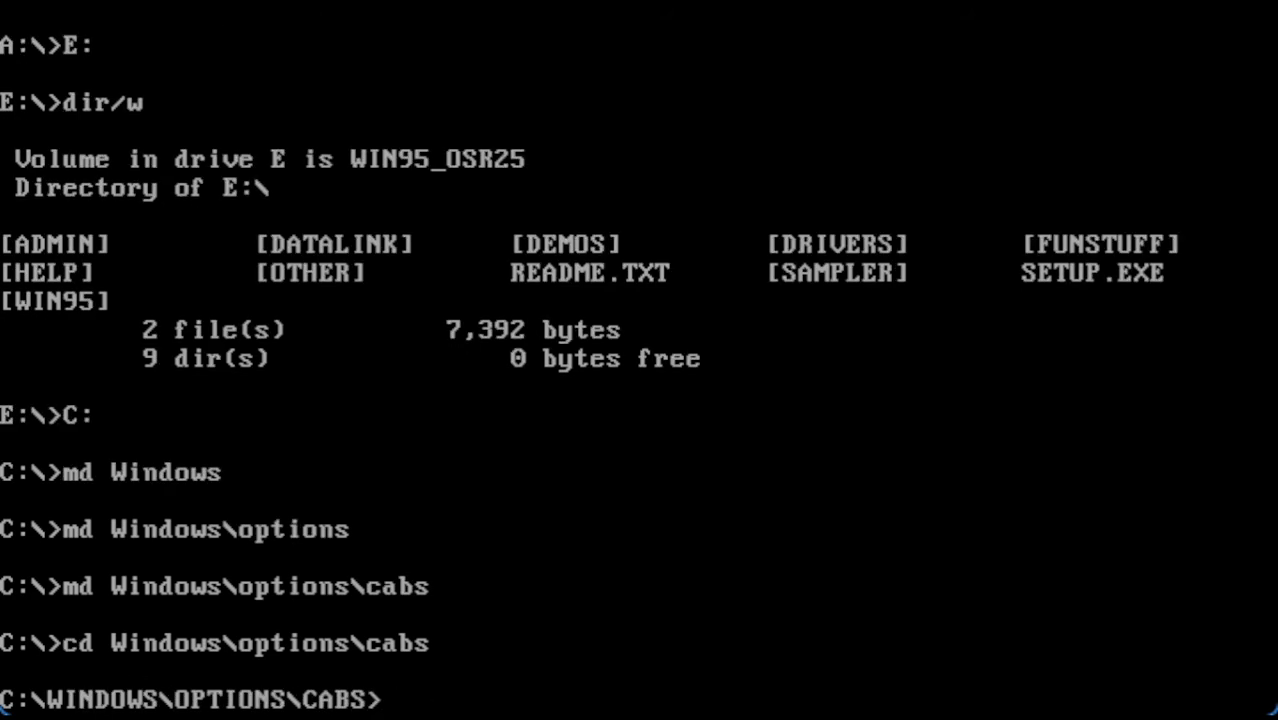
{"action": "type", "text": "c"}
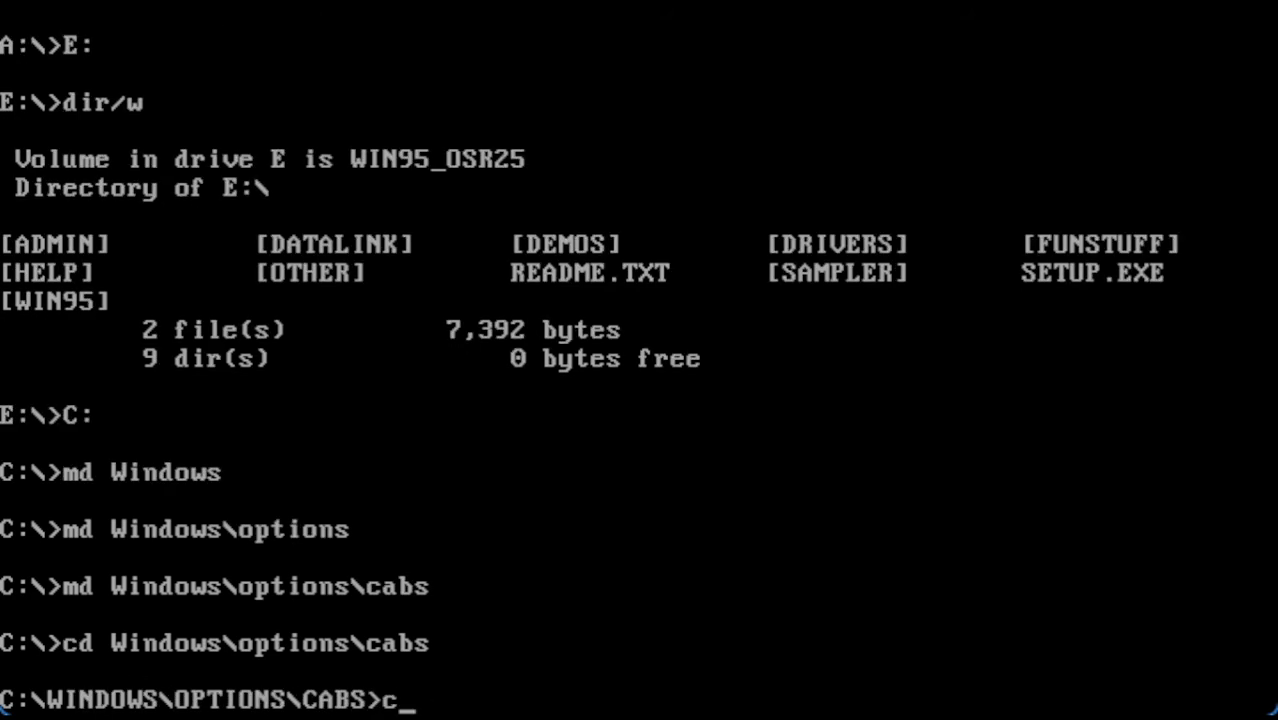
{"action": "type", "text": "opy E:"}
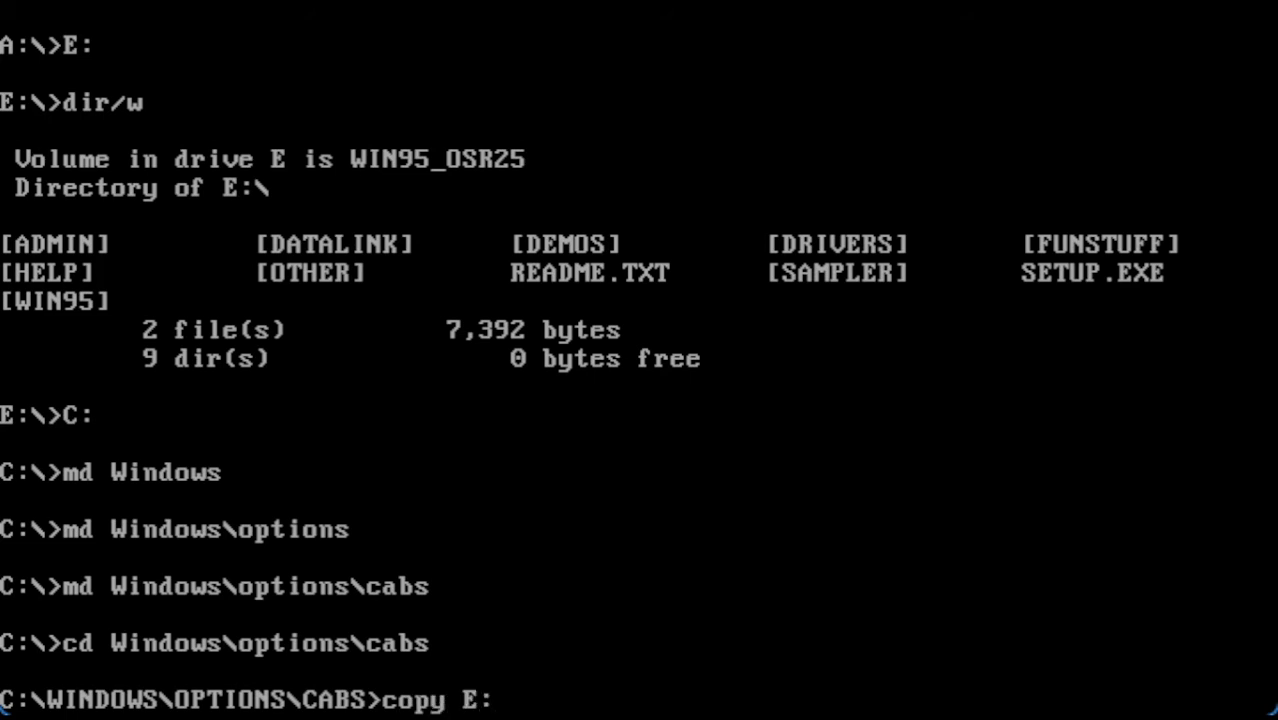
{"action": "type", "text": "\\"}
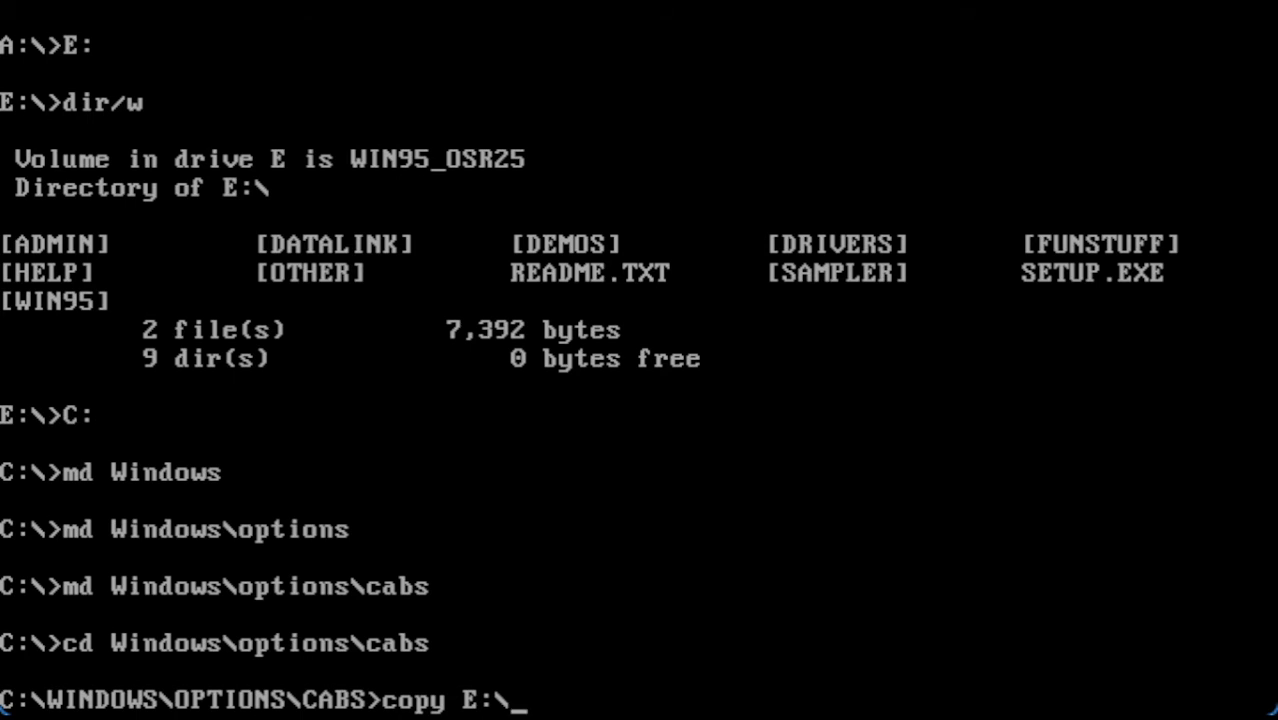
{"action": "type", "text": "WIN95\\"}
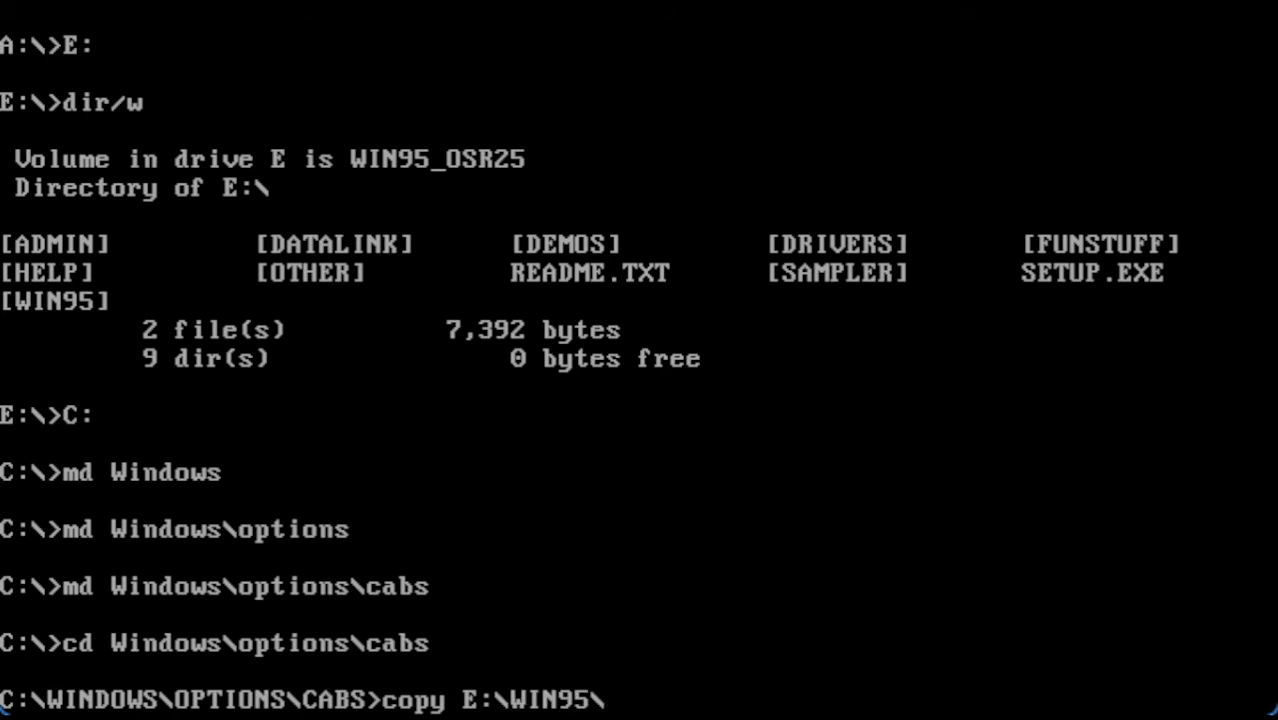
{"action": "type", "text": "*.*"}
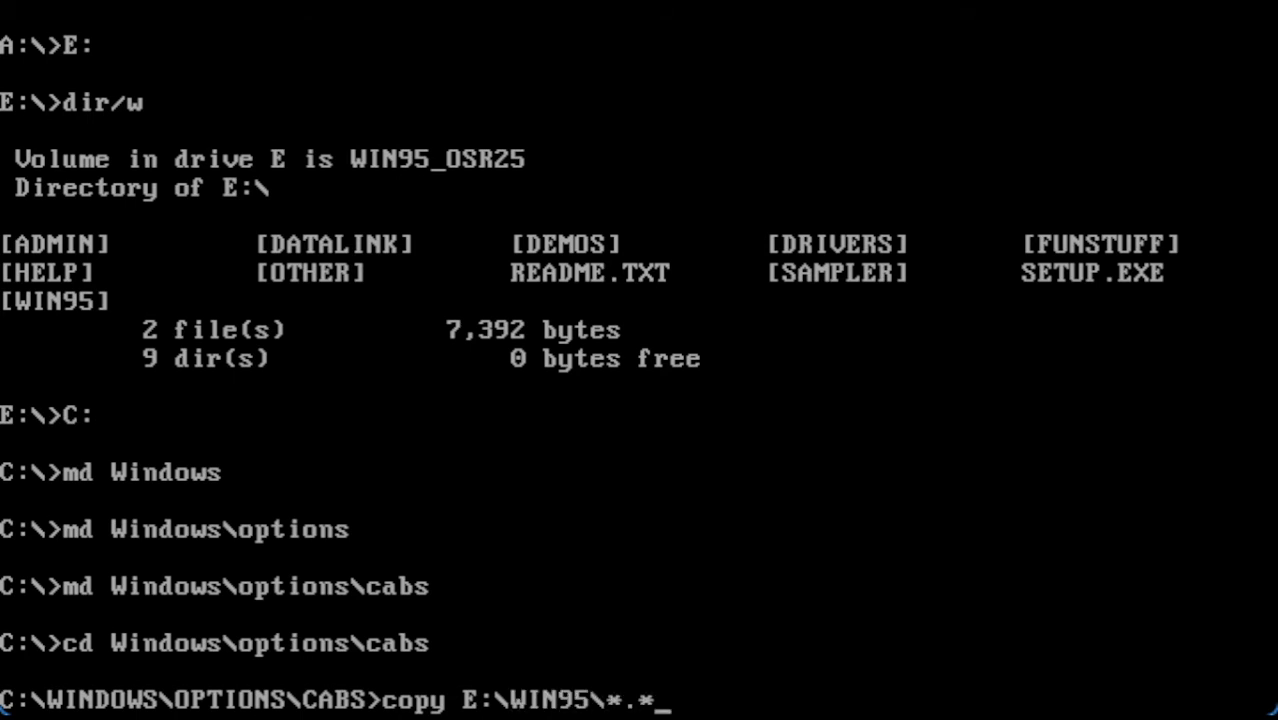
- Copy all E:\WIN95 files into the cabs folder, then reboot to a C:\> prompt
{"action": "key", "text": "enter"}
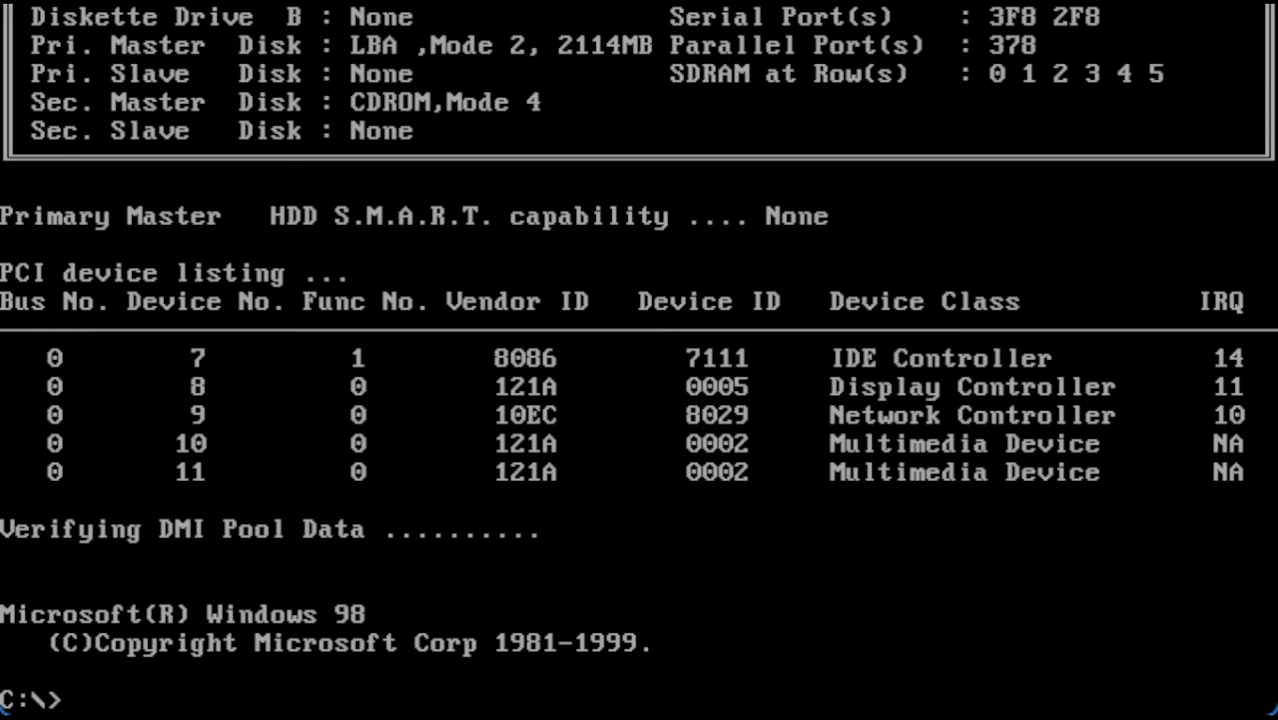
- Enter C:\Windows\options\cabs and launch Windows 95 Setup with setup /i
{"action": "type", "text": "cd"}
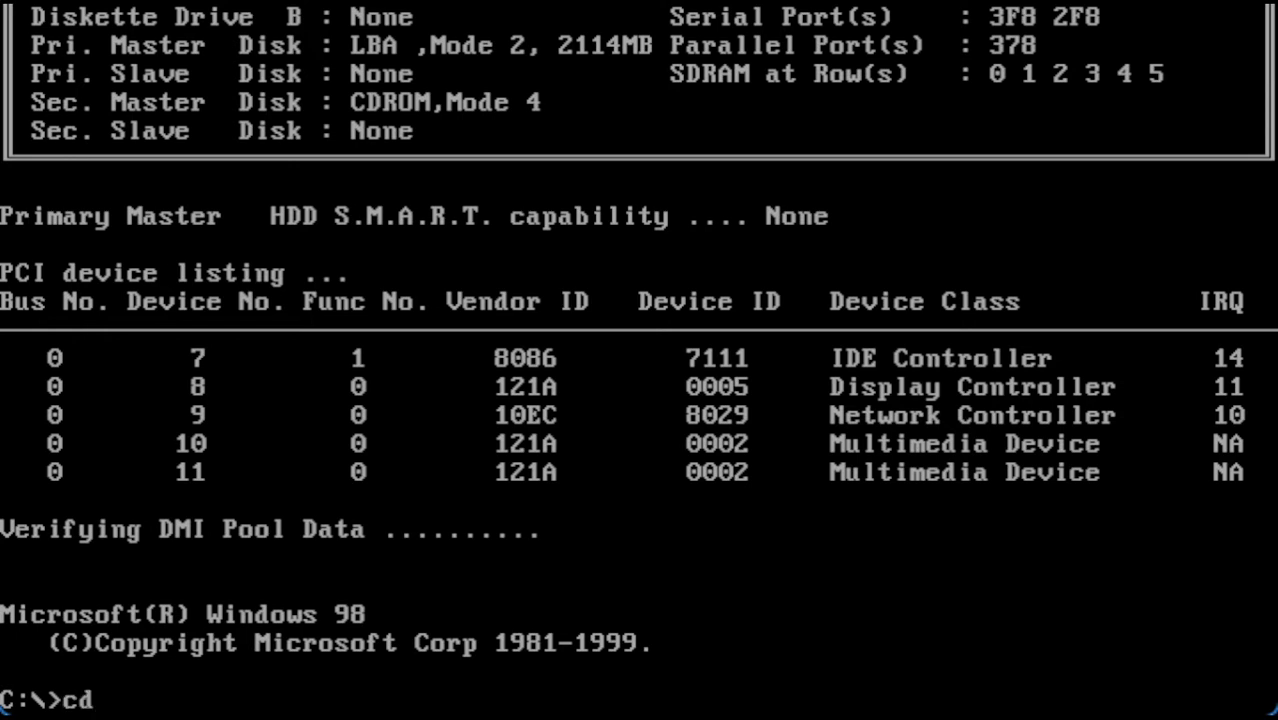
{"action": "type", "text": "W"}
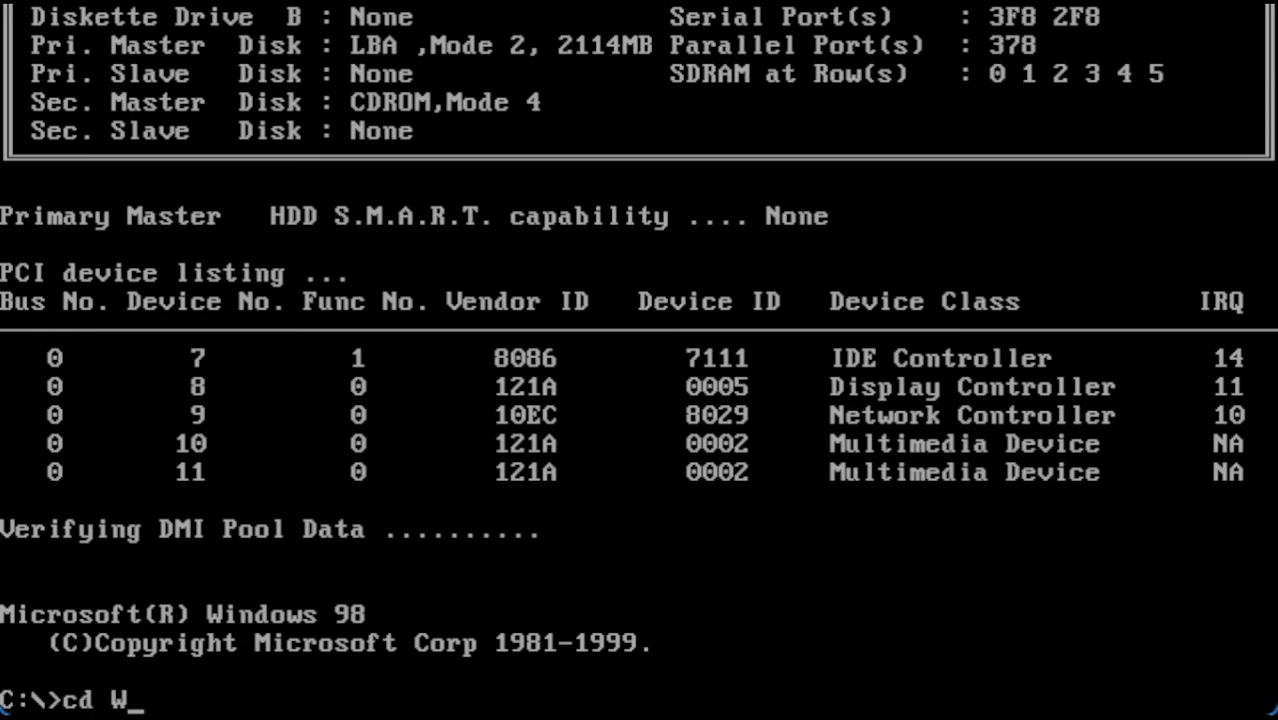
{"action": "type", "text": "indows\\op"}
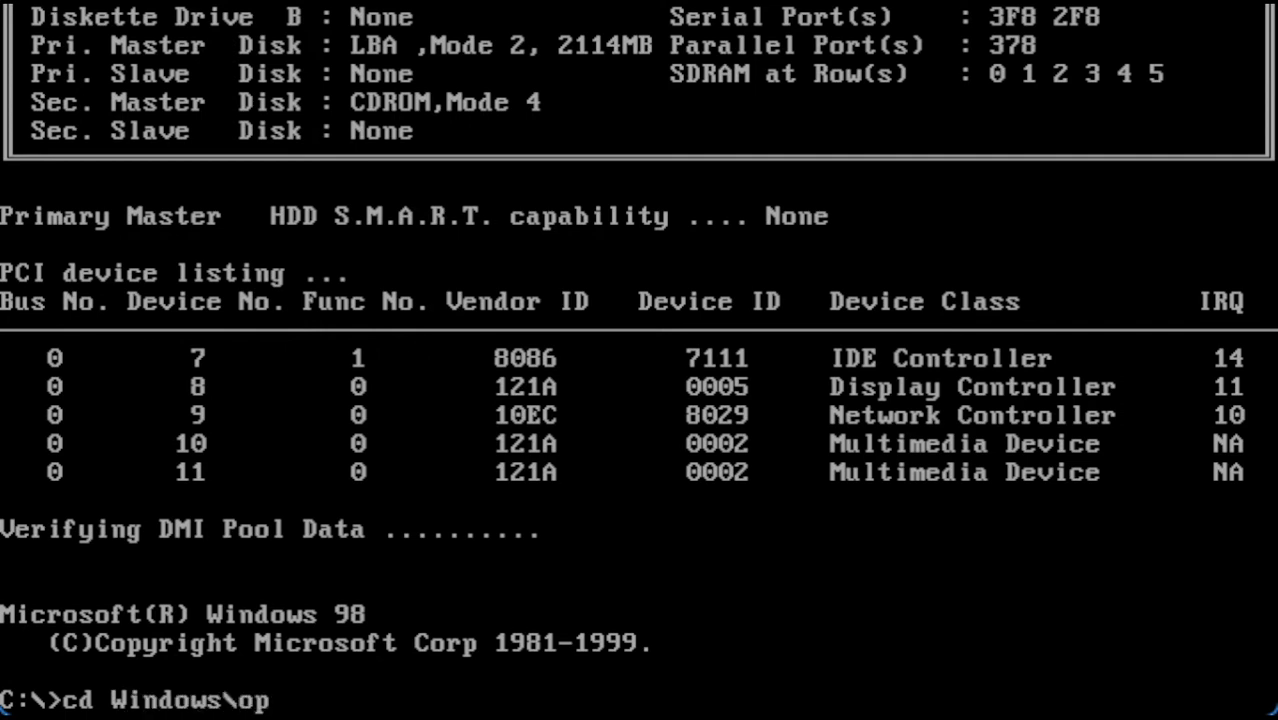
{"action": "type", "text": "tions\\cabs"}
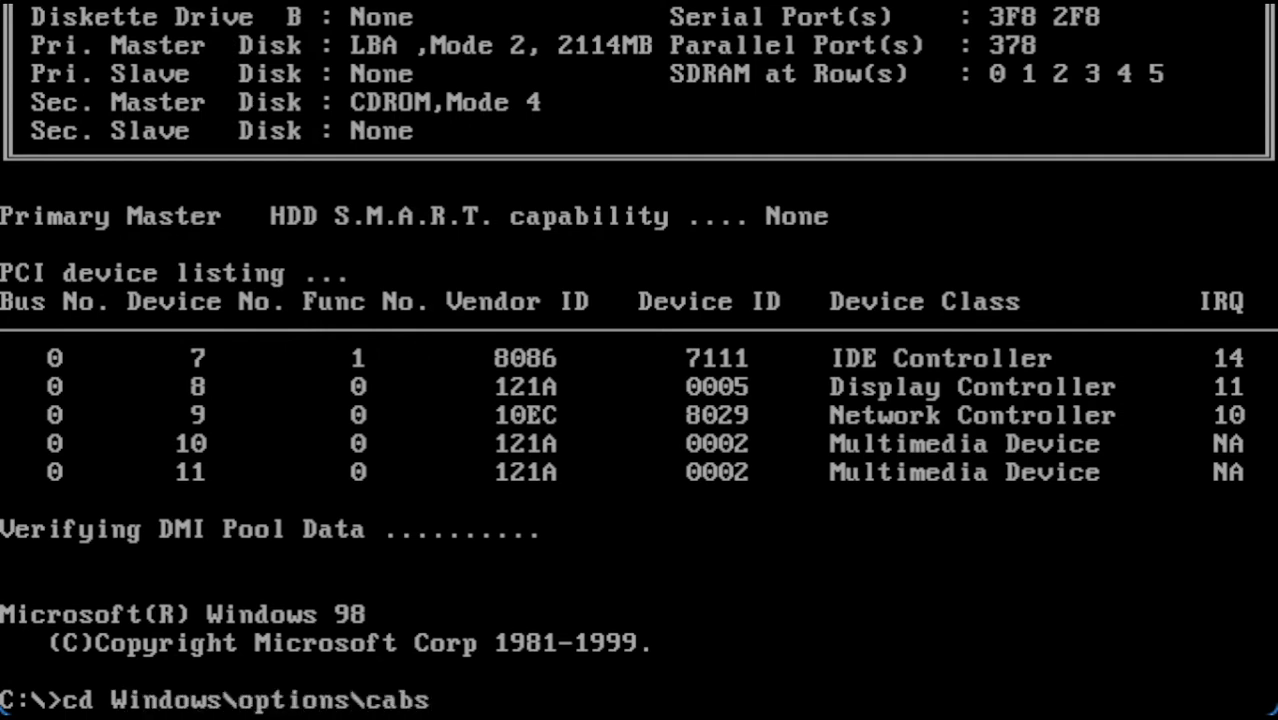
{"action": "key", "text": "enter"}
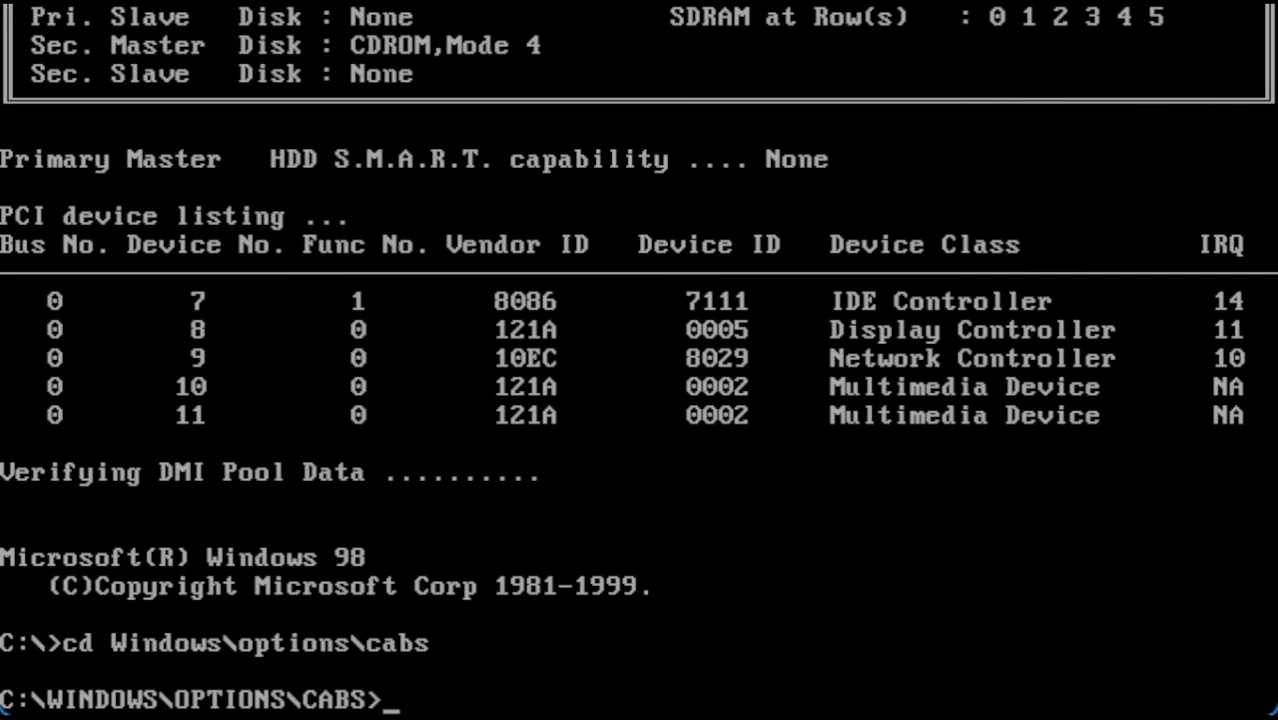
{"action": "type", "text": "sti"}
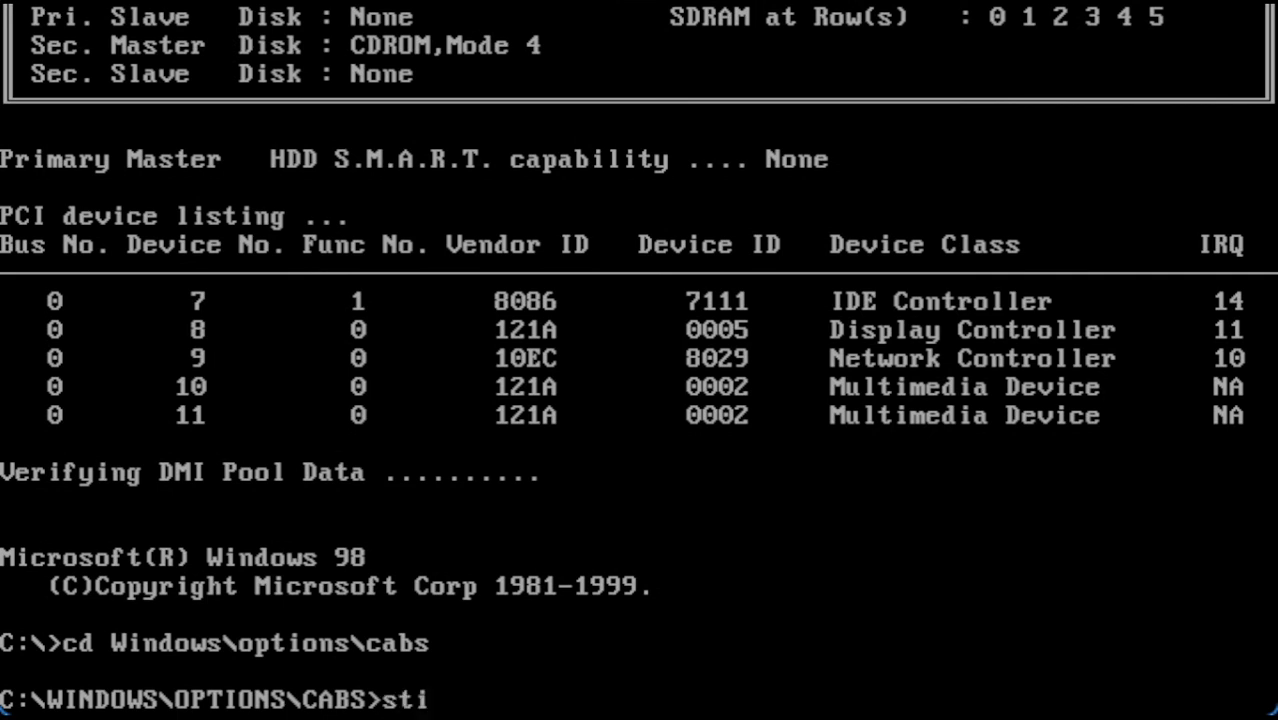
{"action": "type", "text": "etup /"}
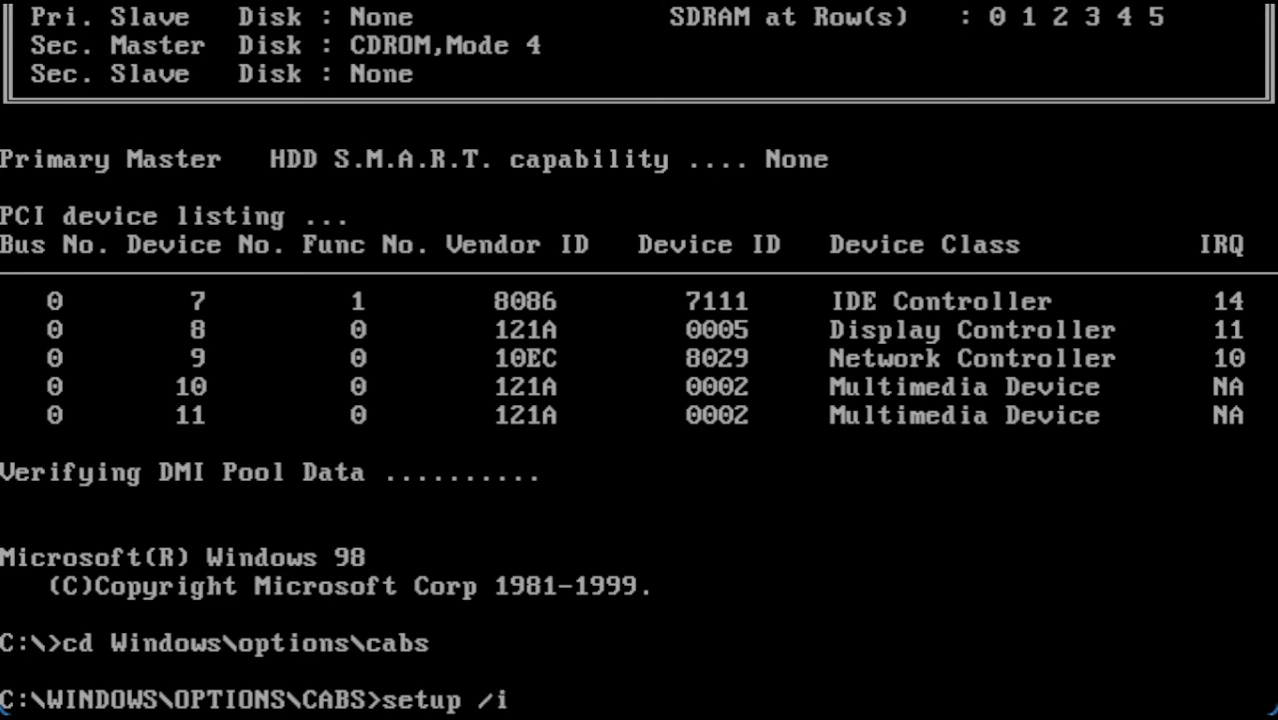
{"action": "type", "text": "s"}
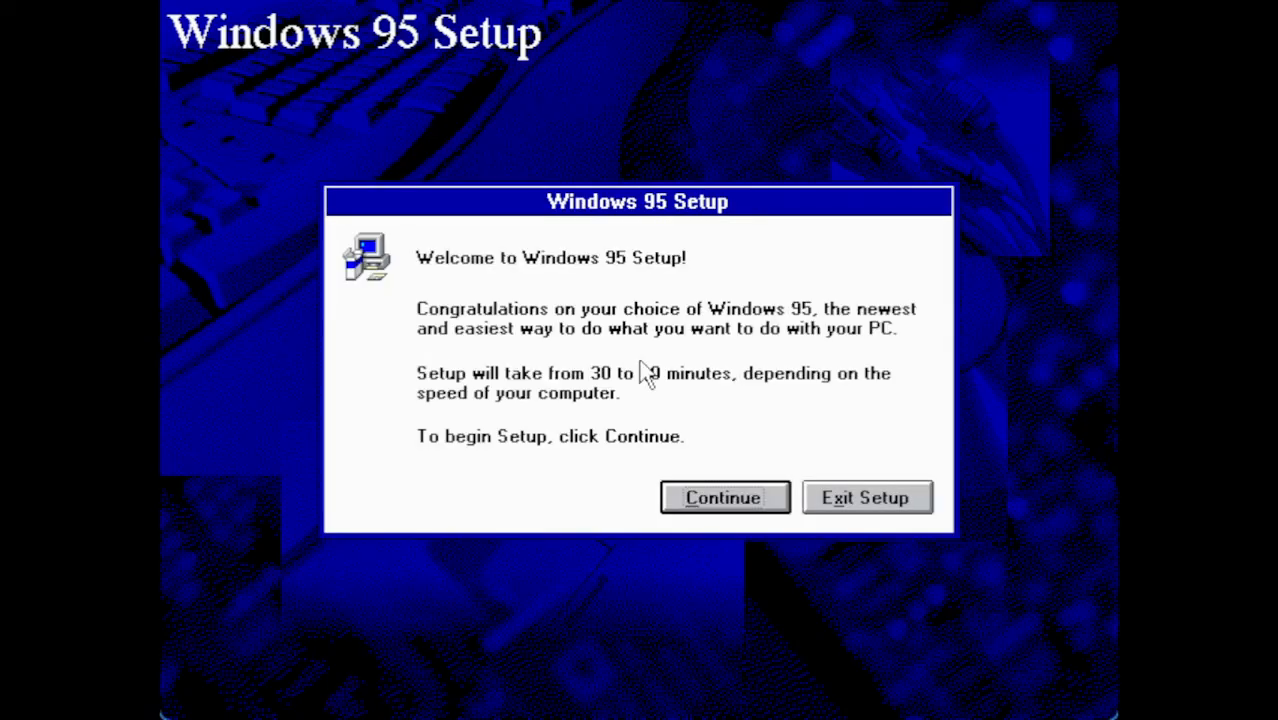
{"action": "mouse_move", "coordinate": [615, 305]}
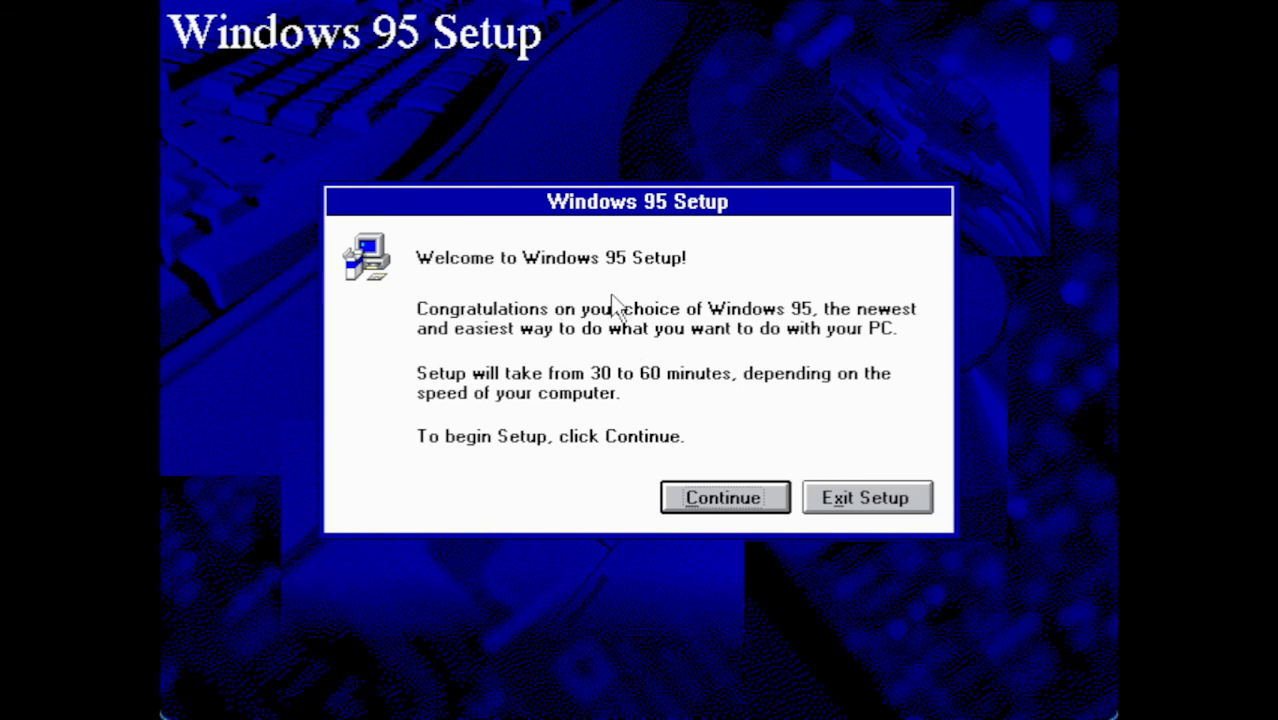
{"action": "mouse_move", "coordinate": [840, 332]}
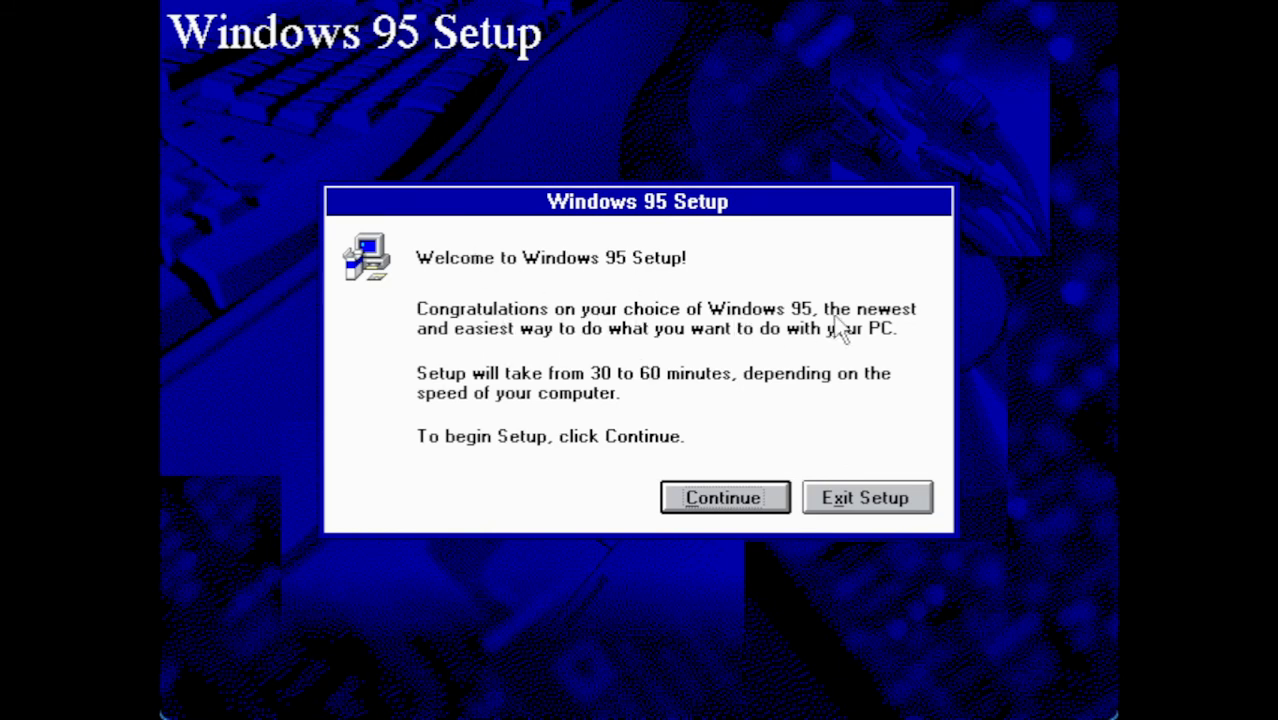
{"action": "mouse_move", "coordinate": [475, 338]}
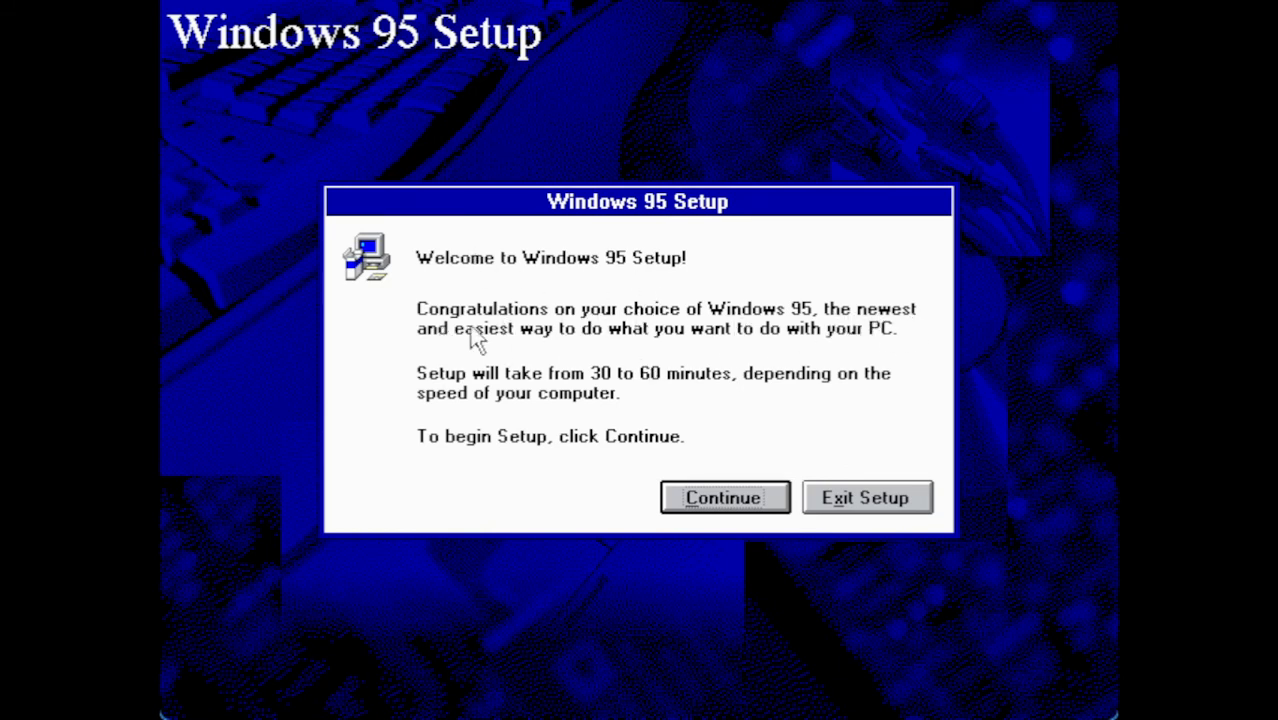
{"action": "mouse_move", "coordinate": [797, 353]}
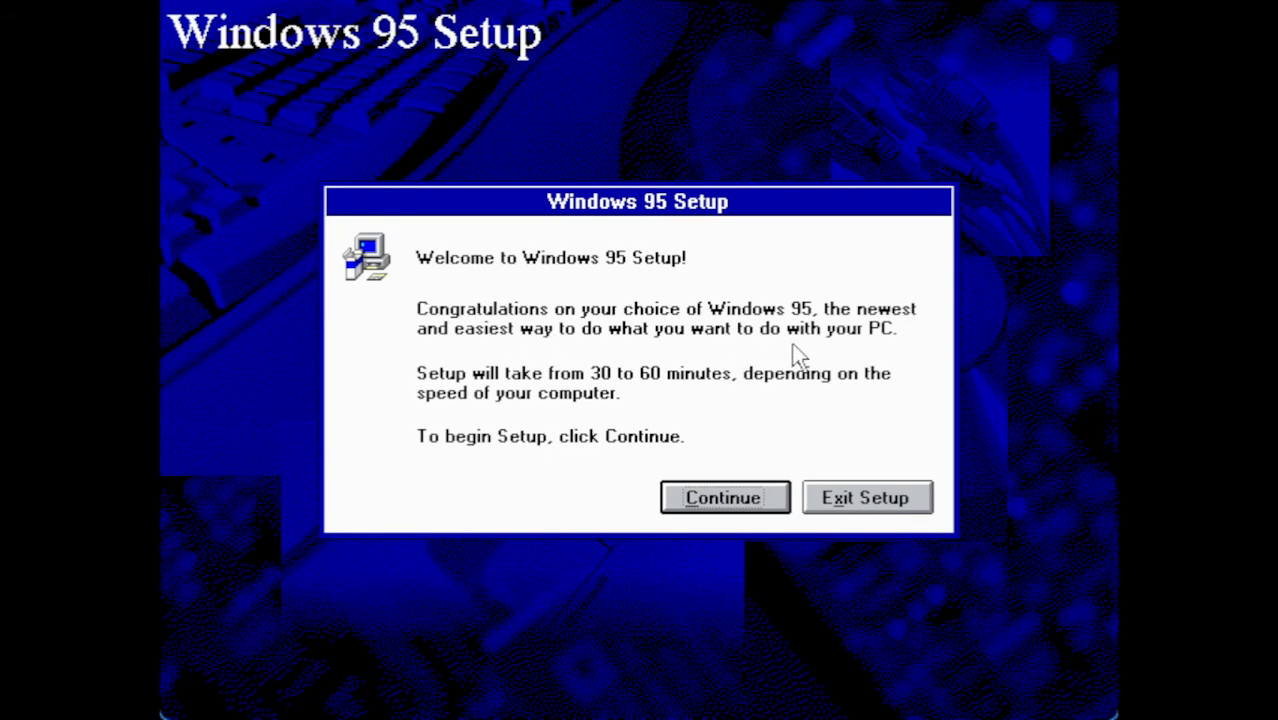
{"action": "mouse_move", "coordinate": [470, 445]}
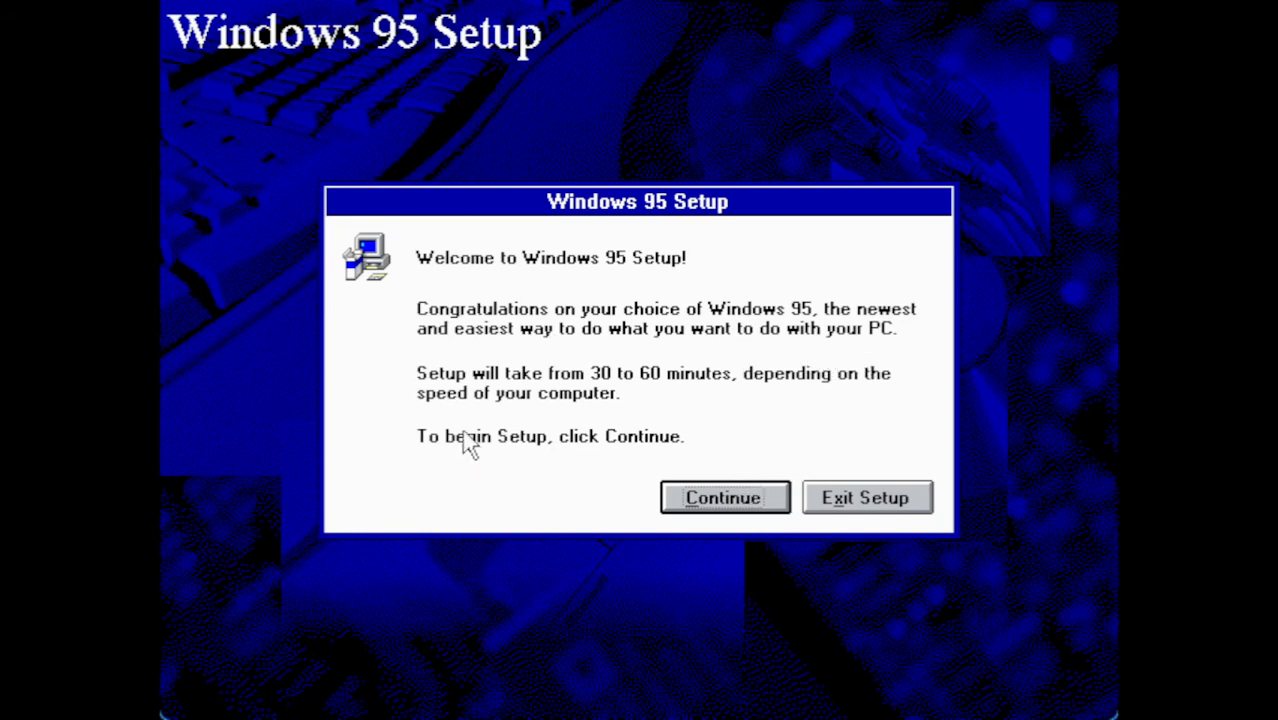
{"action": "mouse_move", "coordinate": [683, 402]}
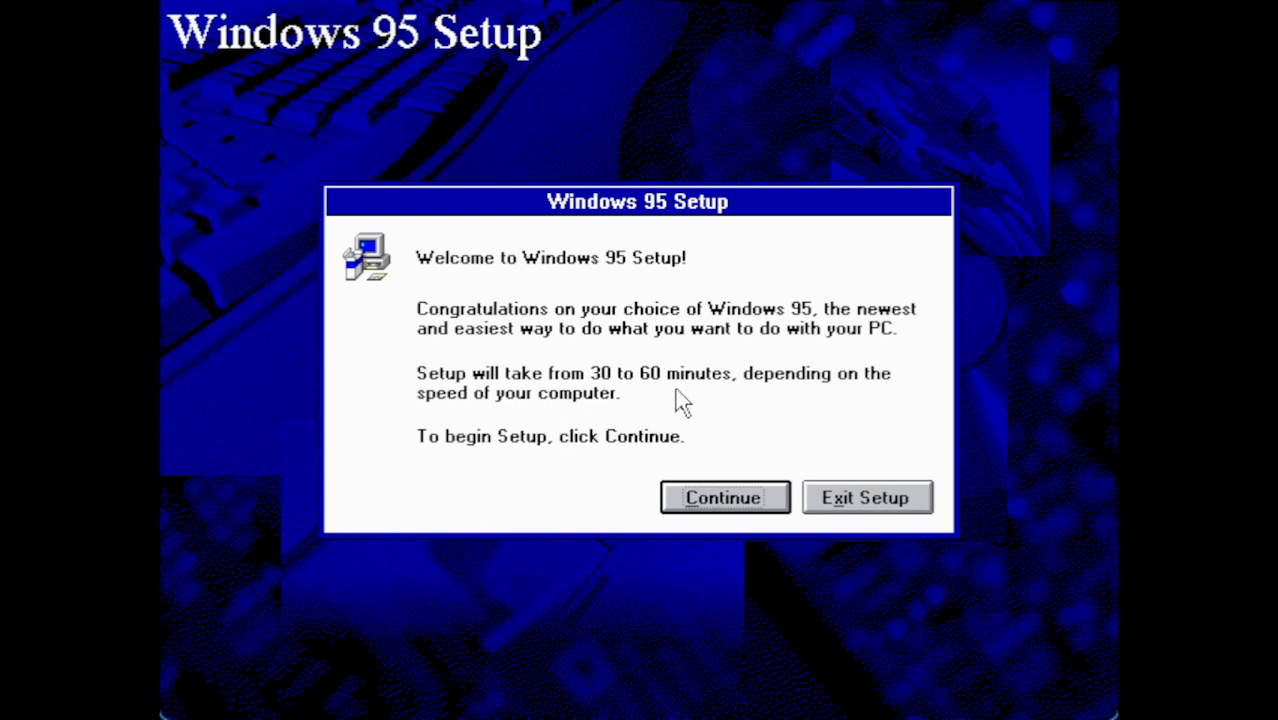
{"action": "mouse_move", "coordinate": [512, 418]}
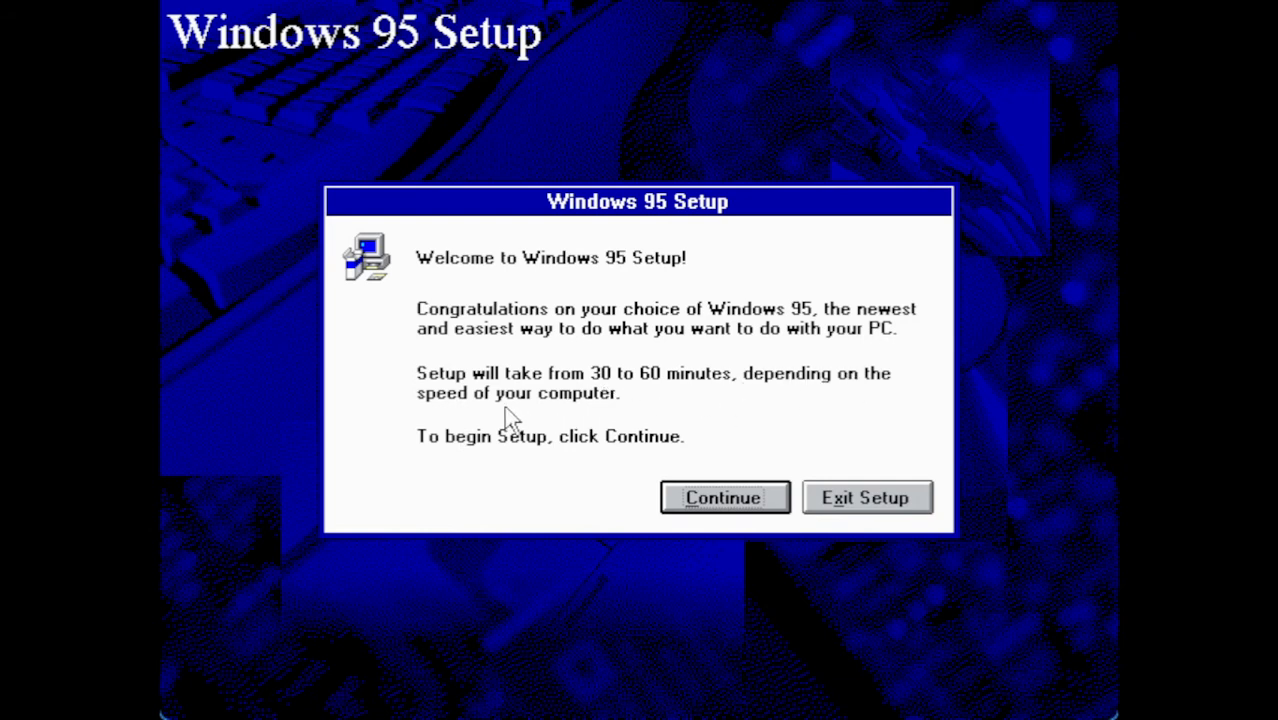
{"action": "mouse_move", "coordinate": [735, 460]}
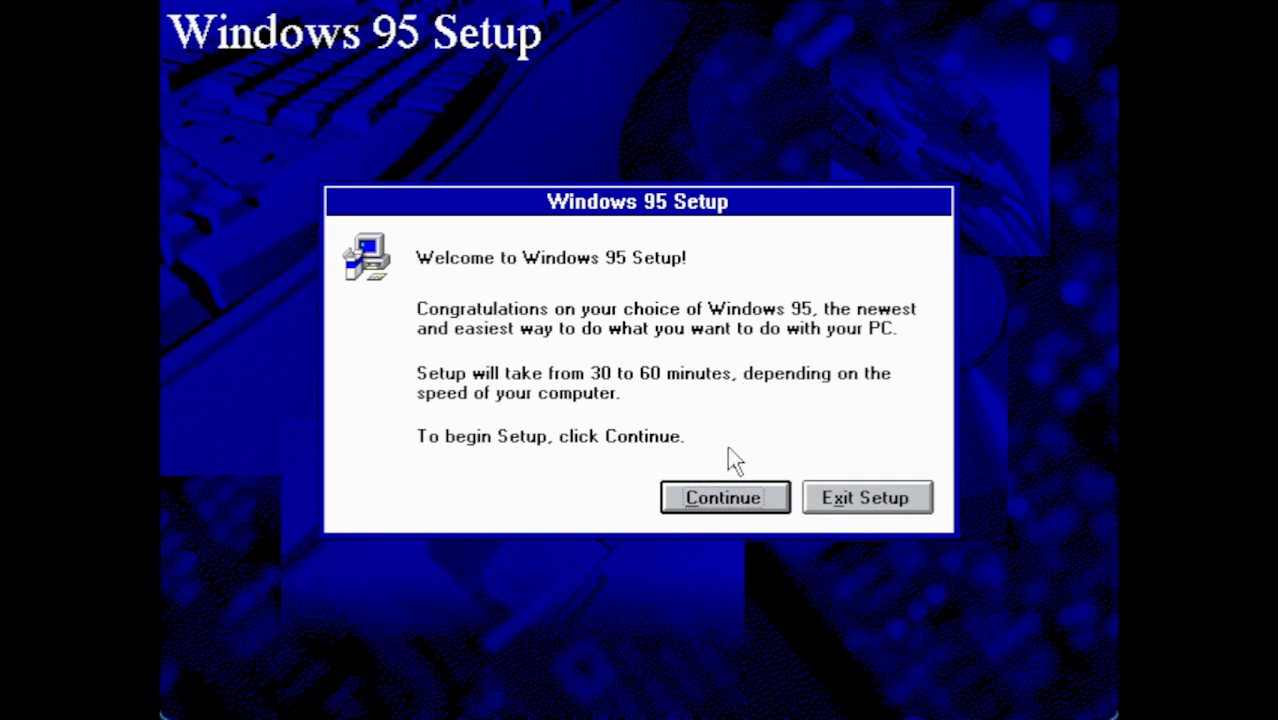
- Pass the Setup welcome message, accept the license agreement, and begin the wizard
{"action": "left_click", "coordinate": [723, 497]}
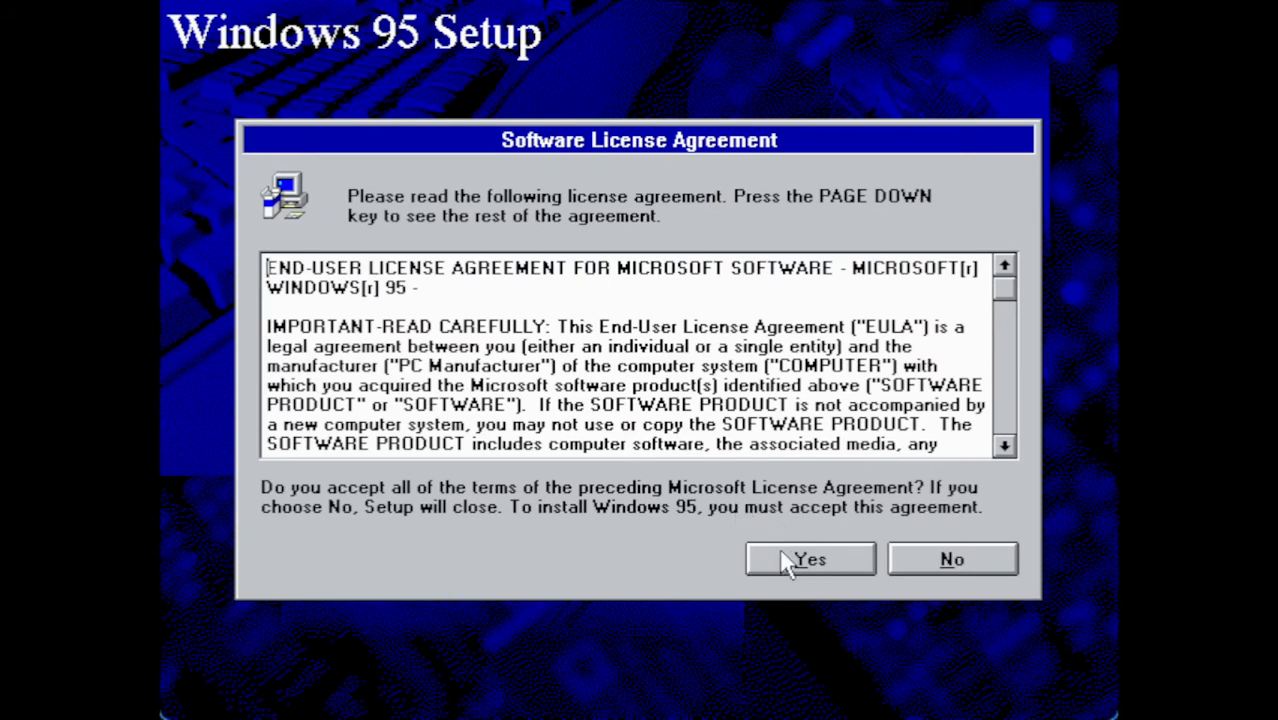
{"action": "left_click", "coordinate": [809, 559]}
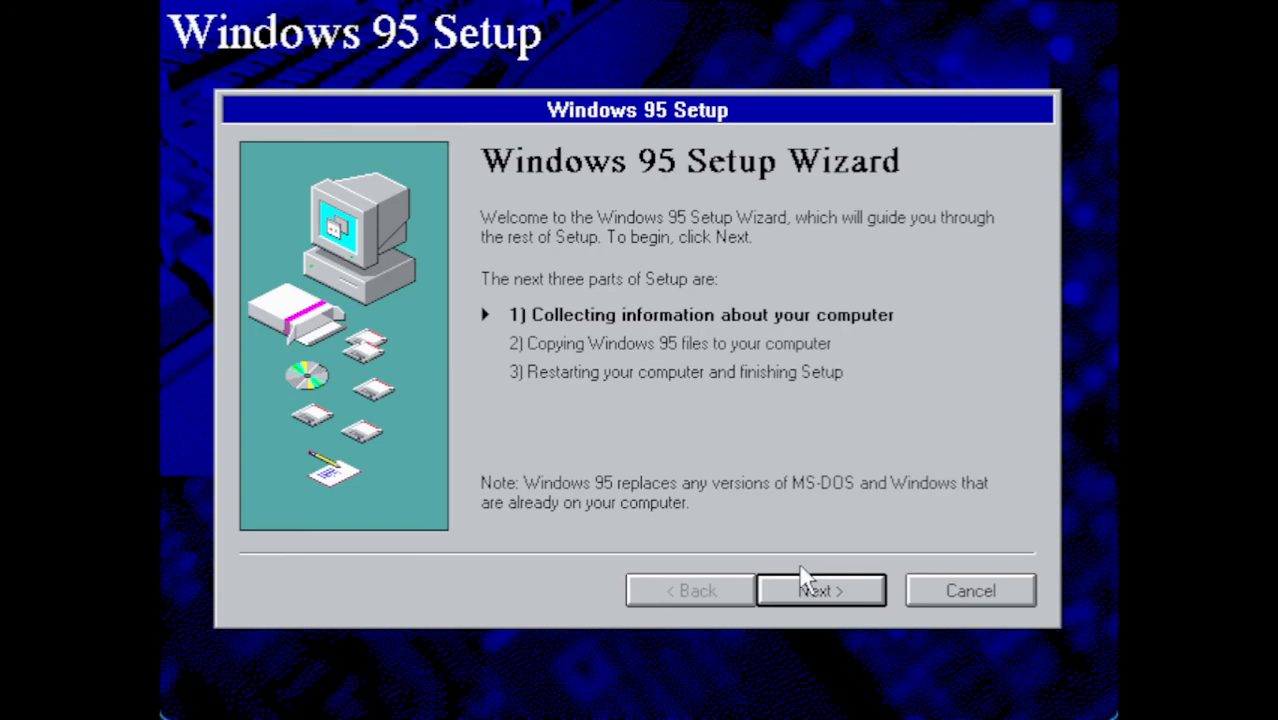
{"action": "mouse_move", "coordinate": [533, 337]}
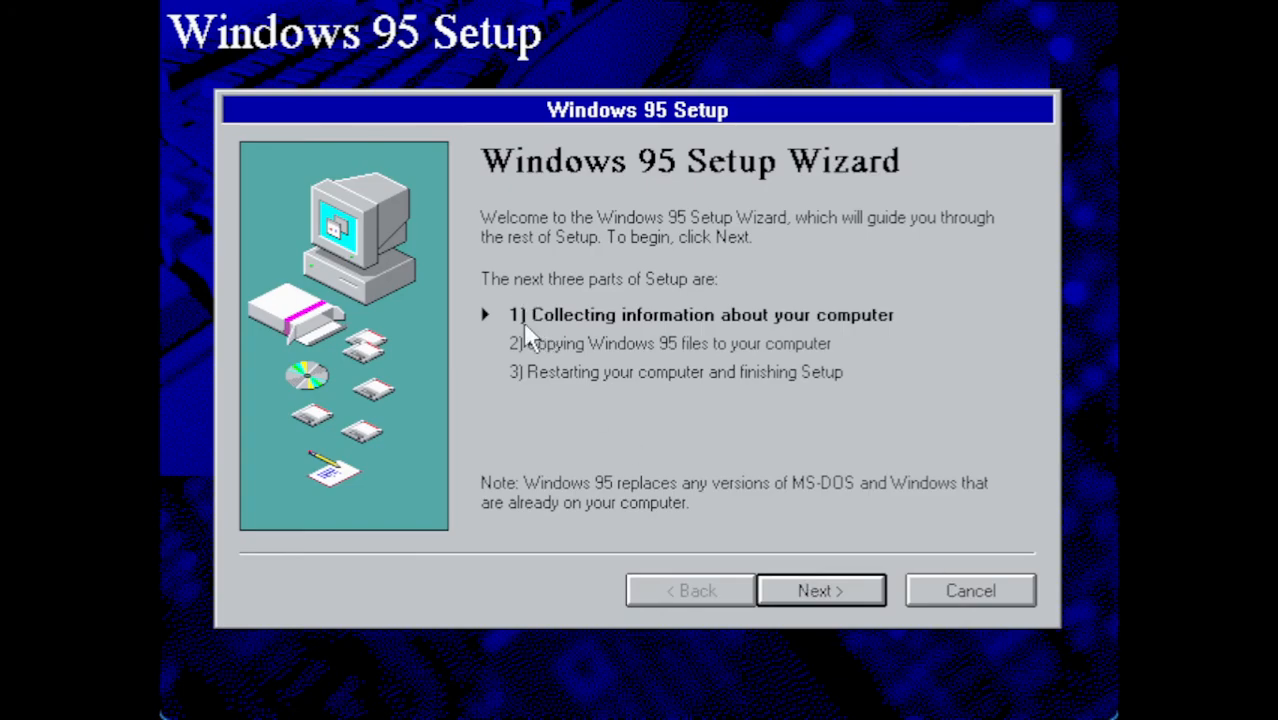
{"action": "mouse_move", "coordinate": [890, 338]}
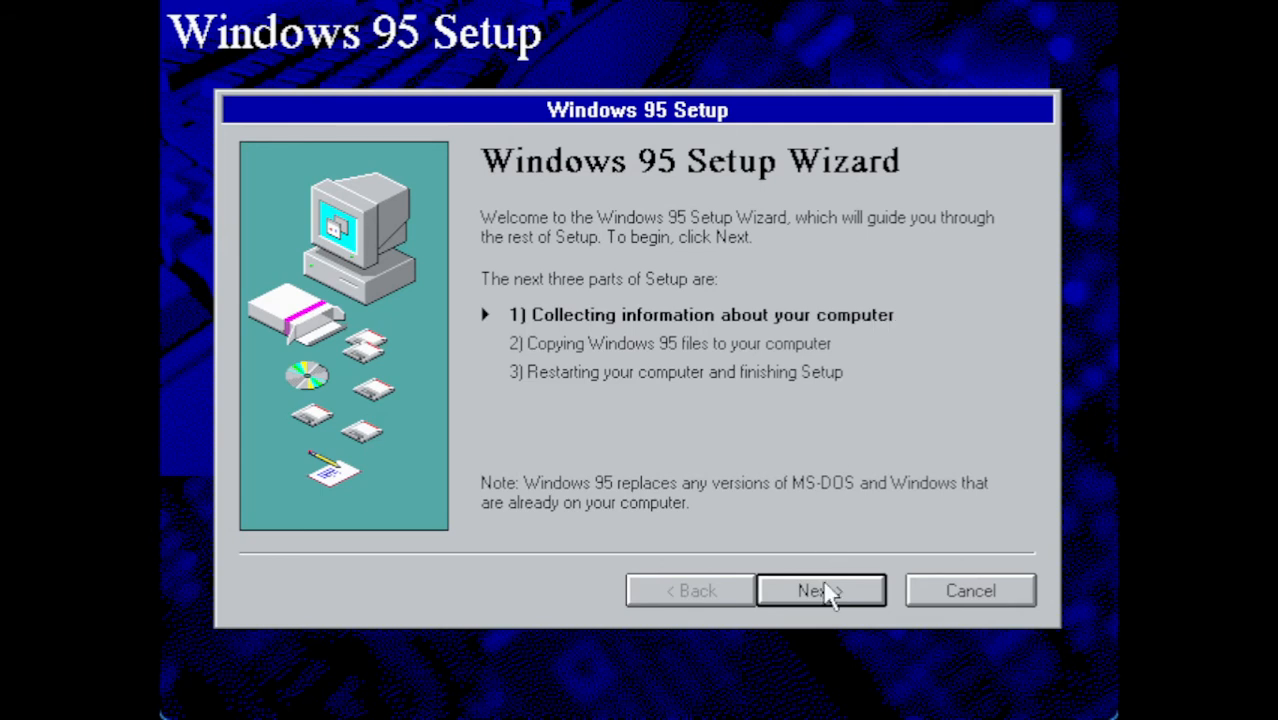
{"action": "left_click", "coordinate": [819, 590]}
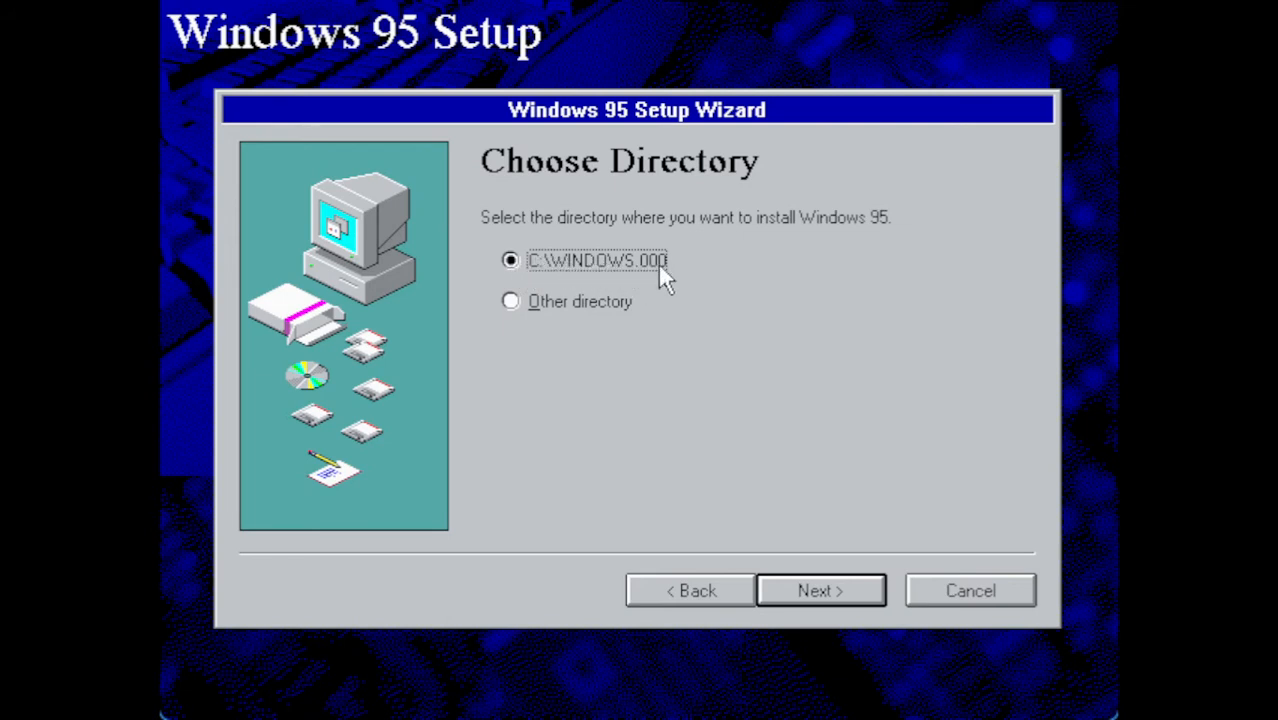
{"action": "mouse_move", "coordinate": [785, 275]}
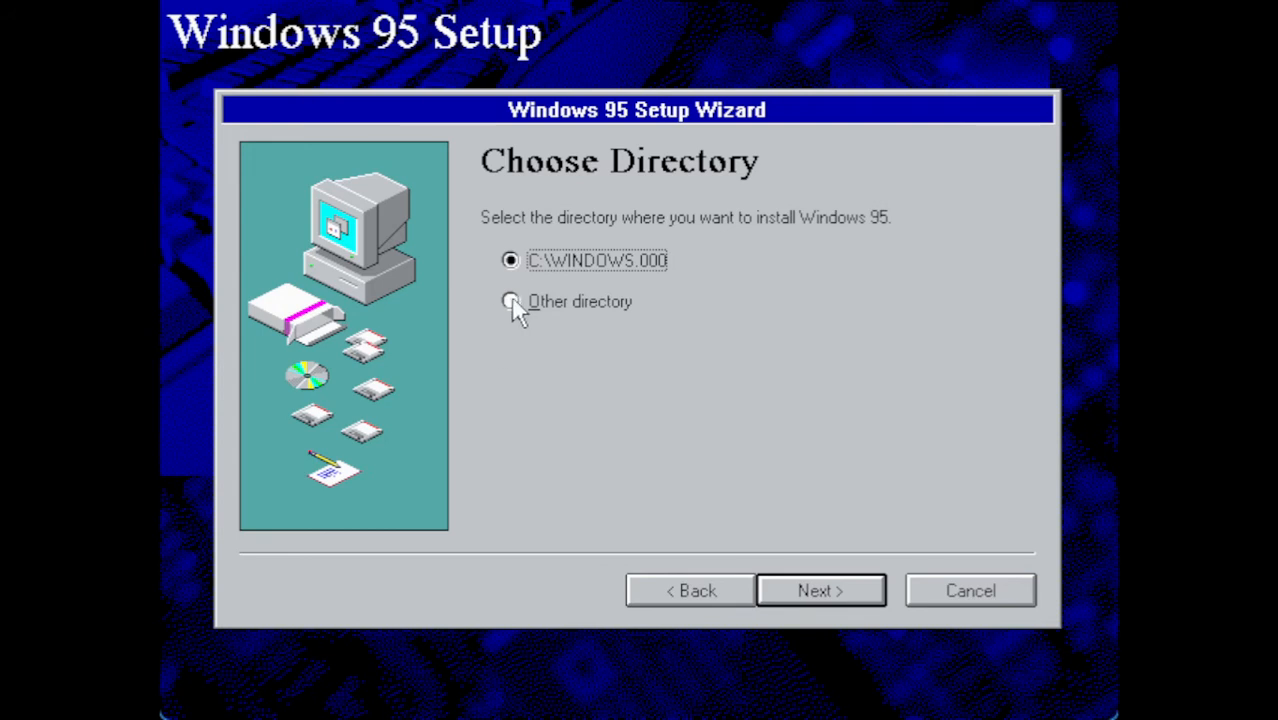
- Change the install directory from C:\WINDOWS.000 to C:\WINDOWS and accept overwriting it
{"action": "left_click", "coordinate": [510, 301]}
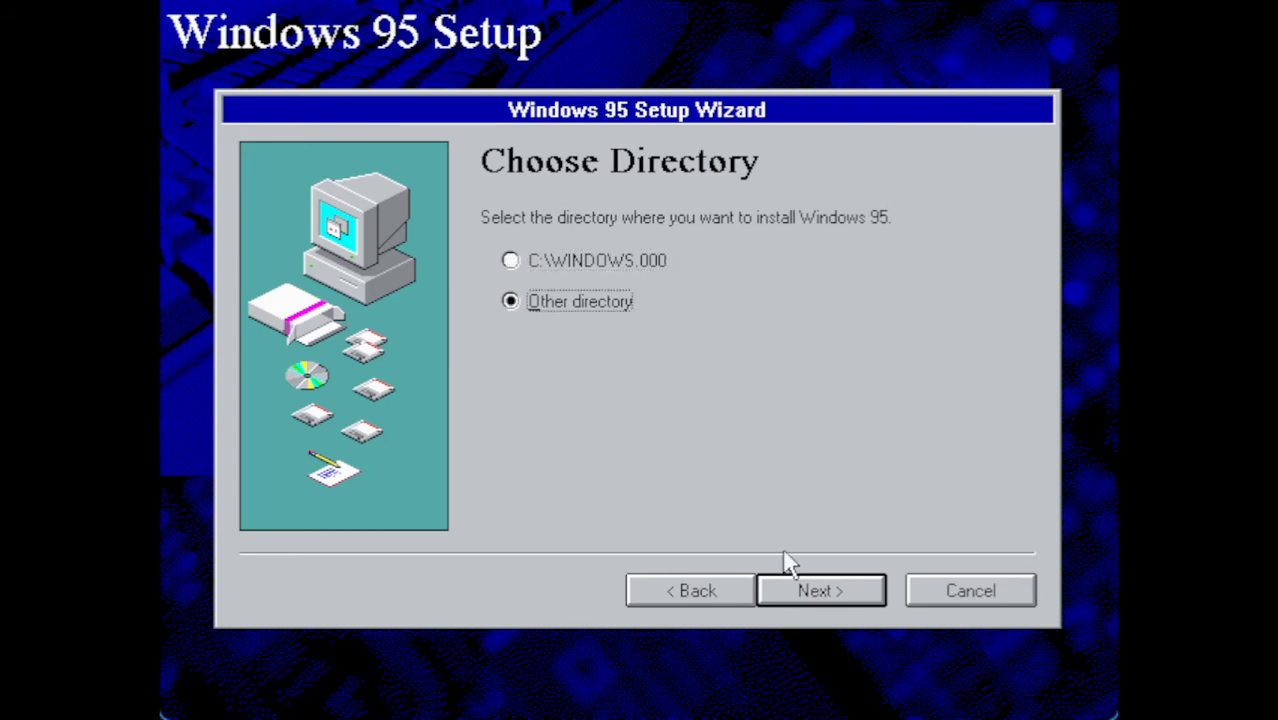
{"action": "left_click", "coordinate": [819, 590]}
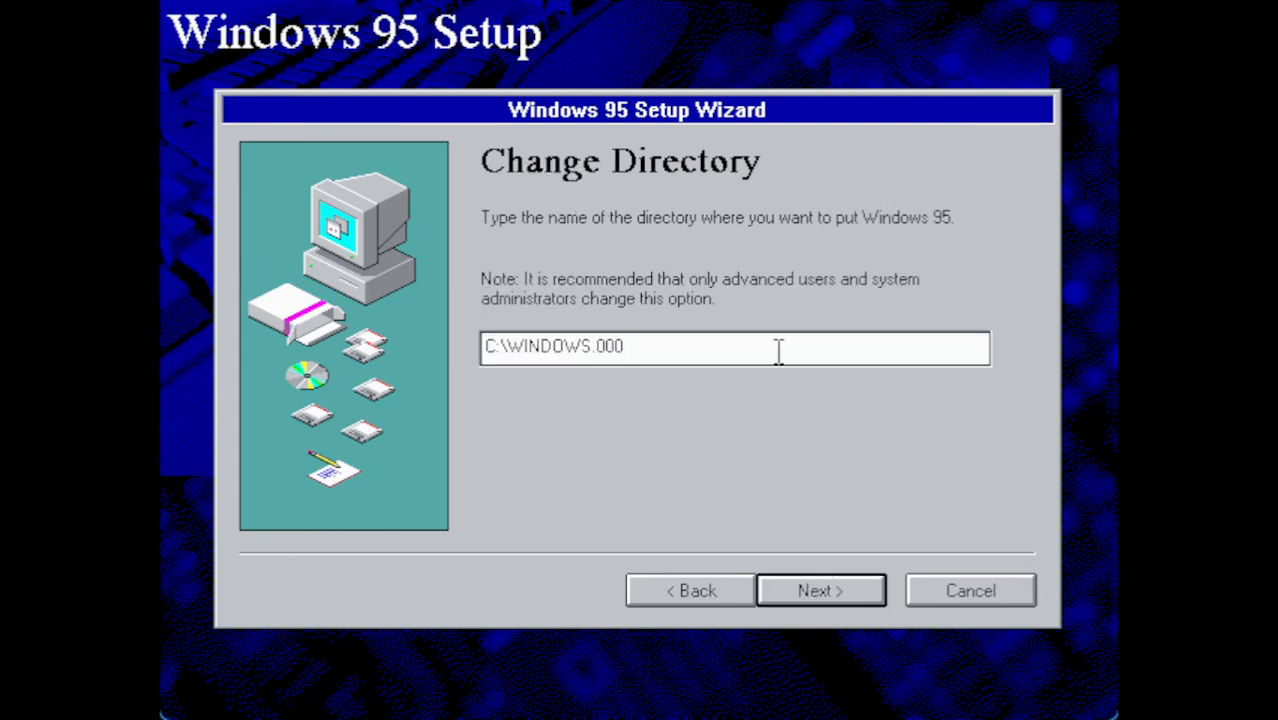
{"action": "key", "text": "BackSpace"}
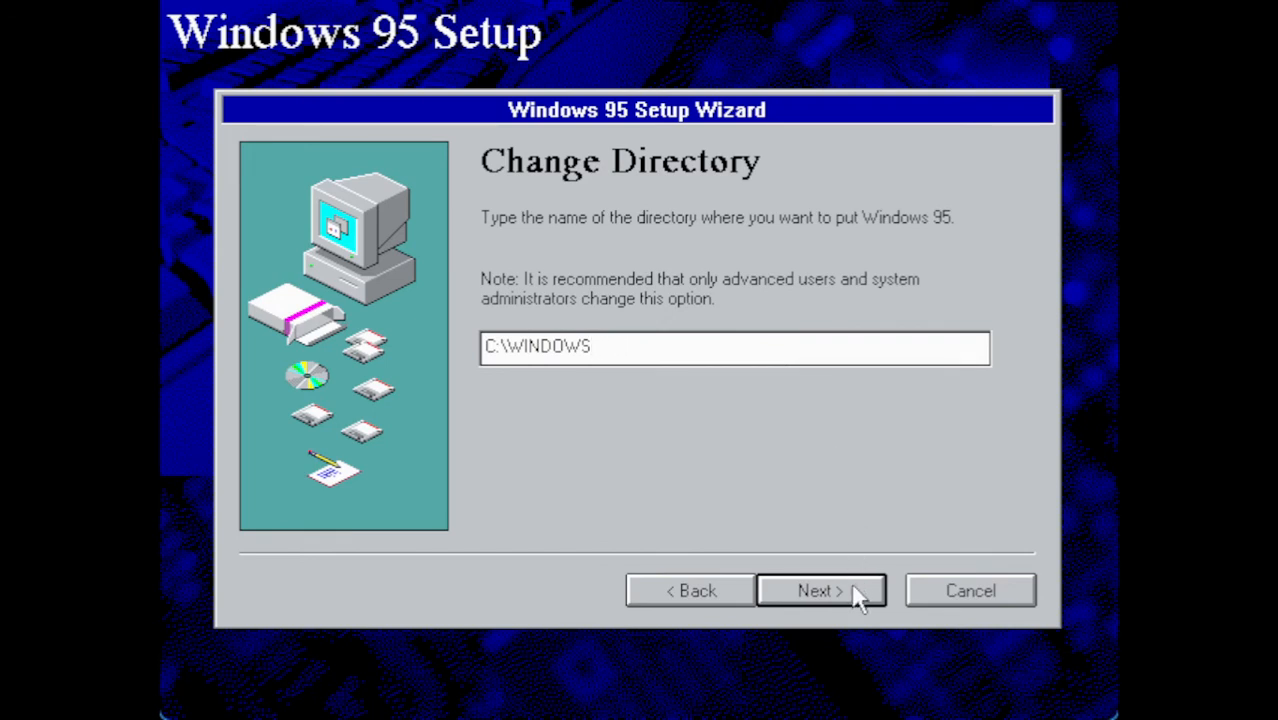
{"action": "left_click", "coordinate": [820, 590]}
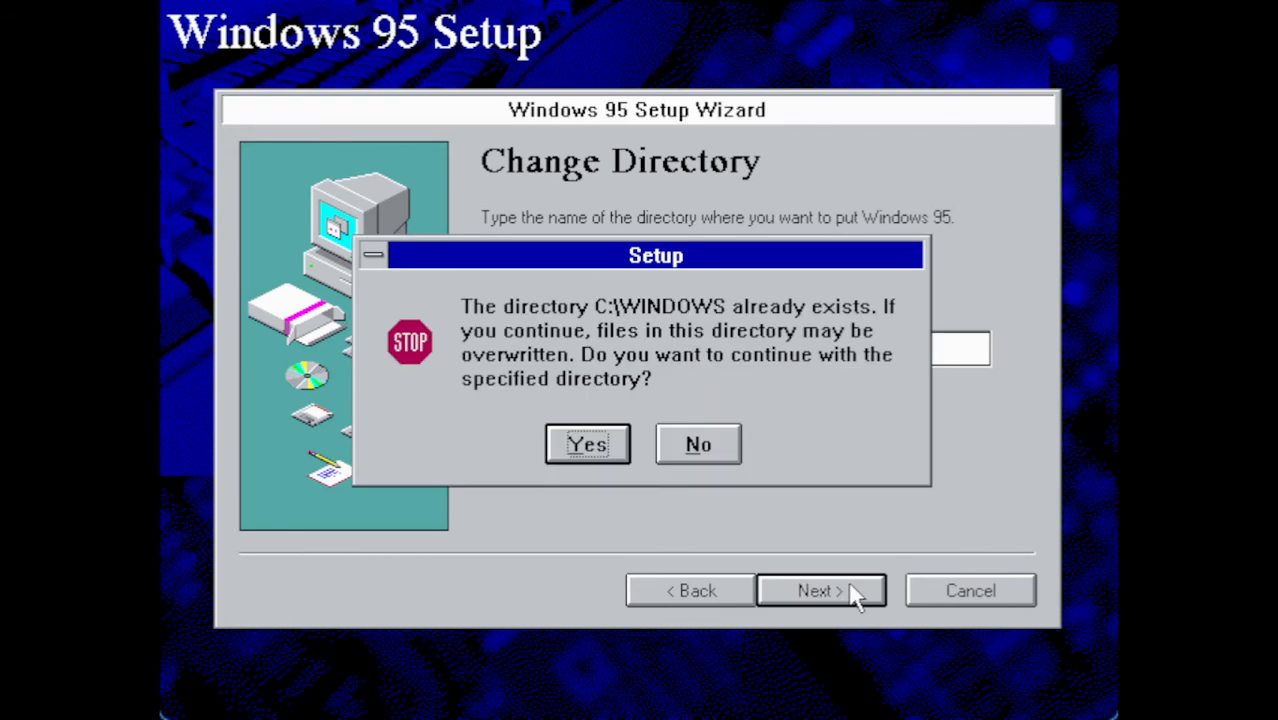
{"action": "mouse_move", "coordinate": [527, 367]}
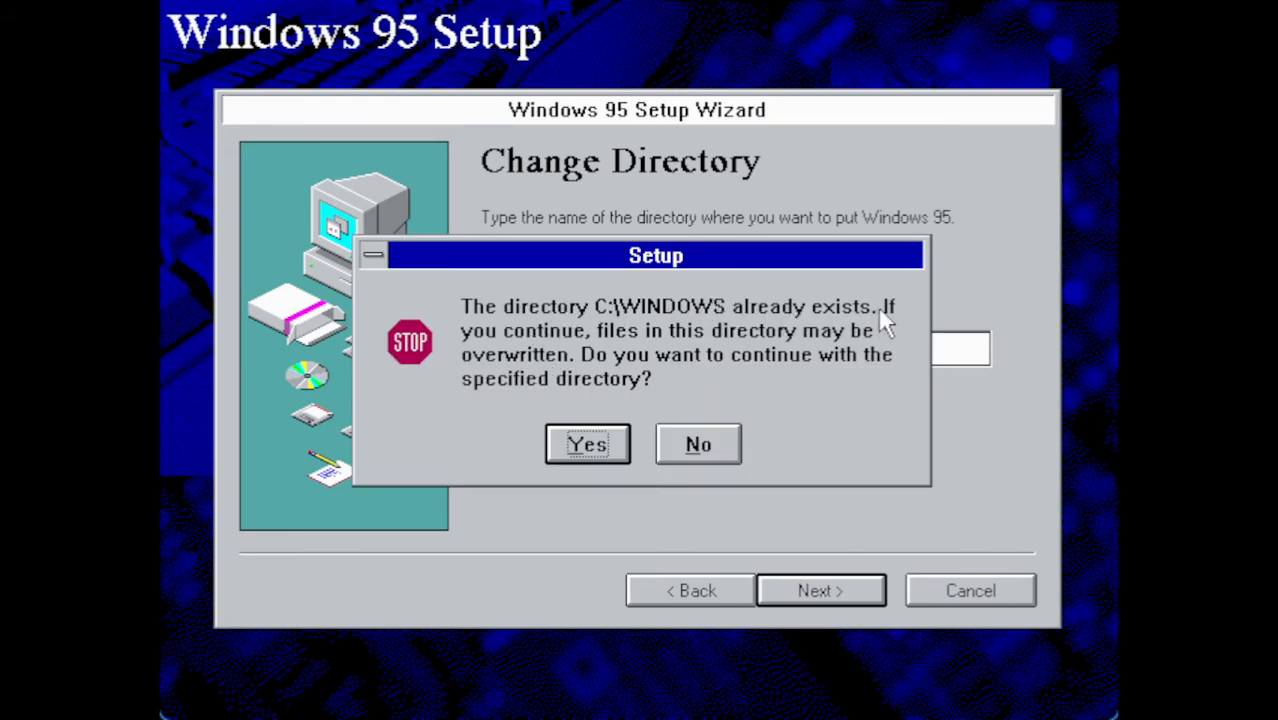
{"action": "mouse_move", "coordinate": [815, 345]}
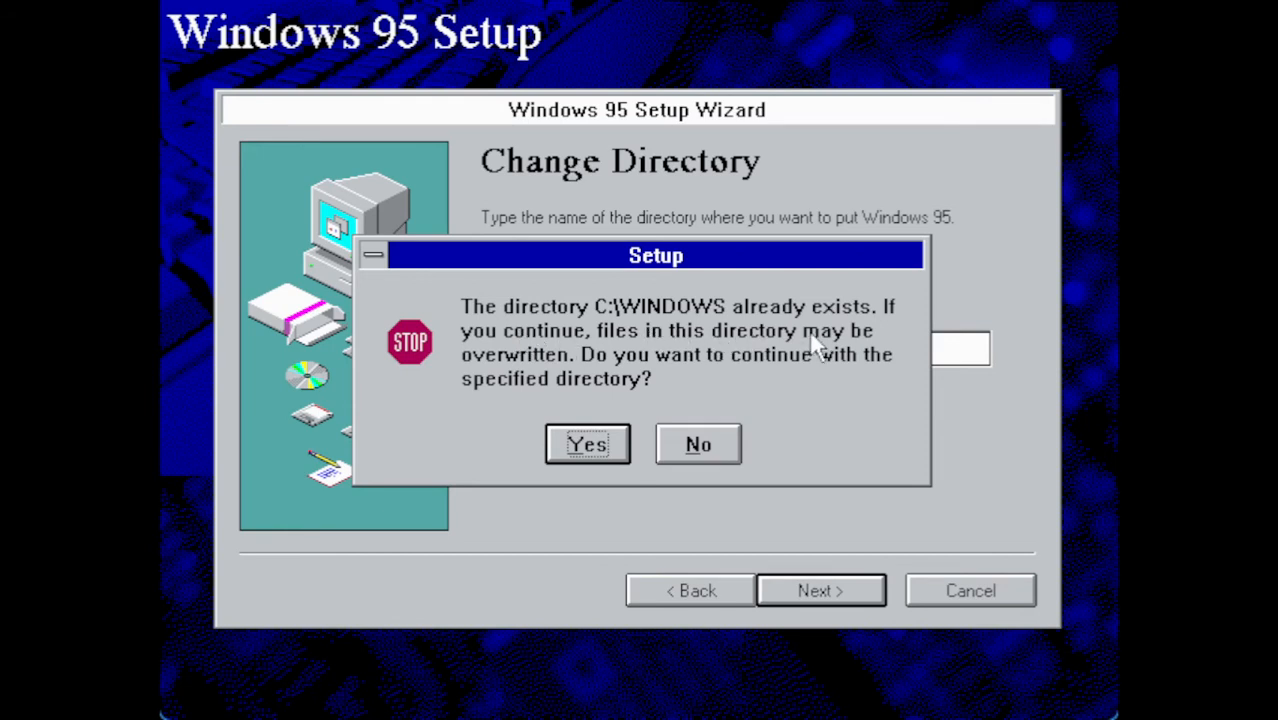
{"action": "mouse_move", "coordinate": [832, 375]}
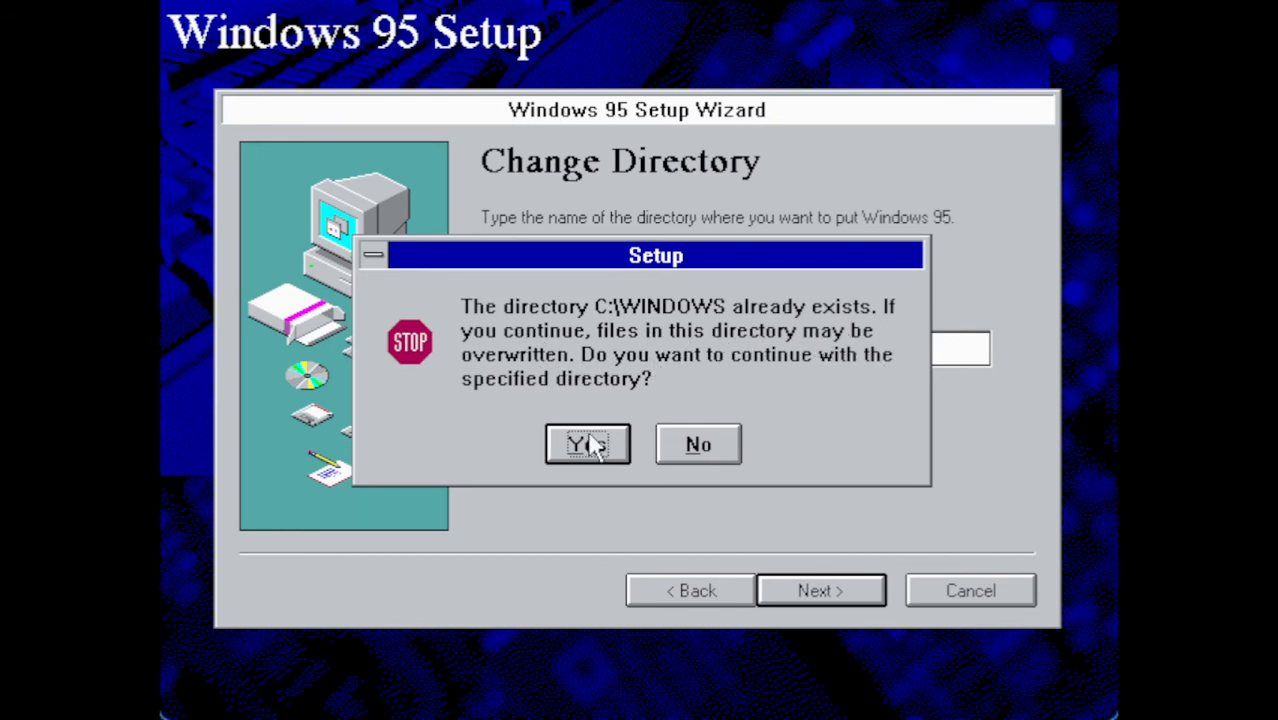
{"action": "left_click", "coordinate": [587, 444]}
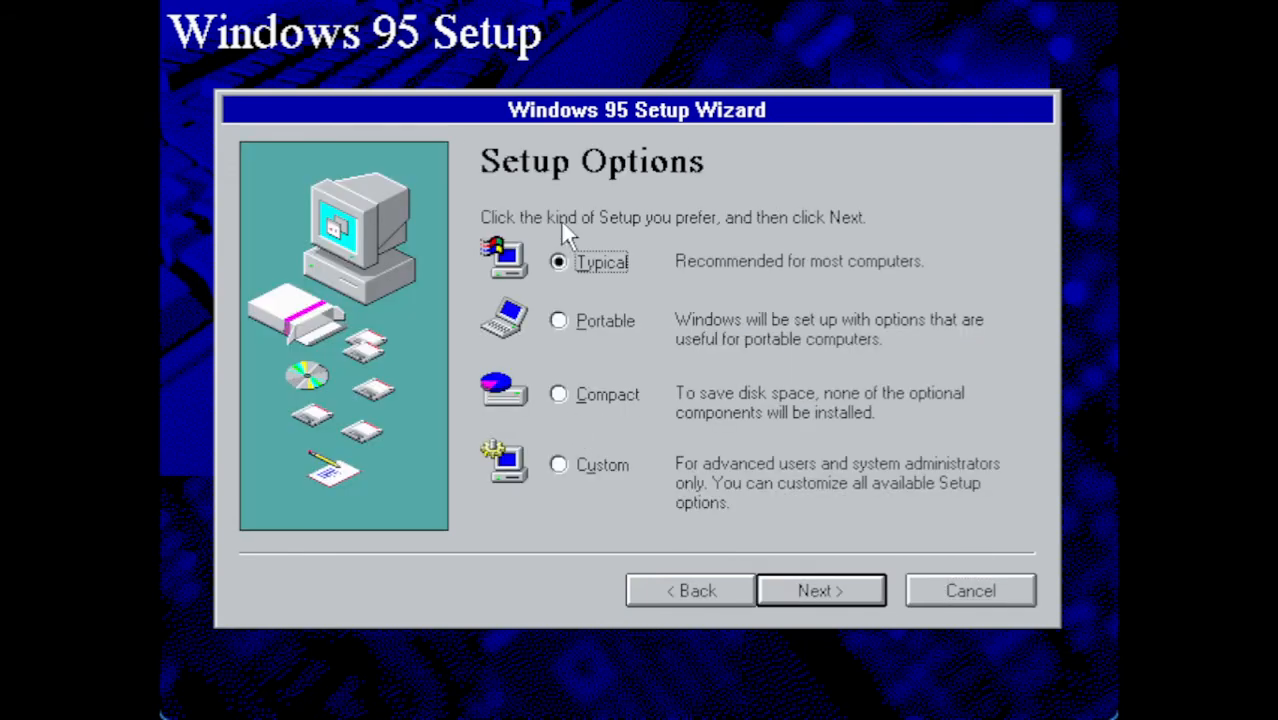
{"action": "mouse_move", "coordinate": [560, 270]}
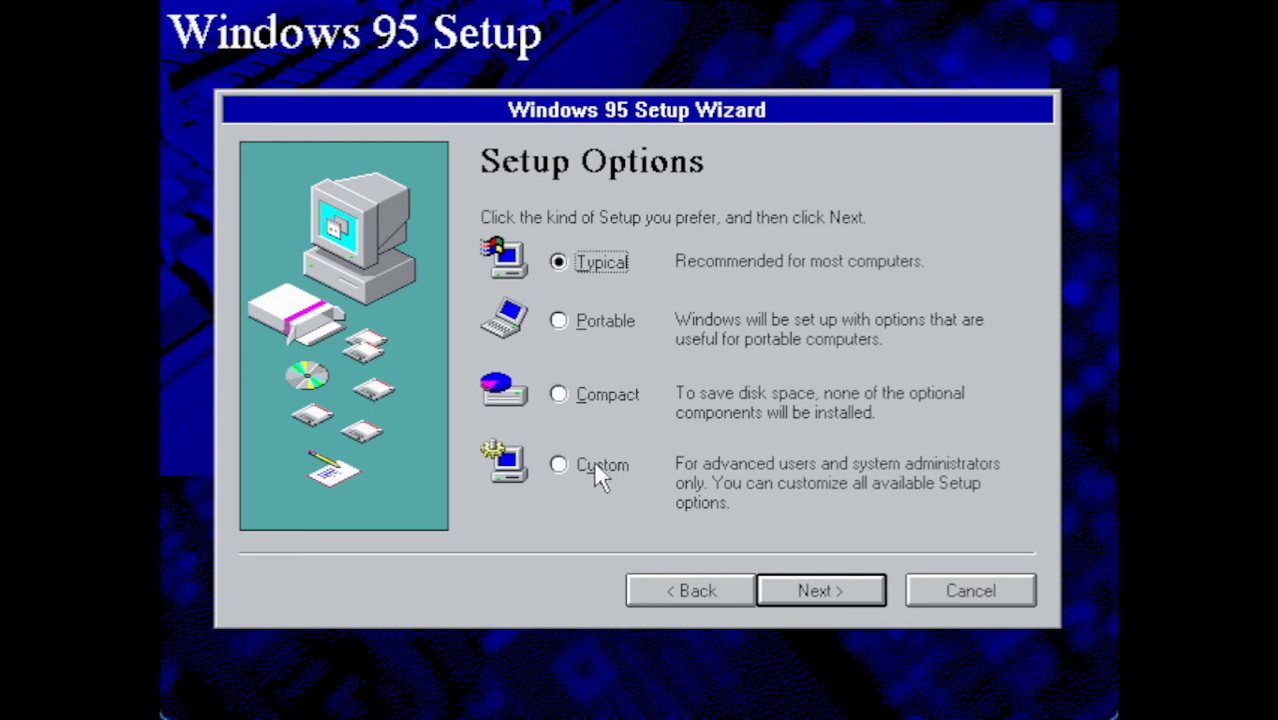
{"action": "mouse_move", "coordinate": [557, 487]}
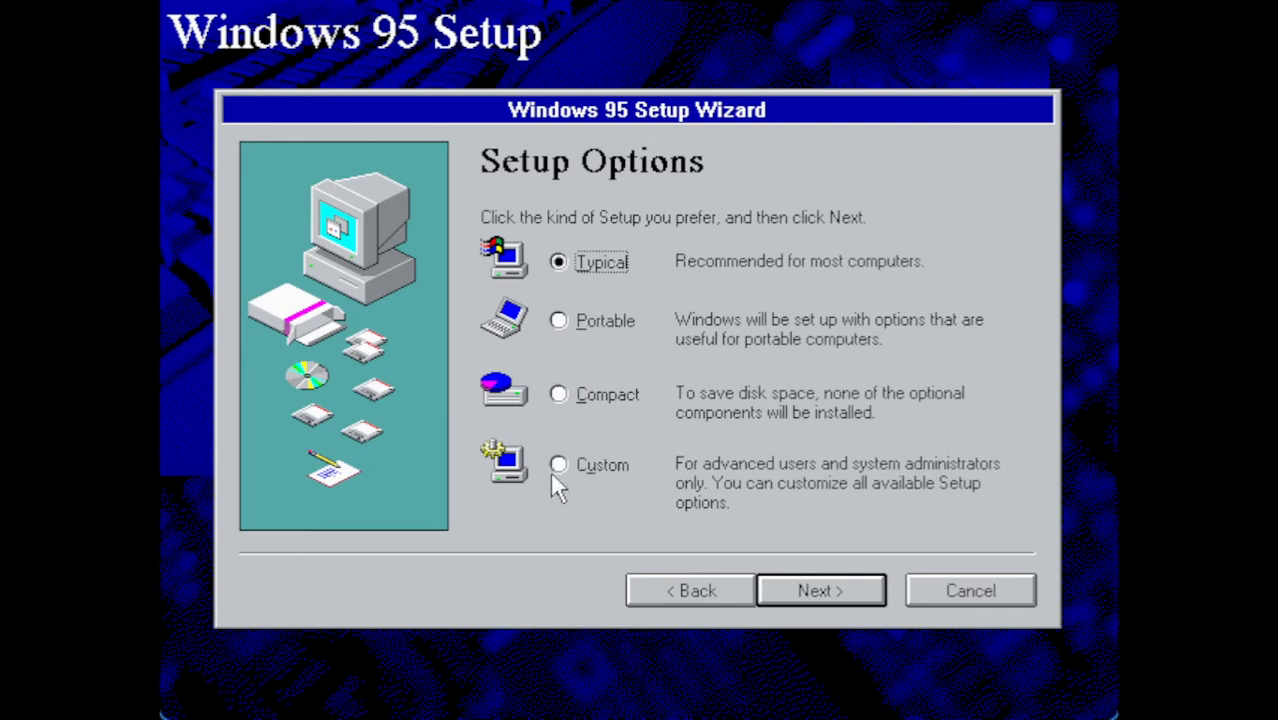
{"action": "mouse_move", "coordinate": [562, 480]}
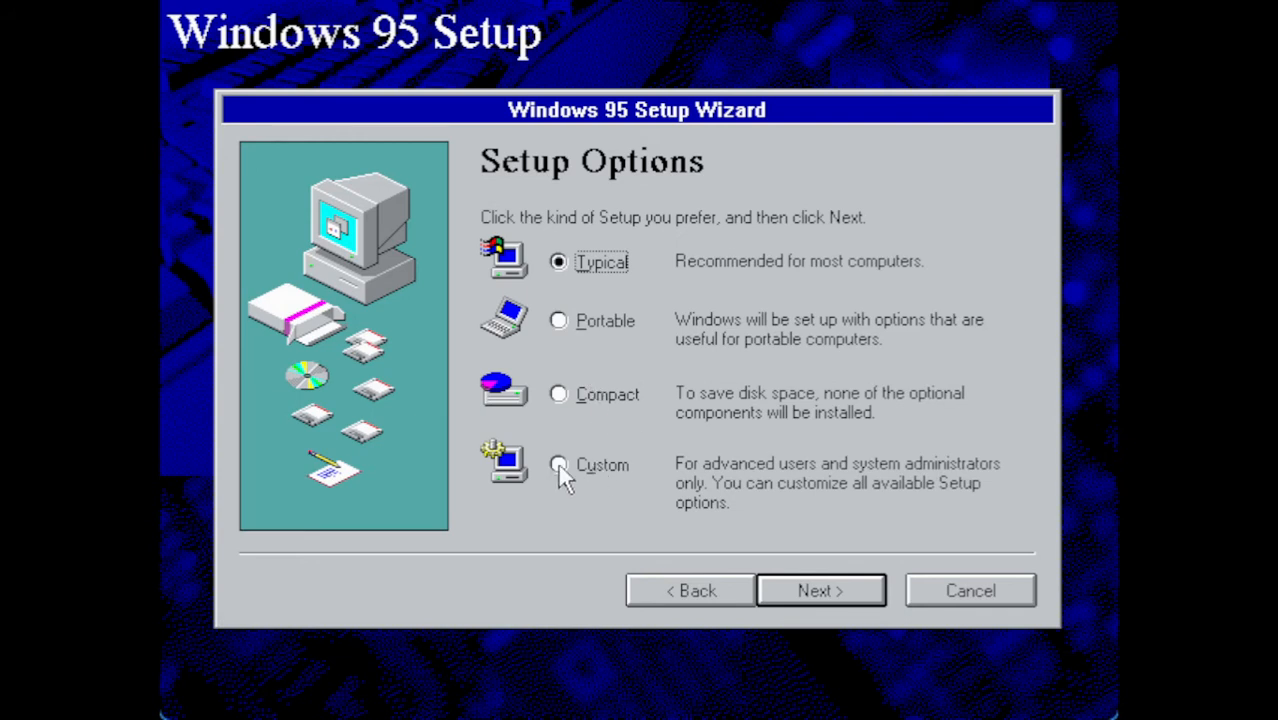
- Select Custom under Setup Options and advance to the Certificate of Authenticity page
{"action": "left_click", "coordinate": [558, 464]}
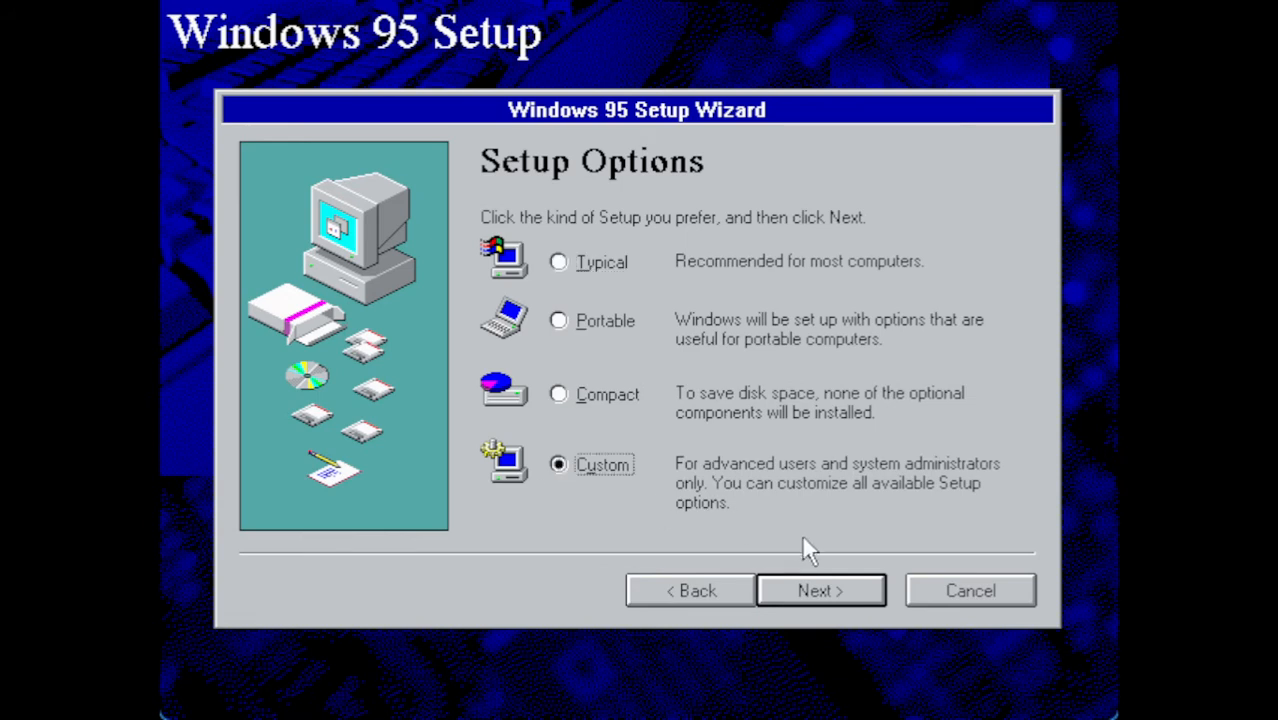
{"action": "left_click", "coordinate": [819, 590]}
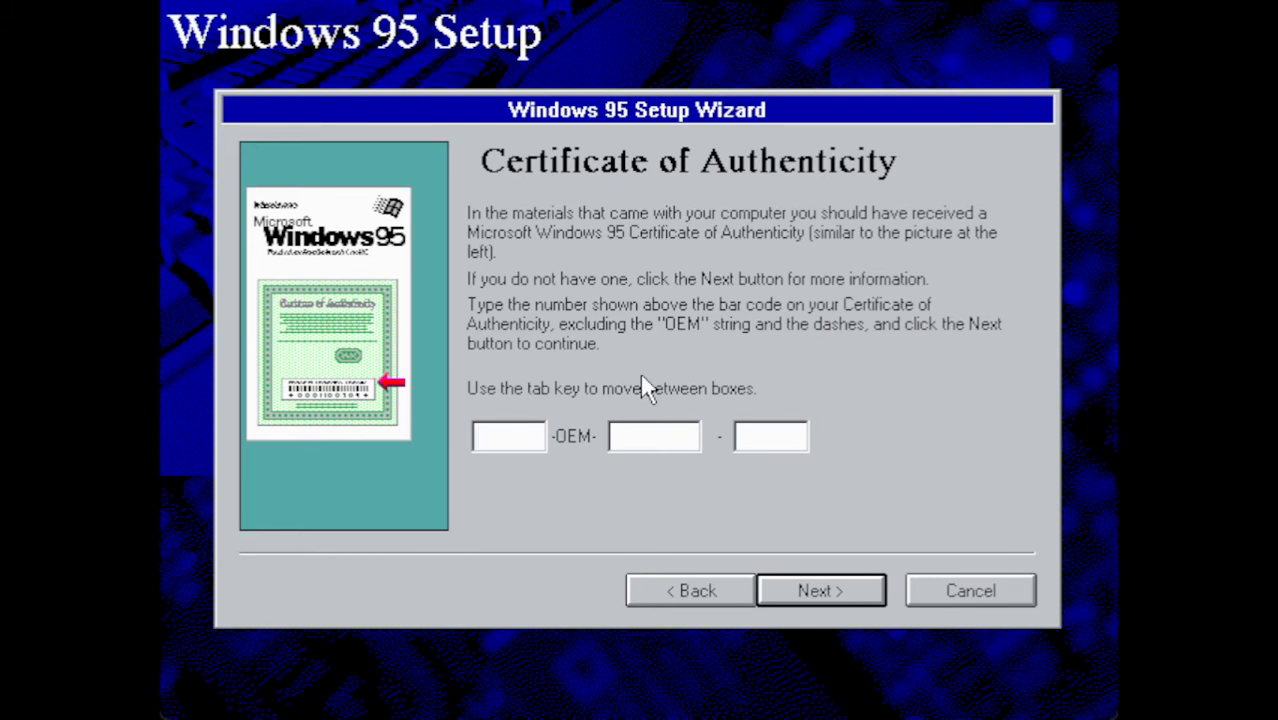
- Pass the certificate page and register user Alexander Wurmser, company Seeds Of Service
{"action": "left_click", "coordinate": [820, 590]}
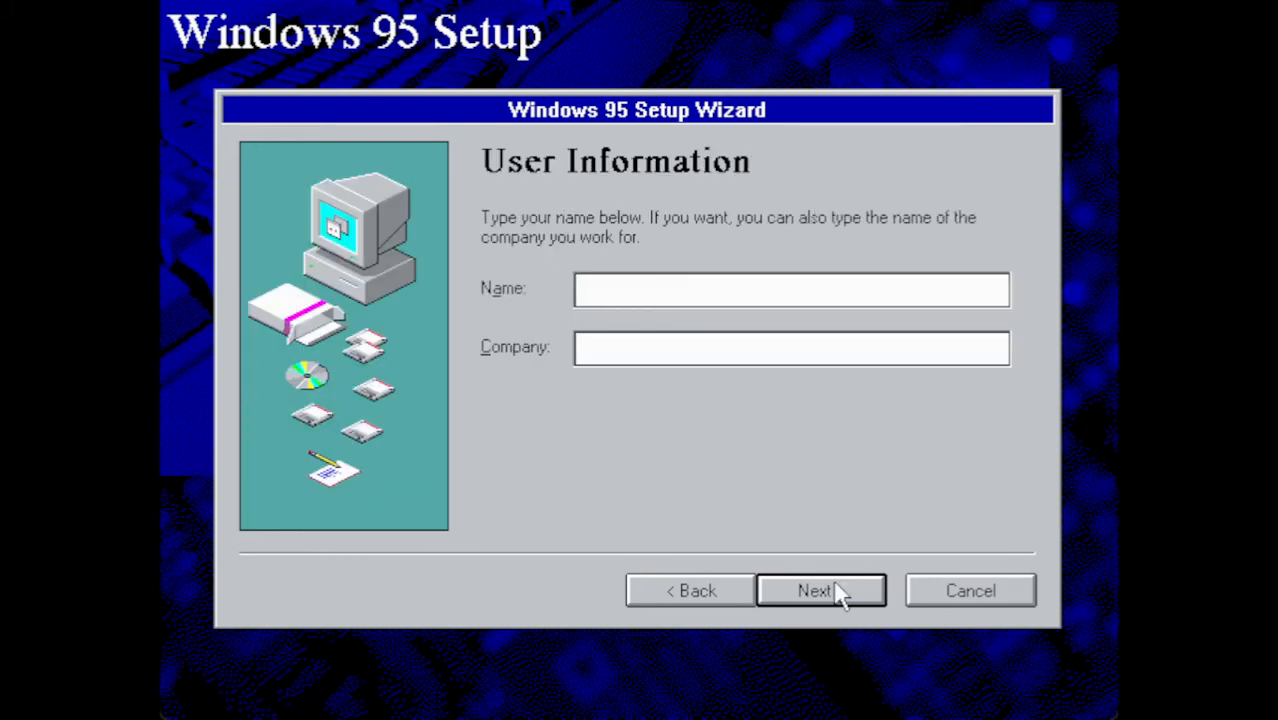
{"action": "left_click", "coordinate": [790, 289]}
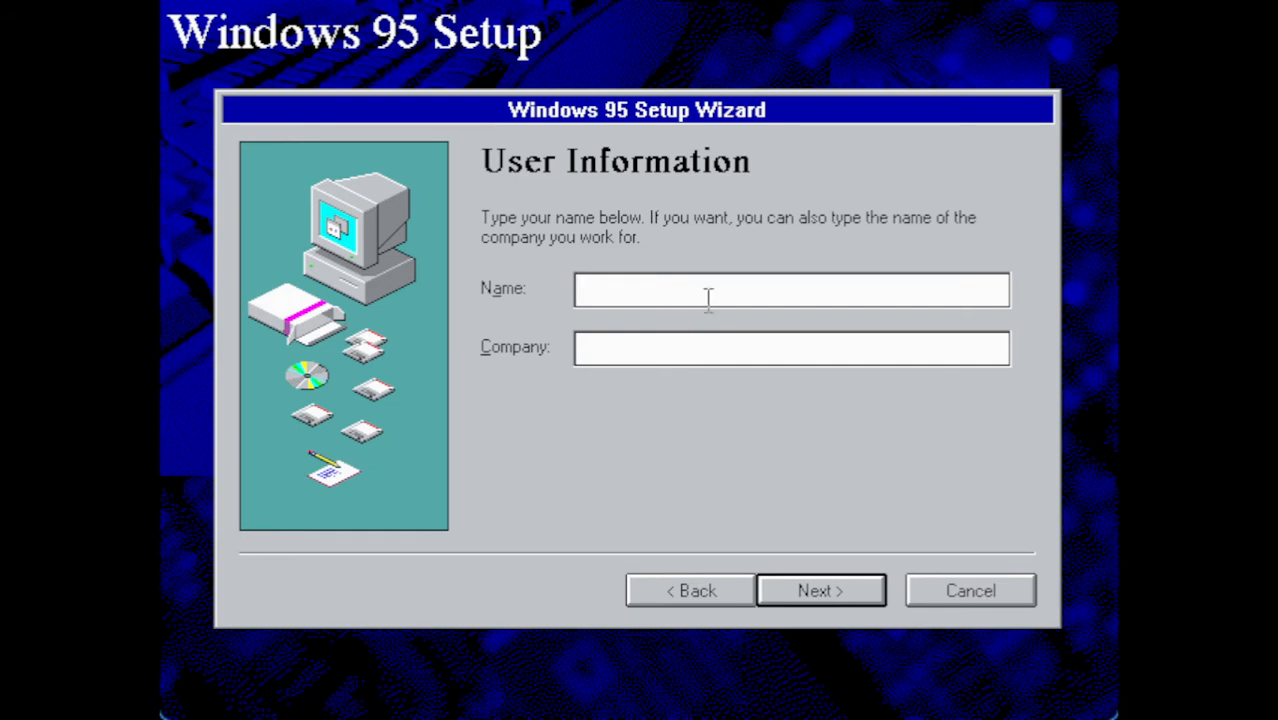
{"action": "type", "text": "A"}
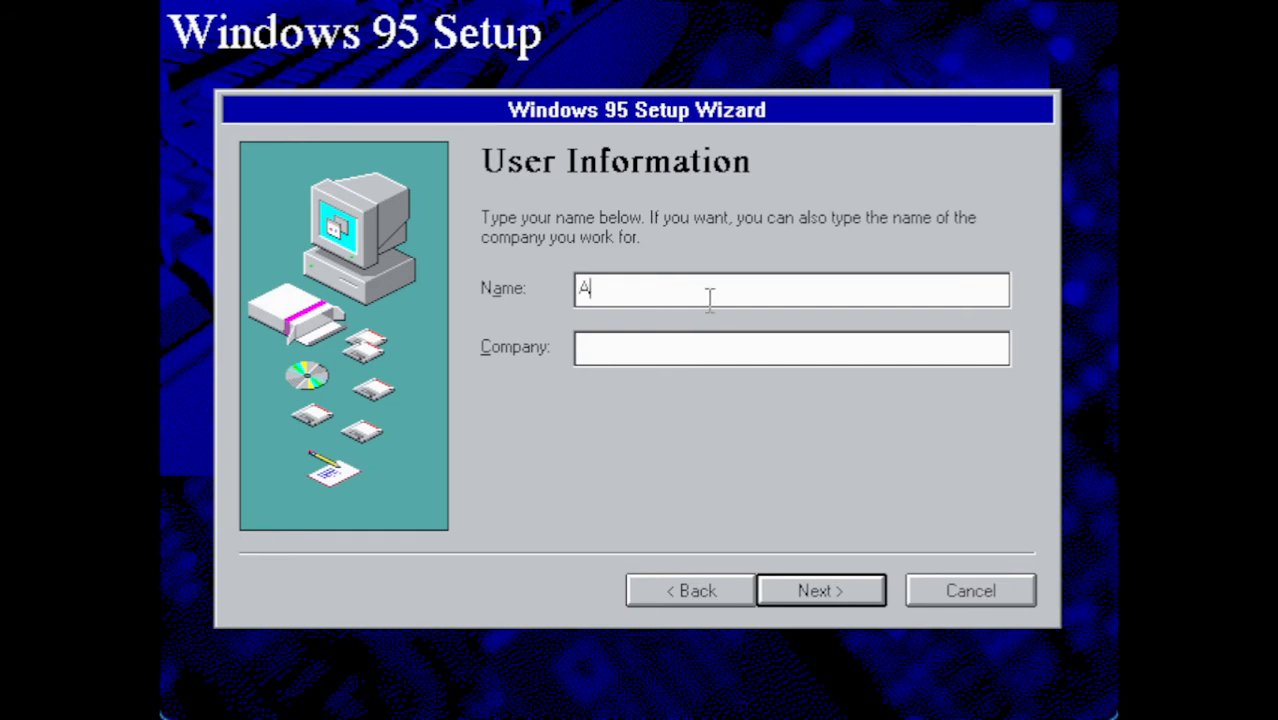
{"action": "type", "text": "lexander Wurmser"}
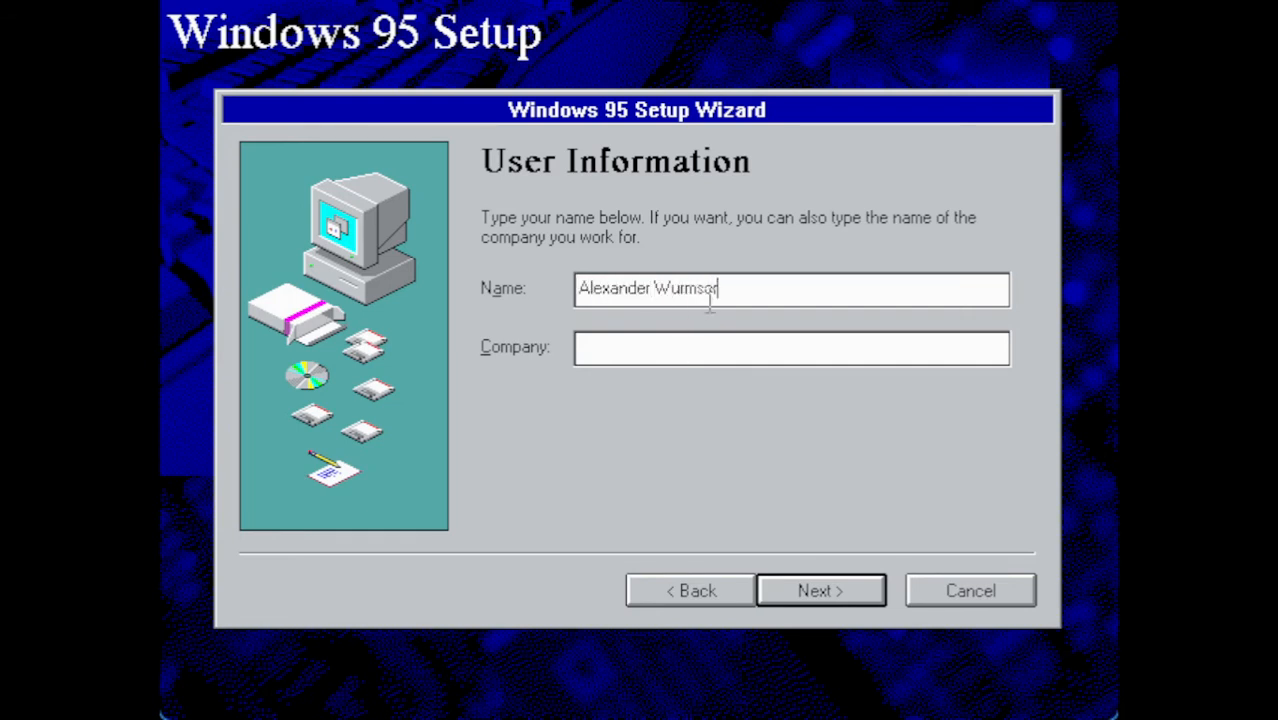
{"action": "type", "text": "Seeds Of"}
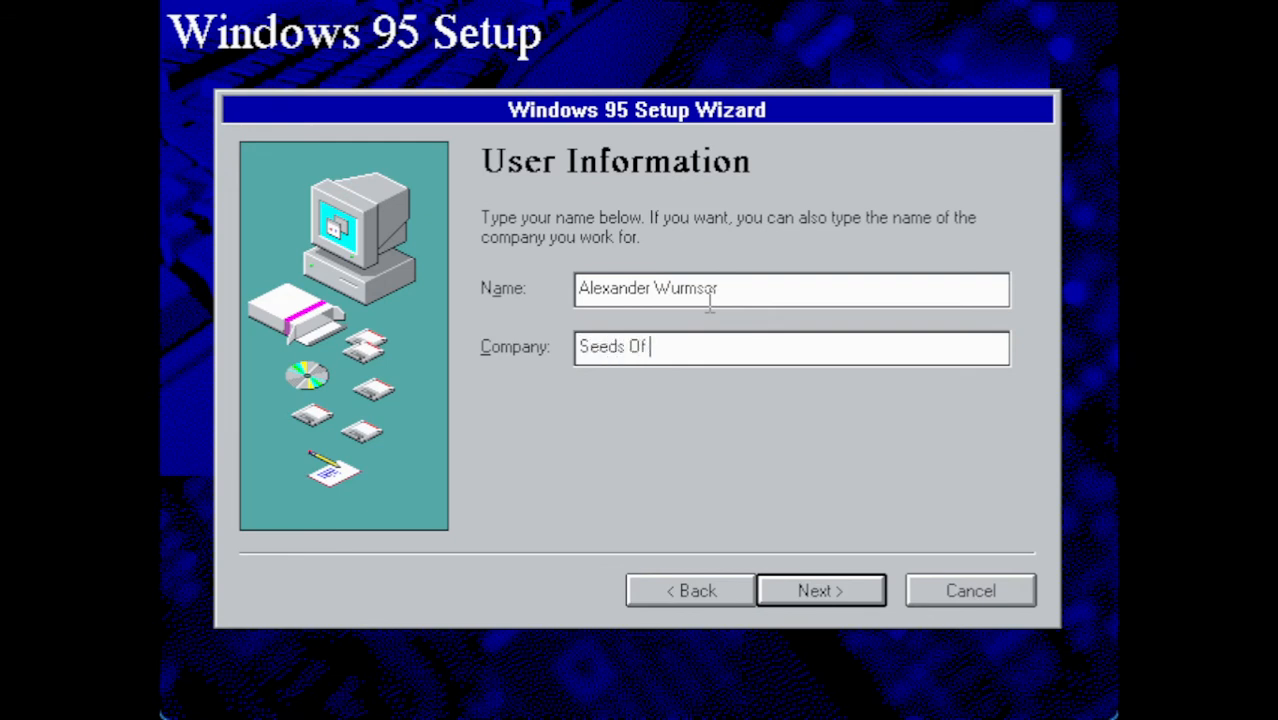
{"action": "type", "text": "Service"}
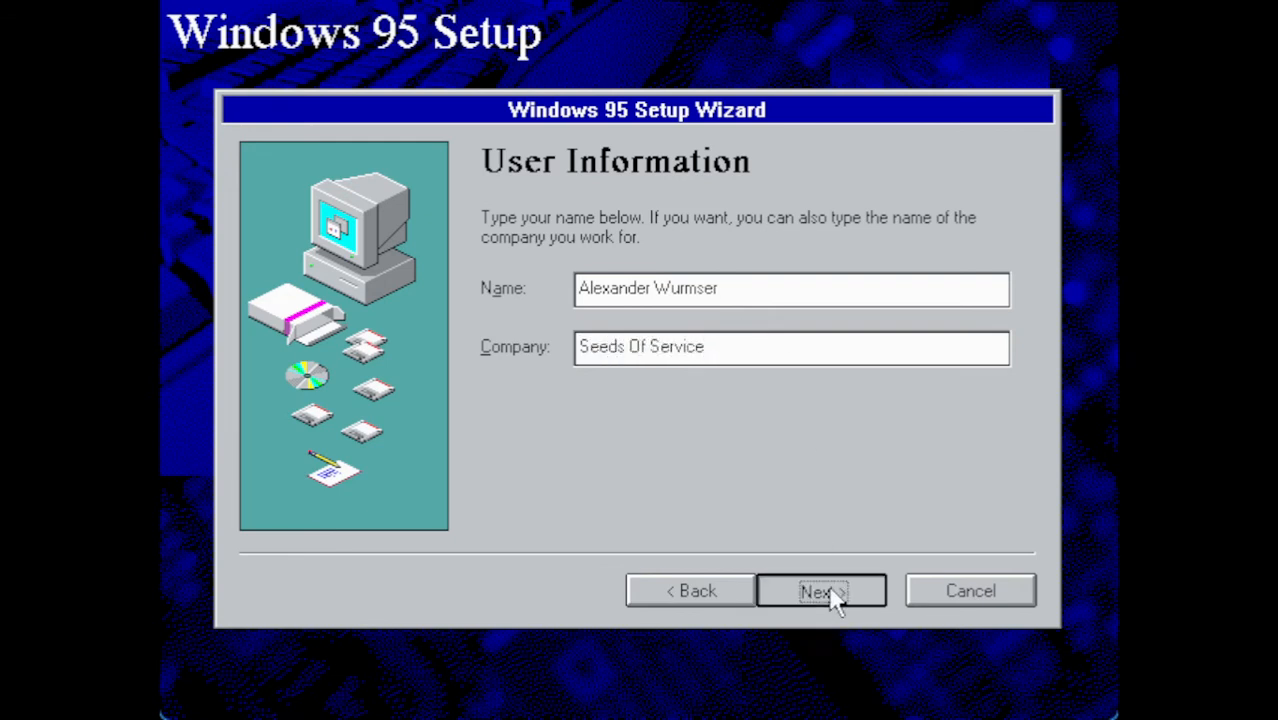
{"action": "left_click", "coordinate": [820, 590]}
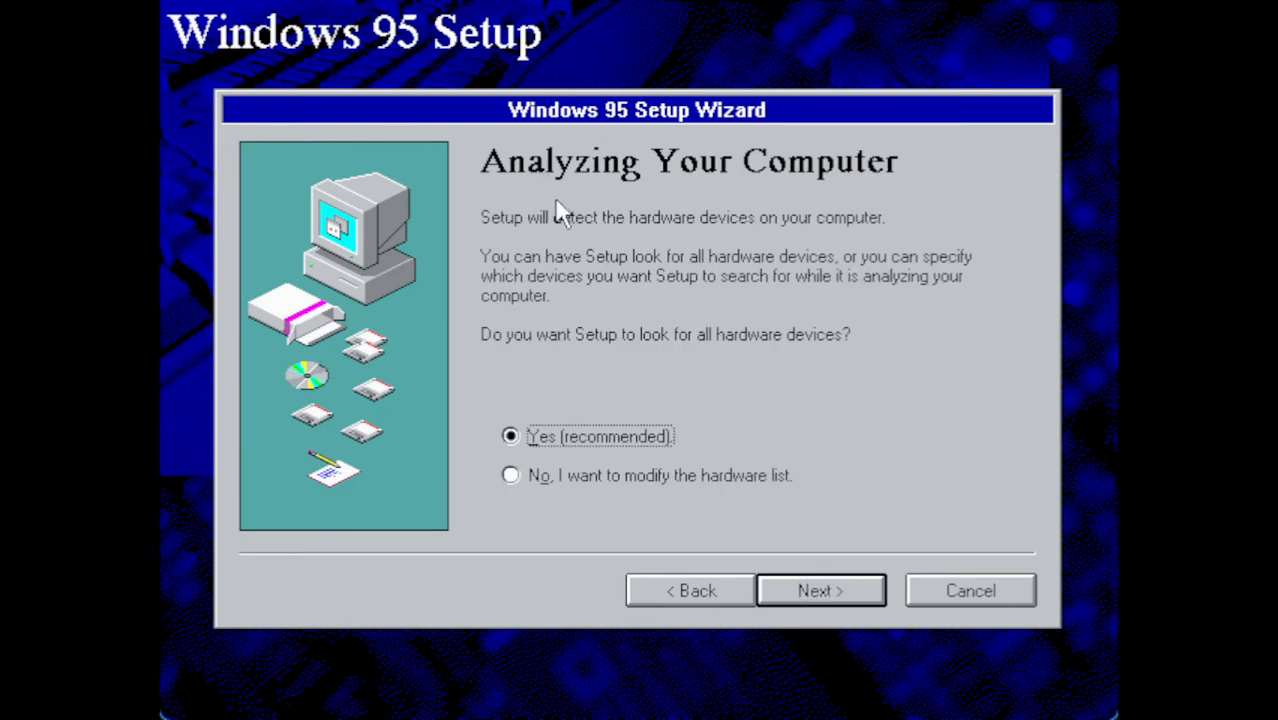
{"action": "mouse_move", "coordinate": [638, 360]}
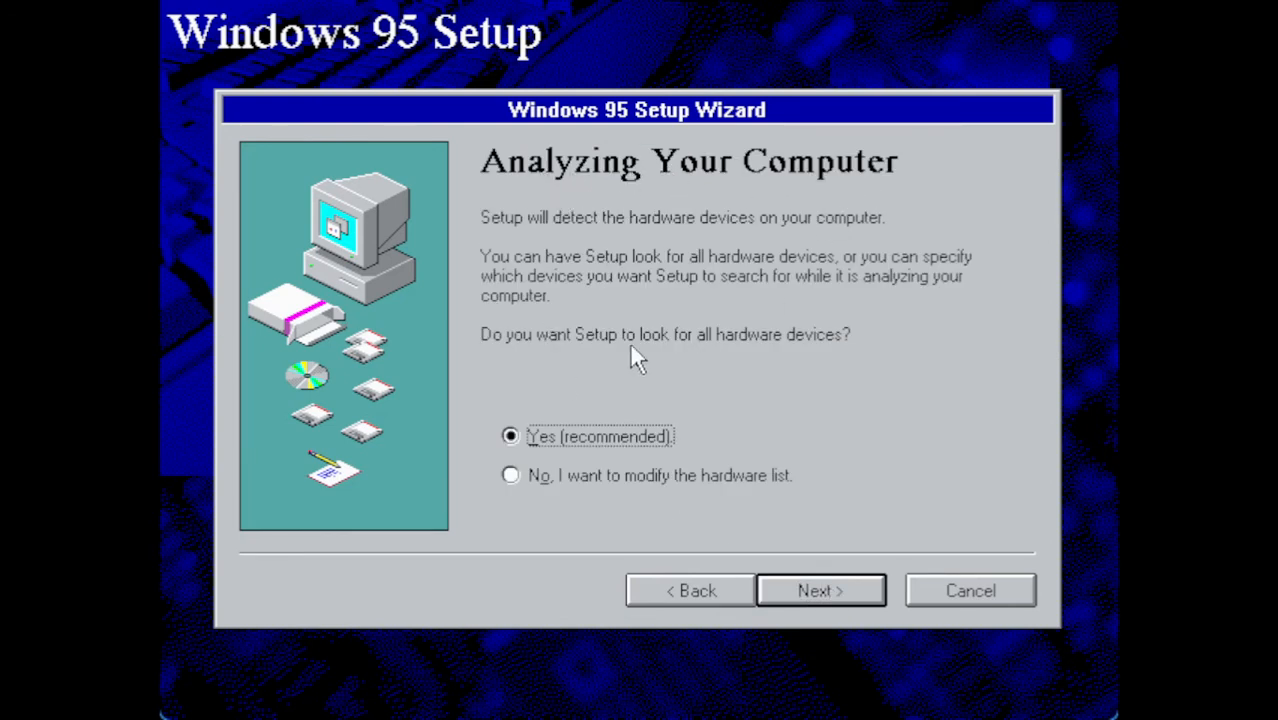
{"action": "mouse_move", "coordinate": [755, 352]}
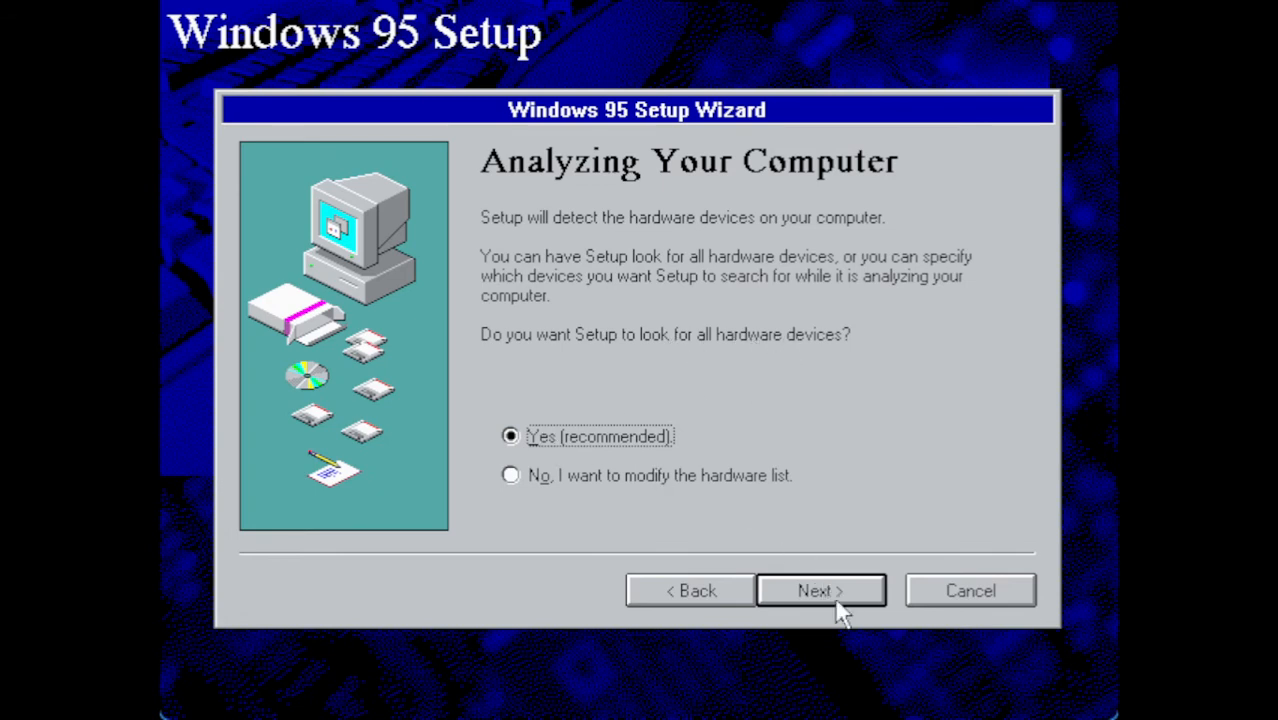
- Mark CD-ROM drive, network adapter and sound card for detection and start hardware analysis
{"action": "left_click", "coordinate": [820, 590]}
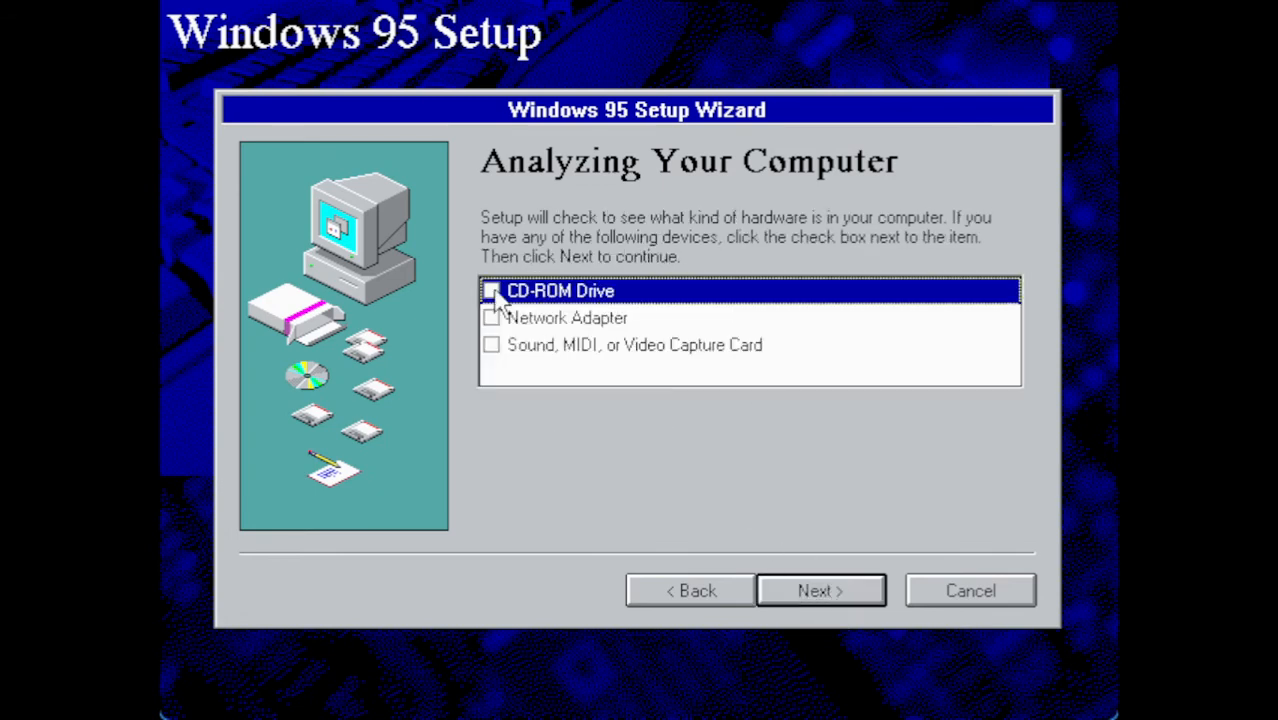
{"action": "left_click", "coordinate": [491, 290]}
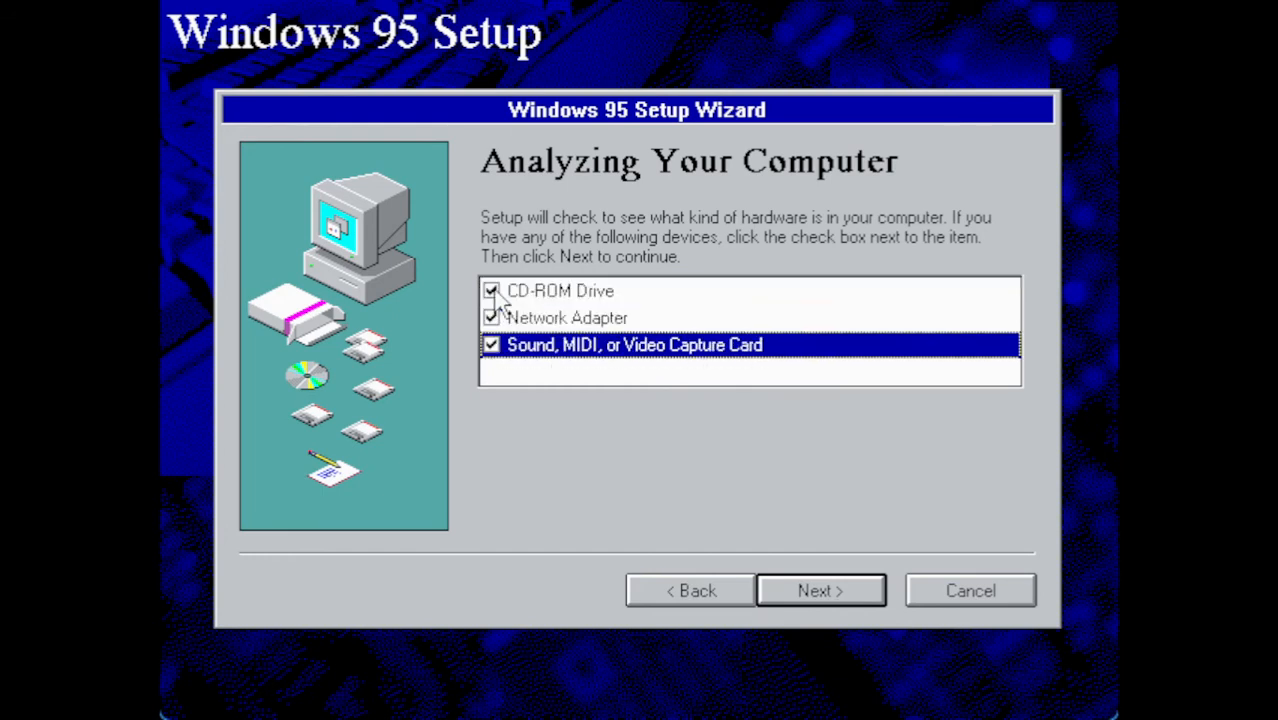
{"action": "left_click", "coordinate": [819, 590]}
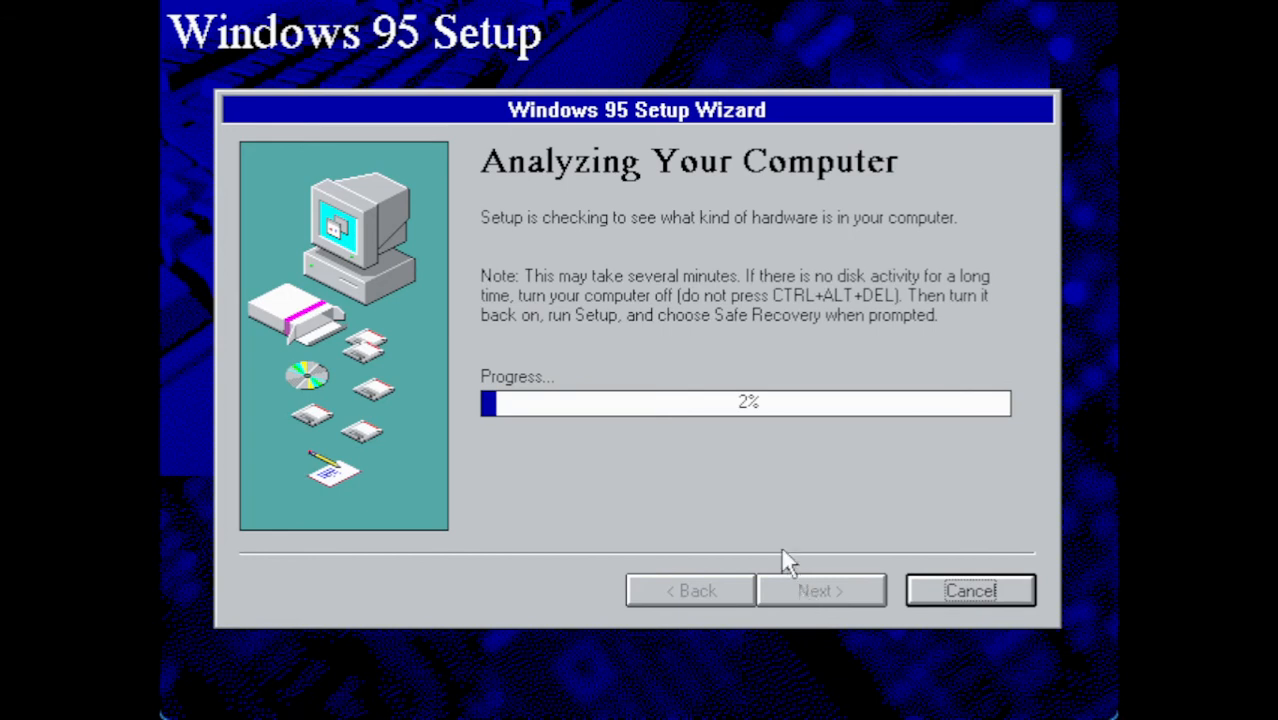
{"action": "mouse_move", "coordinate": [598, 218]}
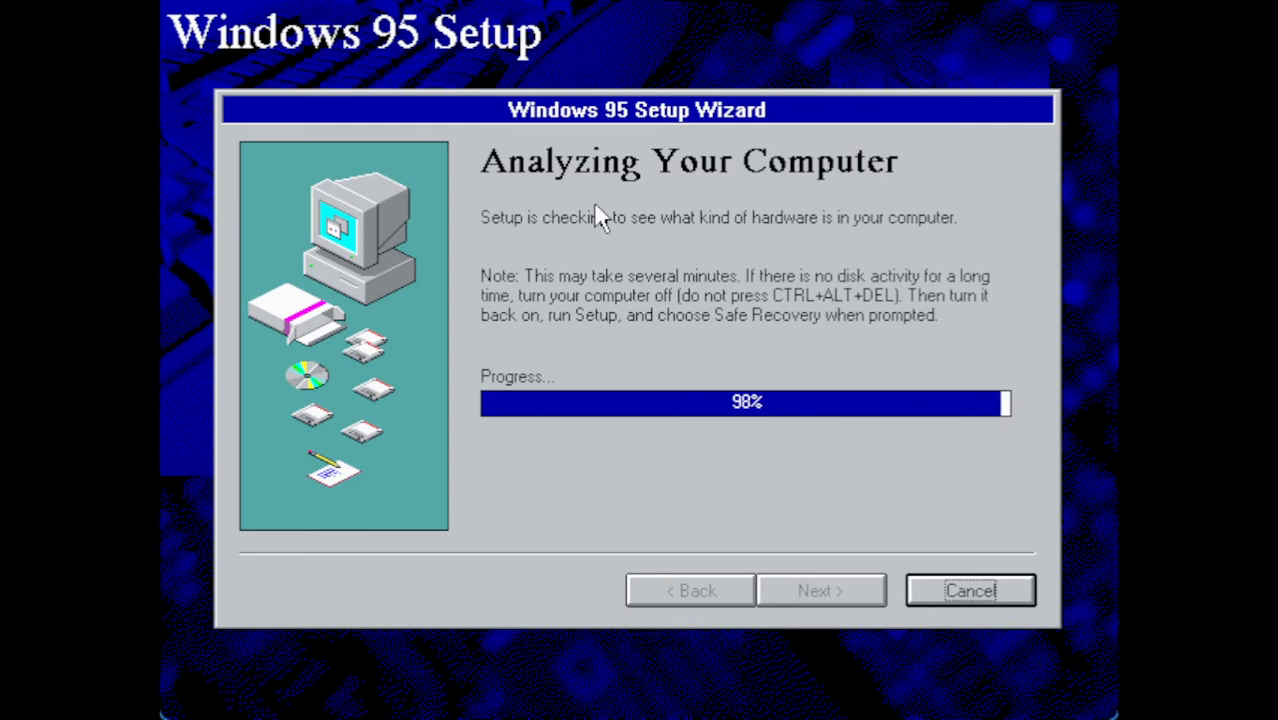
{"action": "mouse_move", "coordinate": [690, 183]}
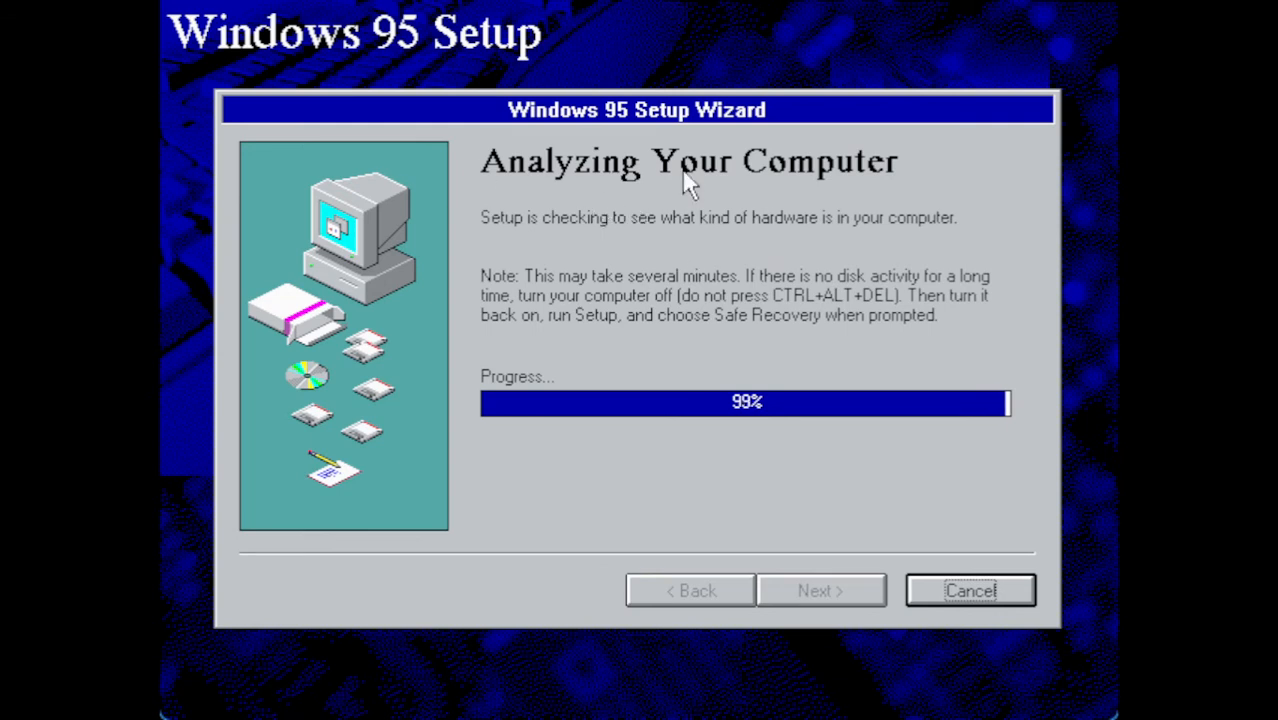
{"action": "mouse_move", "coordinate": [678, 502]}
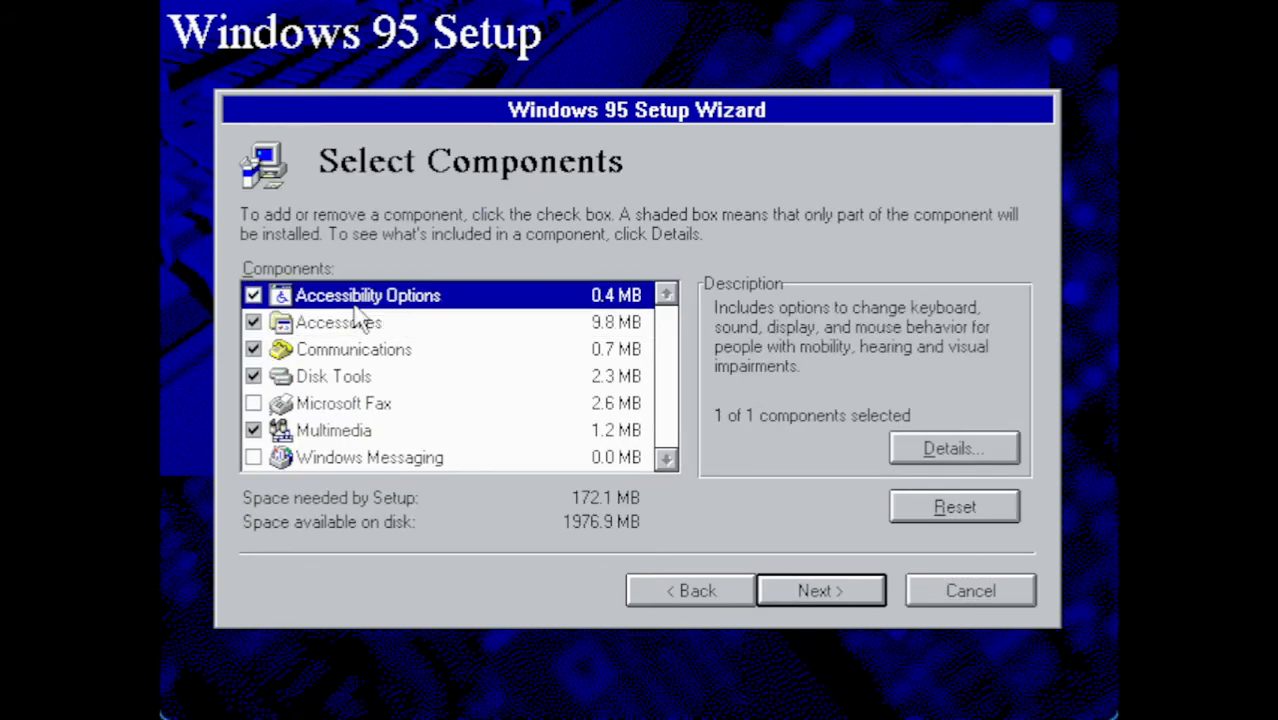
- Keep Accessibility, all Accessories and full Multimedia (192.9 MB), dropping Communications and Disk Tools
{"action": "left_click", "coordinate": [253, 321]}
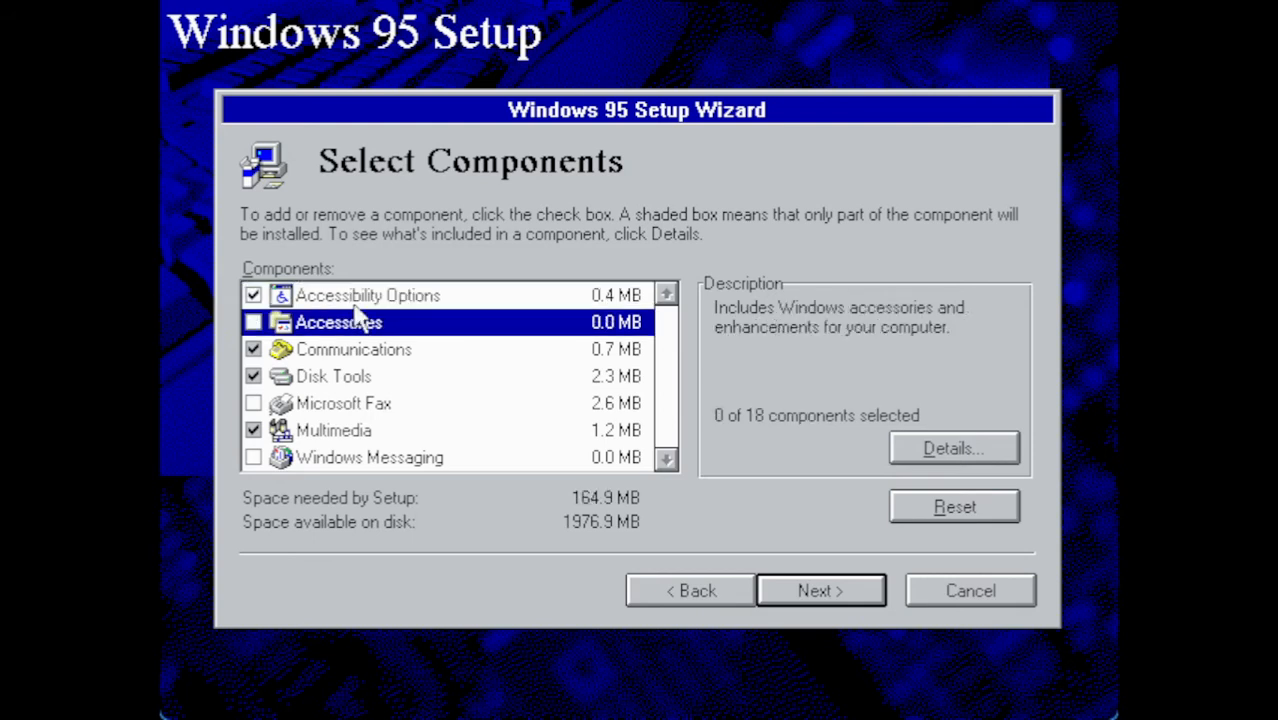
{"action": "left_click", "coordinate": [253, 321]}
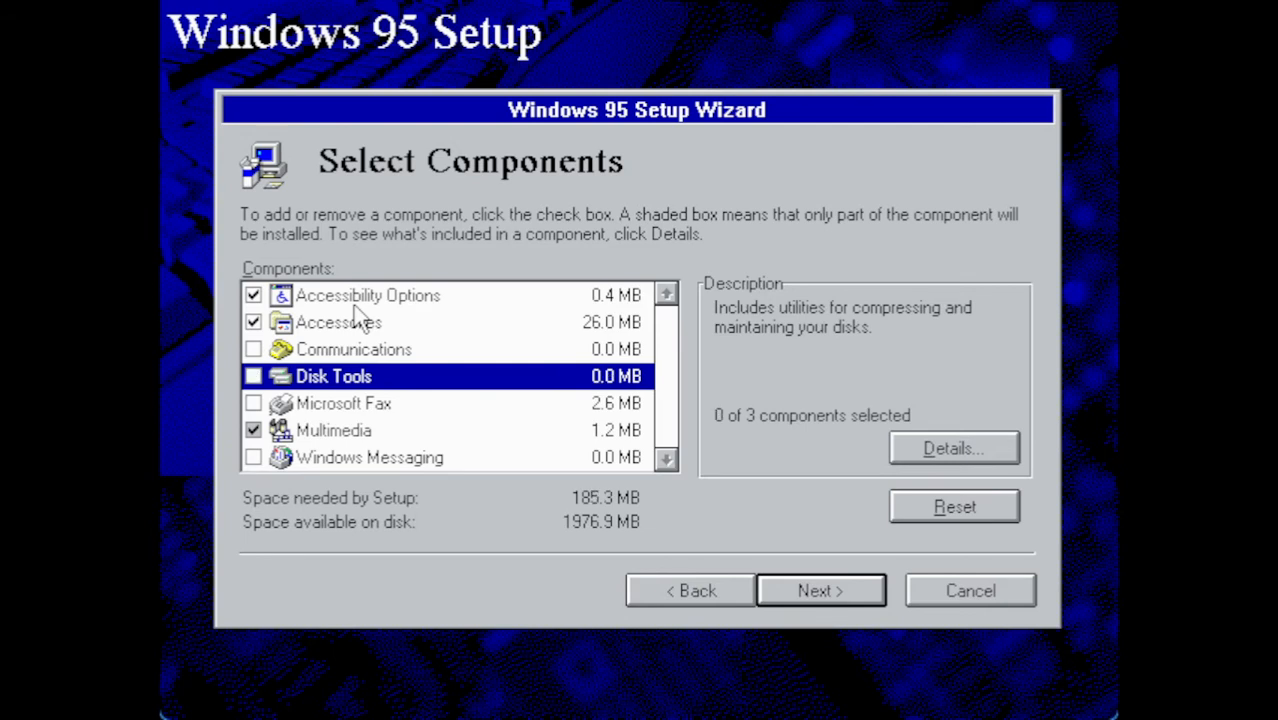
{"action": "left_click", "coordinate": [333, 430]}
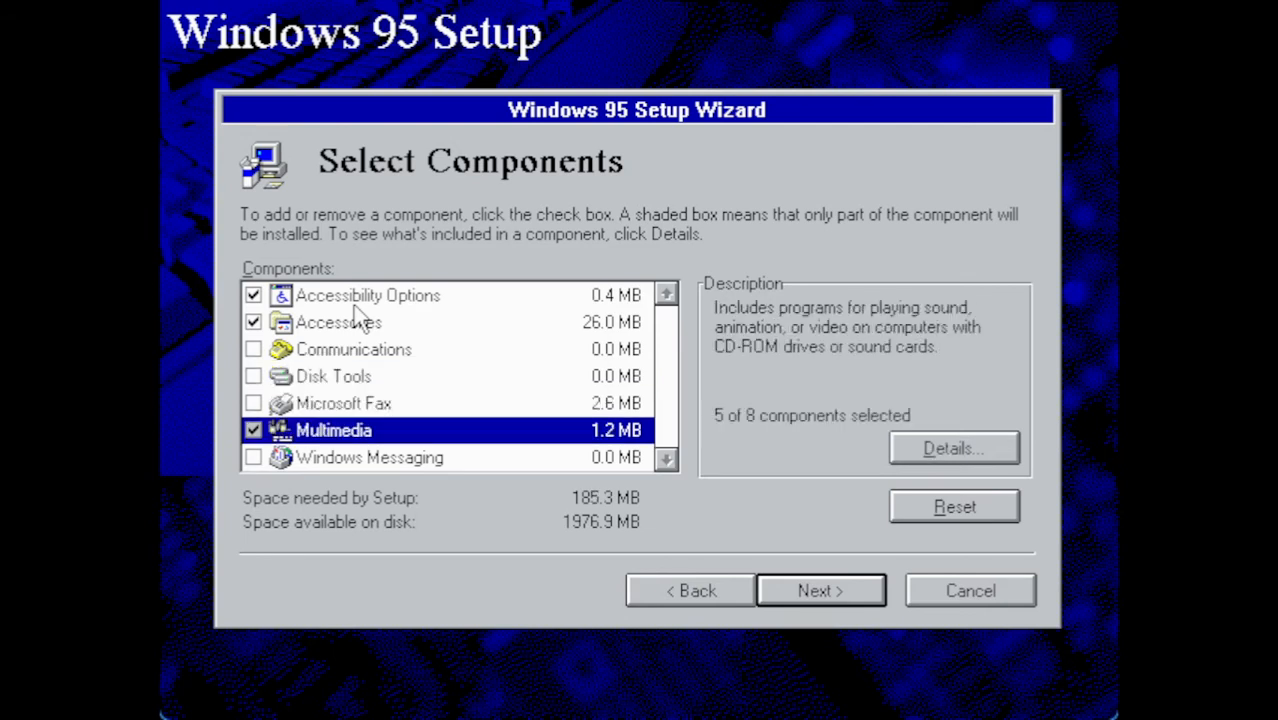
{"action": "left_click", "coordinate": [369, 457]}
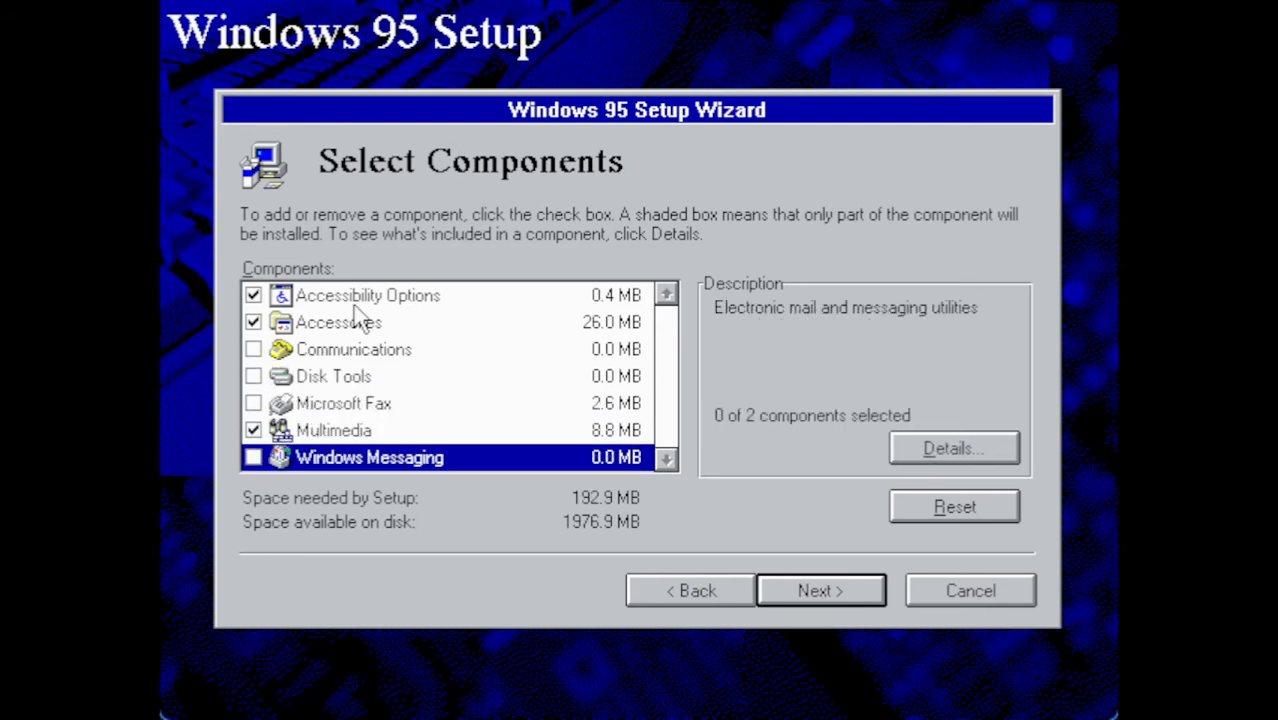
{"action": "mouse_move", "coordinate": [357, 513]}
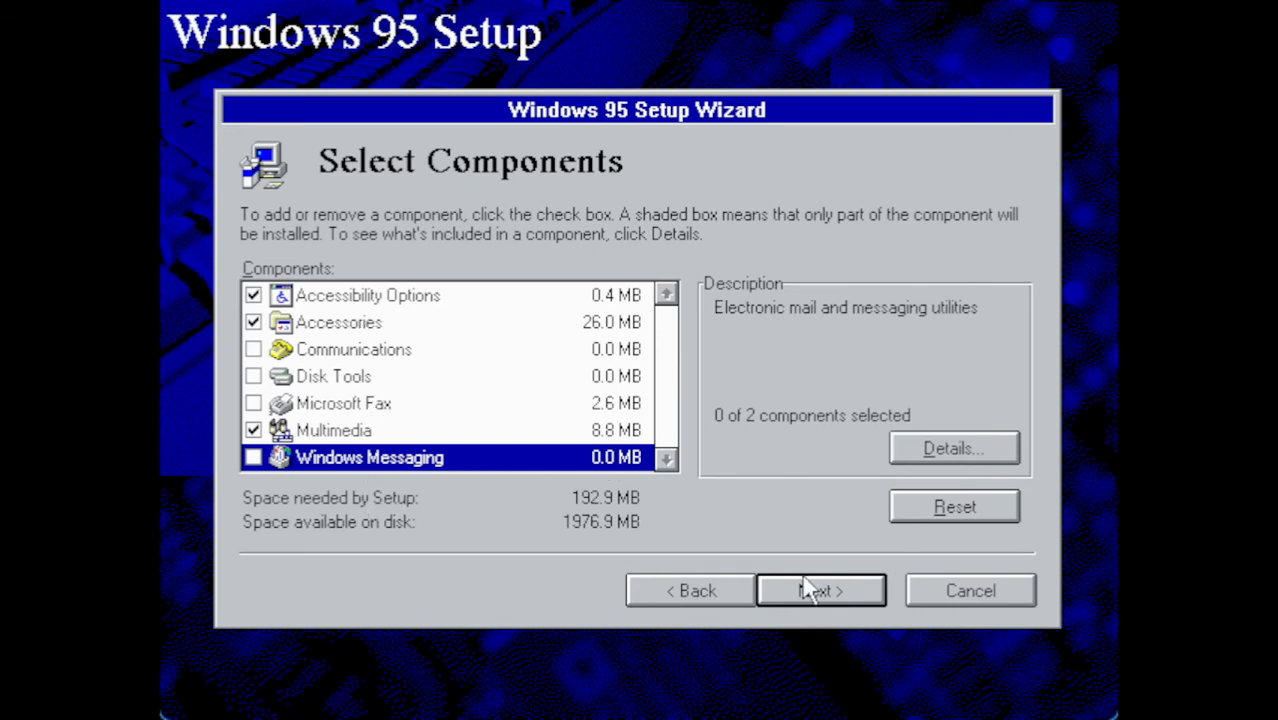
{"action": "left_click", "coordinate": [340, 322]}
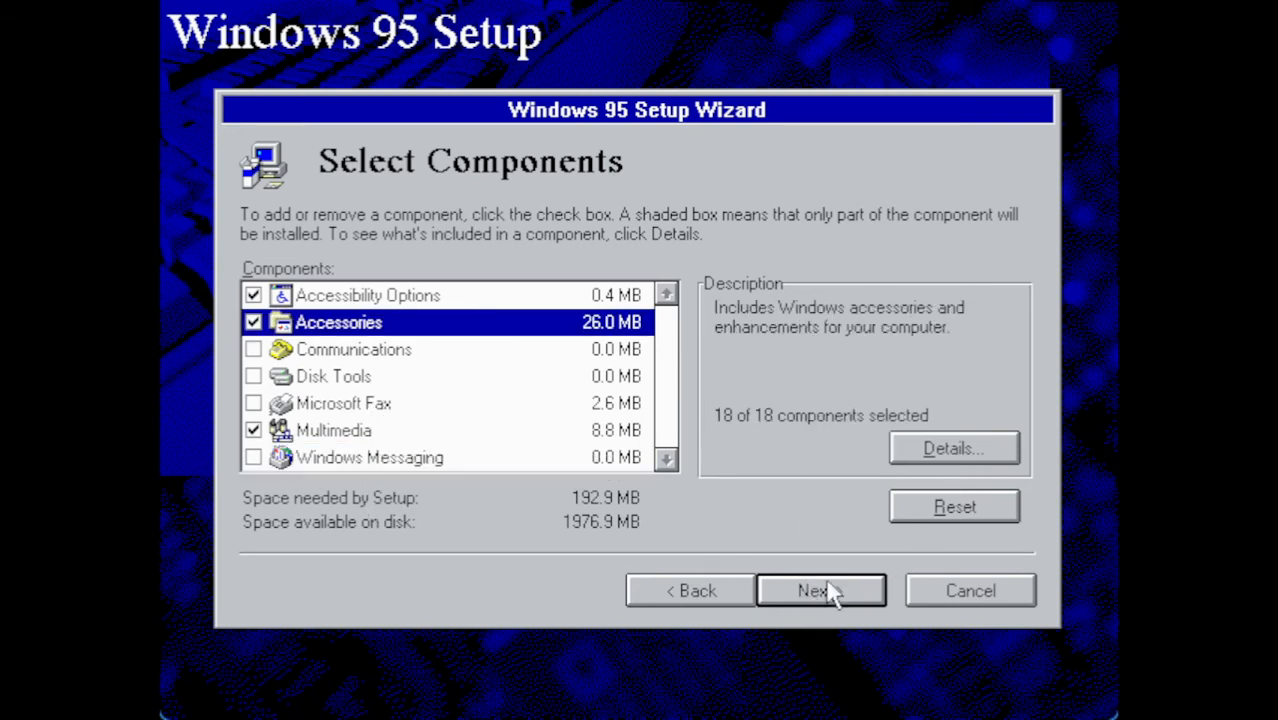
{"action": "left_click", "coordinate": [820, 590]}
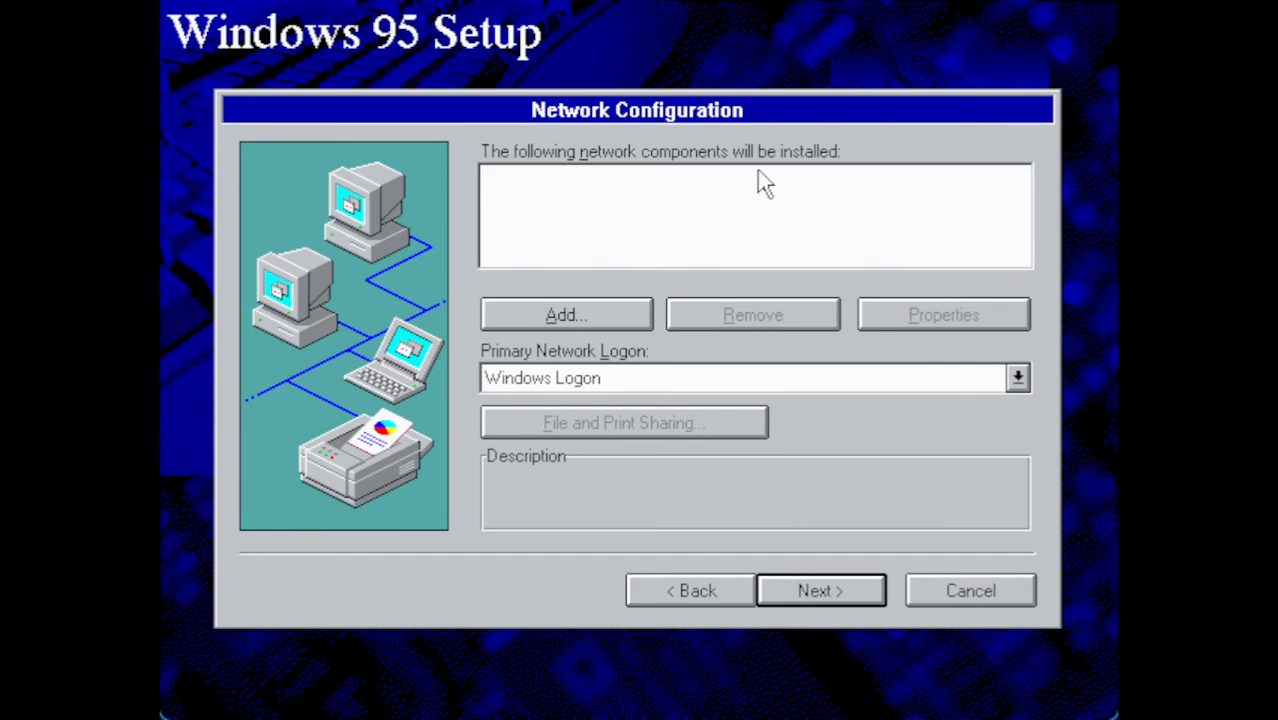
{"action": "mouse_move", "coordinate": [795, 322]}
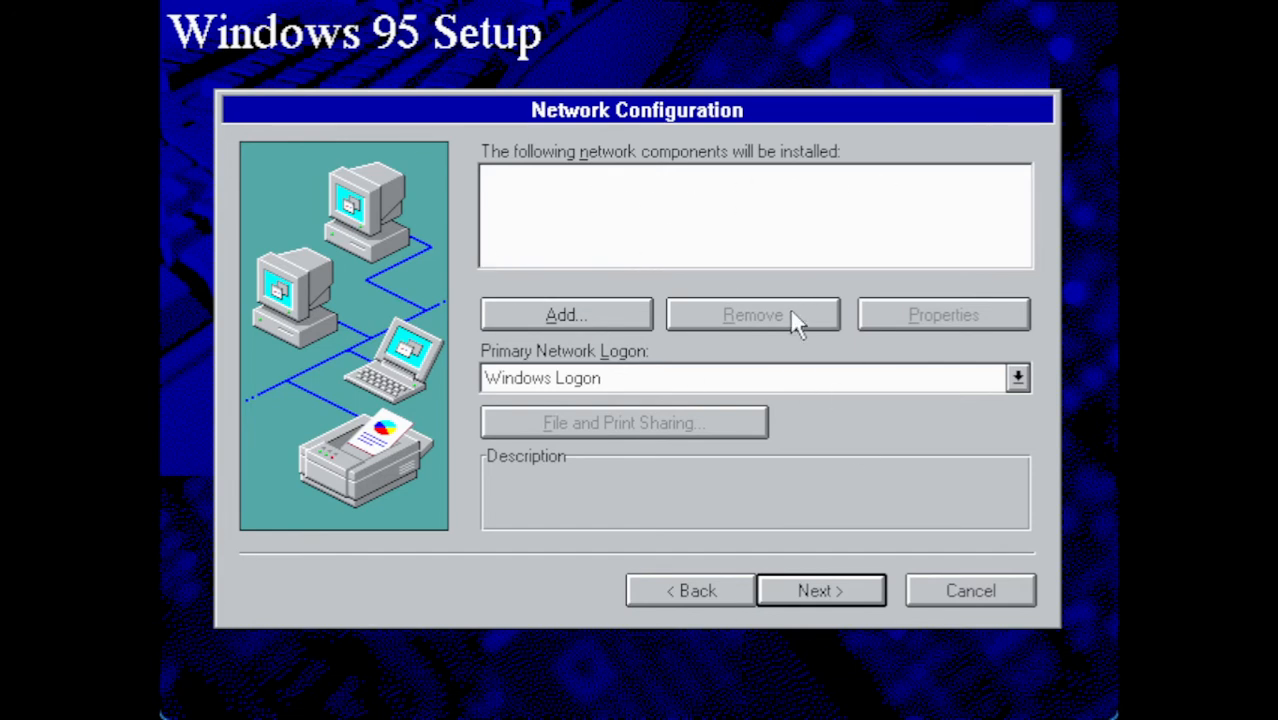
- Proceed with no network components and the detected computer settings to the startup disk page
{"action": "left_click", "coordinate": [819, 590]}
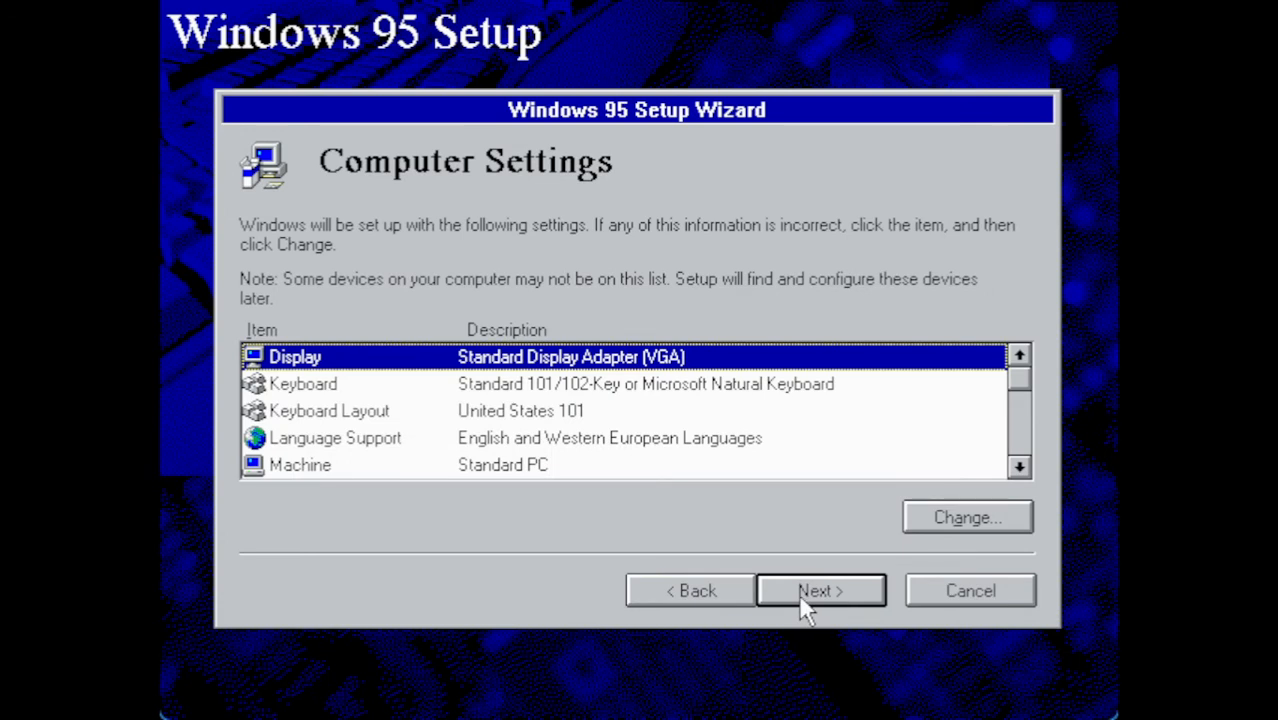
{"action": "left_click", "coordinate": [820, 590]}
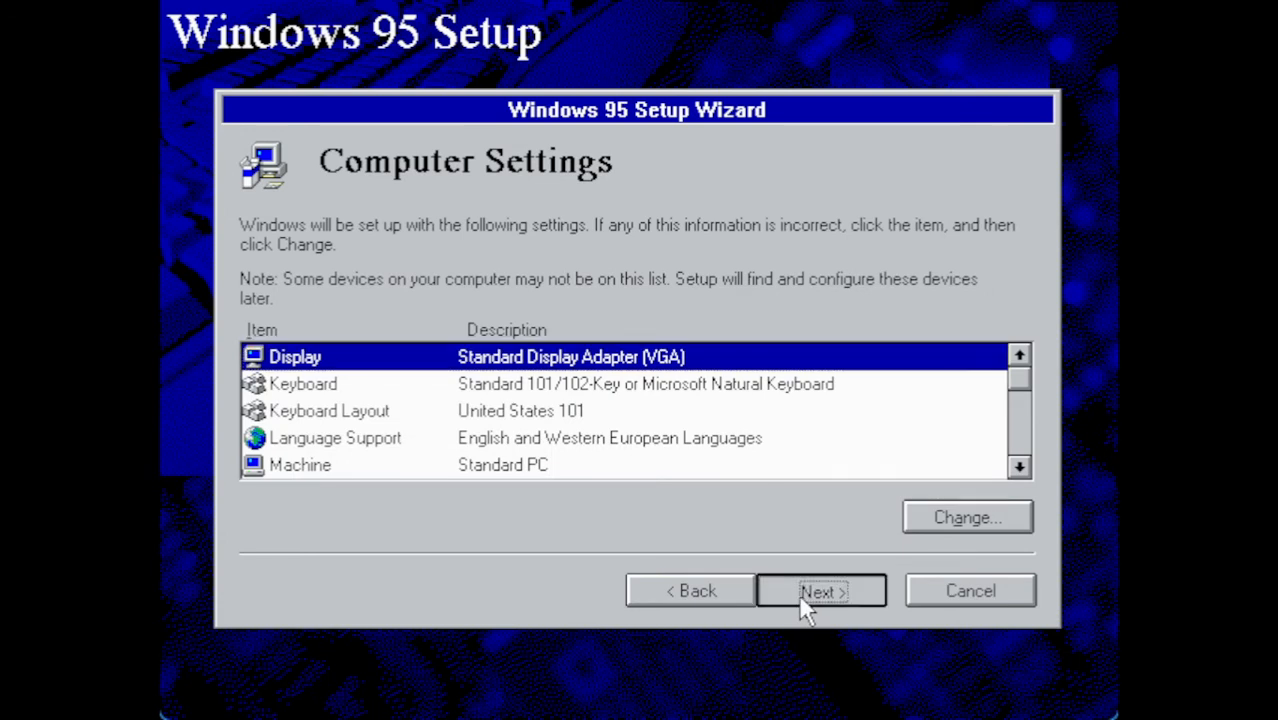
{"action": "left_click", "coordinate": [820, 590]}
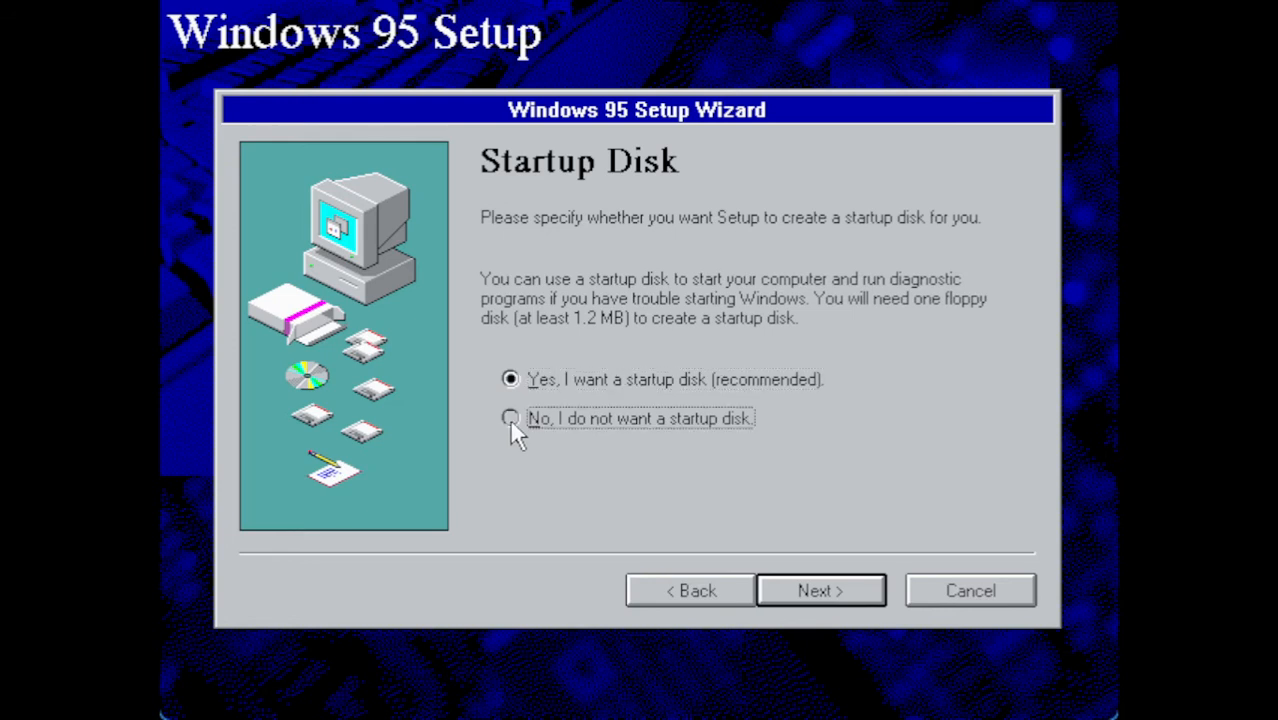
- Choose 'No, I do not want a startup disk' and begin copying the Windows 95 files
{"action": "left_click", "coordinate": [510, 418]}
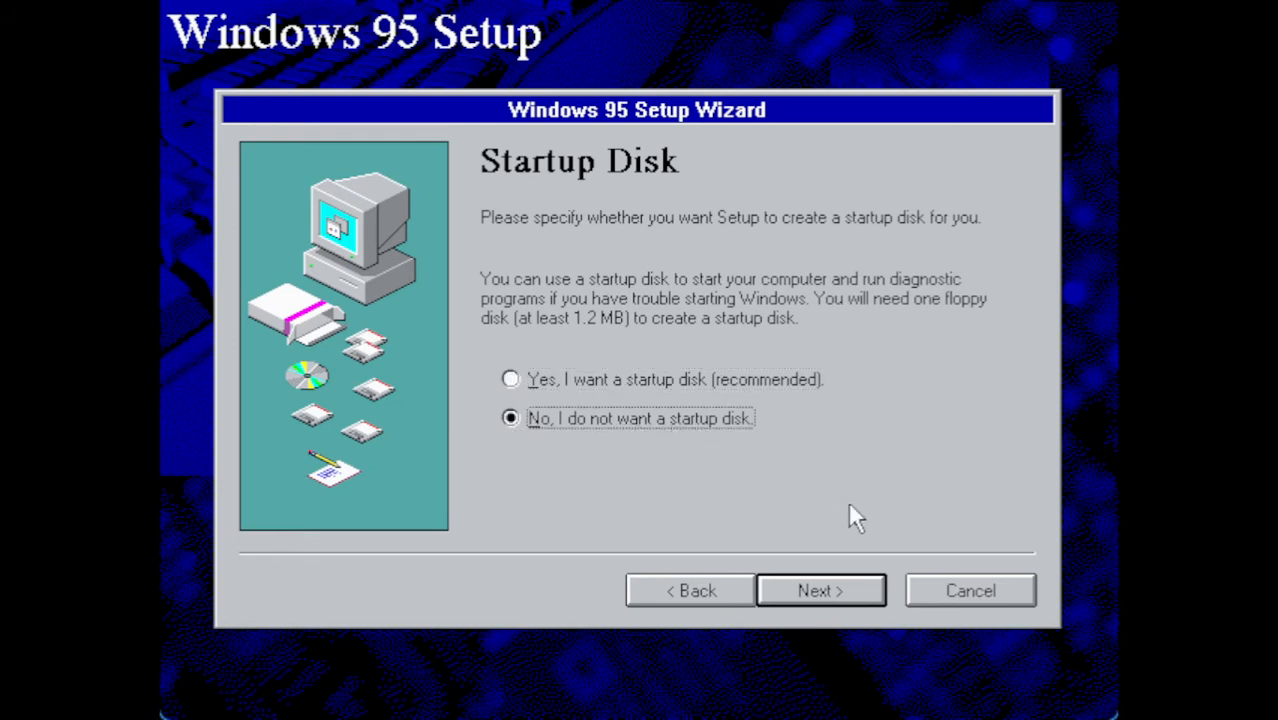
{"action": "left_click", "coordinate": [820, 590]}
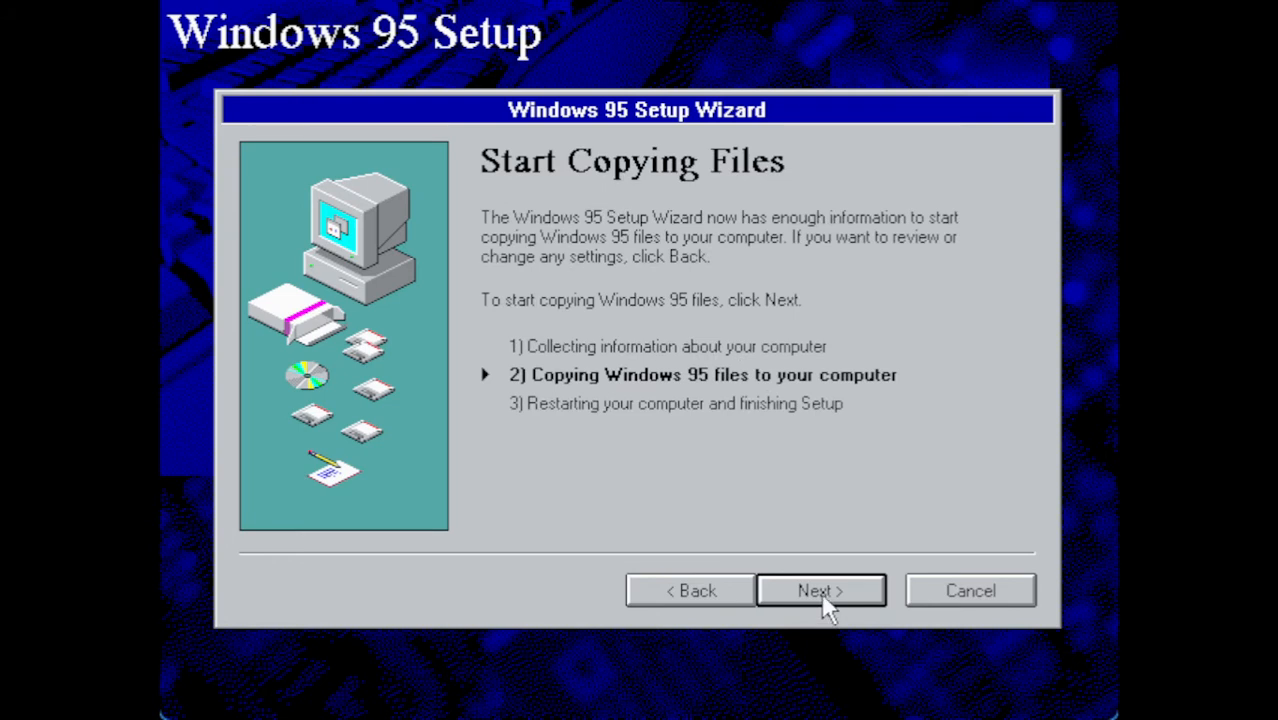
{"action": "mouse_move", "coordinate": [890, 565]}
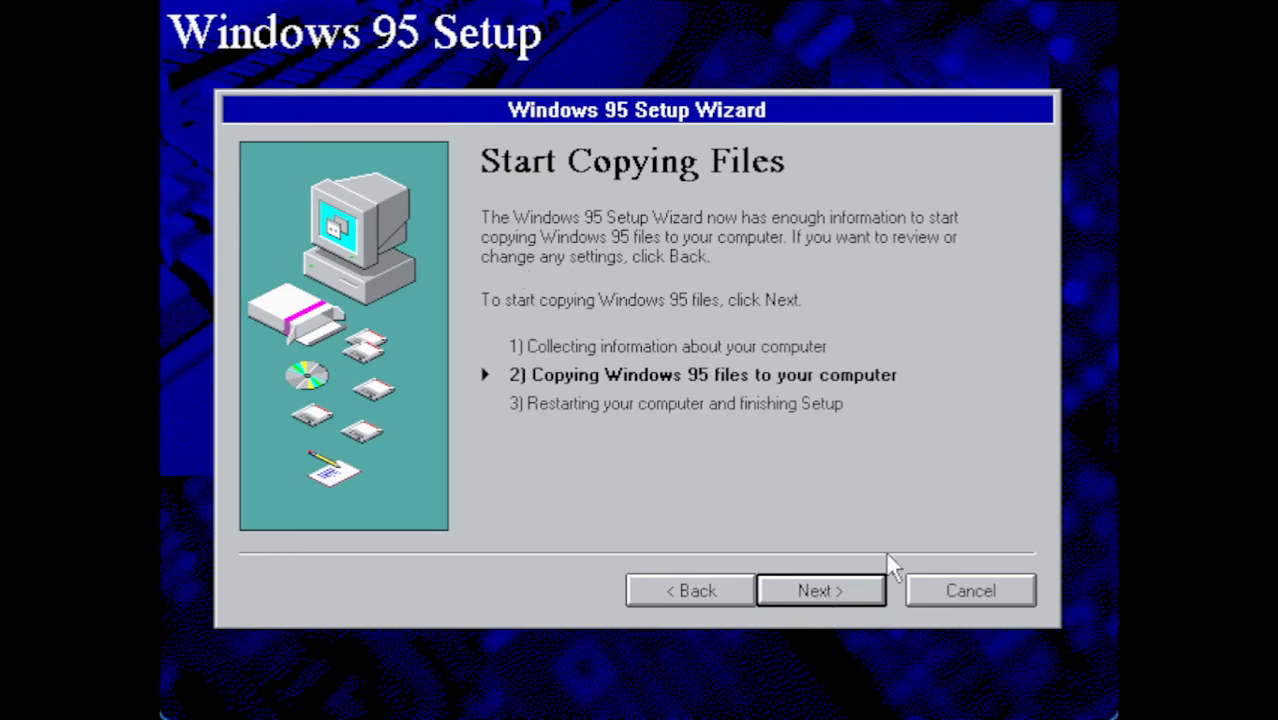
{"action": "left_click", "coordinate": [820, 590]}
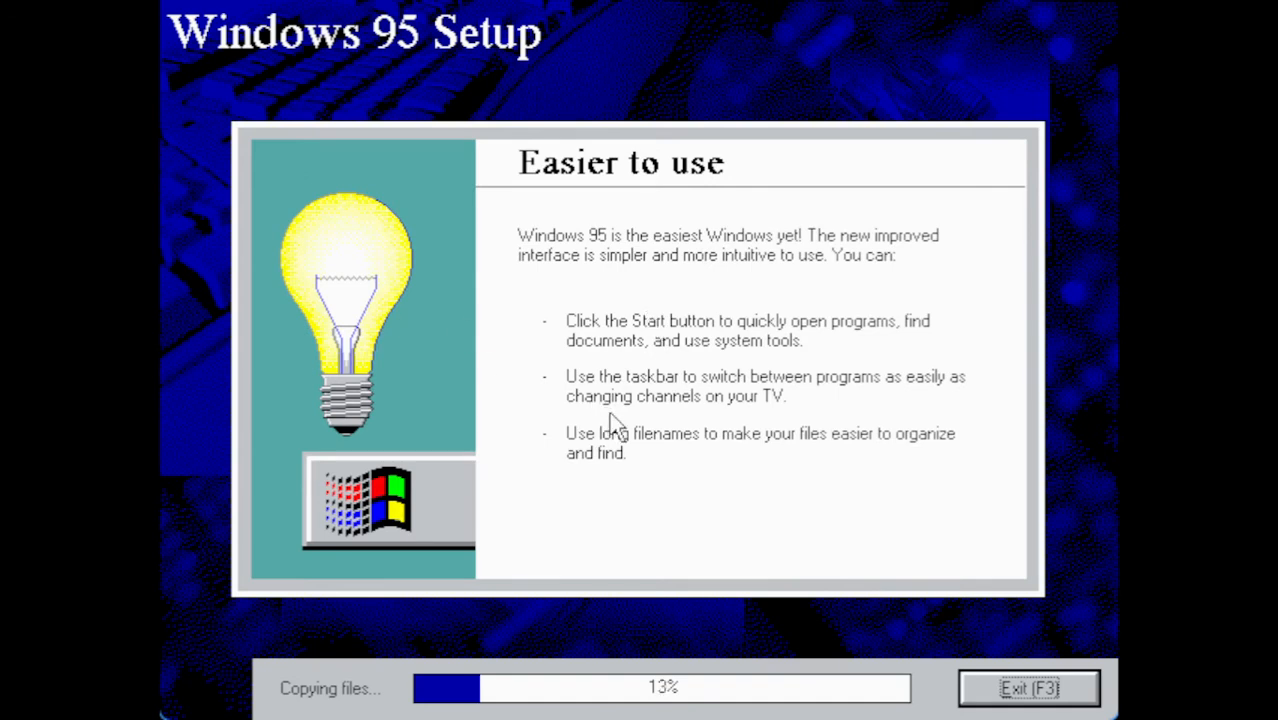
{"action": "mouse_move", "coordinate": [693, 322]}
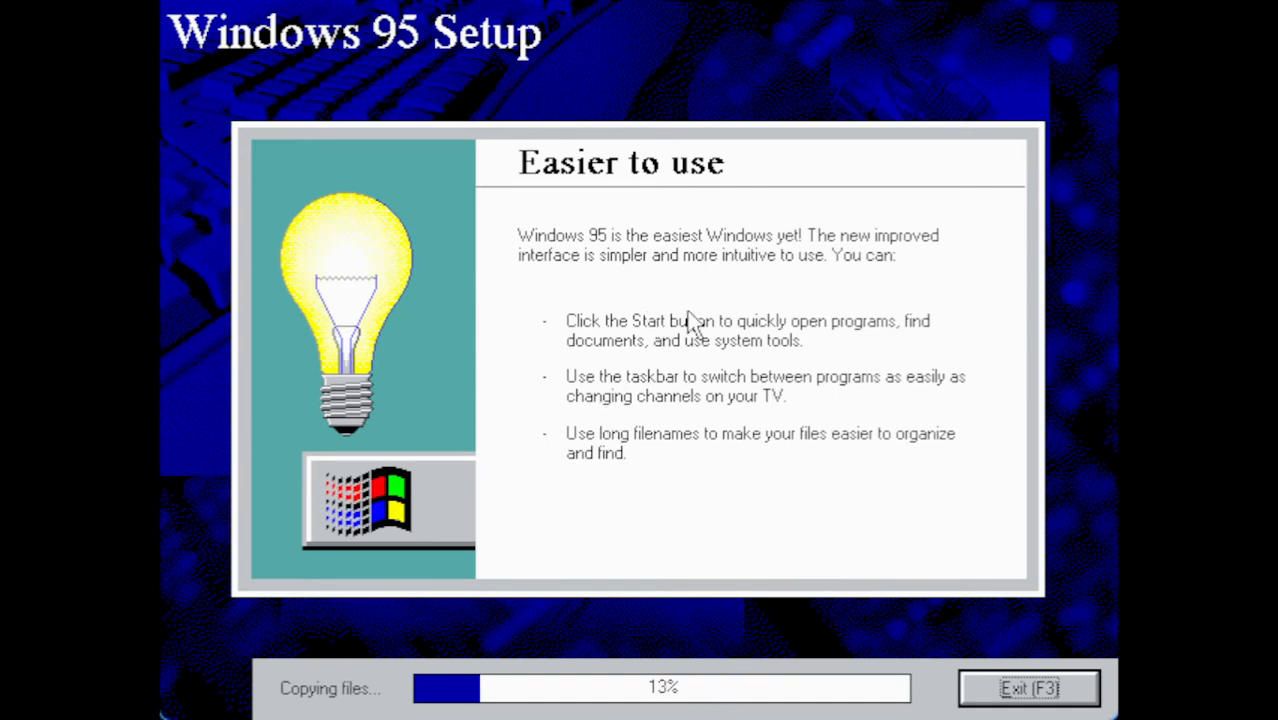
{"action": "mouse_move", "coordinate": [862, 387]}
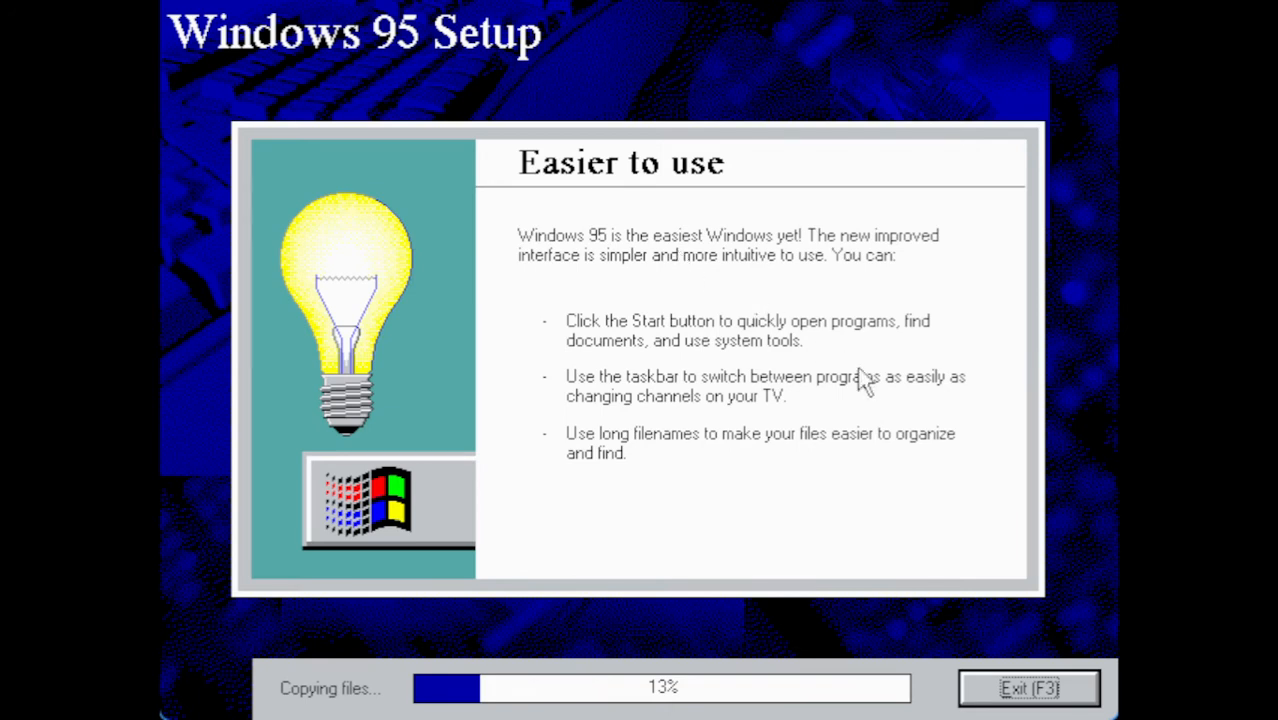
{"action": "mouse_move", "coordinate": [687, 447]}
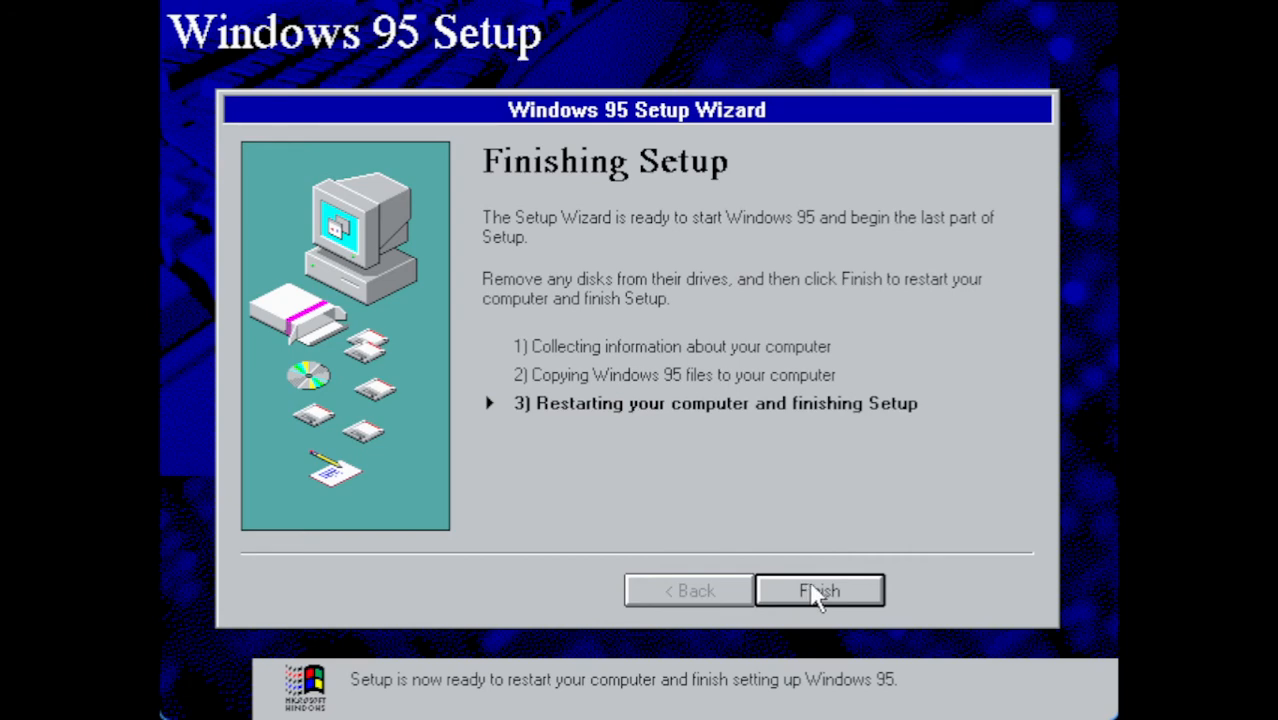
- Finish the copying phase and reboot into Windows 95's item setup
{"action": "left_click", "coordinate": [819, 590]}
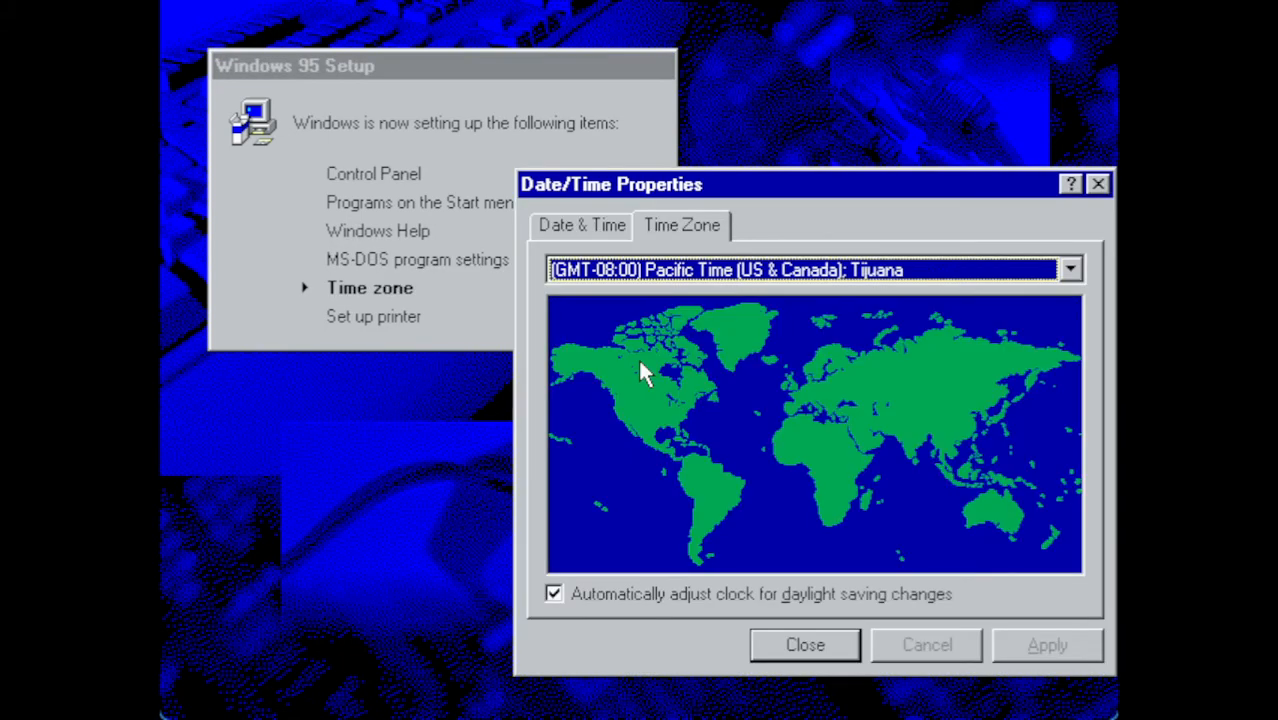
- Set the time zone to (GMT-05:00) Eastern Time and cancel the Add Printer Wizard
{"action": "left_click", "coordinate": [1068, 269]}
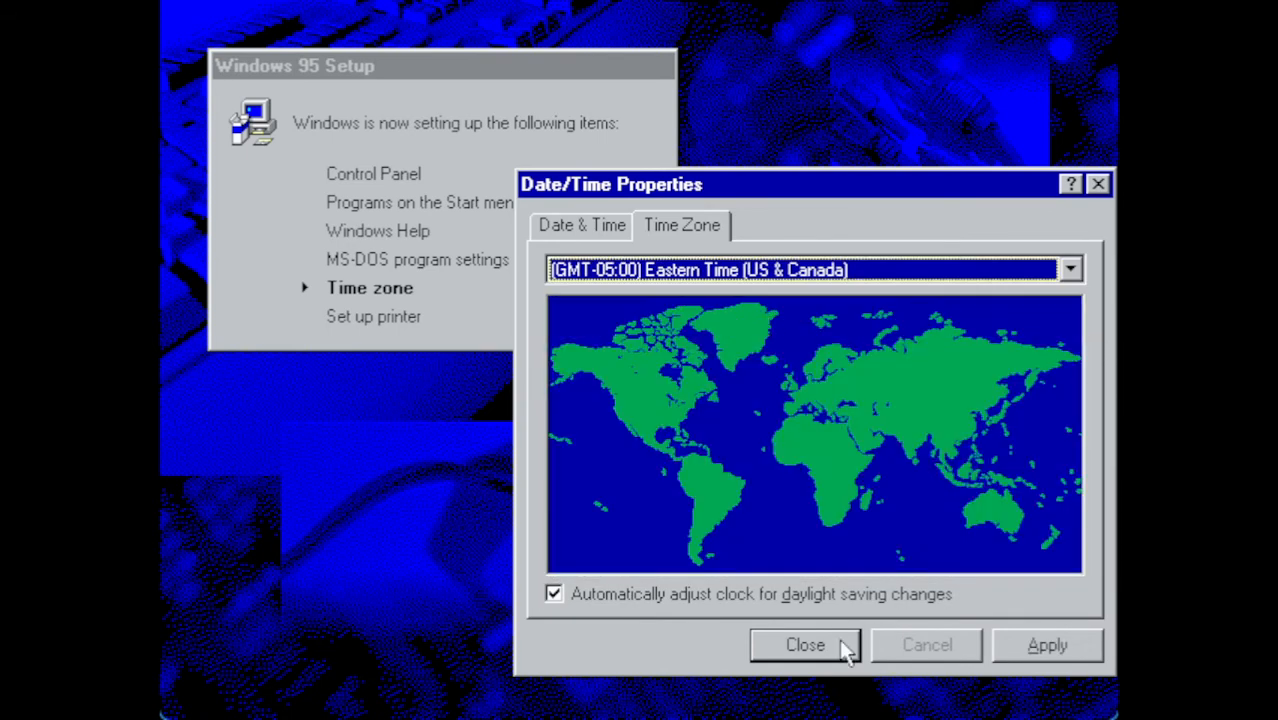
{"action": "left_click", "coordinate": [804, 644]}
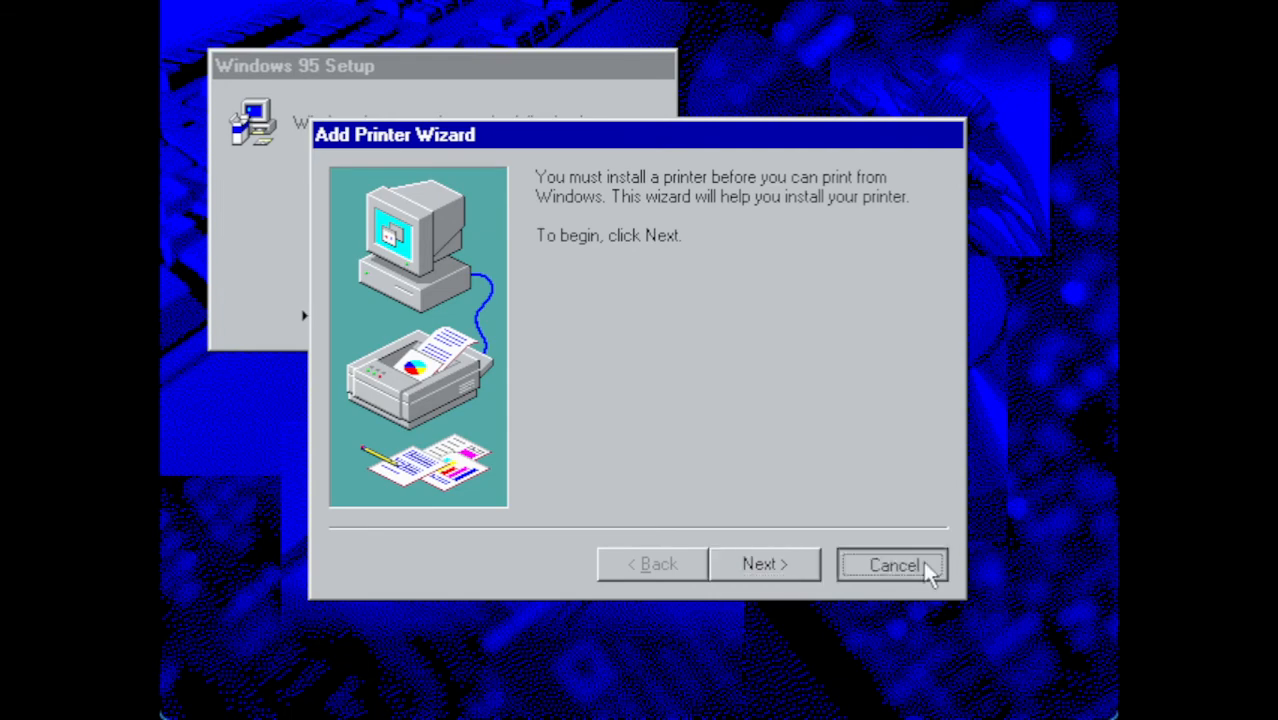
{"action": "left_click", "coordinate": [890, 564]}
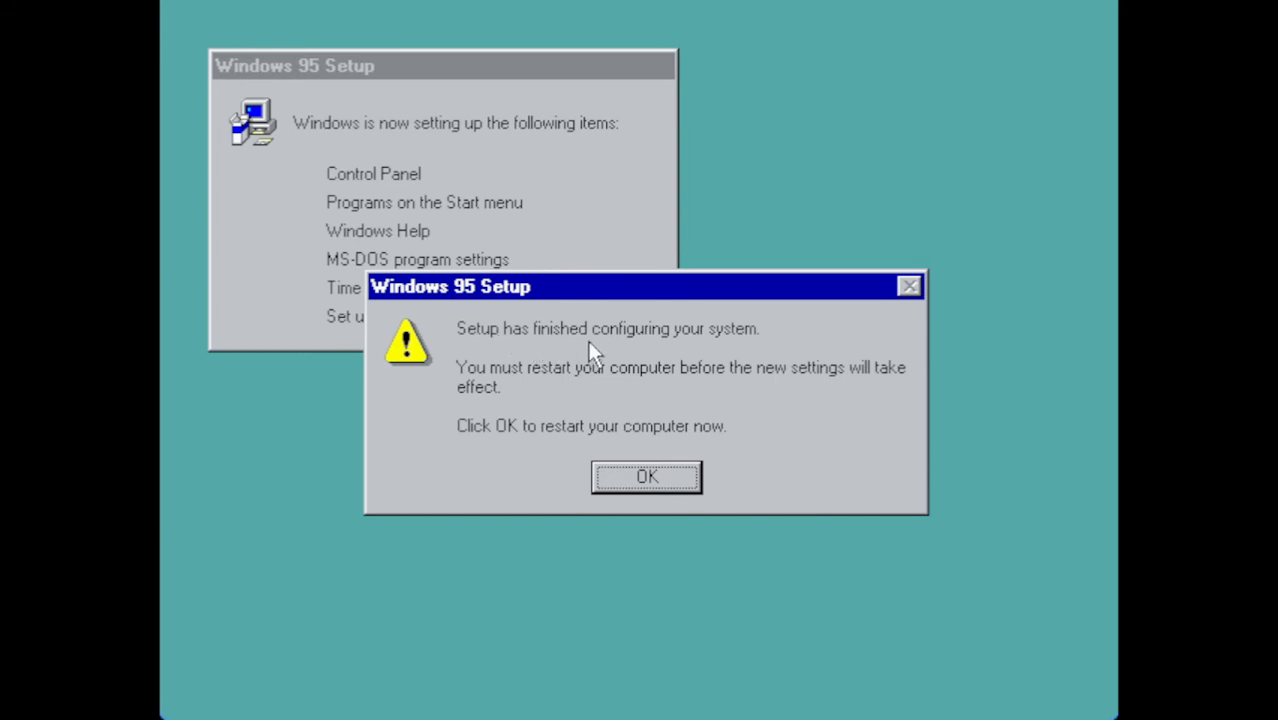
{"action": "mouse_move", "coordinate": [585, 375]}
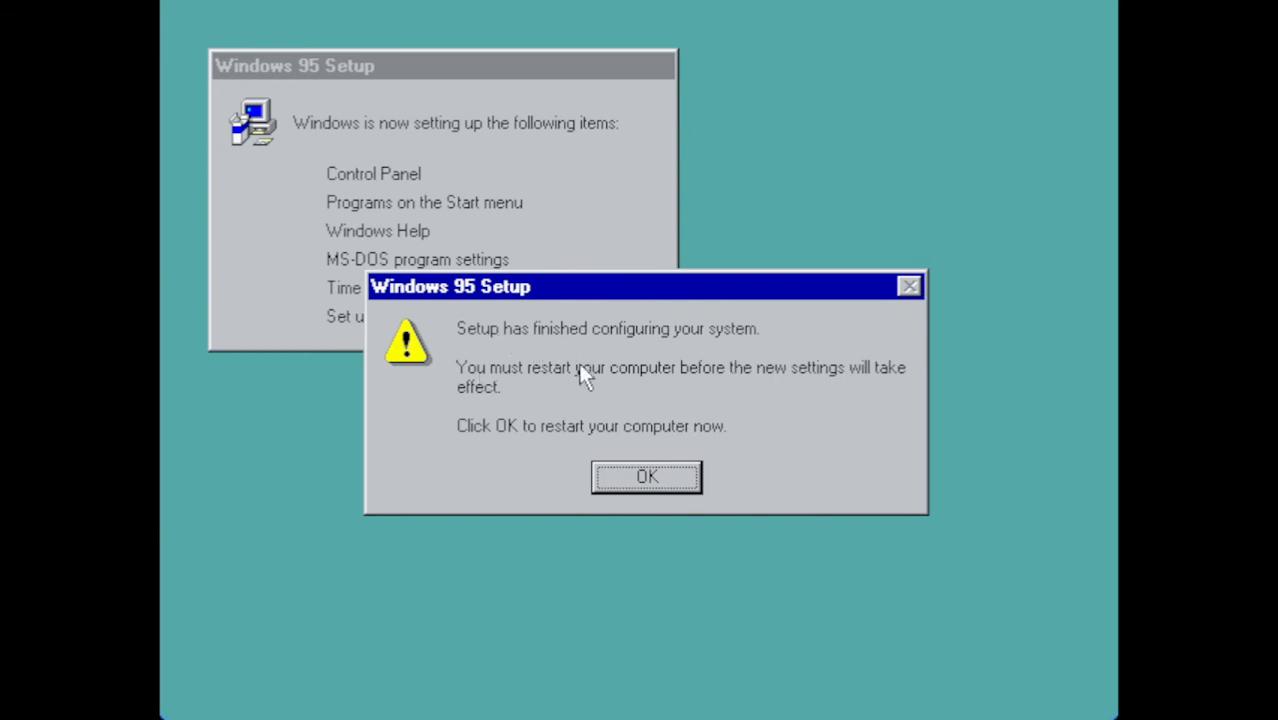
{"action": "mouse_move", "coordinate": [598, 432]}
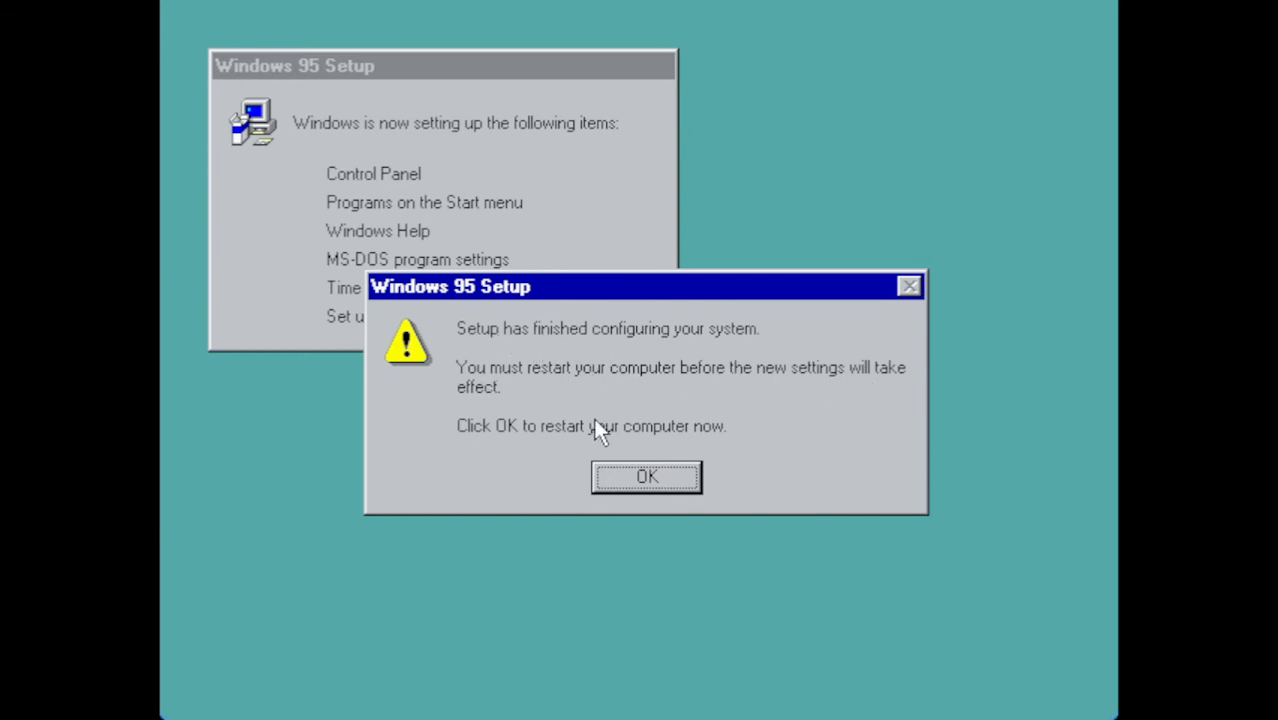
{"action": "mouse_move", "coordinate": [728, 453]}
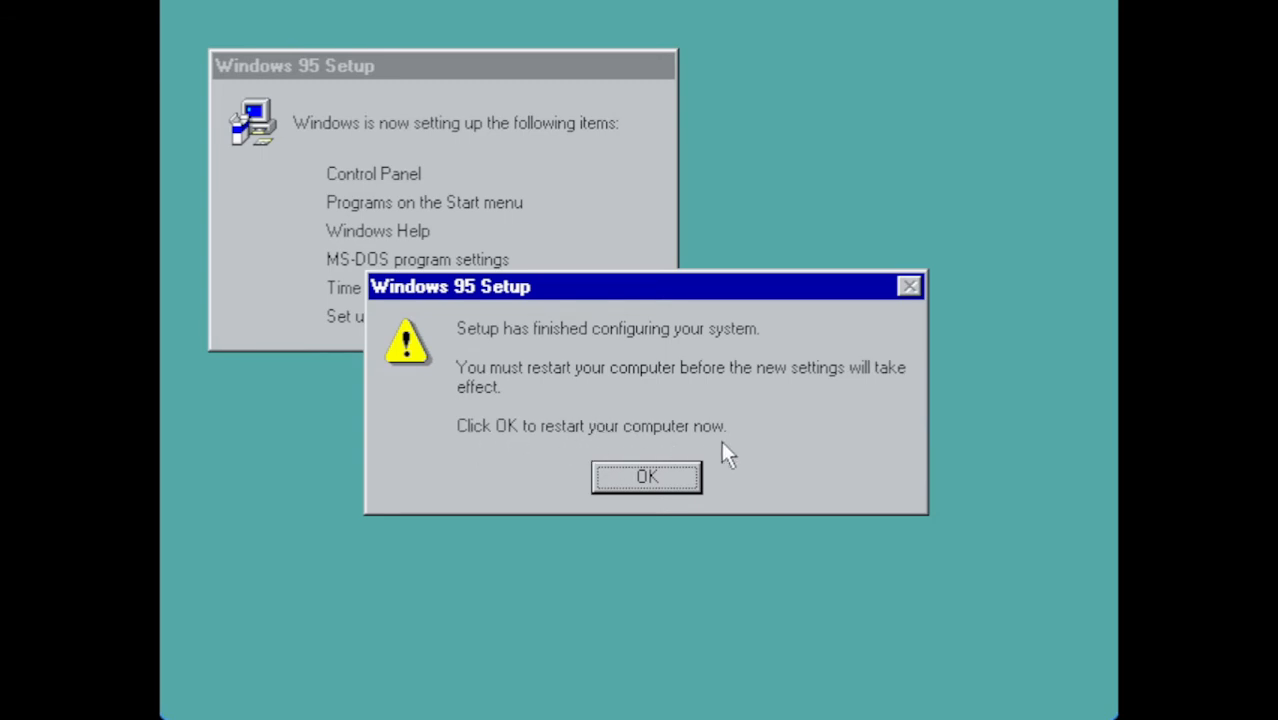
- Confirm 'Setup has finished configuring your system' to restart Windows 95
{"action": "left_click", "coordinate": [646, 477]}
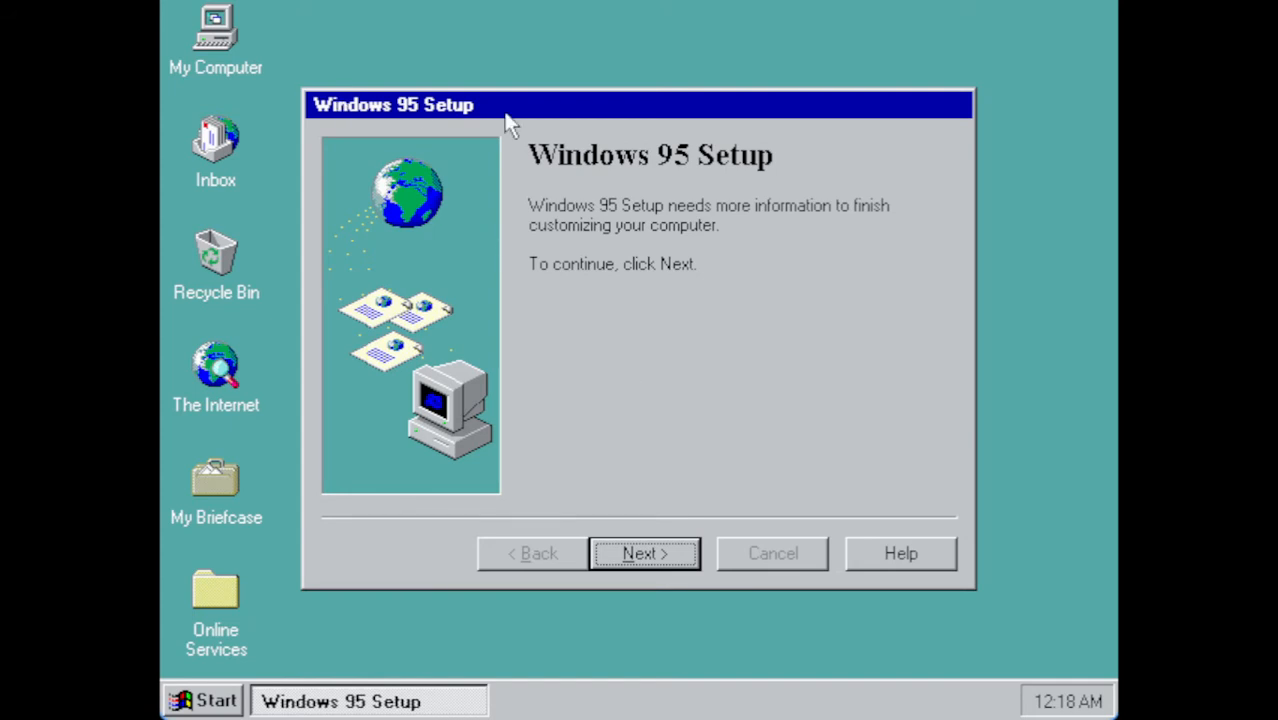
{"action": "mouse_move", "coordinate": [508, 343]}
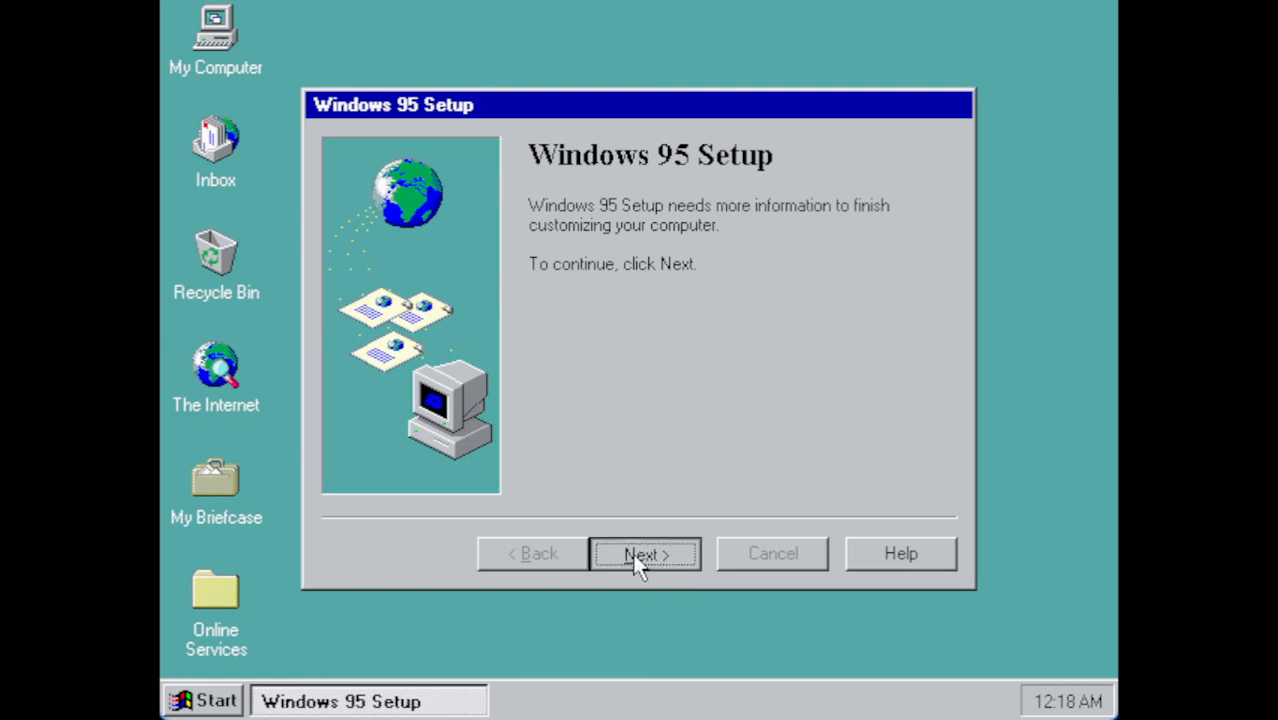
- Continue setup and keep United States as the Active Channel region in IE 4.0 Active Setup
{"action": "left_click", "coordinate": [644, 553]}
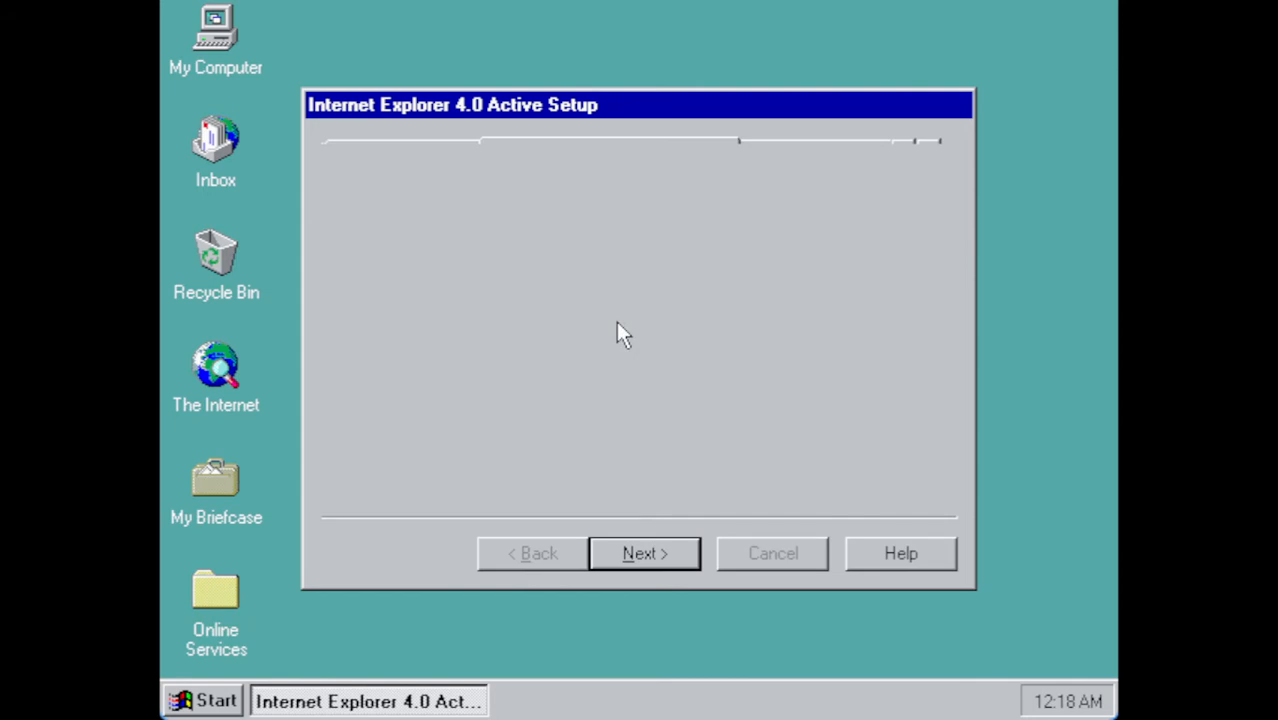
{"action": "left_click", "coordinate": [643, 553]}
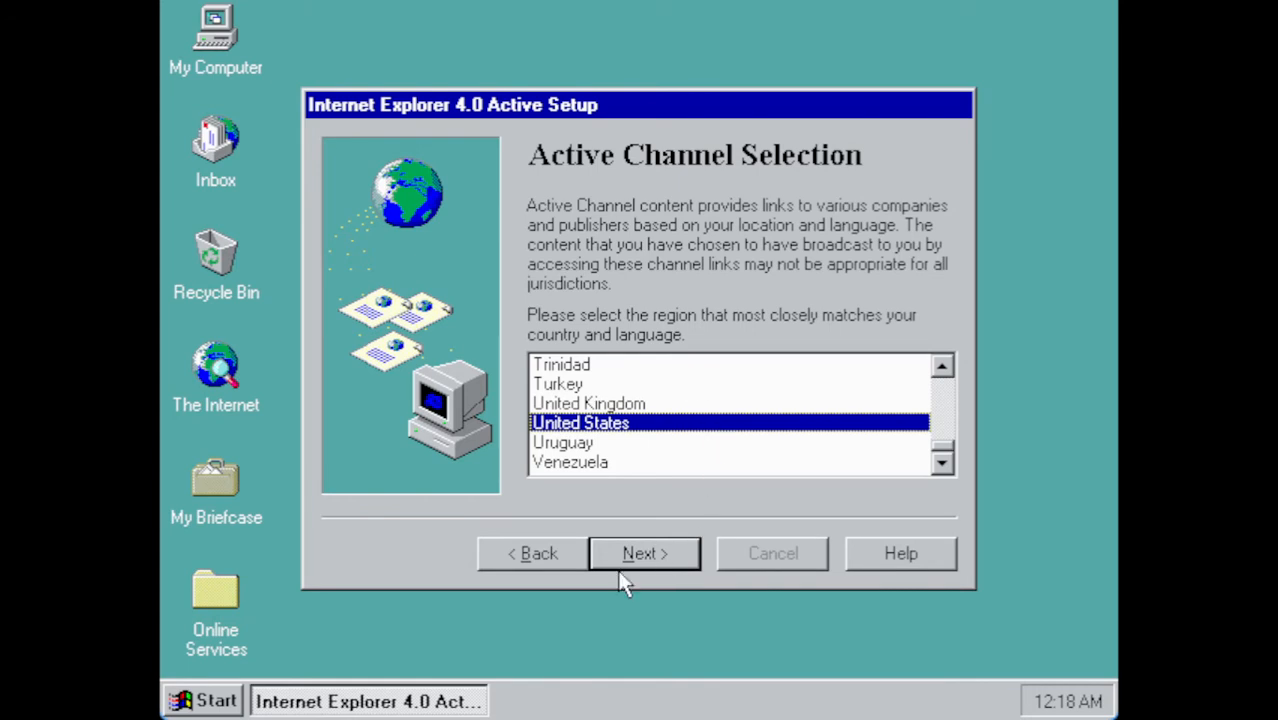
{"action": "left_click", "coordinate": [644, 553]}
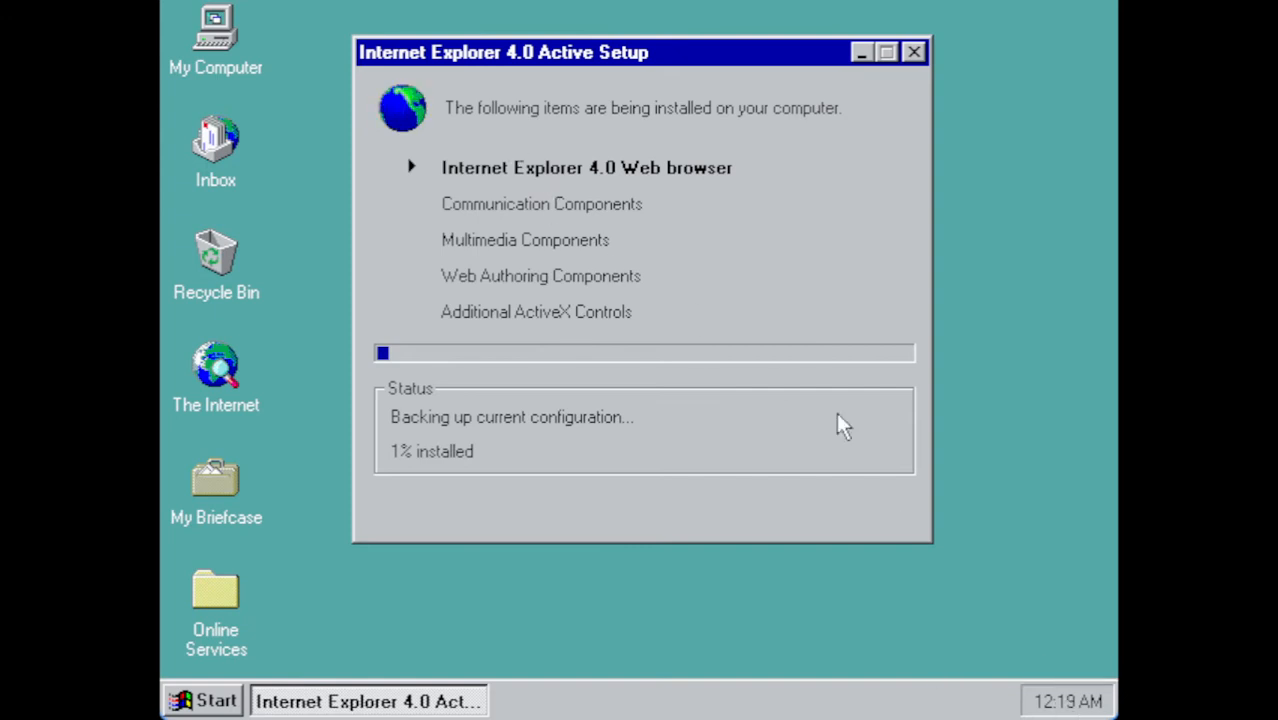
{"action": "mouse_move", "coordinate": [1065, 705]}
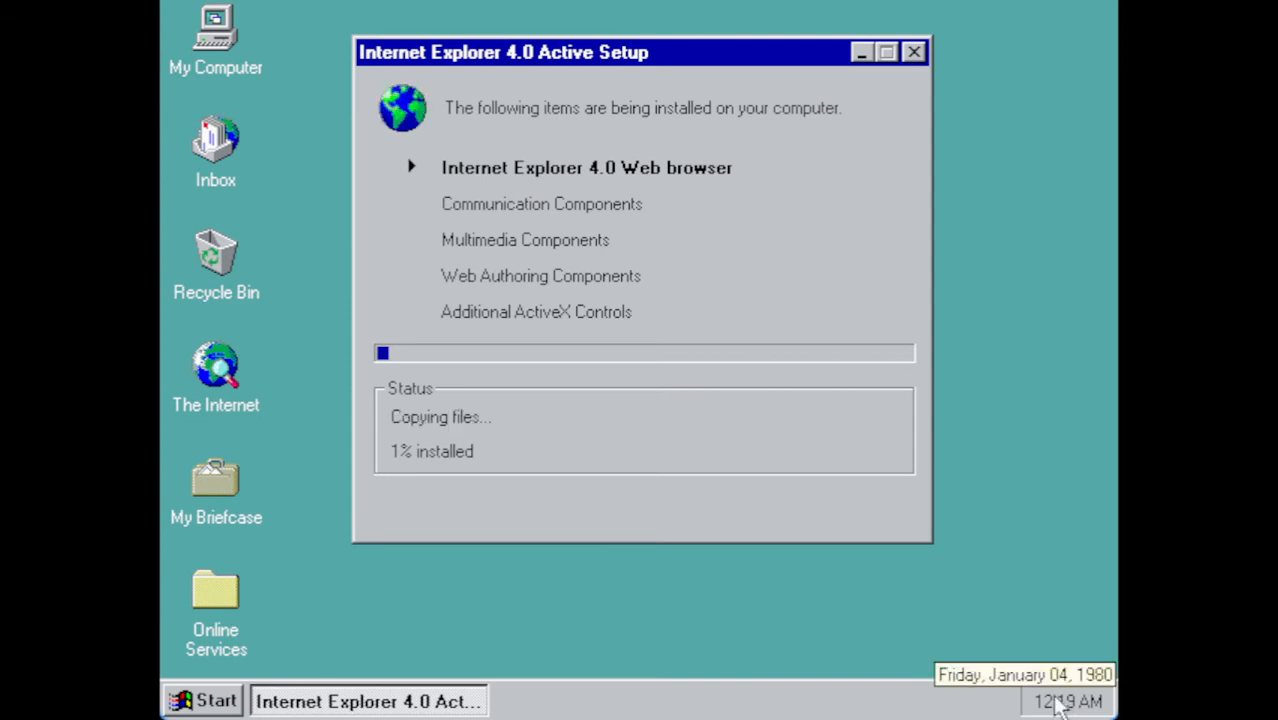
{"action": "mouse_move", "coordinate": [805, 458]}
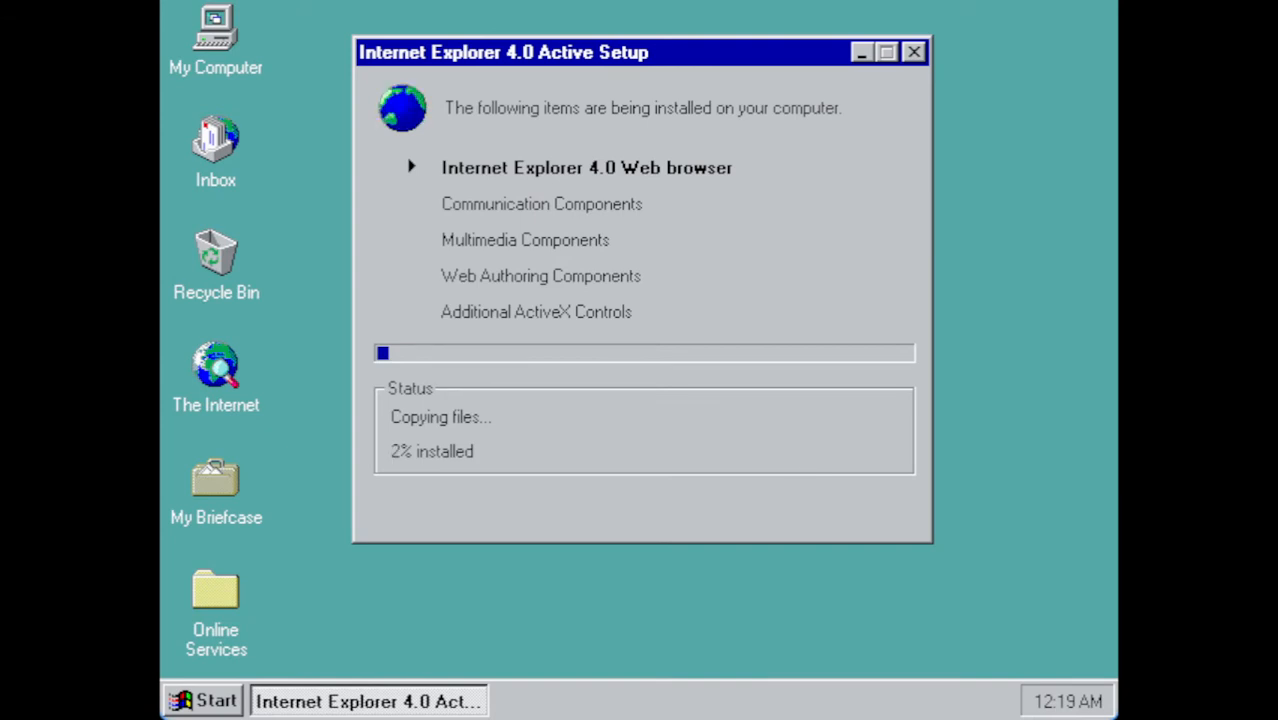
{"action": "mouse_move", "coordinate": [805, 458]}
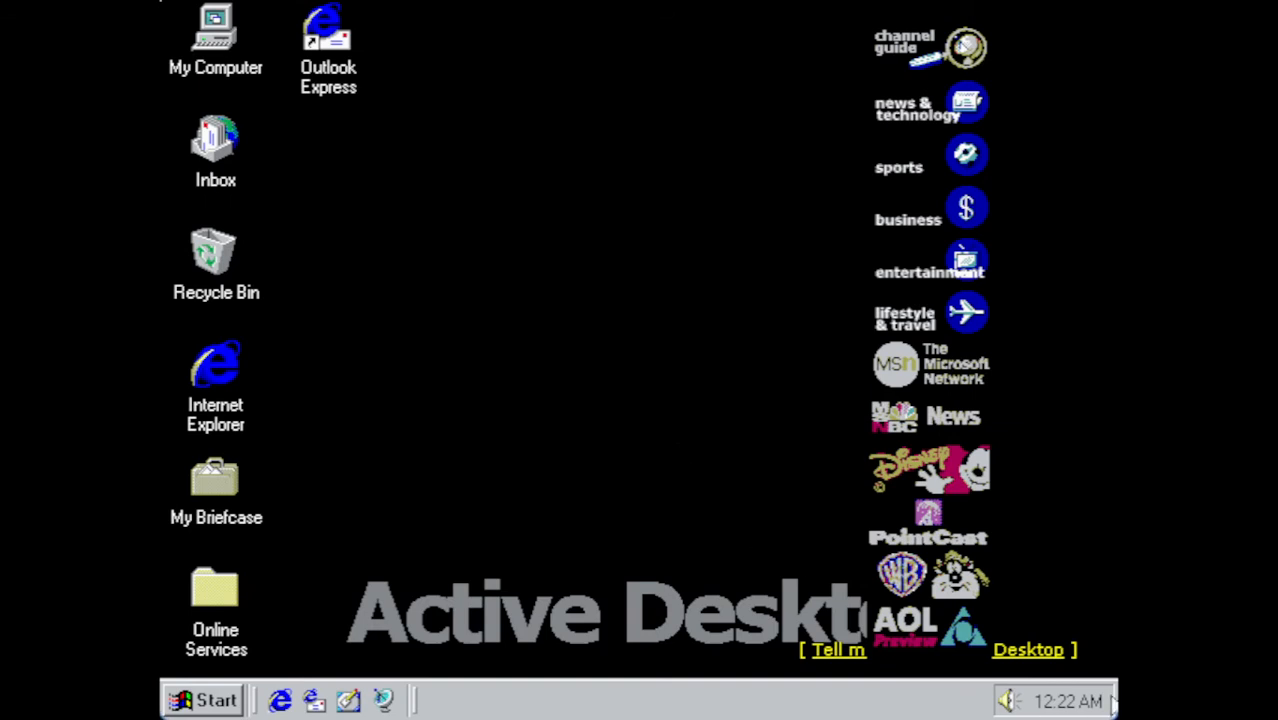
{"action": "mouse_move", "coordinate": [1065, 701]}
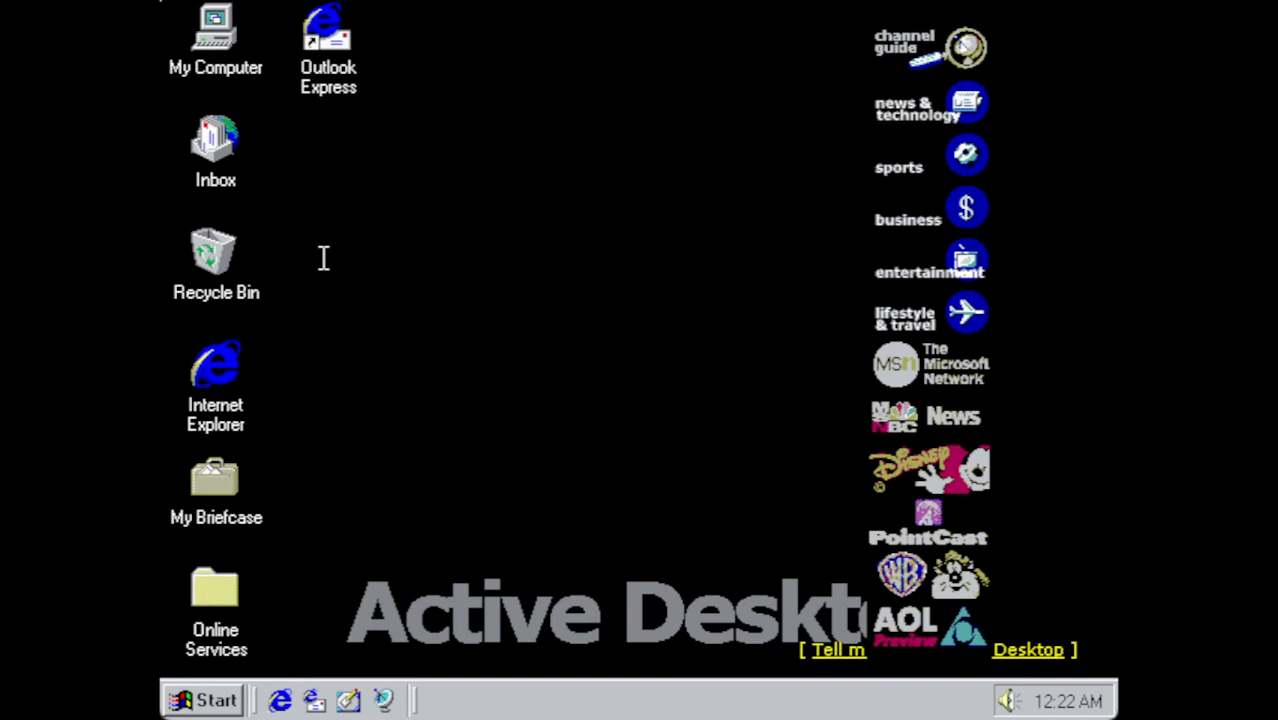
{"action": "mouse_move", "coordinate": [472, 298]}
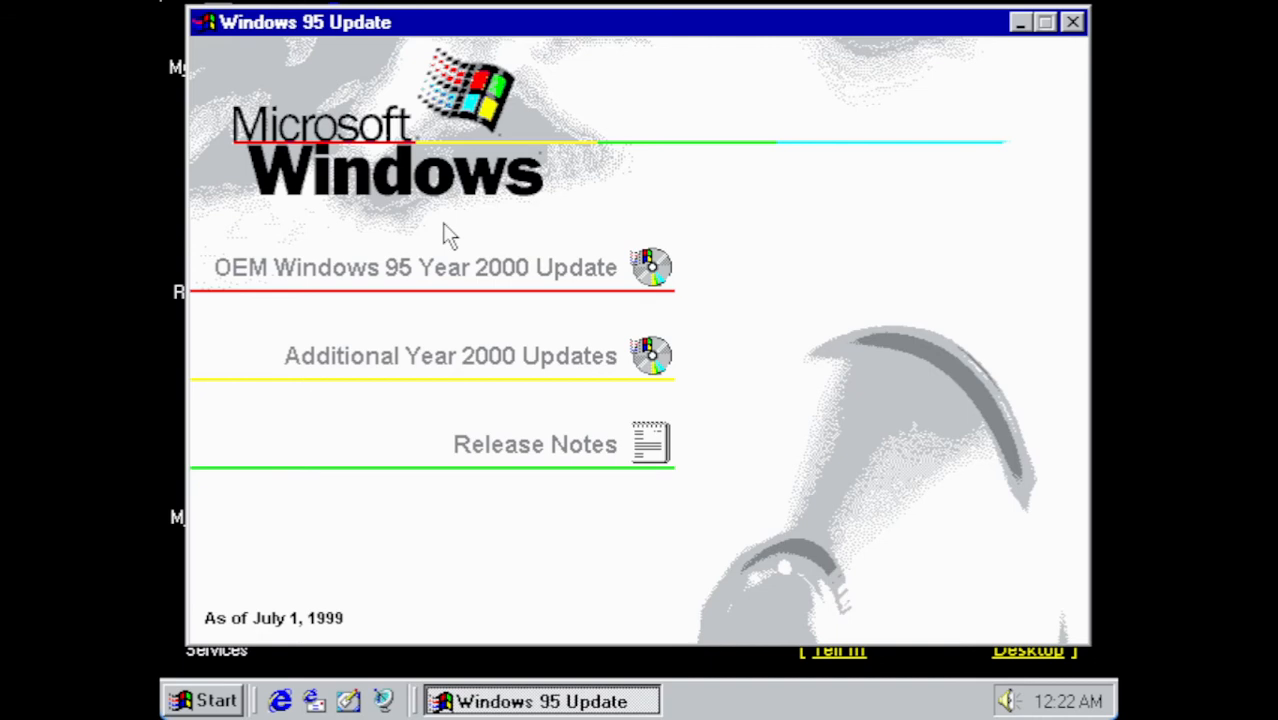
{"action": "mouse_move", "coordinate": [445, 267]}
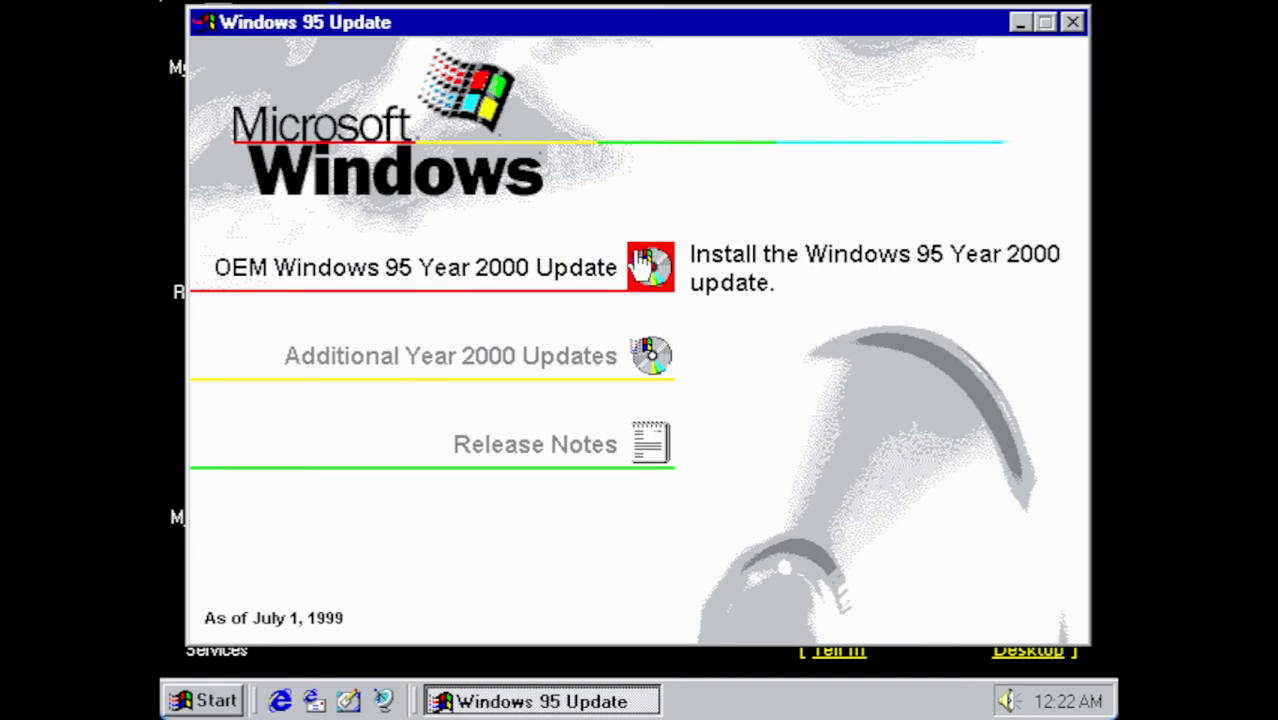
- Launch the OEM Windows 95 Year 2000 Update, accept its license, and approve IE 4.01 SP2
{"action": "left_click", "coordinate": [417, 267]}
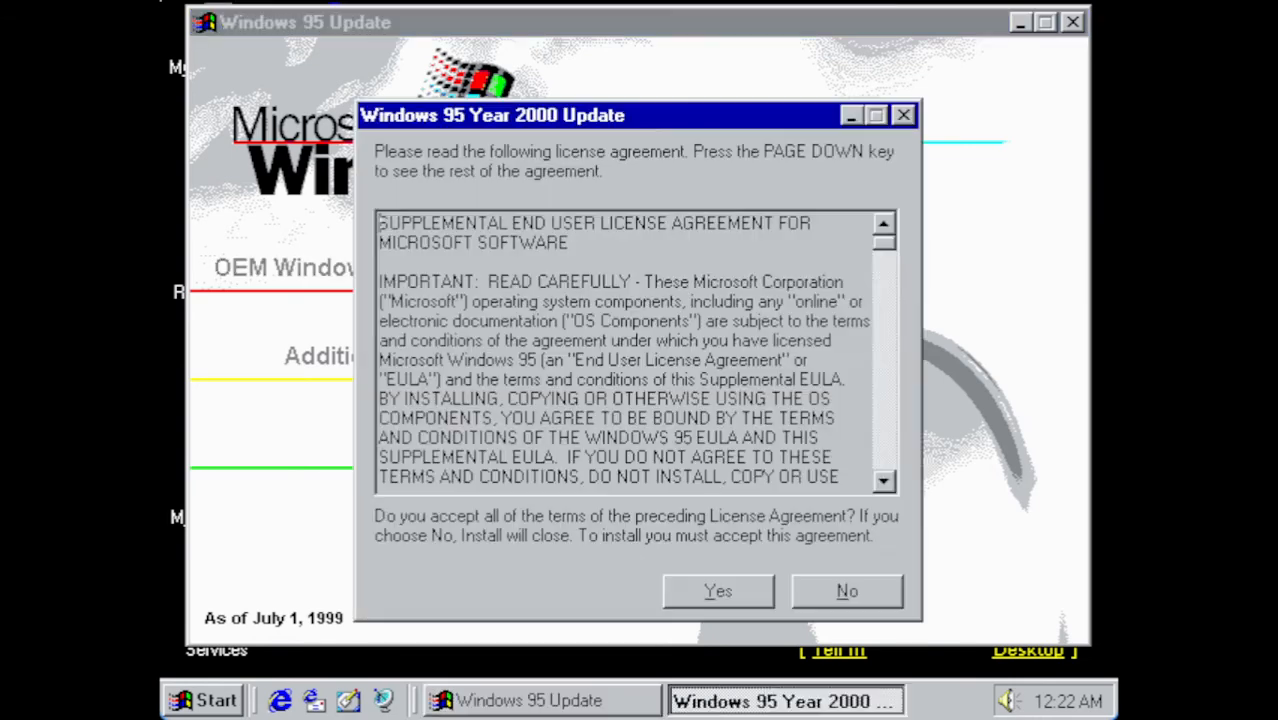
{"action": "left_click", "coordinate": [718, 590]}
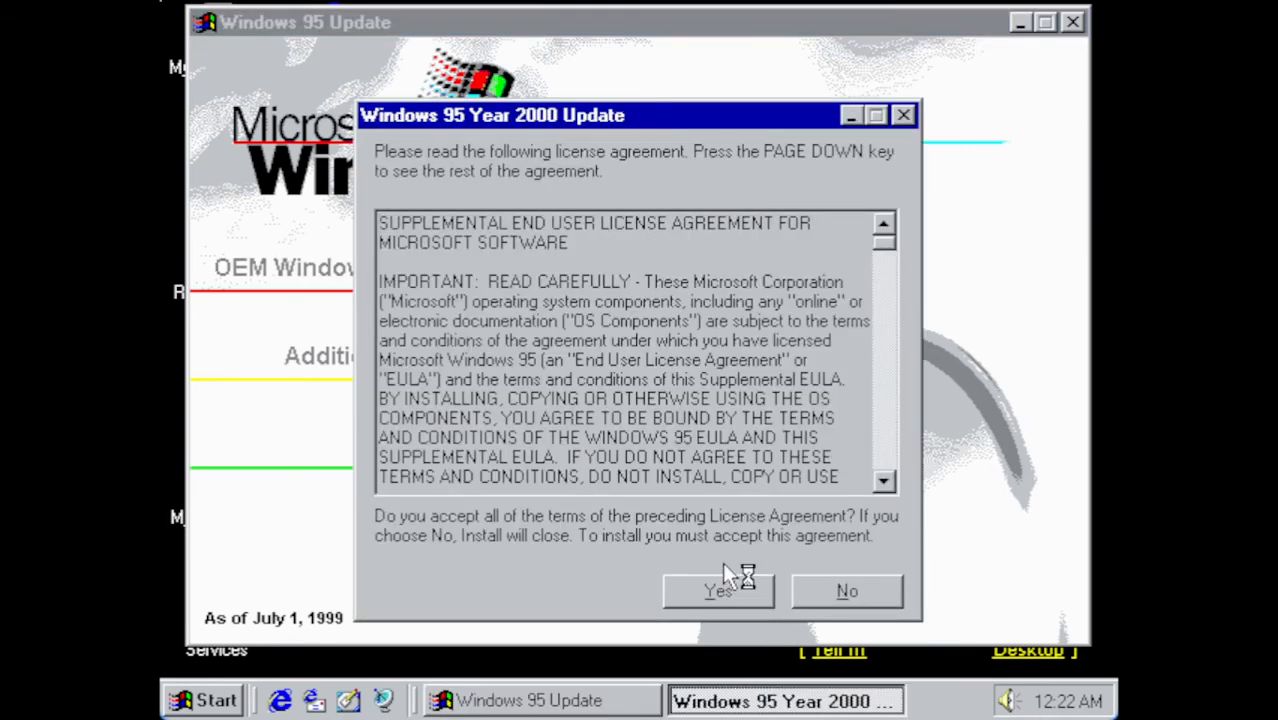
{"action": "left_click", "coordinate": [718, 590]}
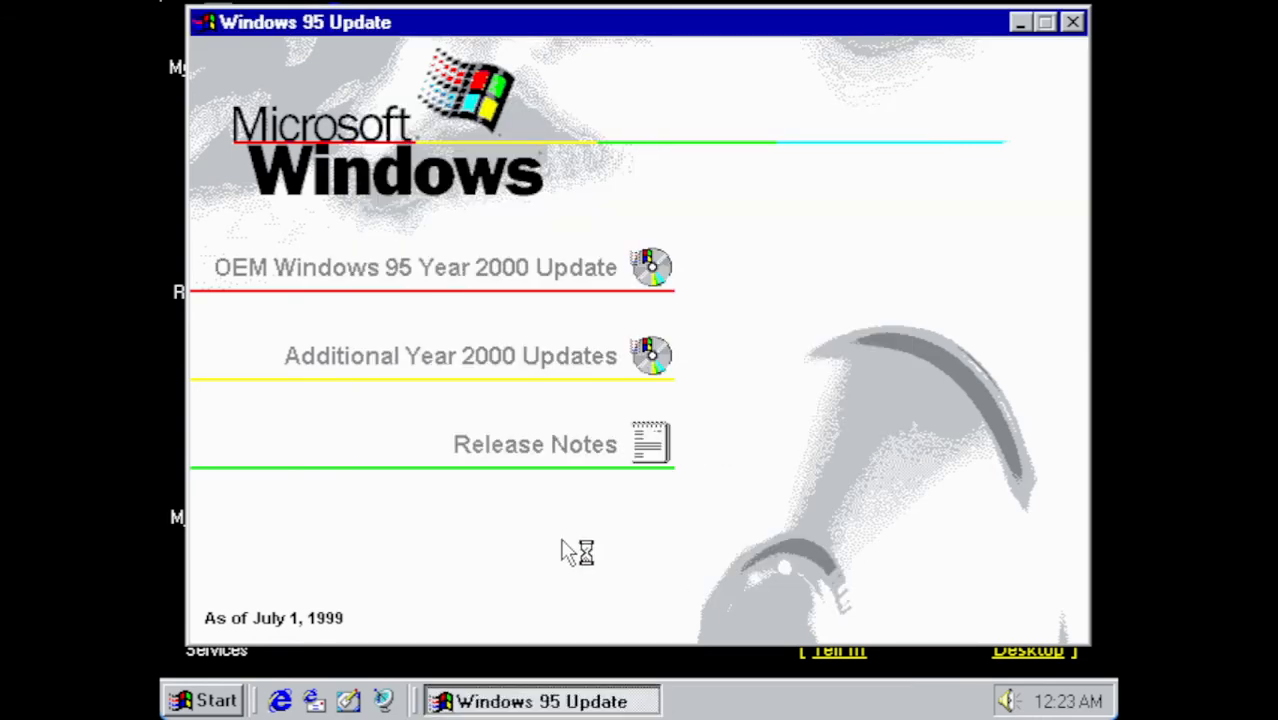
{"action": "left_click", "coordinate": [415, 267]}
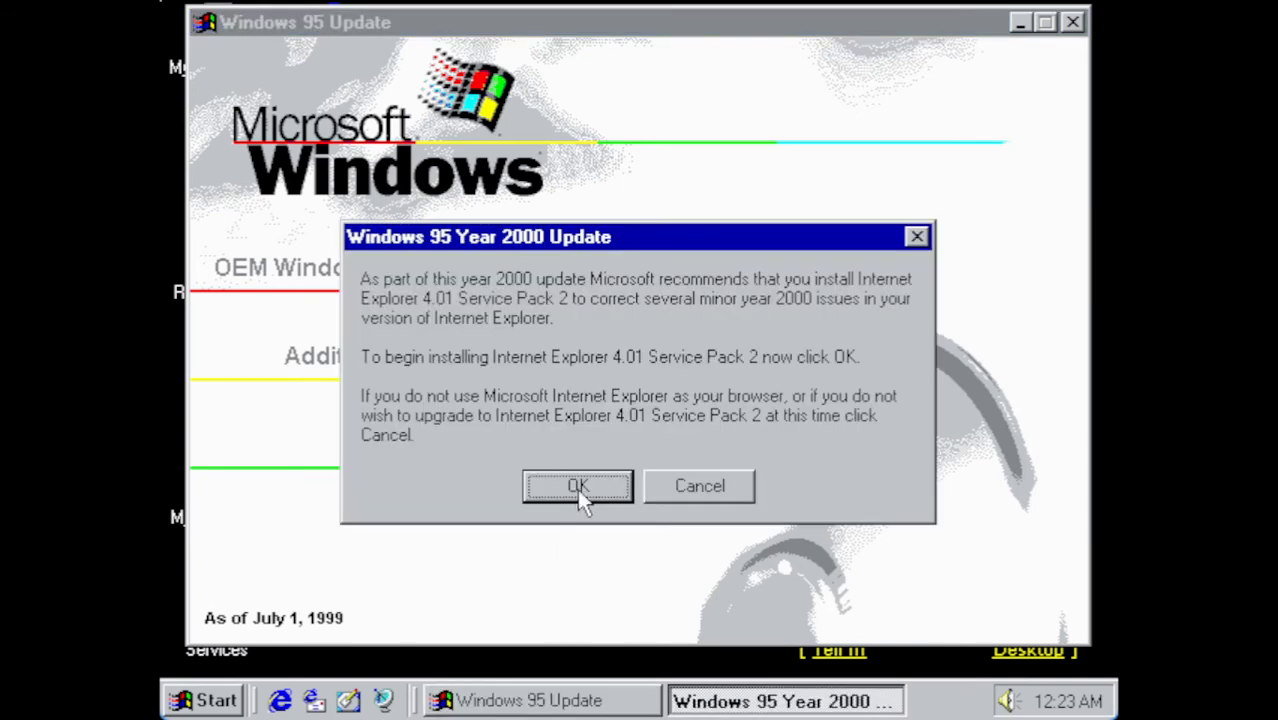
{"action": "mouse_move", "coordinate": [558, 330]}
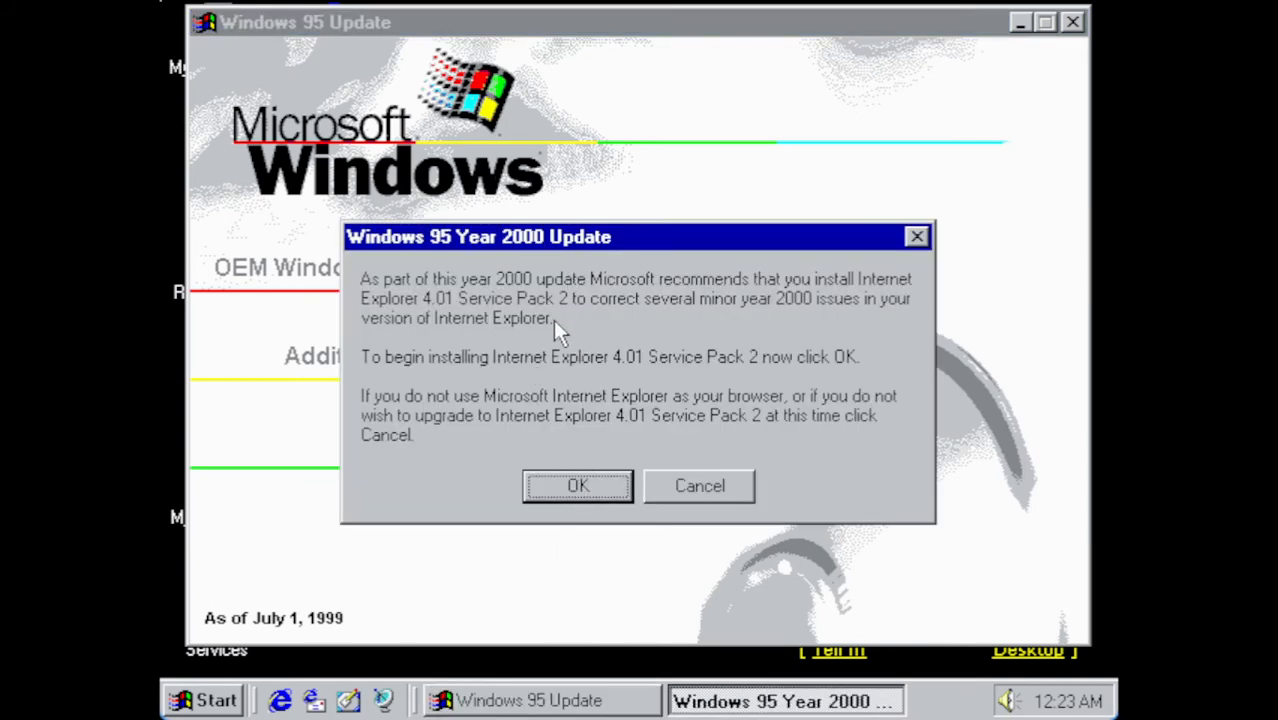
{"action": "mouse_move", "coordinate": [548, 312]}
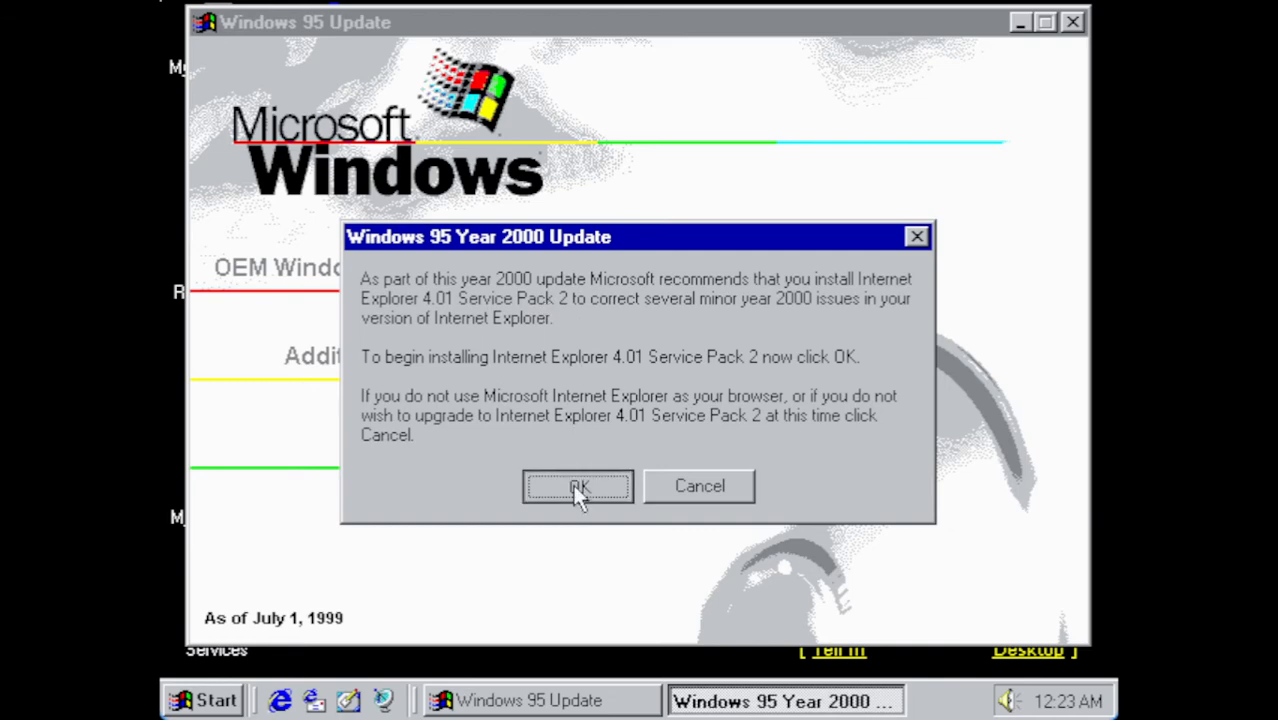
{"action": "left_click", "coordinate": [578, 486]}
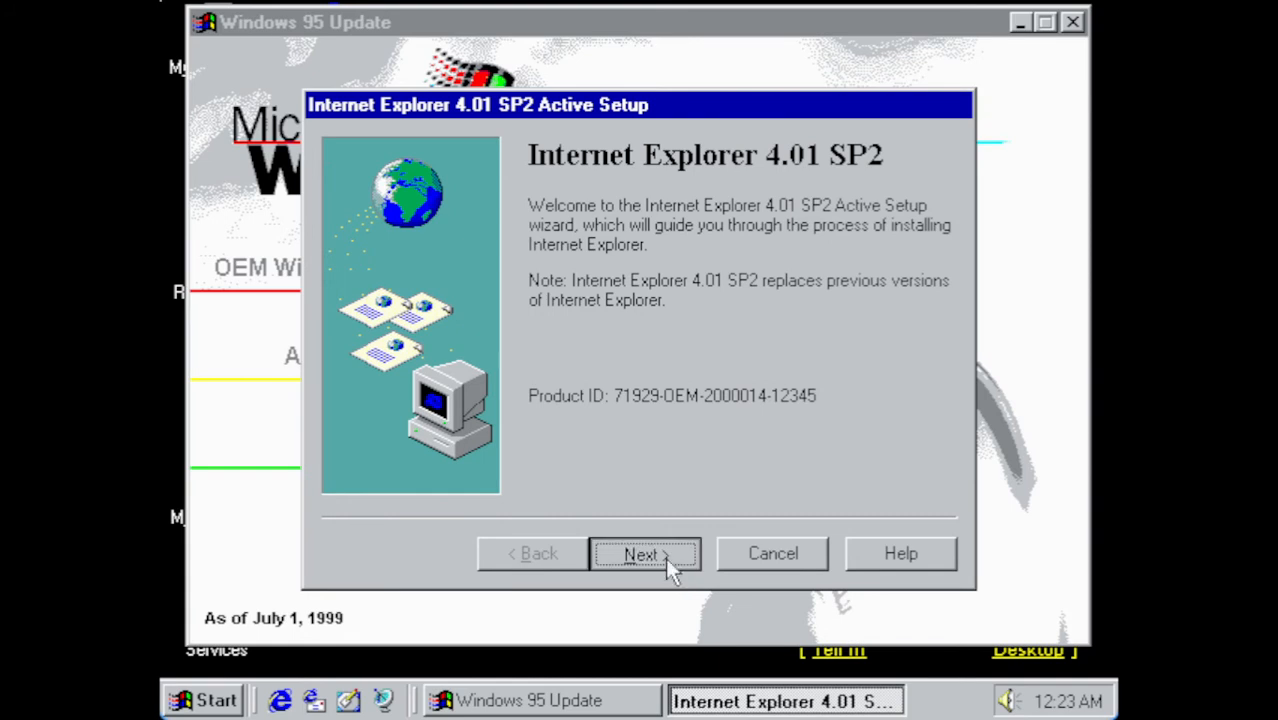
- Run IE 4.01 SP2 setup with license accepted, Full Installation, United States channels; close Windows 95 Update
{"action": "left_click", "coordinate": [644, 553]}
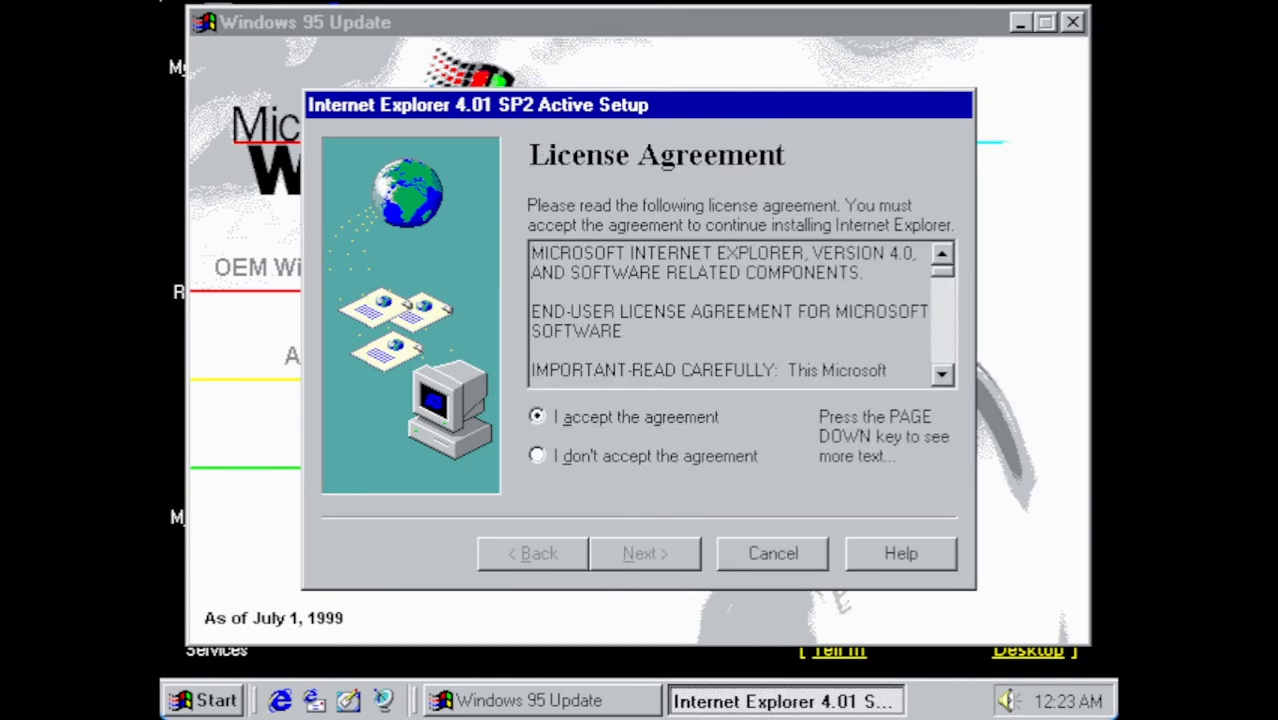
{"action": "left_click", "coordinate": [643, 553]}
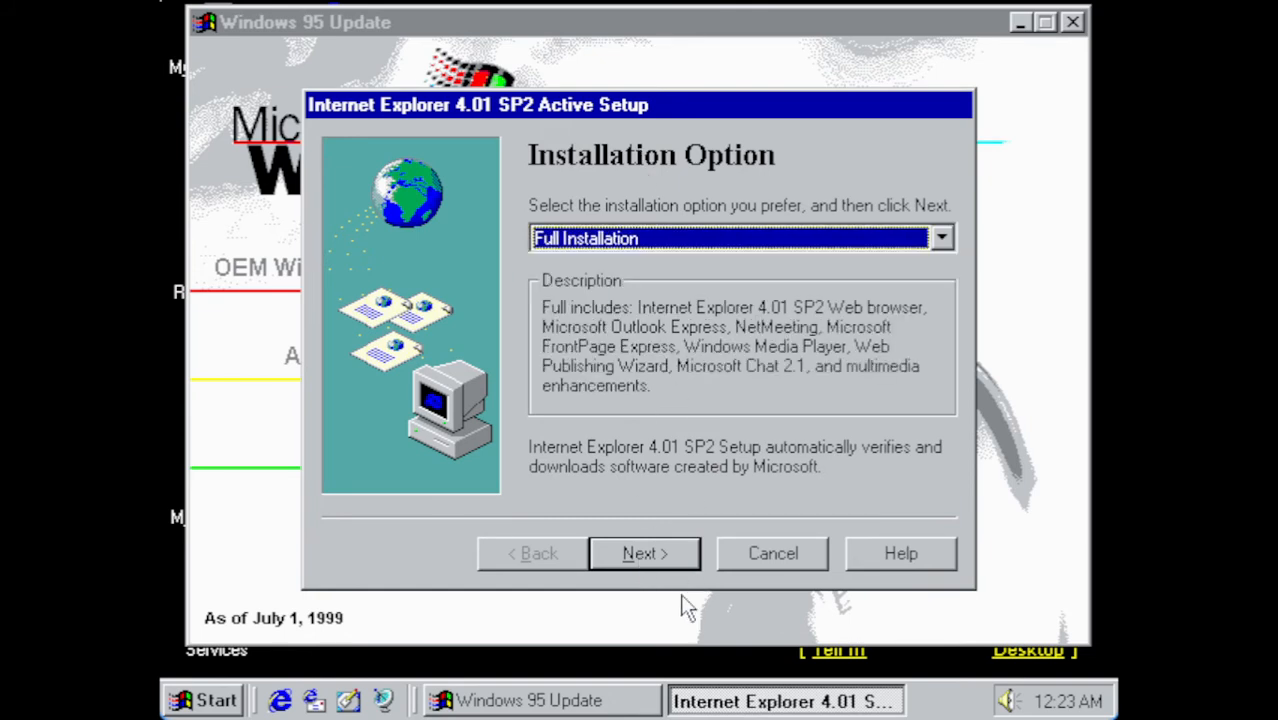
{"action": "left_click", "coordinate": [644, 553]}
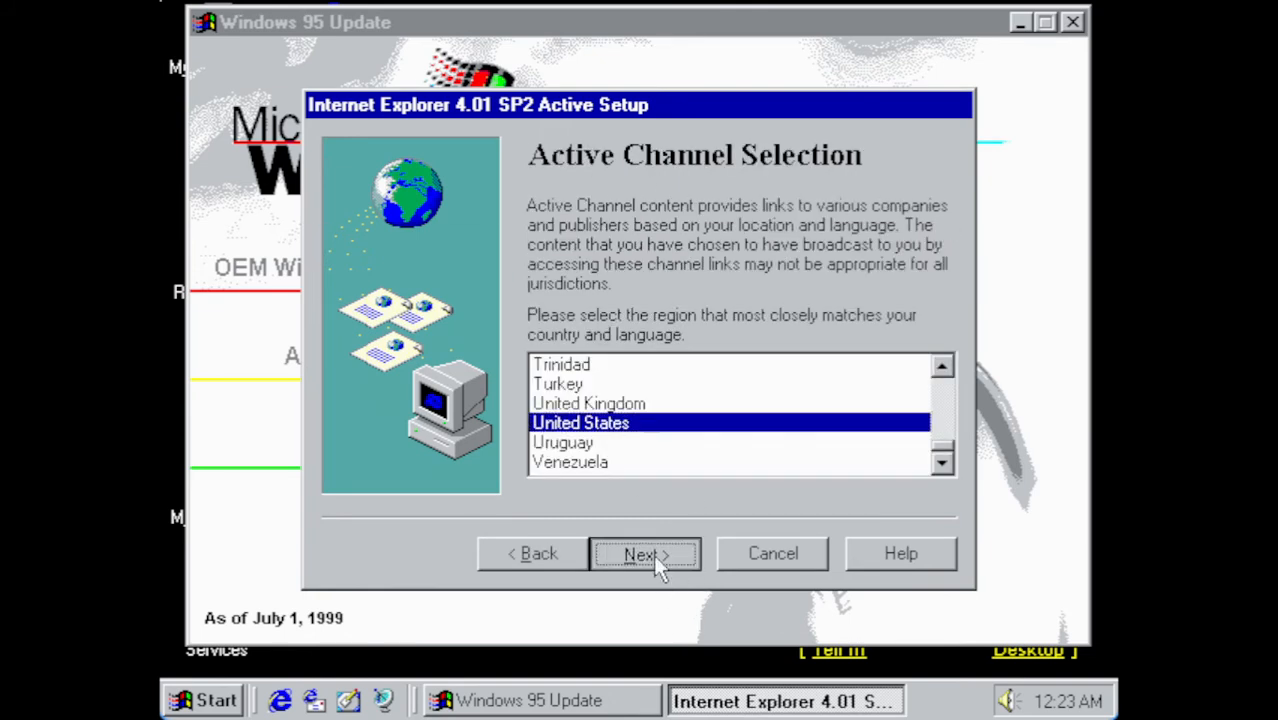
{"action": "left_click", "coordinate": [644, 553]}
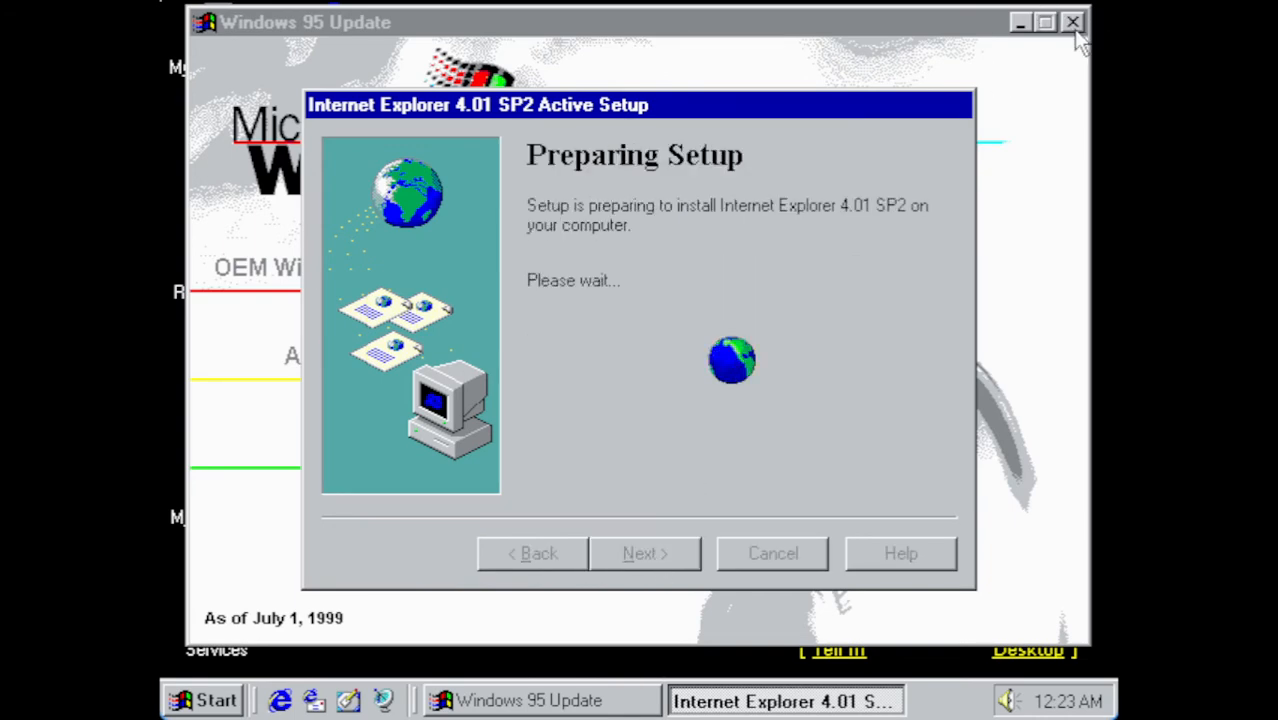
{"action": "left_click", "coordinate": [1073, 22]}
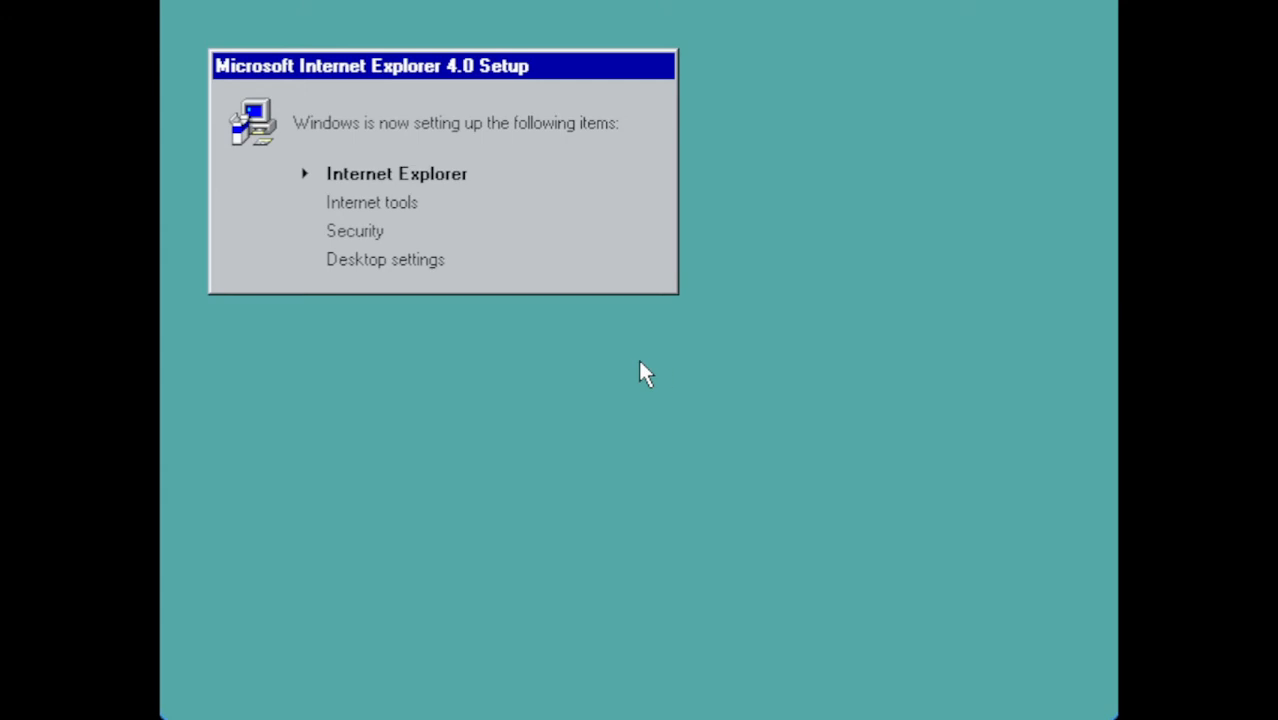
{"action": "mouse_move", "coordinate": [645, 328]}
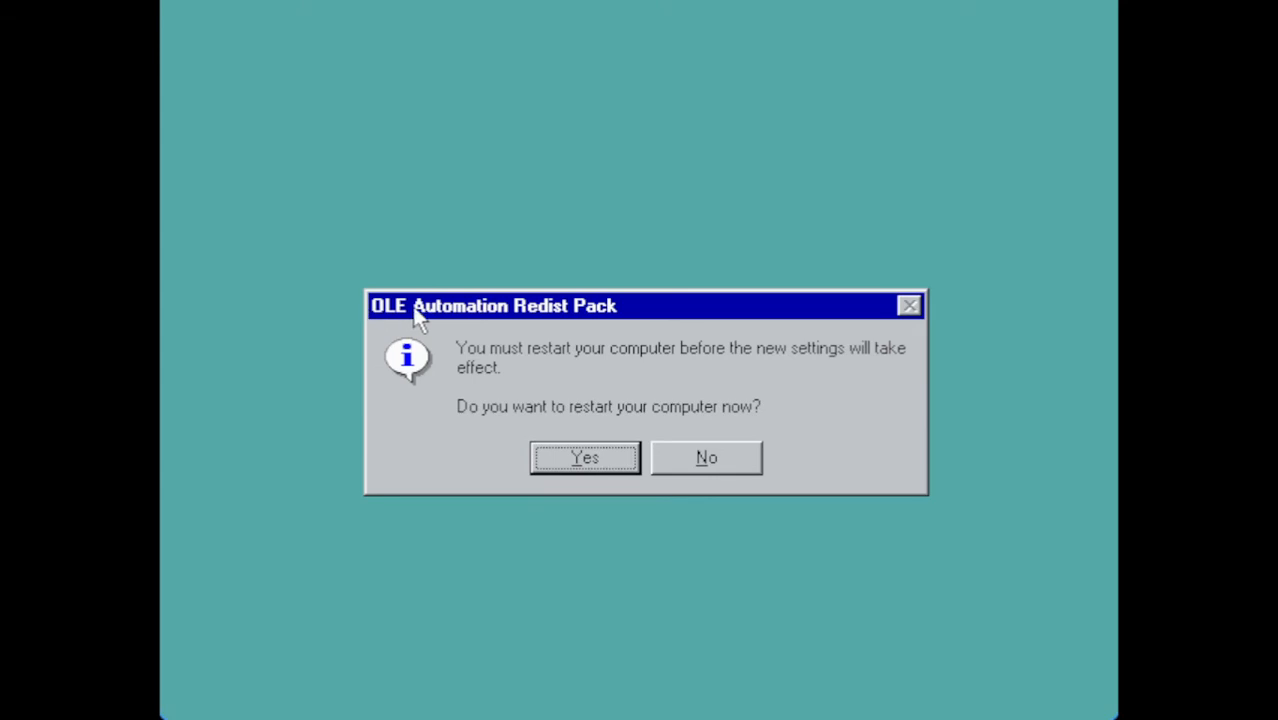
{"action": "mouse_move", "coordinate": [590, 325]}
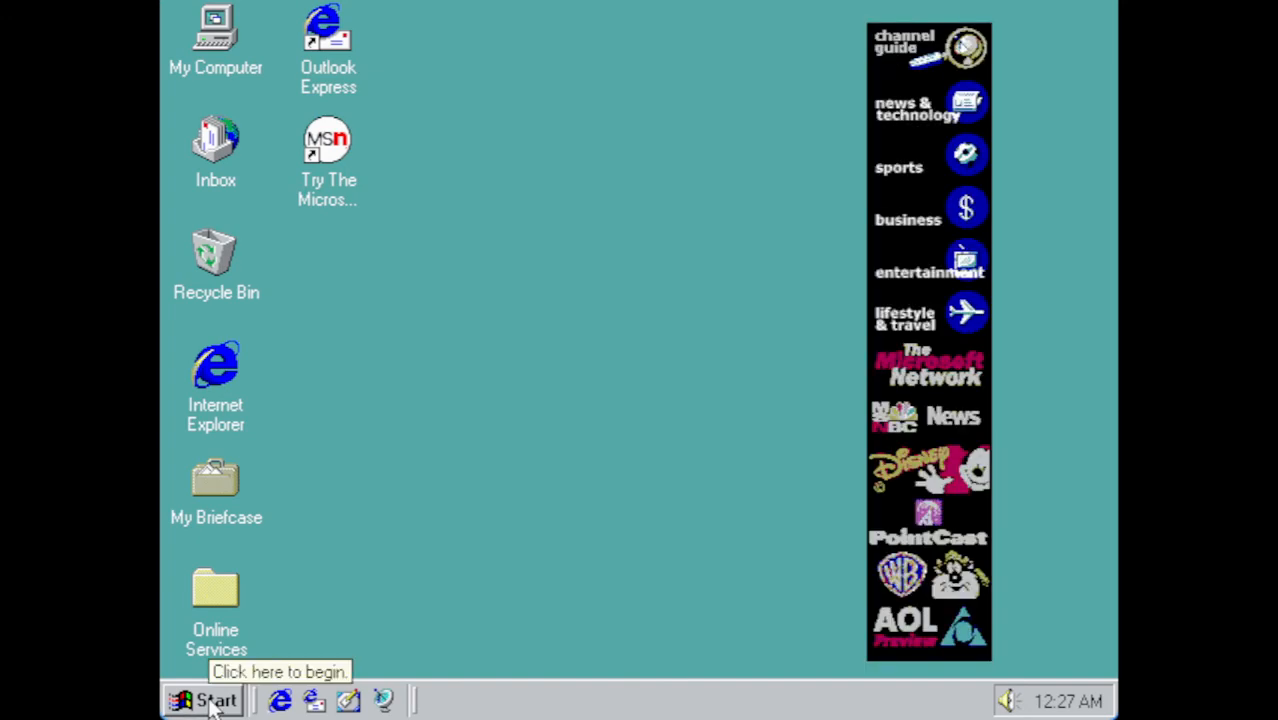
- Run D:\autorun from Start > Run to reopen Windows 95 Update
{"action": "left_click", "coordinate": [202, 699]}
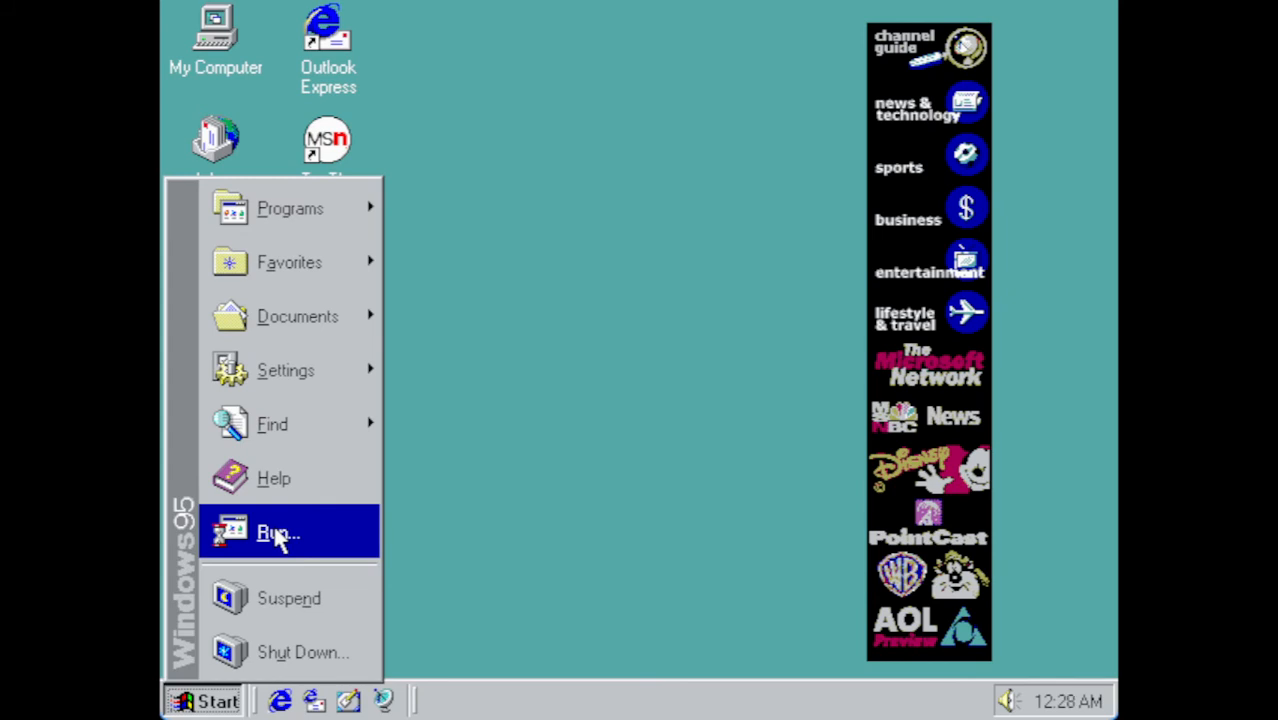
{"action": "left_click", "coordinate": [278, 531]}
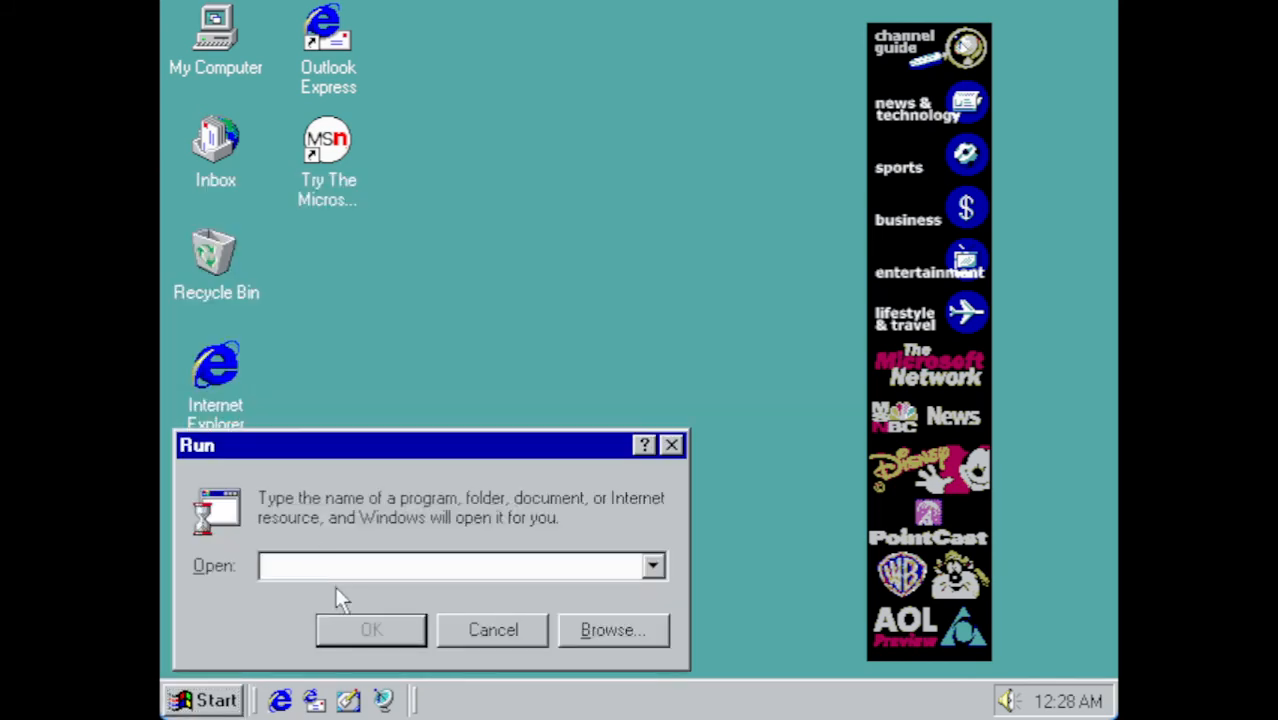
{"action": "mouse_move", "coordinate": [310, 620]}
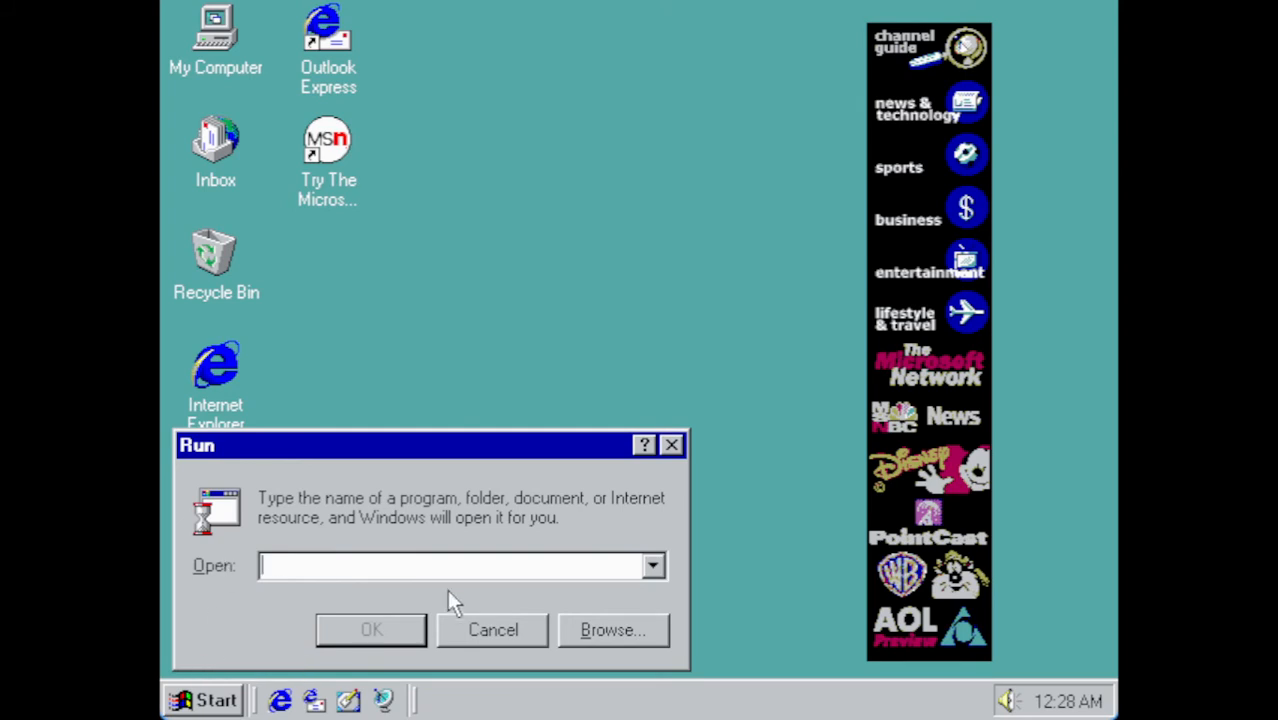
{"action": "type", "text": "D:"}
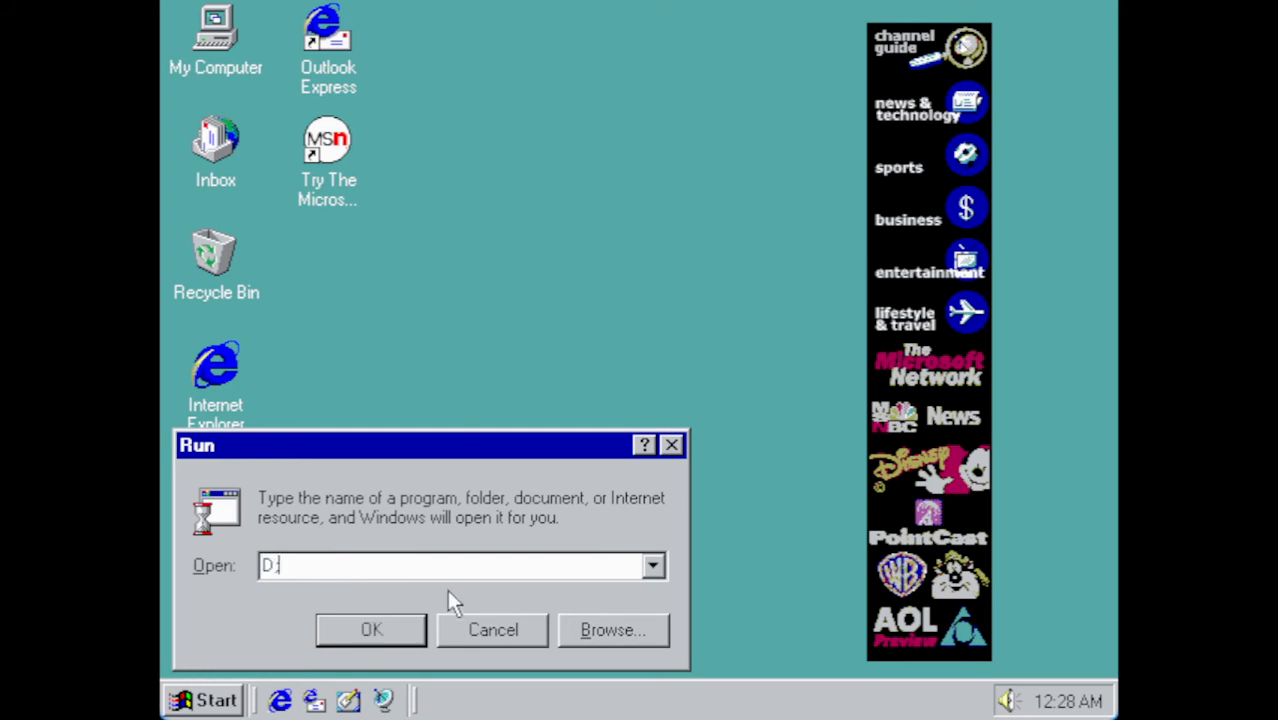
{"action": "type", "text": "\\aut"}
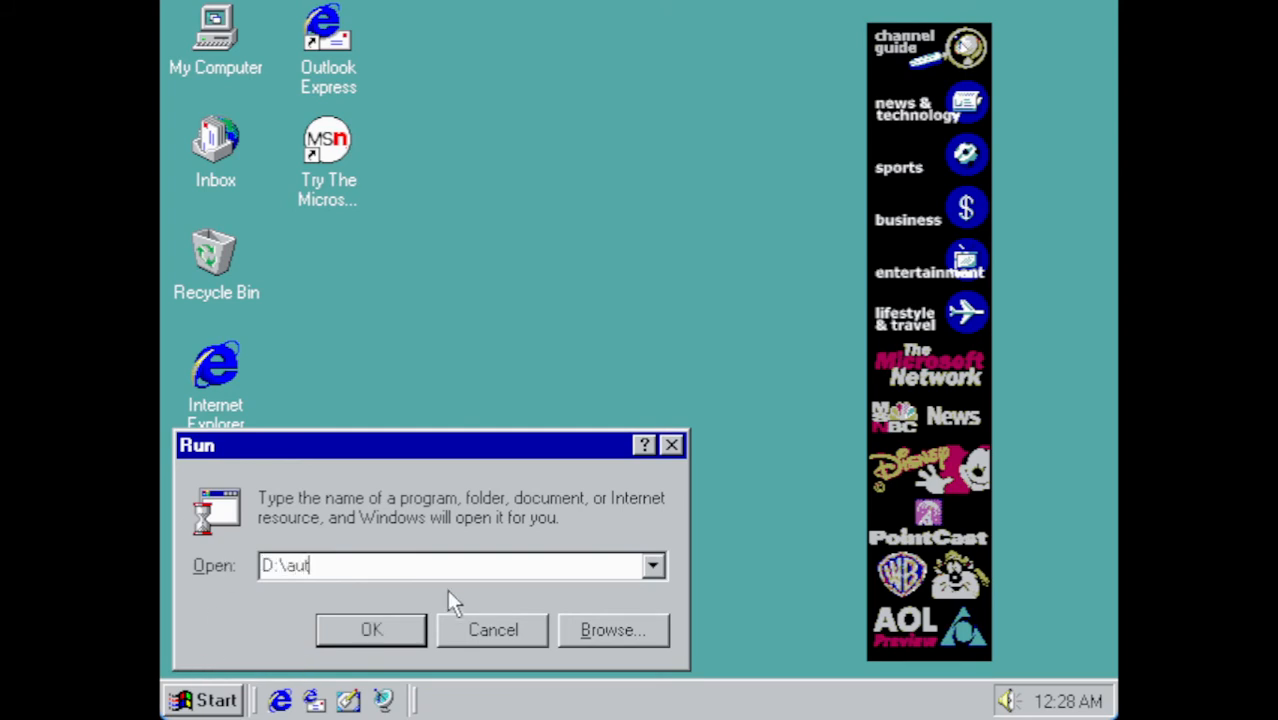
{"action": "type", "text": "orun"}
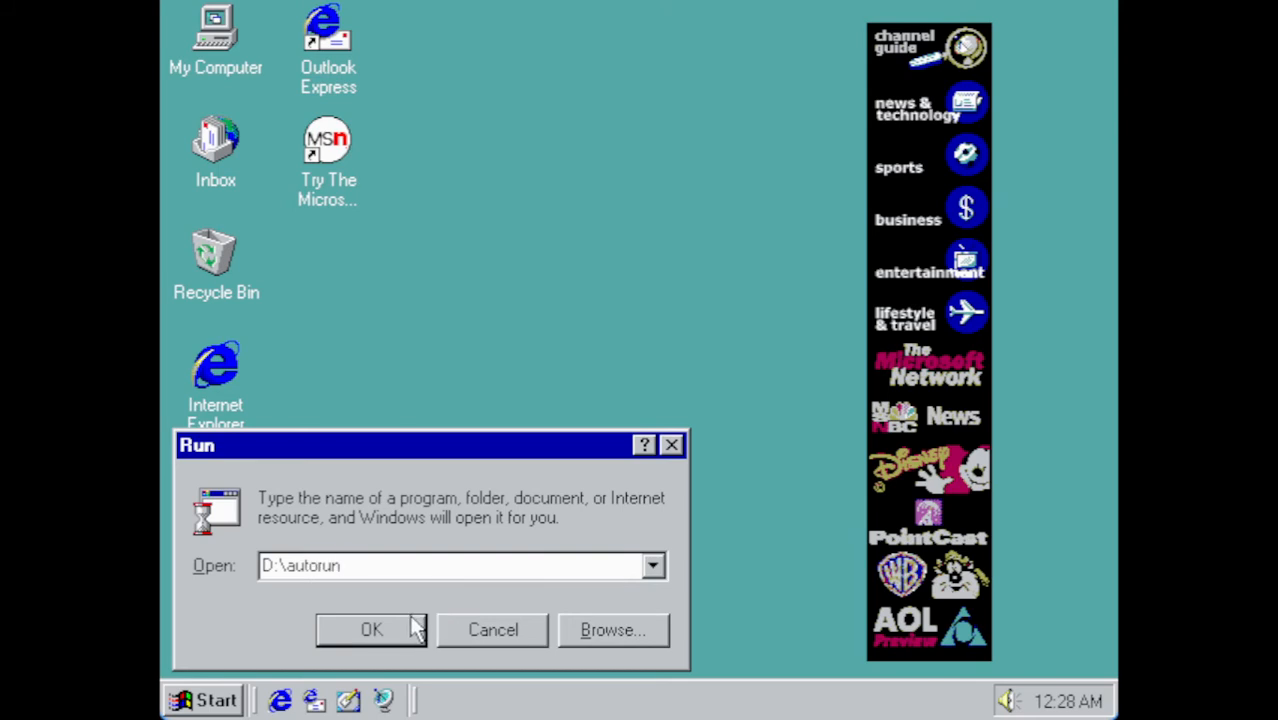
{"action": "left_click", "coordinate": [371, 629]}
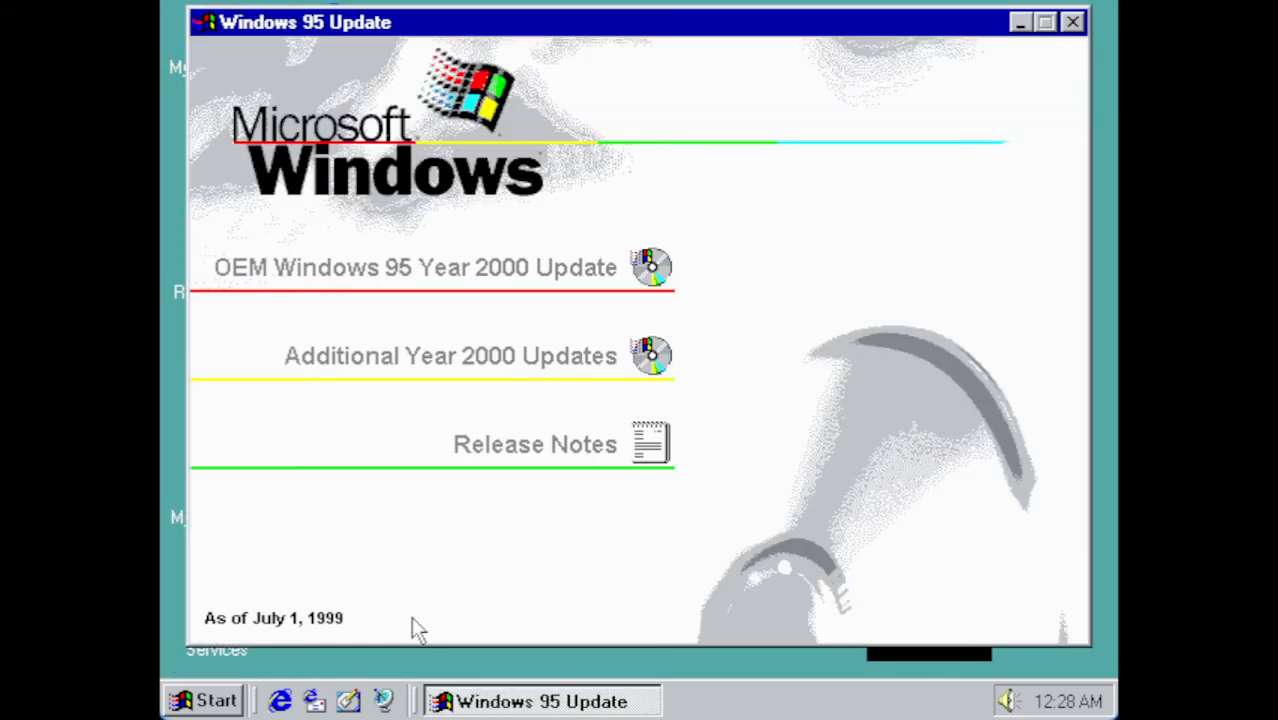
{"action": "mouse_move", "coordinate": [510, 267]}
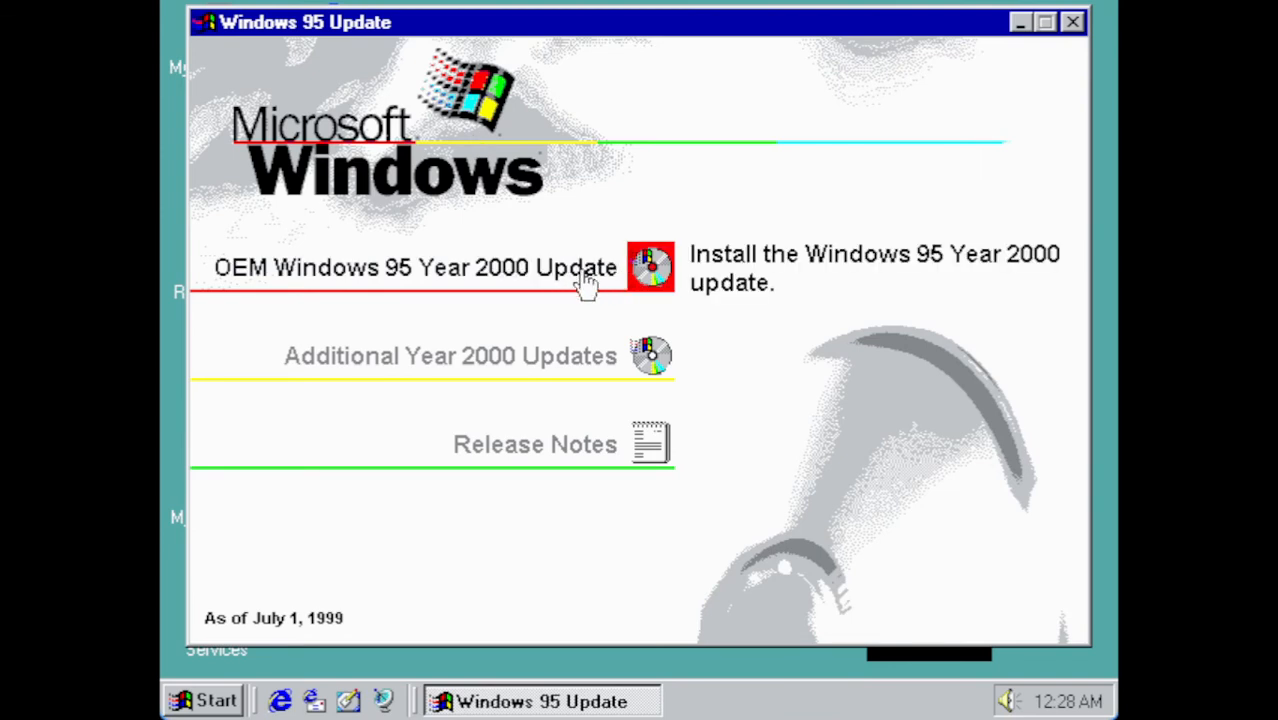
{"action": "mouse_move", "coordinate": [418, 283]}
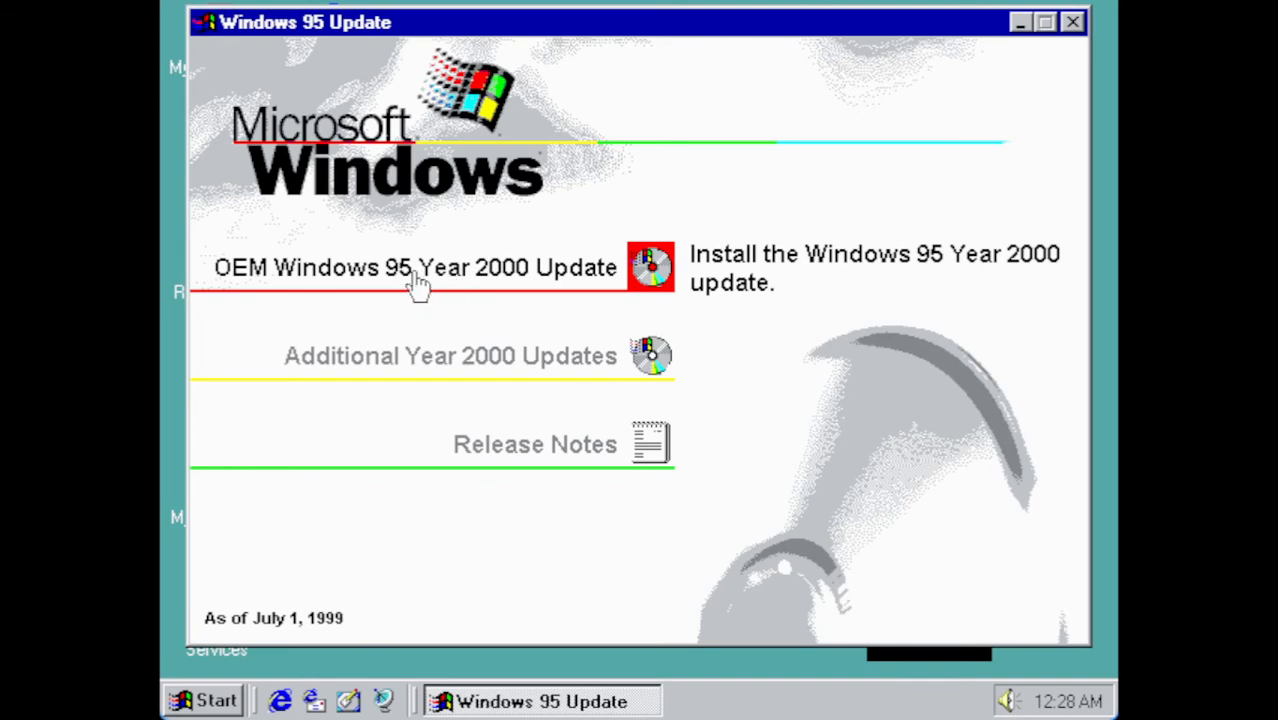
{"action": "mouse_move", "coordinate": [560, 280]}
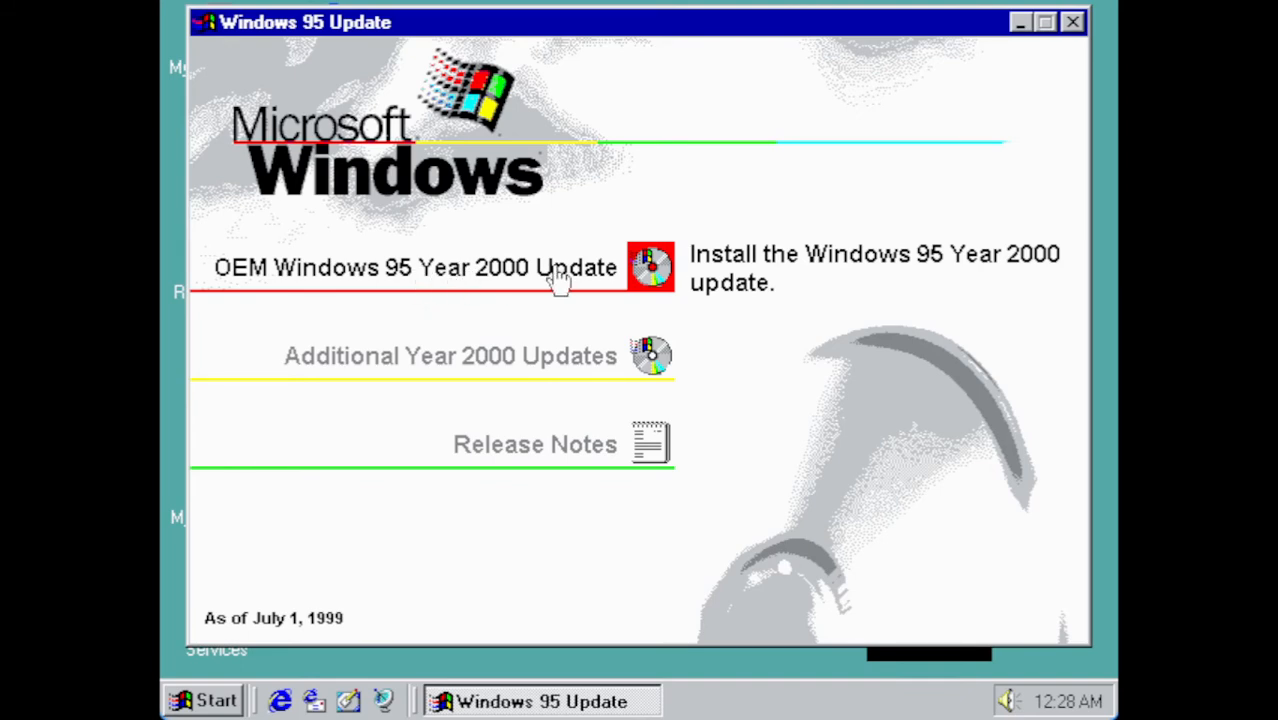
- Install the OEM Windows 95 Year 2000 Update, accepting its license and confirming the restart notice
{"action": "left_click", "coordinate": [414, 267]}
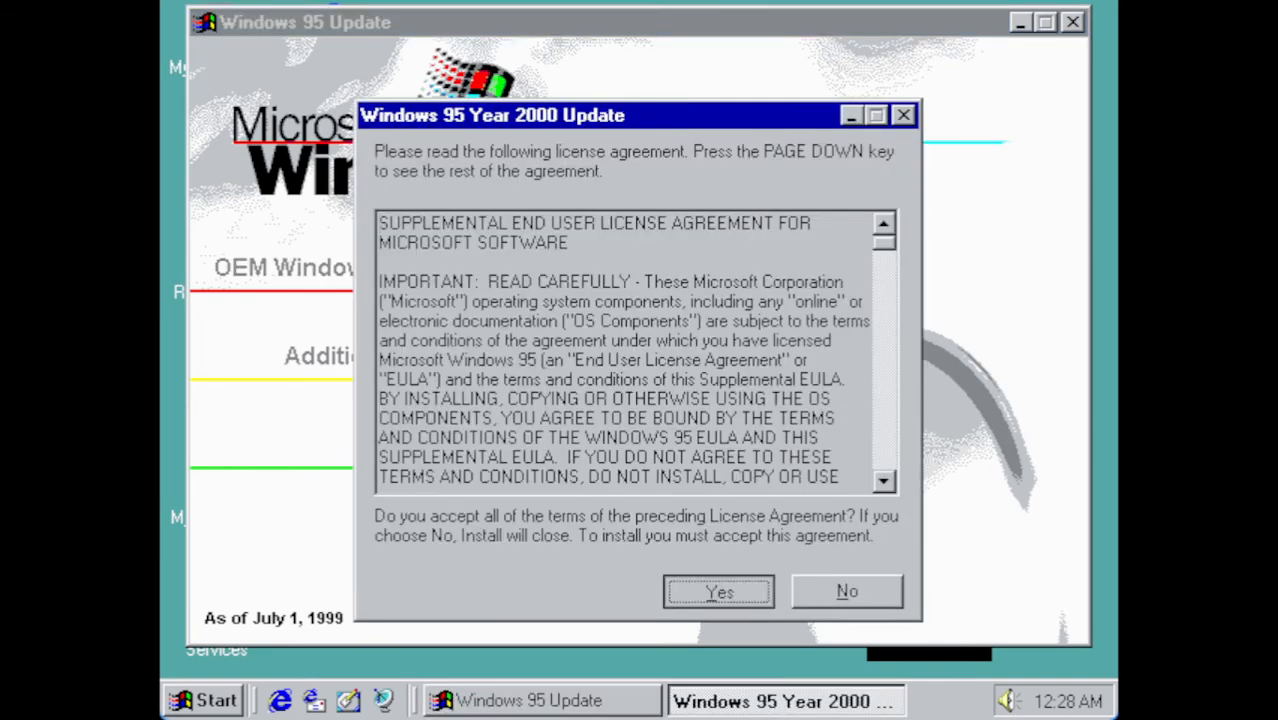
{"action": "left_click", "coordinate": [718, 591]}
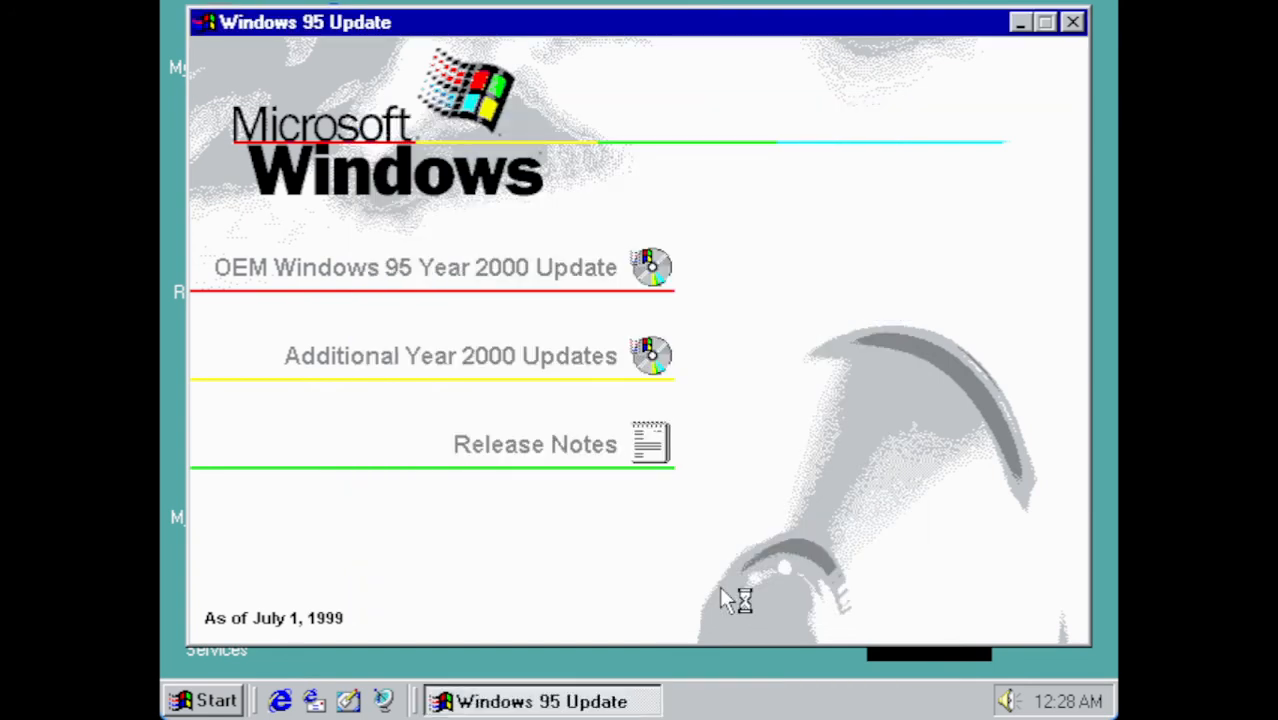
{"action": "left_click", "coordinate": [415, 267]}
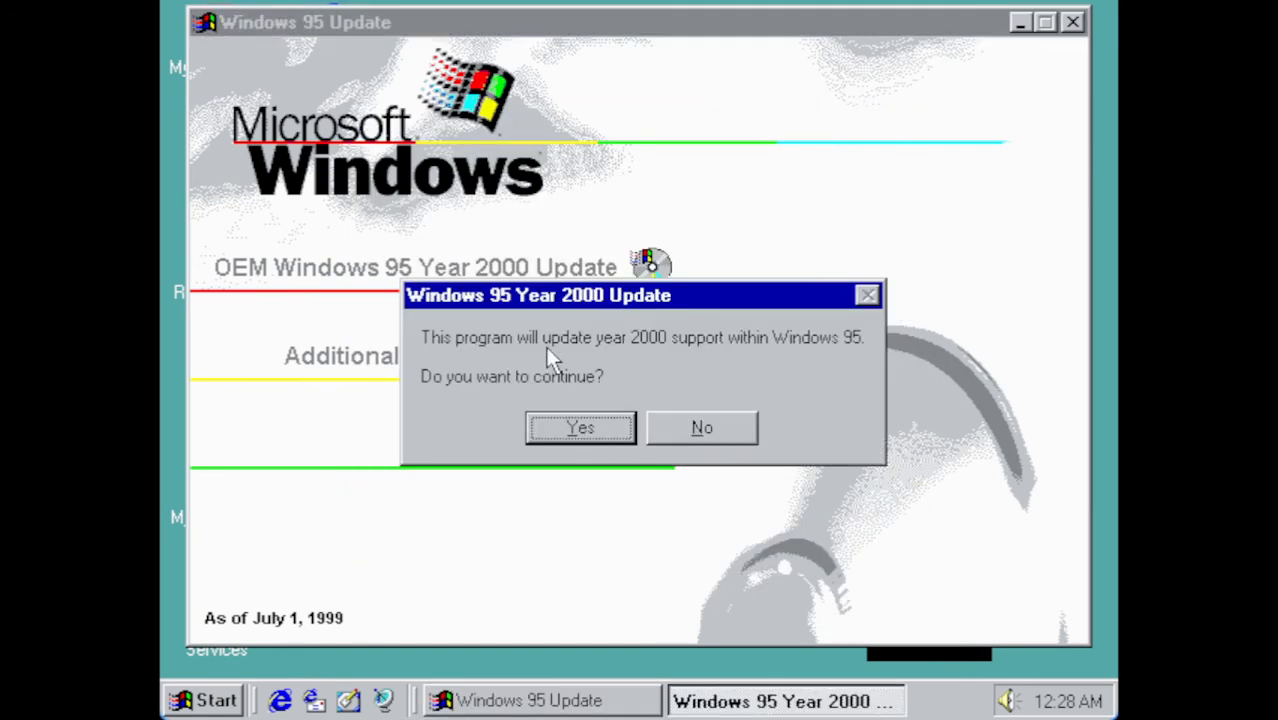
{"action": "mouse_move", "coordinate": [855, 365]}
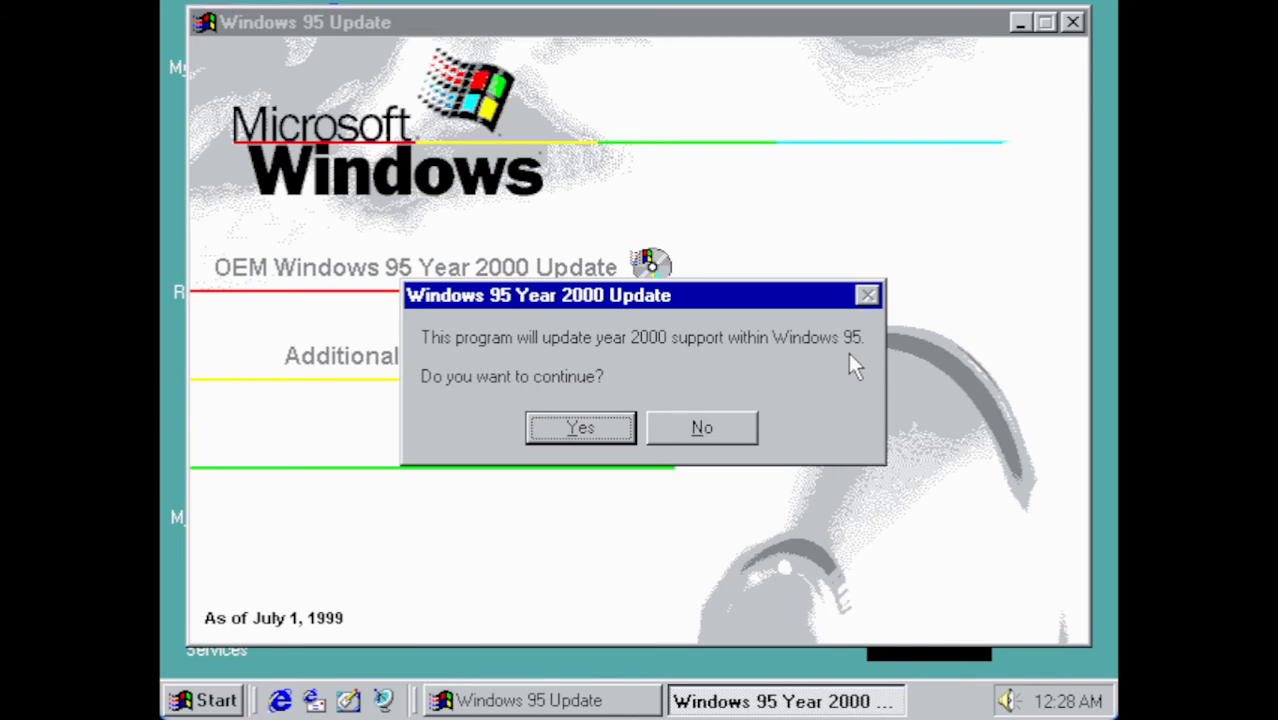
{"action": "mouse_move", "coordinate": [581, 428]}
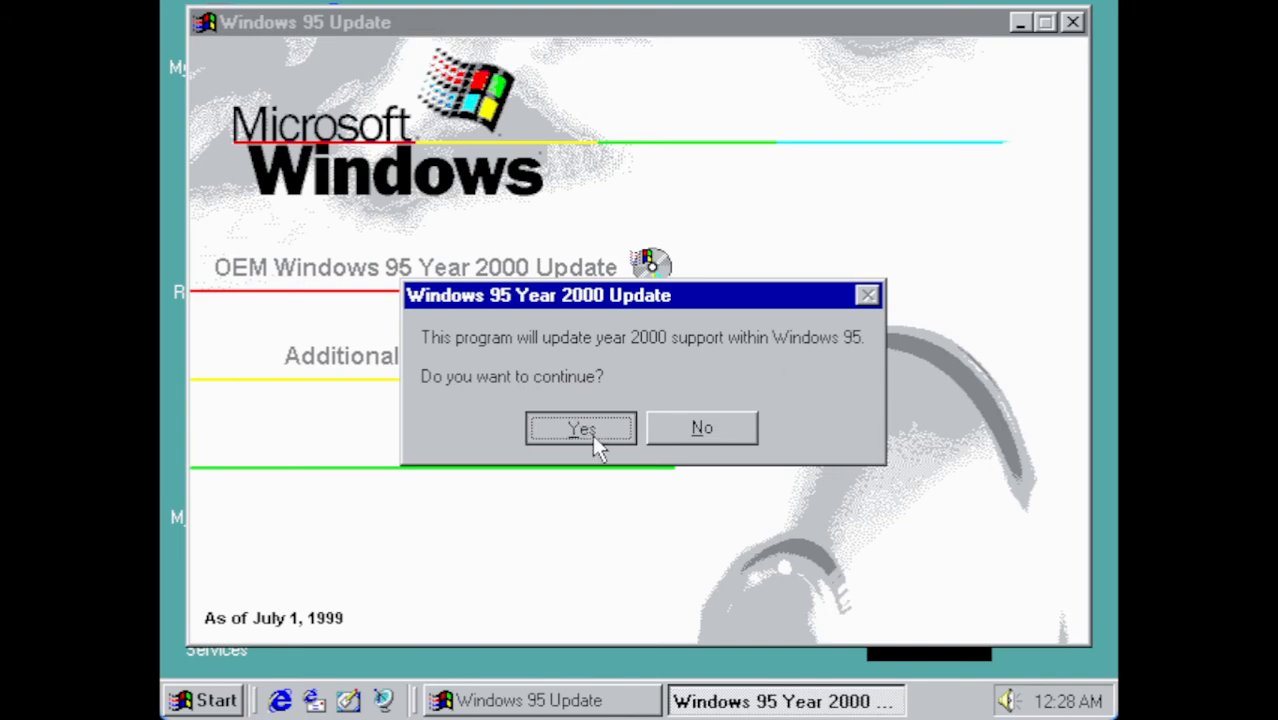
{"action": "left_click", "coordinate": [580, 428]}
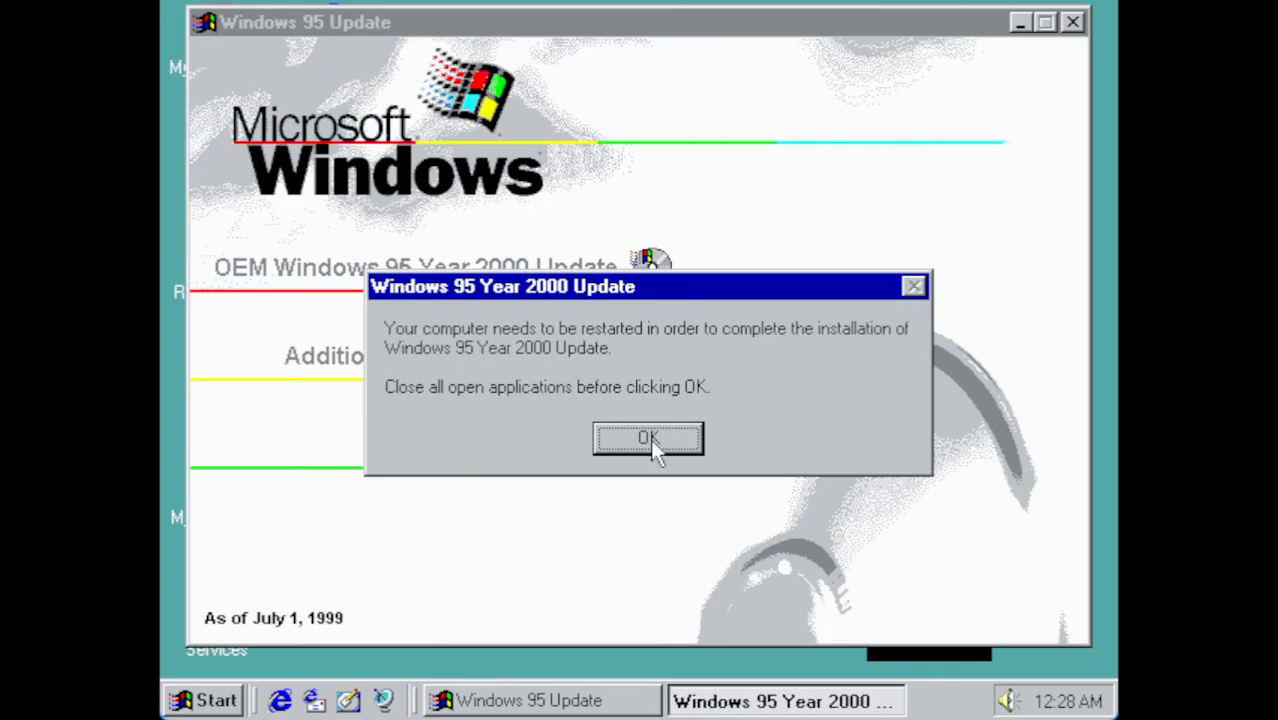
{"action": "left_click", "coordinate": [648, 439]}
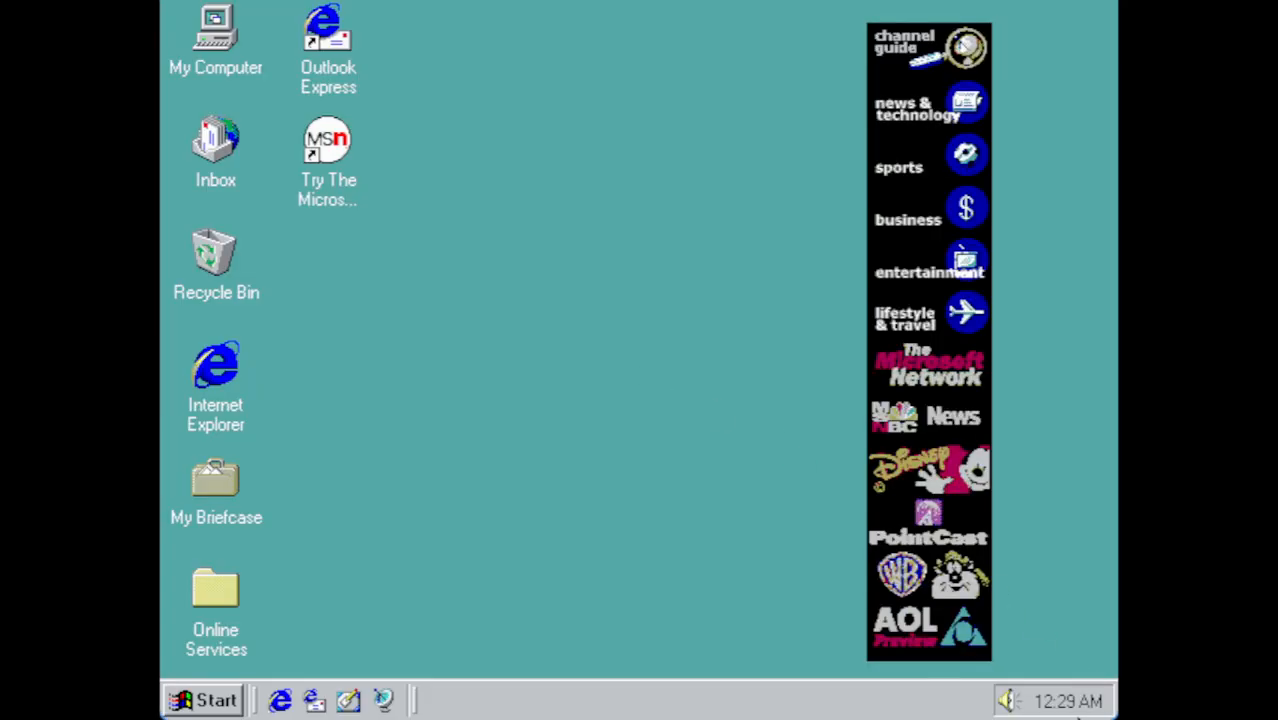
{"action": "mouse_move", "coordinate": [350, 578]}
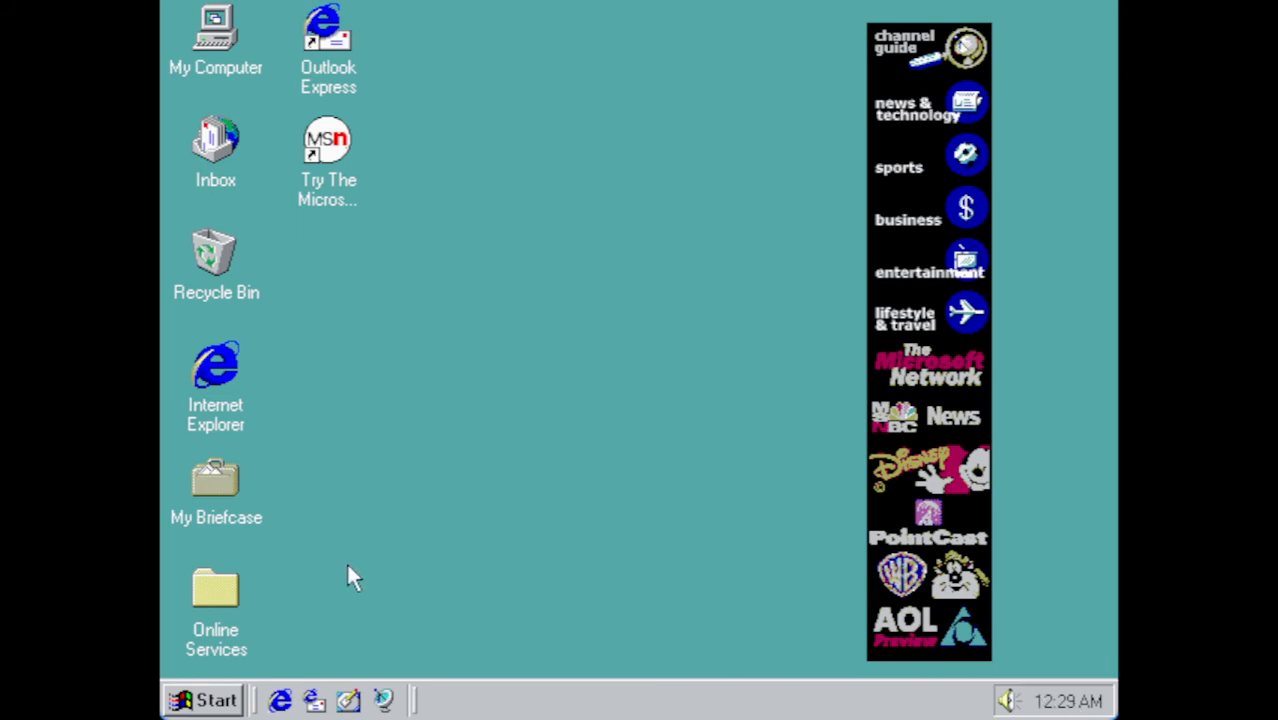
{"action": "mouse_move", "coordinate": [168, 648]}
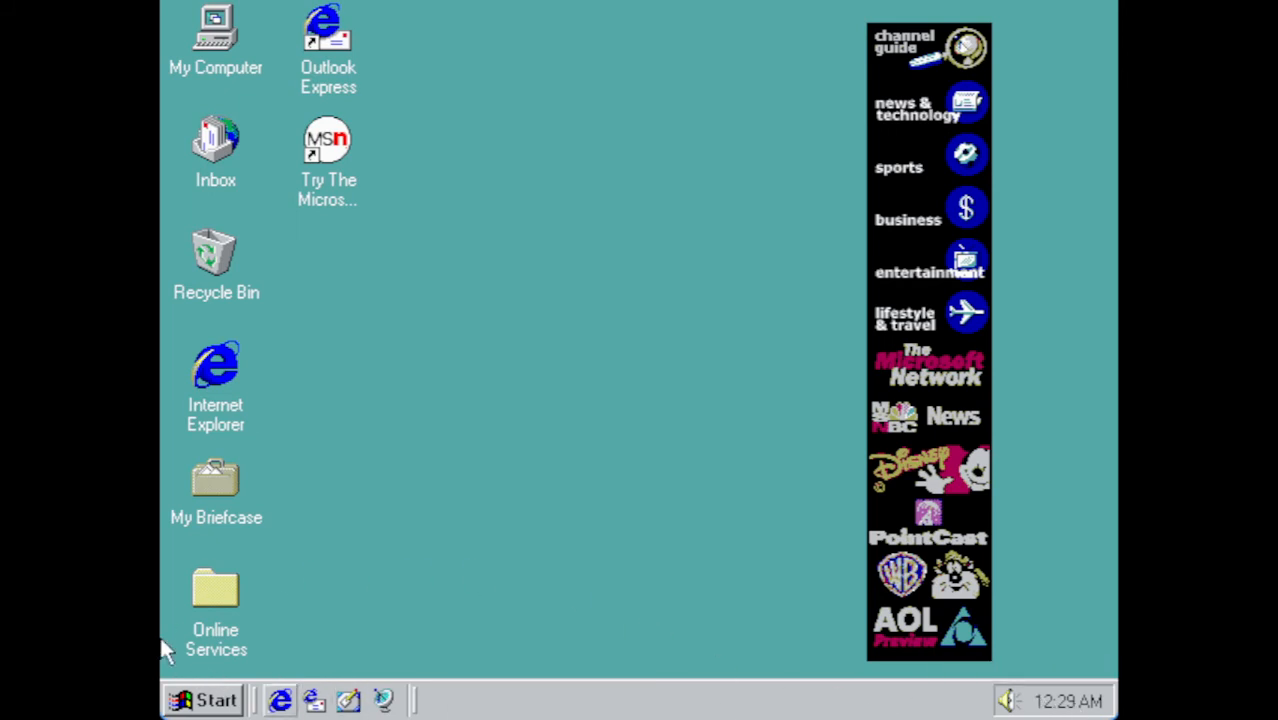
- Open the y2k folder on the D: update CD, select setup, and bring up Date/Time settings
{"action": "left_click", "coordinate": [202, 699]}
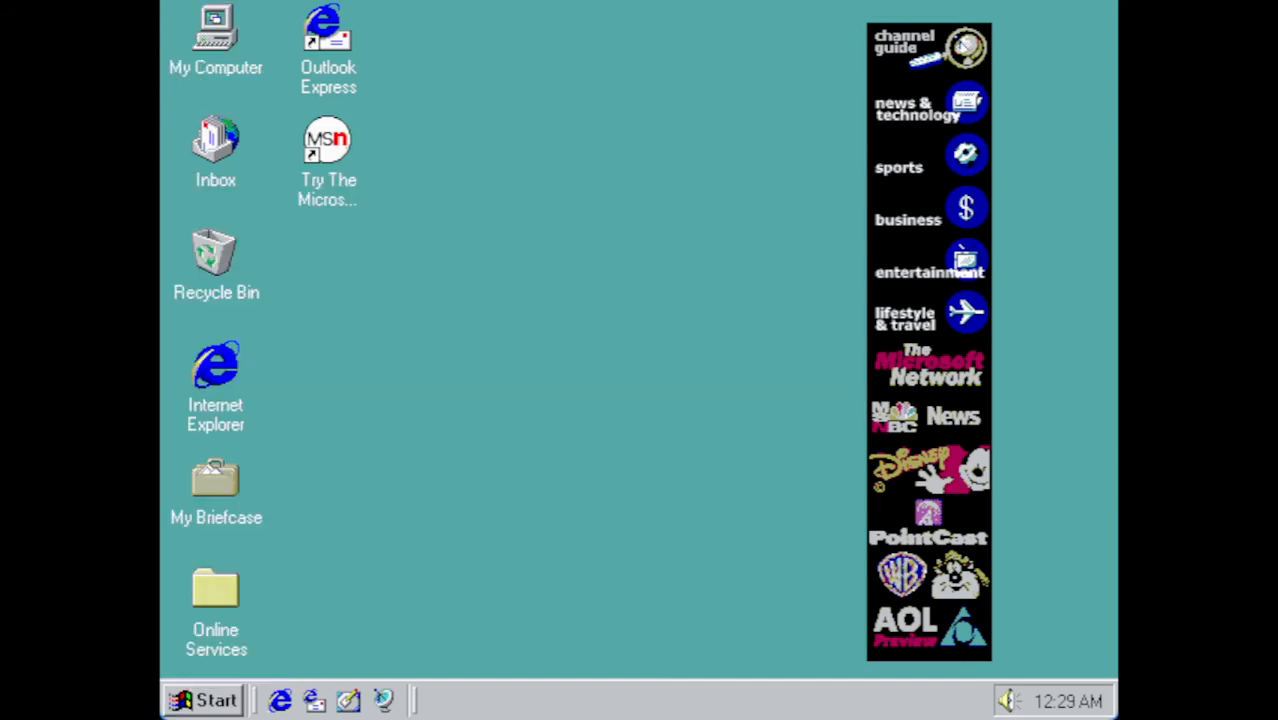
{"action": "double_click", "coordinate": [215, 30]}
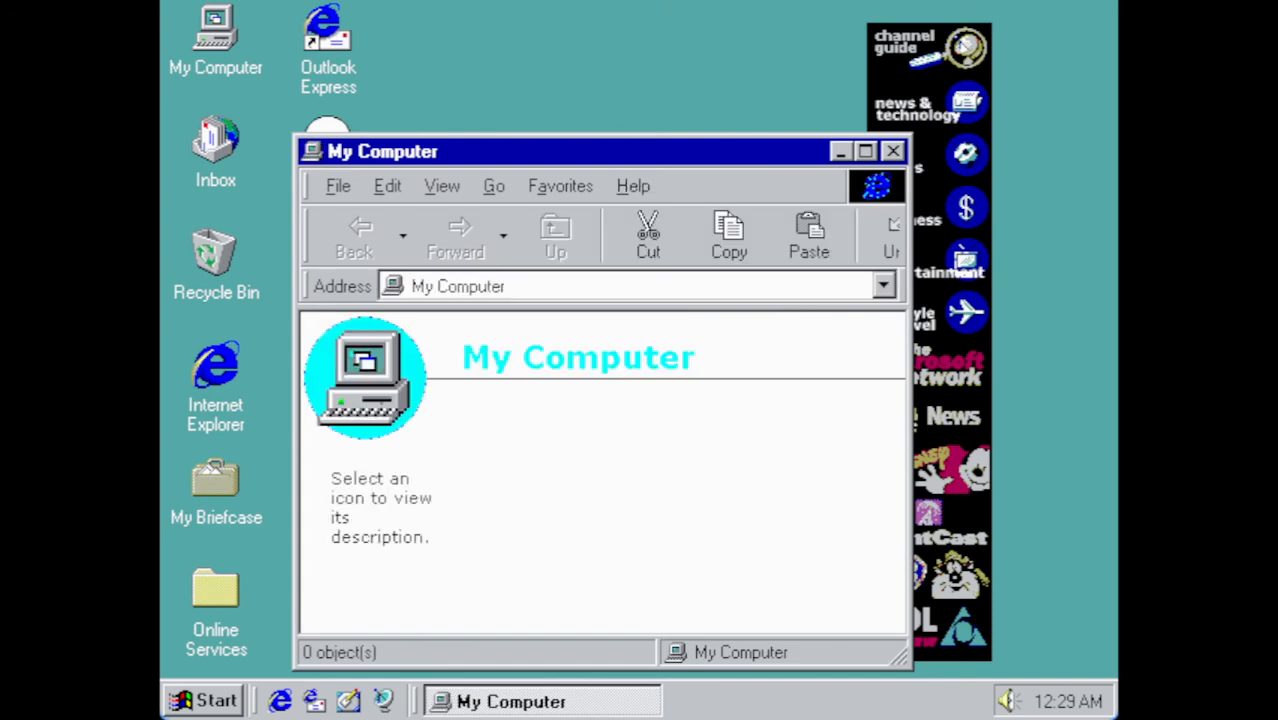
{"action": "right_click", "coordinate": [755, 430]}
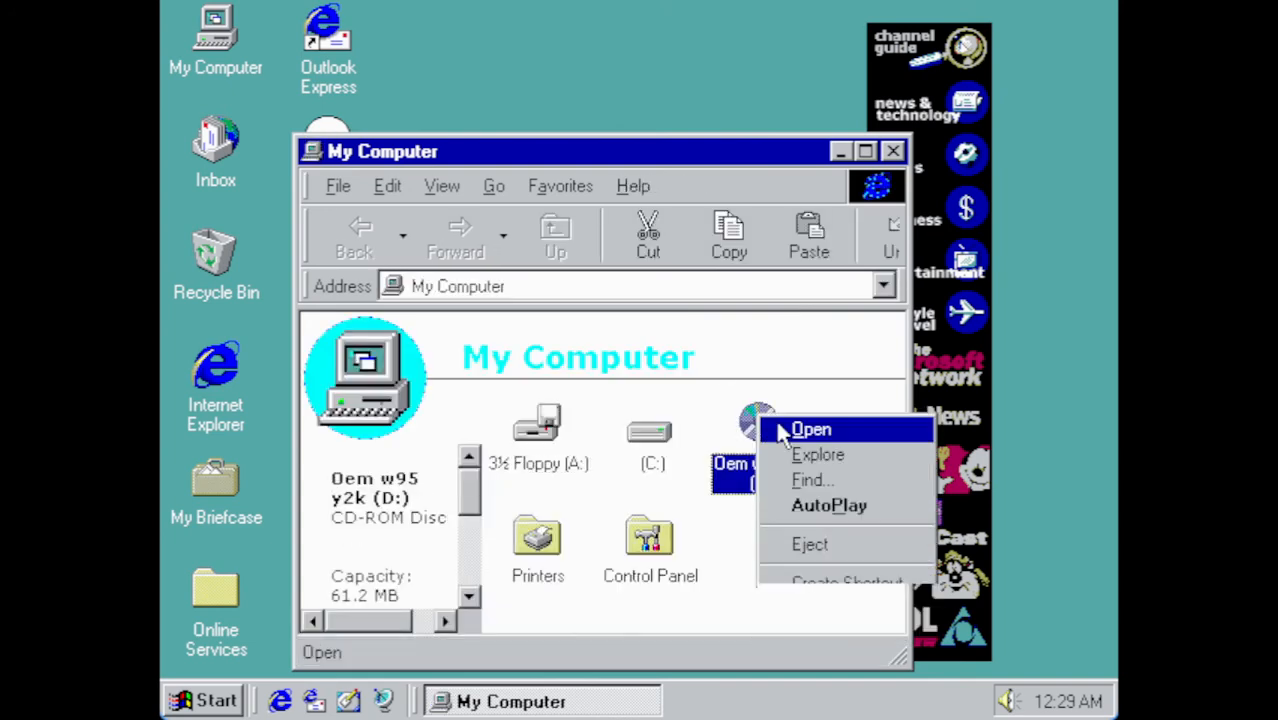
{"action": "left_click", "coordinate": [811, 429]}
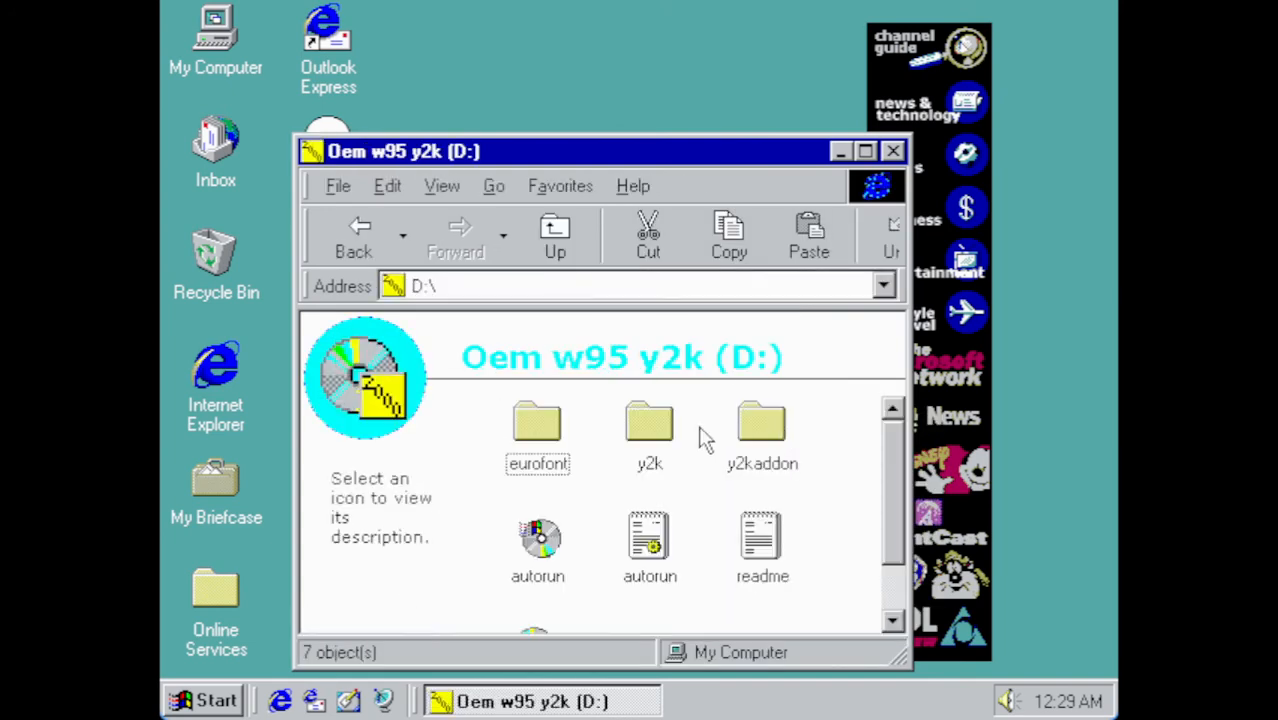
{"action": "mouse_move", "coordinate": [670, 445]}
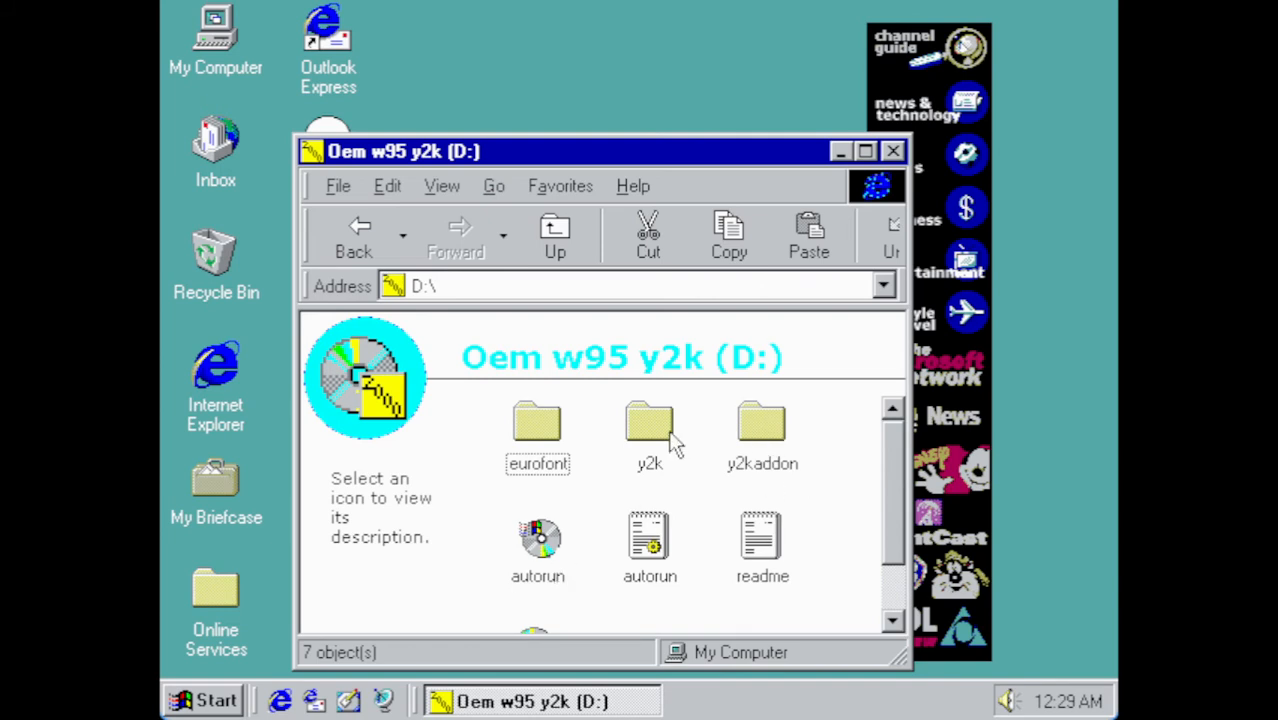
{"action": "double_click", "coordinate": [649, 420]}
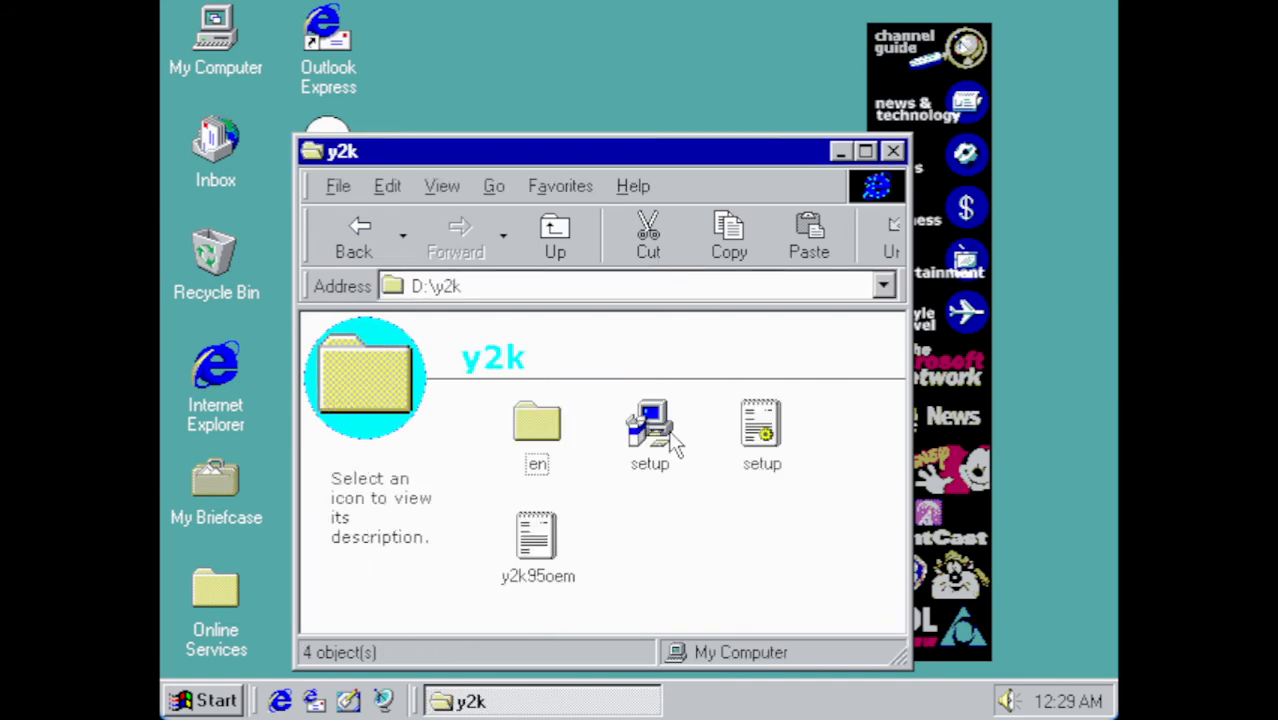
{"action": "left_click", "coordinate": [649, 425]}
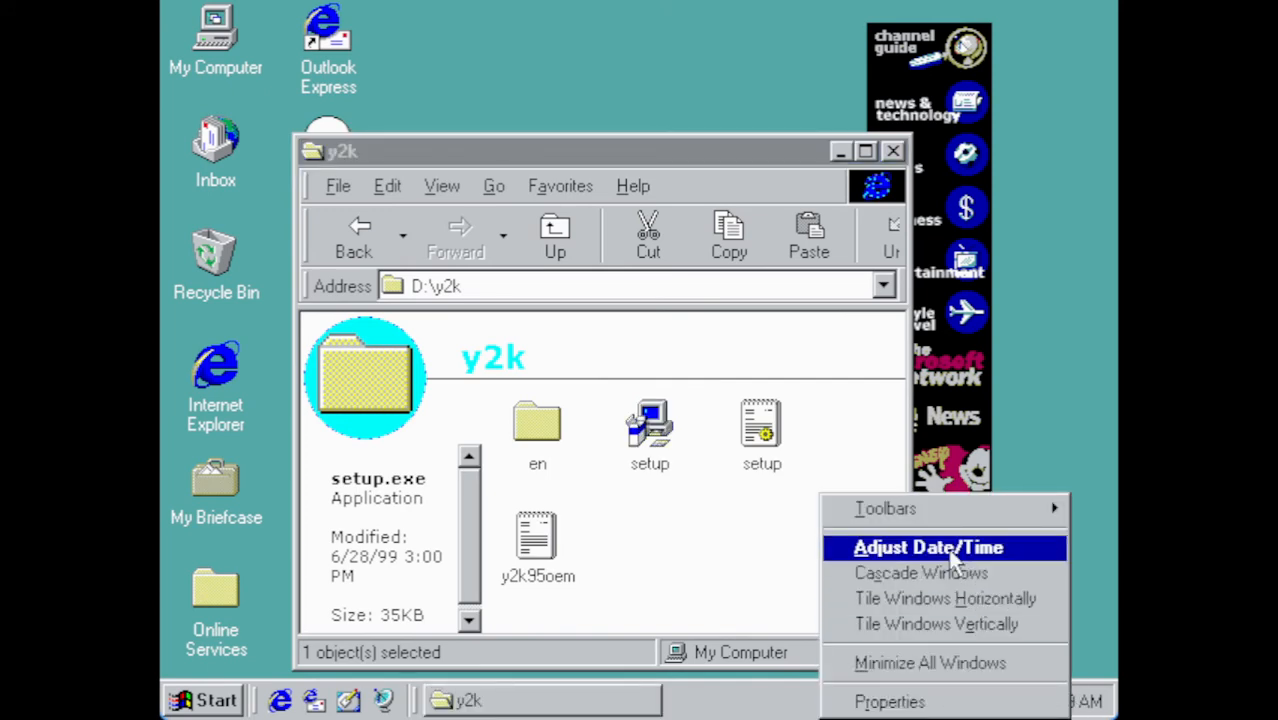
{"action": "left_click", "coordinate": [927, 547]}
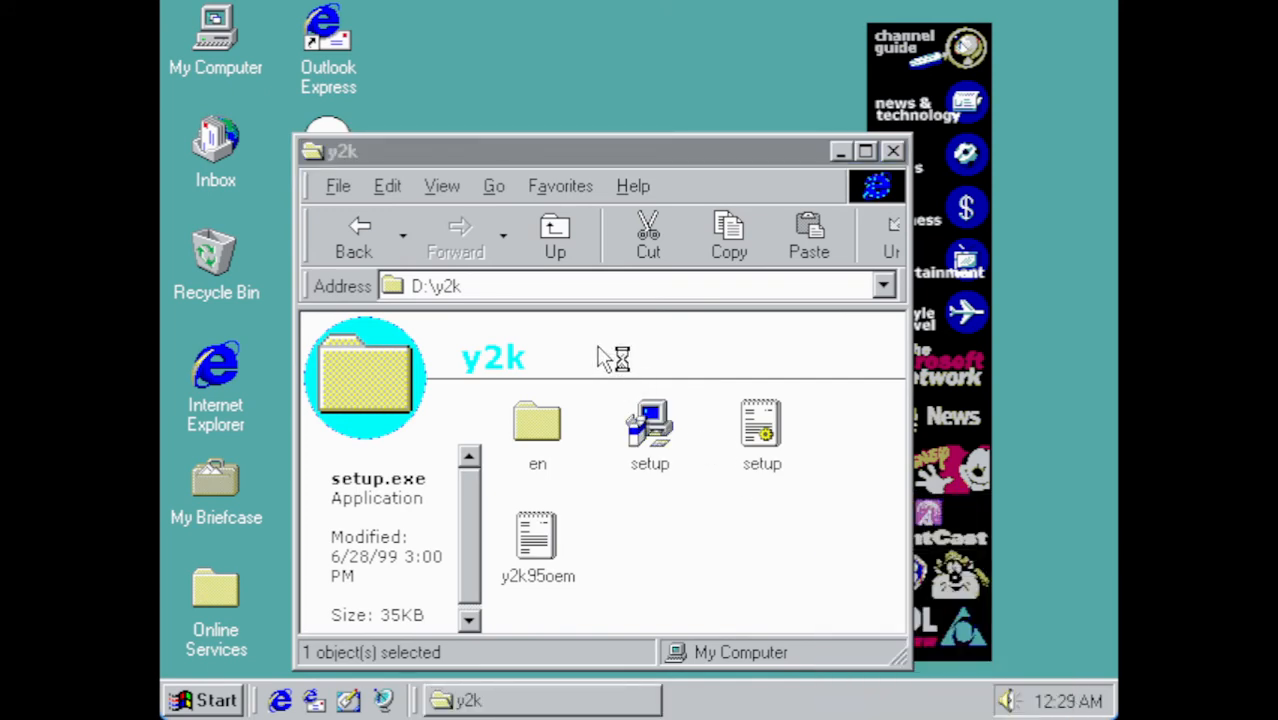
- Set the date to May 19, 2022 and the time to 9:10 PM, then apply and close
{"action": "double_click", "coordinate": [1035, 700]}
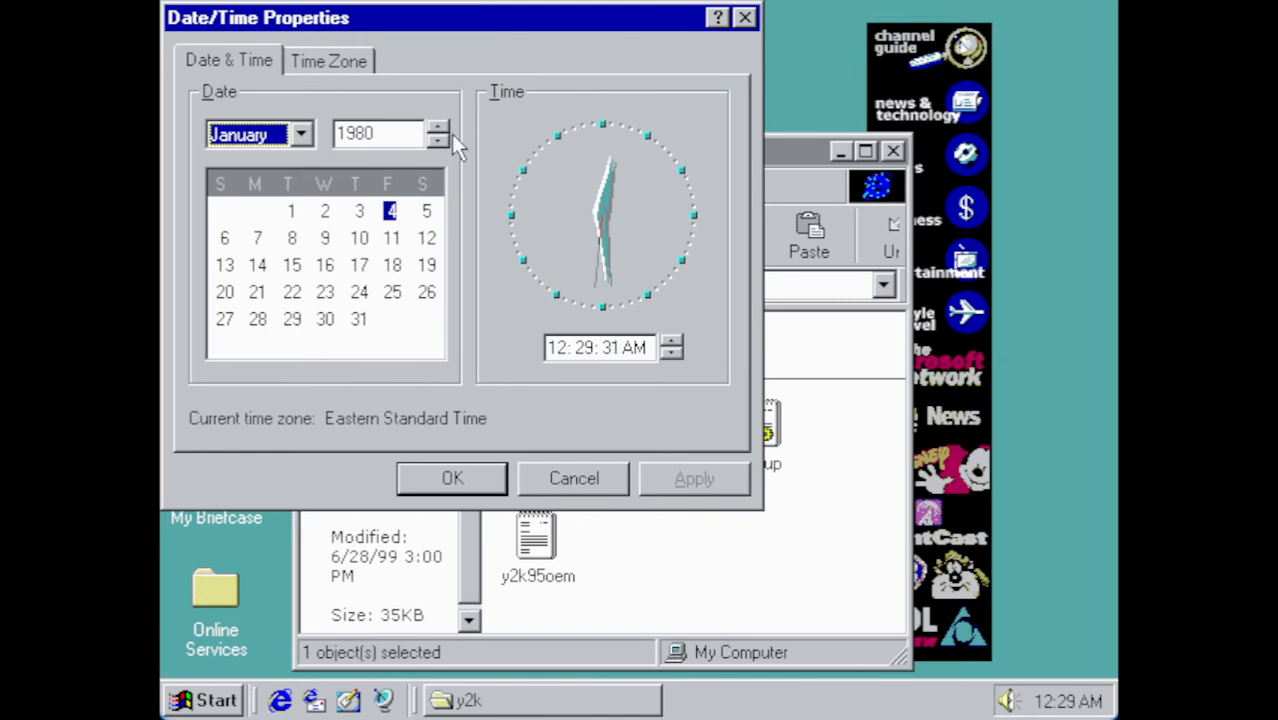
{"action": "left_click", "coordinate": [438, 127]}
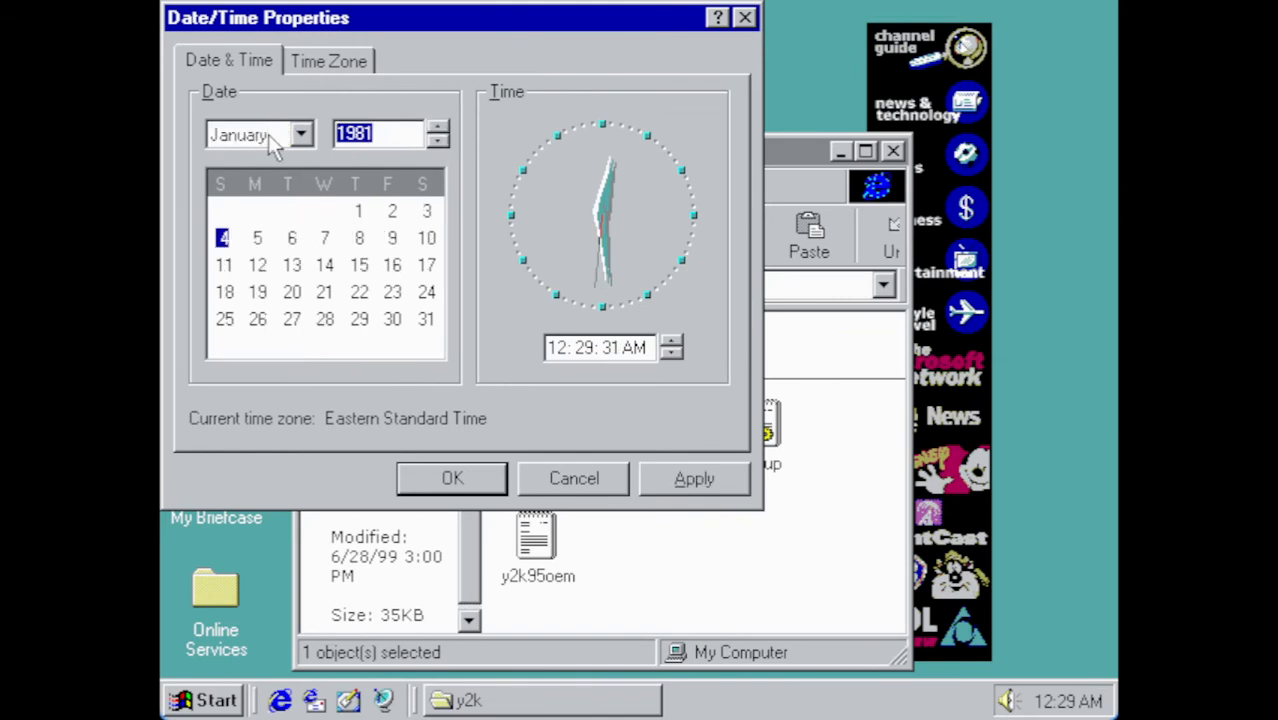
{"action": "left_click", "coordinate": [438, 128]}
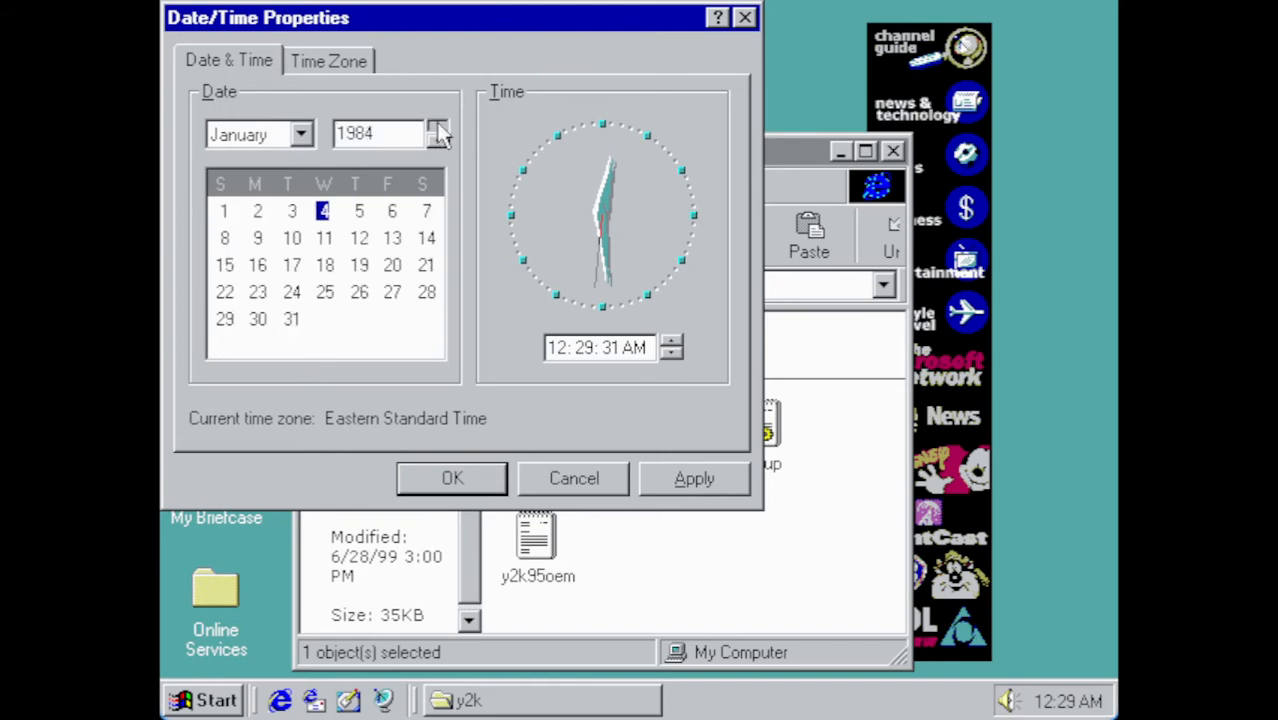
{"action": "left_click", "coordinate": [437, 127]}
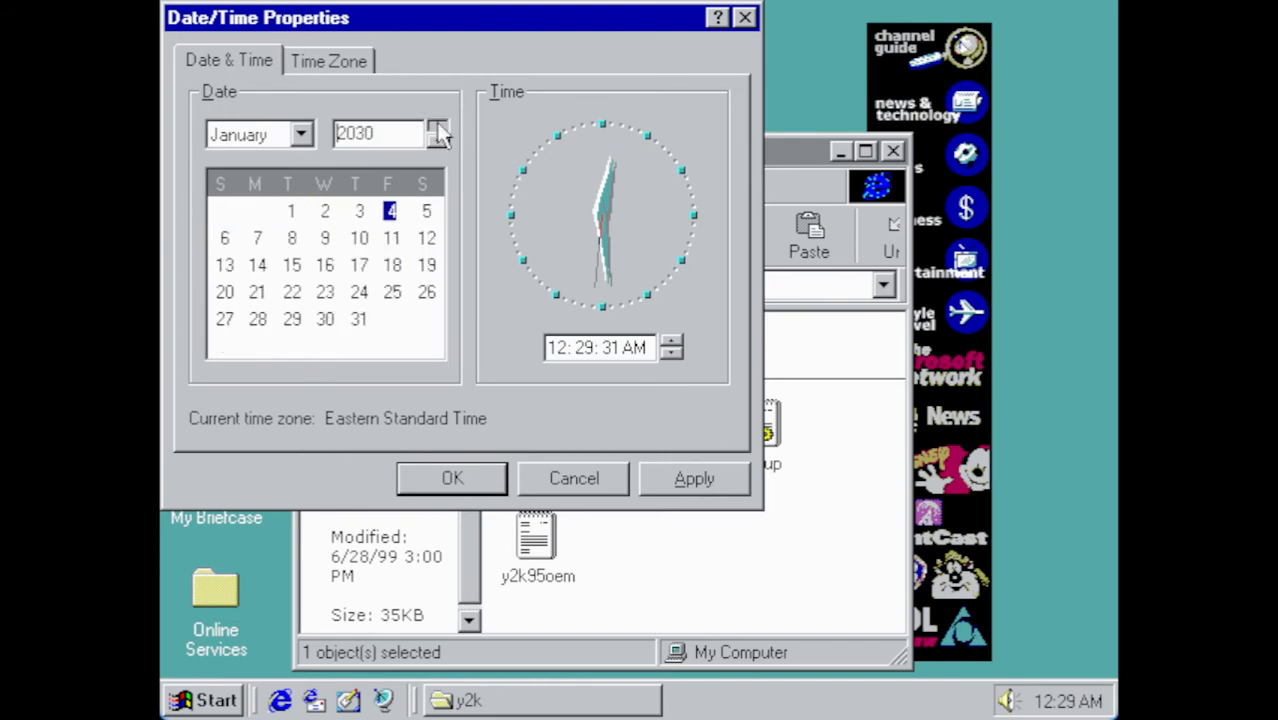
{"action": "left_click", "coordinate": [437, 128]}
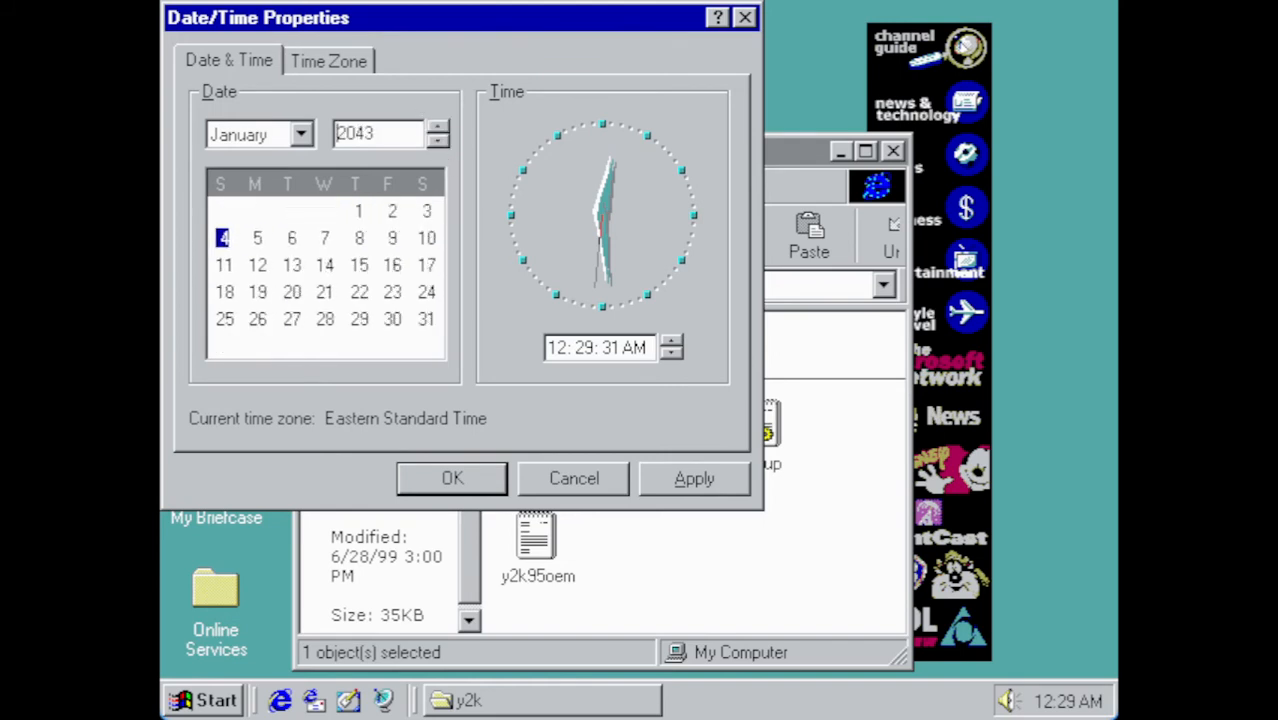
{"action": "left_click", "coordinate": [437, 140]}
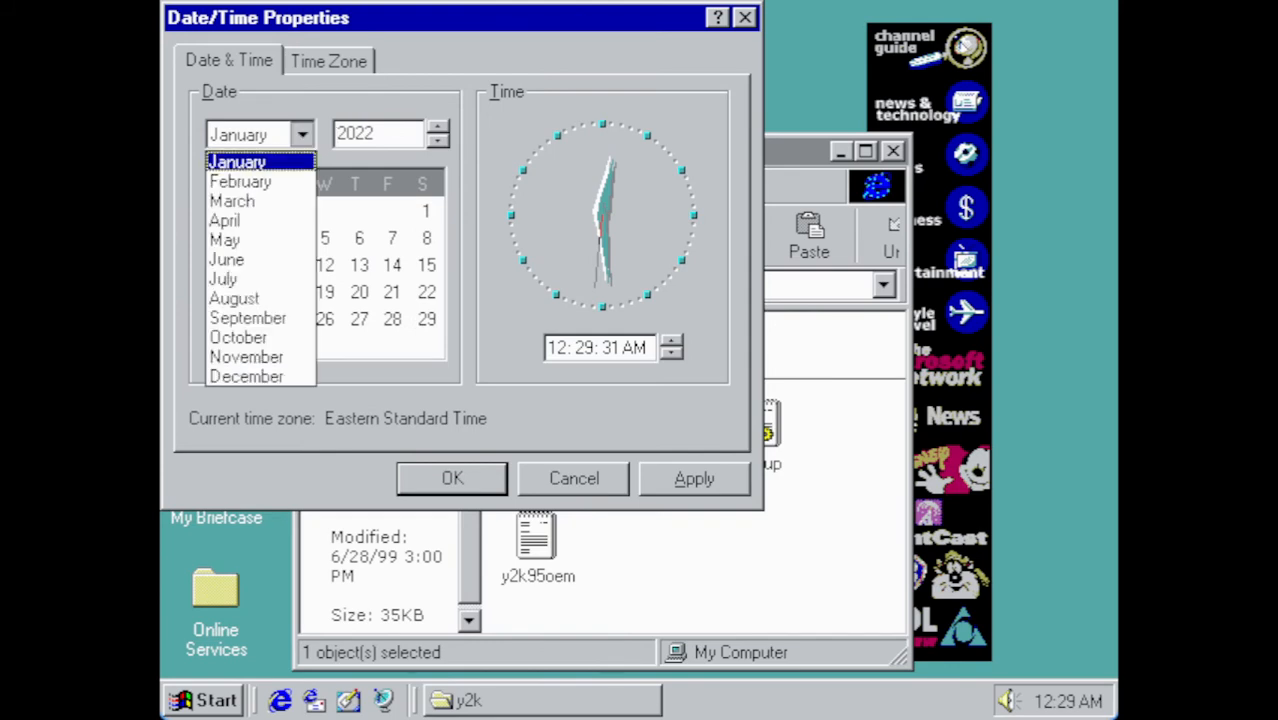
{"action": "left_click", "coordinate": [225, 239]}
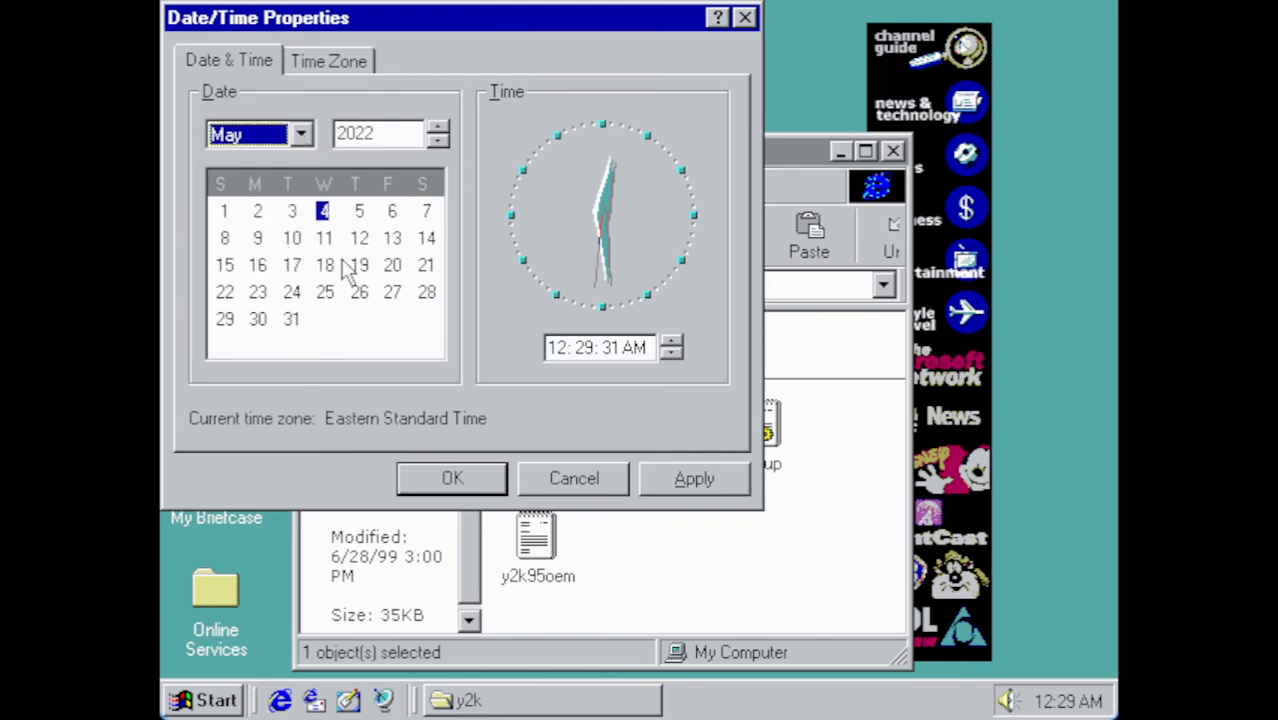
{"action": "left_click", "coordinate": [358, 265]}
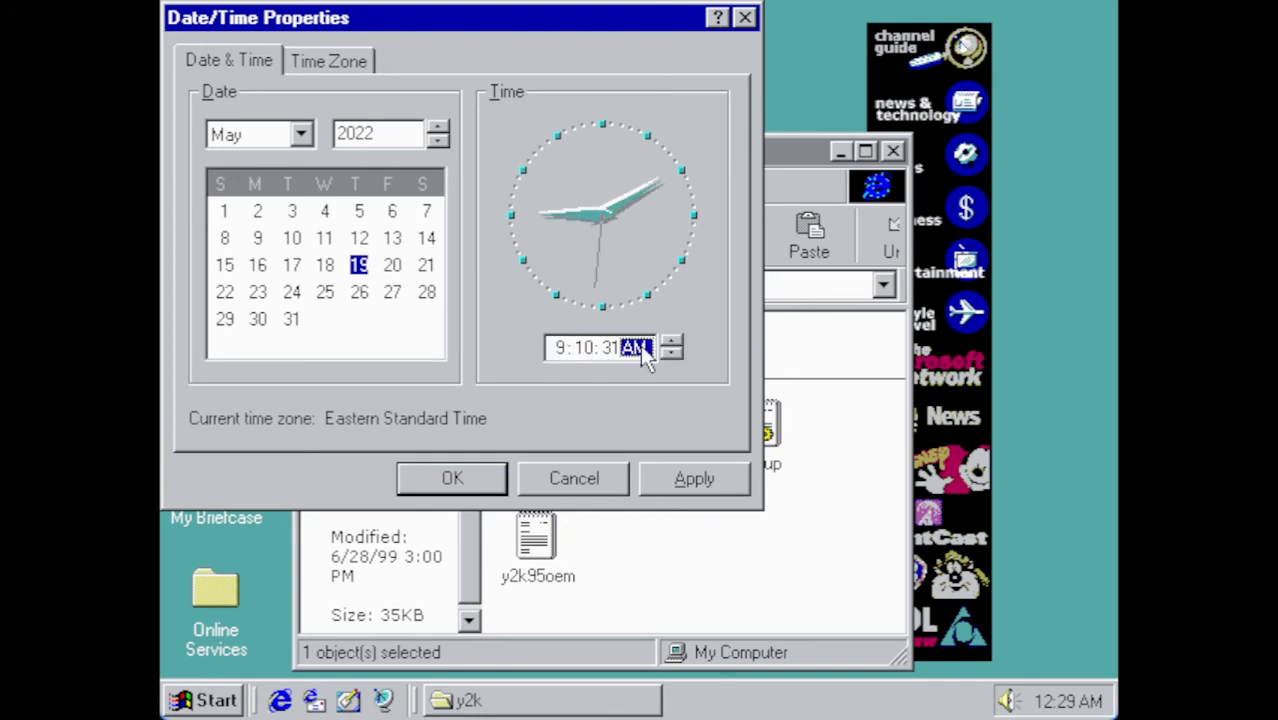
{"action": "left_click", "coordinate": [671, 353]}
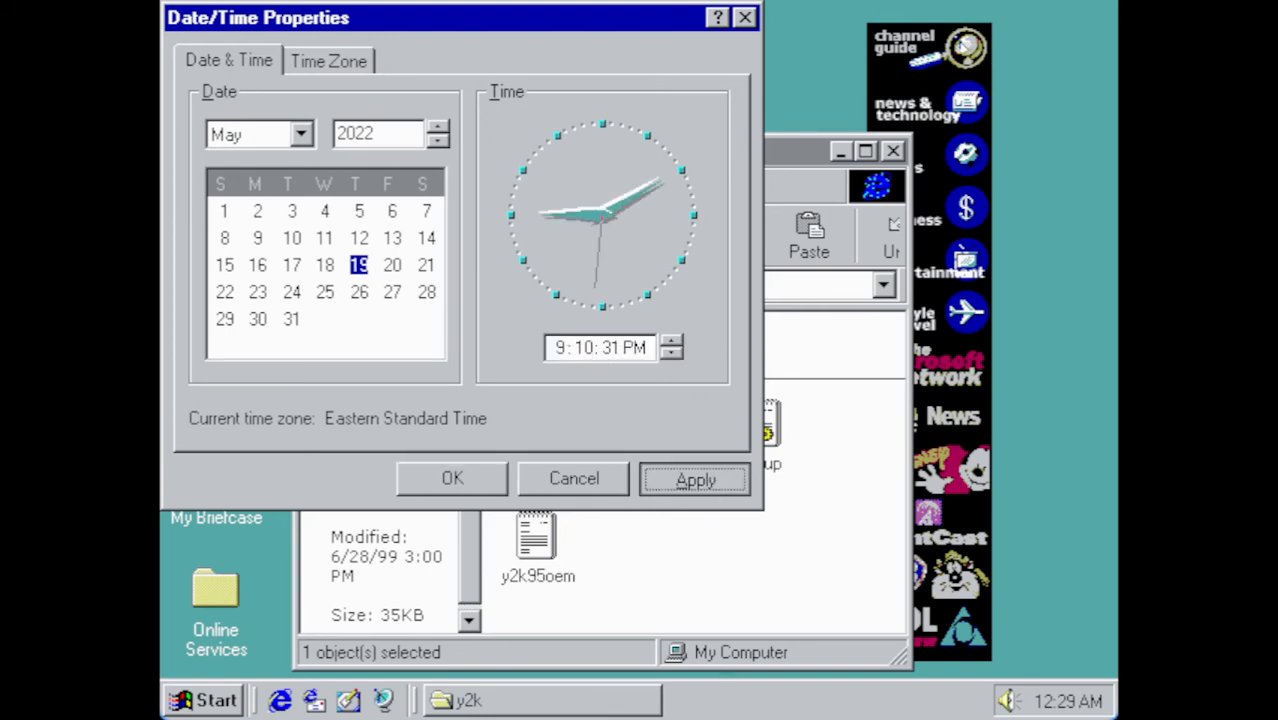
{"action": "left_click", "coordinate": [694, 478]}
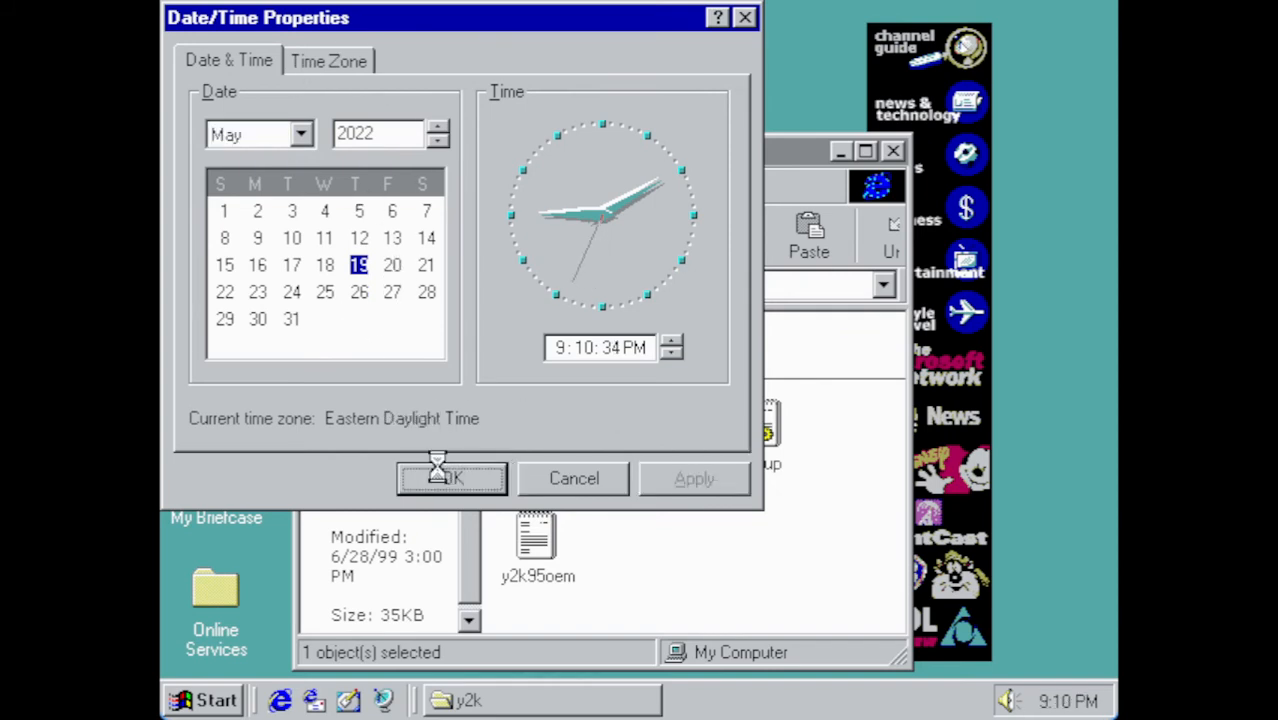
{"action": "left_click", "coordinate": [450, 478]}
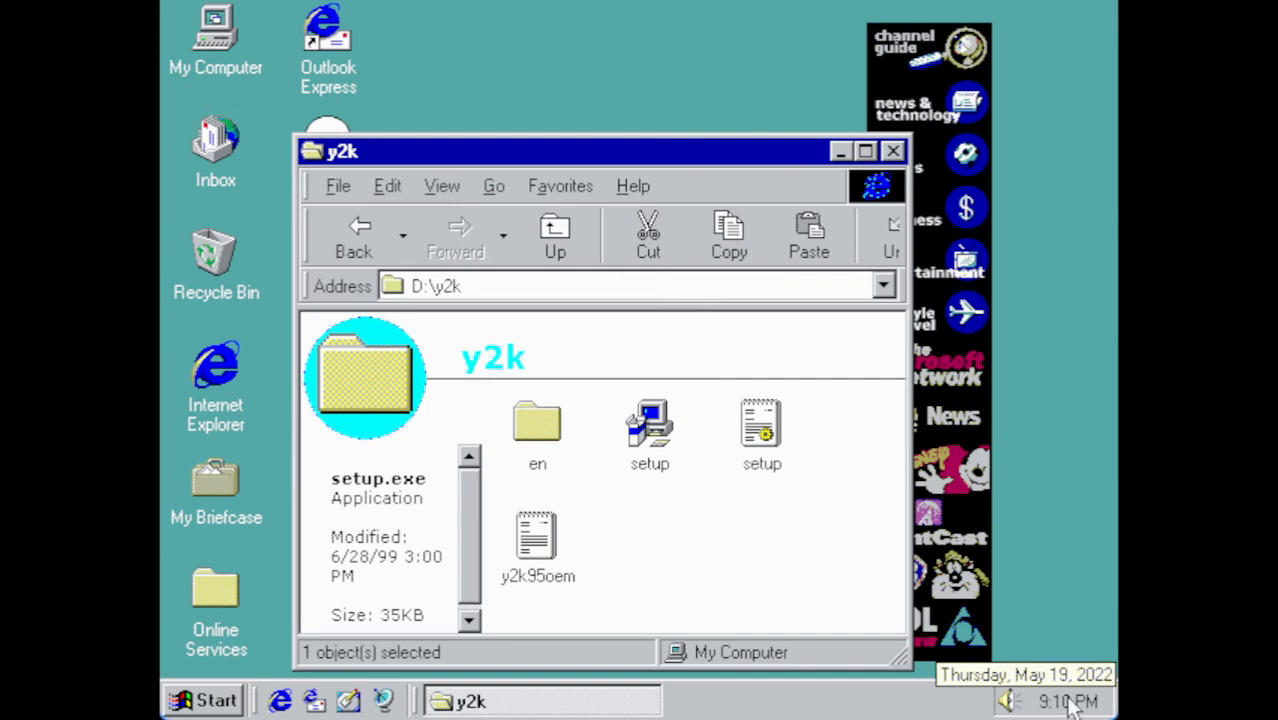
- Close the y2k folder and open the Pcem_utilit (D:) drive from My Computer
{"action": "left_click", "coordinate": [893, 151]}
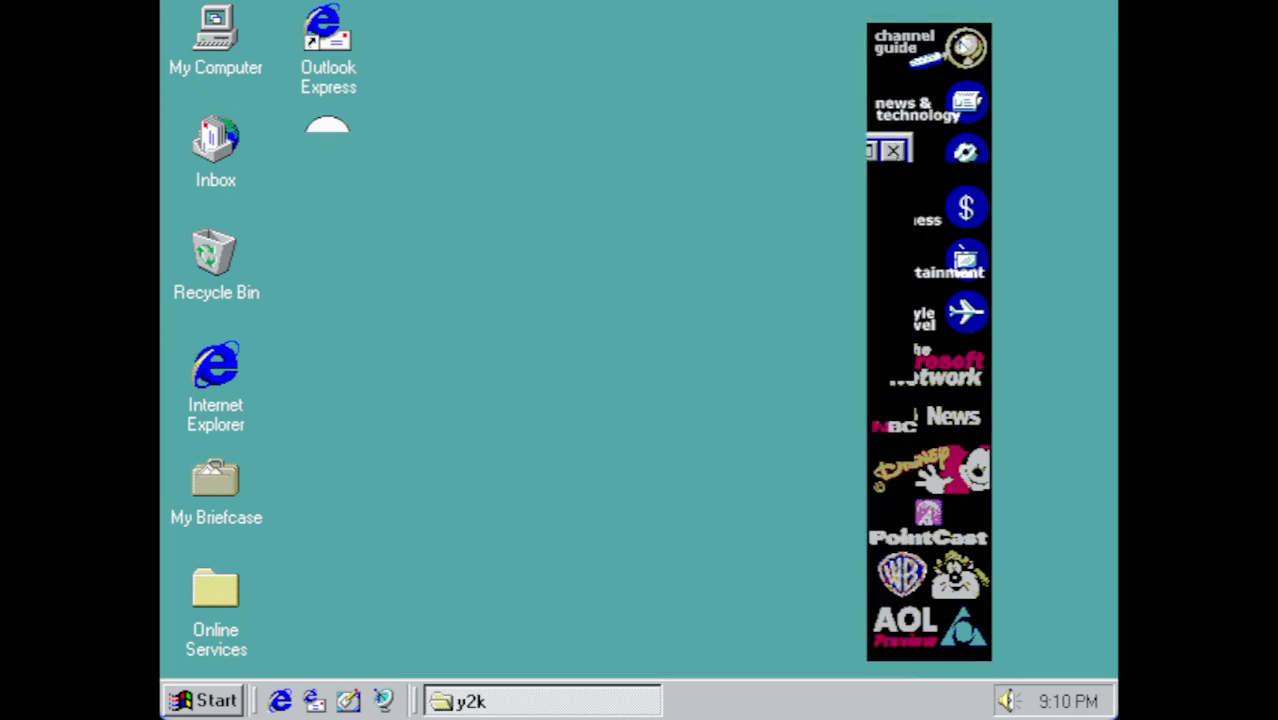
{"action": "left_click", "coordinate": [215, 35]}
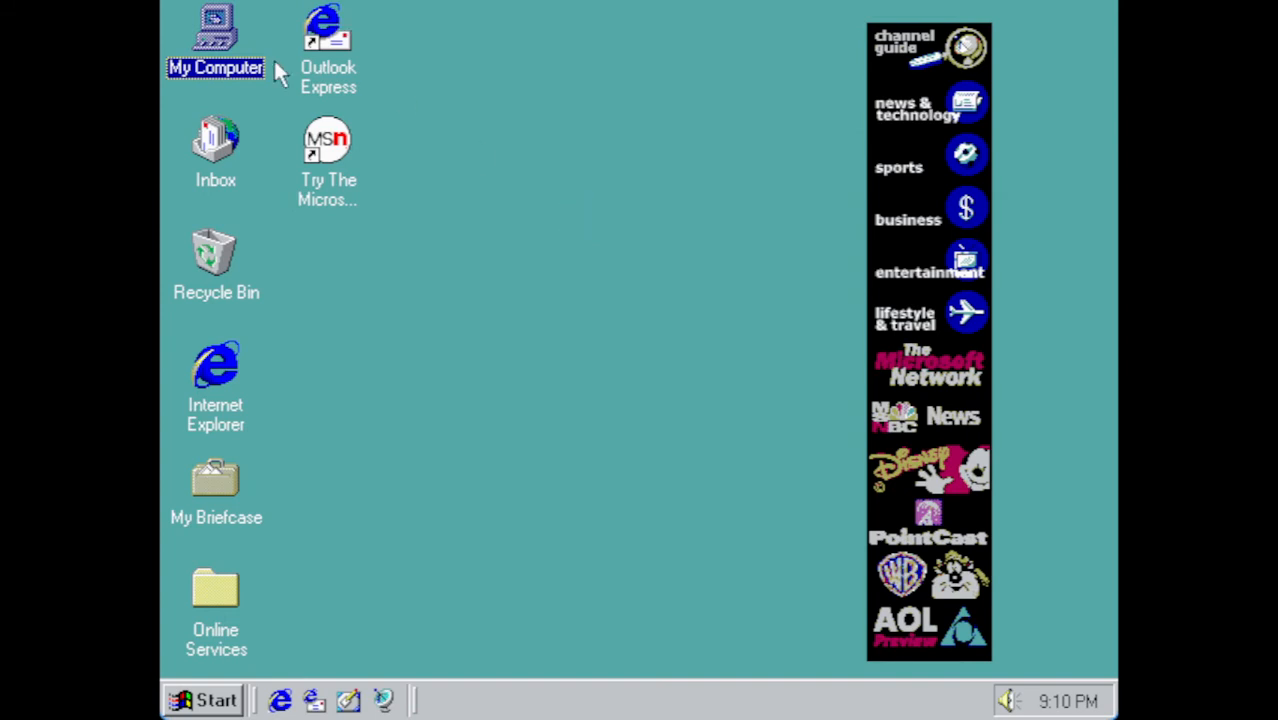
{"action": "double_click", "coordinate": [215, 35]}
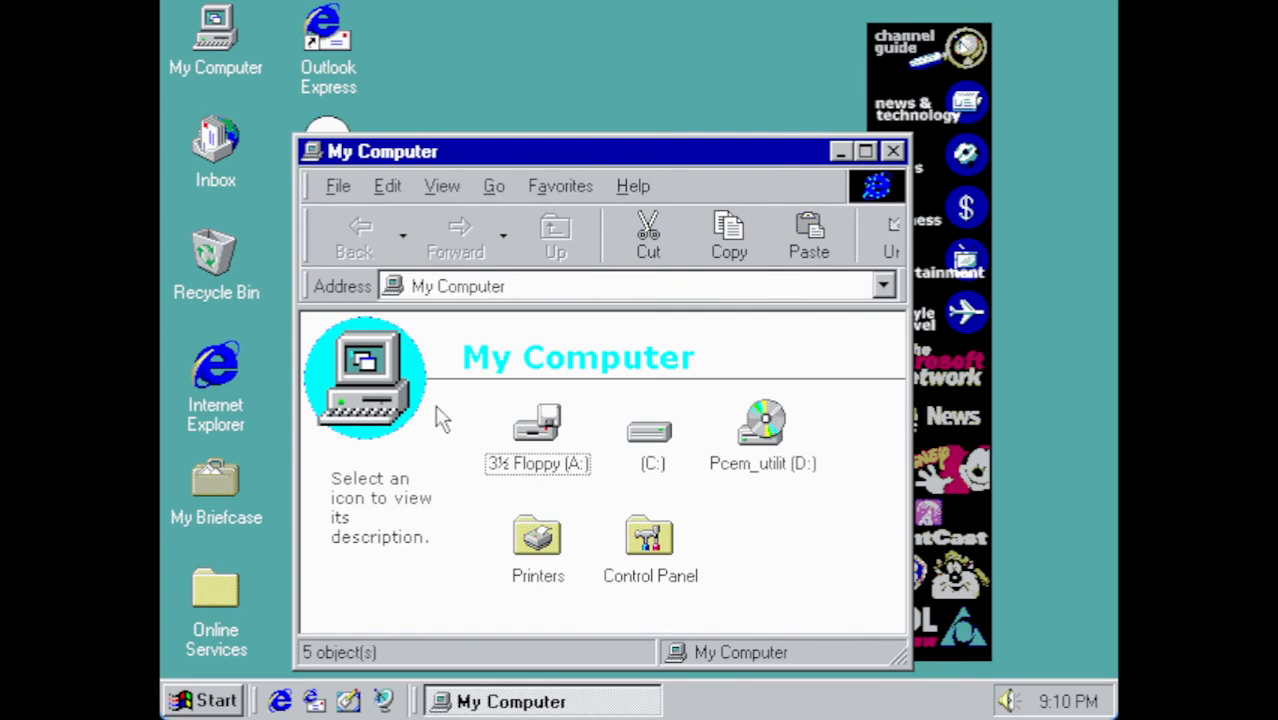
{"action": "mouse_move", "coordinate": [735, 405]}
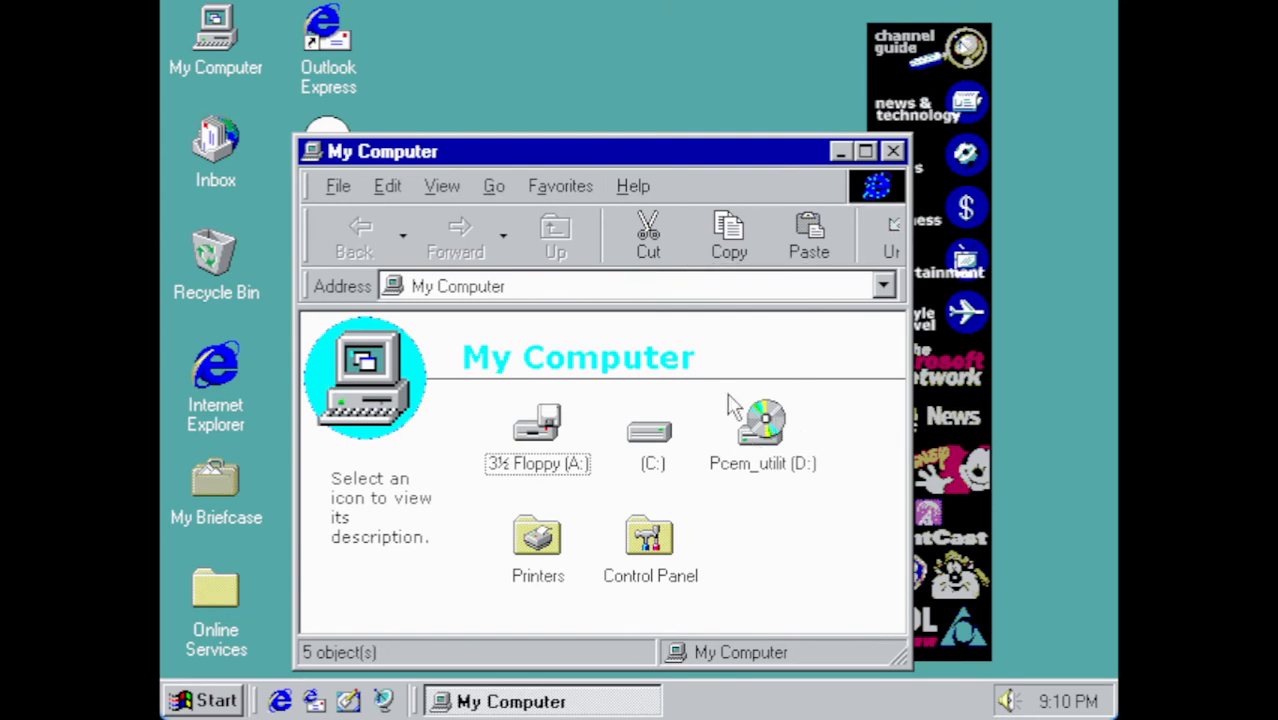
{"action": "mouse_move", "coordinate": [625, 335]}
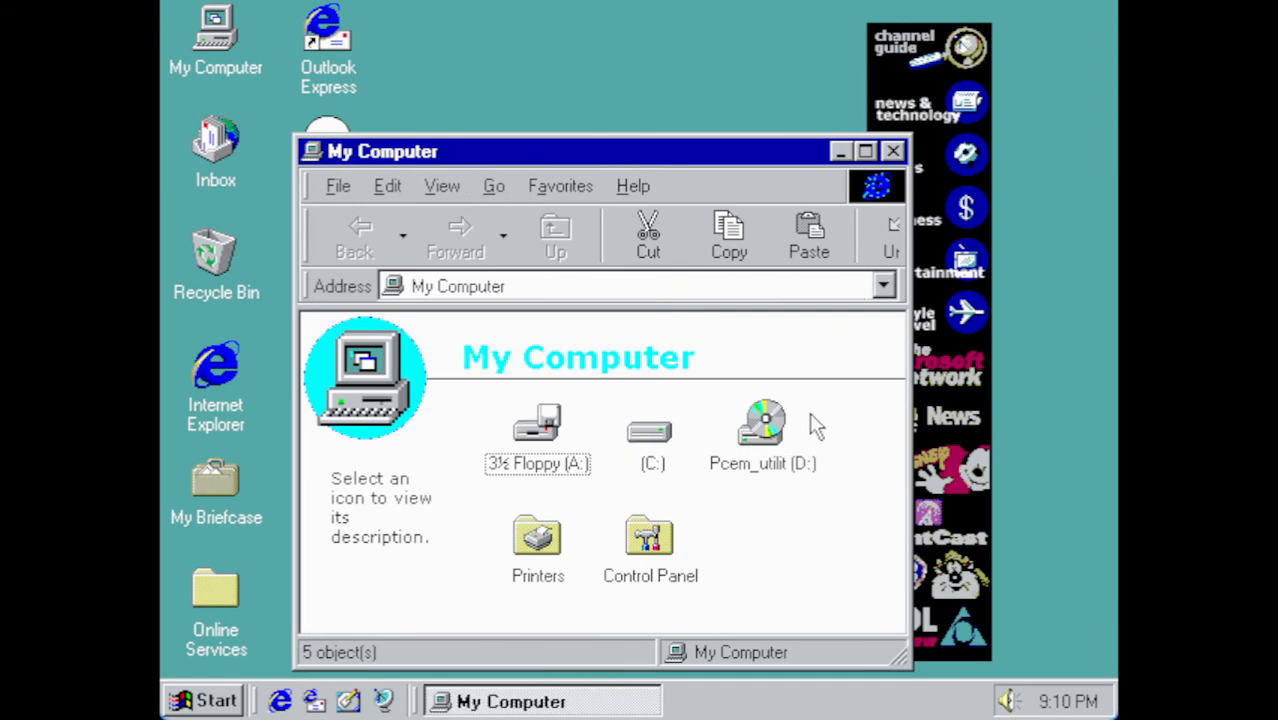
{"action": "mouse_move", "coordinate": [770, 433]}
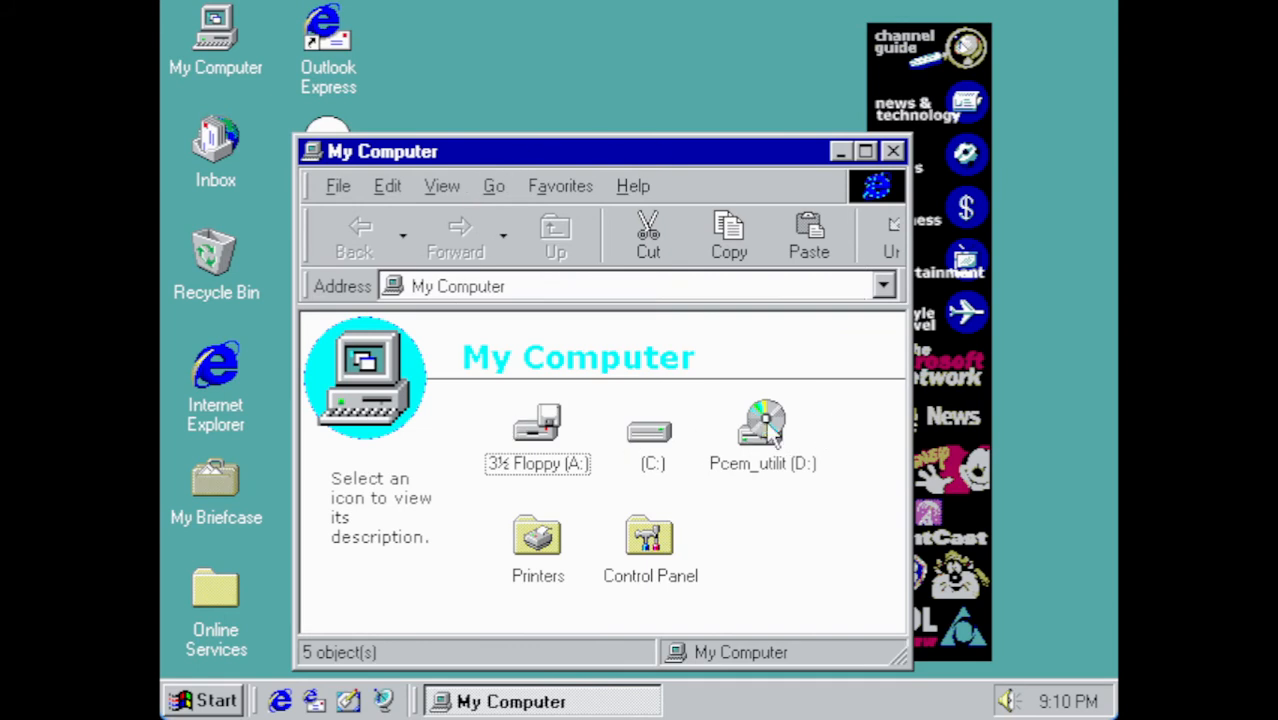
{"action": "mouse_move", "coordinate": [268, 260]}
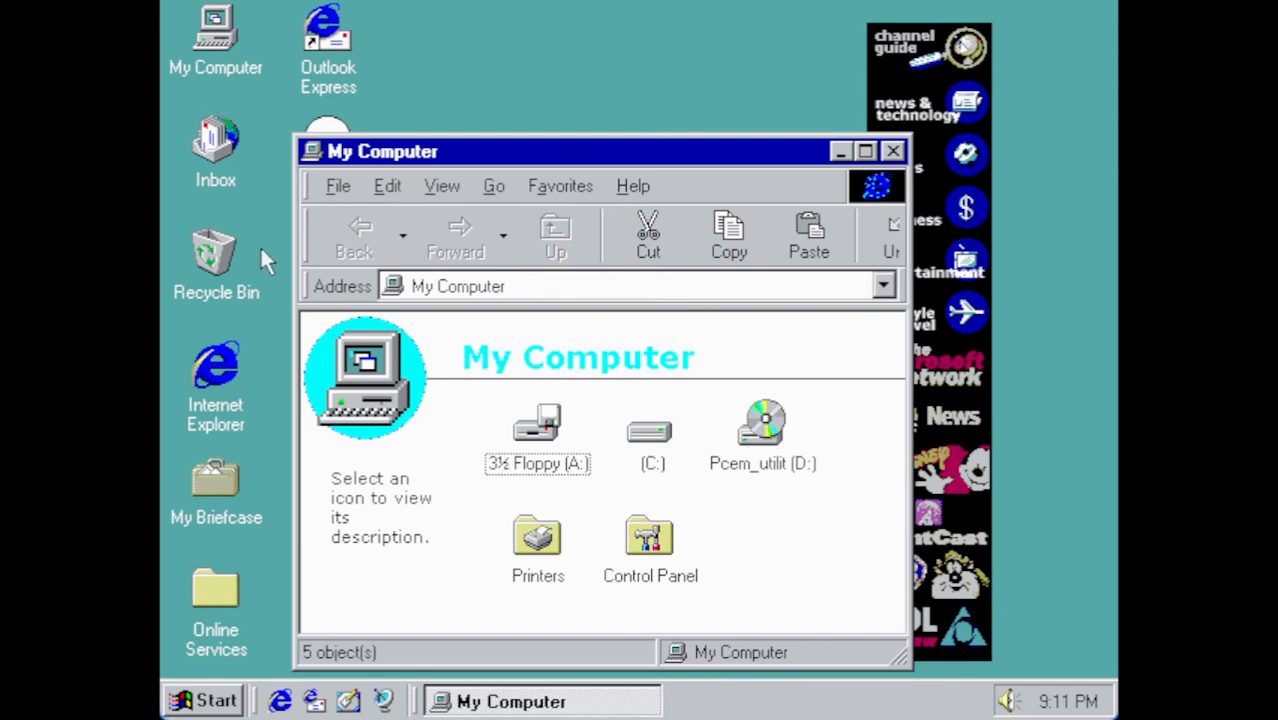
{"action": "mouse_move", "coordinate": [730, 410]}
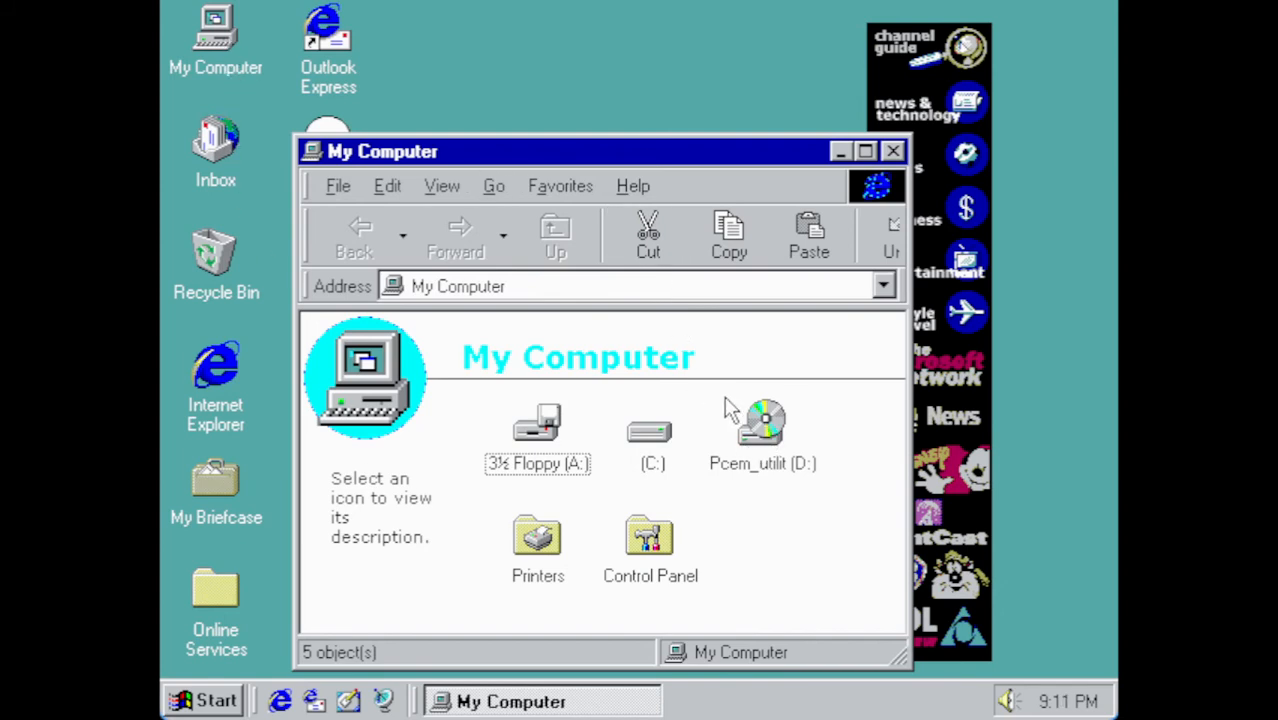
{"action": "right_click", "coordinate": [763, 425]}
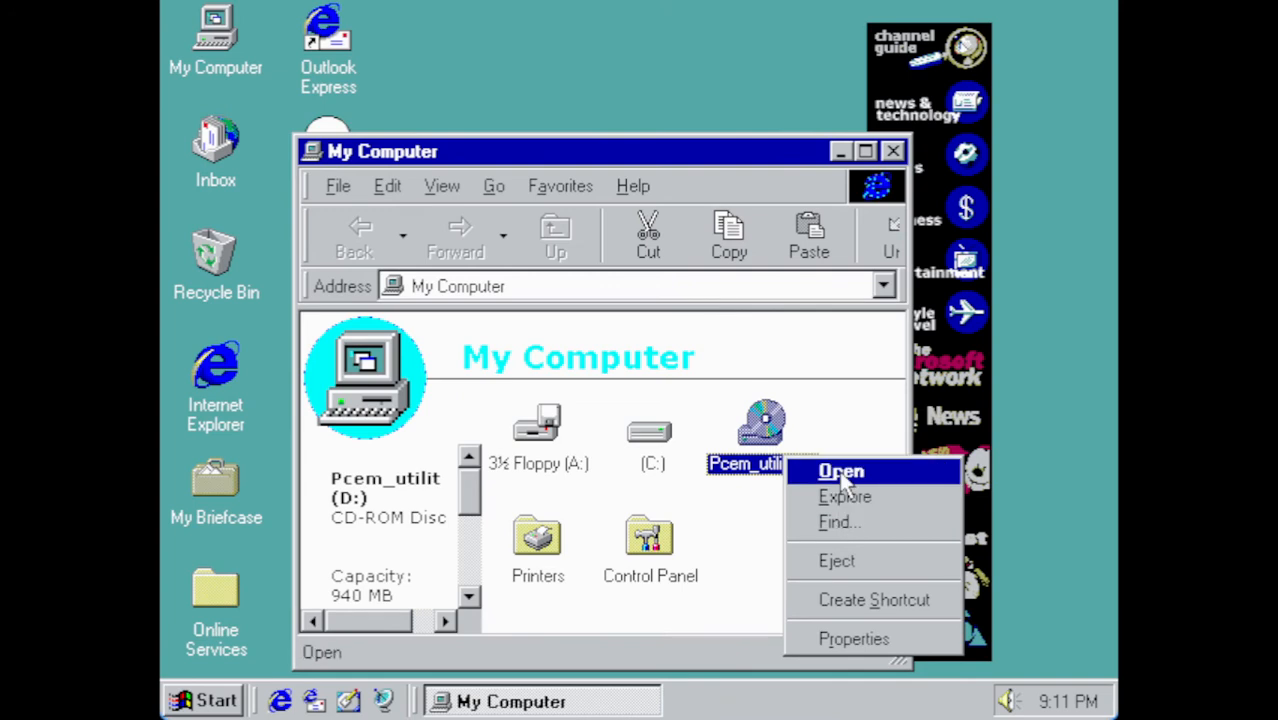
{"action": "left_click", "coordinate": [840, 471]}
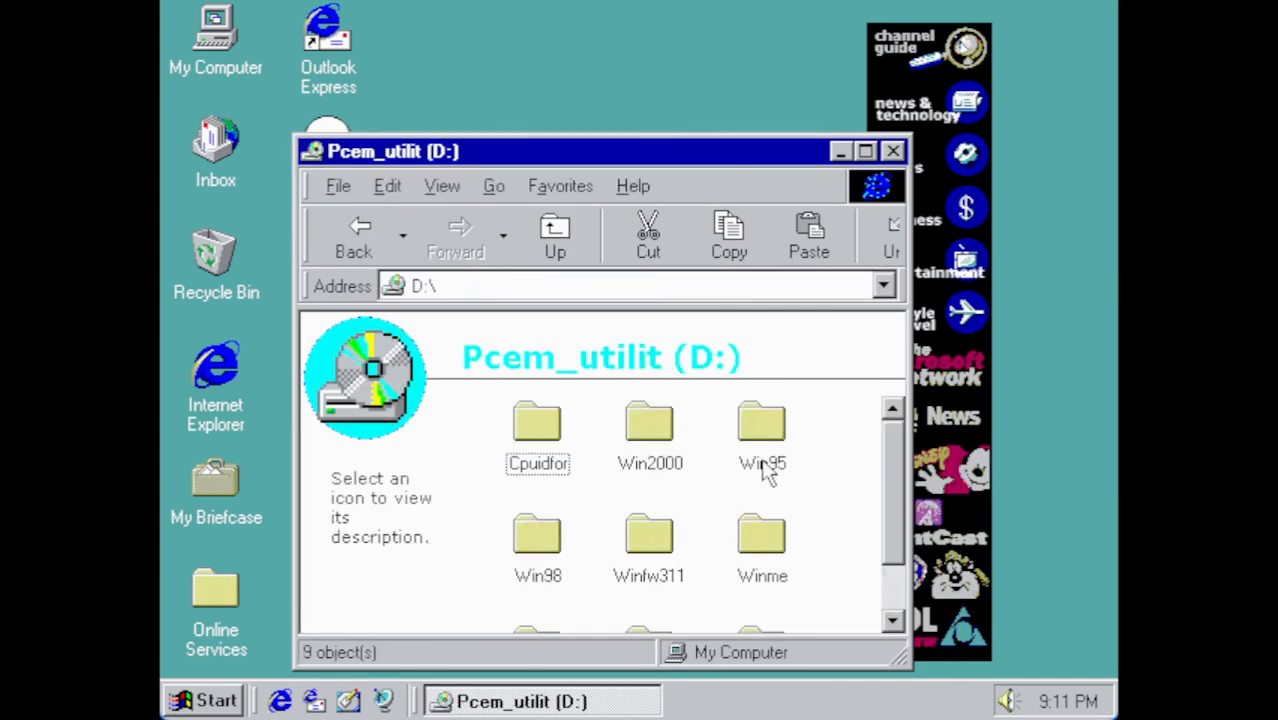
- Run the Isetup installer from D:\Win95\3dfx_voo
{"action": "double_click", "coordinate": [762, 430]}
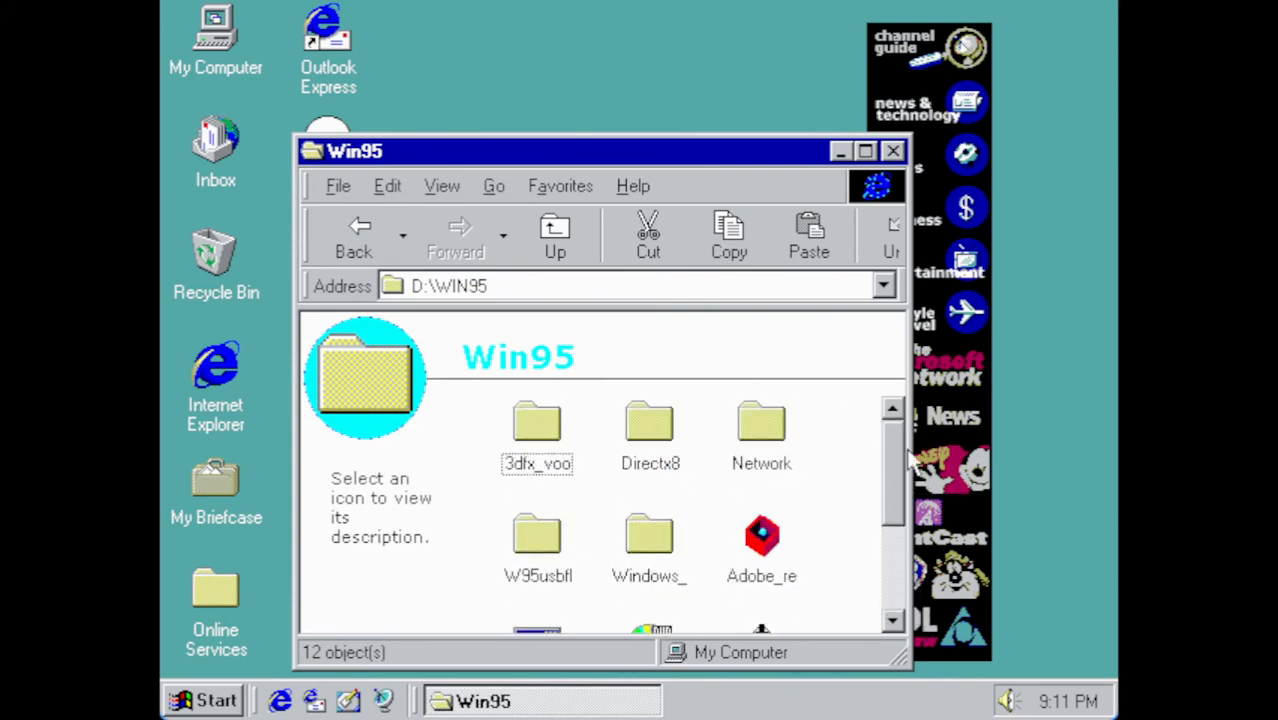
{"action": "left_click", "coordinate": [537, 421]}
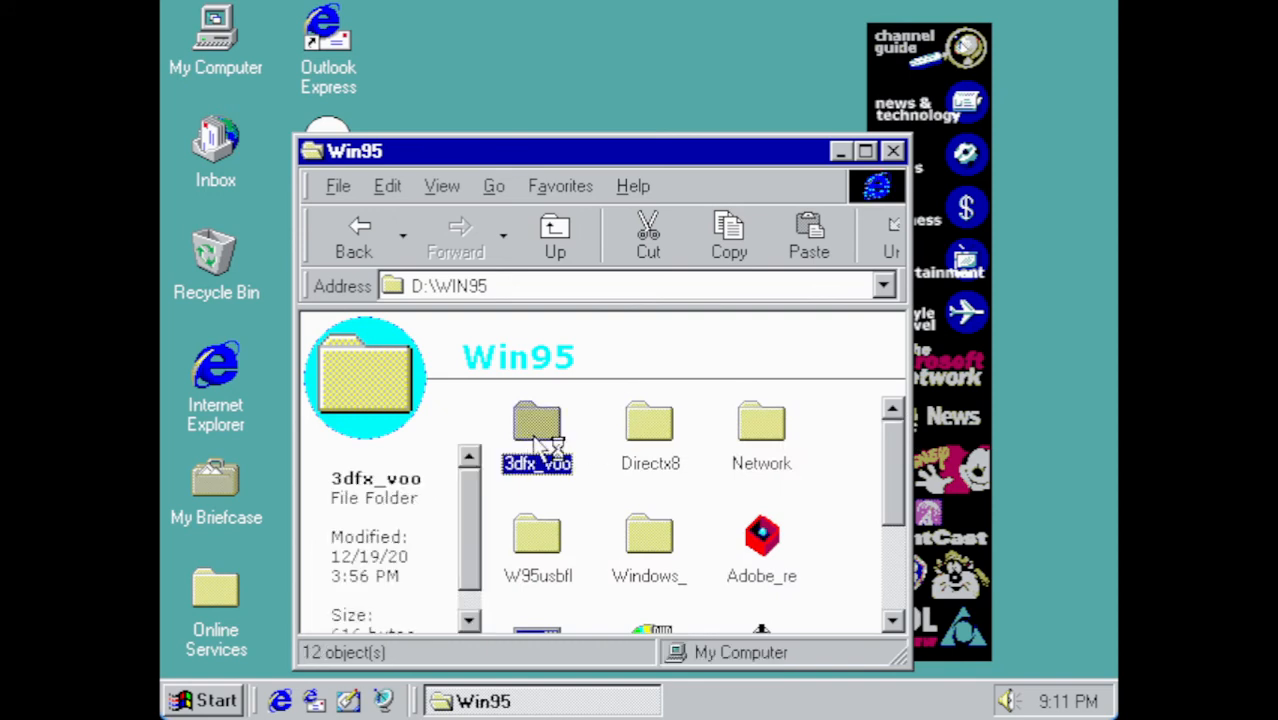
{"action": "double_click", "coordinate": [537, 425]}
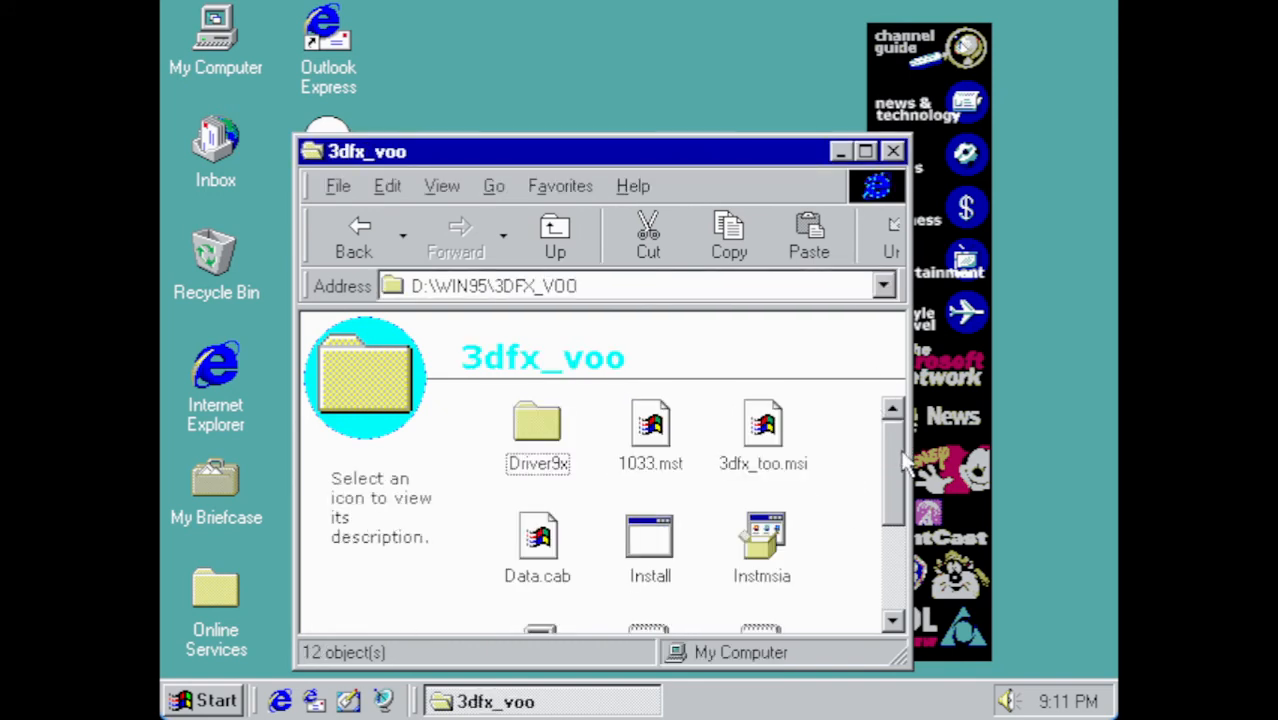
{"action": "scroll", "scroll_direction": "down", "scroll_amount": 3}
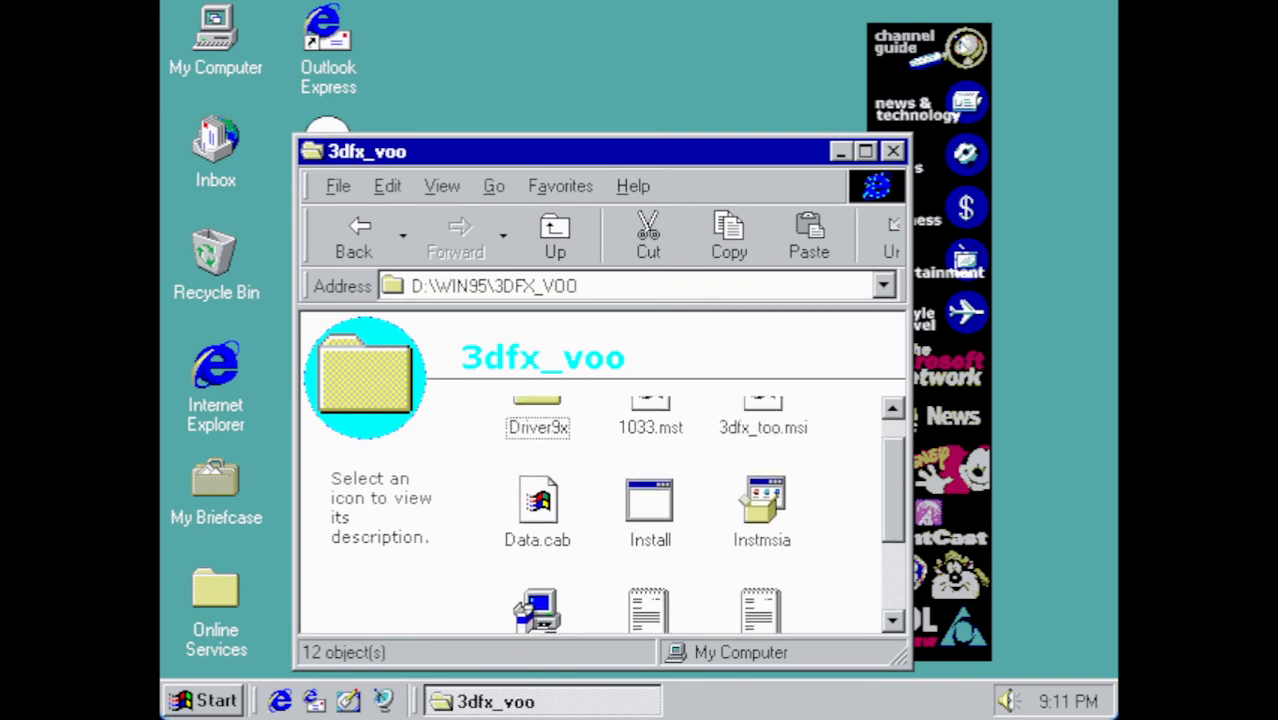
{"action": "left_click", "coordinate": [537, 515]}
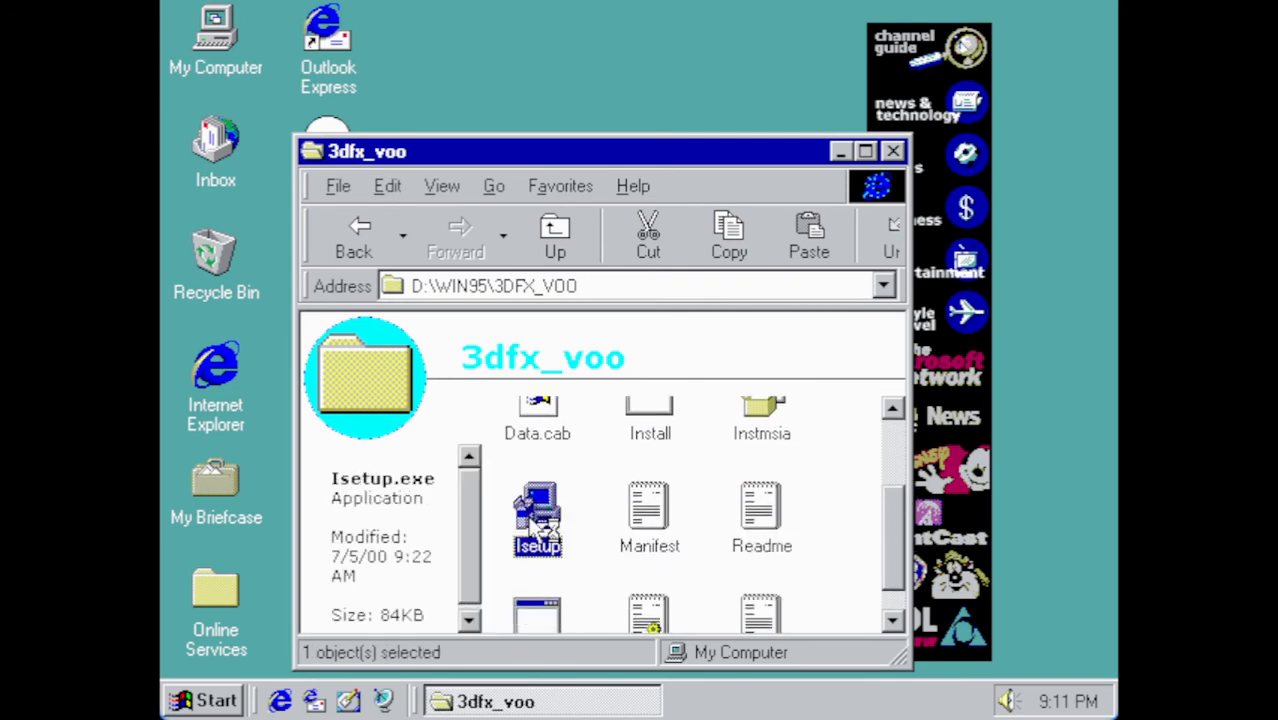
{"action": "double_click", "coordinate": [538, 512]}
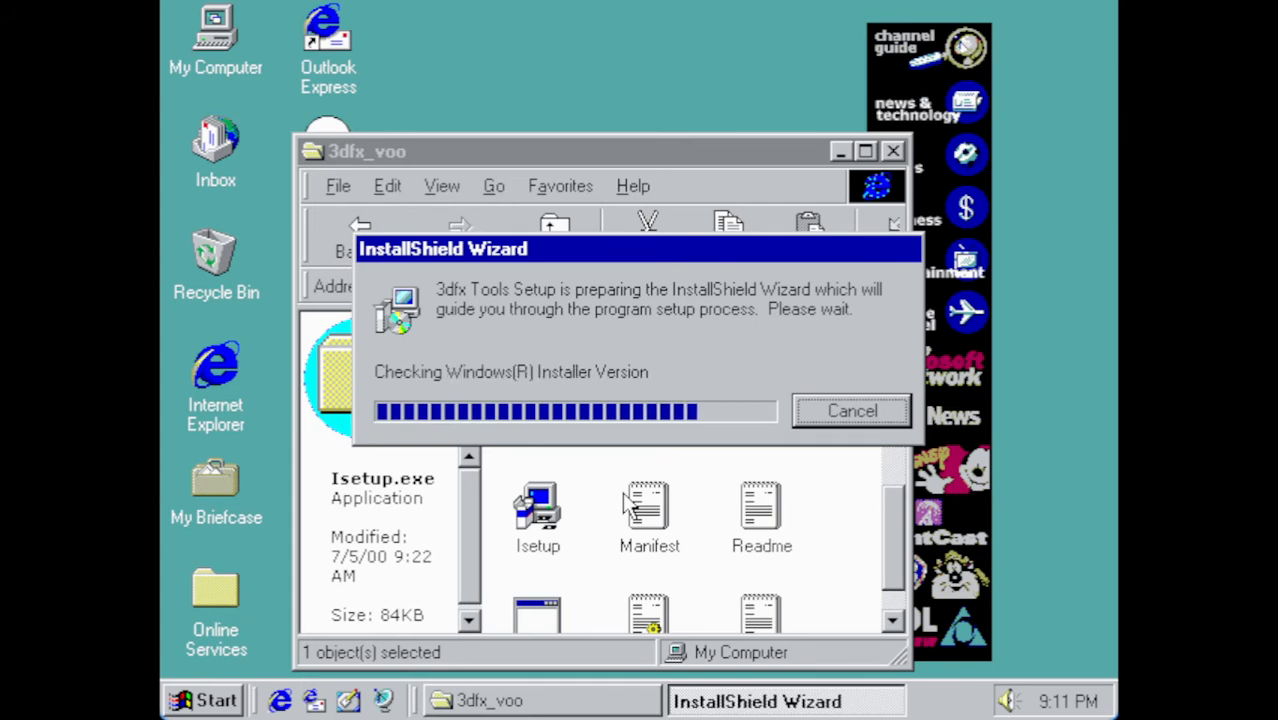
{"action": "mouse_move", "coordinate": [598, 523]}
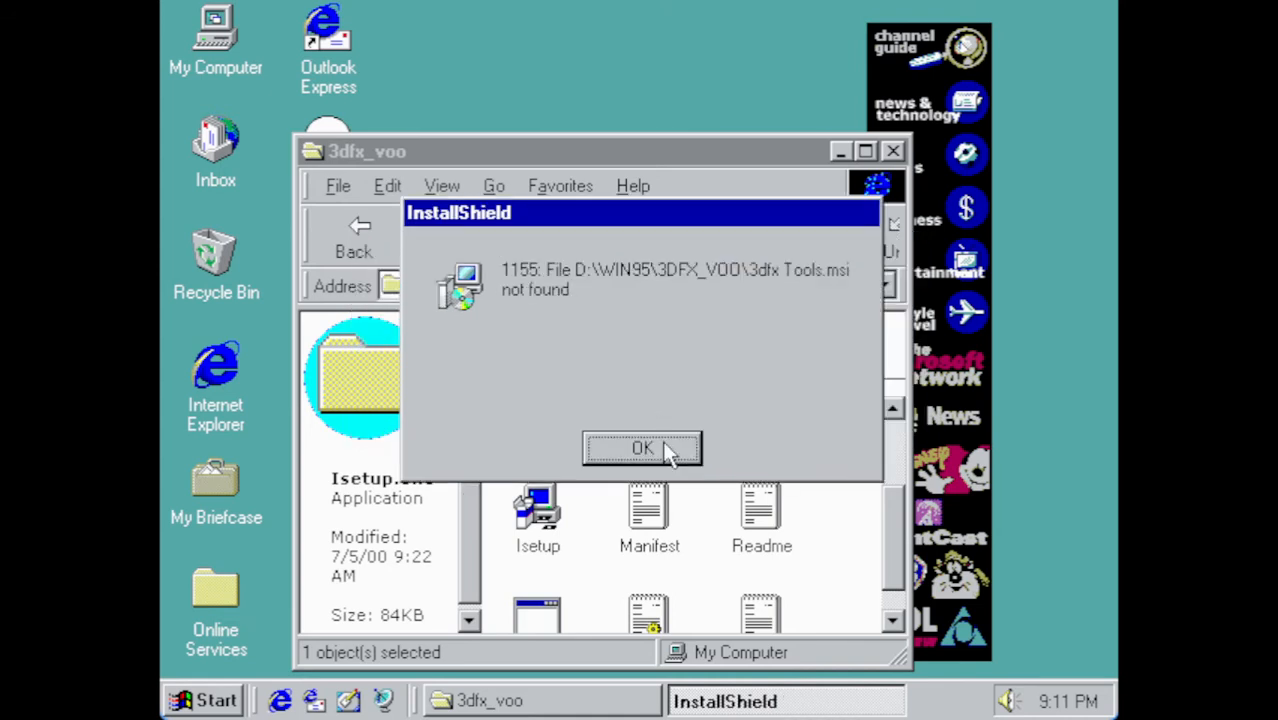
- Dismiss InstallShield error 1155 about the missing 3dfx Tools.msi file
{"action": "left_click", "coordinate": [641, 448]}
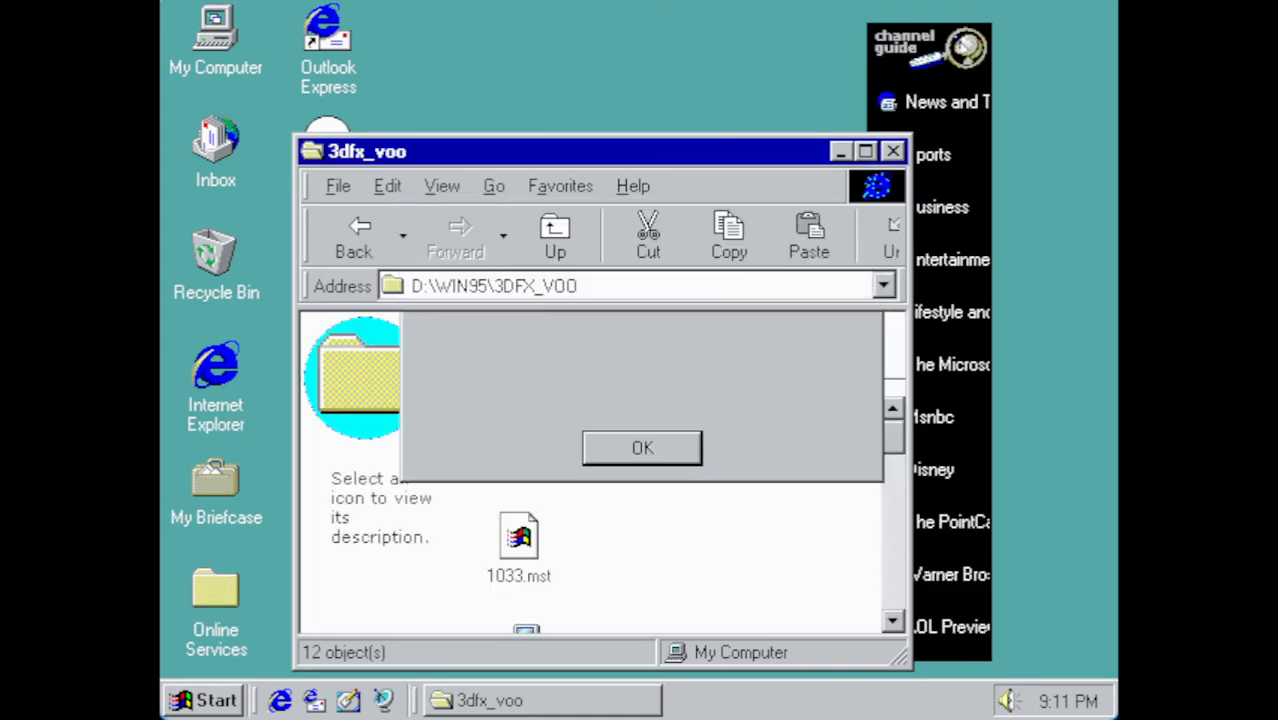
{"action": "left_click", "coordinate": [641, 447]}
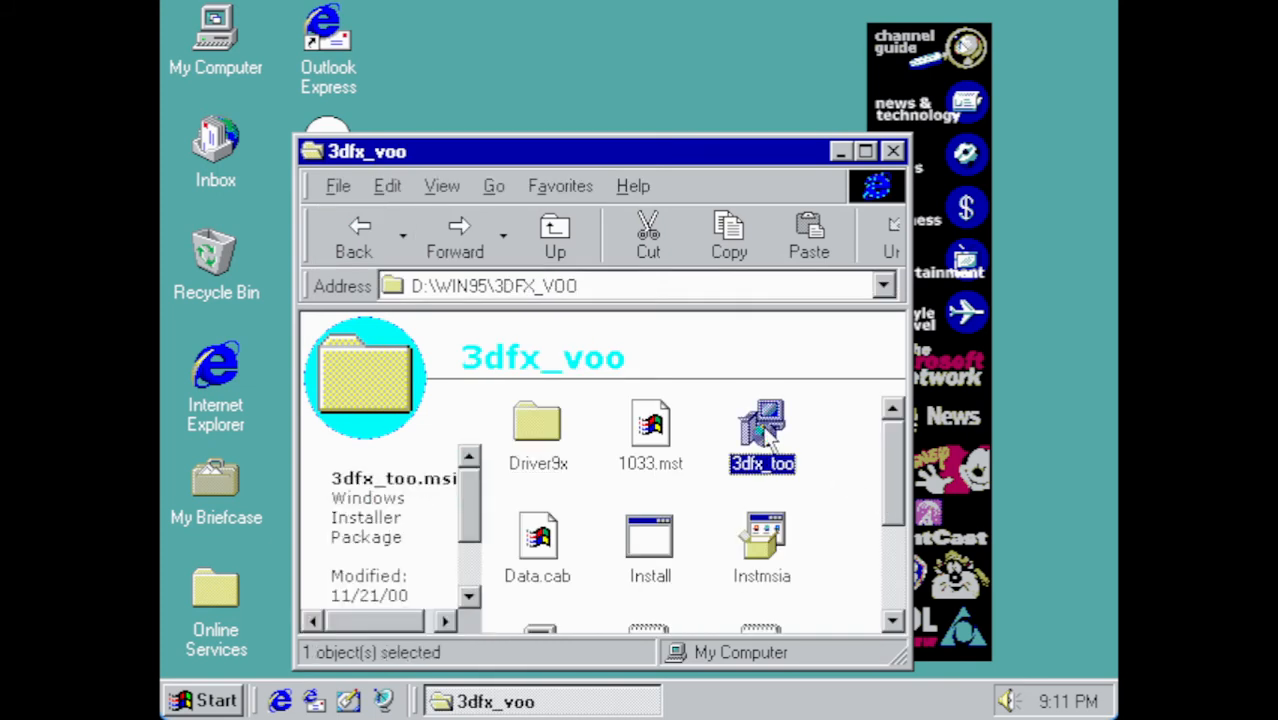
{"action": "double_click", "coordinate": [762, 430]}
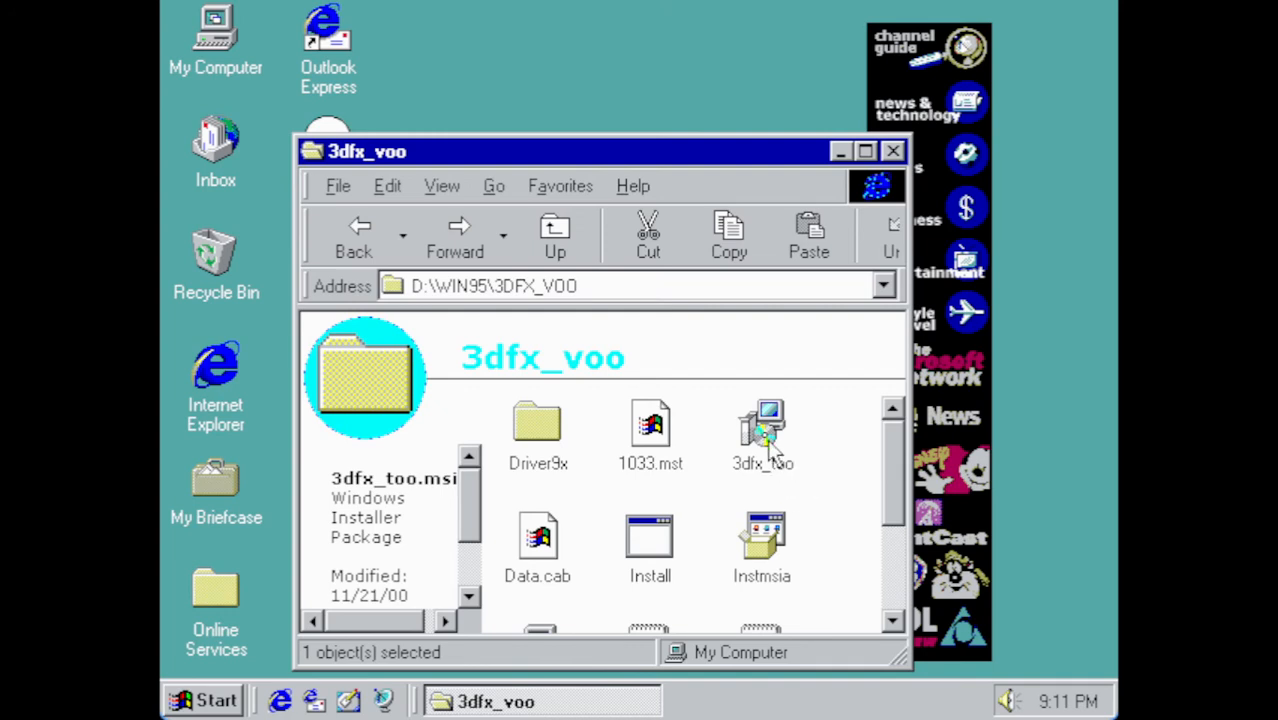
{"action": "mouse_move", "coordinate": [763, 555]}
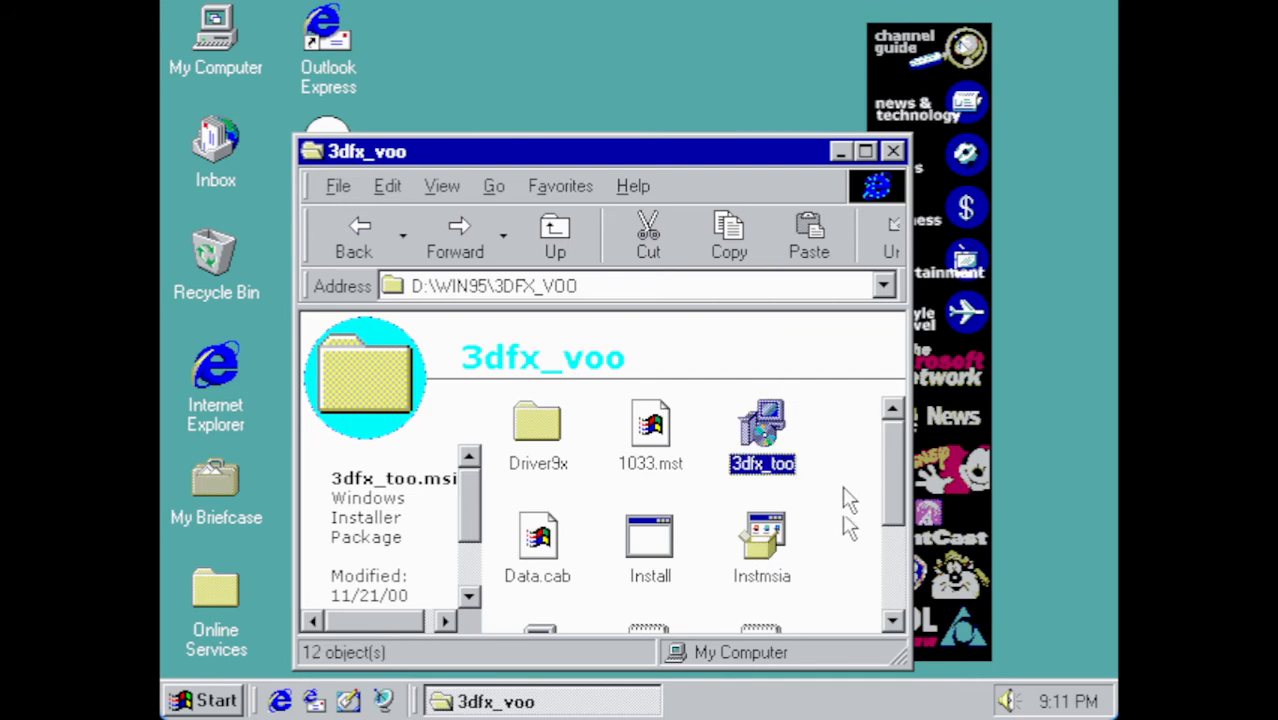
{"action": "scroll", "scroll_direction": "down", "scroll_amount": 3}
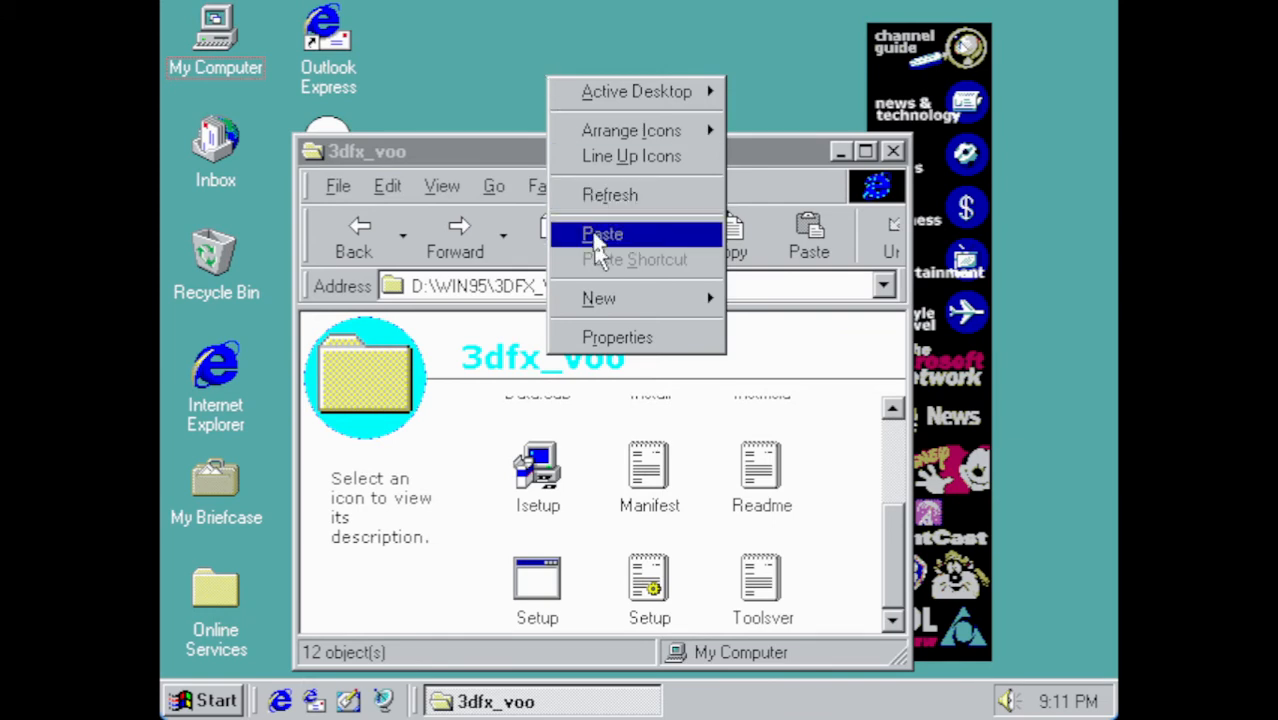
- Open the display adapter's advanced properties and choose to install a driver from disk
{"action": "left_click", "coordinate": [602, 233]}
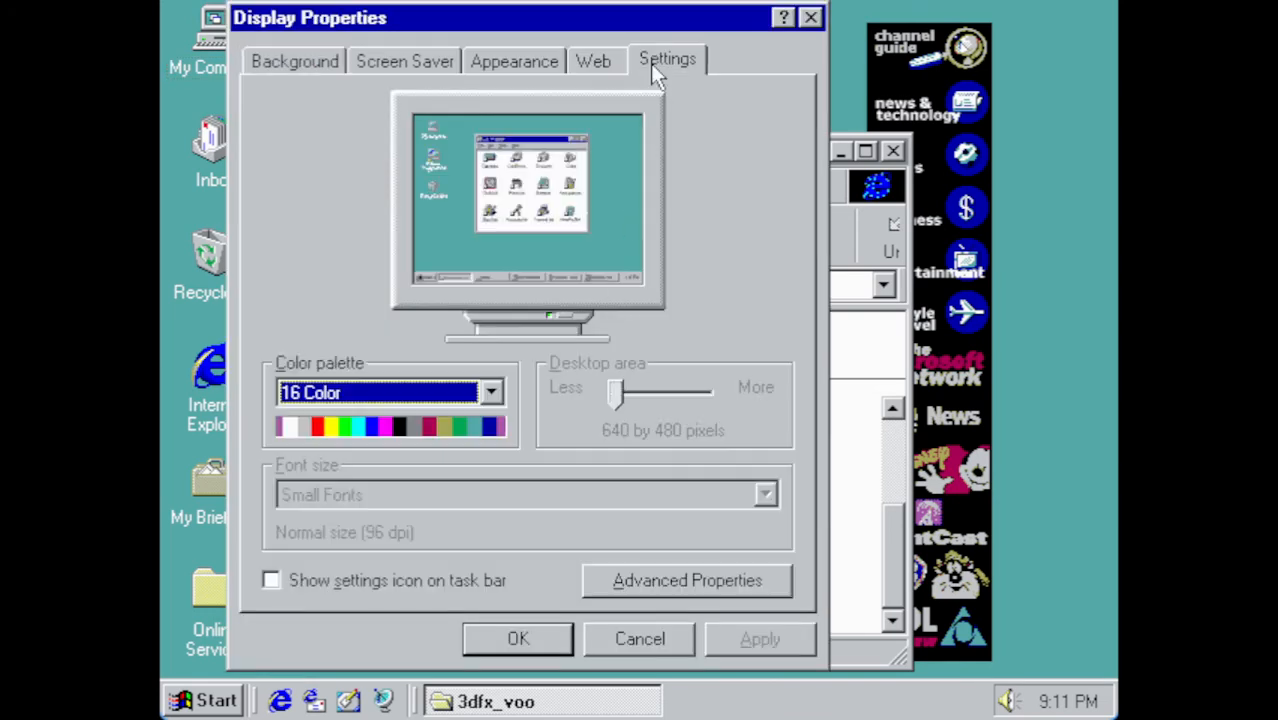
{"action": "mouse_move", "coordinate": [715, 571]}
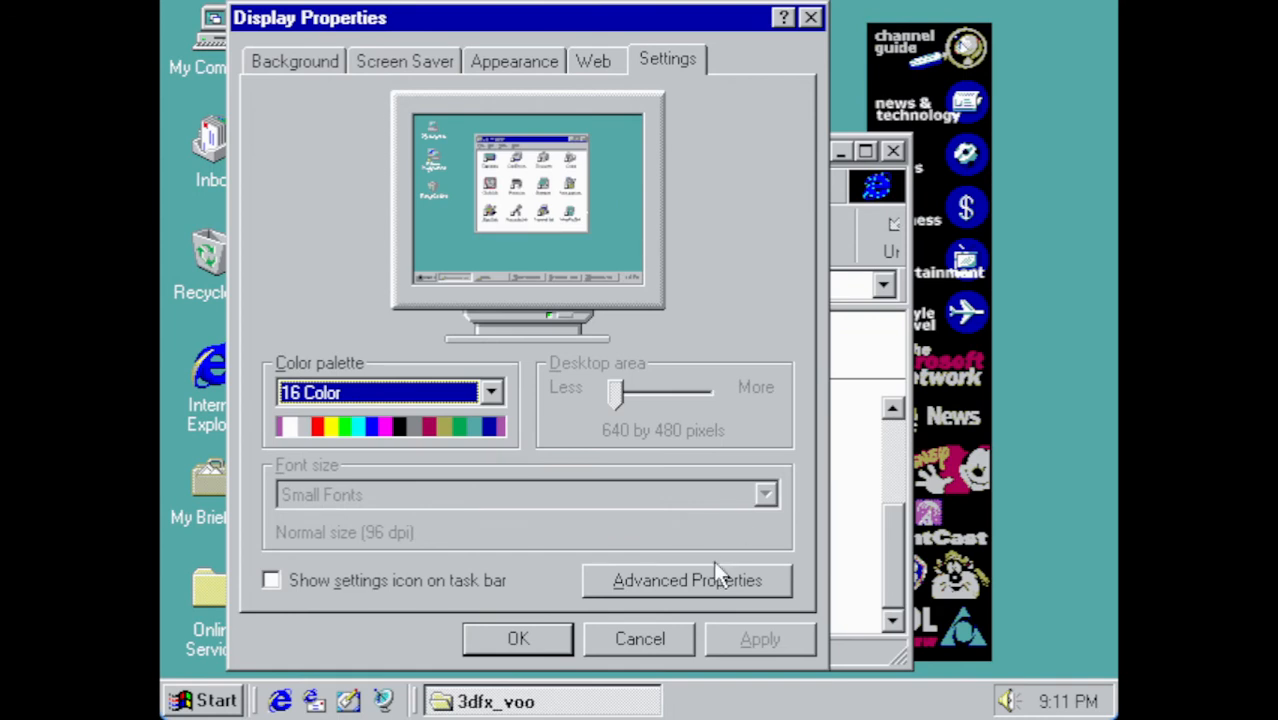
{"action": "left_click", "coordinate": [687, 580]}
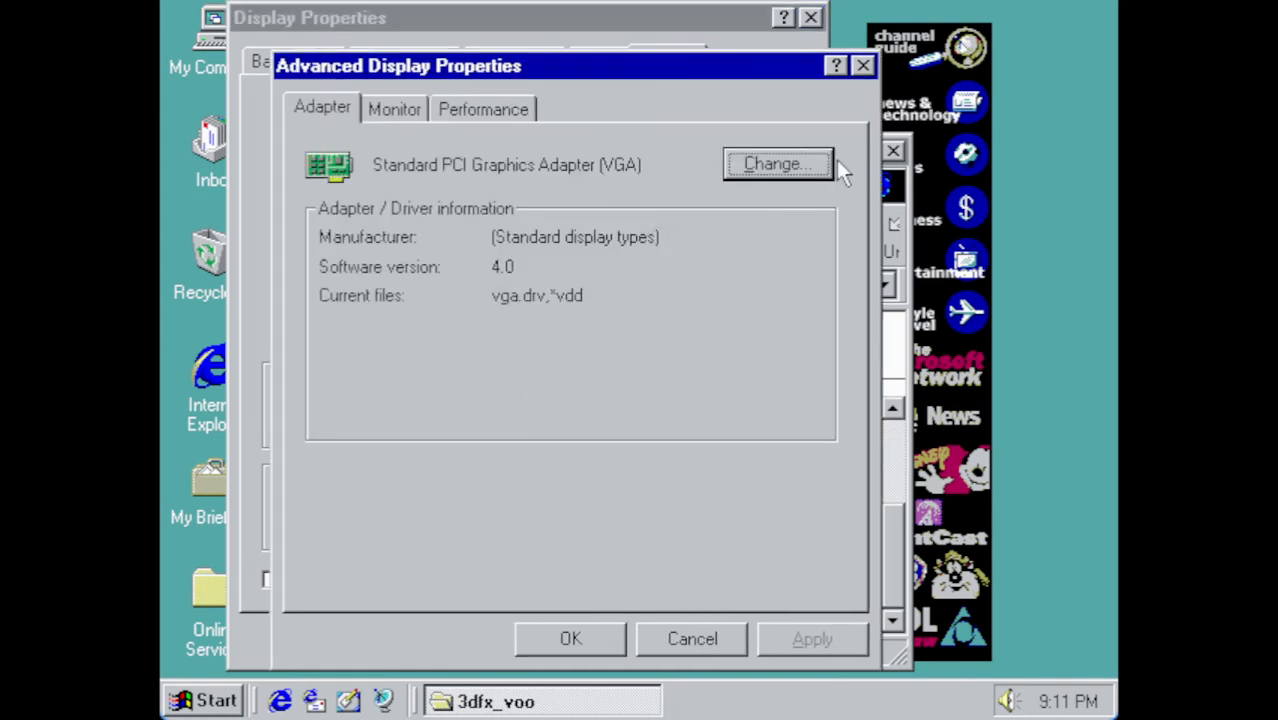
{"action": "left_click", "coordinate": [778, 163]}
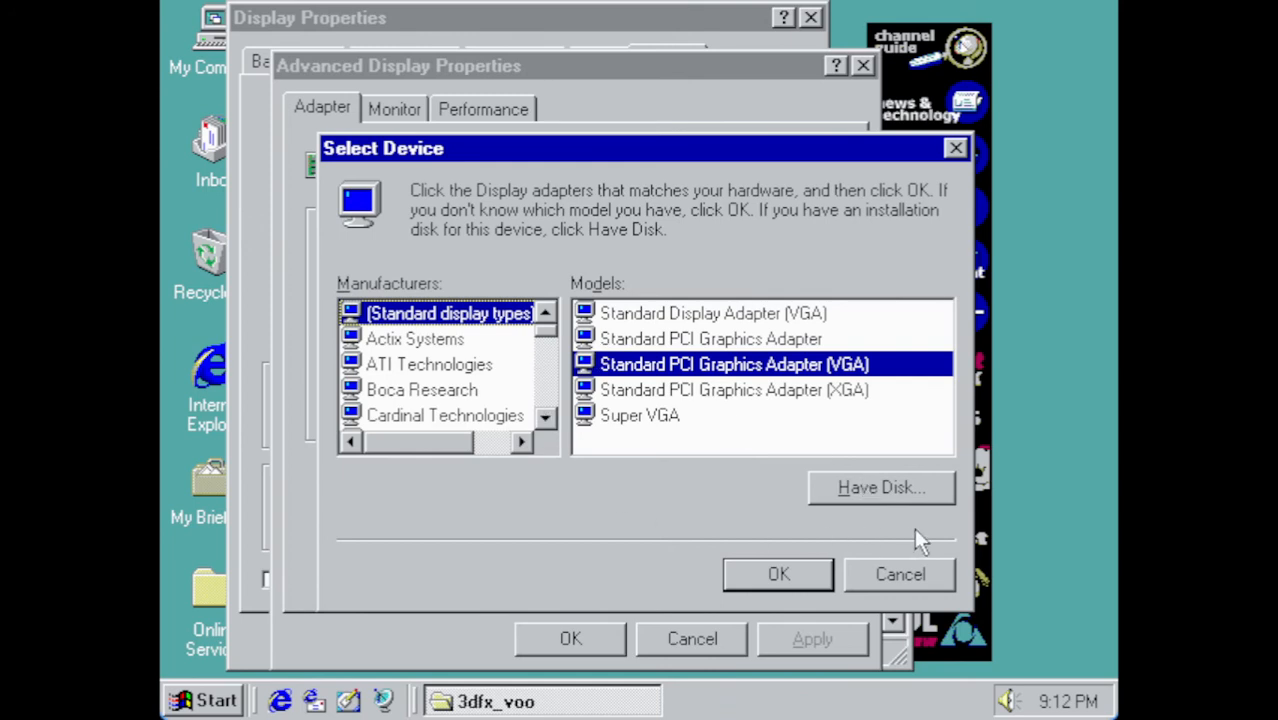
{"action": "left_click", "coordinate": [880, 487]}
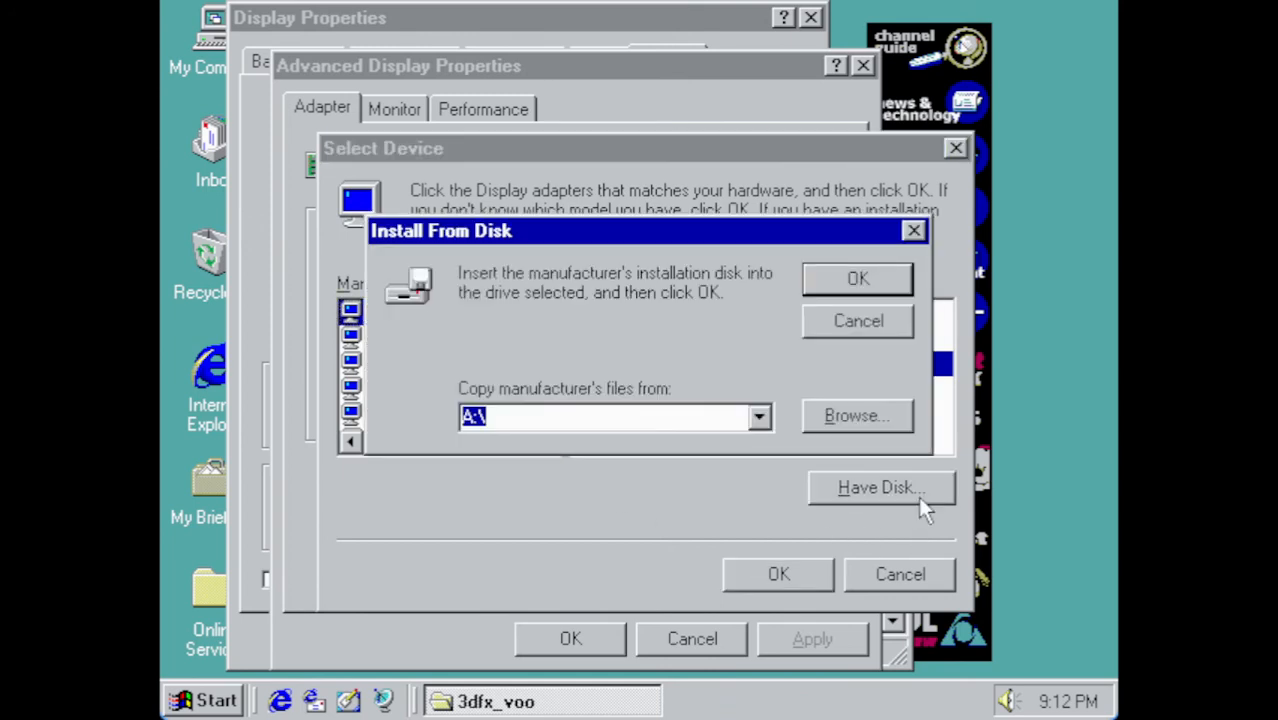
{"action": "mouse_move", "coordinate": [820, 432]}
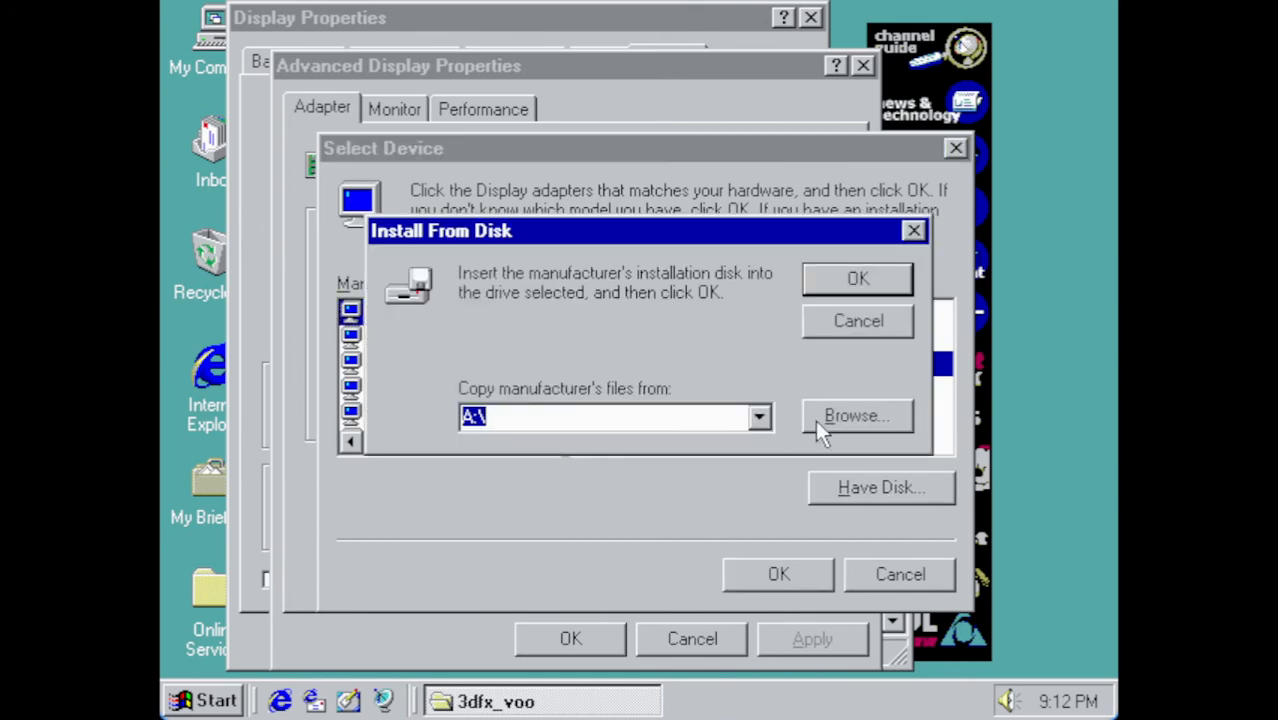
- Point the driver location to D:\WIN95\3DFX_VOO\DRIVER9X and pick the 3dfx Voodoo3
{"action": "left_click", "coordinate": [857, 416]}
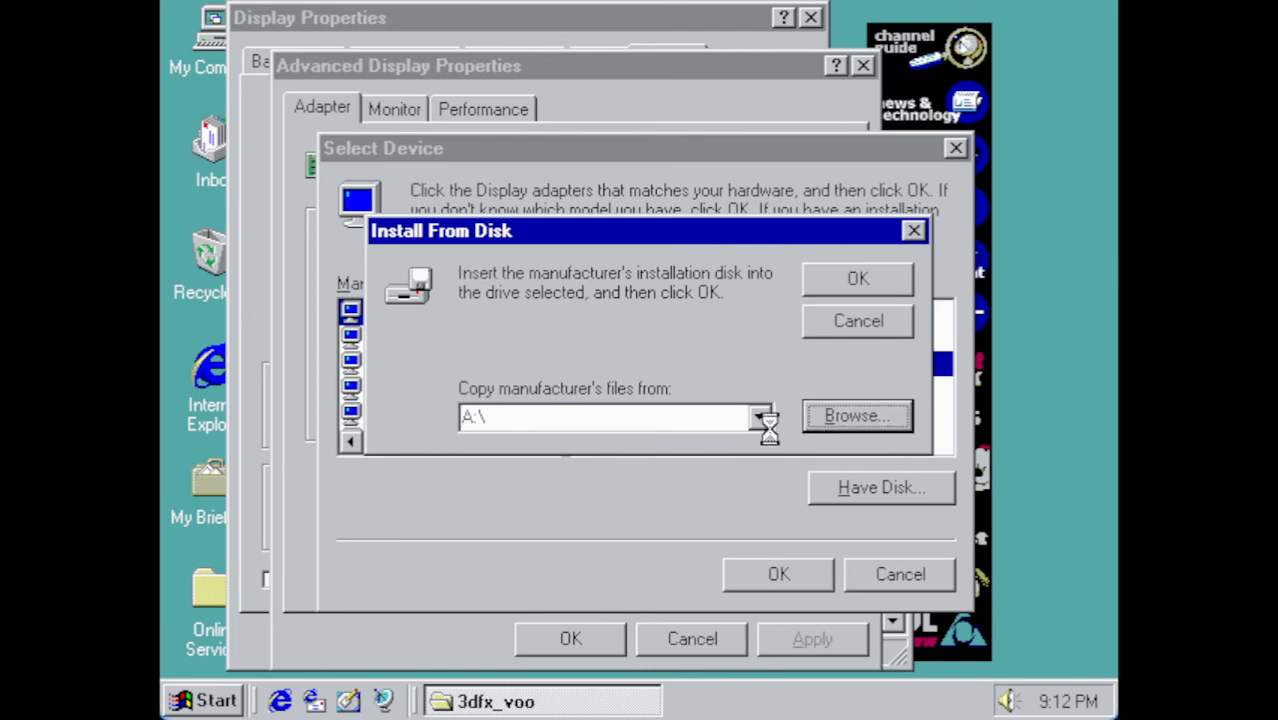
{"action": "left_click", "coordinate": [857, 415]}
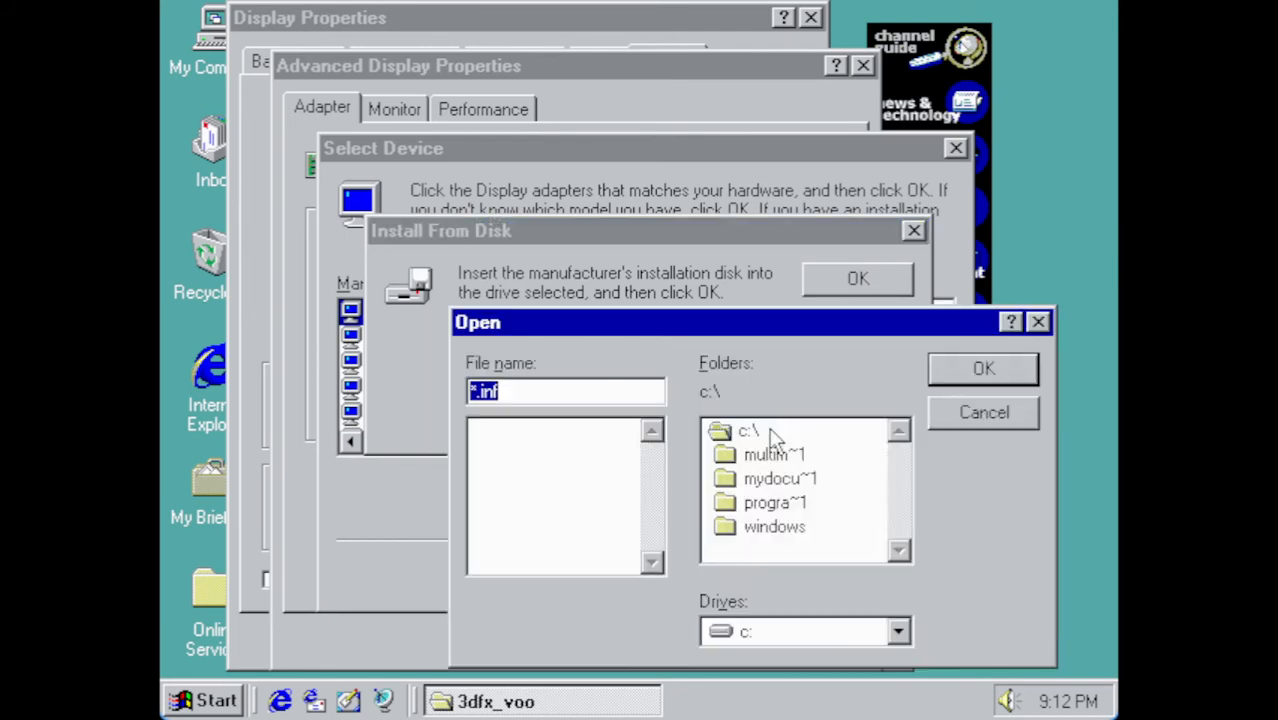
{"action": "left_click", "coordinate": [896, 631]}
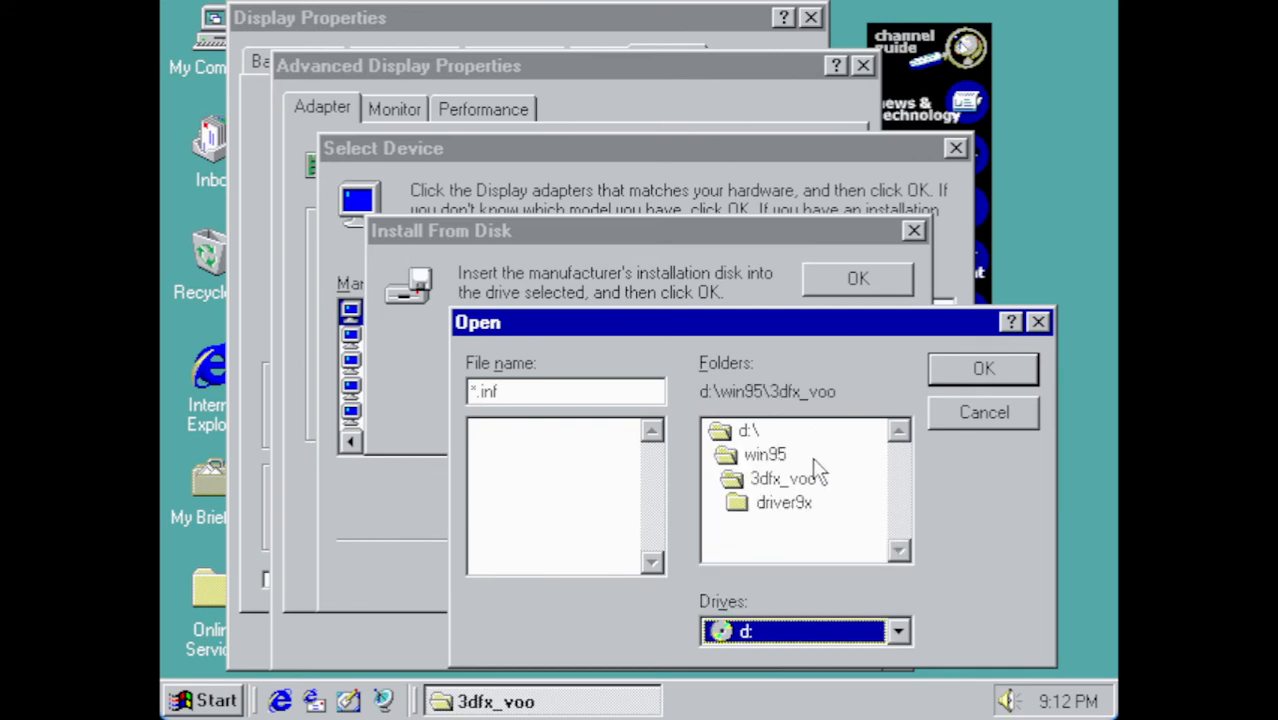
{"action": "double_click", "coordinate": [784, 502]}
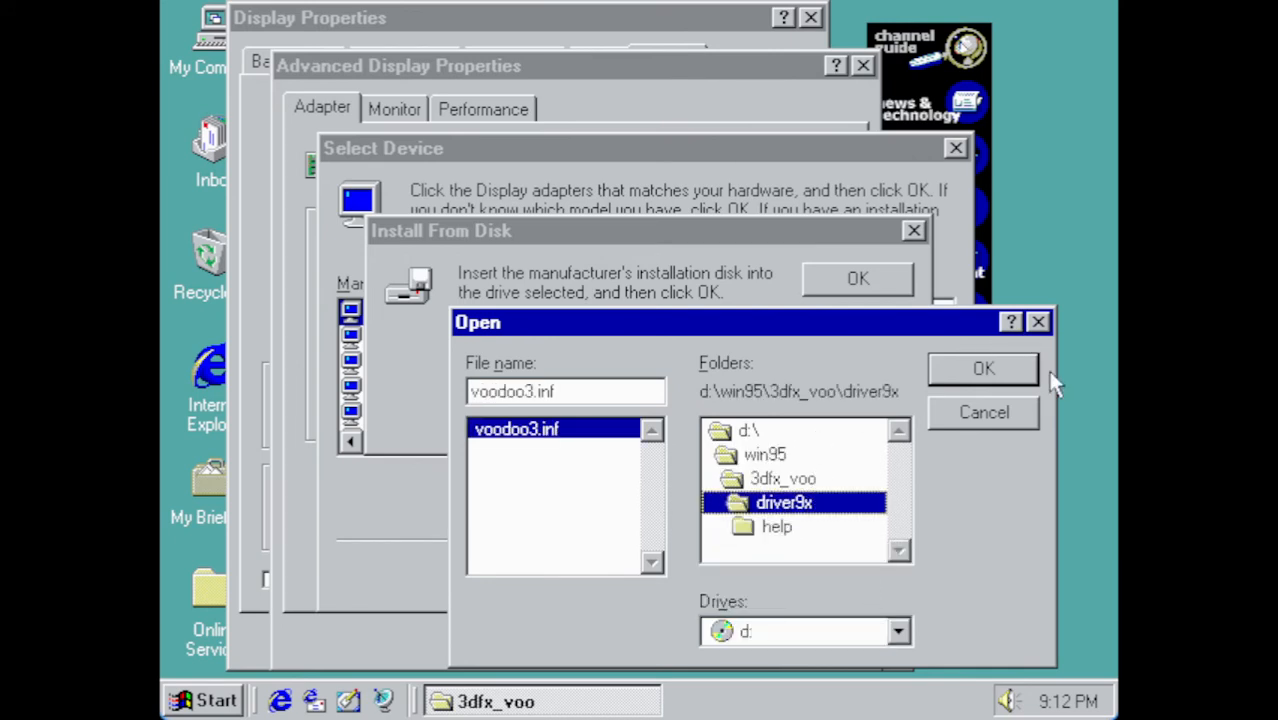
{"action": "mouse_move", "coordinate": [758, 437]}
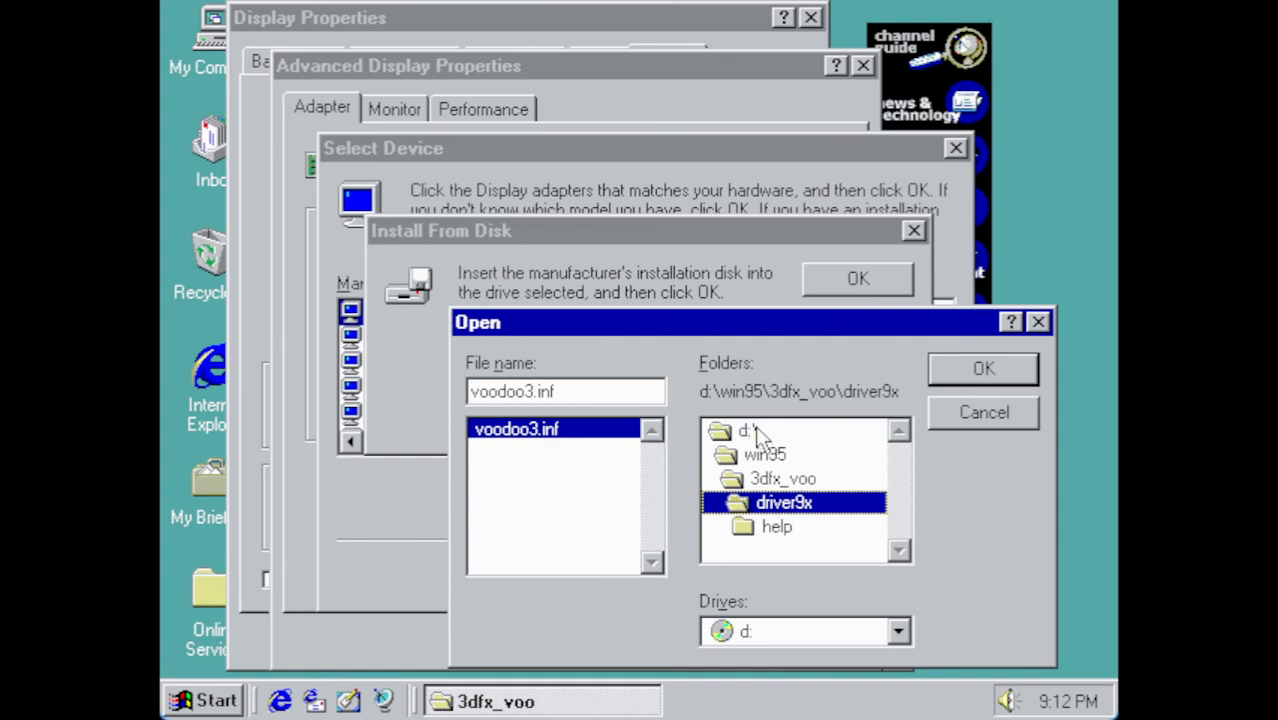
{"action": "mouse_move", "coordinate": [838, 438]}
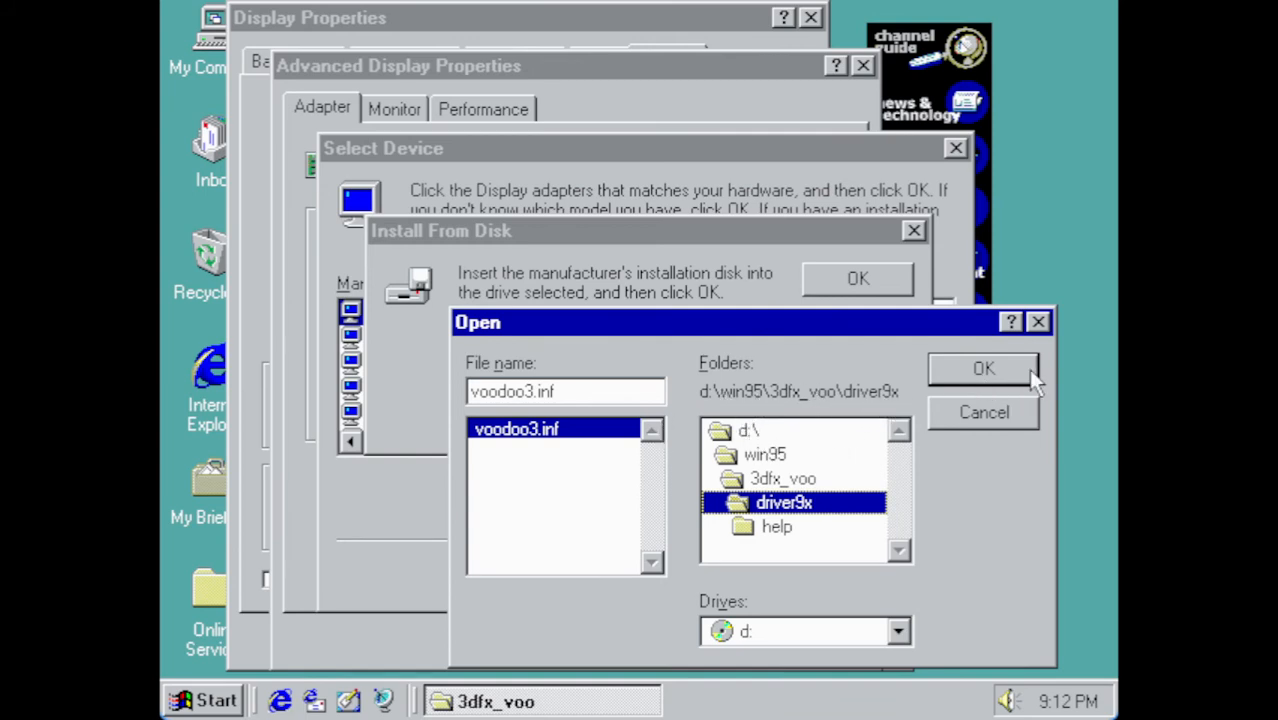
{"action": "mouse_move", "coordinate": [1010, 378]}
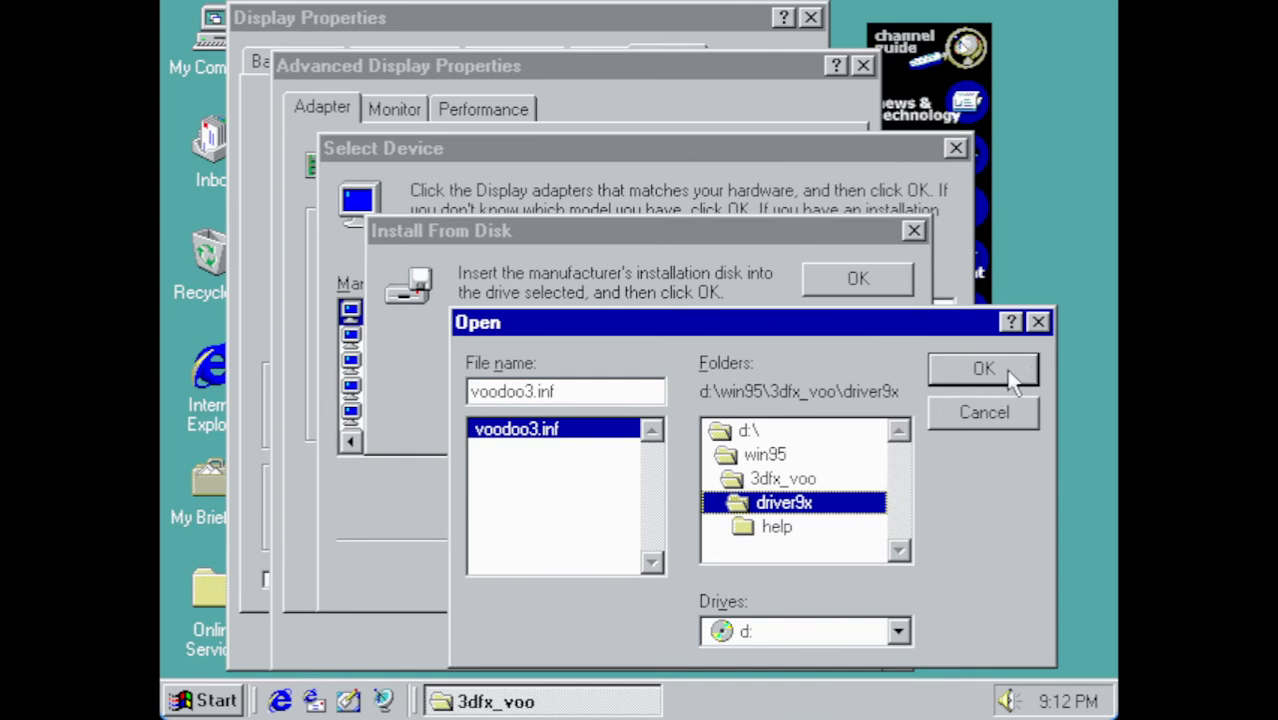
{"action": "left_click", "coordinate": [983, 368]}
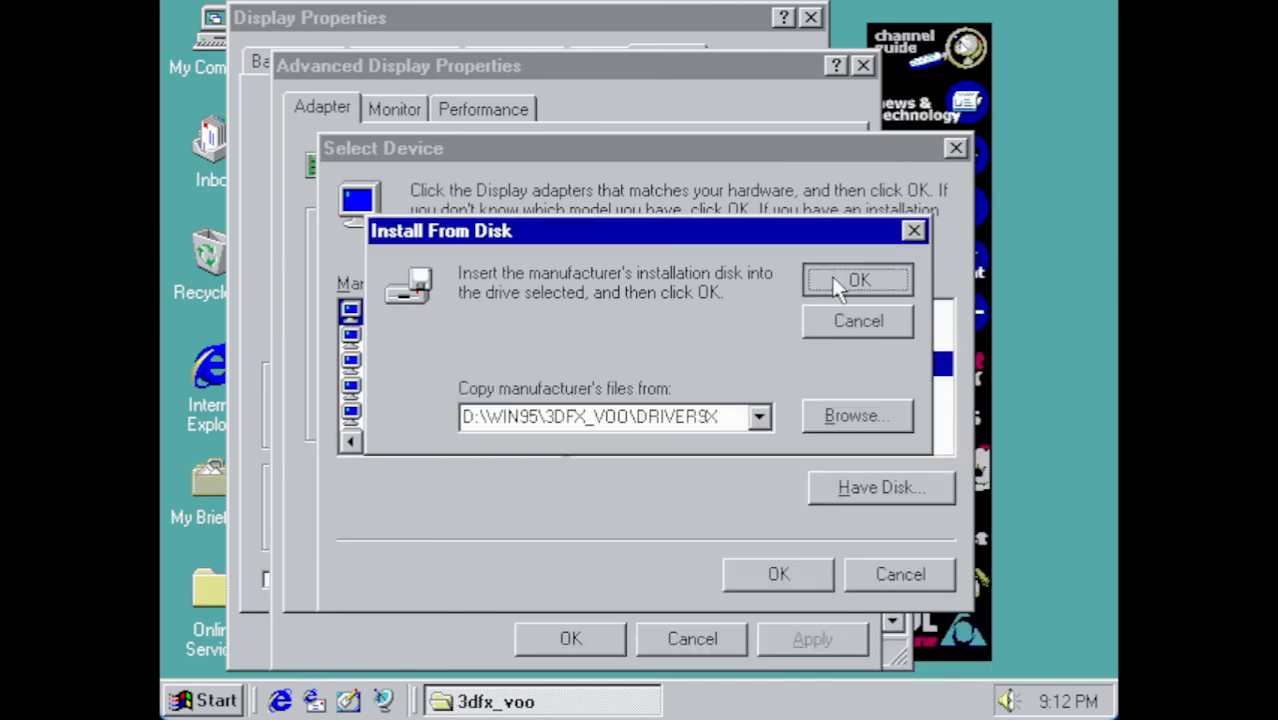
{"action": "left_click", "coordinate": [857, 280]}
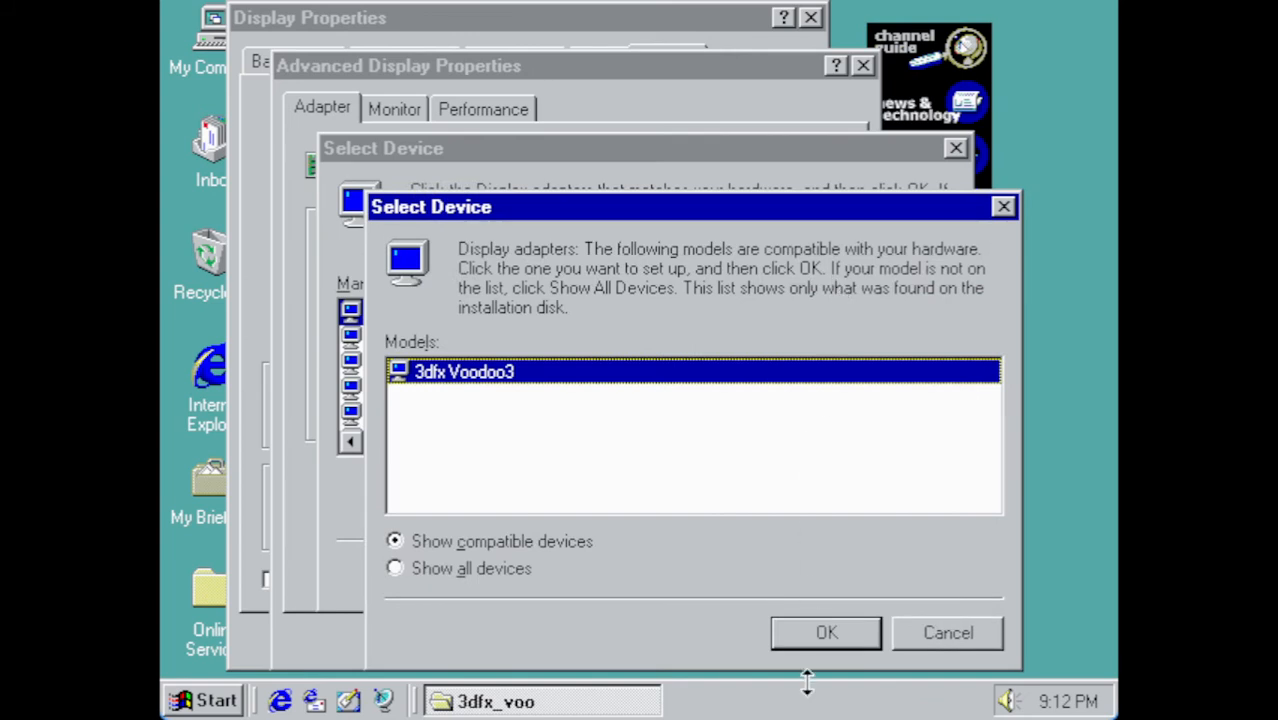
- Install the 3dfx Voodoo3 adapter, choose High Color (16 bit) at 960 by 720, and apply
{"action": "left_click", "coordinate": [826, 632]}
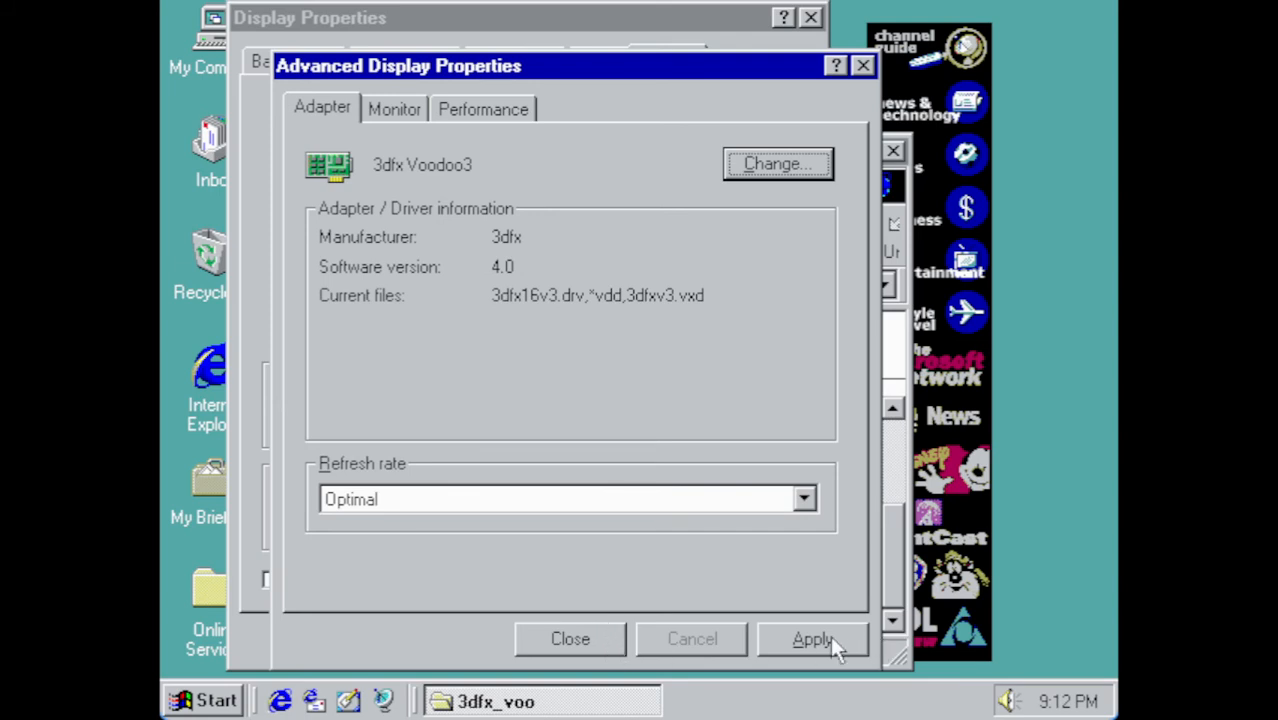
{"action": "left_click", "coordinate": [812, 639]}
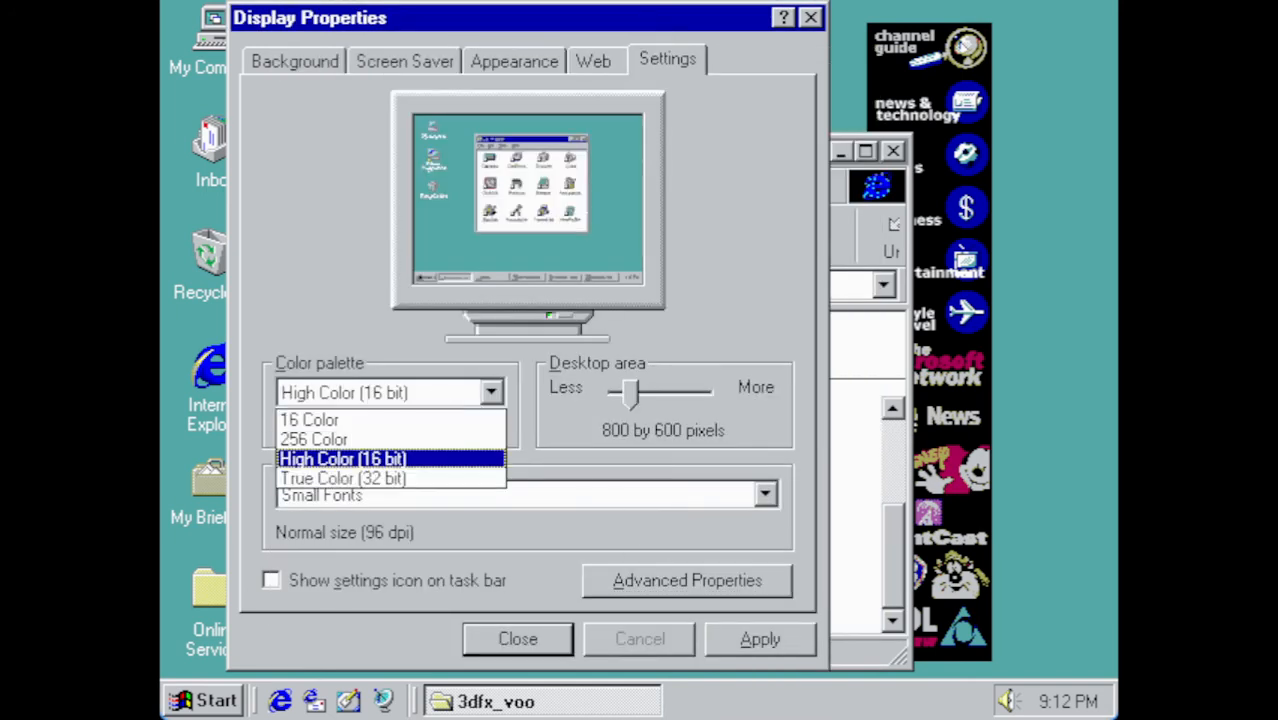
{"action": "left_click", "coordinate": [342, 458]}
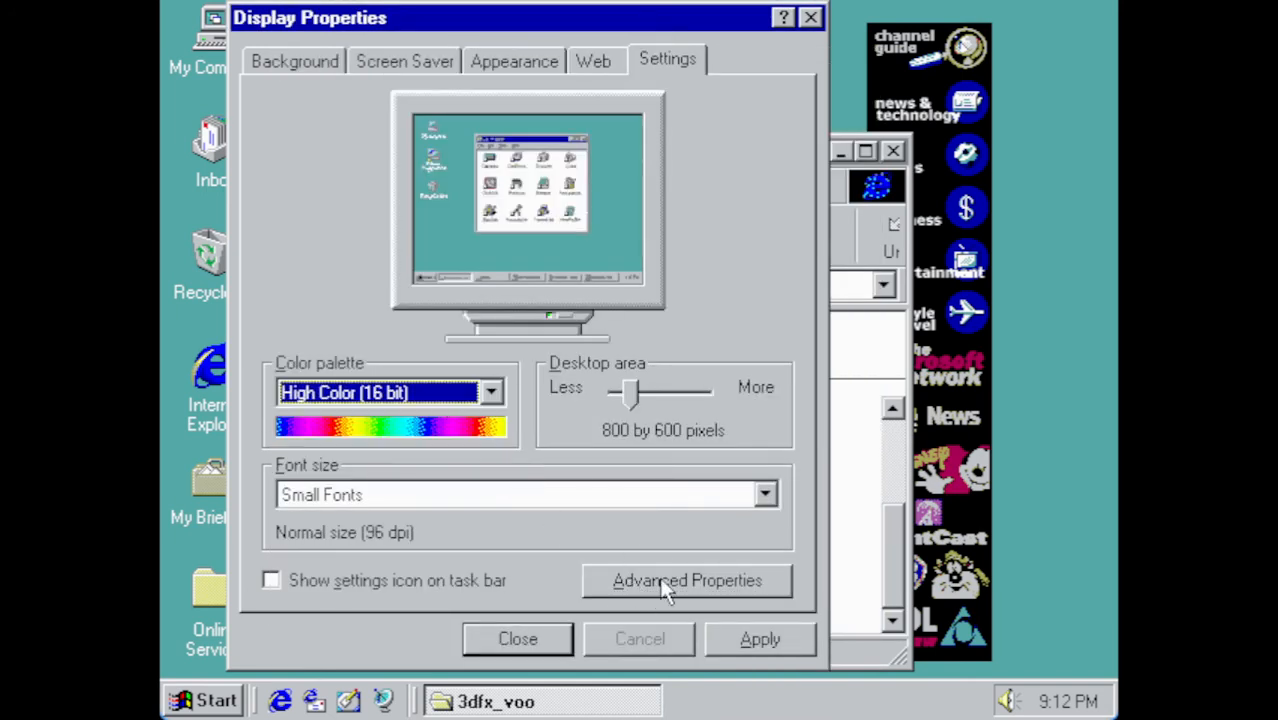
{"action": "left_click_drag", "start_coordinate": [625, 393], "coordinate": [650, 393]}
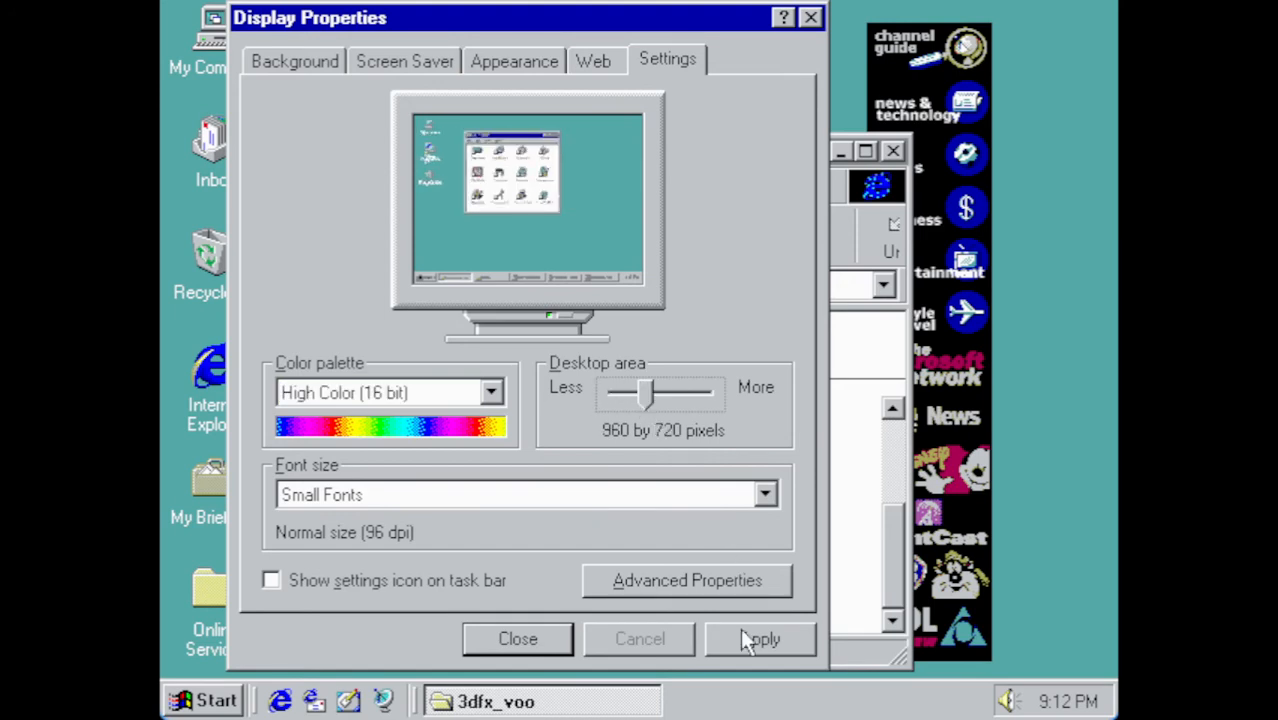
{"action": "left_click", "coordinate": [760, 639]}
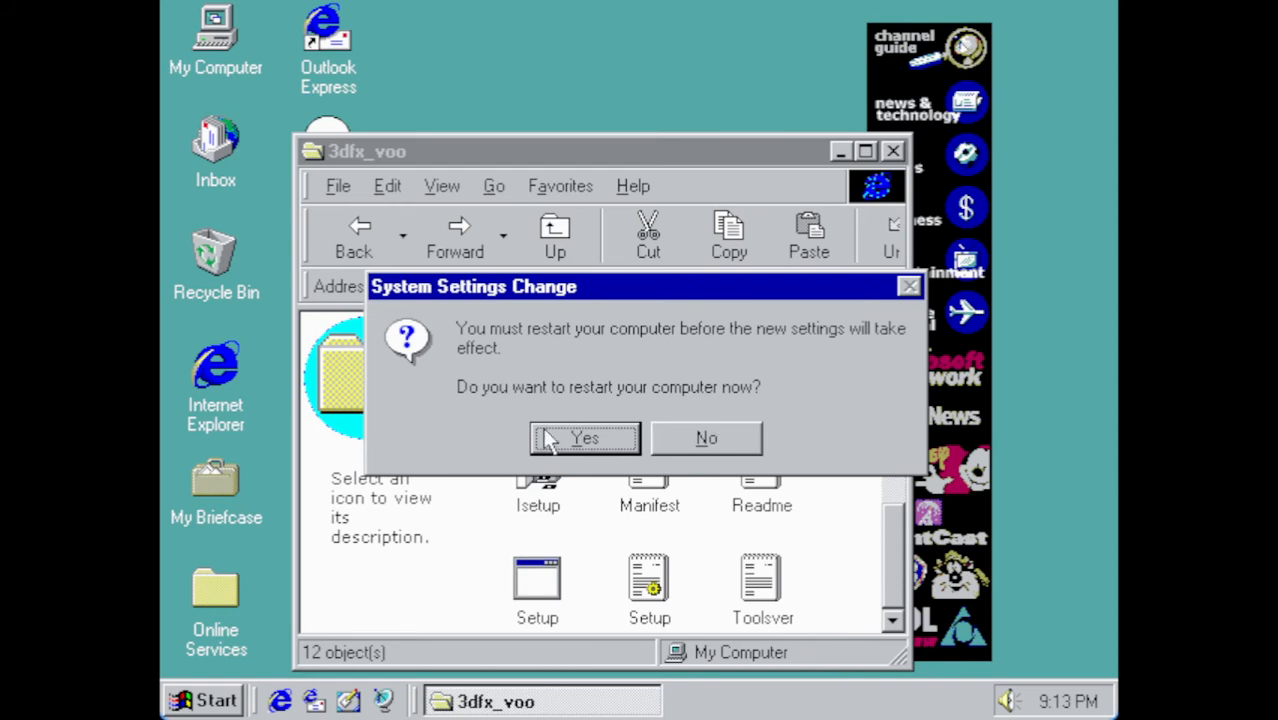
- Accept the System Settings Change restart and let Windows 95 reboot to the desktop
{"action": "left_click", "coordinate": [706, 438]}
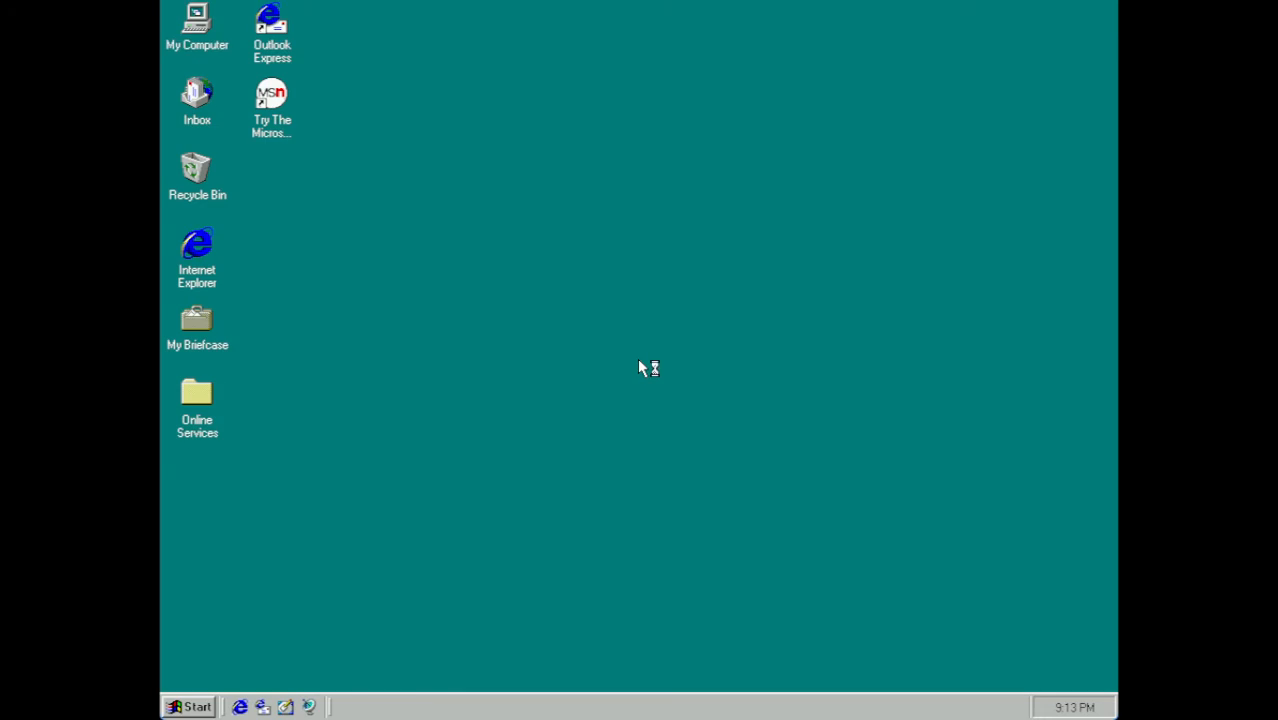
{"action": "mouse_move", "coordinate": [640, 367]}
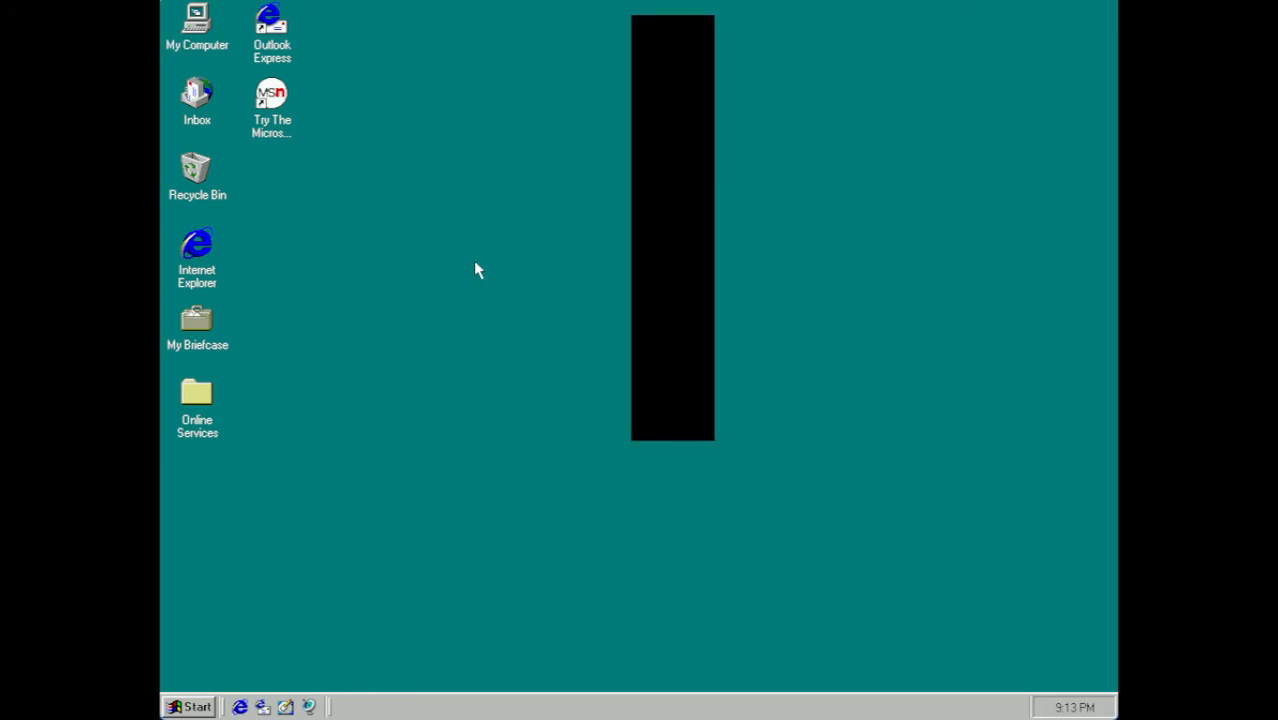
{"action": "right_click", "coordinate": [478, 270]}
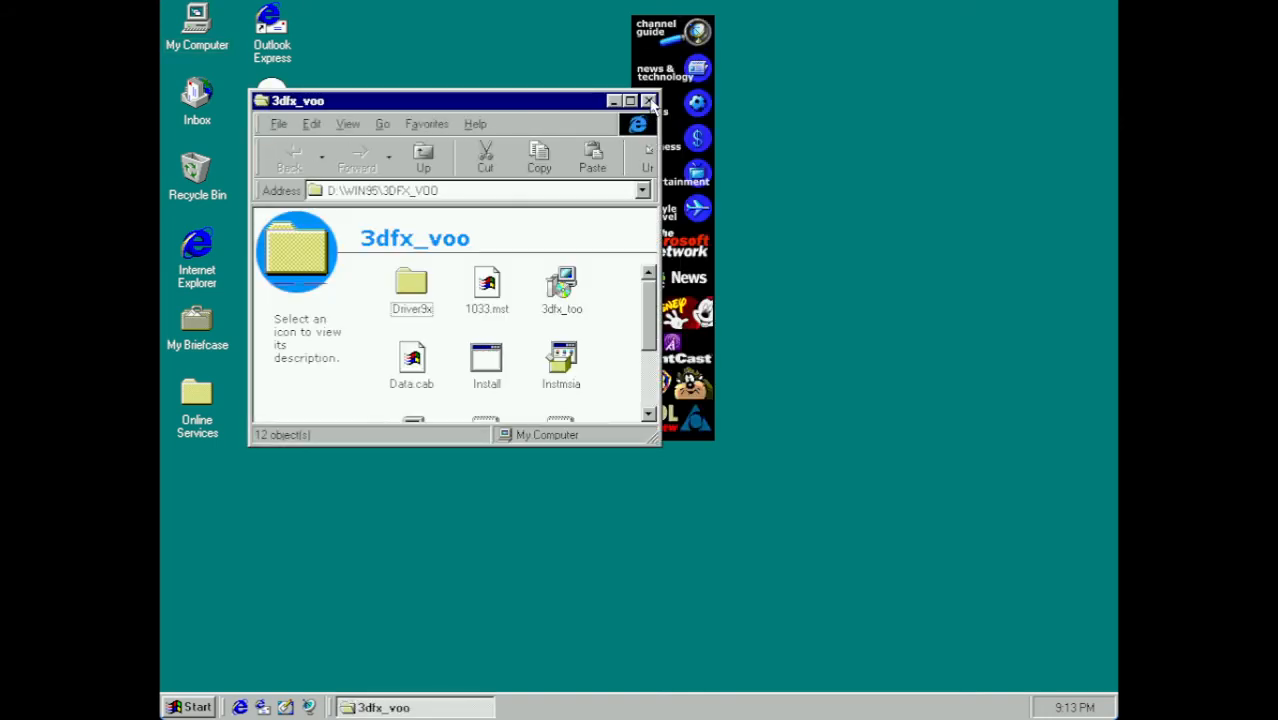
- Close the 3dfx_voo folder, then set and keep an 800 by 600 desktop area
{"action": "left_click", "coordinate": [649, 100]}
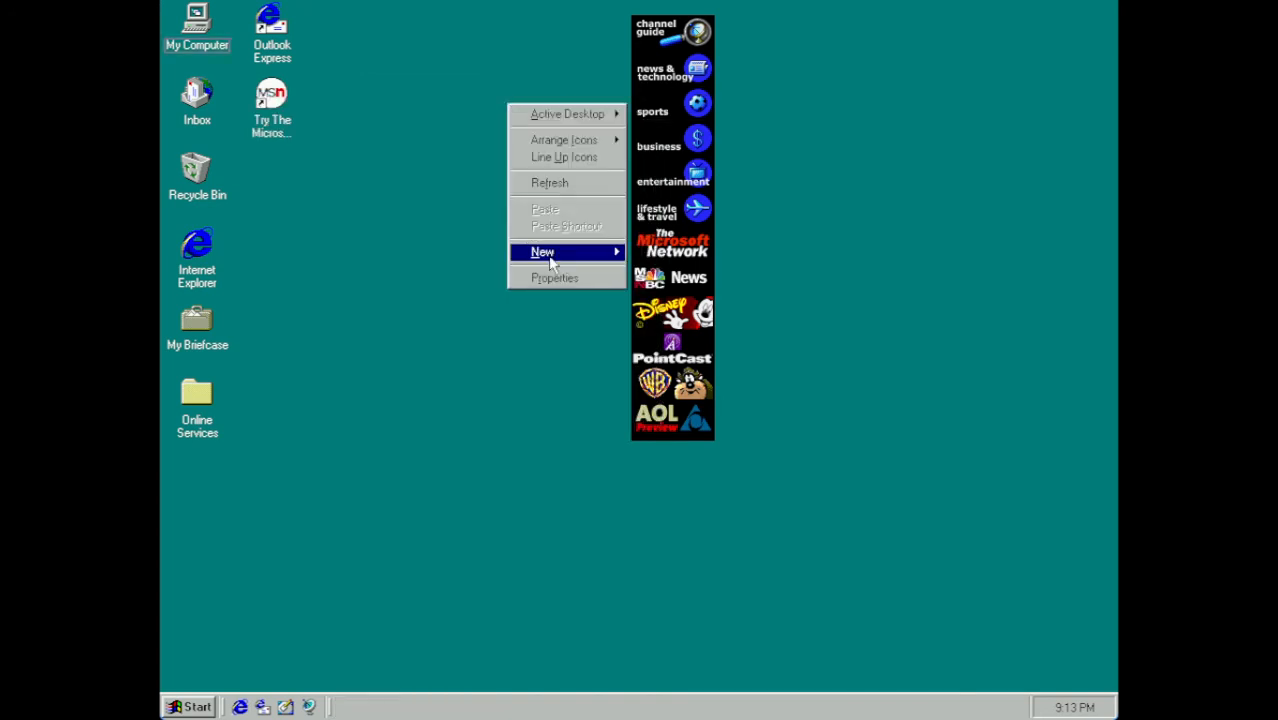
{"action": "left_click", "coordinate": [555, 278]}
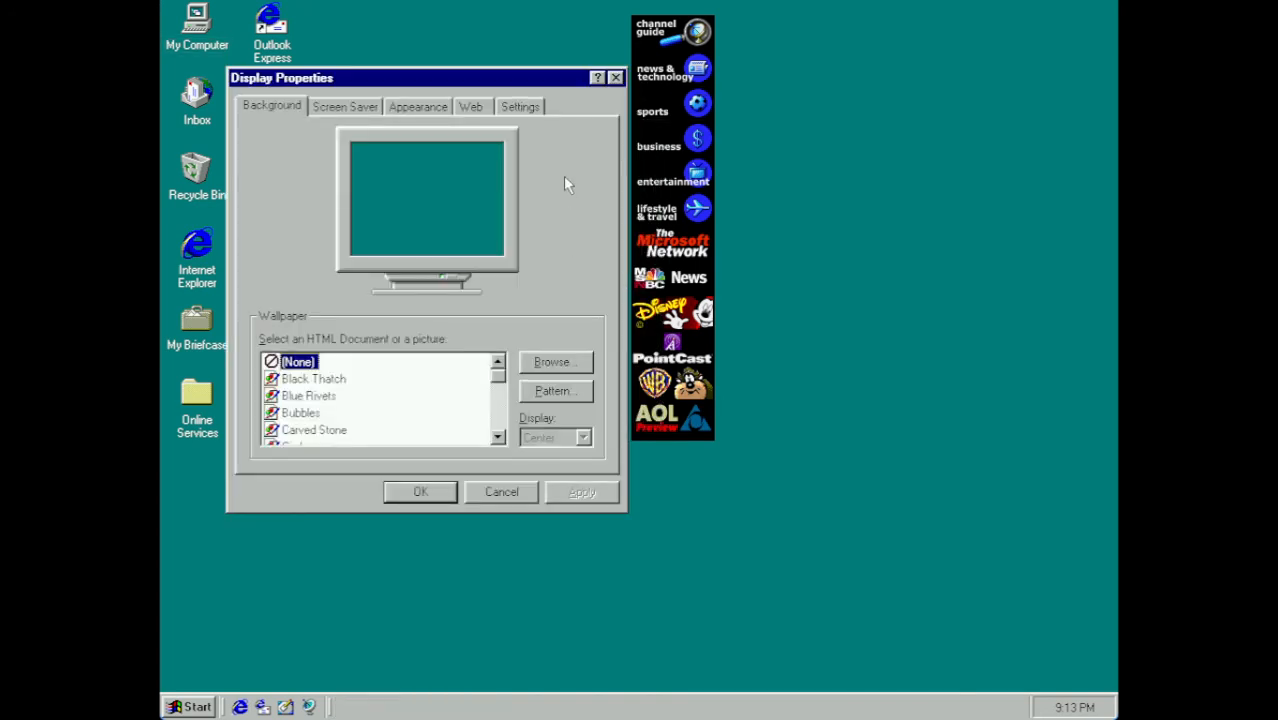
{"action": "left_click", "coordinate": [519, 106]}
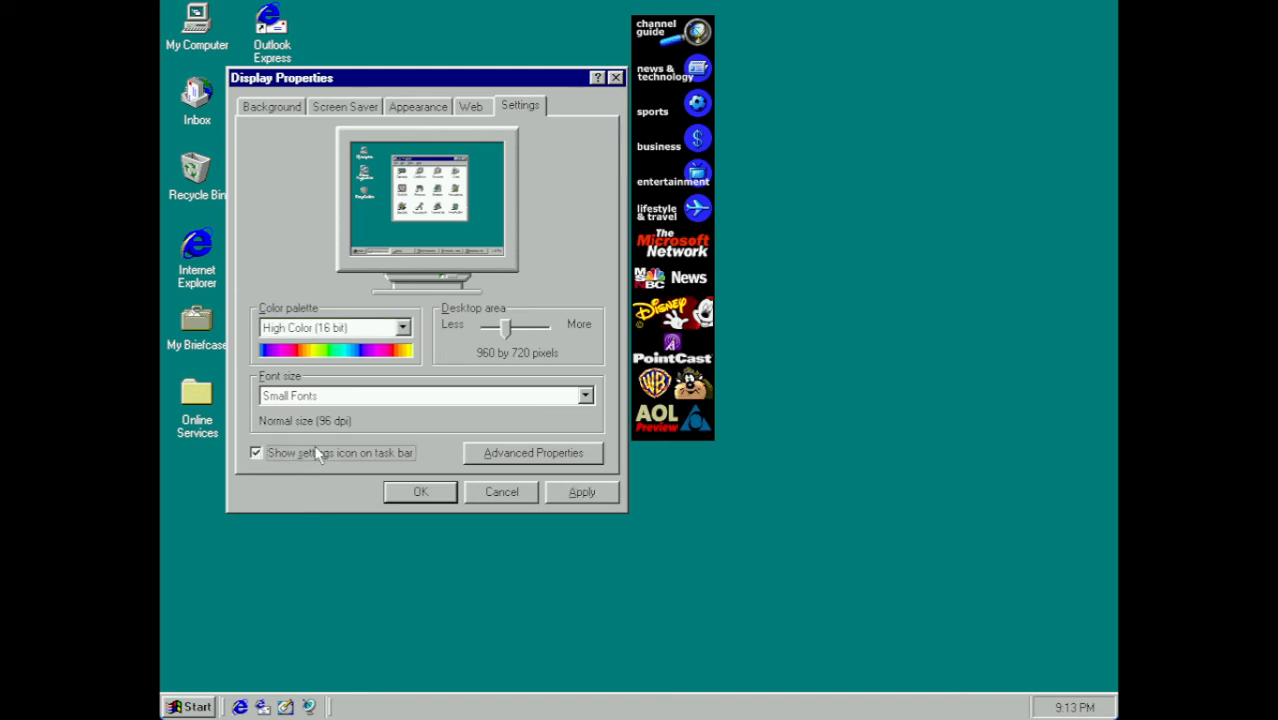
{"action": "left_click_drag", "start_coordinate": [510, 328], "coordinate": [490, 328]}
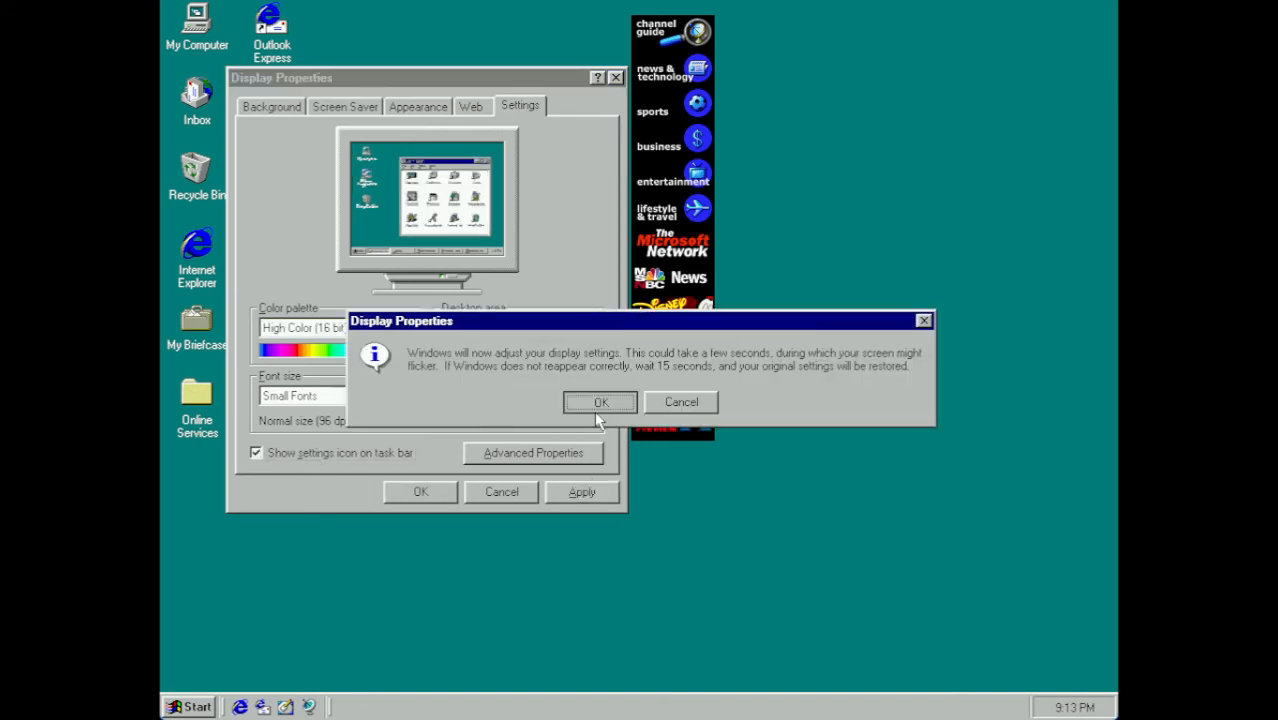
{"action": "left_click", "coordinate": [600, 401]}
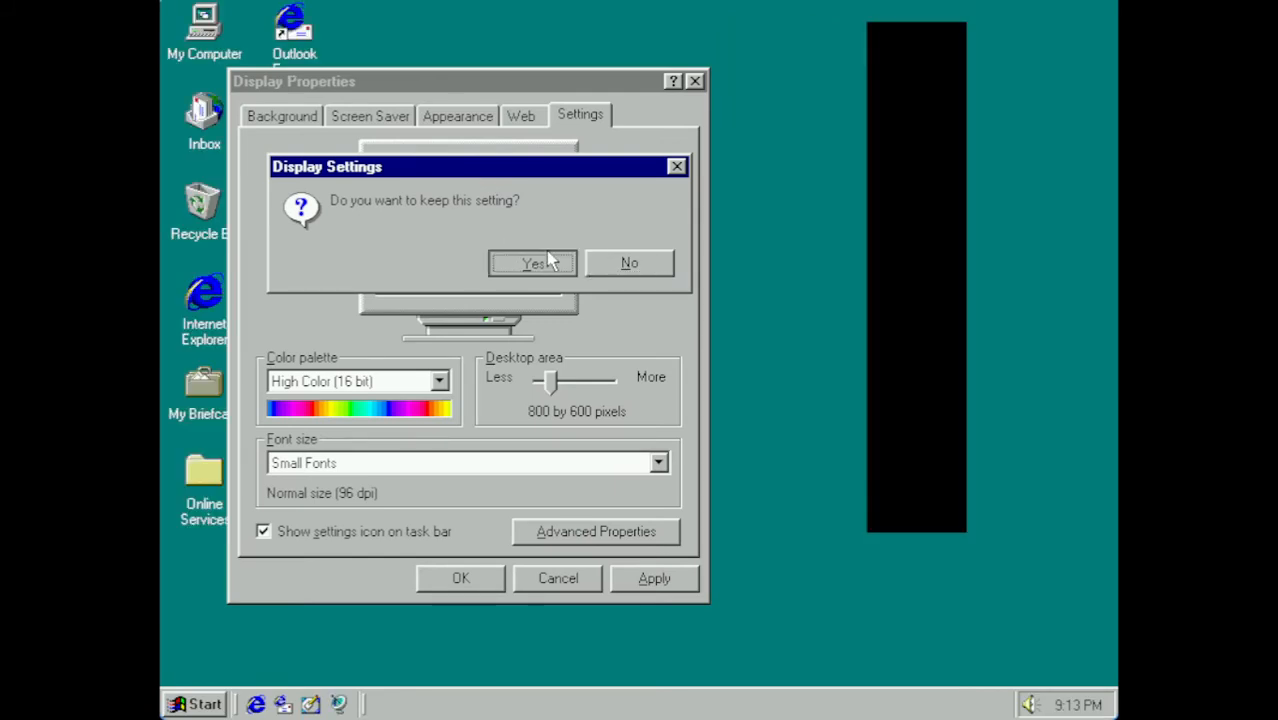
{"action": "left_click", "coordinate": [531, 262]}
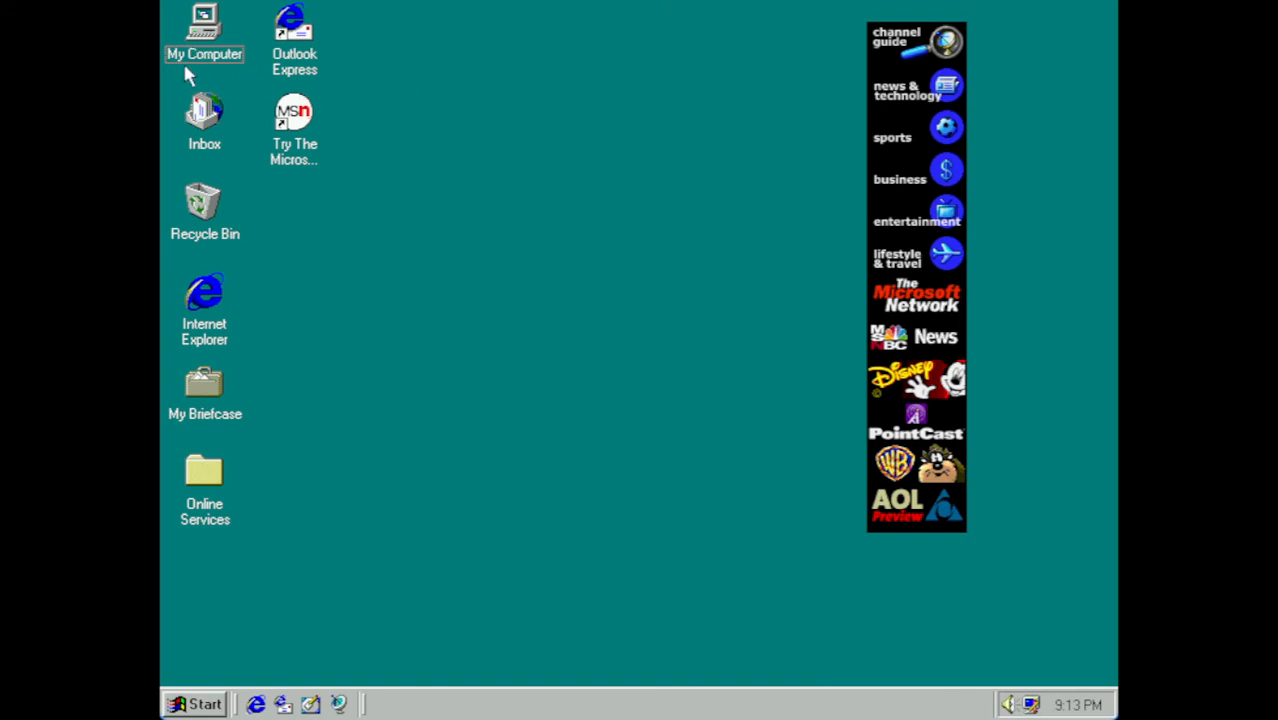
- Browse the Pcem_utilit (D:) CD into Win95 and scroll down to the Voodoo2 kit
{"action": "right_click", "coordinate": [204, 25]}
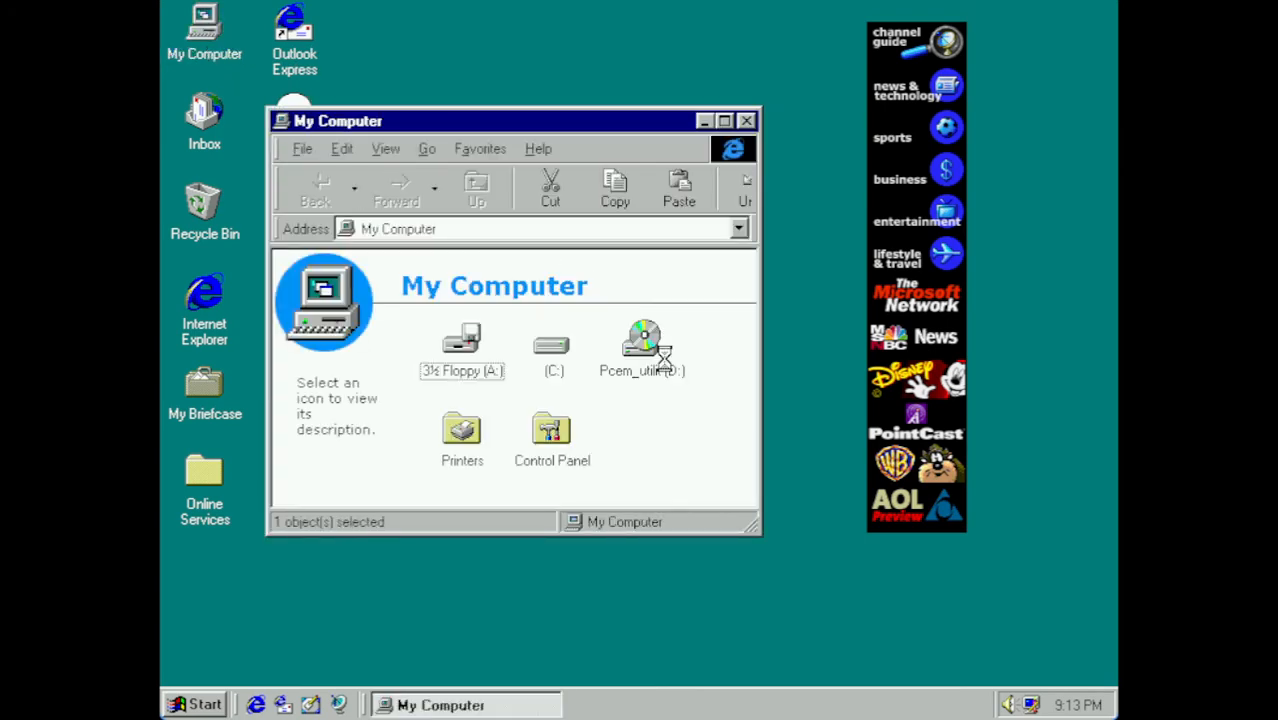
{"action": "double_click", "coordinate": [642, 345]}
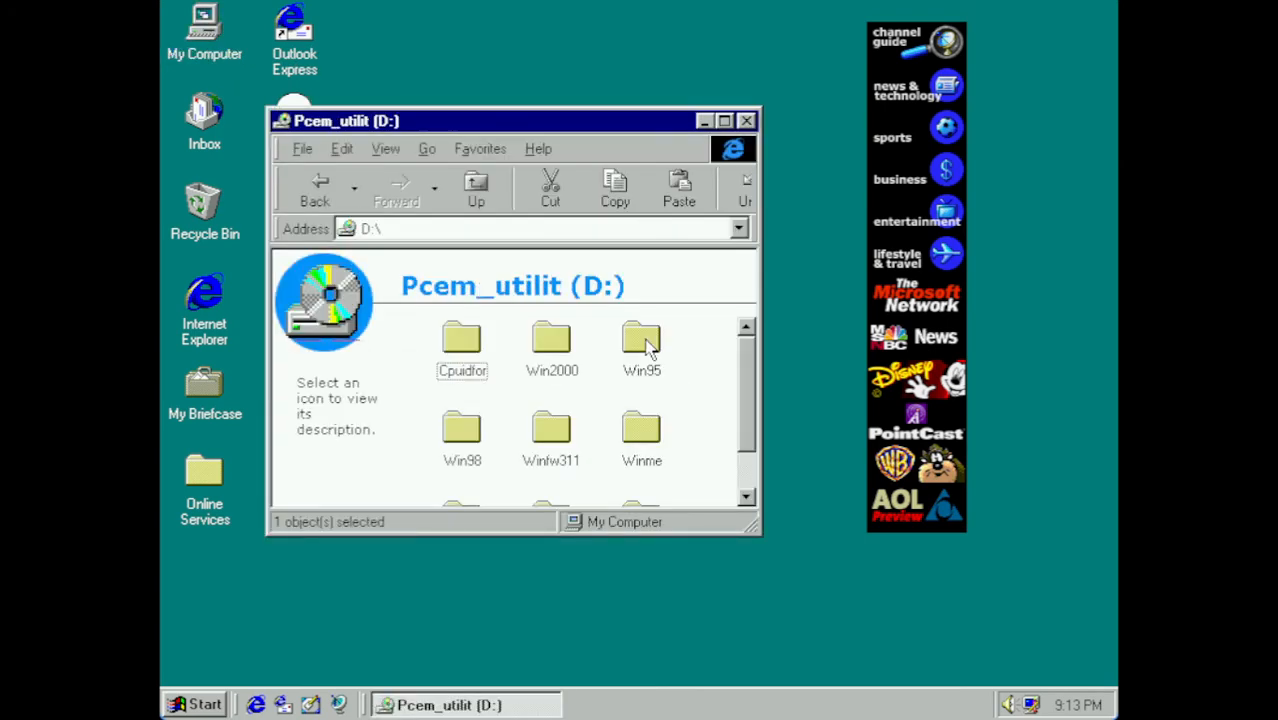
{"action": "left_click", "coordinate": [641, 340]}
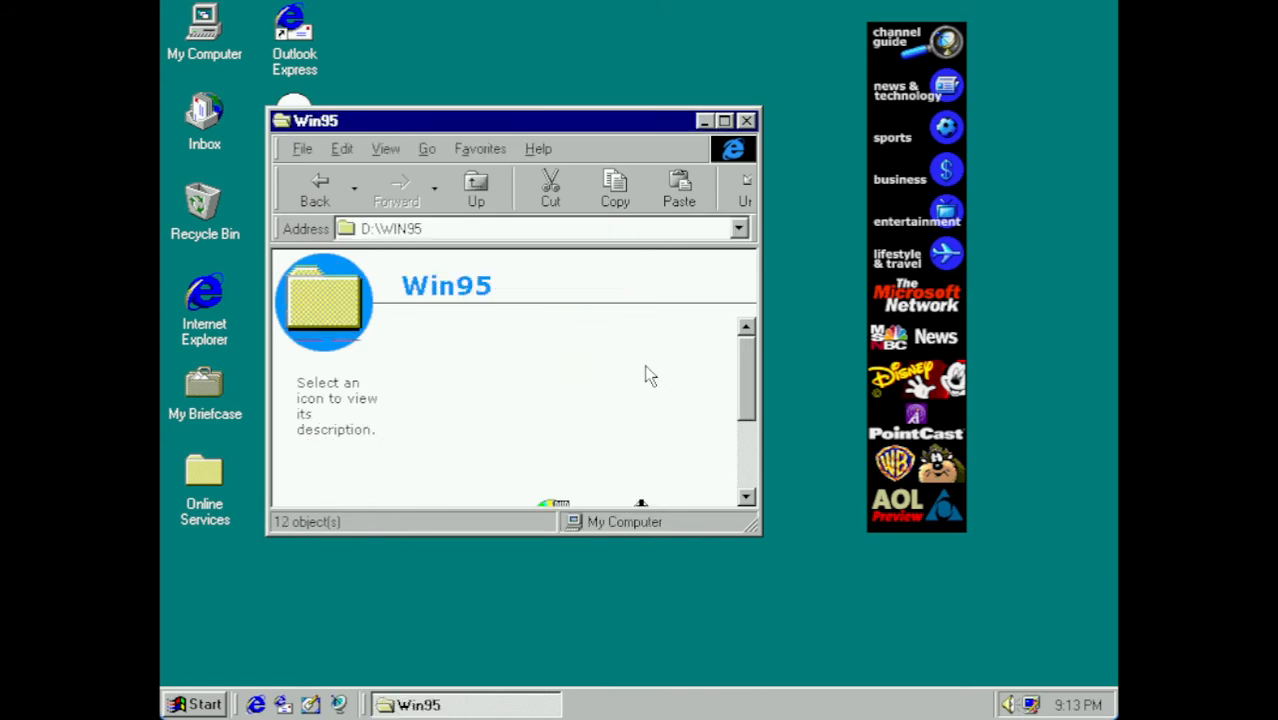
{"action": "scroll", "scroll_direction": "down", "scroll_amount": 3}
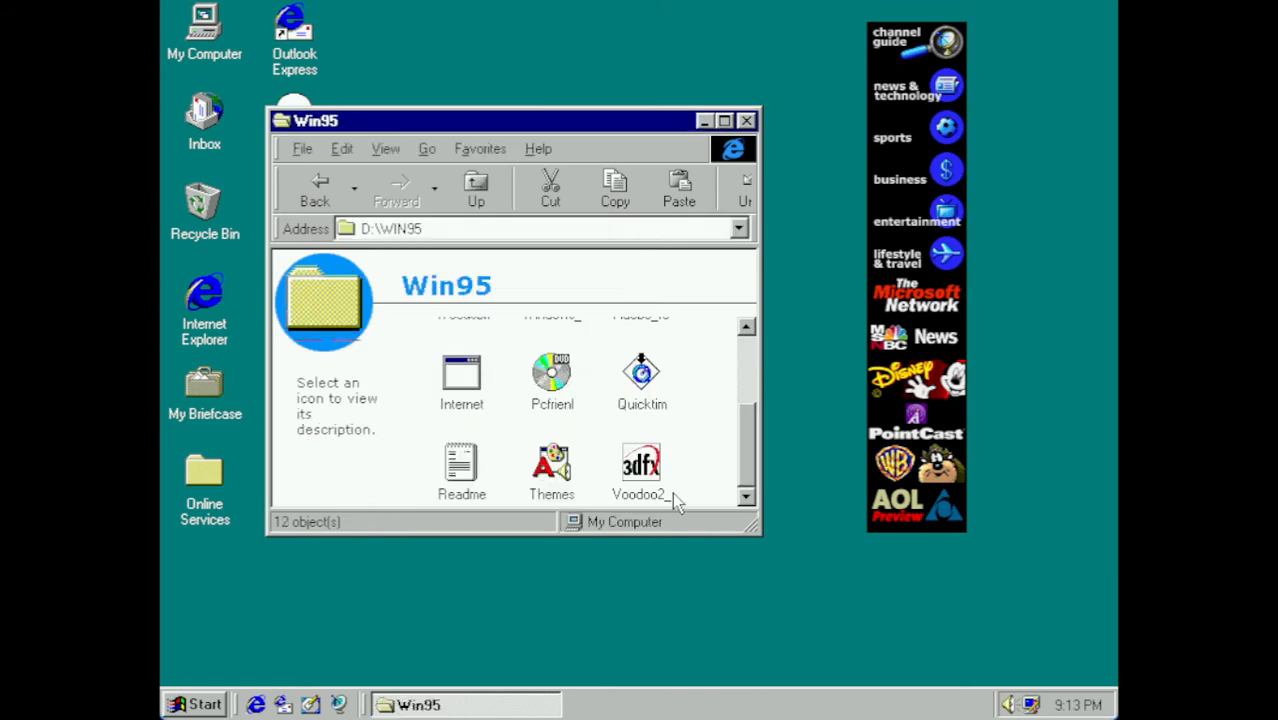
{"action": "mouse_move", "coordinate": [645, 483]}
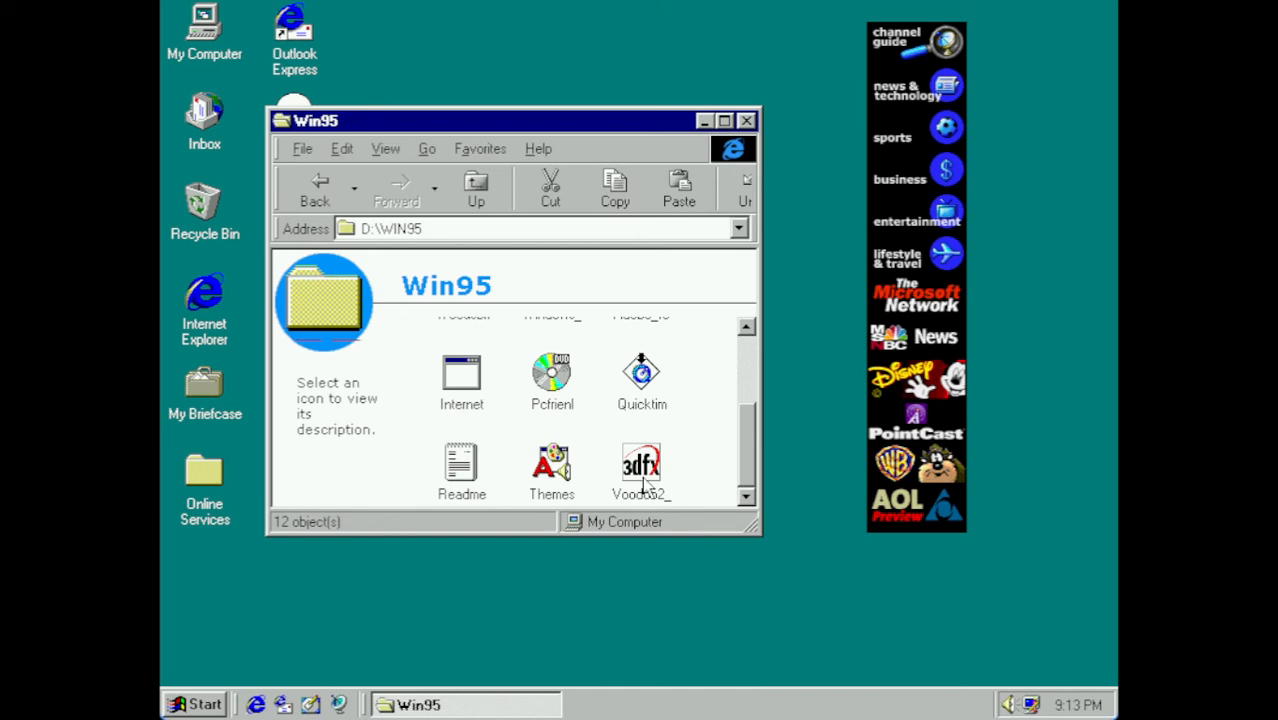
{"action": "mouse_move", "coordinate": [556, 481]}
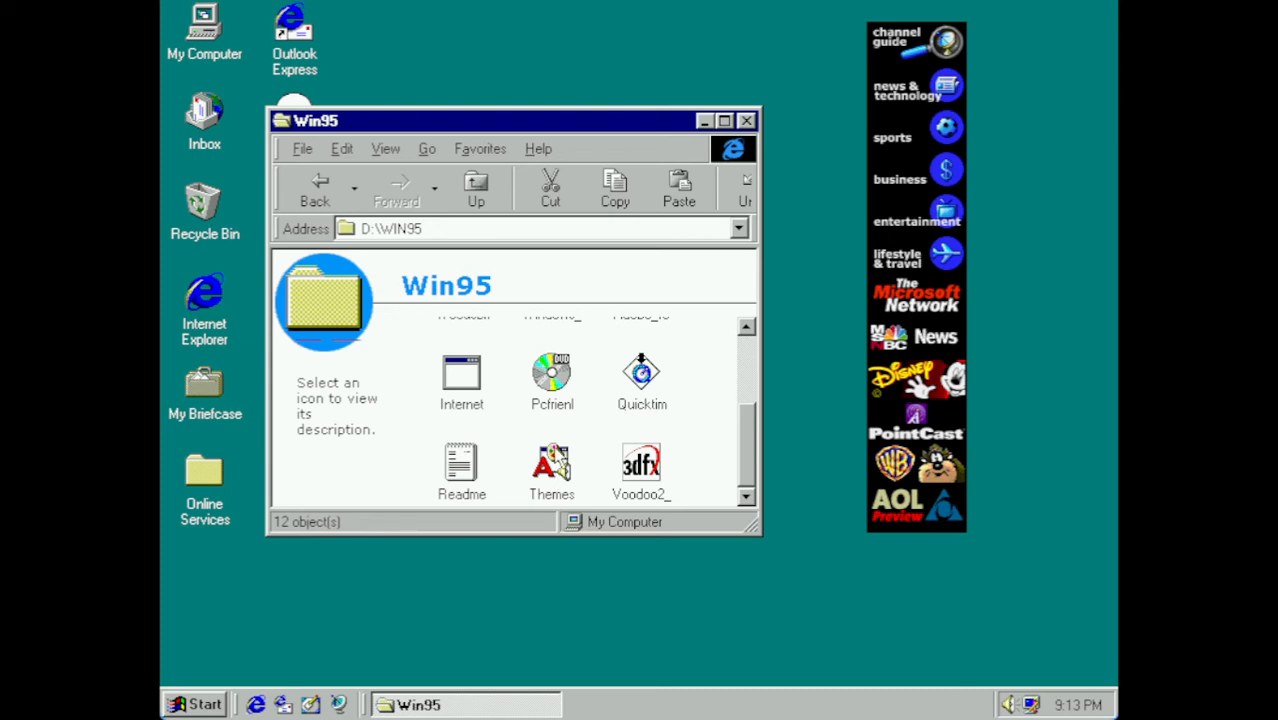
{"action": "mouse_move", "coordinate": [568, 478]}
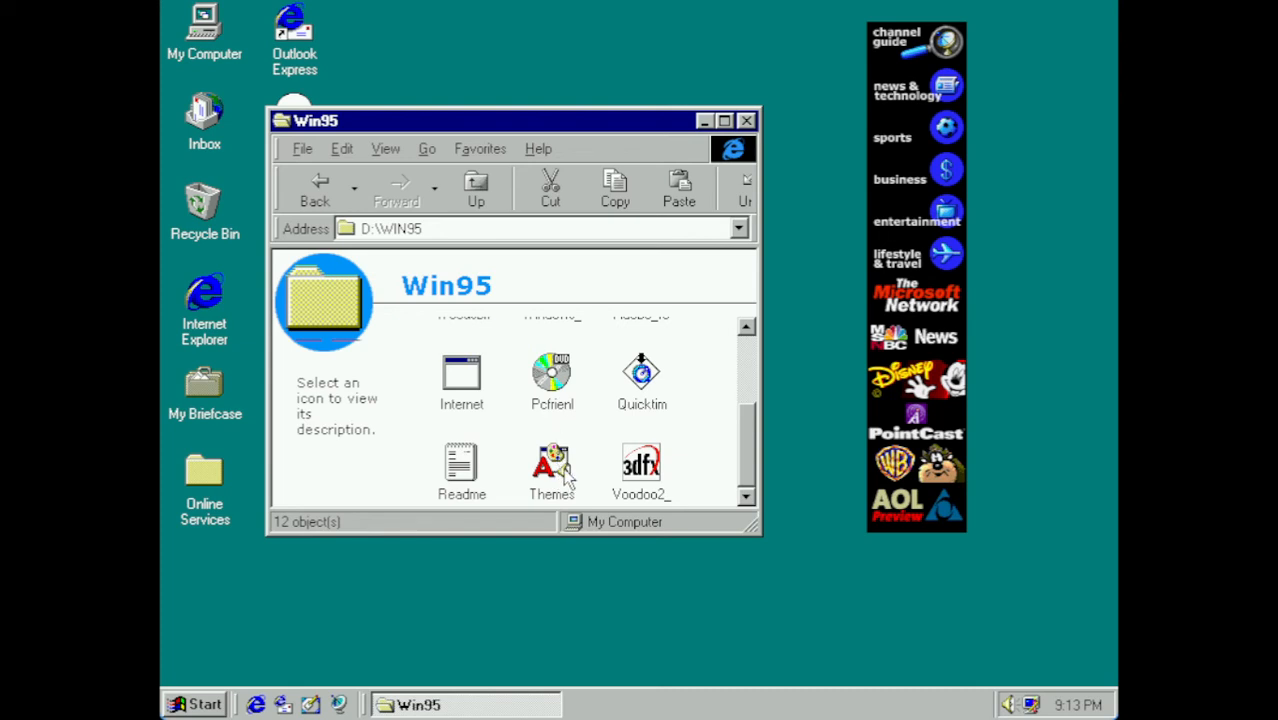
{"action": "left_click", "coordinate": [552, 470]}
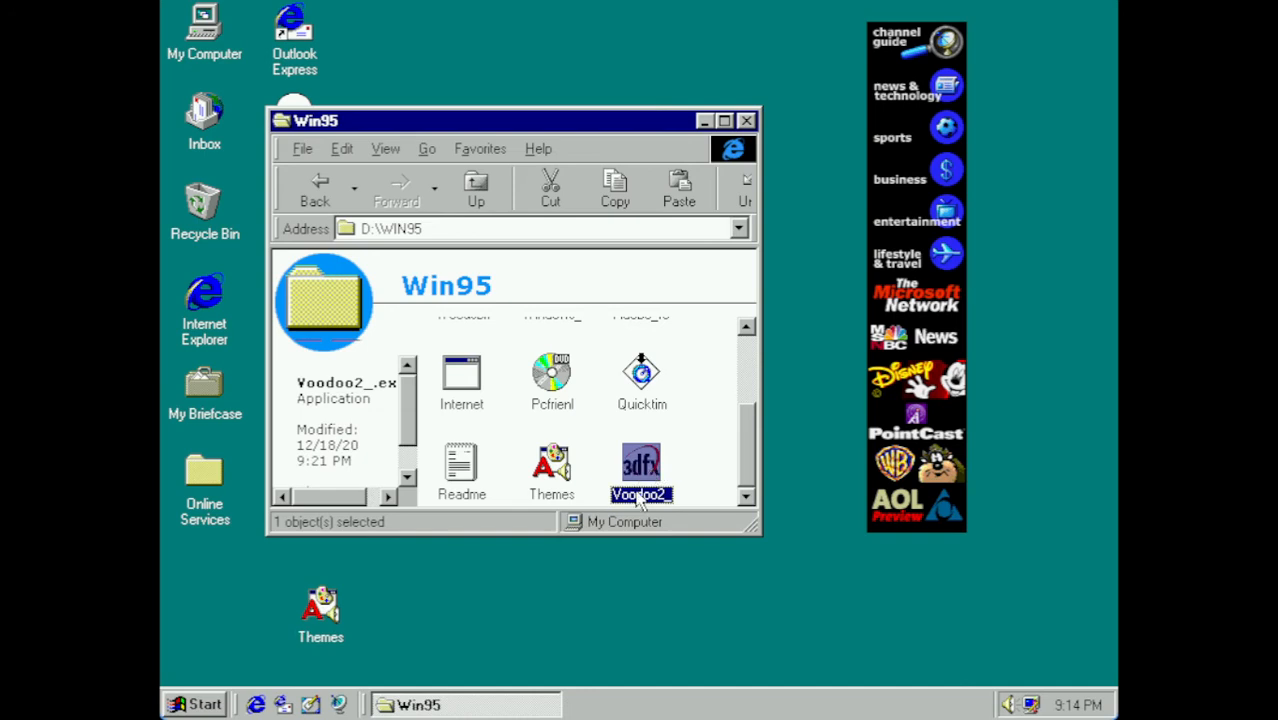
{"action": "mouse_move", "coordinate": [648, 460]}
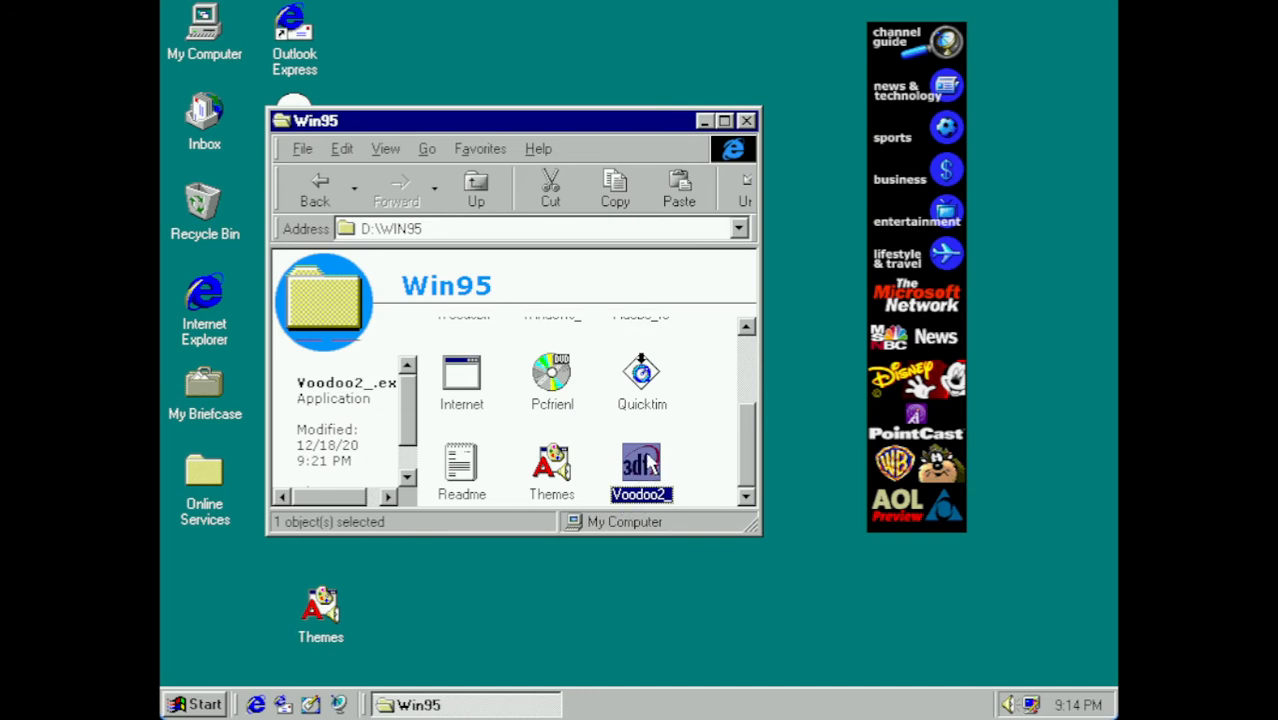
- Launch the Voodoo2 self-extractor and set its destination to C:\DRIVERS\VOODOO2
{"action": "double_click", "coordinate": [641, 471]}
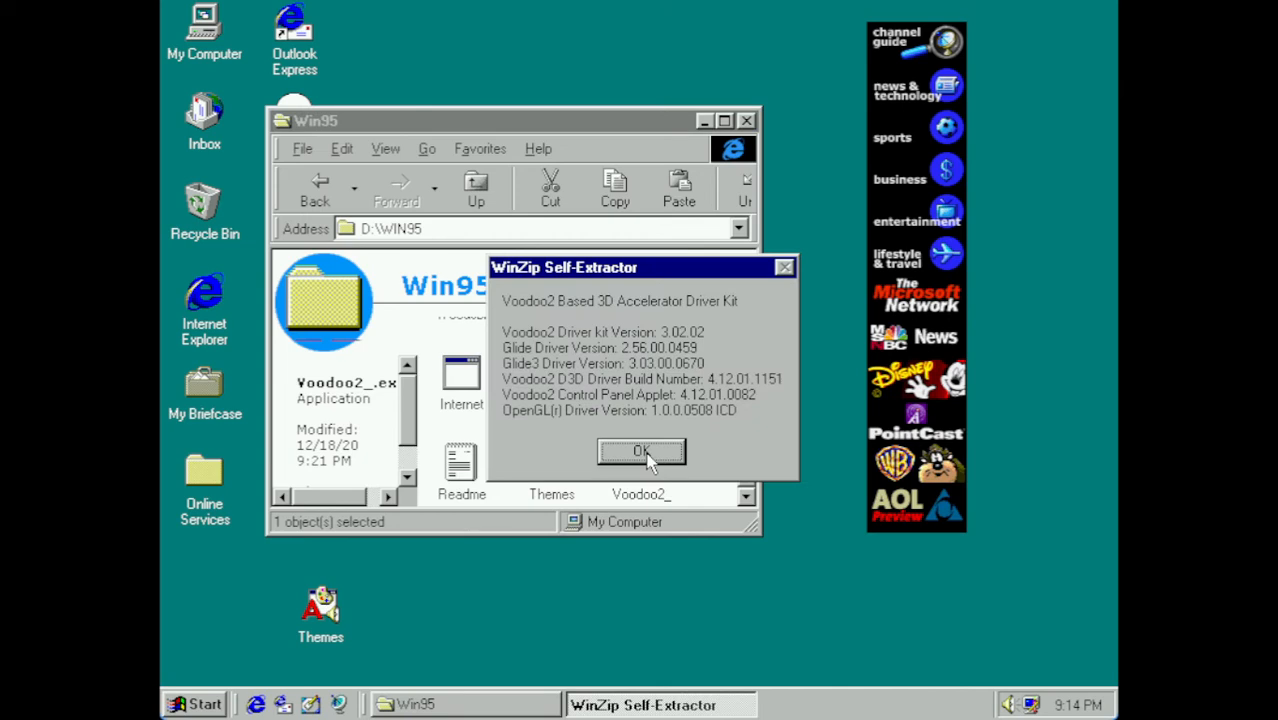
{"action": "left_click", "coordinate": [641, 451]}
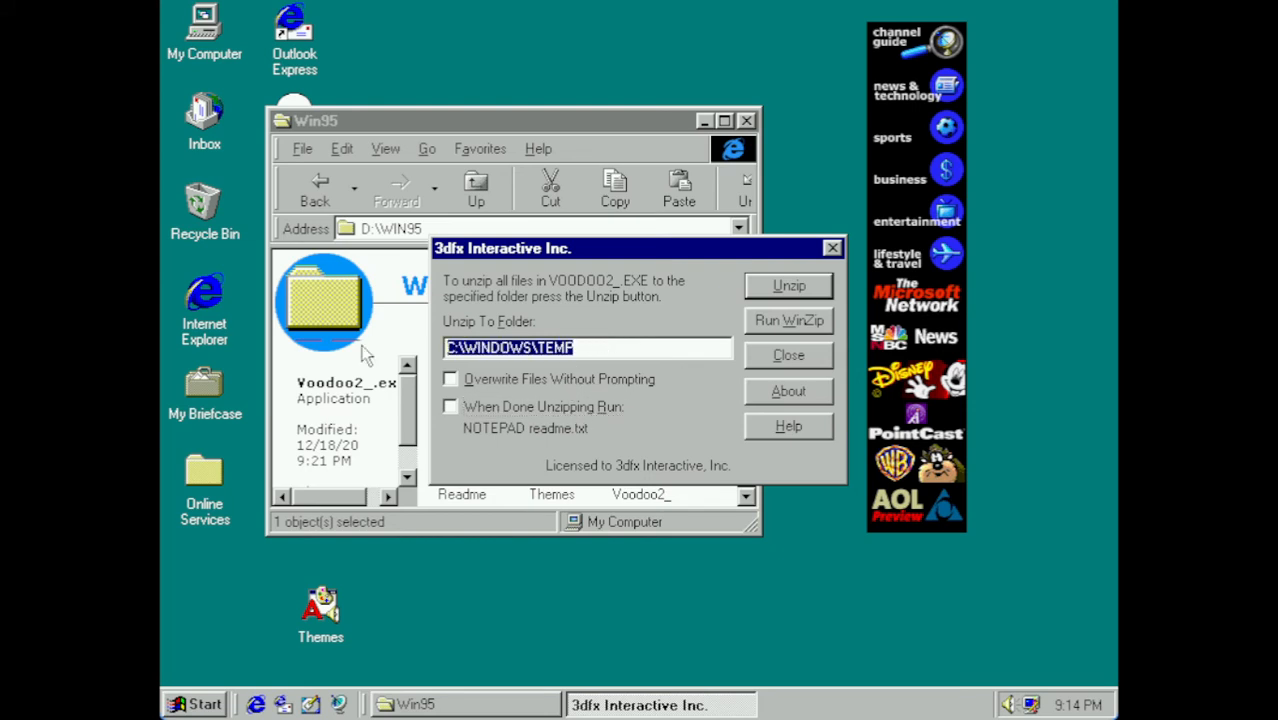
{"action": "mouse_move", "coordinate": [597, 395]}
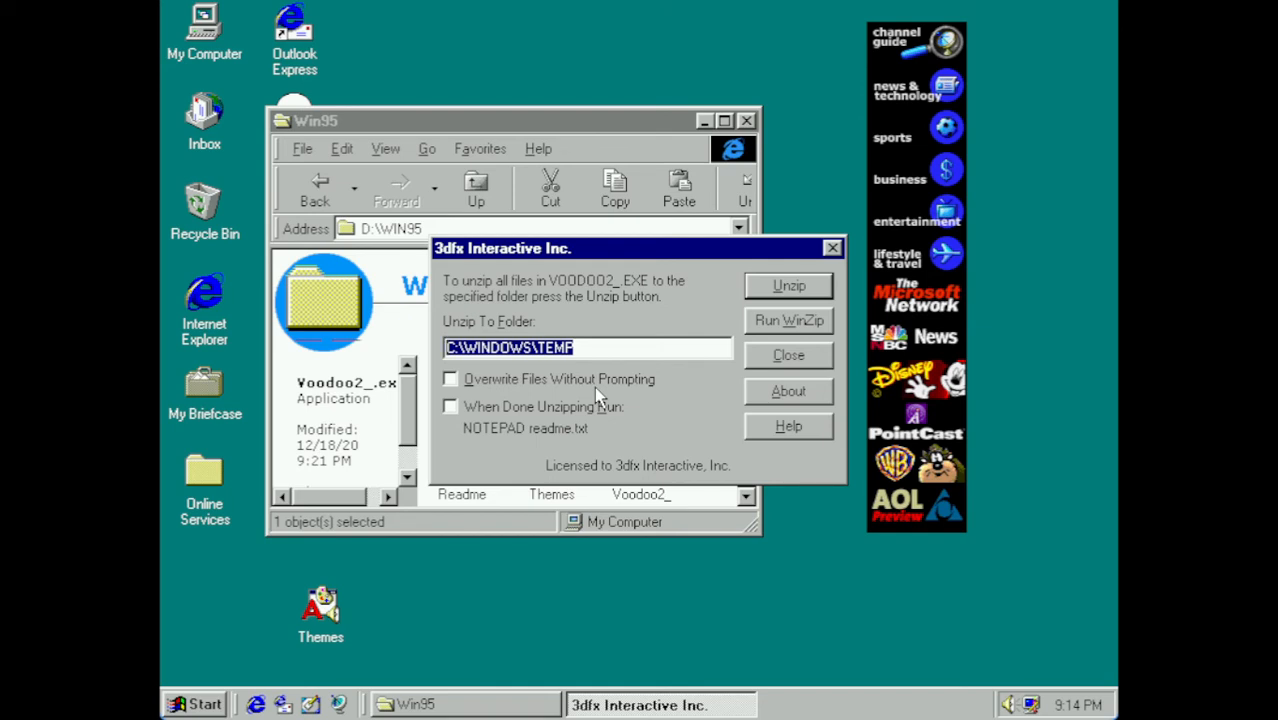
{"action": "type", "text": "C:\\"}
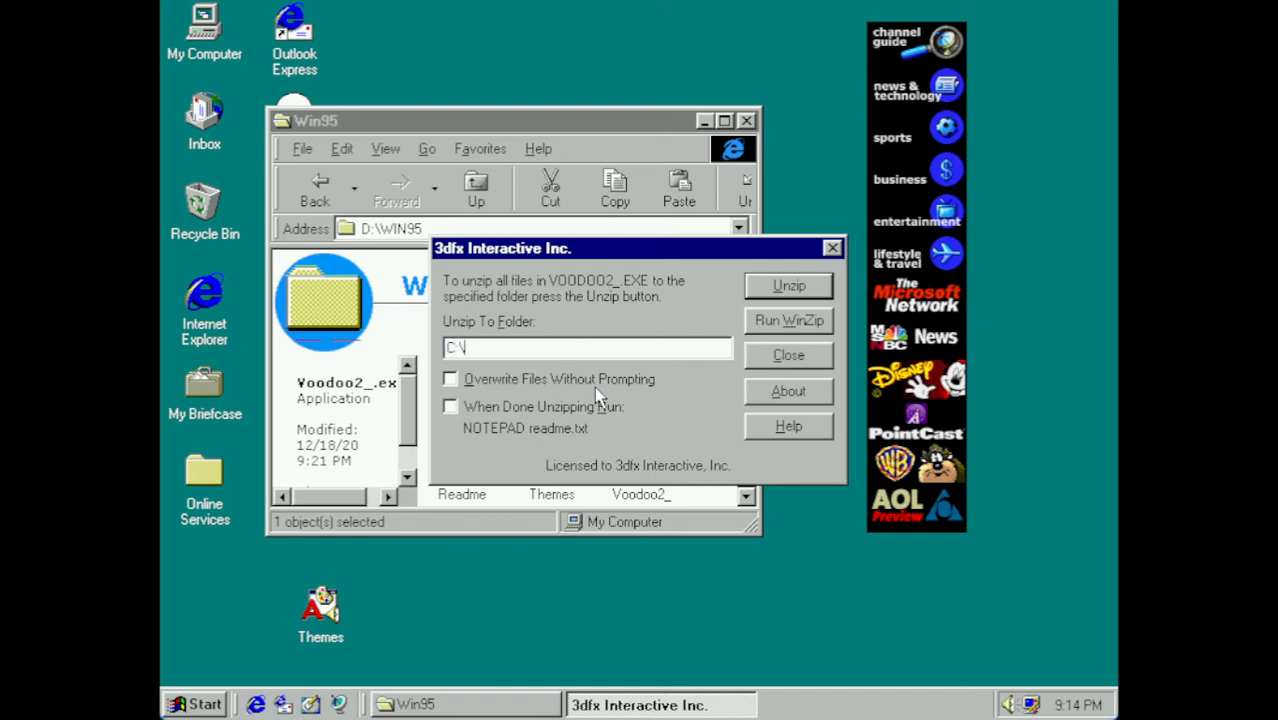
{"action": "type", "text": "C:\\DRIVERS\\"}
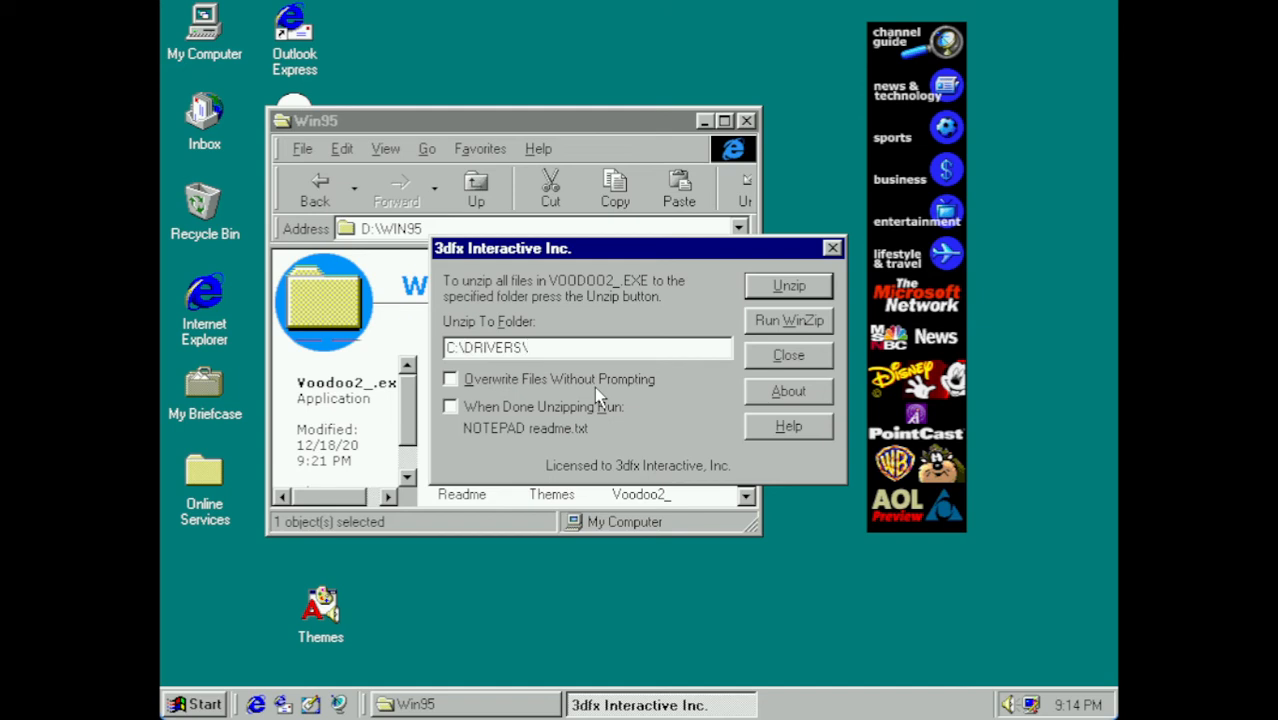
{"action": "type", "text": "VOODOO2"}
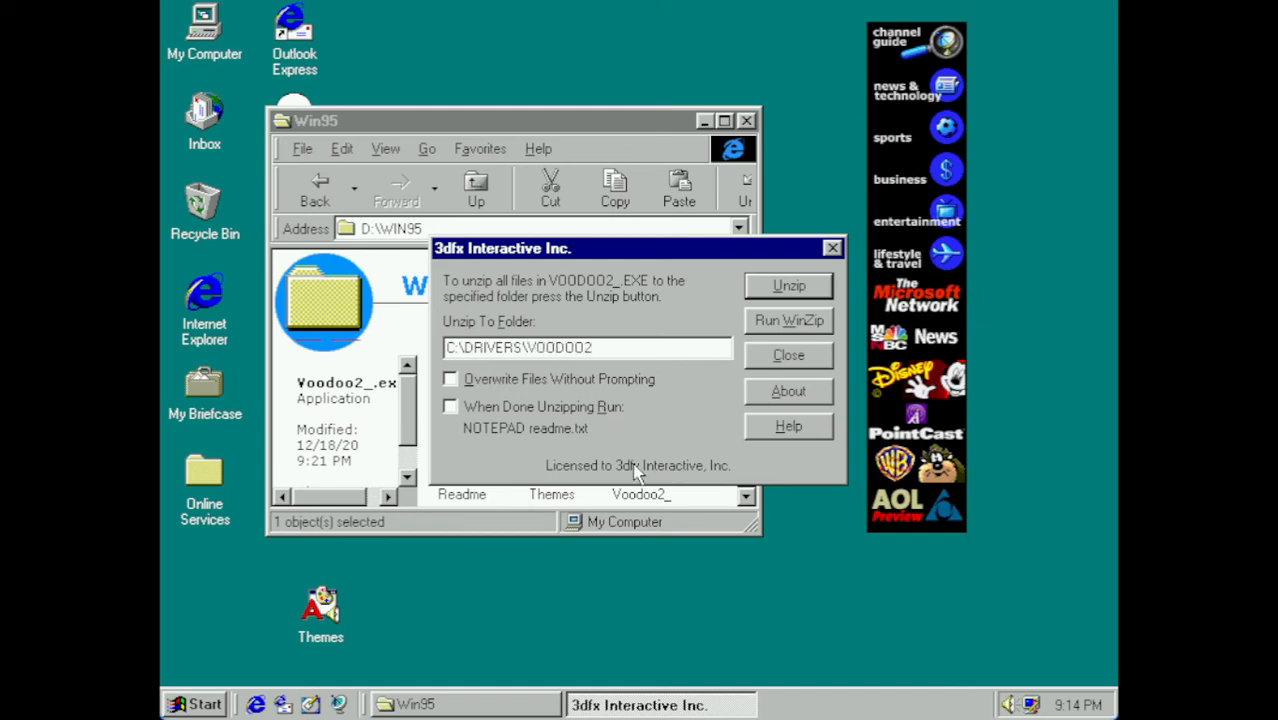
- Unzip the 22 driver files, dismiss the success message, and close the extractor
{"action": "left_click", "coordinate": [789, 285]}
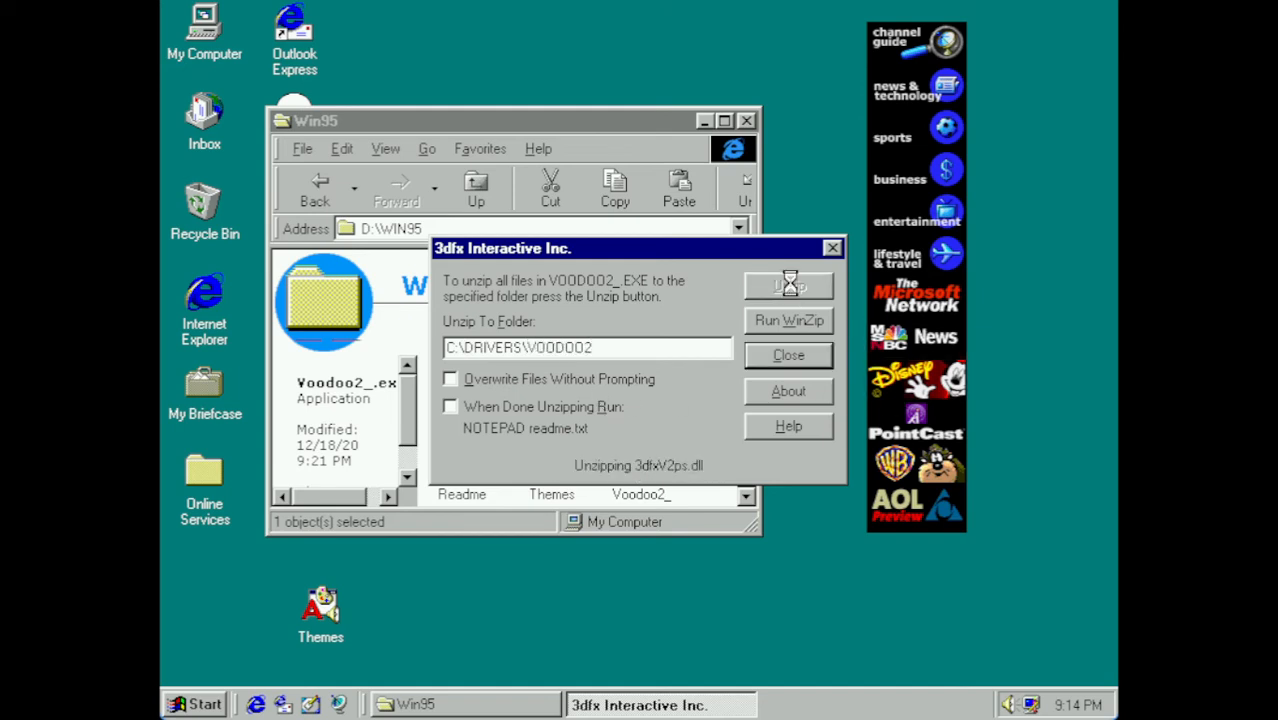
{"action": "left_click", "coordinate": [789, 286]}
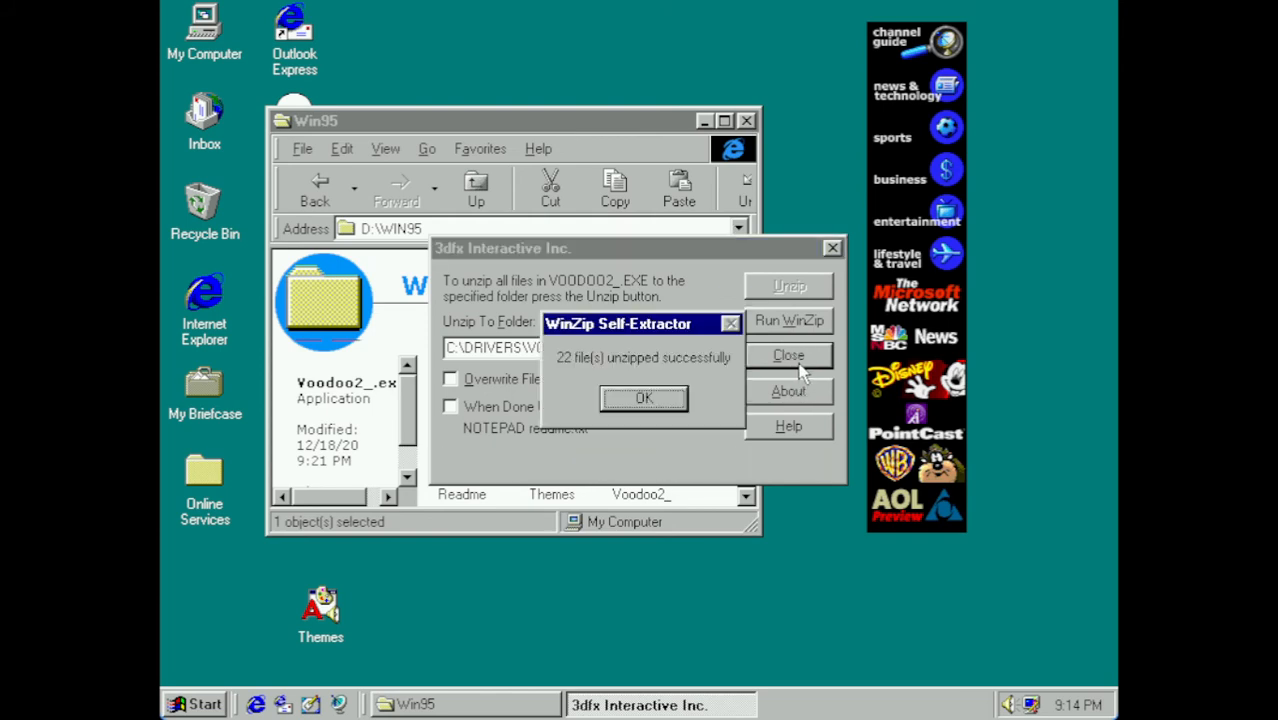
{"action": "left_click", "coordinate": [643, 398]}
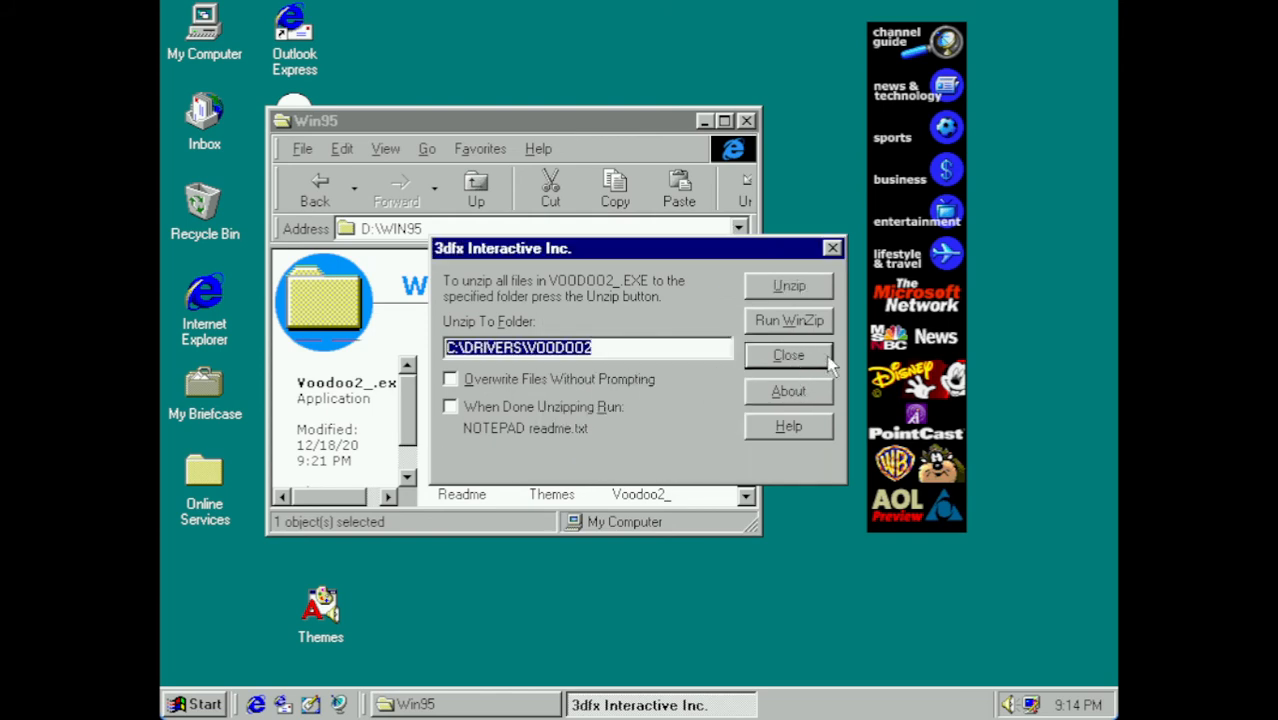
{"action": "left_click", "coordinate": [788, 355]}
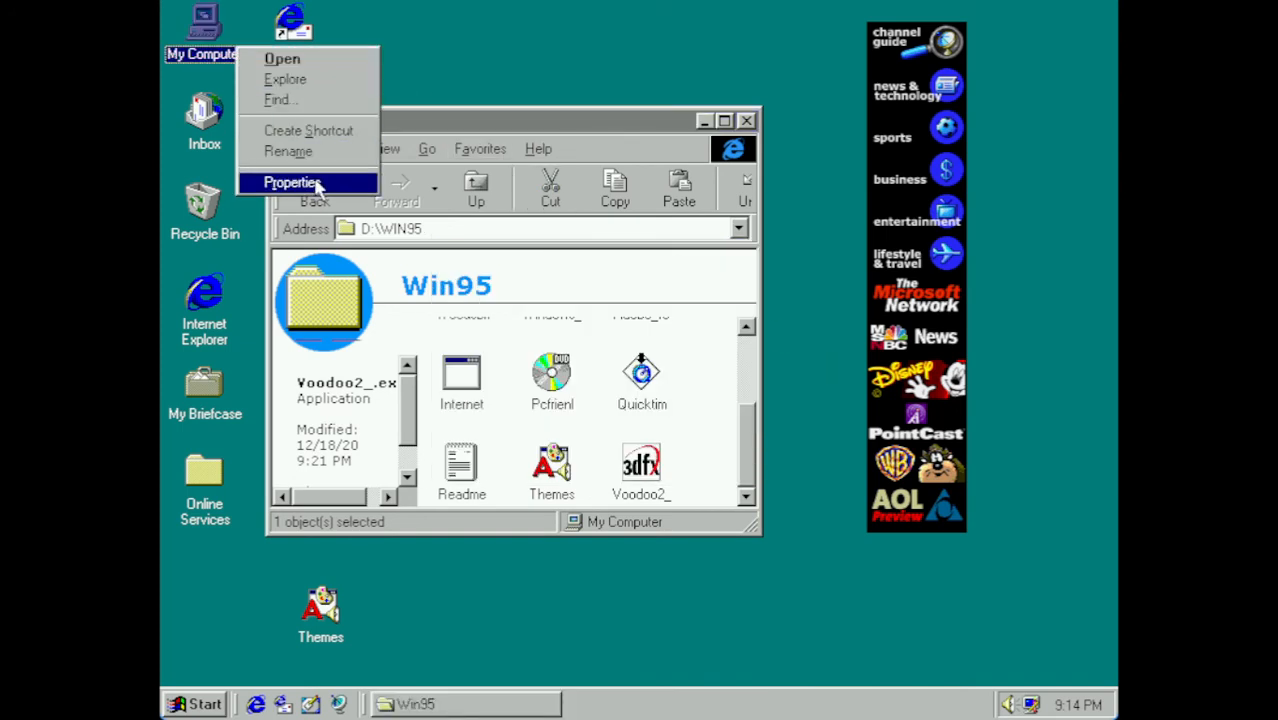
- In Device Manager, show the Driver tab of the PCI Multimedia Video Device under Other devices
{"action": "left_click", "coordinate": [291, 182]}
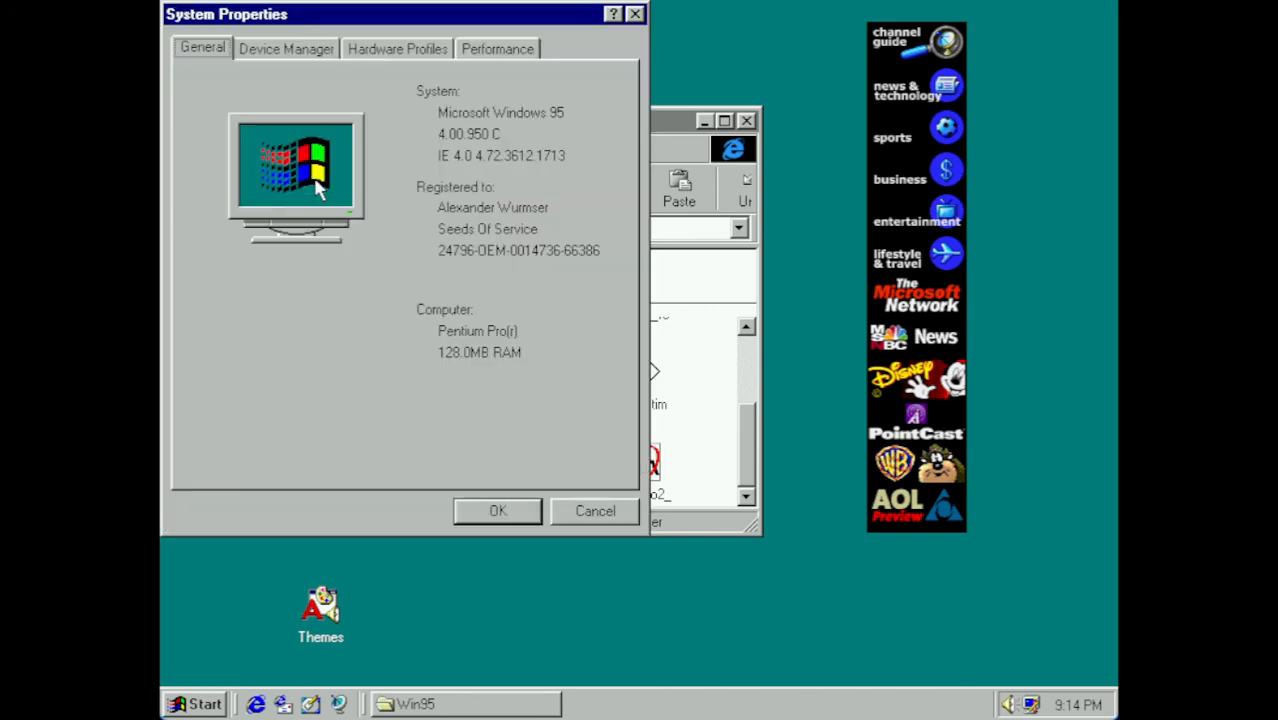
{"action": "left_click", "coordinate": [286, 48]}
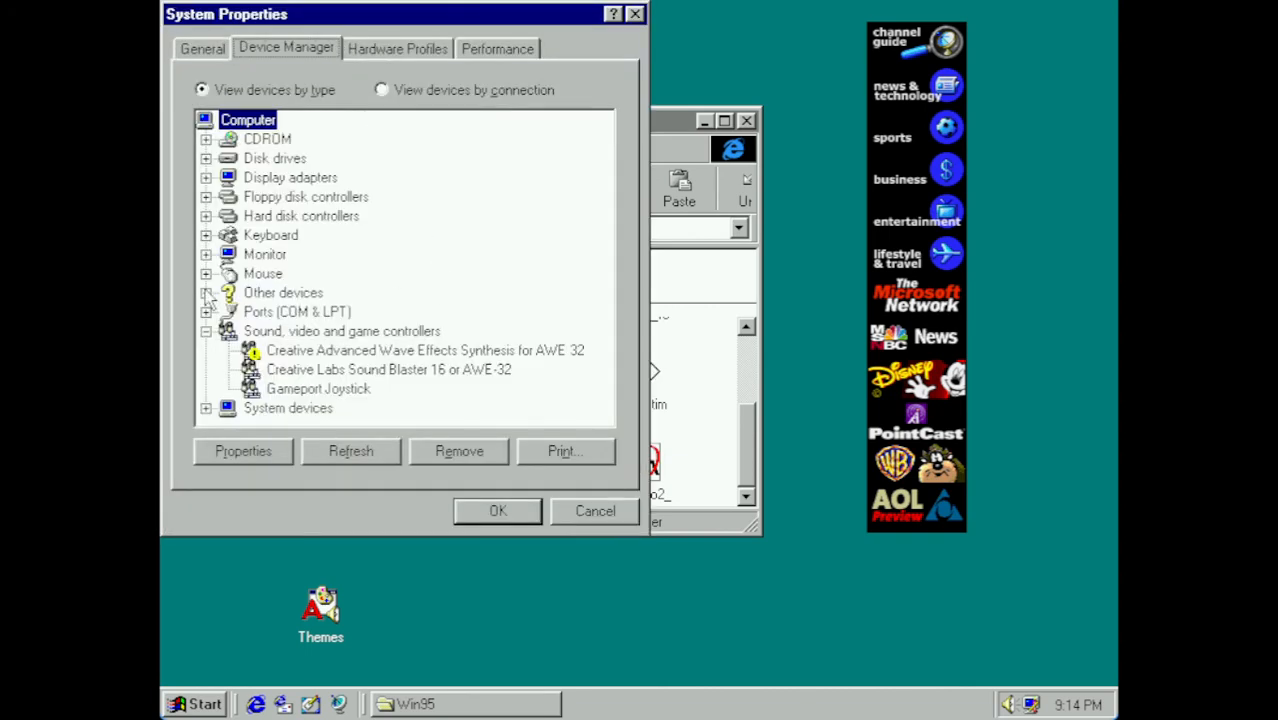
{"action": "left_click", "coordinate": [206, 292]}
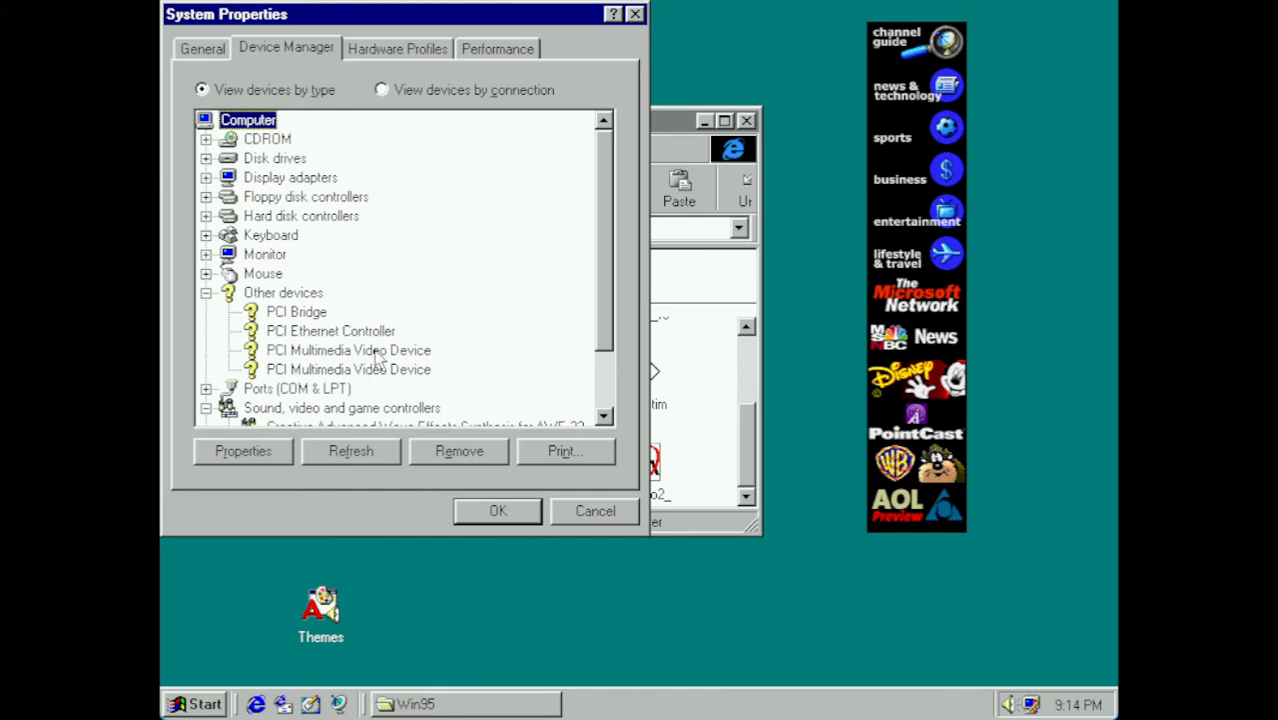
{"action": "left_click", "coordinate": [348, 350]}
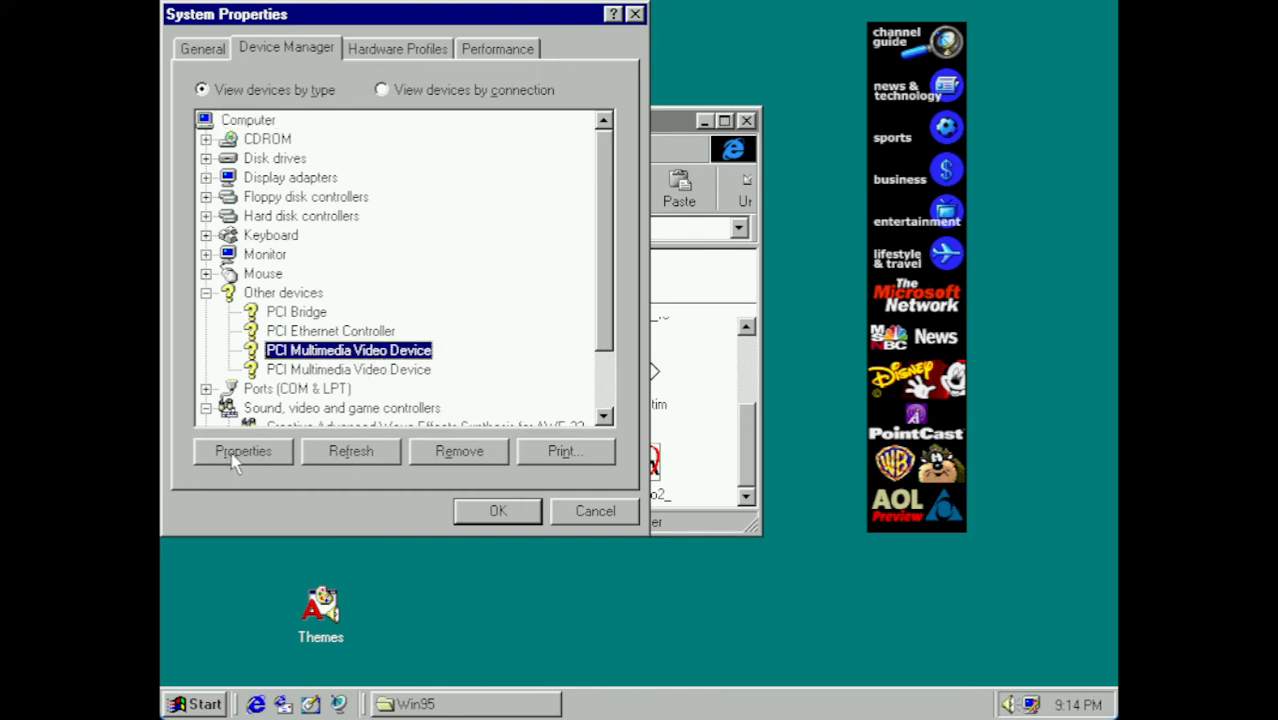
{"action": "left_click", "coordinate": [242, 451]}
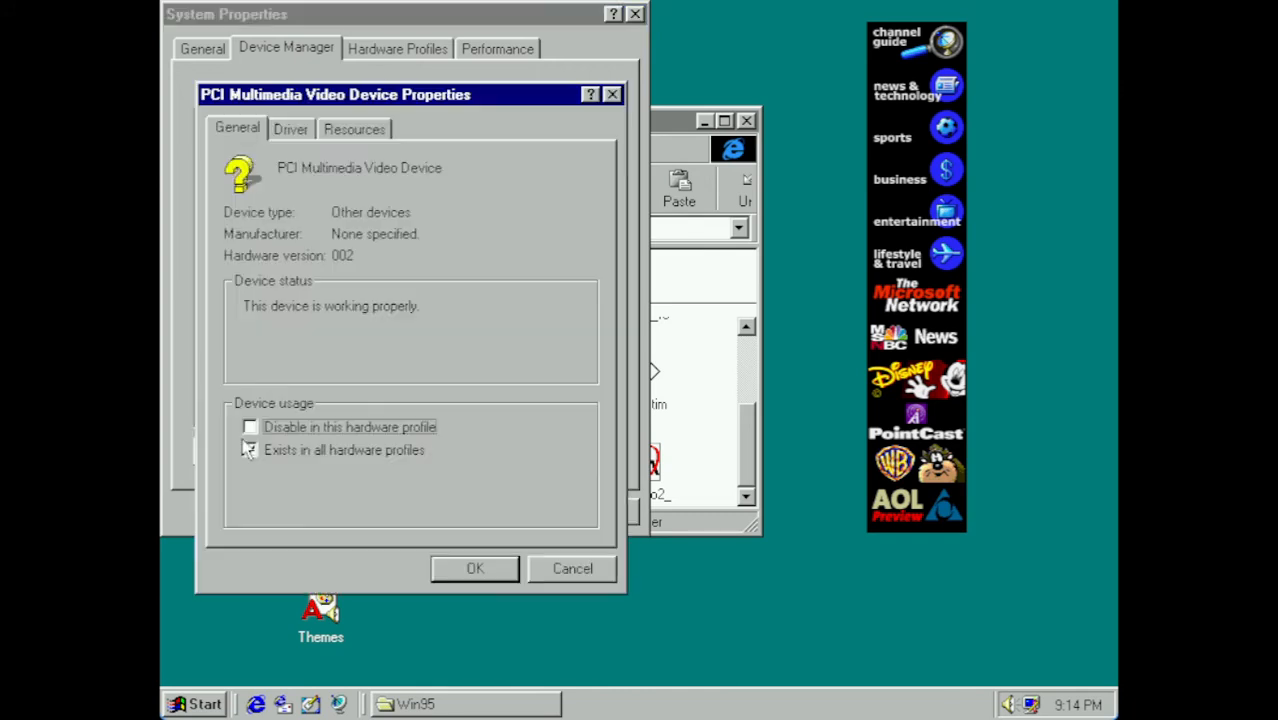
{"action": "left_click", "coordinate": [290, 128]}
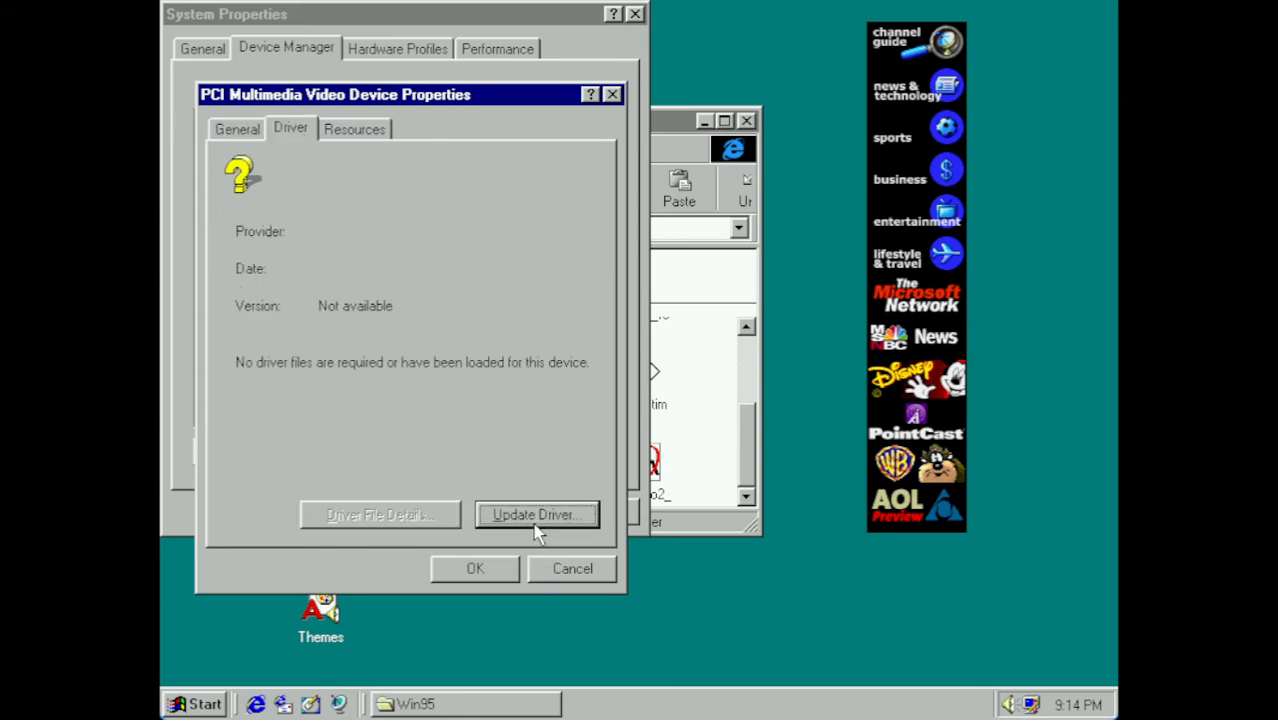
- Run Update Driver with C:\DRIVERS\VOODOO2 as the search location and install the Voodoo2 3D Accelerator
{"action": "left_click", "coordinate": [537, 514]}
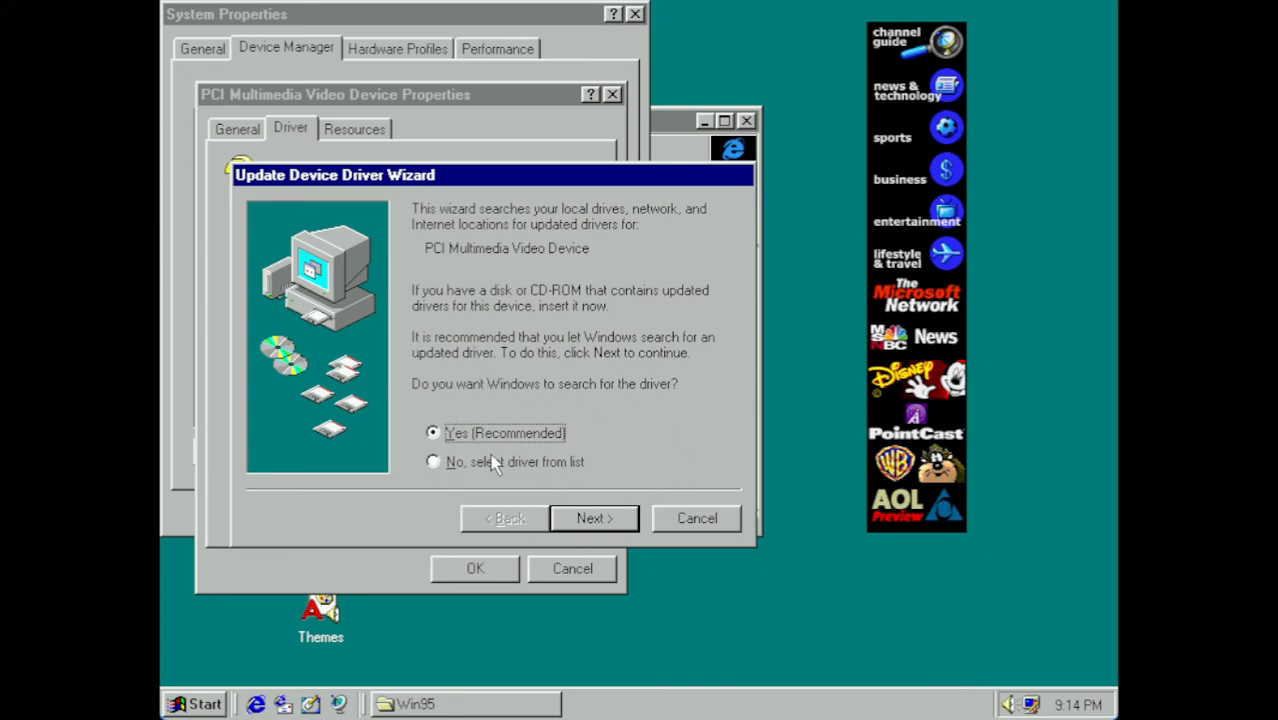
{"action": "mouse_move", "coordinate": [690, 410]}
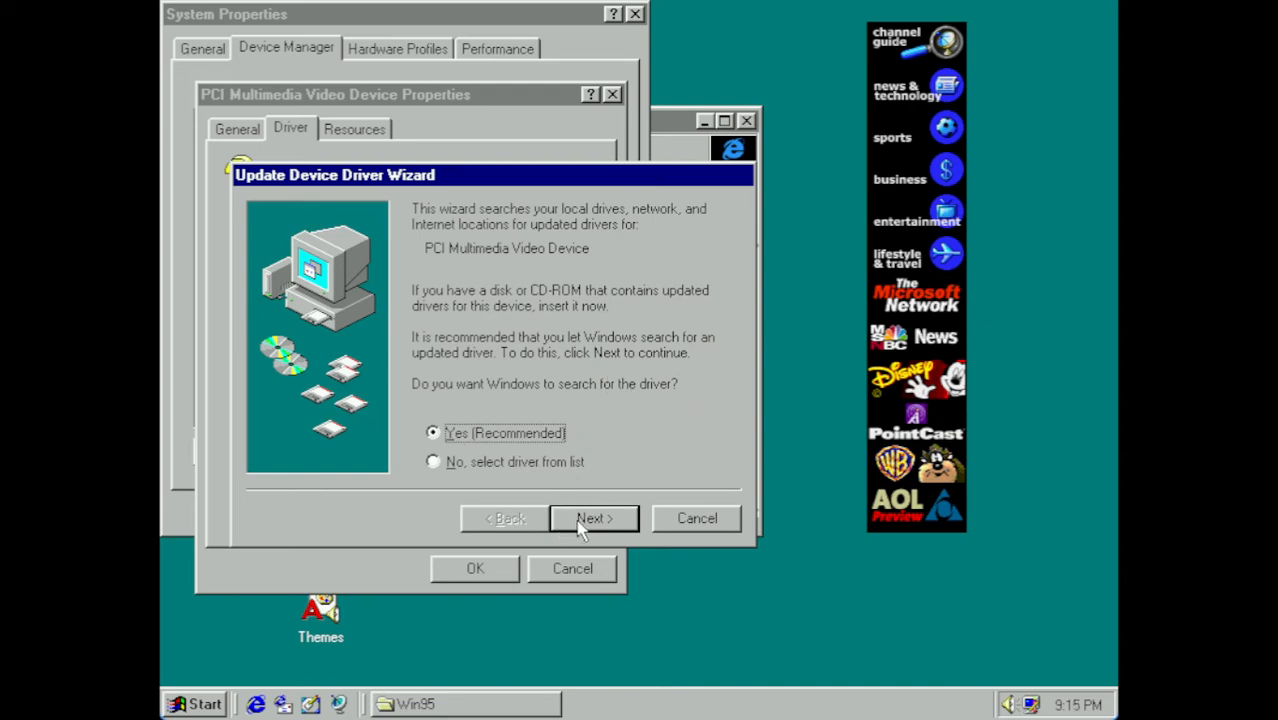
{"action": "left_click", "coordinate": [592, 518]}
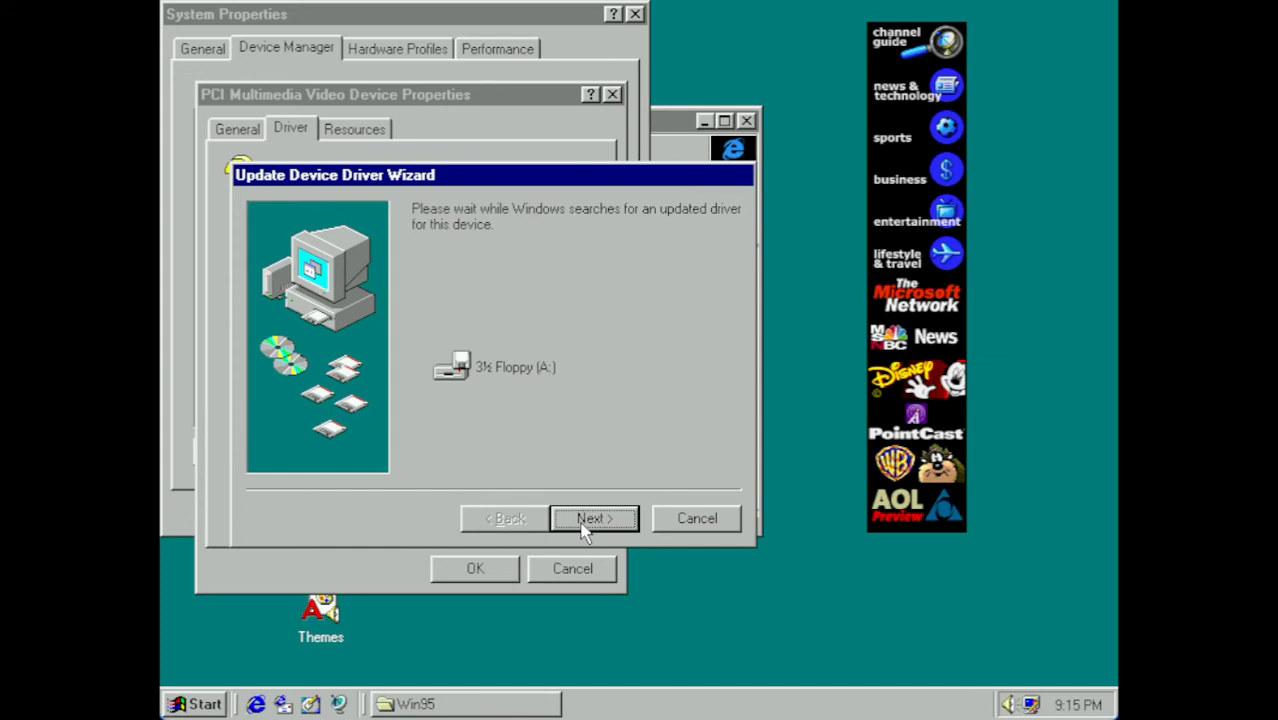
{"action": "left_click", "coordinate": [594, 518]}
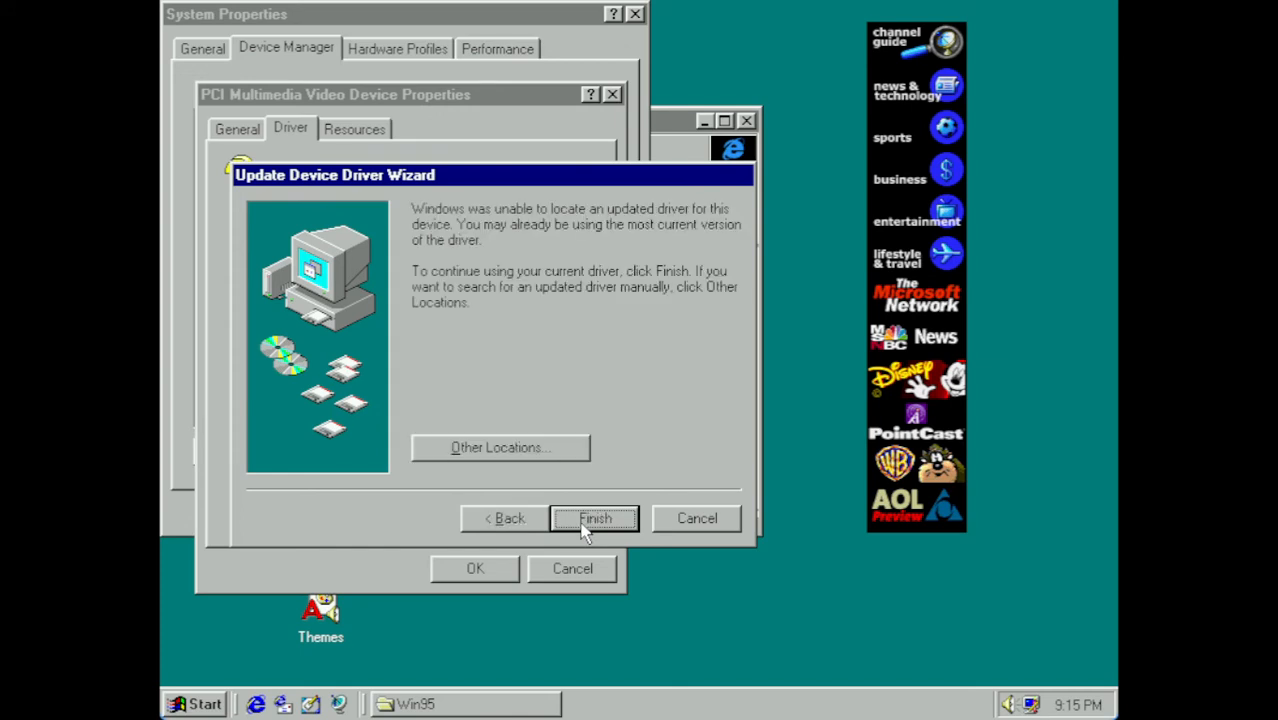
{"action": "mouse_move", "coordinate": [558, 476]}
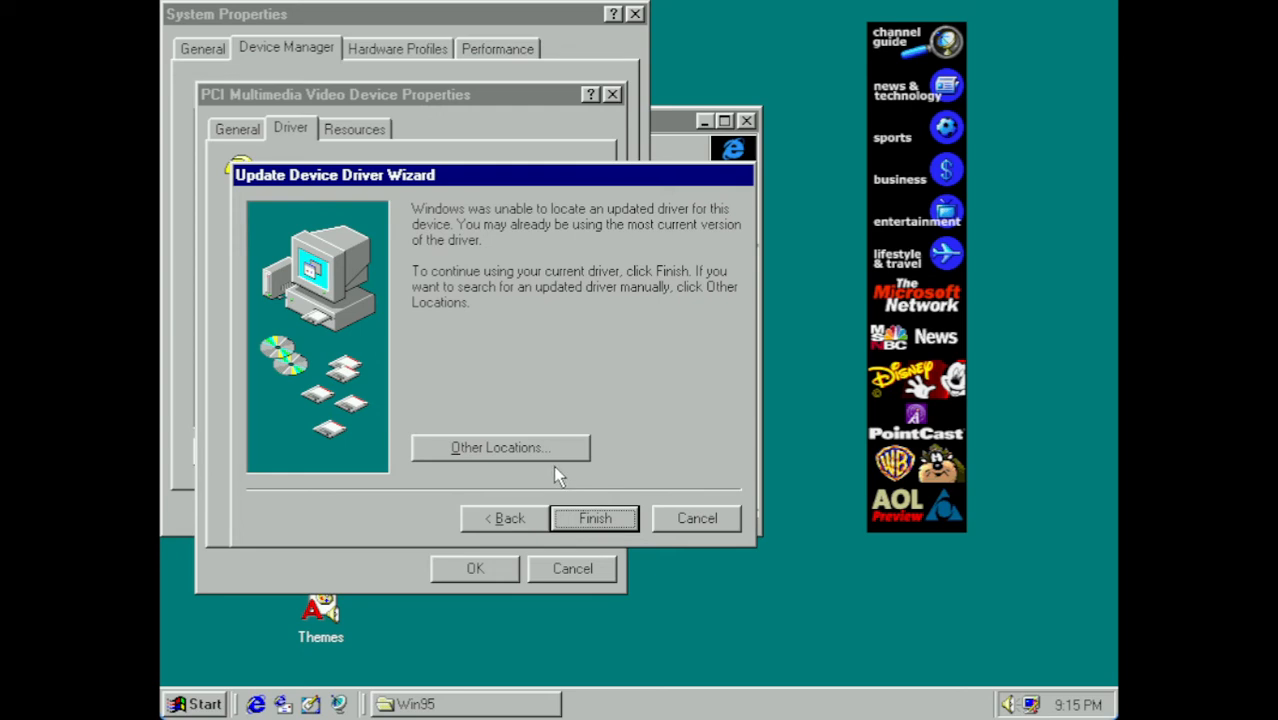
{"action": "left_click", "coordinate": [500, 447]}
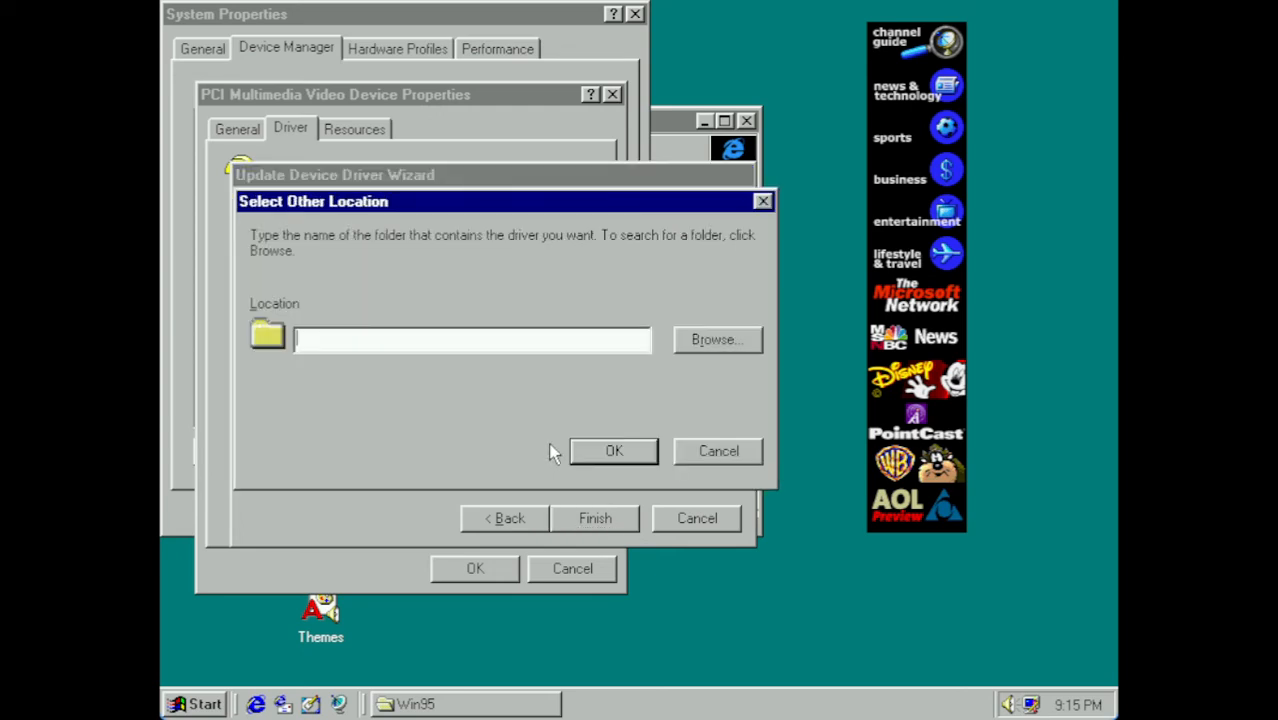
{"action": "type", "text": "C"}
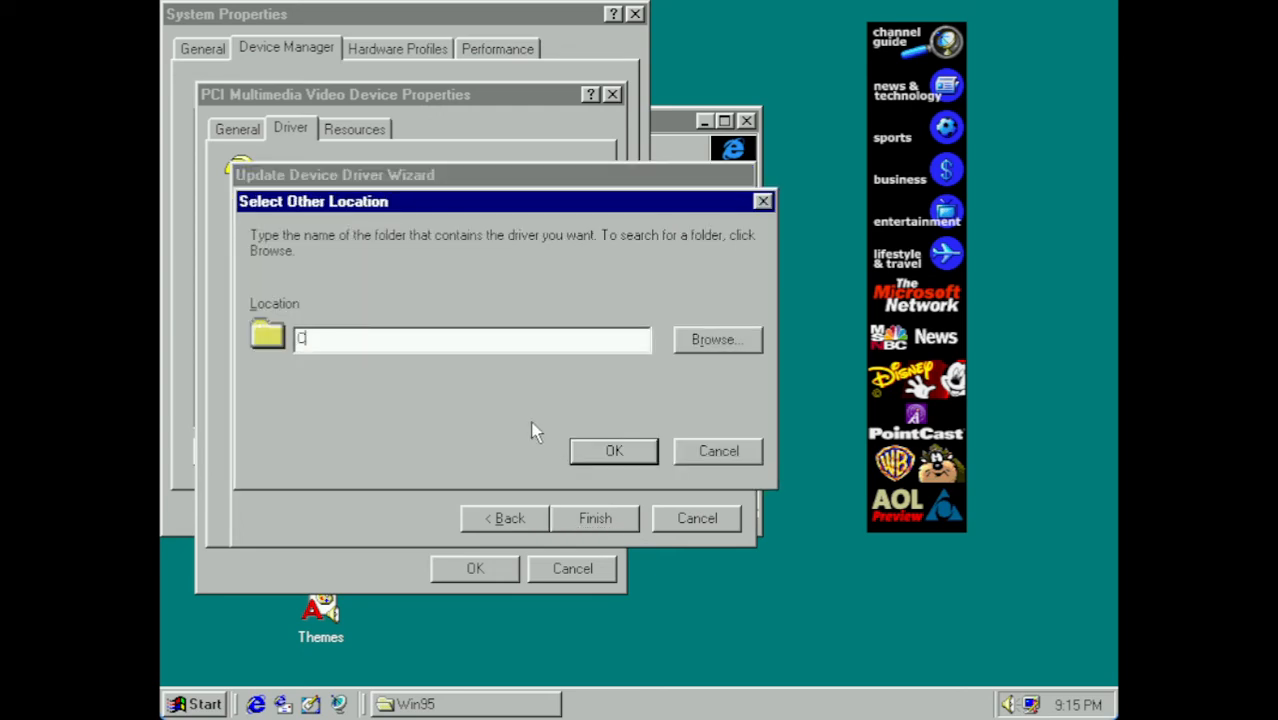
{"action": "type", "text": ":\\DRIVERS\\V"}
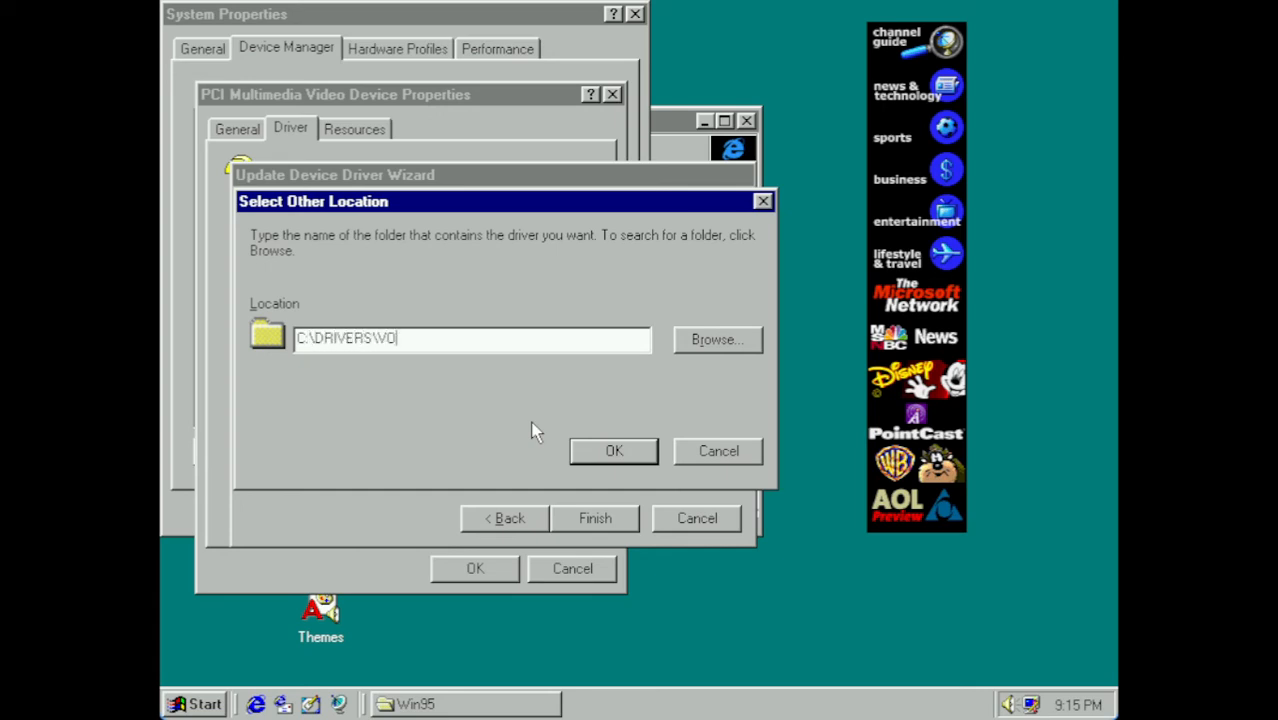
{"action": "type", "text": "ODOO2"}
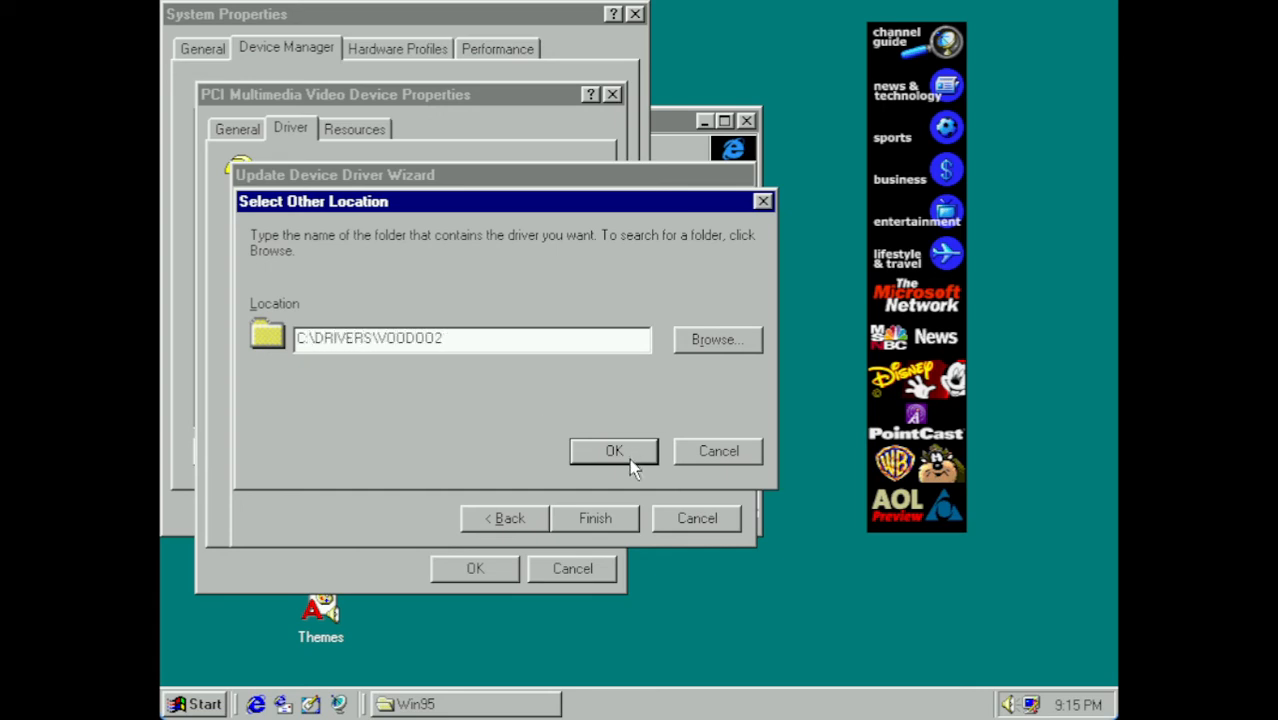
{"action": "left_click", "coordinate": [614, 451]}
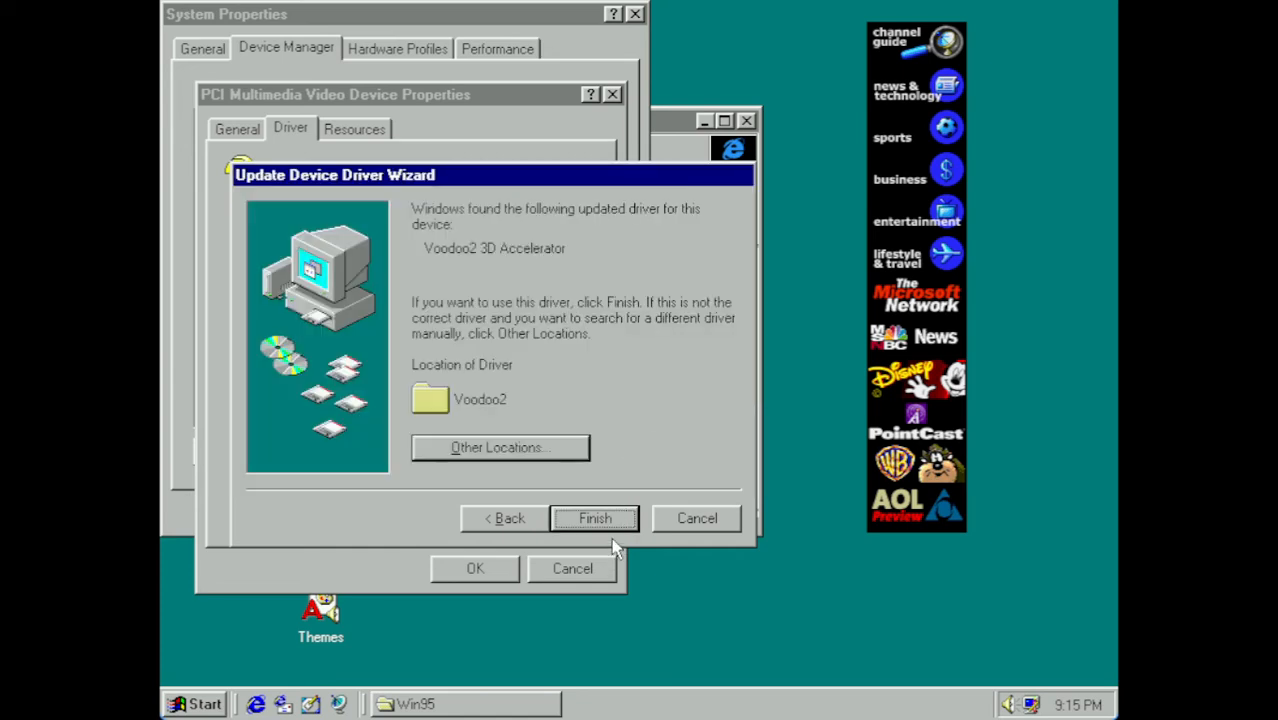
{"action": "left_click", "coordinate": [595, 518]}
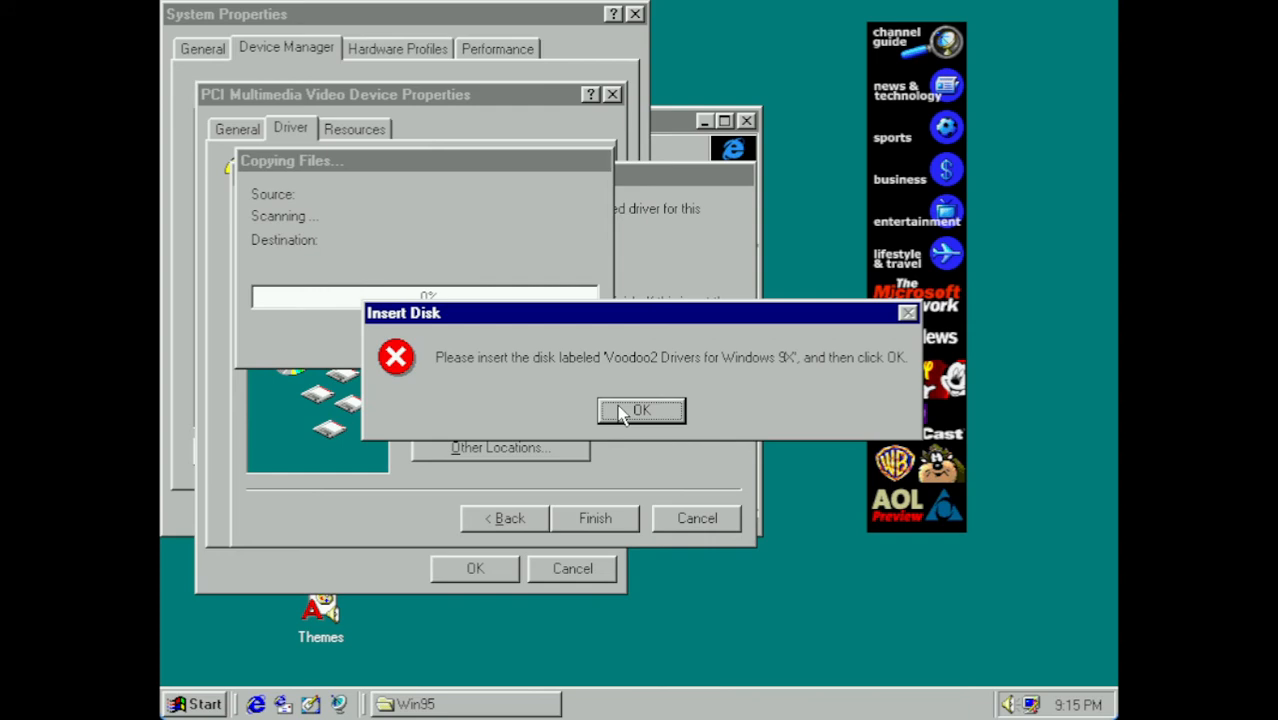
{"action": "mouse_move", "coordinate": [530, 418]}
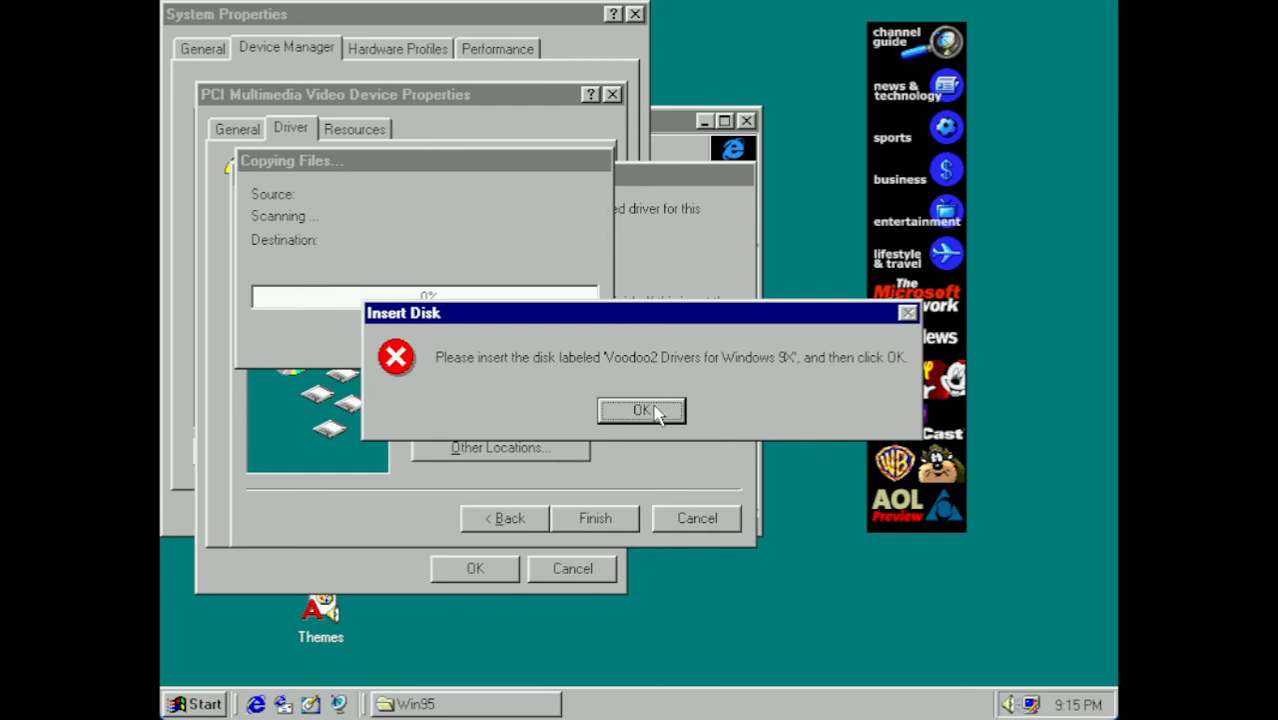
{"action": "mouse_move", "coordinate": [512, 386]}
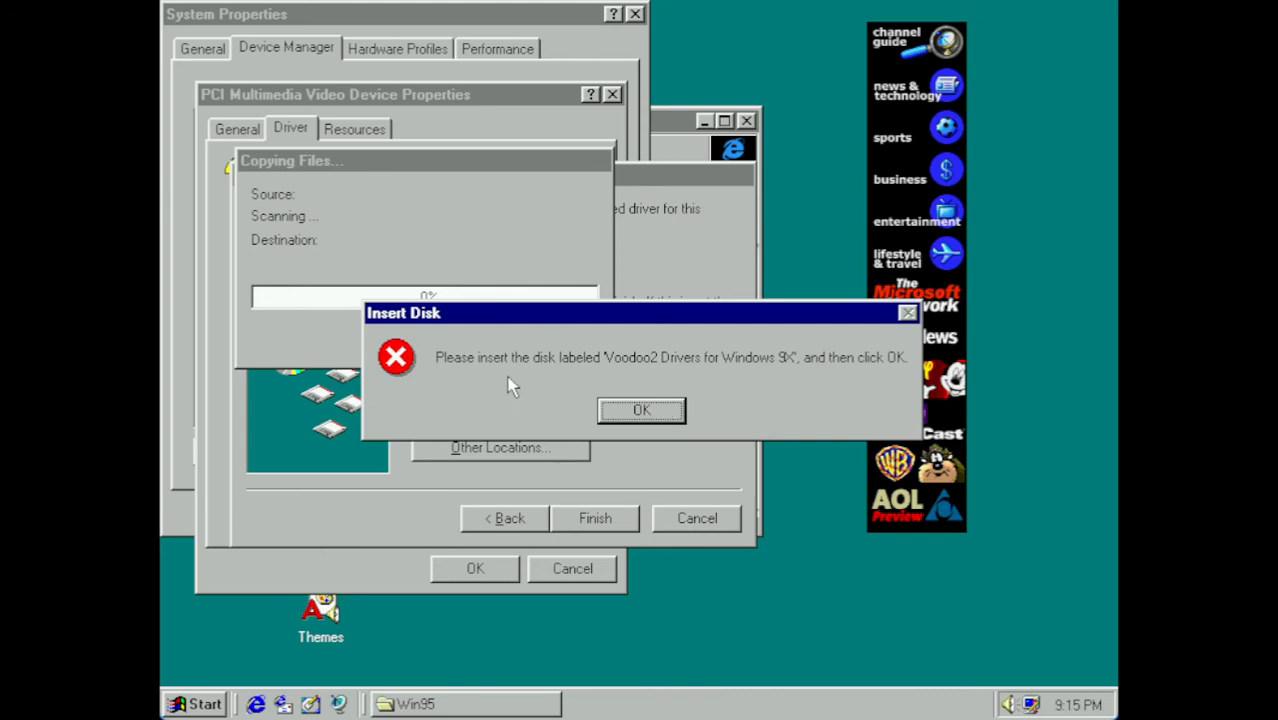
{"action": "mouse_move", "coordinate": [492, 404]}
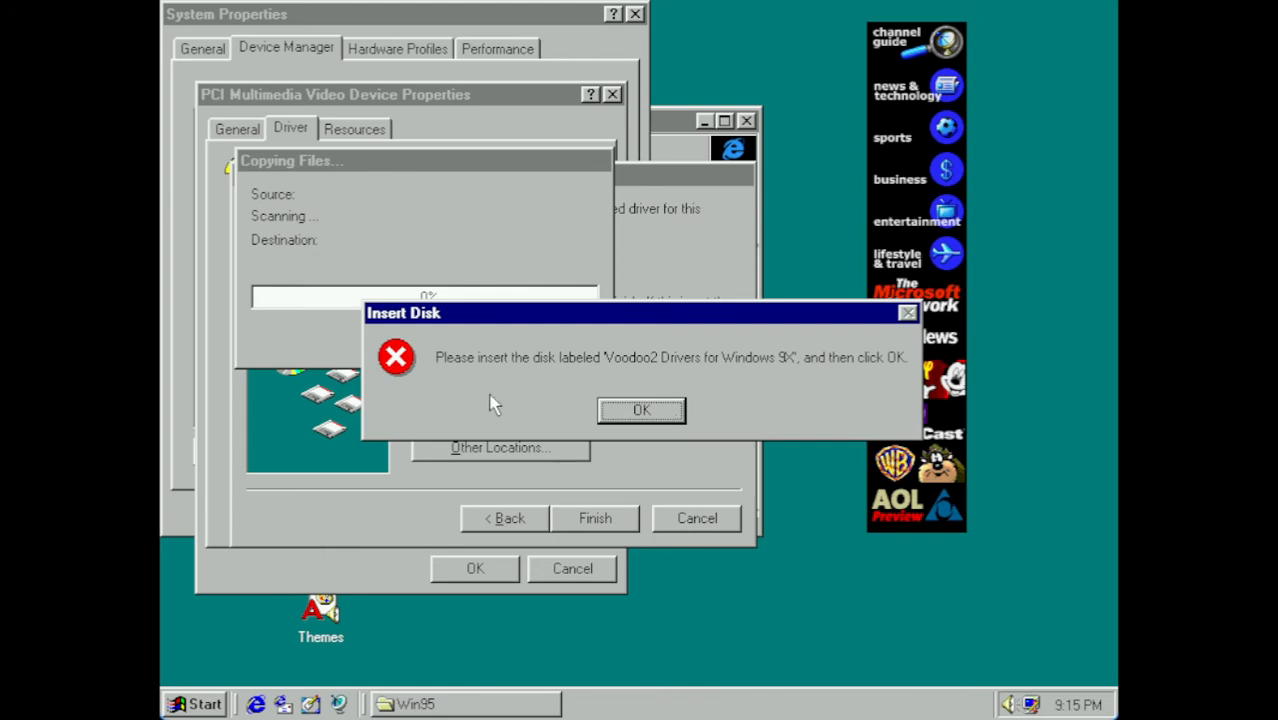
{"action": "mouse_move", "coordinate": [463, 373]}
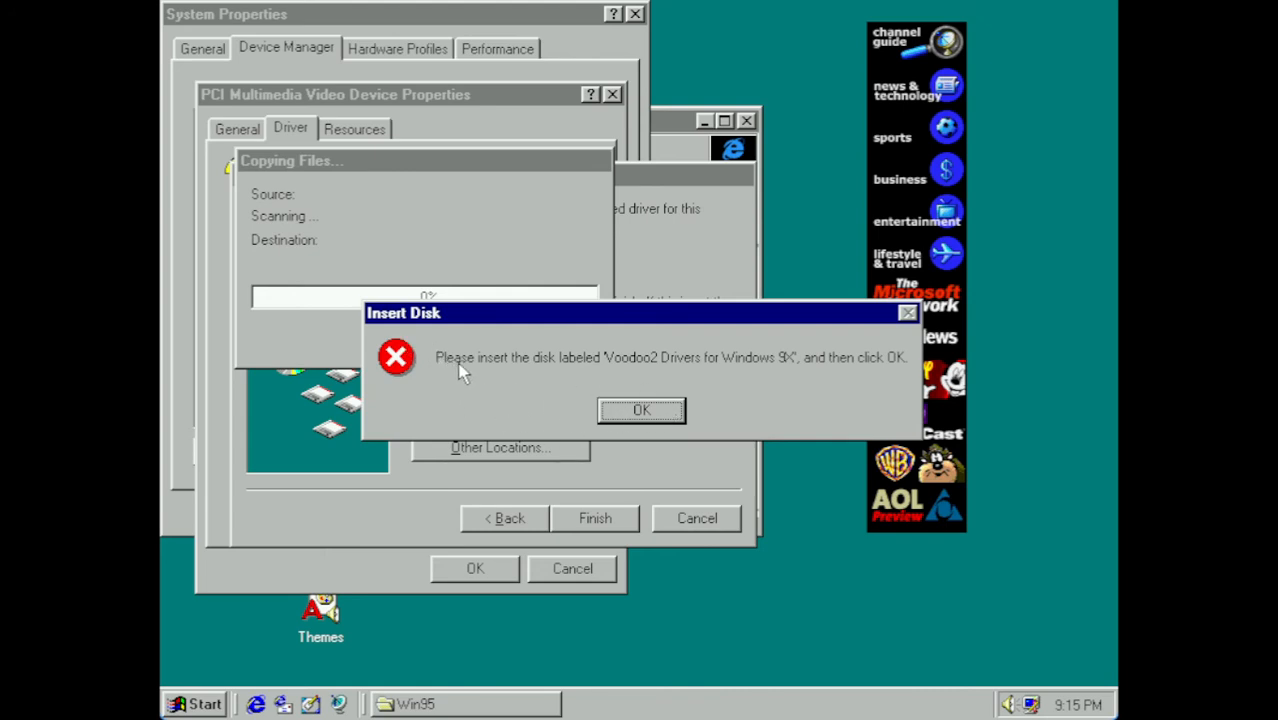
{"action": "mouse_move", "coordinate": [758, 375]}
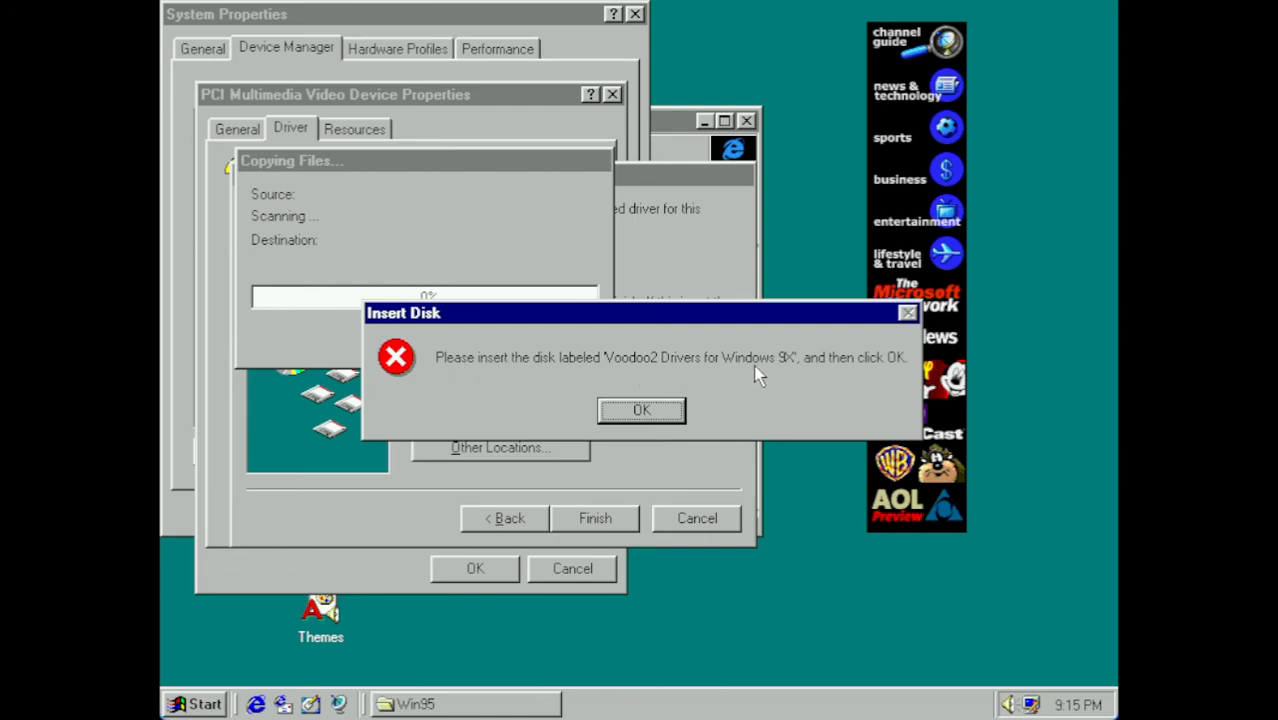
- Copy files from C:\DRIVERS\VOODOO2, keep the existing RICHED20.DLL, and decline restarting
{"action": "left_click", "coordinate": [641, 410]}
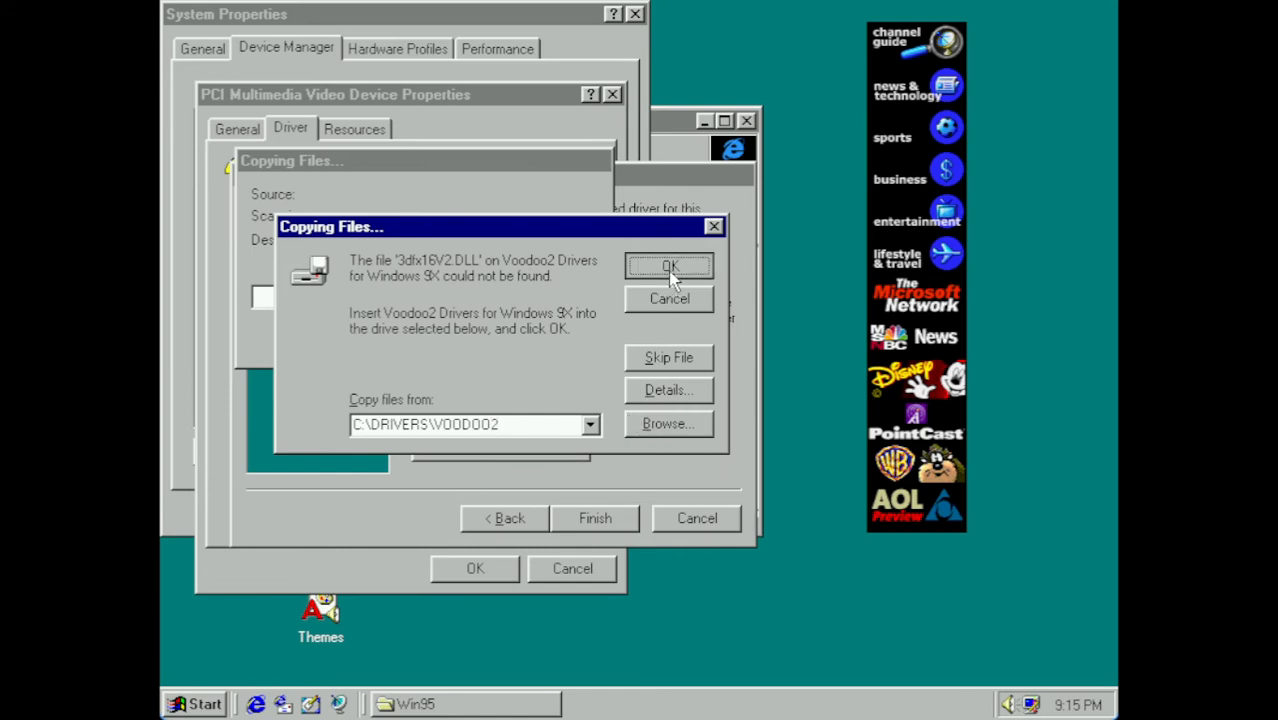
{"action": "left_click", "coordinate": [668, 265]}
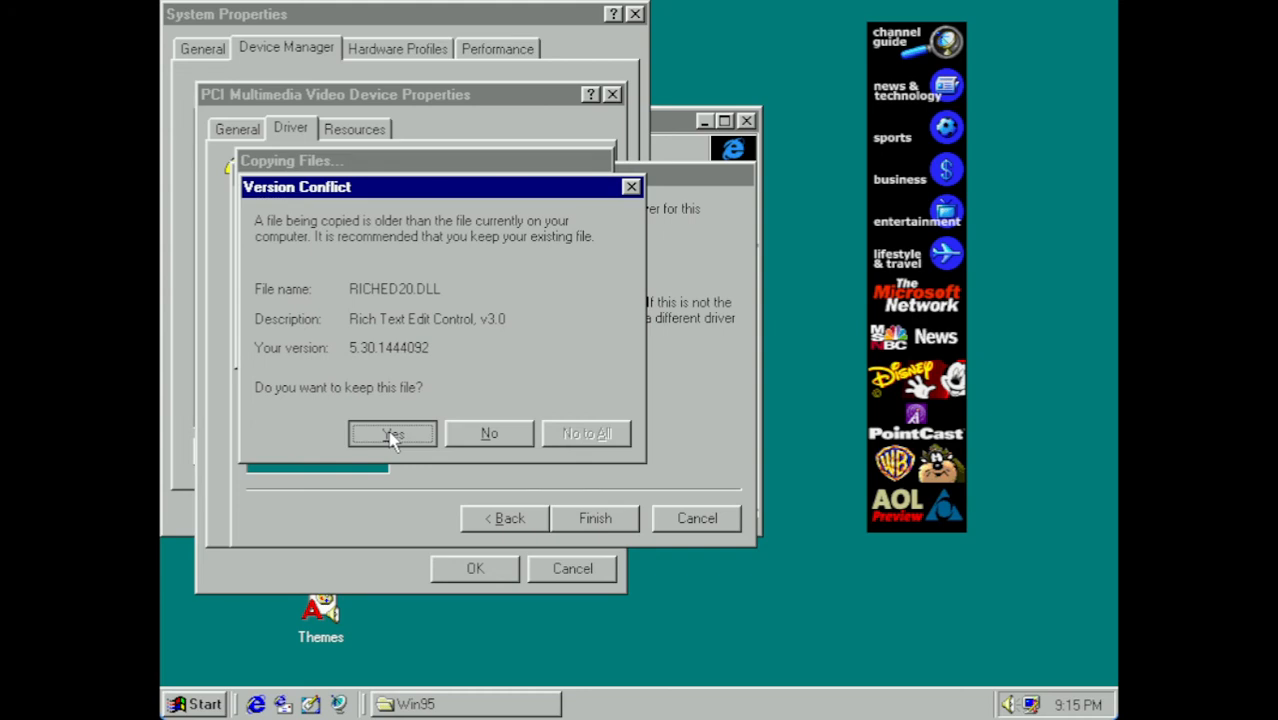
{"action": "left_click", "coordinate": [392, 433]}
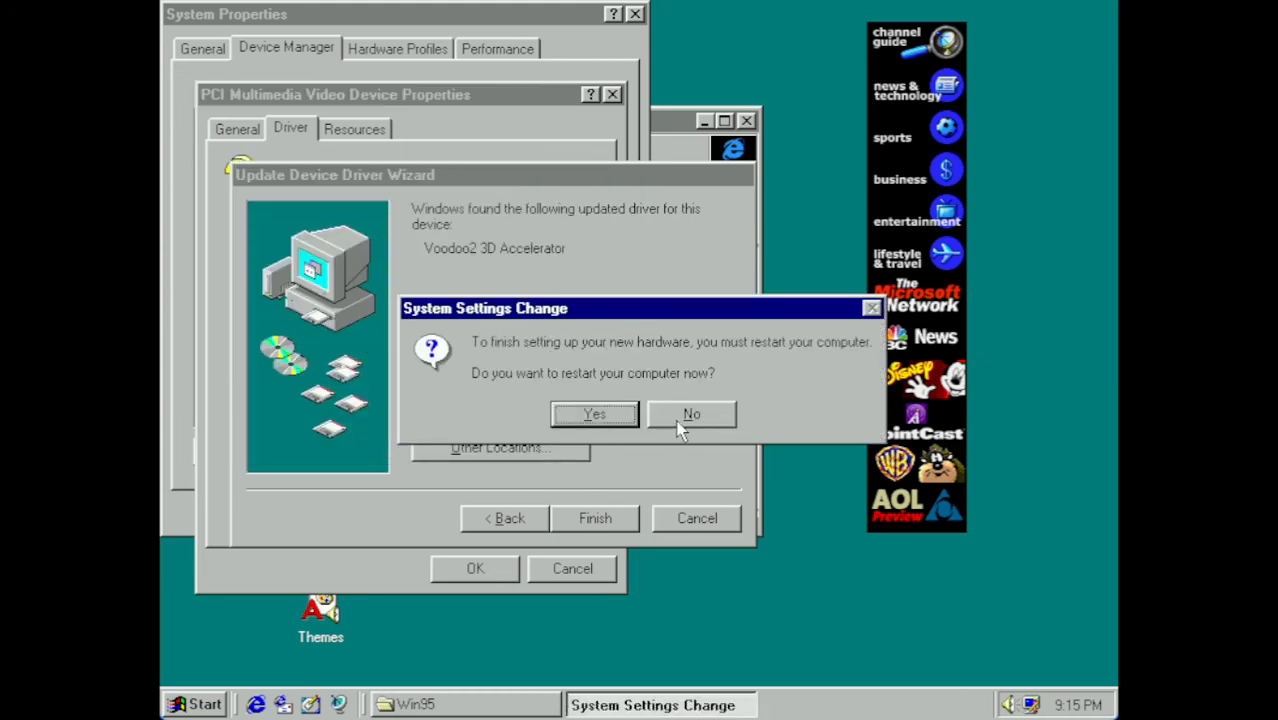
{"action": "left_click", "coordinate": [691, 414]}
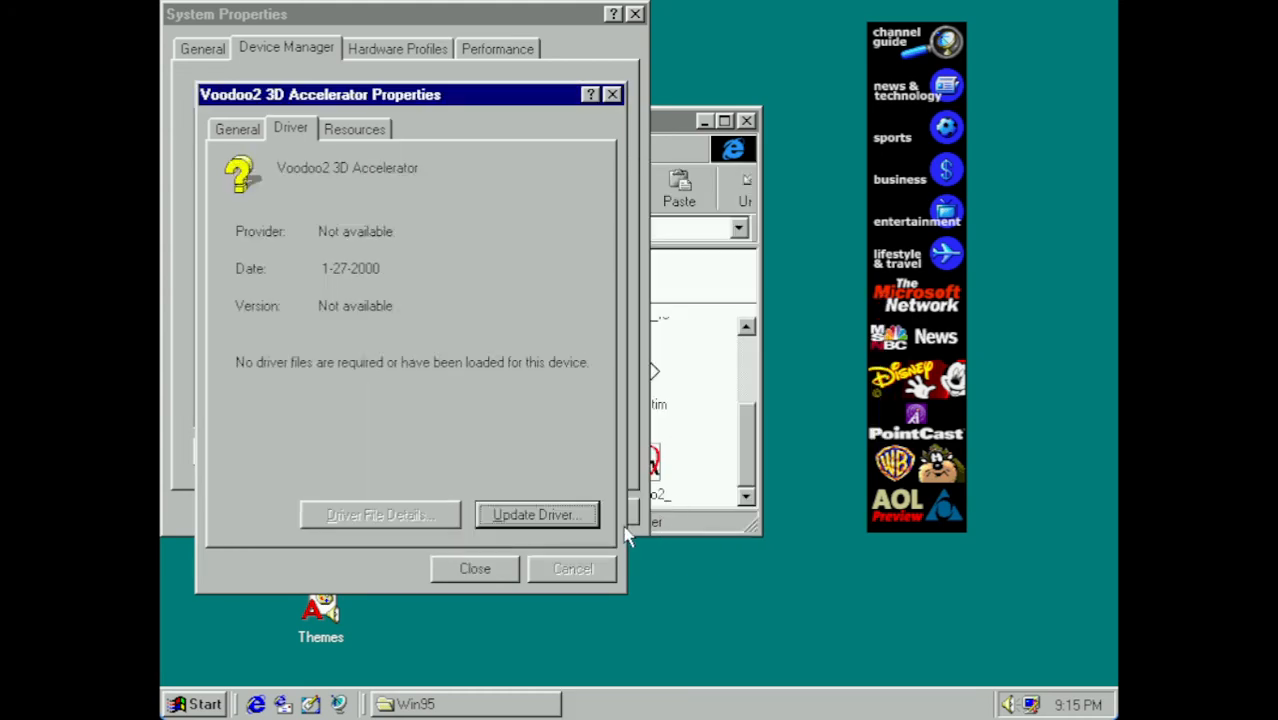
- Close the Voodoo2 properties and launch Update Driver for the PCI Ethernet Controller
{"action": "left_click", "coordinate": [475, 568]}
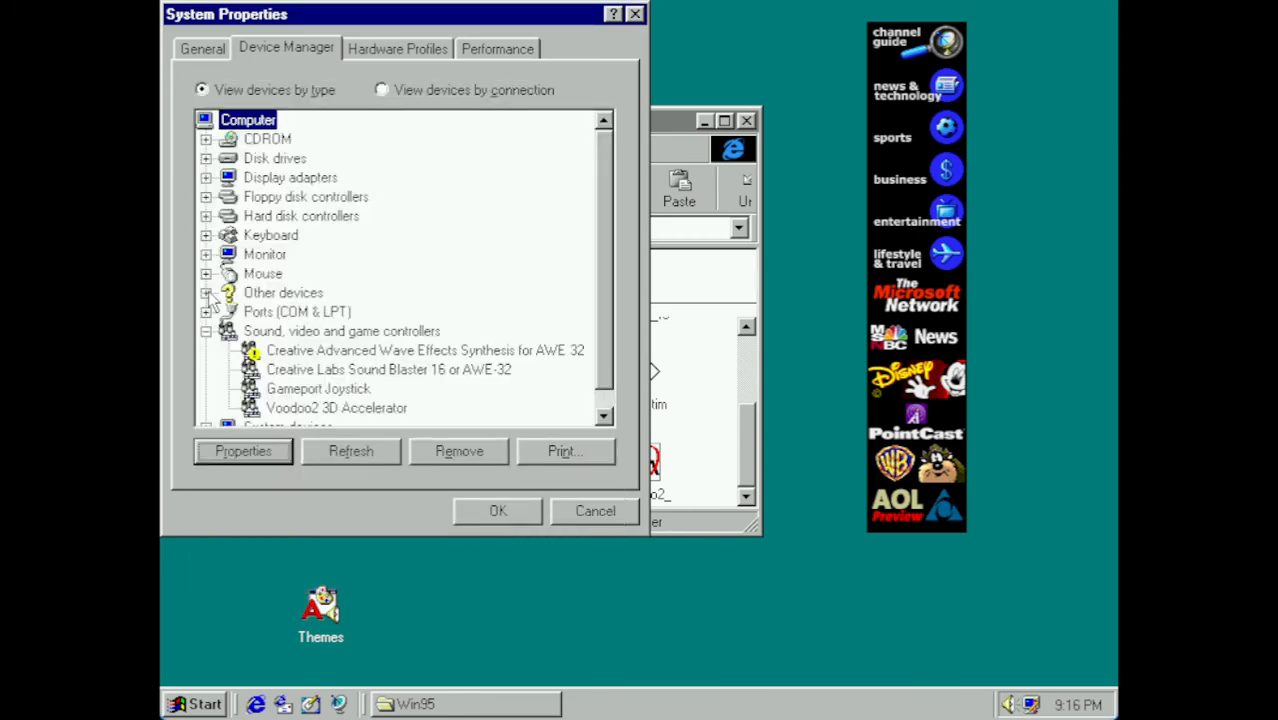
{"action": "left_click", "coordinate": [206, 292]}
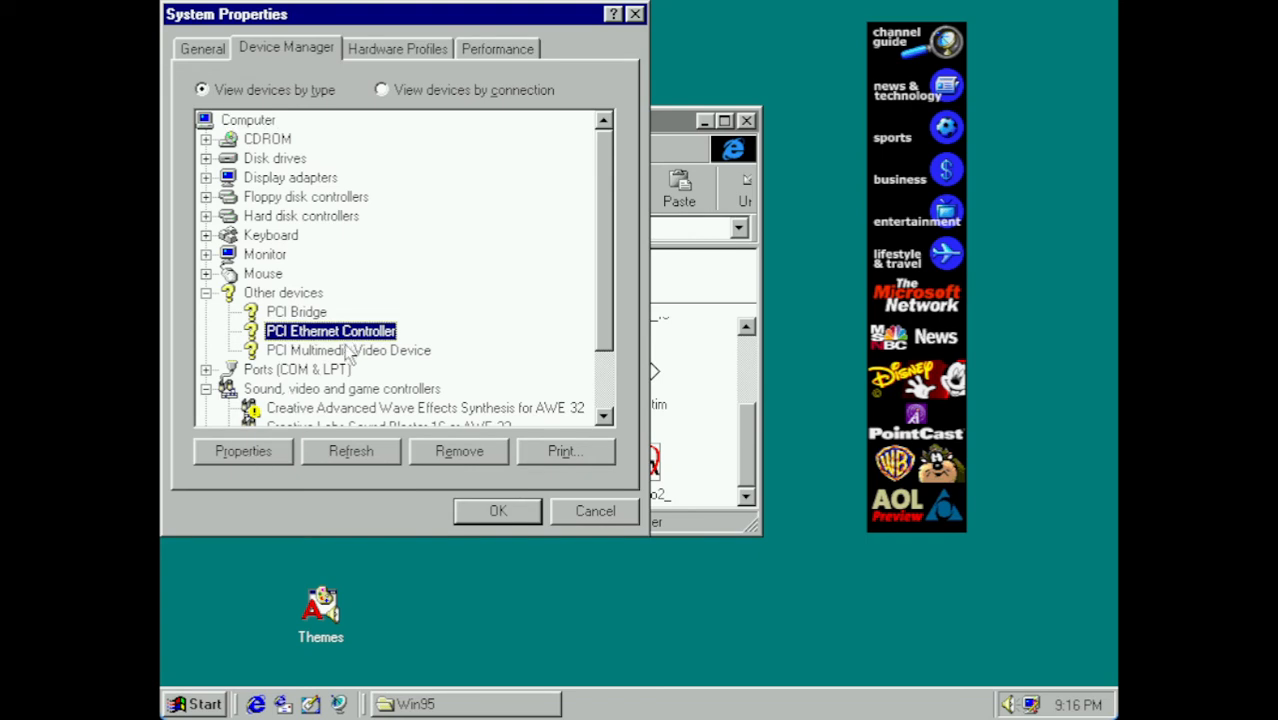
{"action": "left_click", "coordinate": [242, 451]}
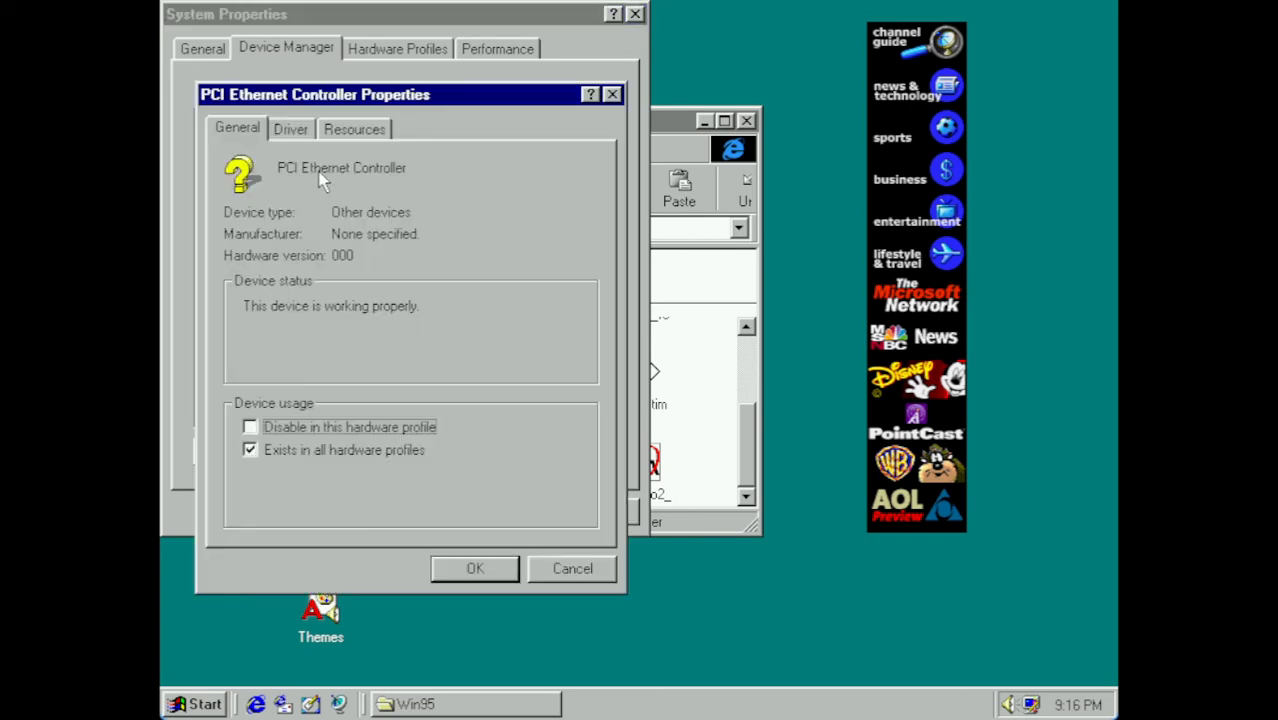
{"action": "left_click", "coordinate": [290, 128]}
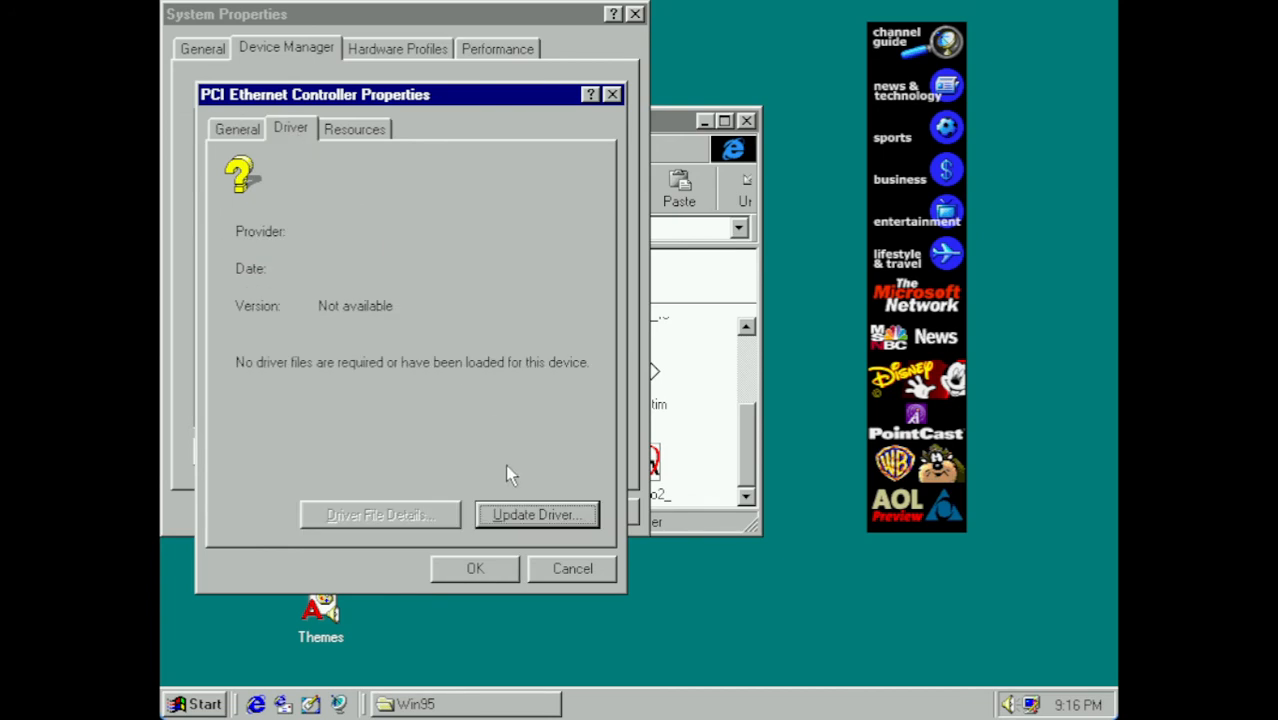
{"action": "left_click", "coordinate": [535, 514]}
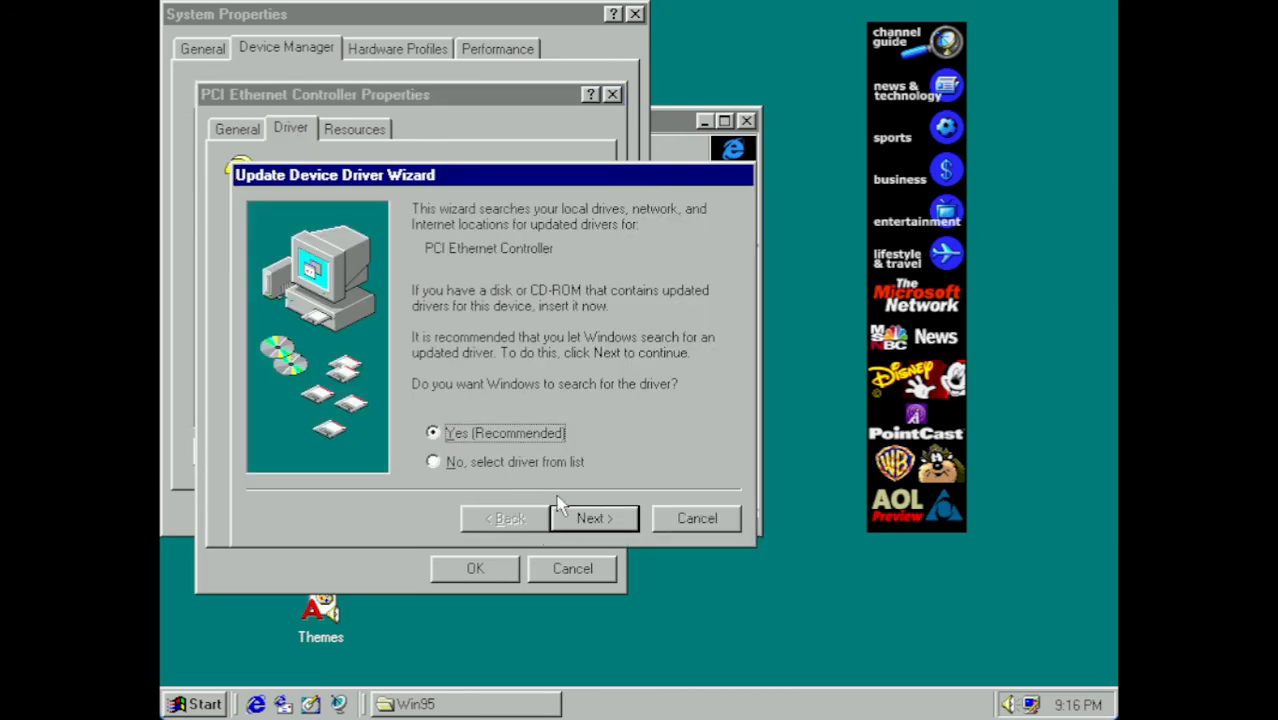
- Point the driver search at D:\WIN95\NETWORK\WIN95 and install the Realtek RTL8029(AS) driver found
{"action": "left_click", "coordinate": [593, 518]}
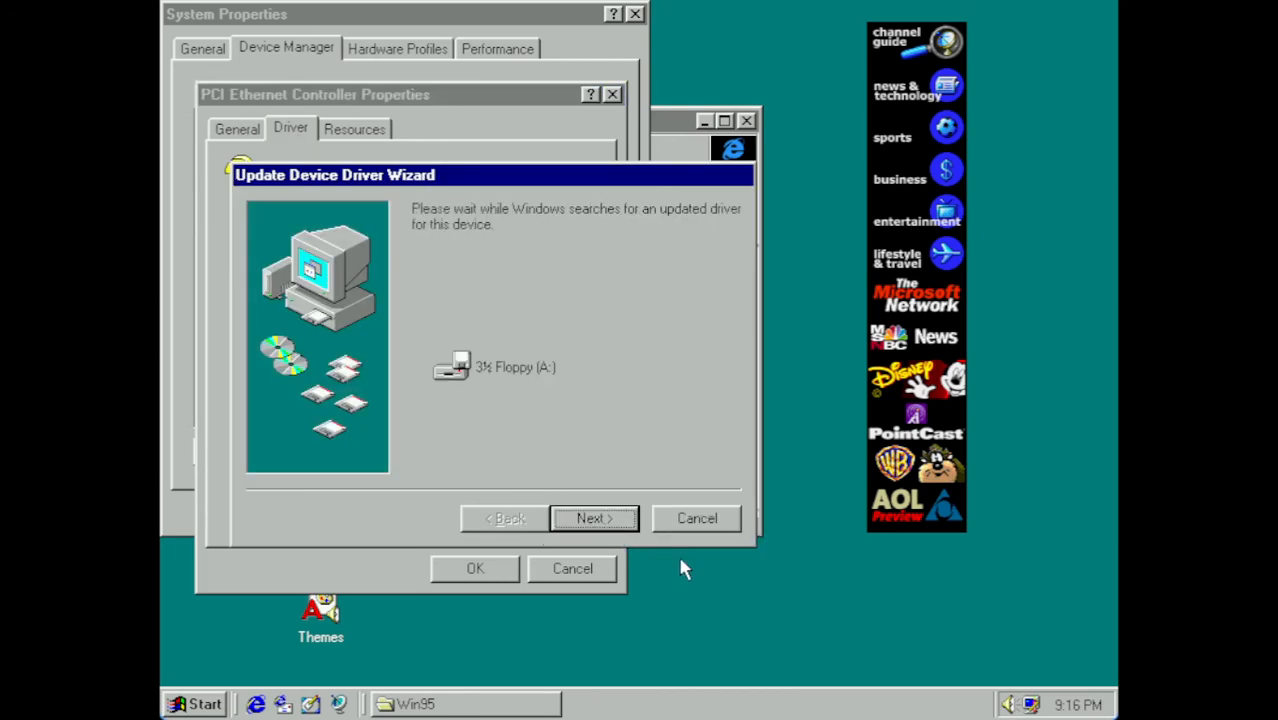
{"action": "left_click", "coordinate": [594, 518]}
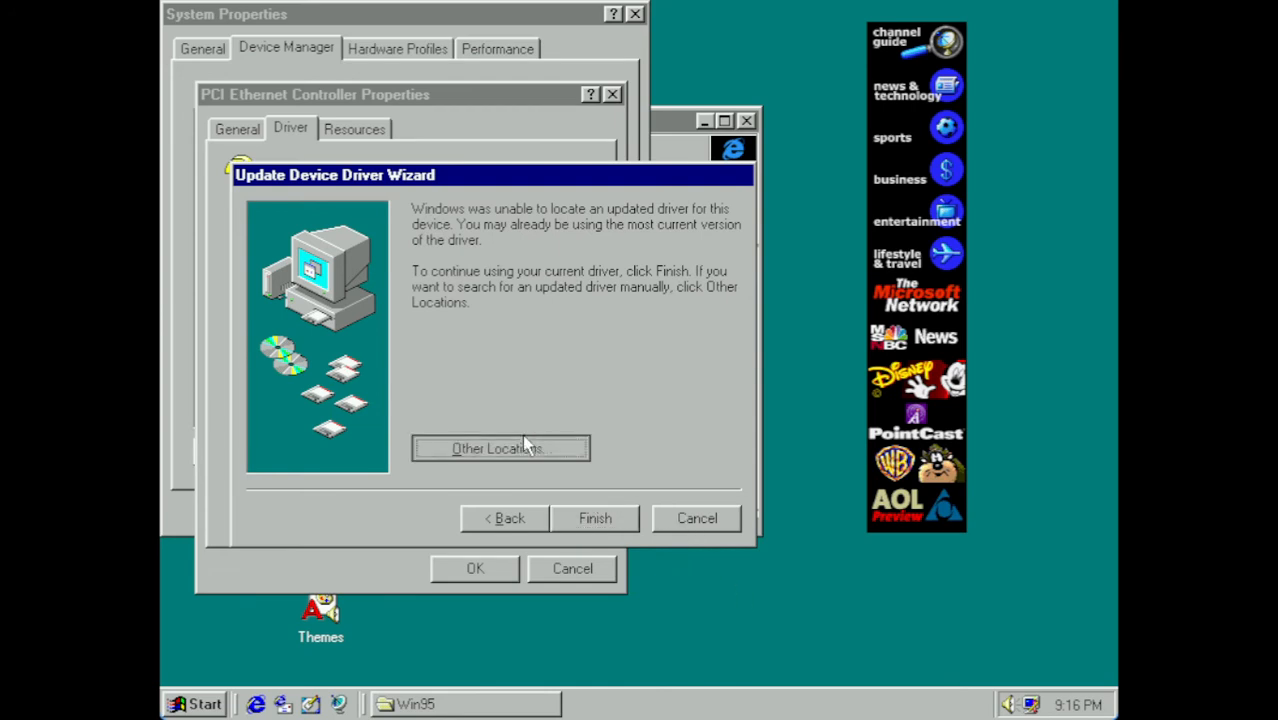
{"action": "left_click", "coordinate": [500, 448]}
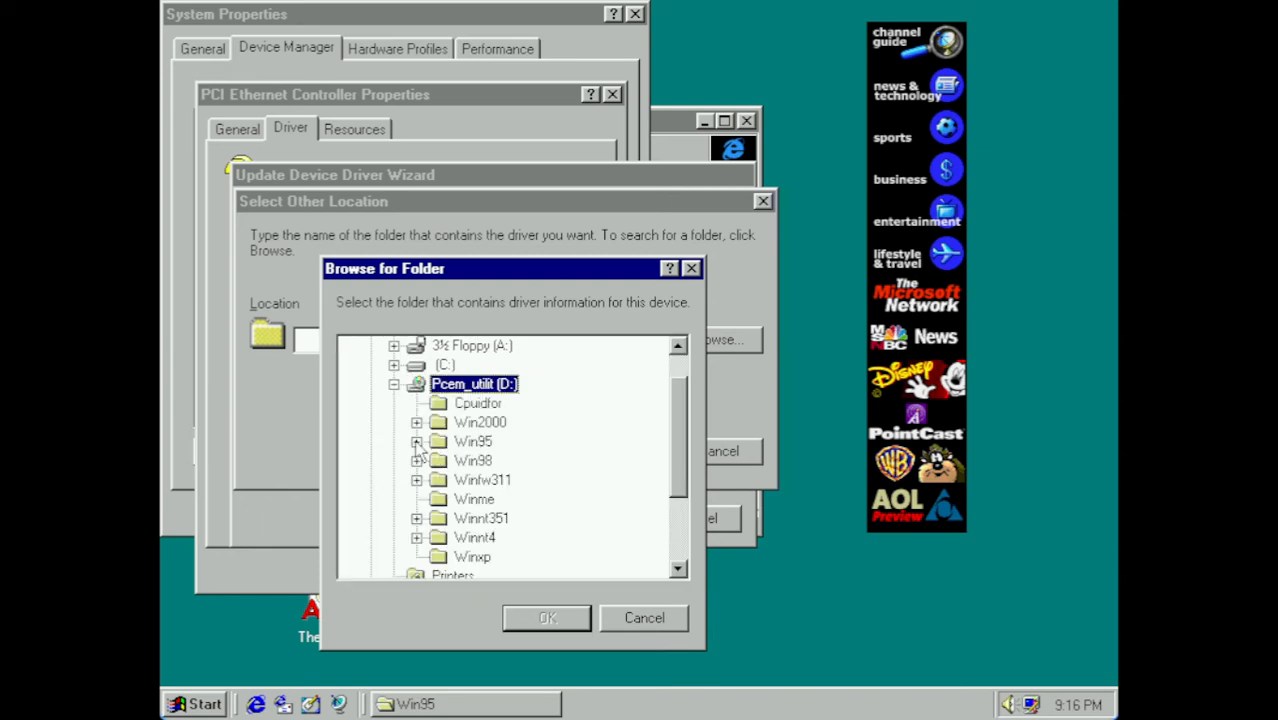
{"action": "left_click", "coordinate": [417, 441]}
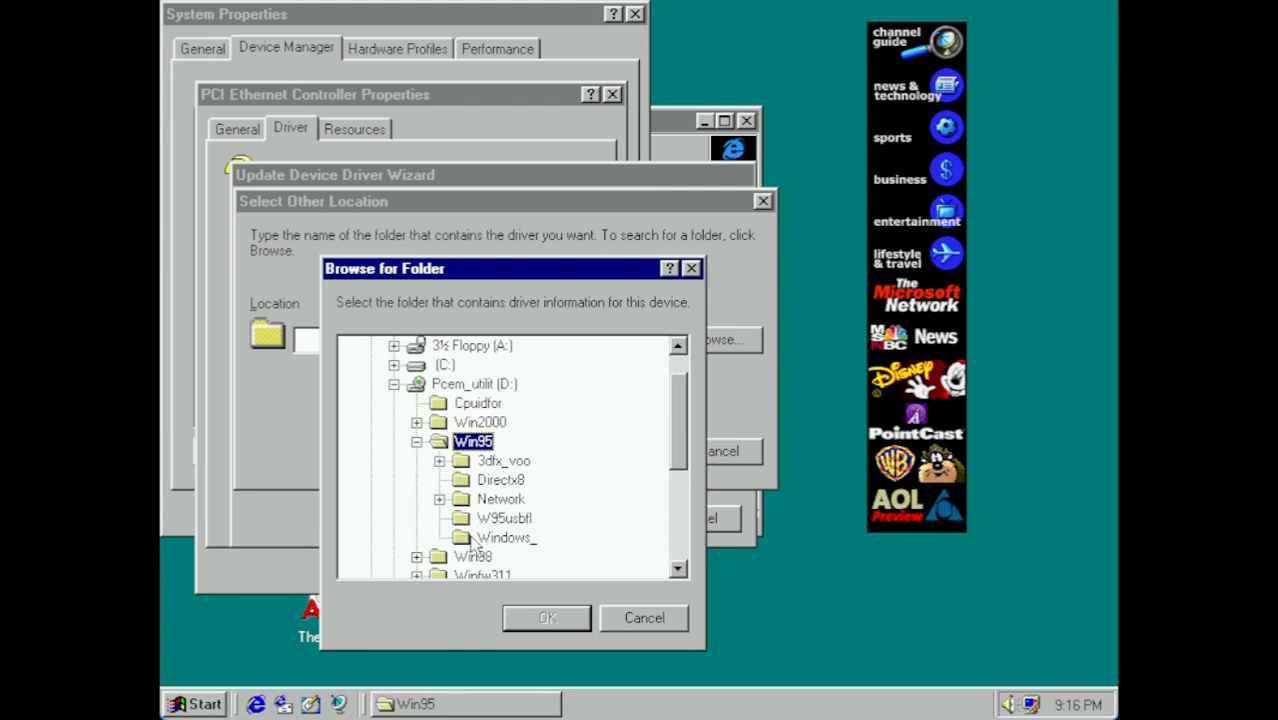
{"action": "left_click", "coordinate": [439, 498]}
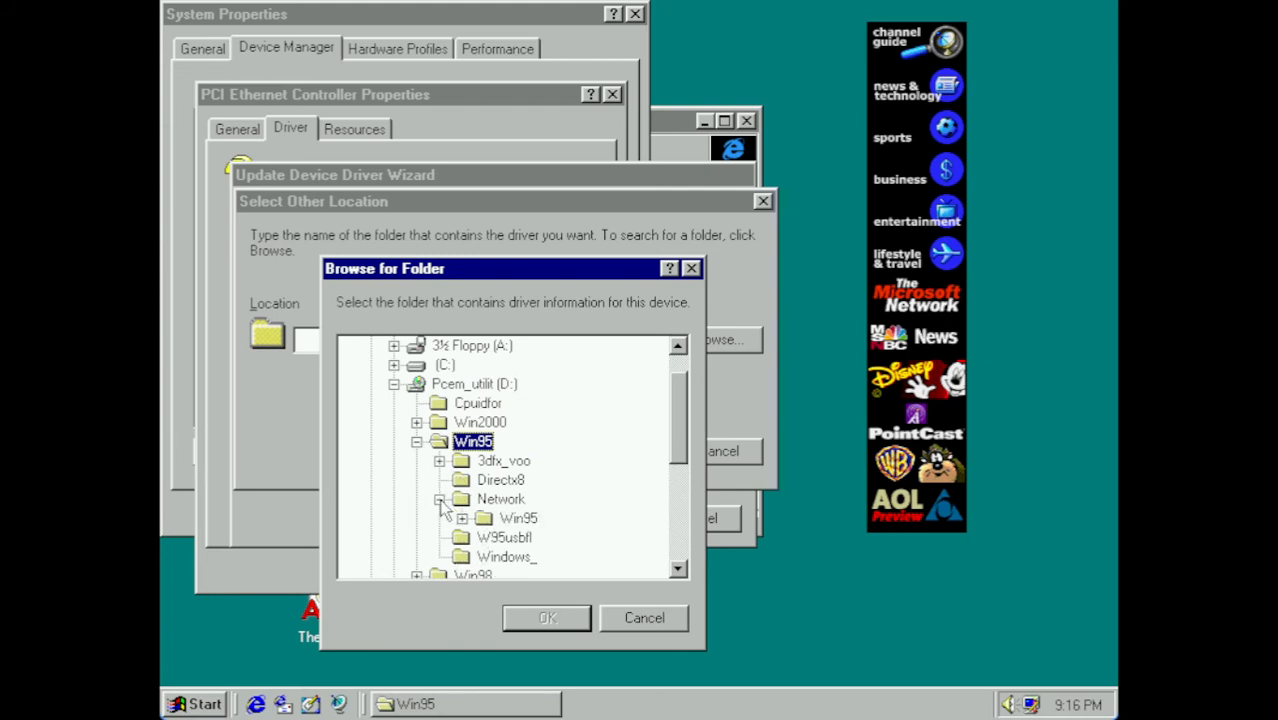
{"action": "left_click", "coordinate": [518, 517]}
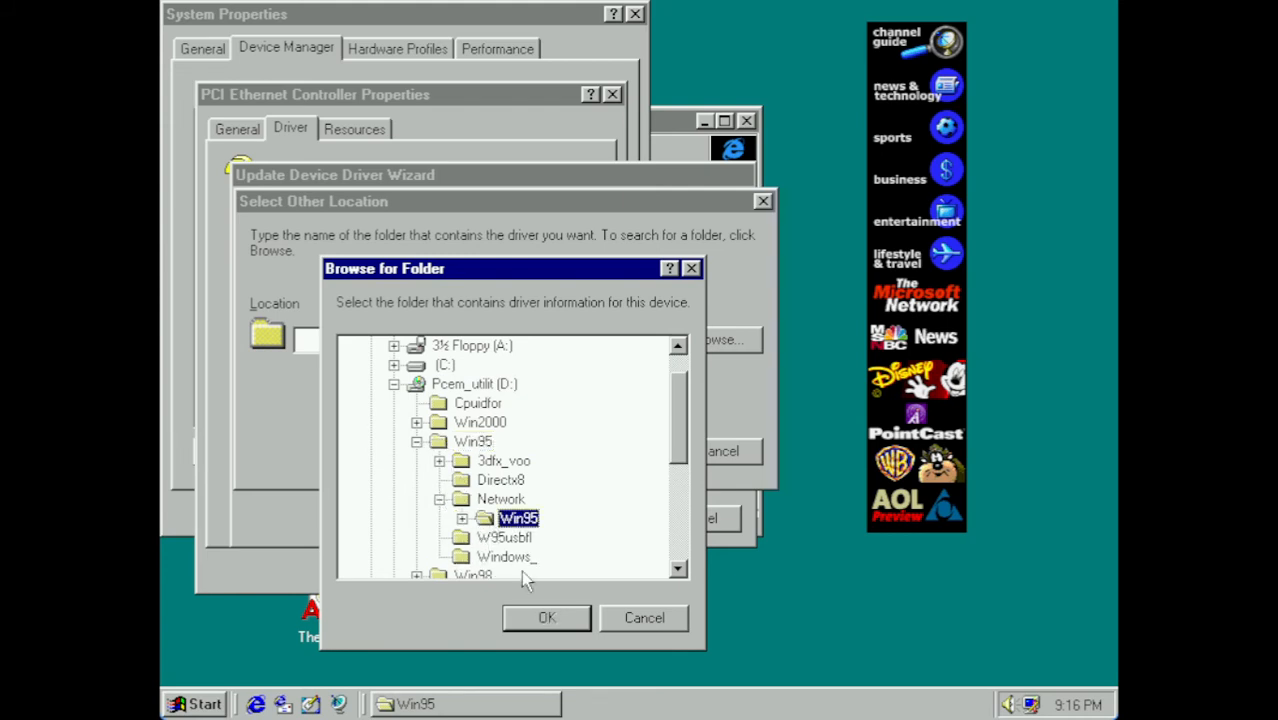
{"action": "left_click", "coordinate": [546, 617]}
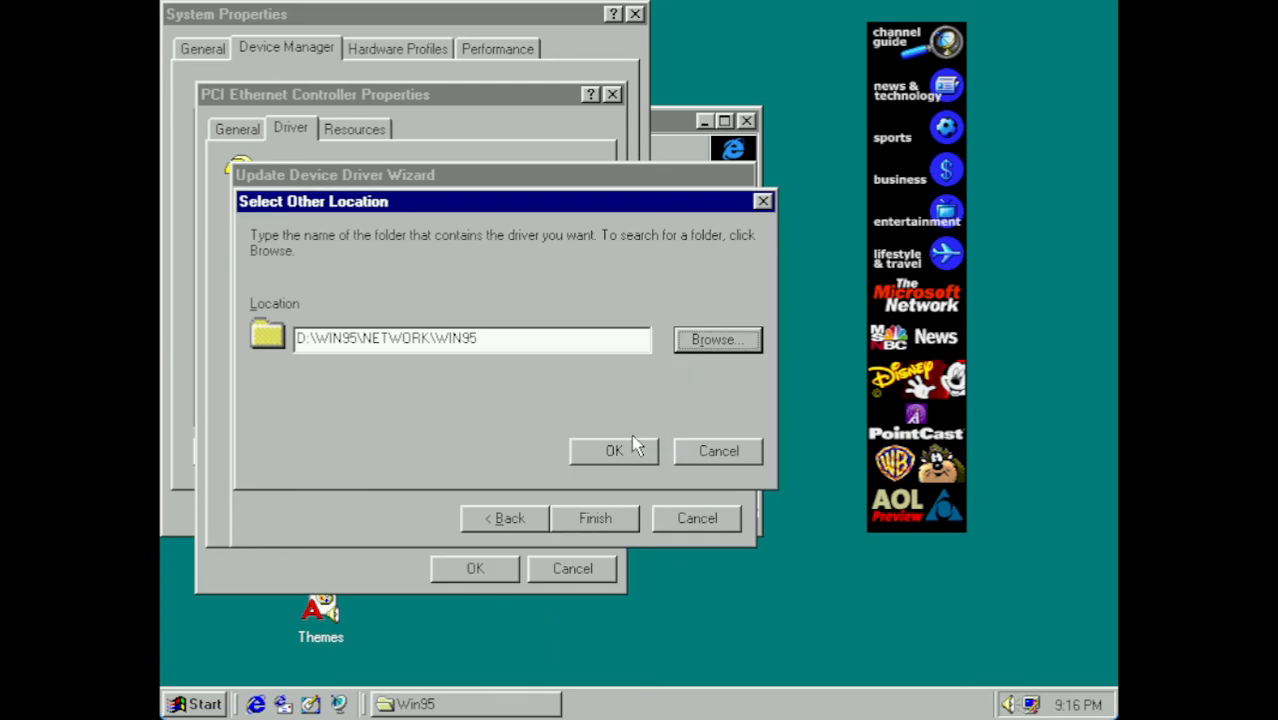
{"action": "mouse_move", "coordinate": [635, 456]}
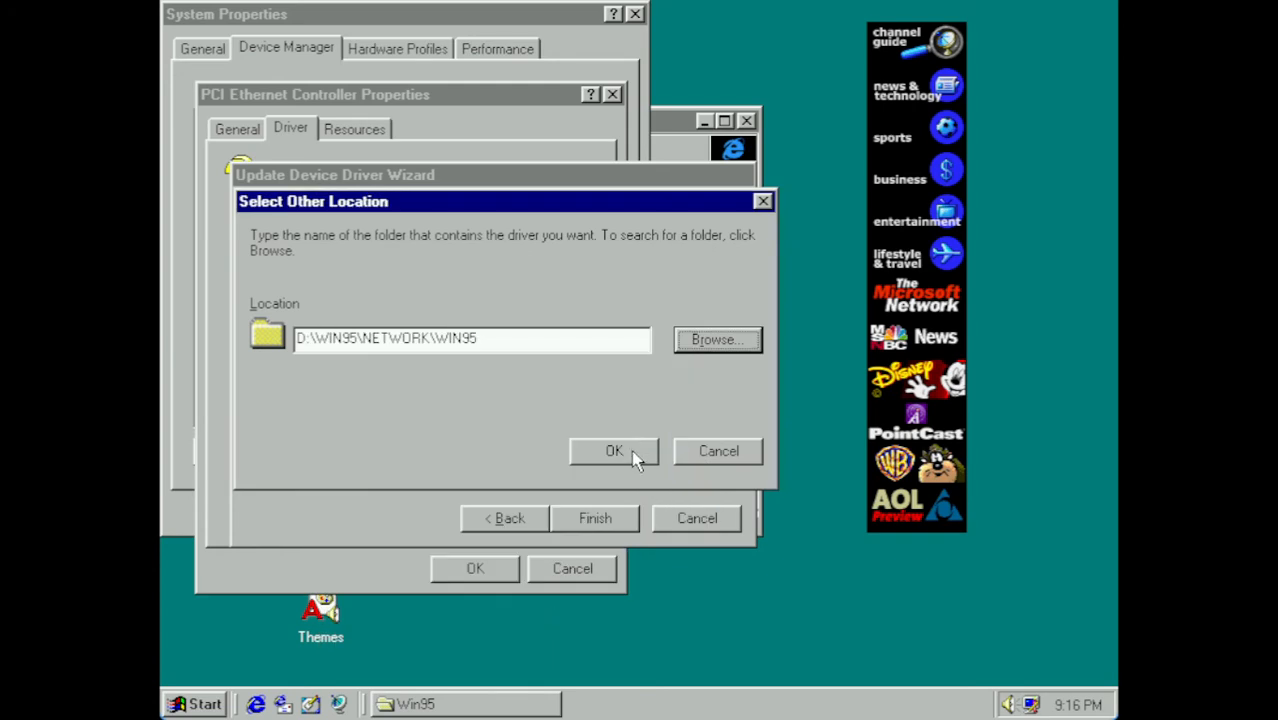
{"action": "left_click", "coordinate": [614, 451]}
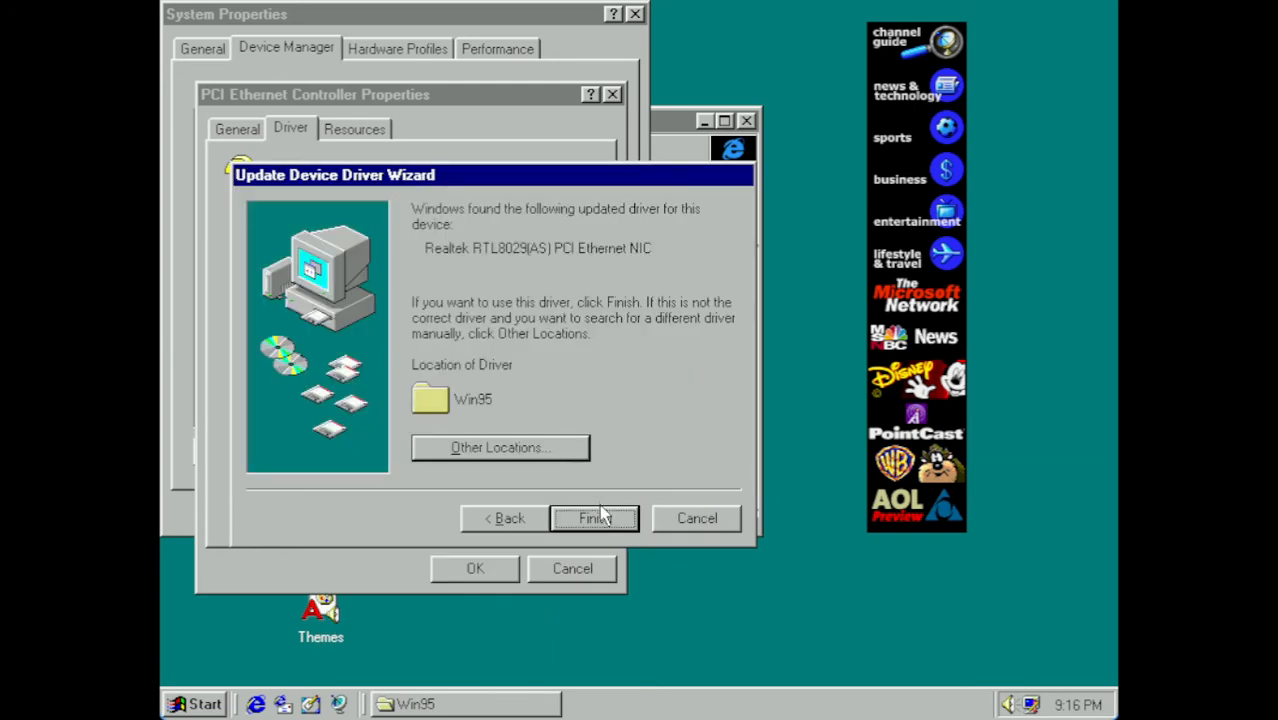
{"action": "left_click", "coordinate": [594, 518]}
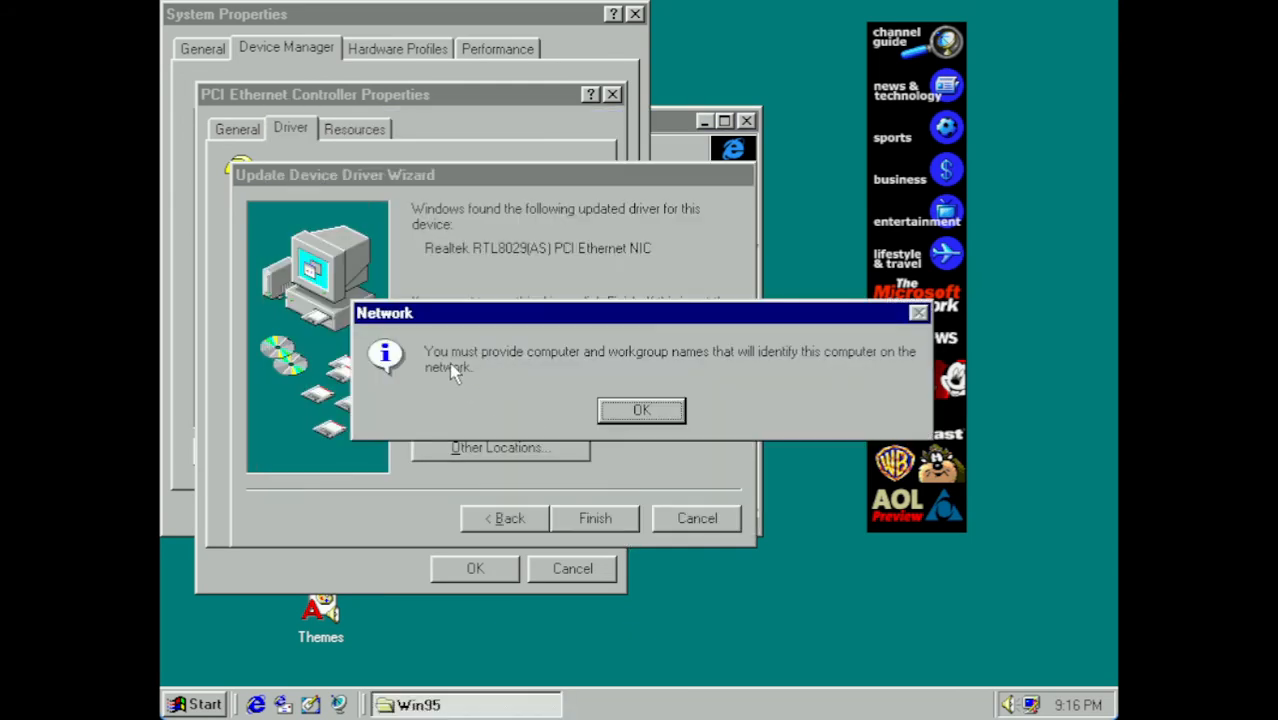
{"action": "mouse_move", "coordinate": [788, 378]}
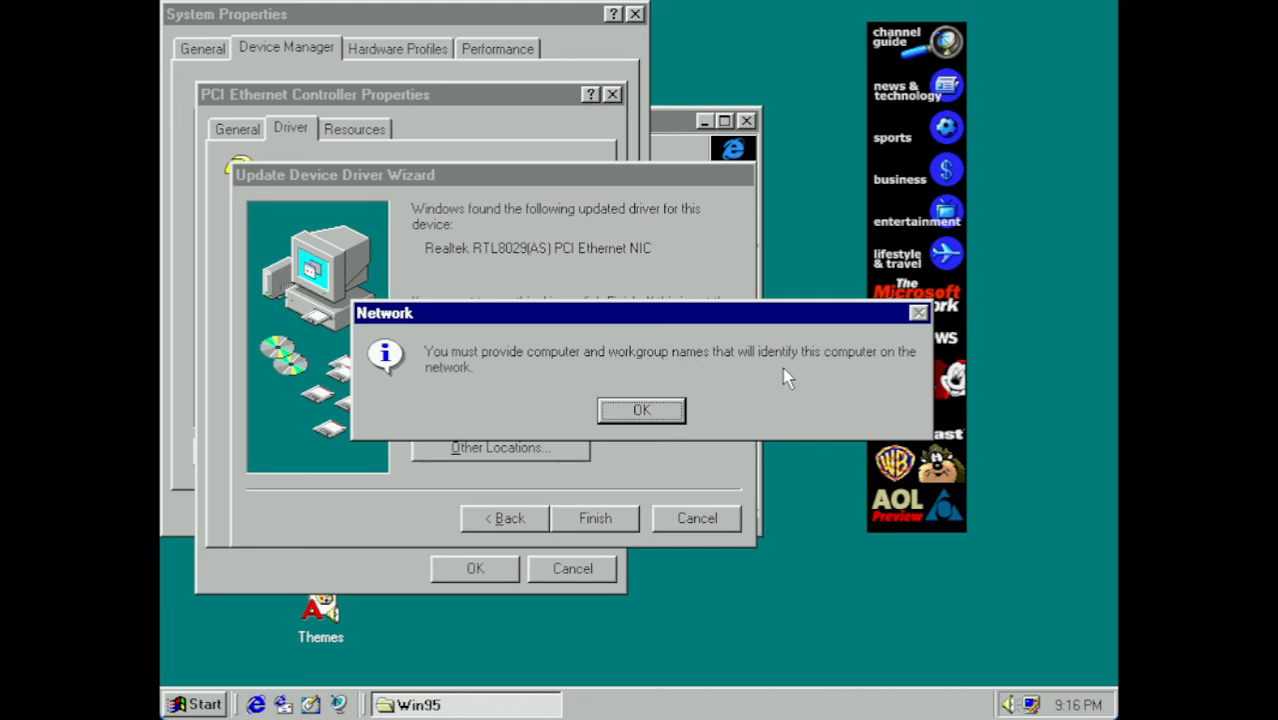
{"action": "mouse_move", "coordinate": [849, 365]}
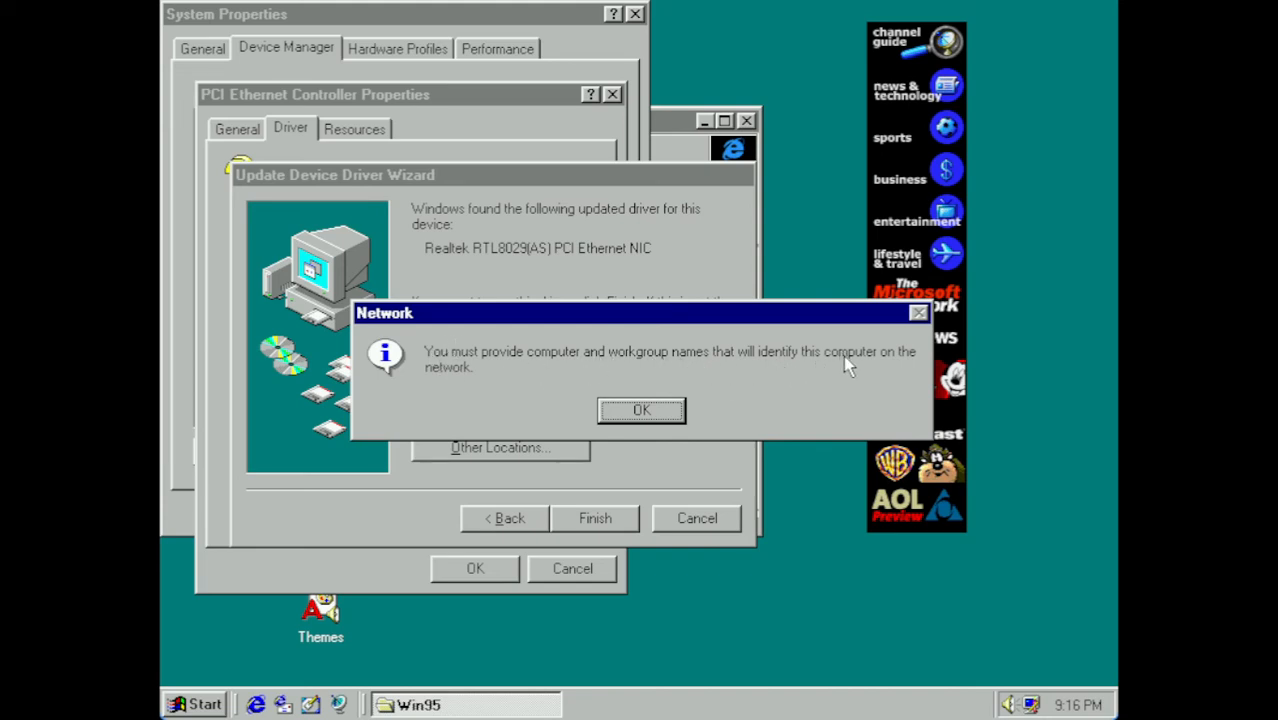
- Name the computer pentiumii95 in workgroup WORKGROUP and close the Network settings
{"action": "left_click", "coordinate": [641, 410]}
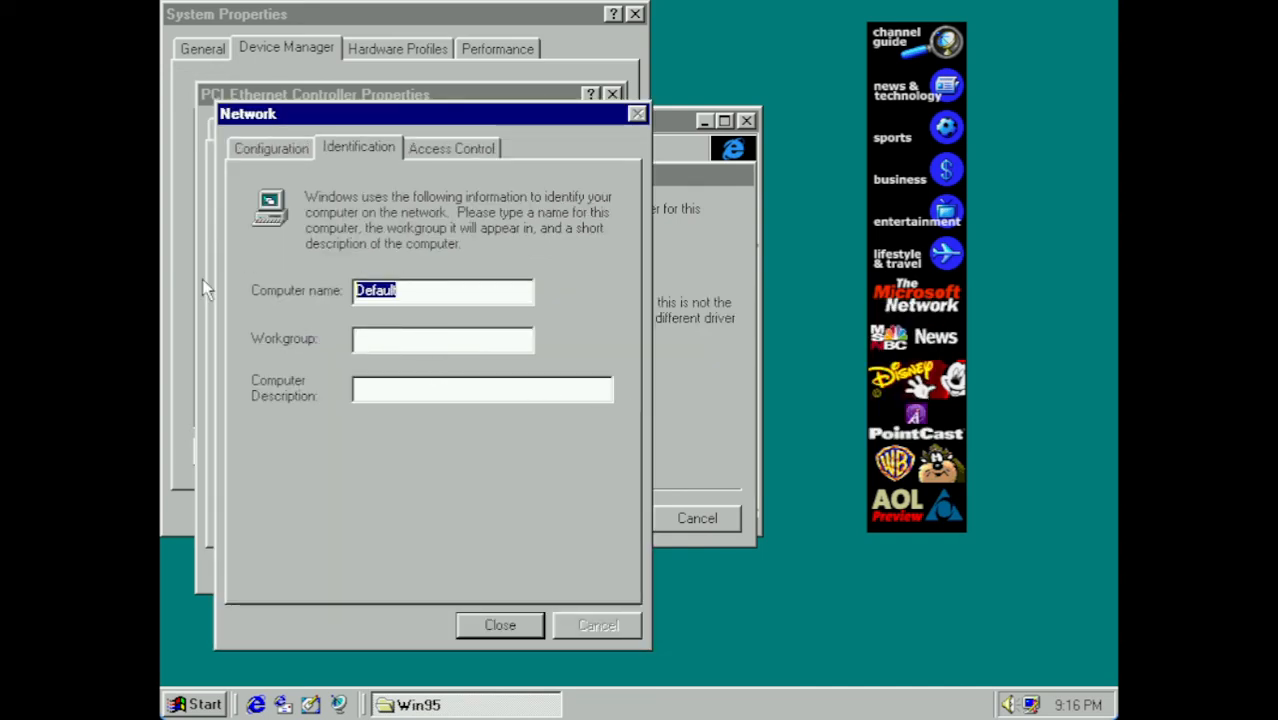
{"action": "type", "text": "pentium9"}
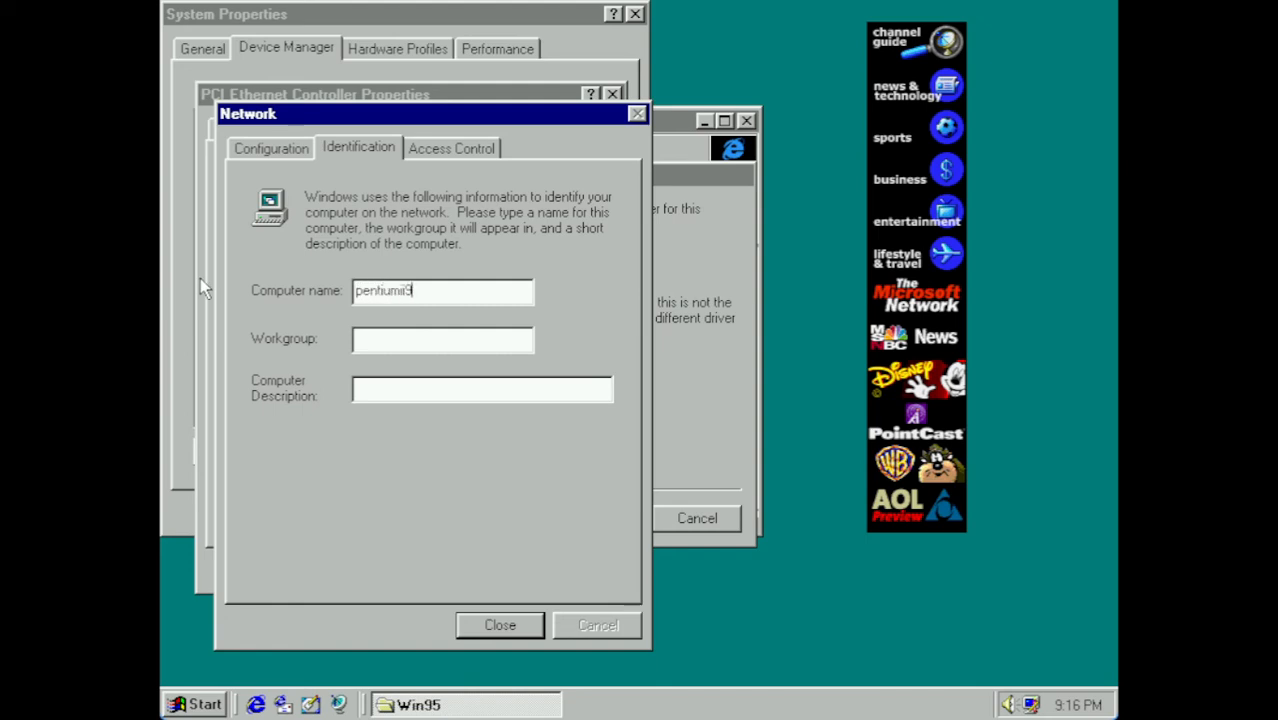
{"action": "type", "text": "WOR"}
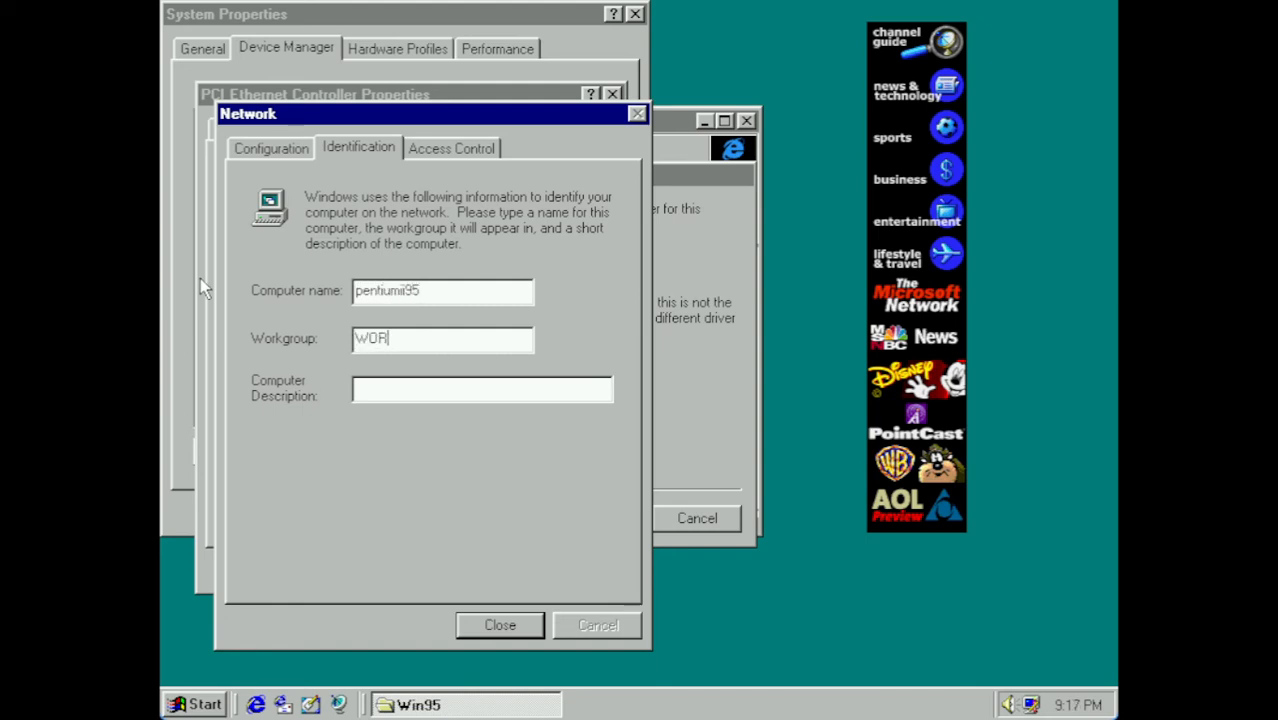
{"action": "type", "text": "KGROUP"}
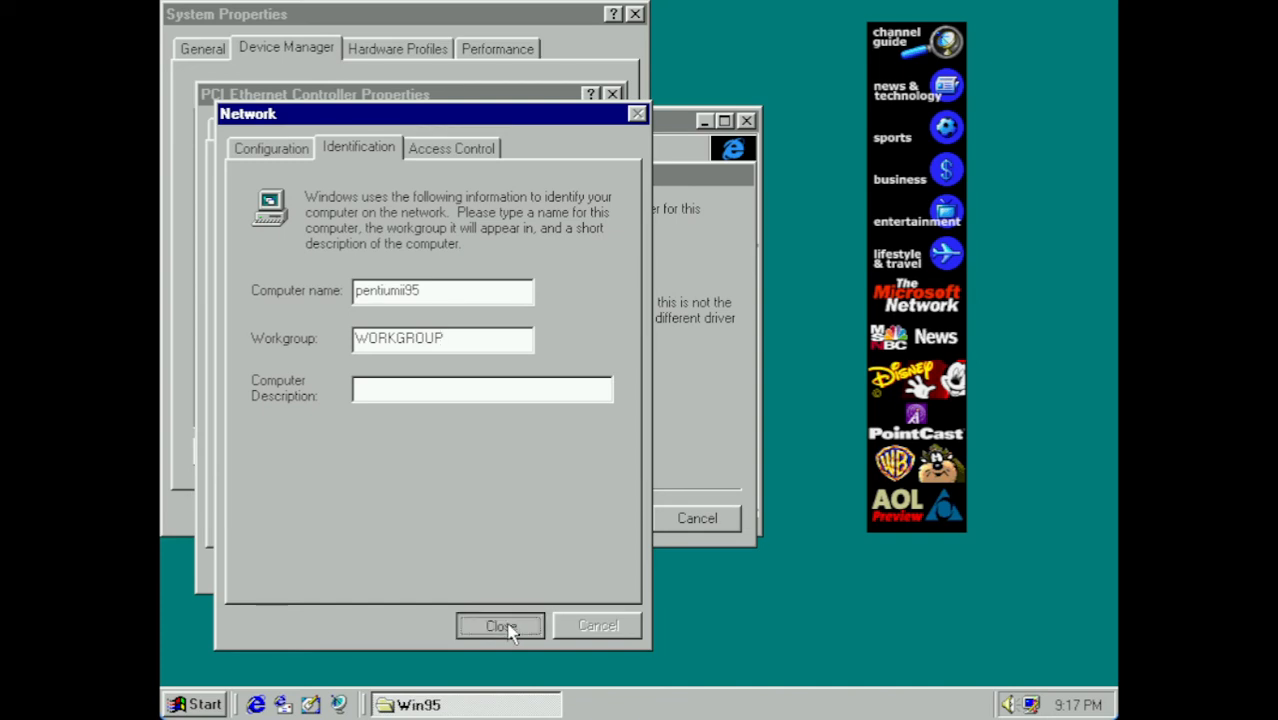
{"action": "left_click", "coordinate": [500, 625]}
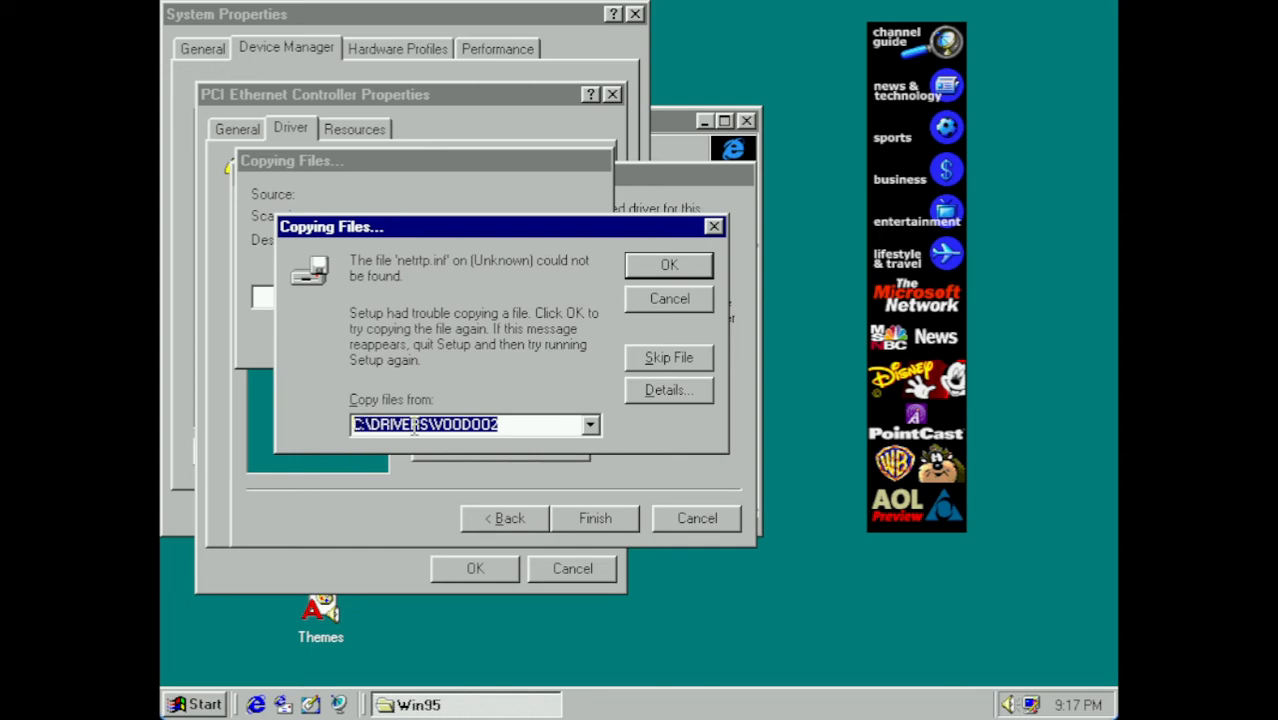
{"action": "mouse_move", "coordinate": [420, 443]}
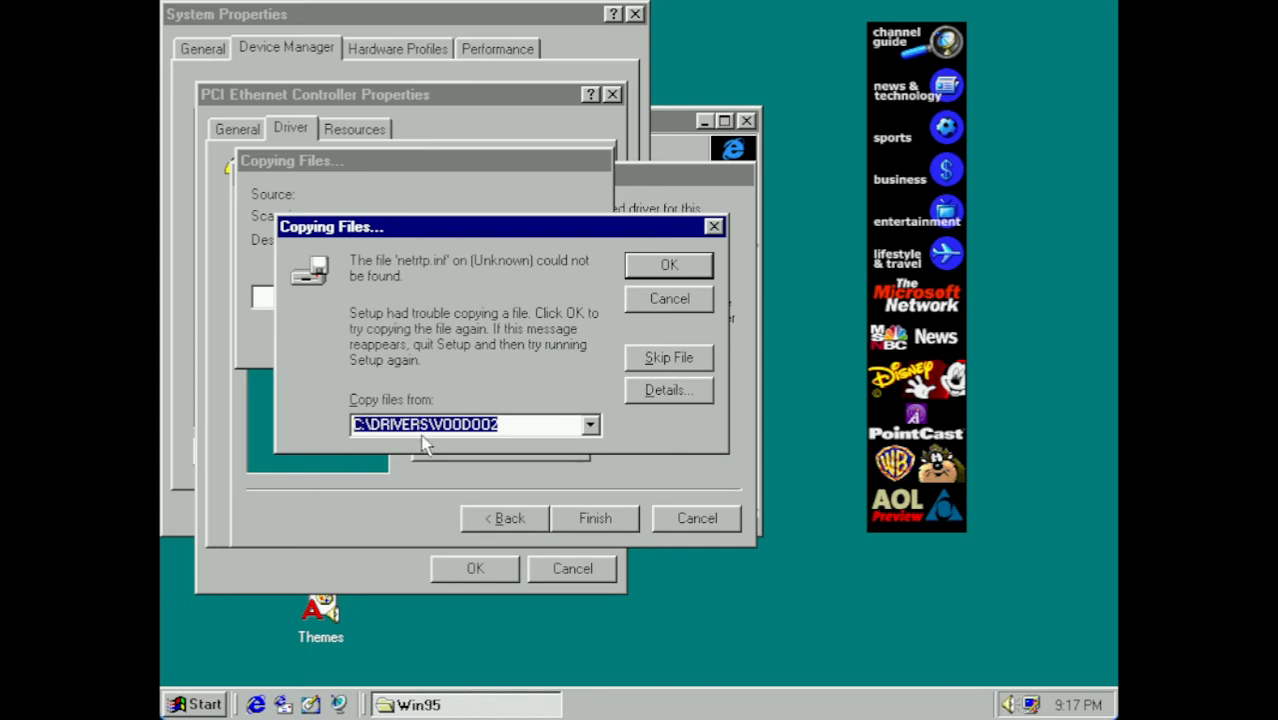
- Set the missing file's copy source to D:\WIN95\NETWORK\WIN95 and retry
{"action": "left_click", "coordinate": [590, 424]}
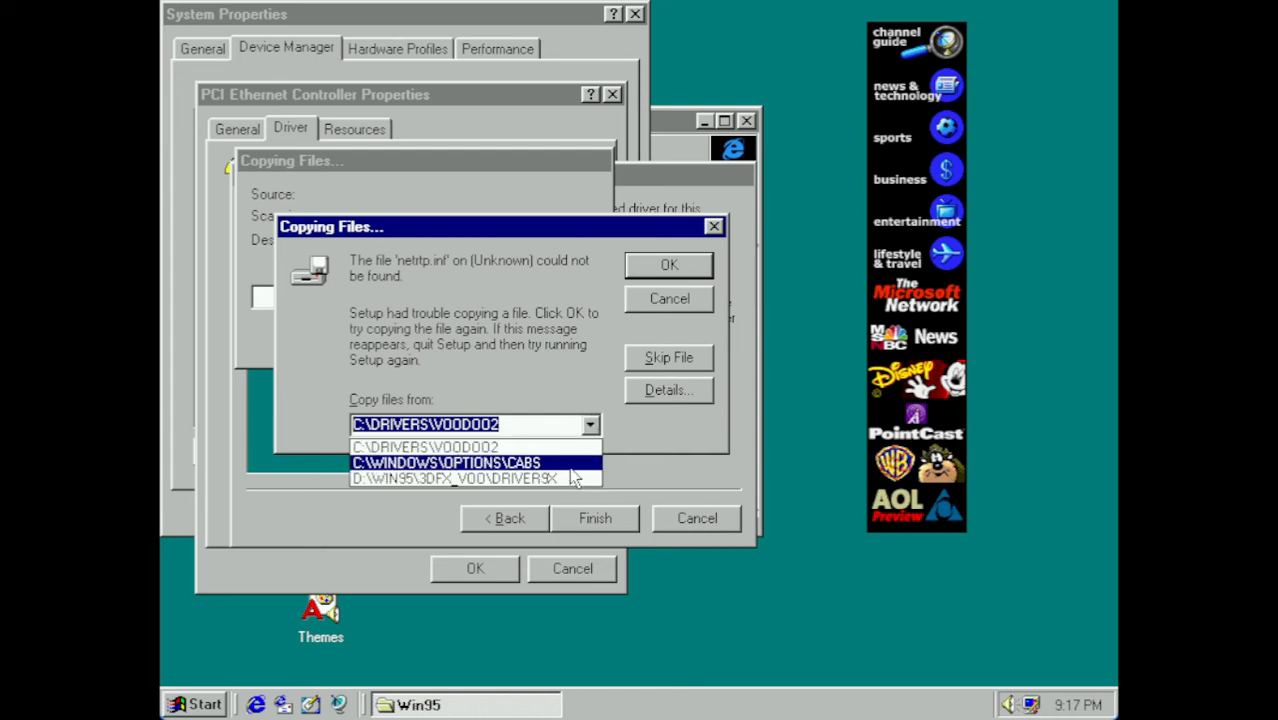
{"action": "left_click", "coordinate": [445, 463]}
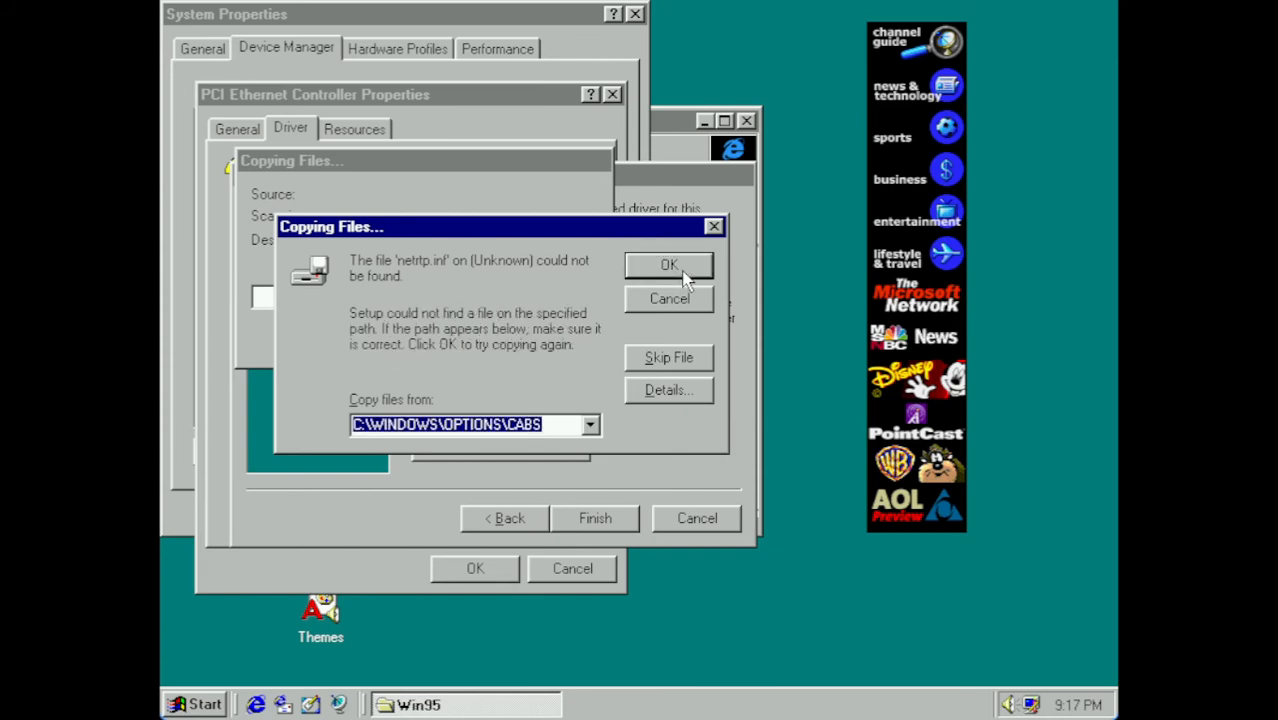
{"action": "type", "text": "D"}
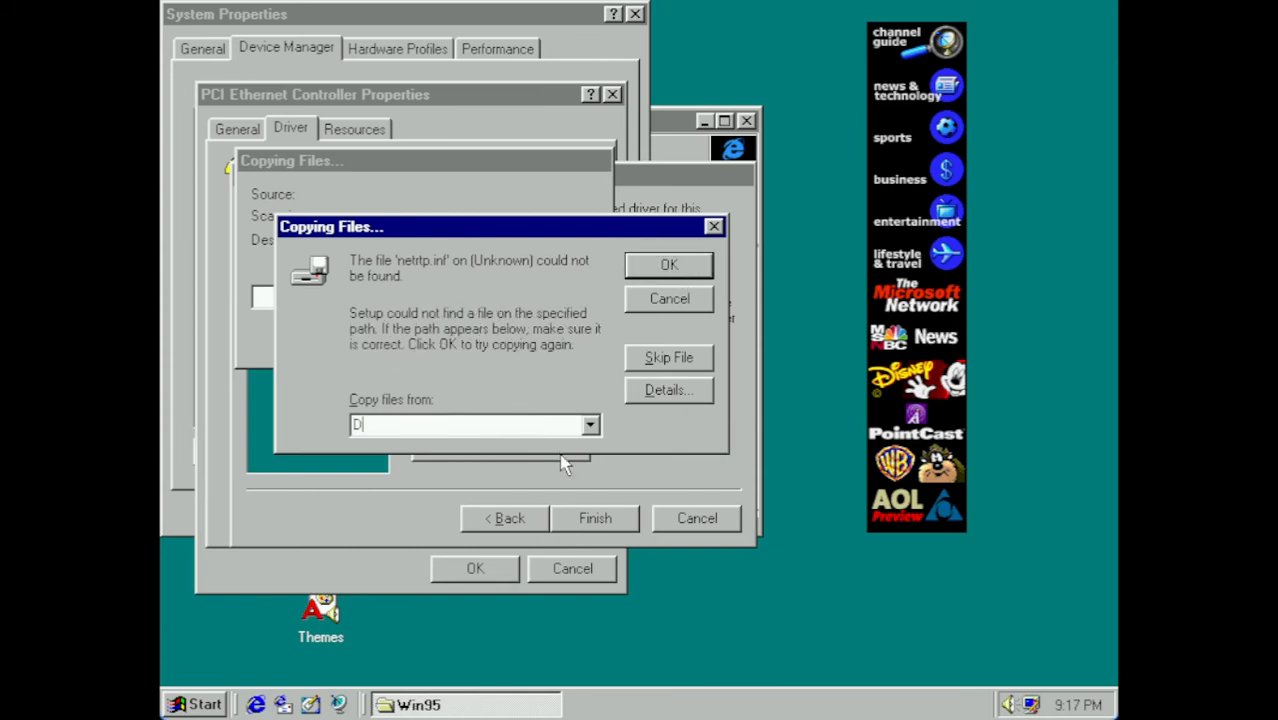
{"action": "type", "text": ":\\WIN95\\"}
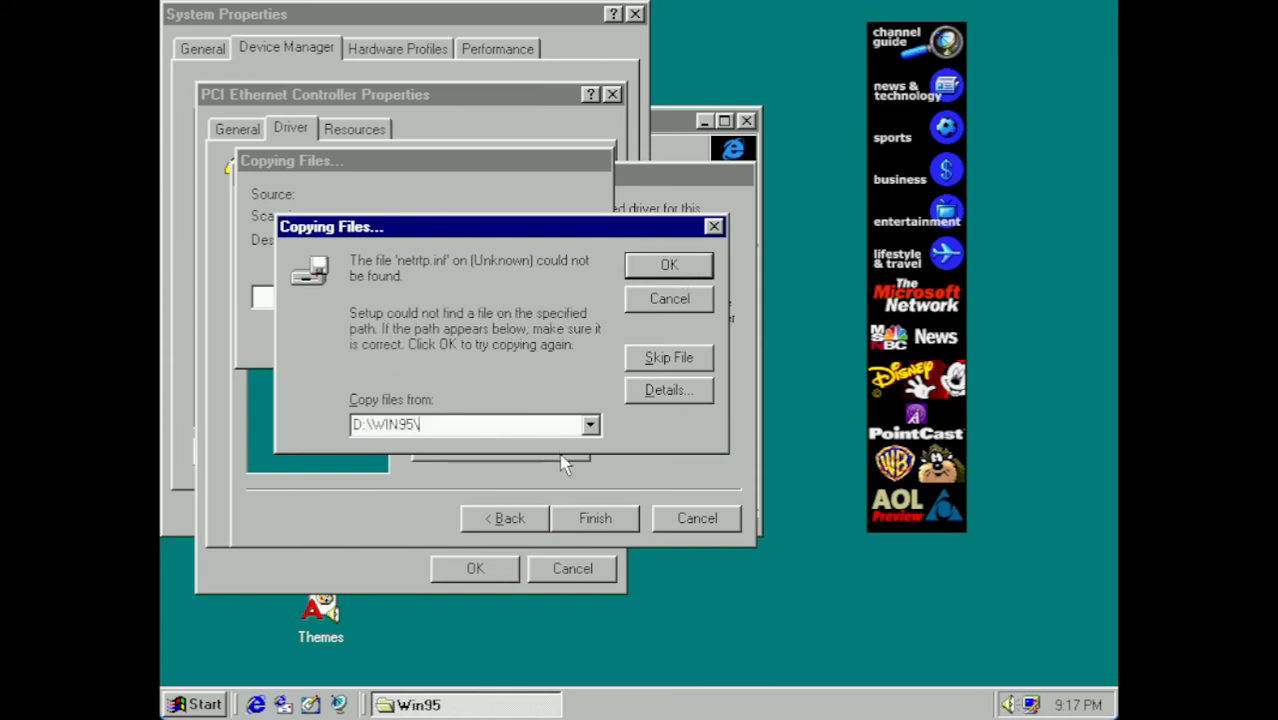
{"action": "type", "text": "NETWORK"}
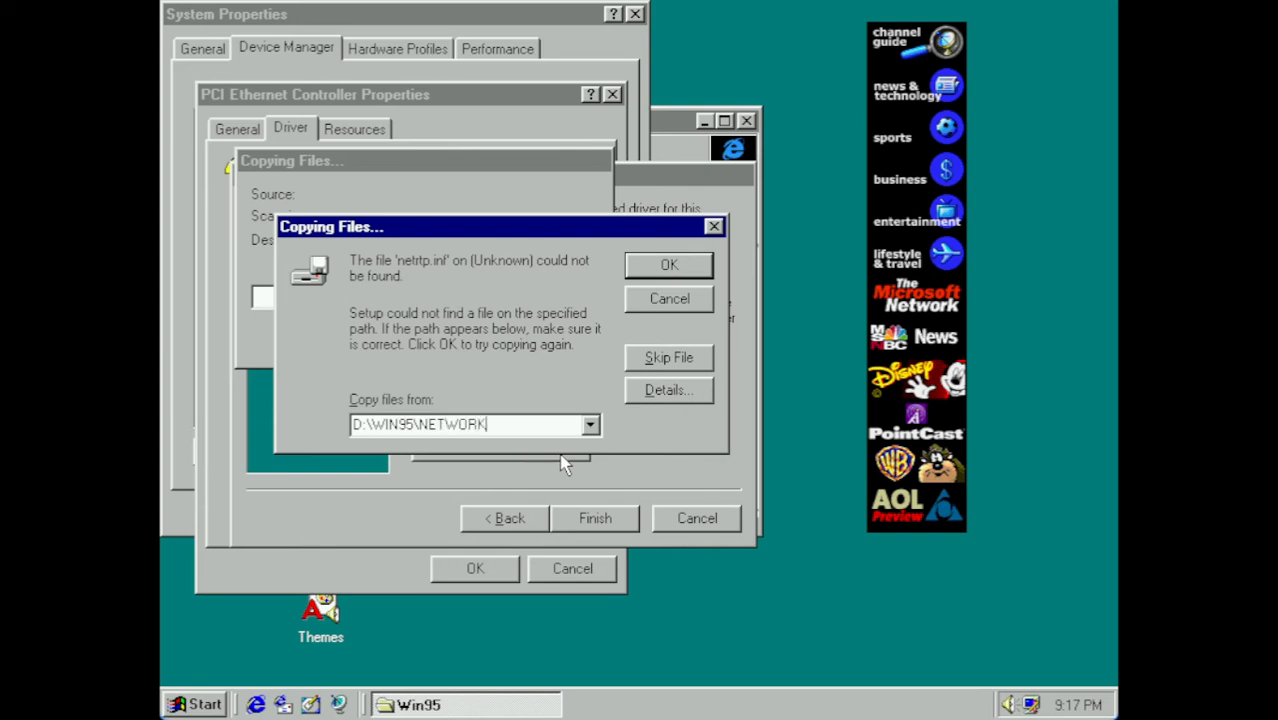
{"action": "type", "text": "\\WIN(5"}
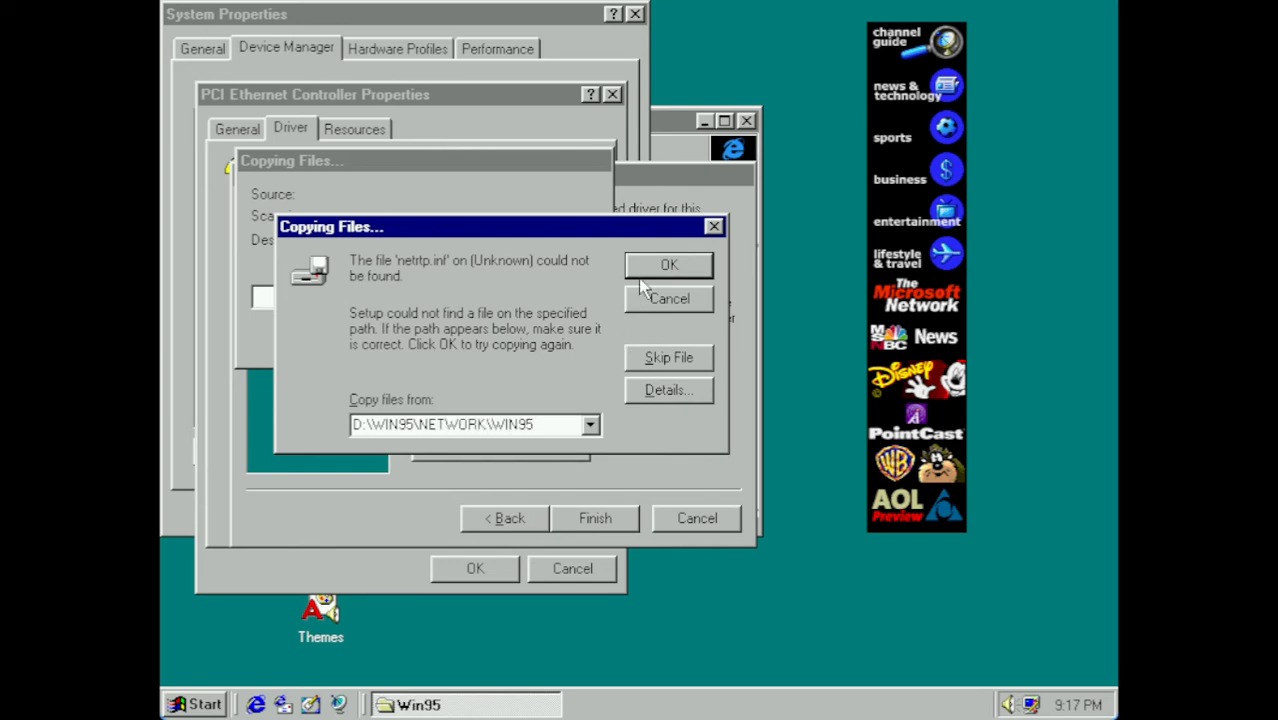
{"action": "left_click", "coordinate": [668, 264]}
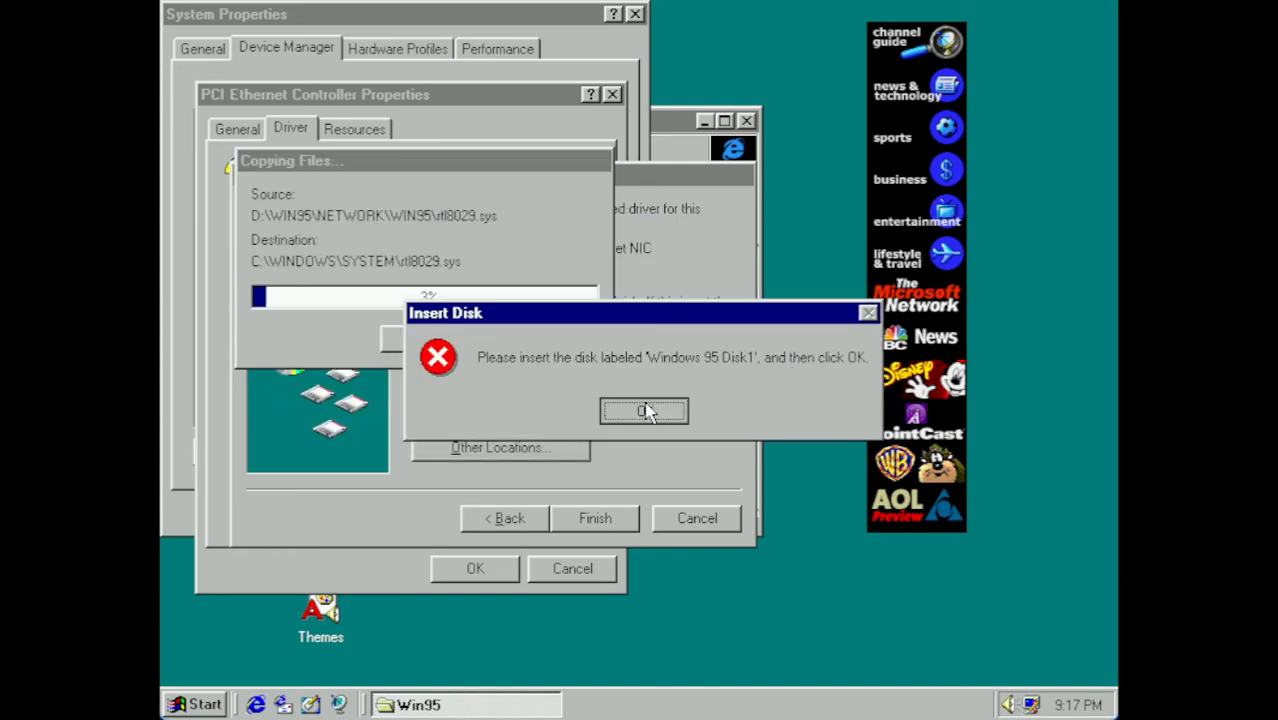
- Retry copying from C:\WINDOWS\OPTIONS\CABS, keeping the existing rpcltc1.dll and rpclts5.dll
{"action": "left_click", "coordinate": [643, 411]}
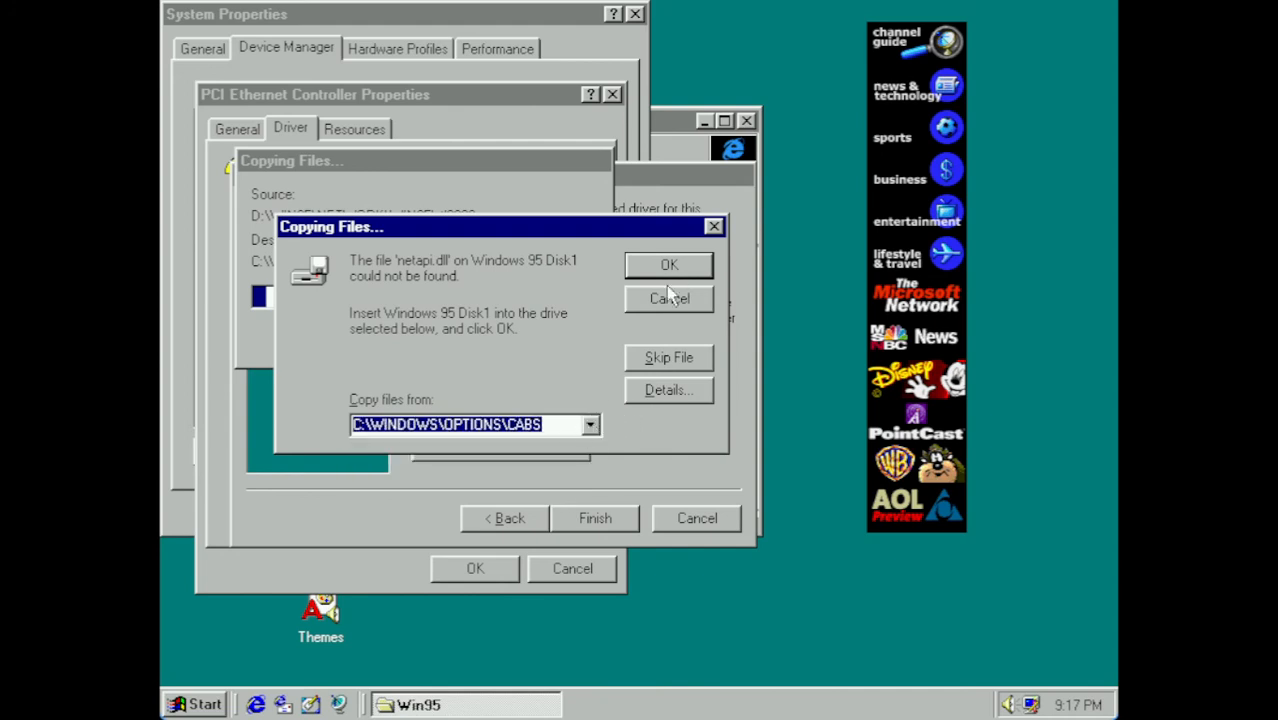
{"action": "mouse_move", "coordinate": [528, 410]}
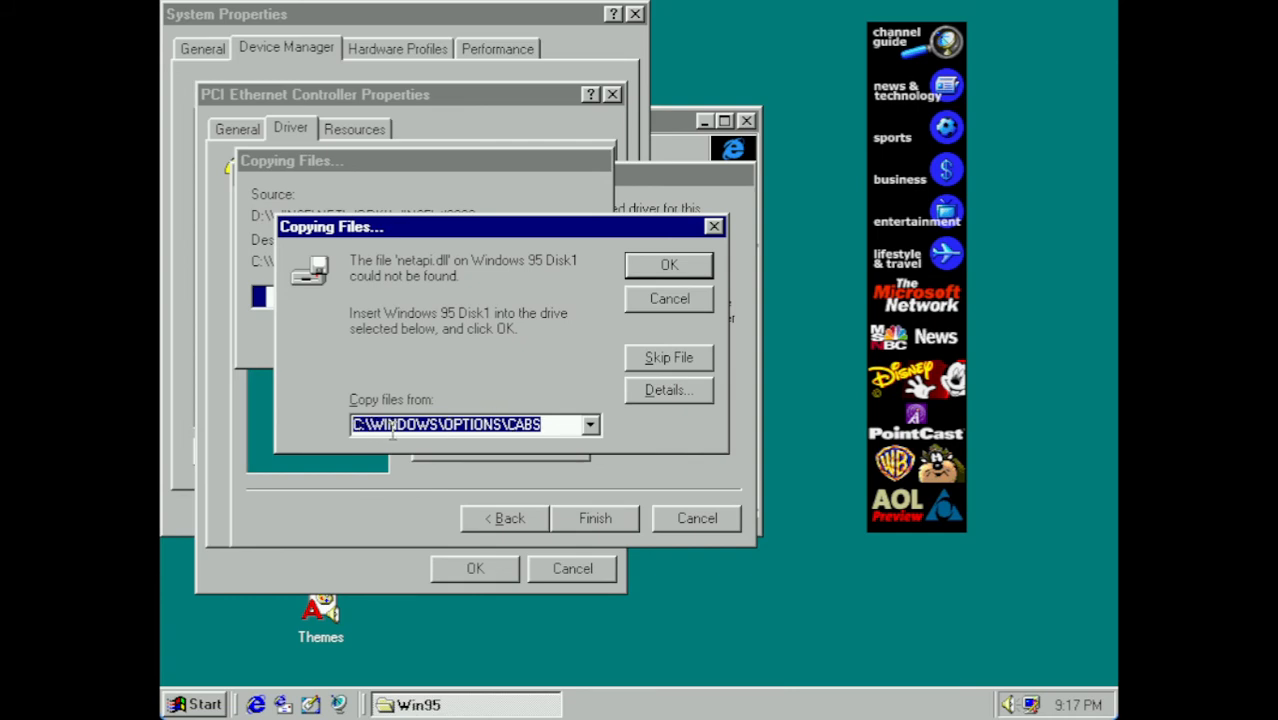
{"action": "left_click", "coordinate": [669, 265]}
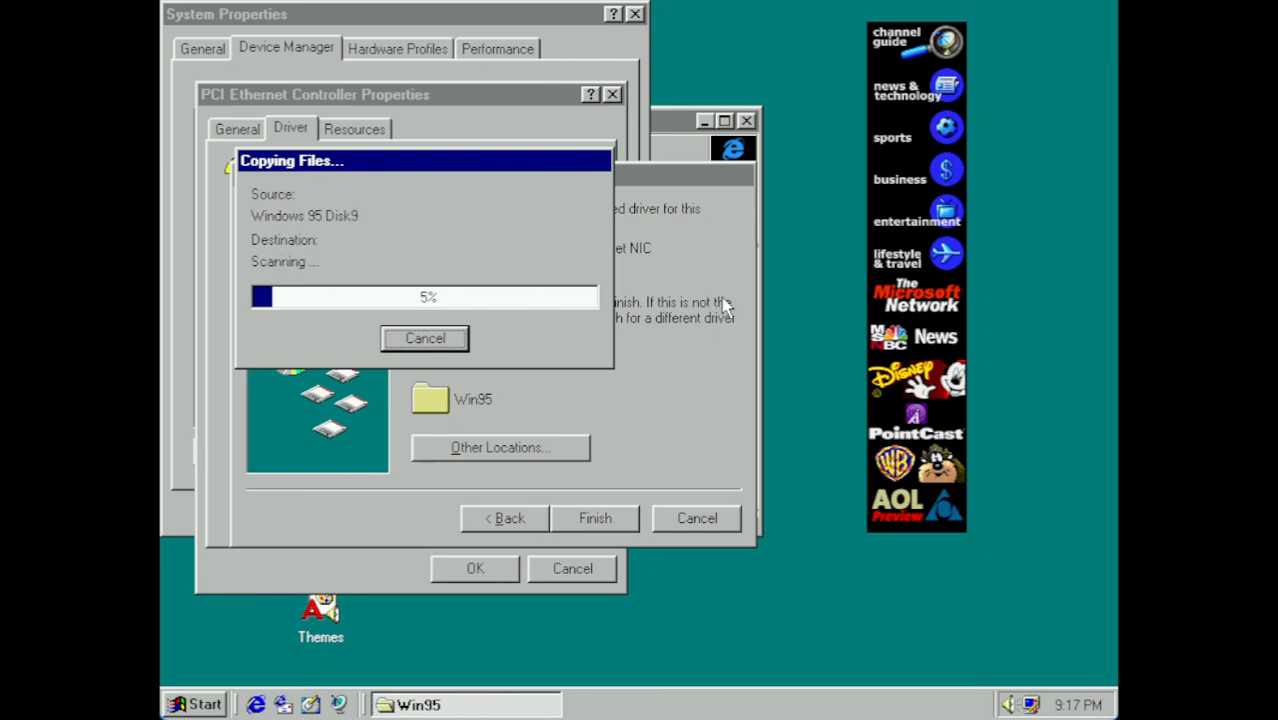
{"action": "mouse_move", "coordinate": [398, 207]}
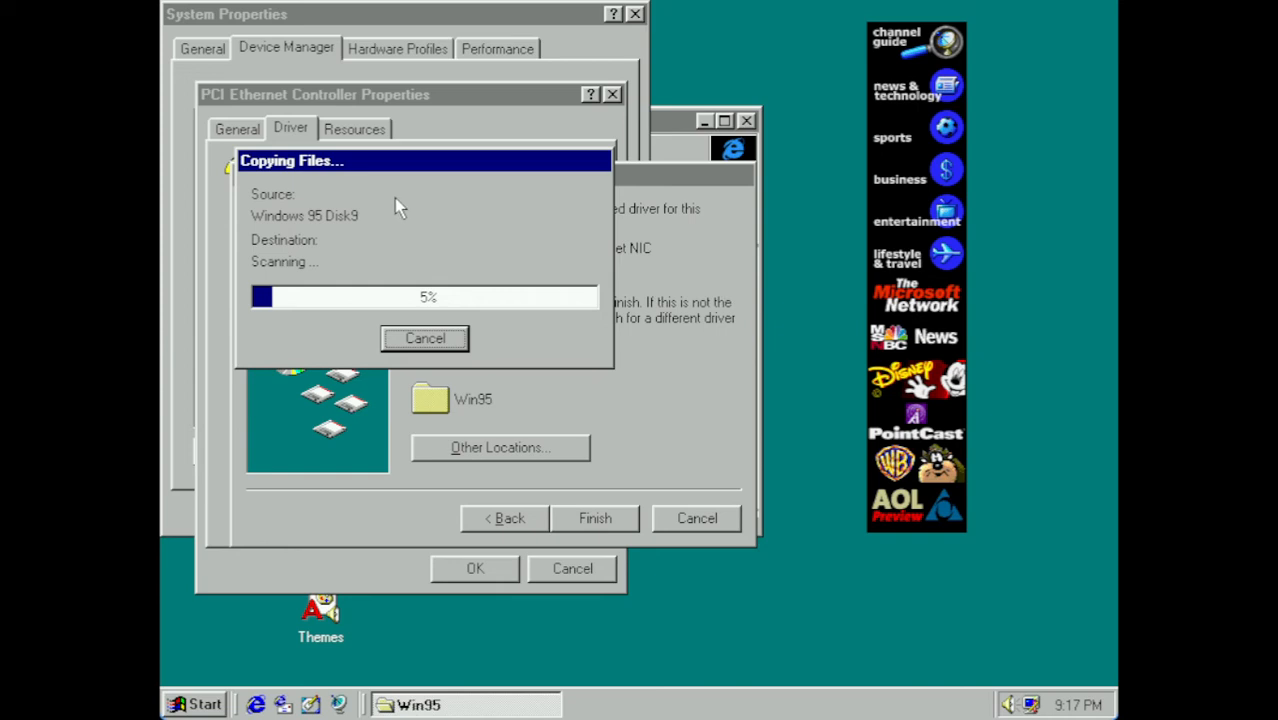
{"action": "mouse_move", "coordinate": [513, 291]}
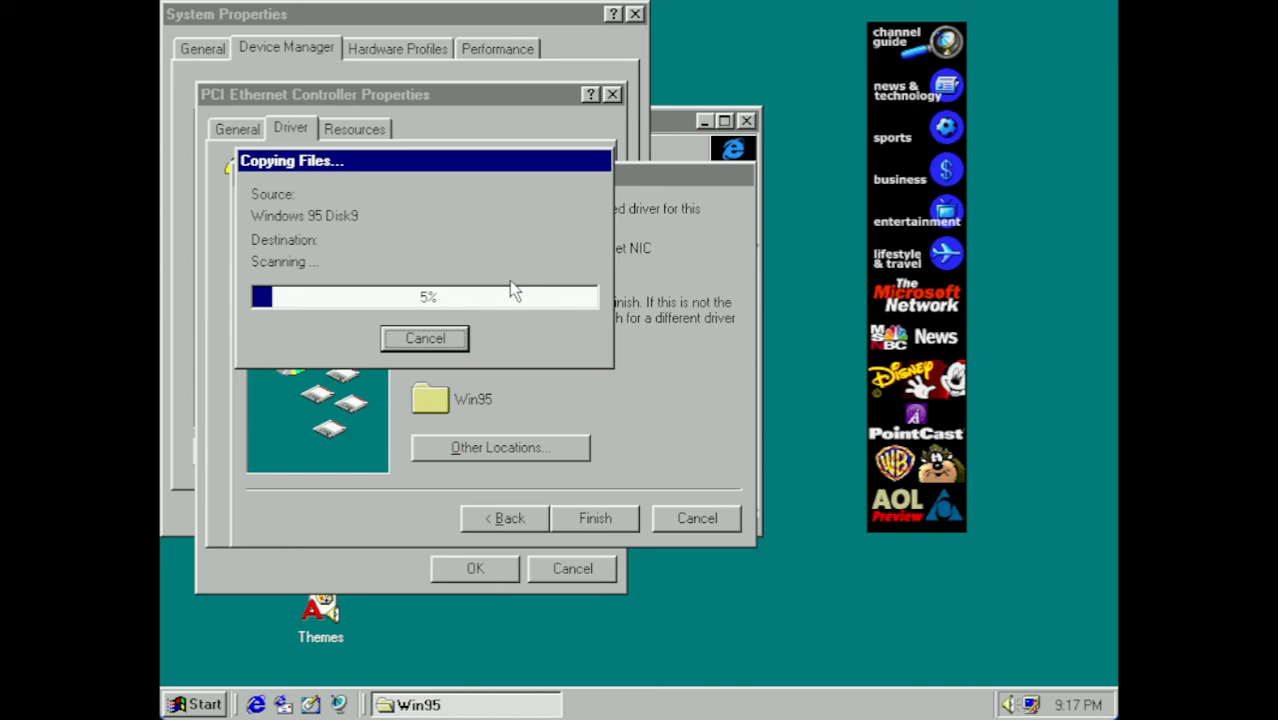
{"action": "mouse_move", "coordinate": [551, 375]}
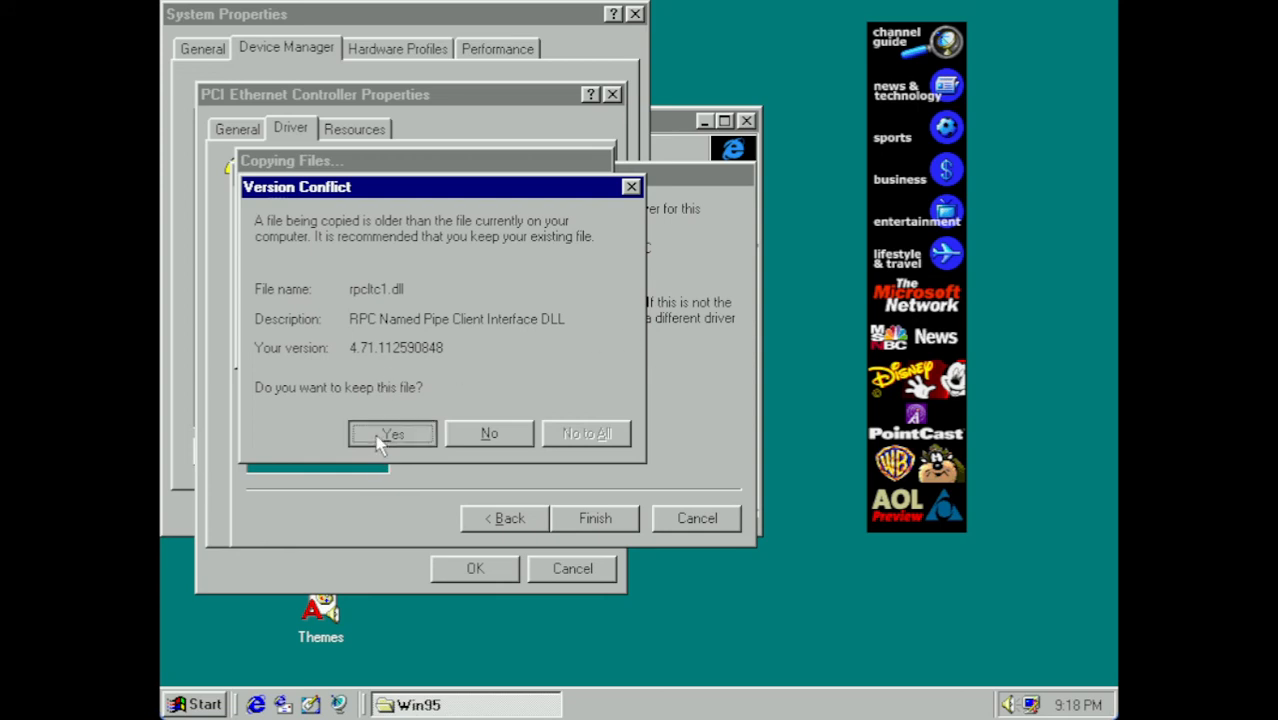
{"action": "left_click", "coordinate": [392, 433]}
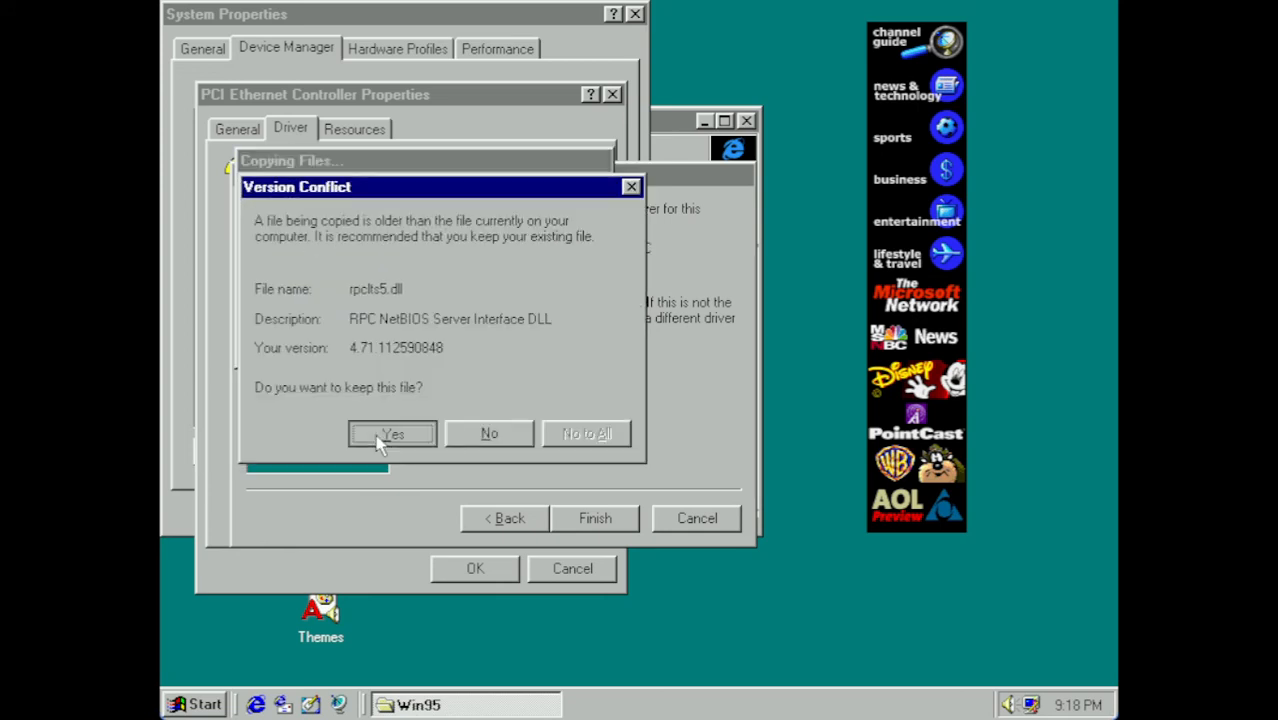
{"action": "left_click", "coordinate": [391, 433]}
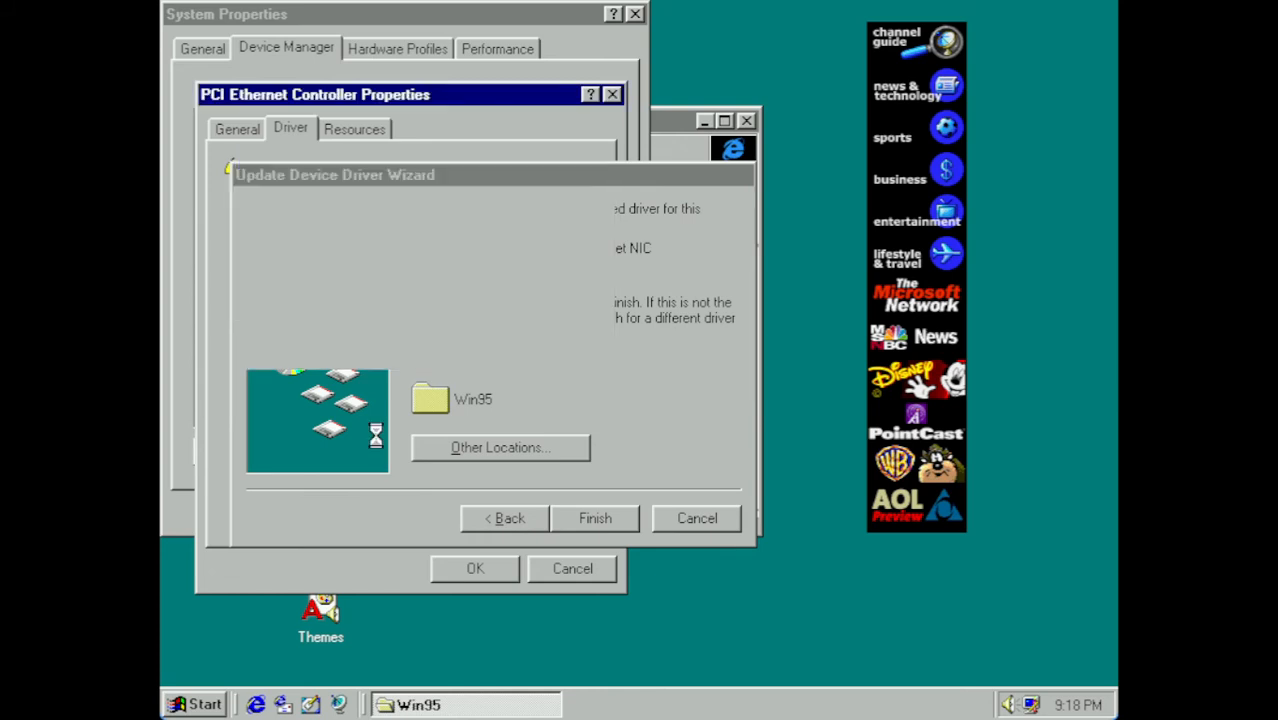
- Finish the Realtek driver update, decline the restart, and close the adapter properties
{"action": "left_click", "coordinate": [594, 518]}
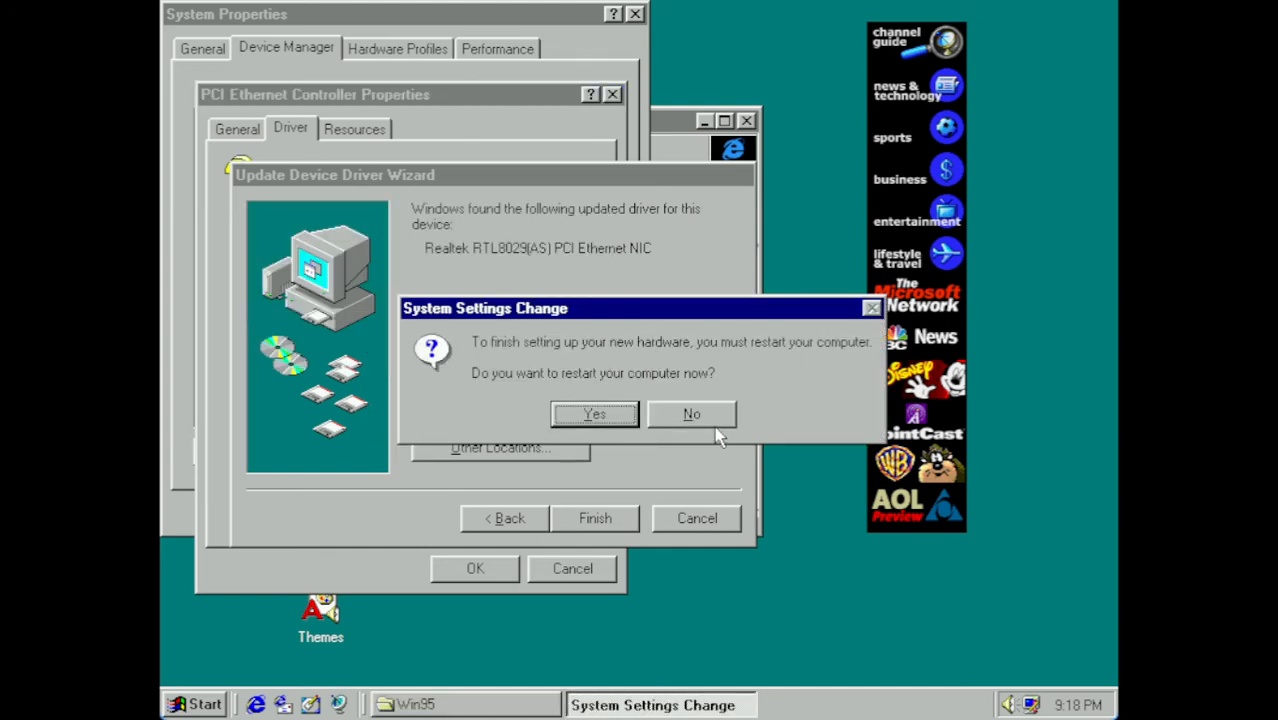
{"action": "left_click", "coordinate": [691, 414]}
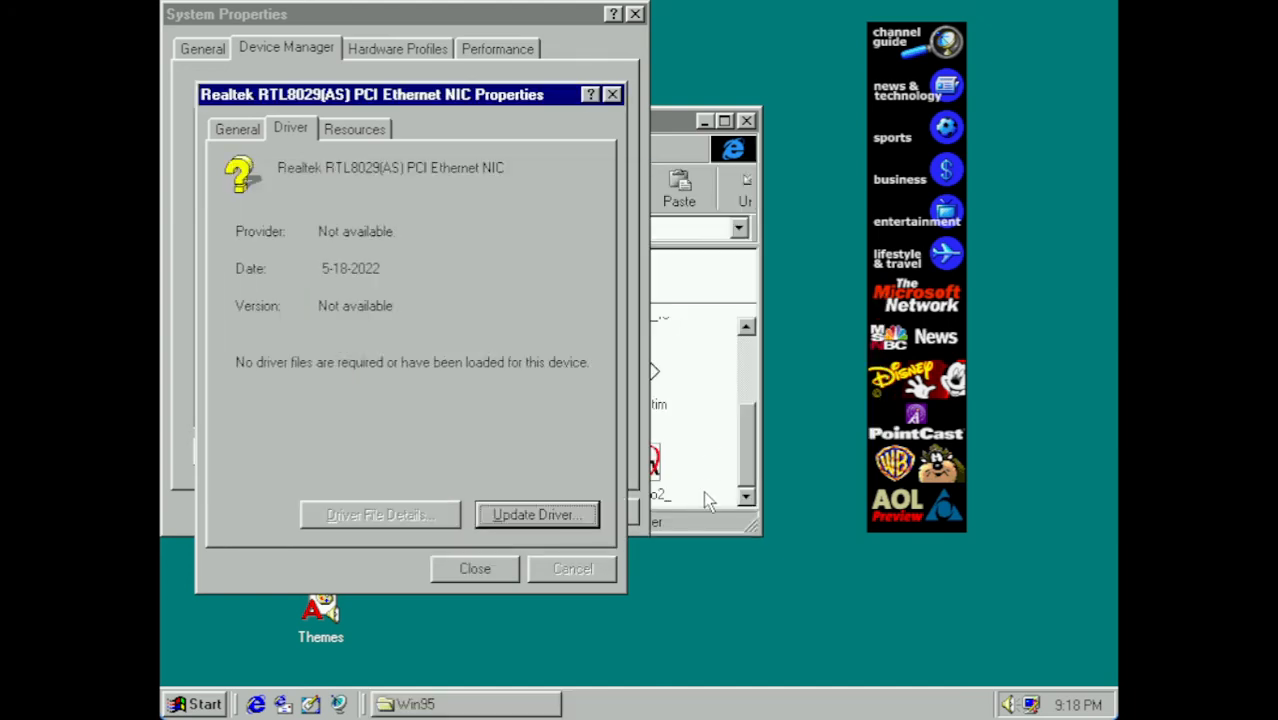
{"action": "left_click", "coordinate": [475, 568]}
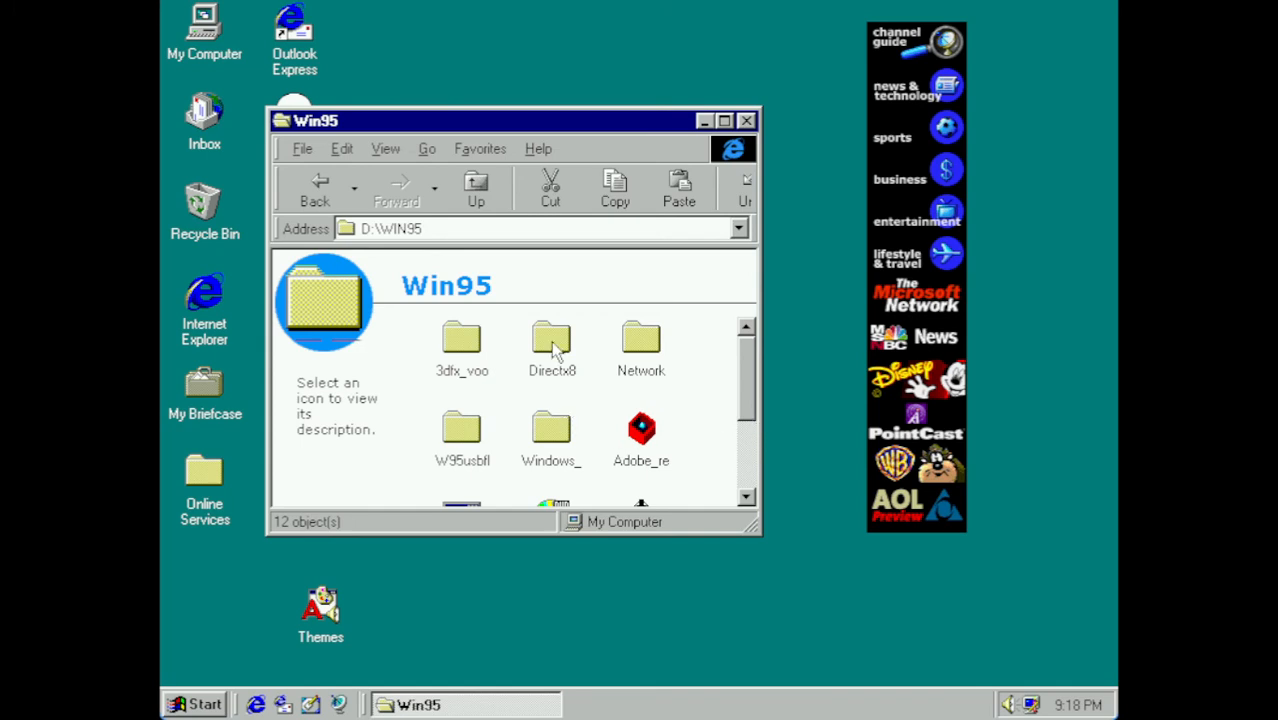
{"action": "mouse_move", "coordinate": [472, 418]}
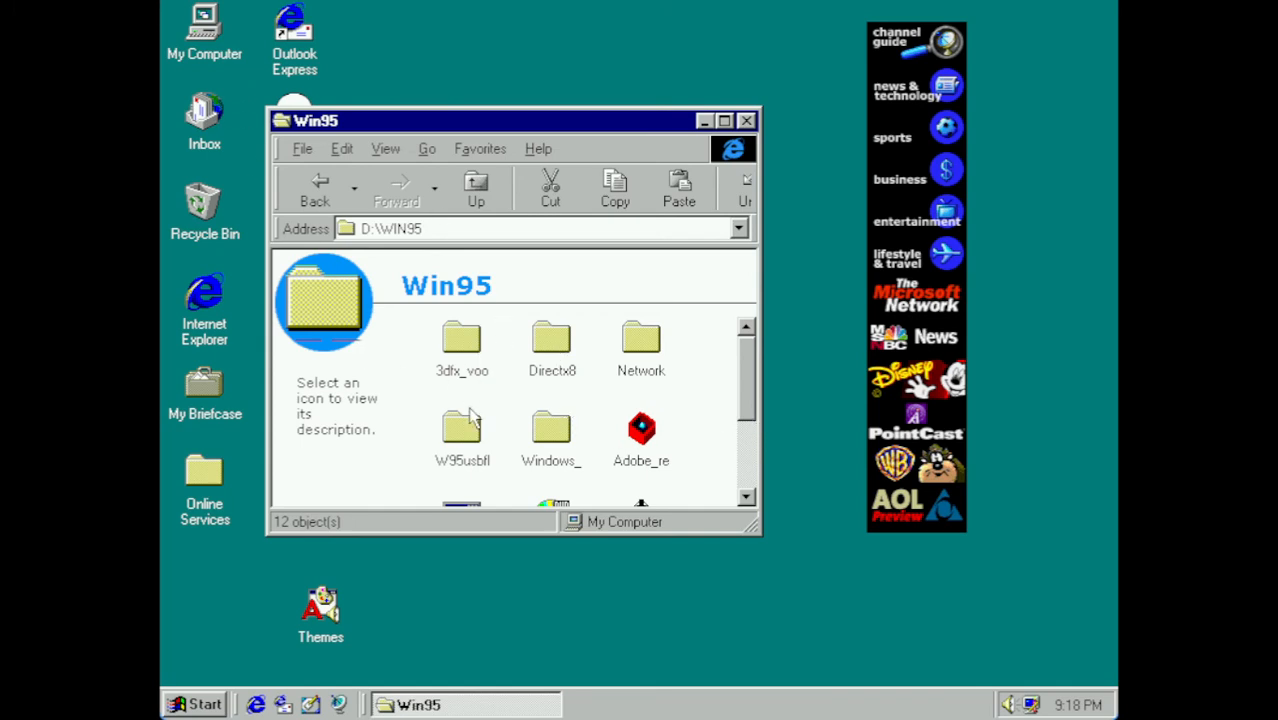
- Open W95usbfl and enable Show all files to reveal Usbimw95.sys, then open My Computer
{"action": "double_click", "coordinate": [461, 430]}
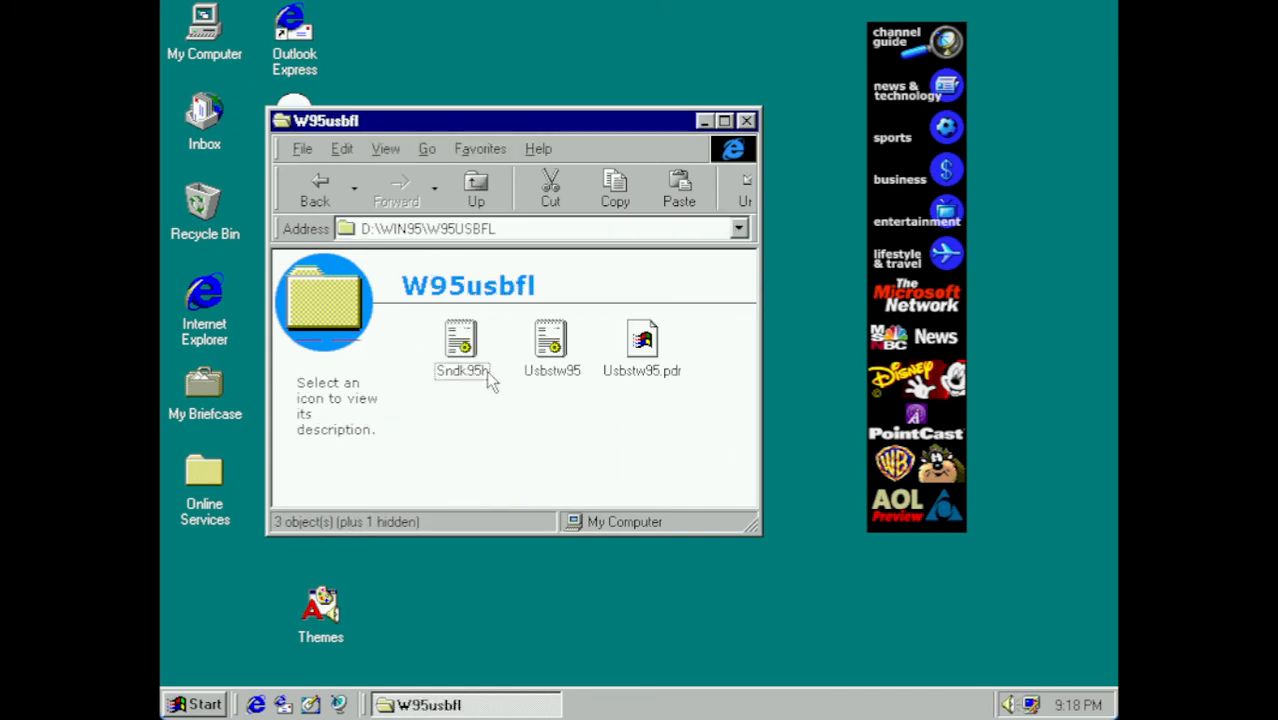
{"action": "left_click", "coordinate": [427, 148]}
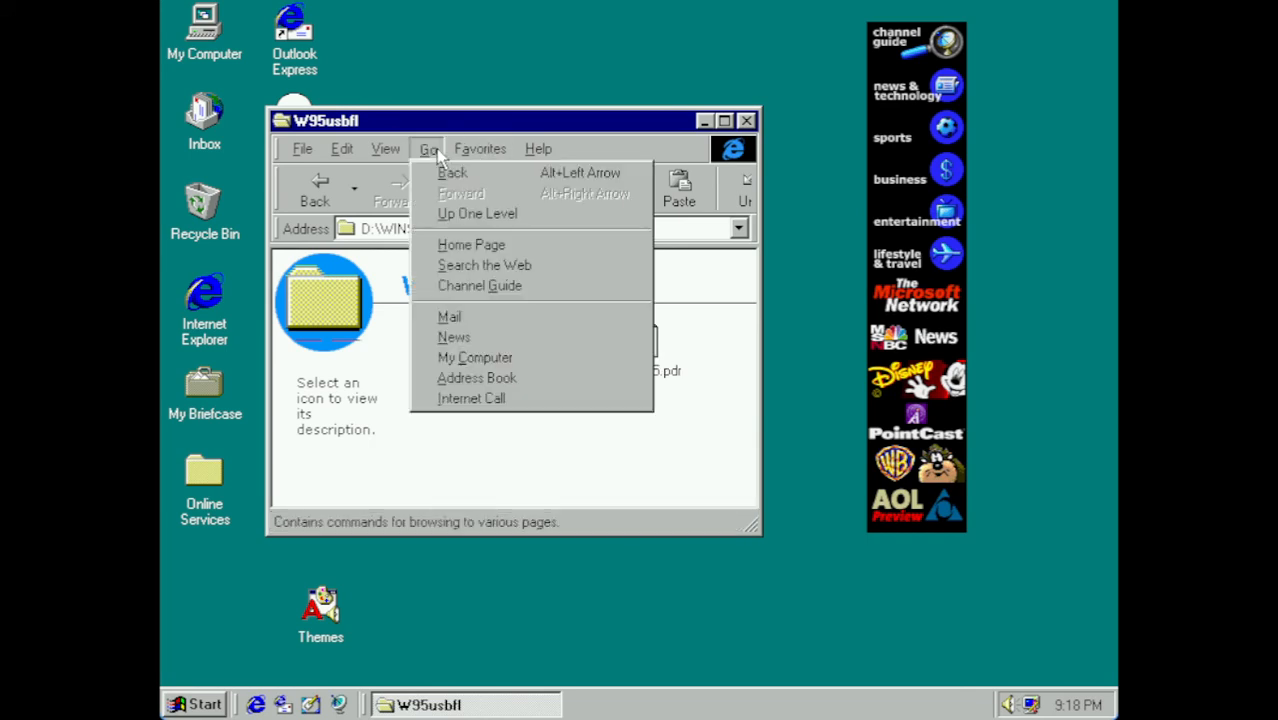
{"action": "left_click", "coordinate": [385, 148]}
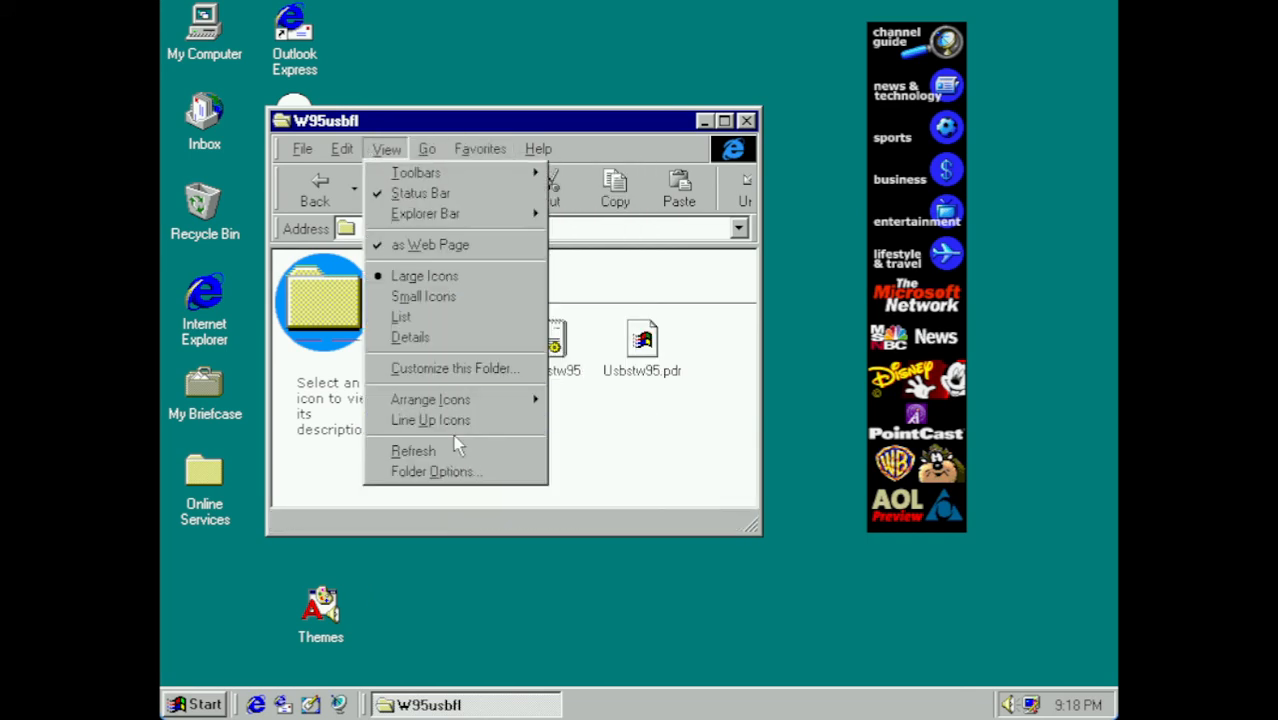
{"action": "left_click", "coordinate": [436, 471]}
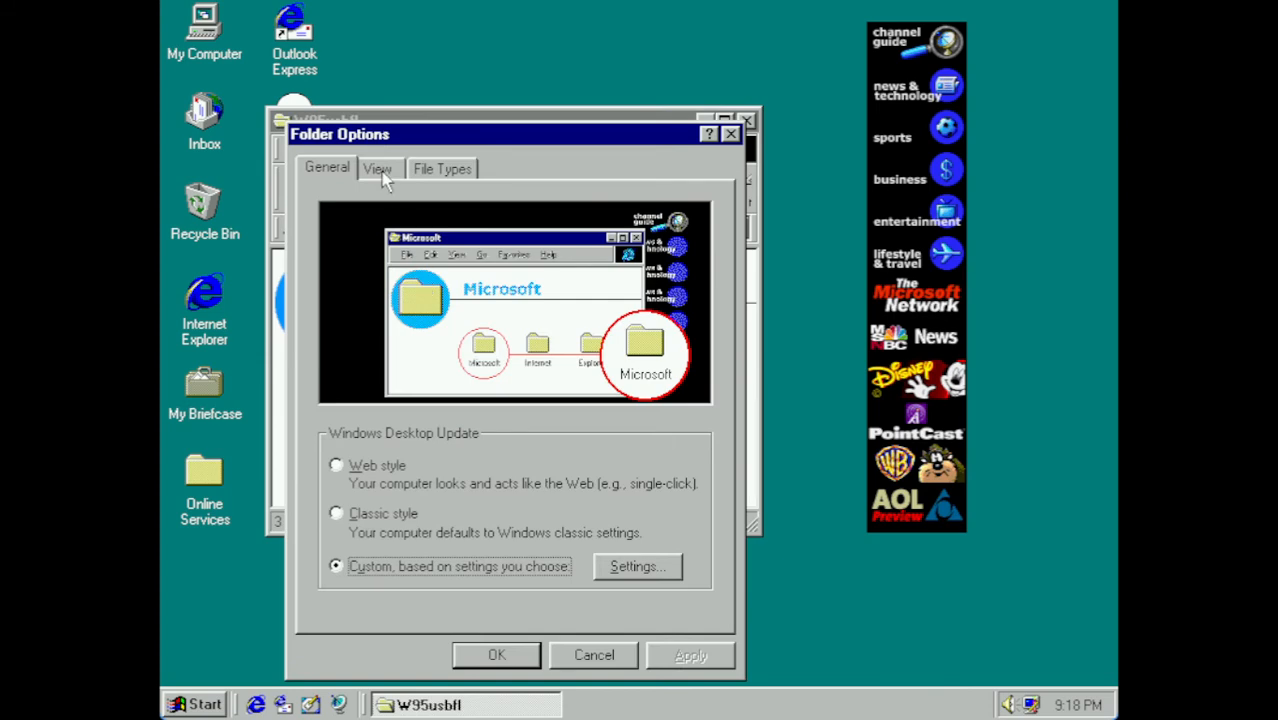
{"action": "left_click", "coordinate": [377, 168]}
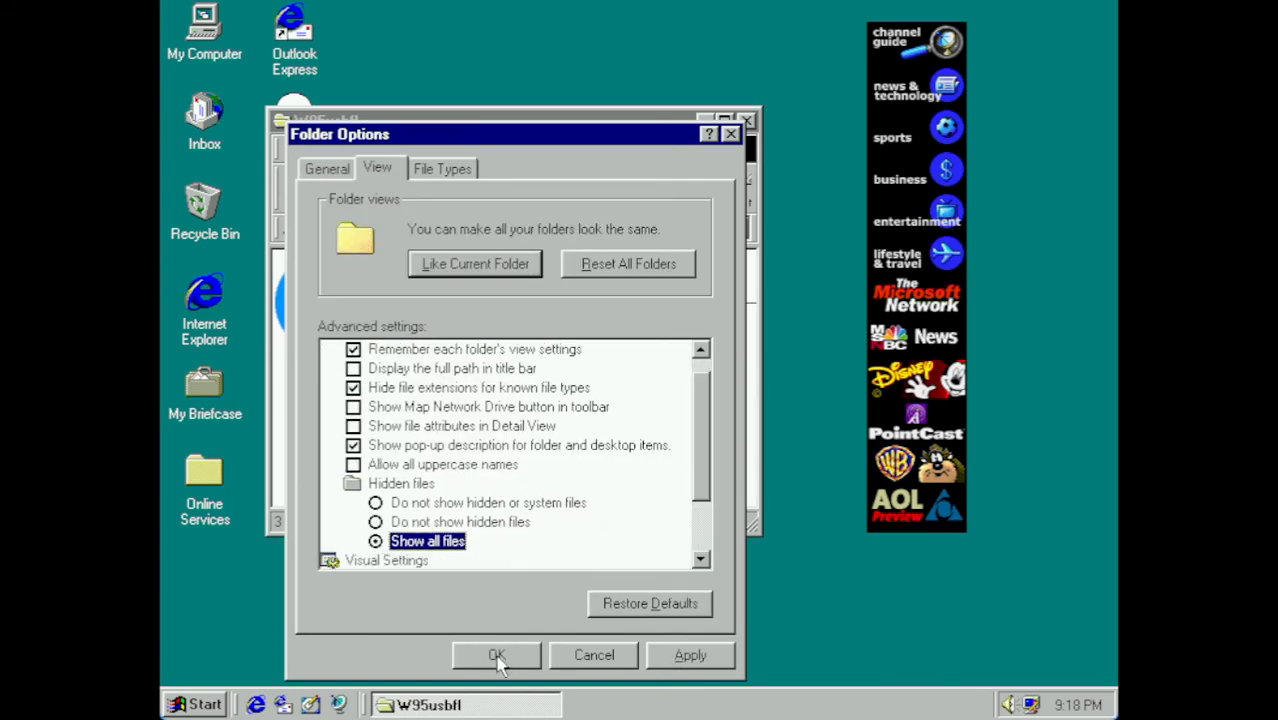
{"action": "left_click", "coordinate": [497, 655]}
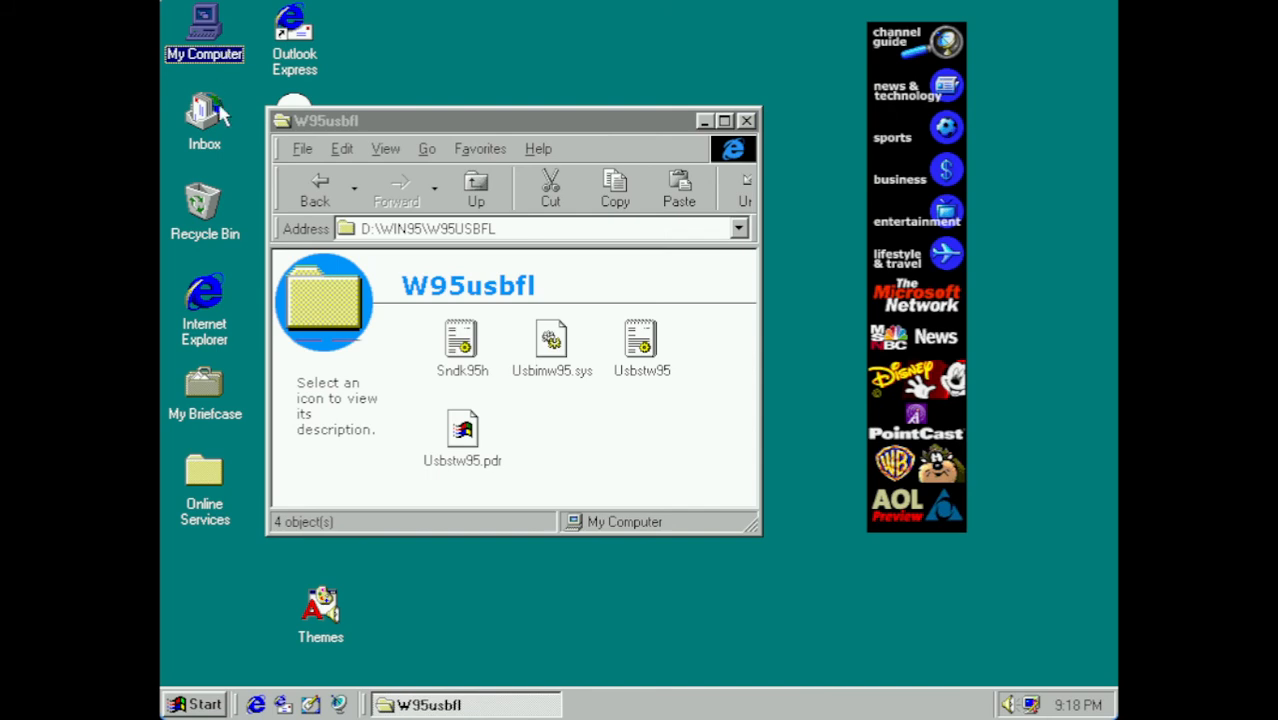
{"action": "double_click", "coordinate": [204, 30]}
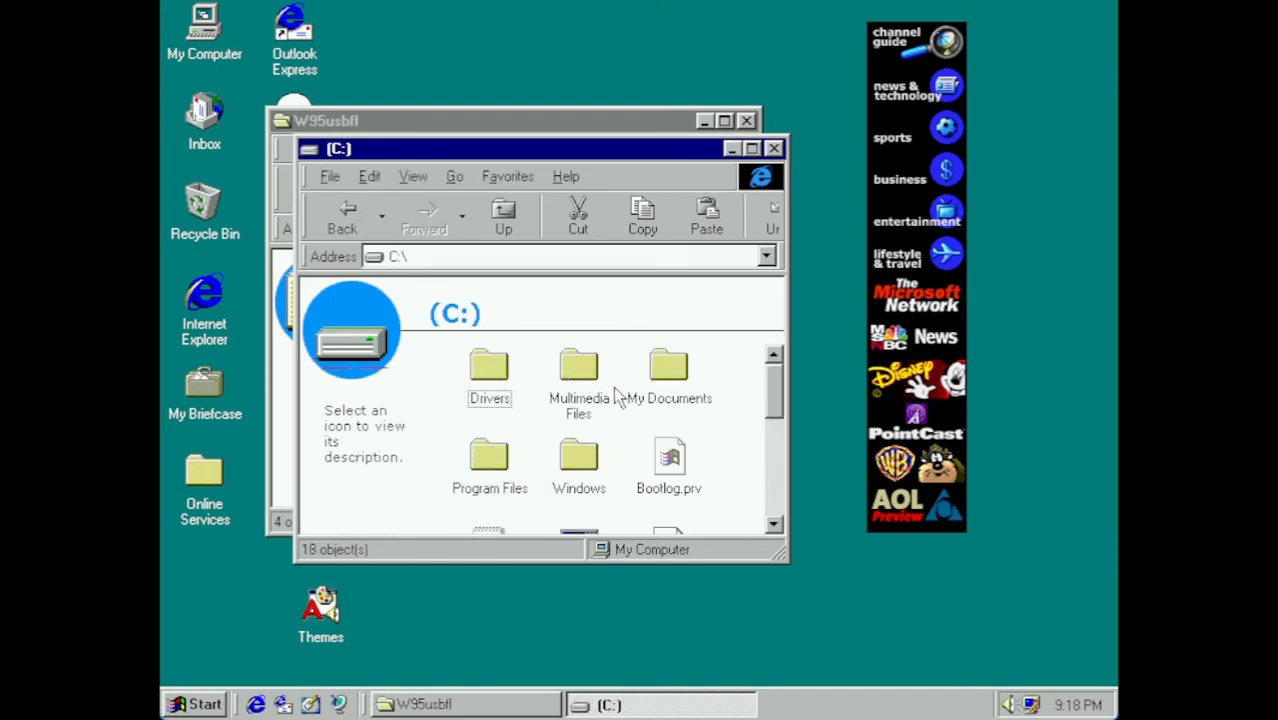
- Create a Usb folder in C:\DRIVERS and copy the four W95usbfl driver files into it
{"action": "double_click", "coordinate": [489, 368]}
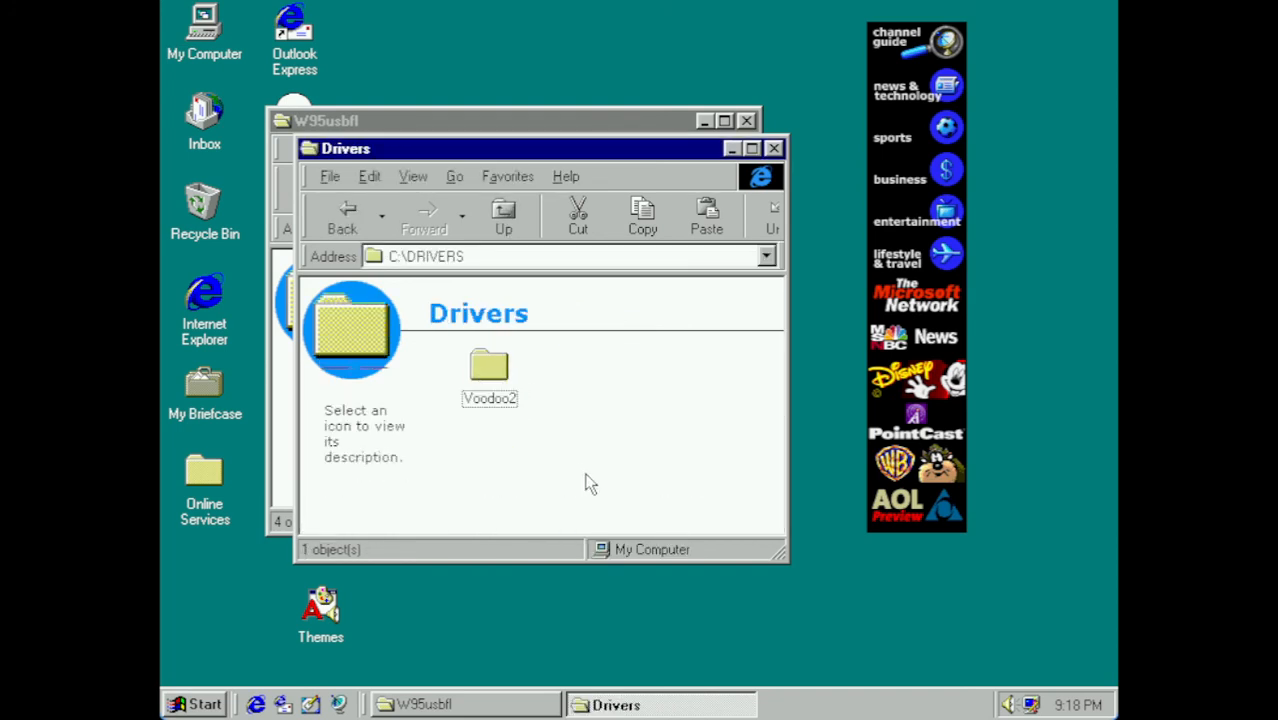
{"action": "right_click", "coordinate": [590, 483]}
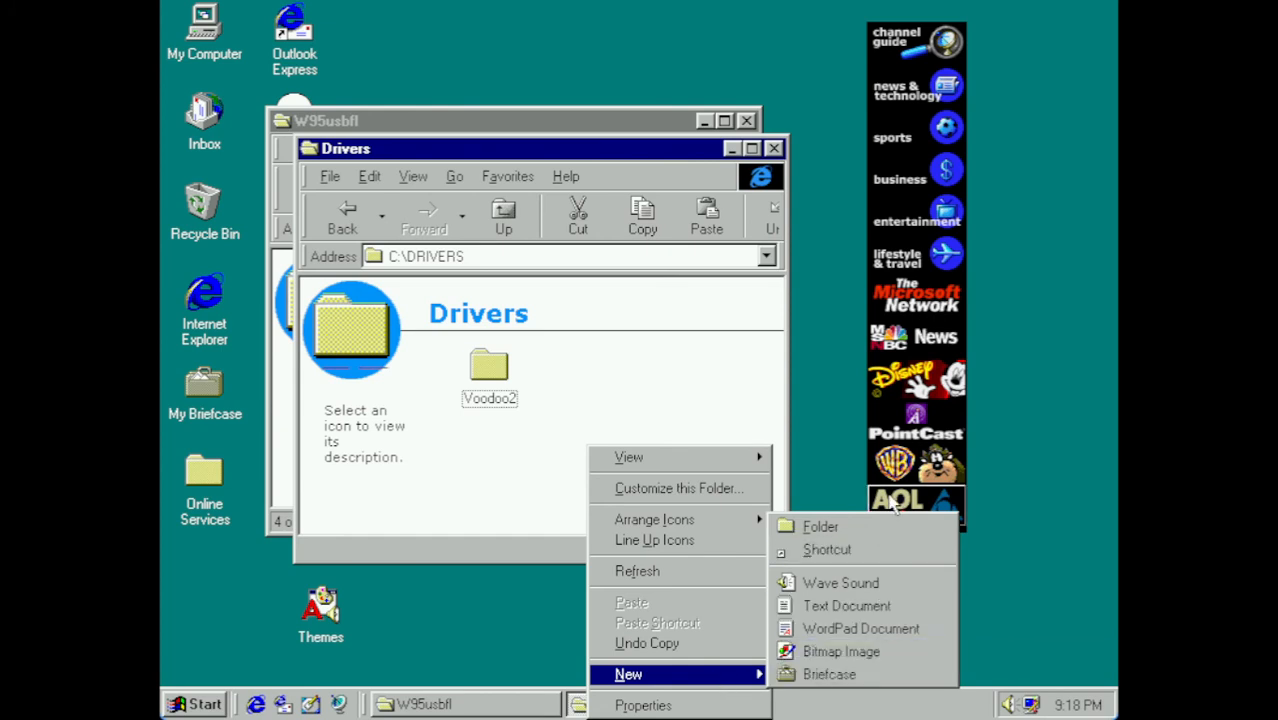
{"action": "left_click", "coordinate": [820, 526]}
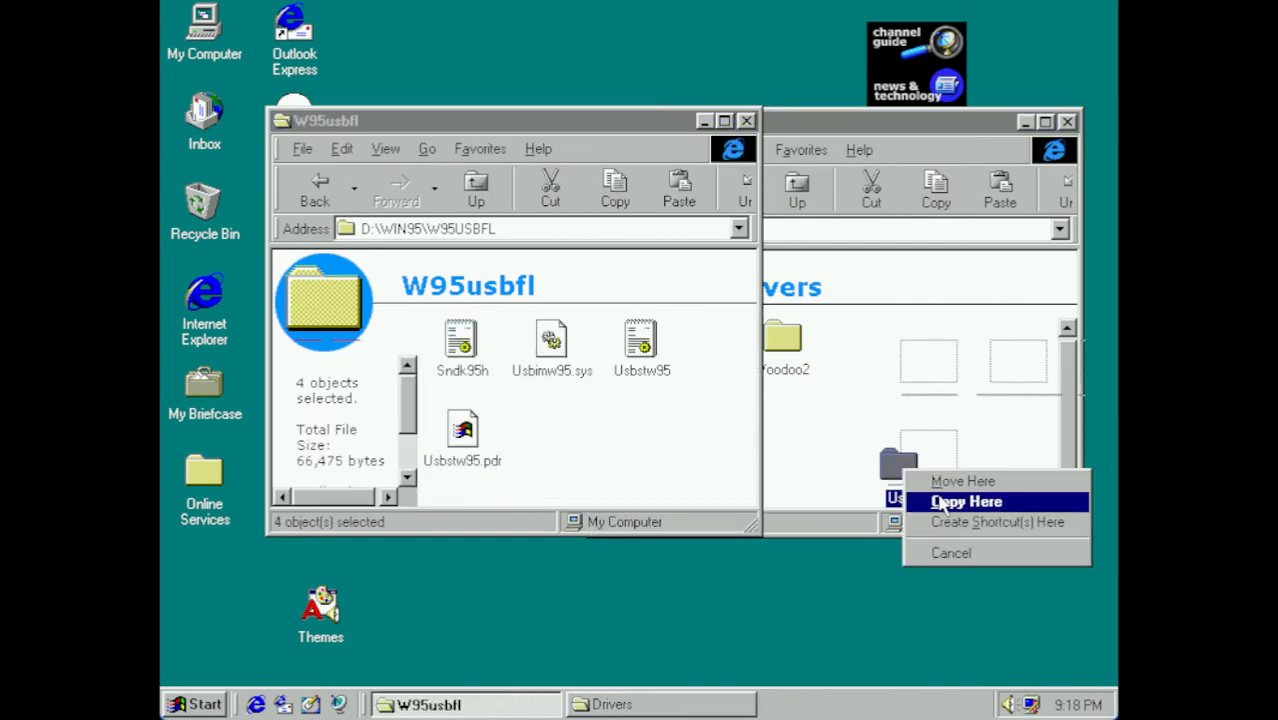
{"action": "left_click", "coordinate": [965, 501]}
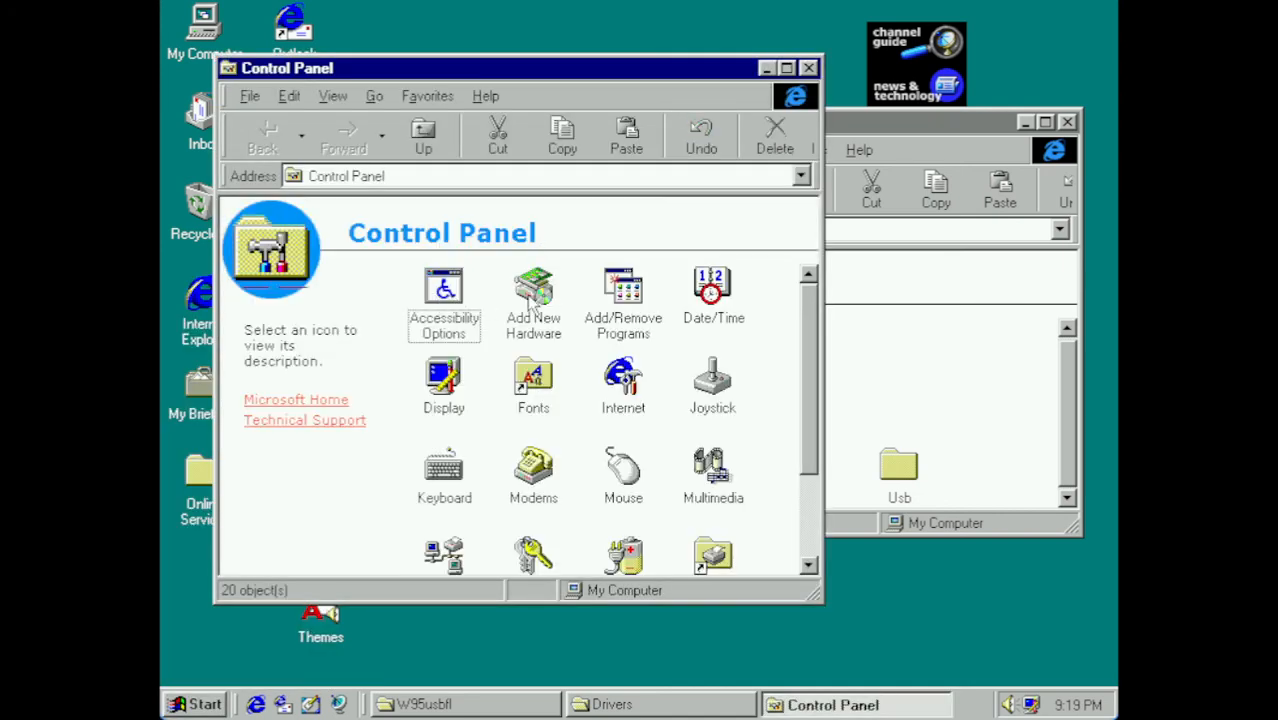
- Start the Add New Hardware Wizard and step through the detection choices
{"action": "double_click", "coordinate": [533, 290]}
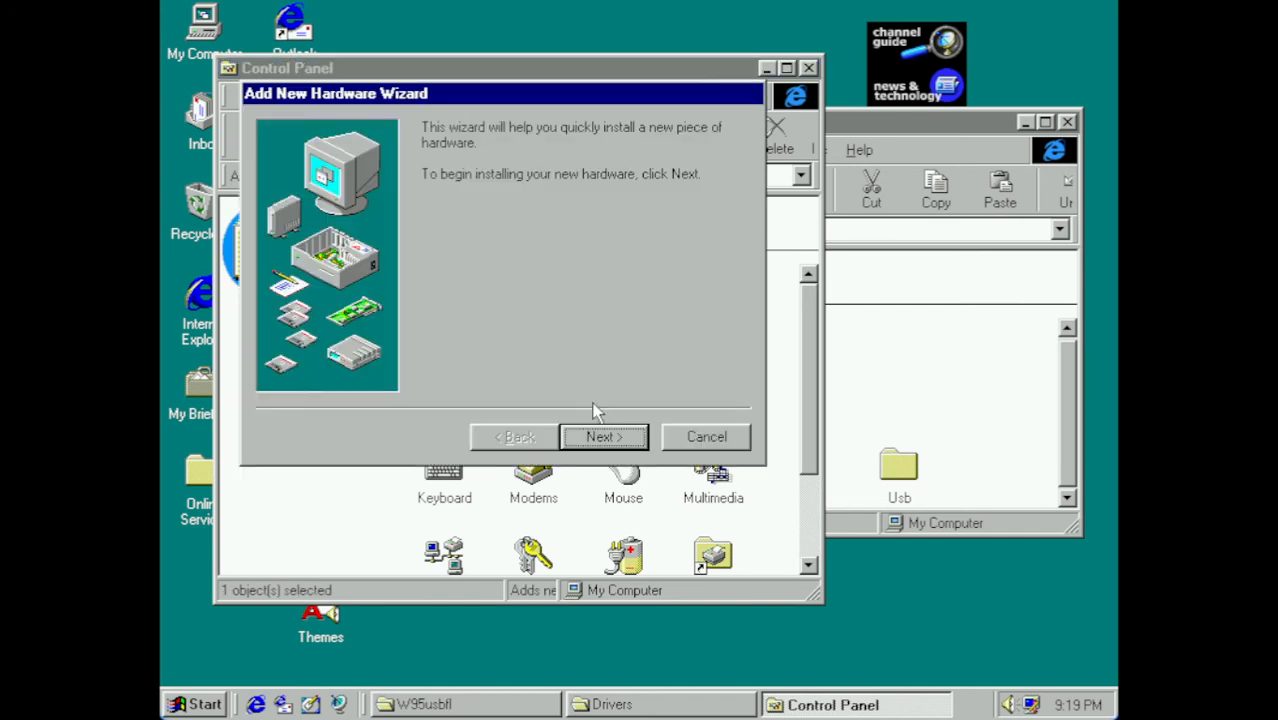
{"action": "left_click", "coordinate": [603, 436]}
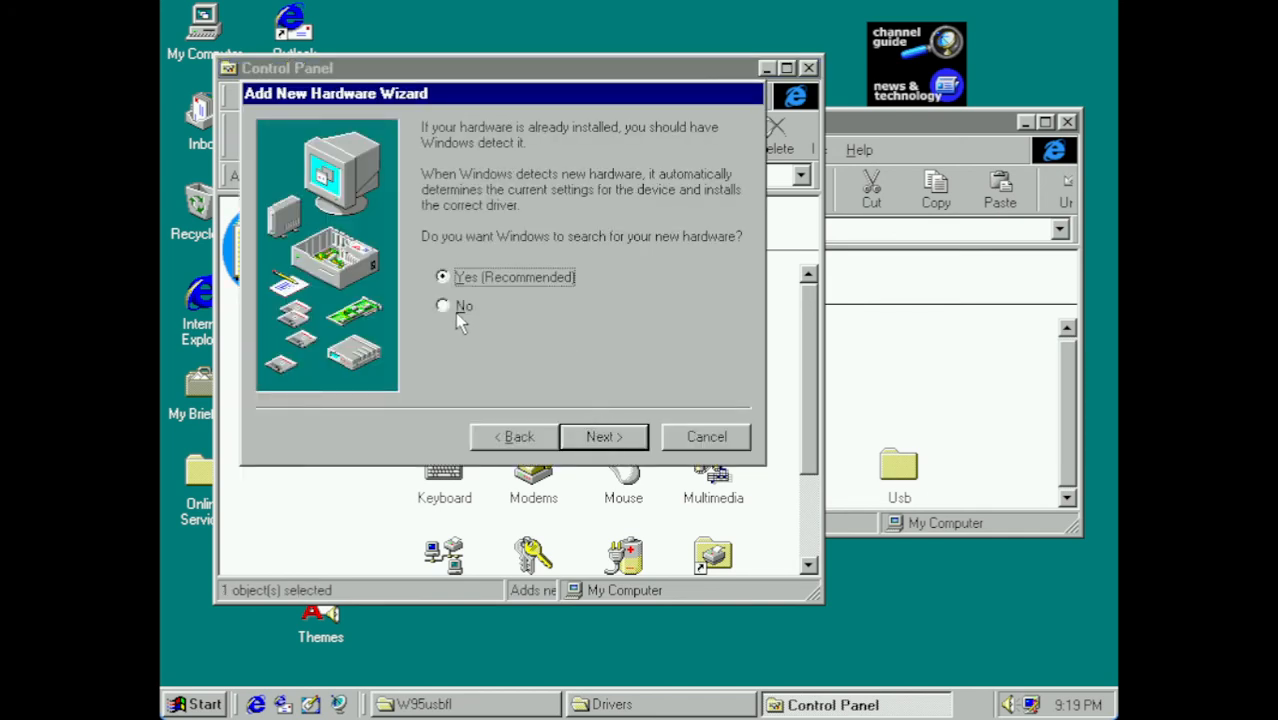
{"action": "mouse_move", "coordinate": [515, 282]}
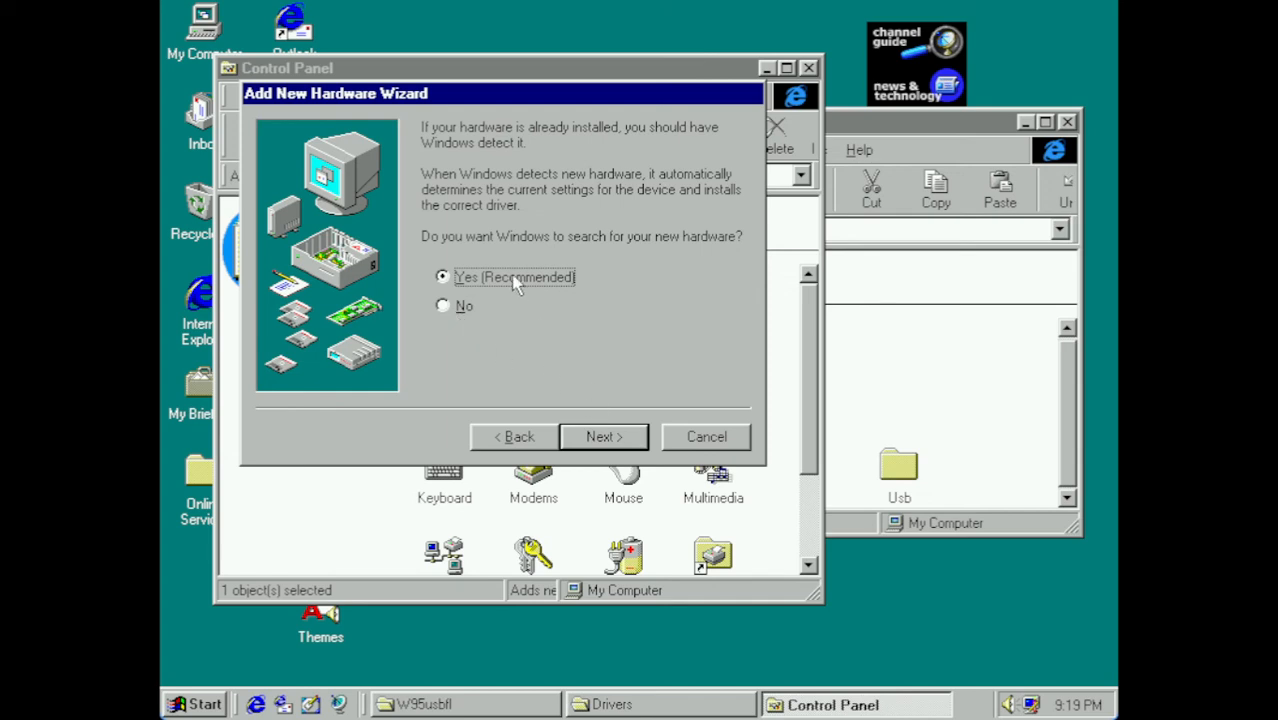
{"action": "mouse_move", "coordinate": [613, 279]}
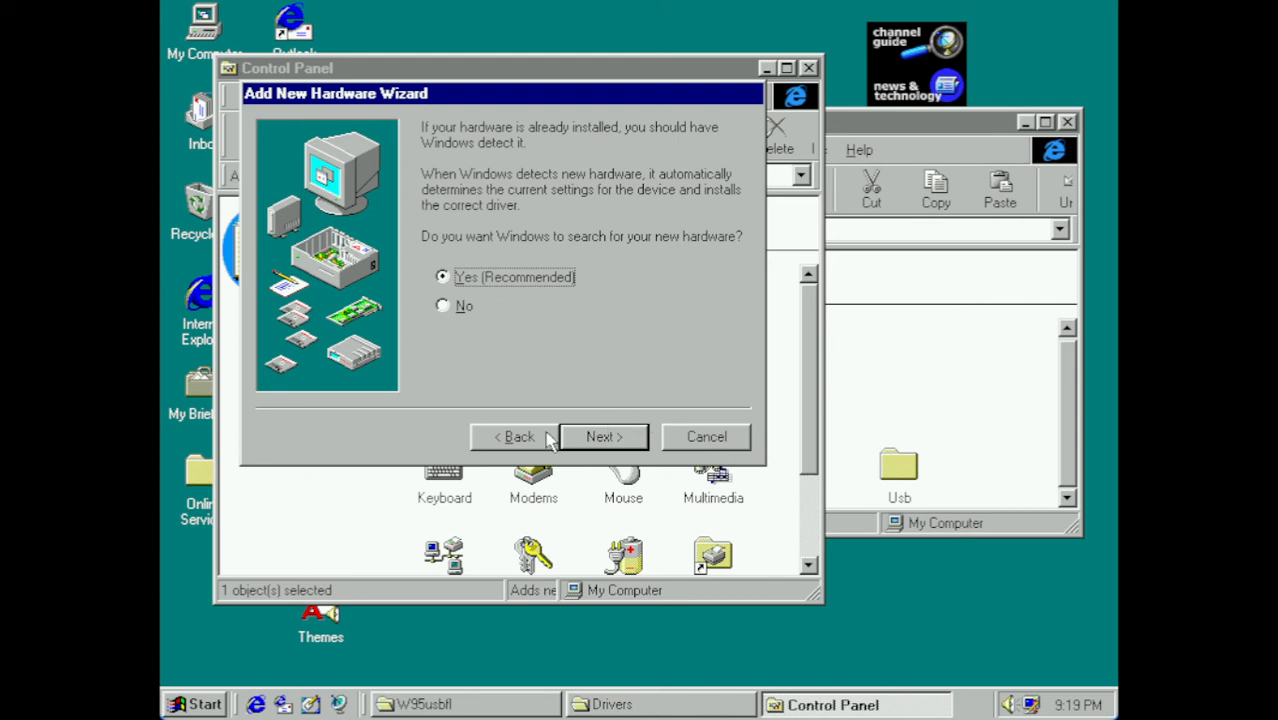
{"action": "left_click", "coordinate": [443, 305]}
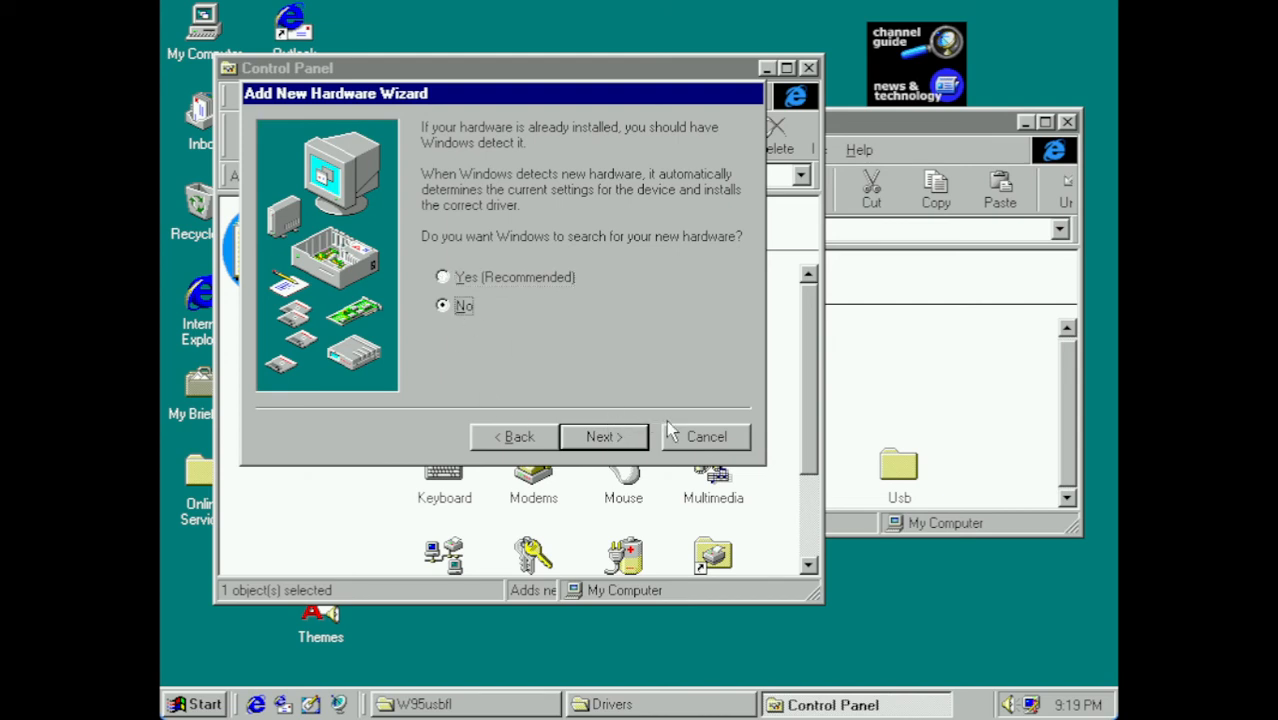
{"action": "left_click", "coordinate": [603, 436]}
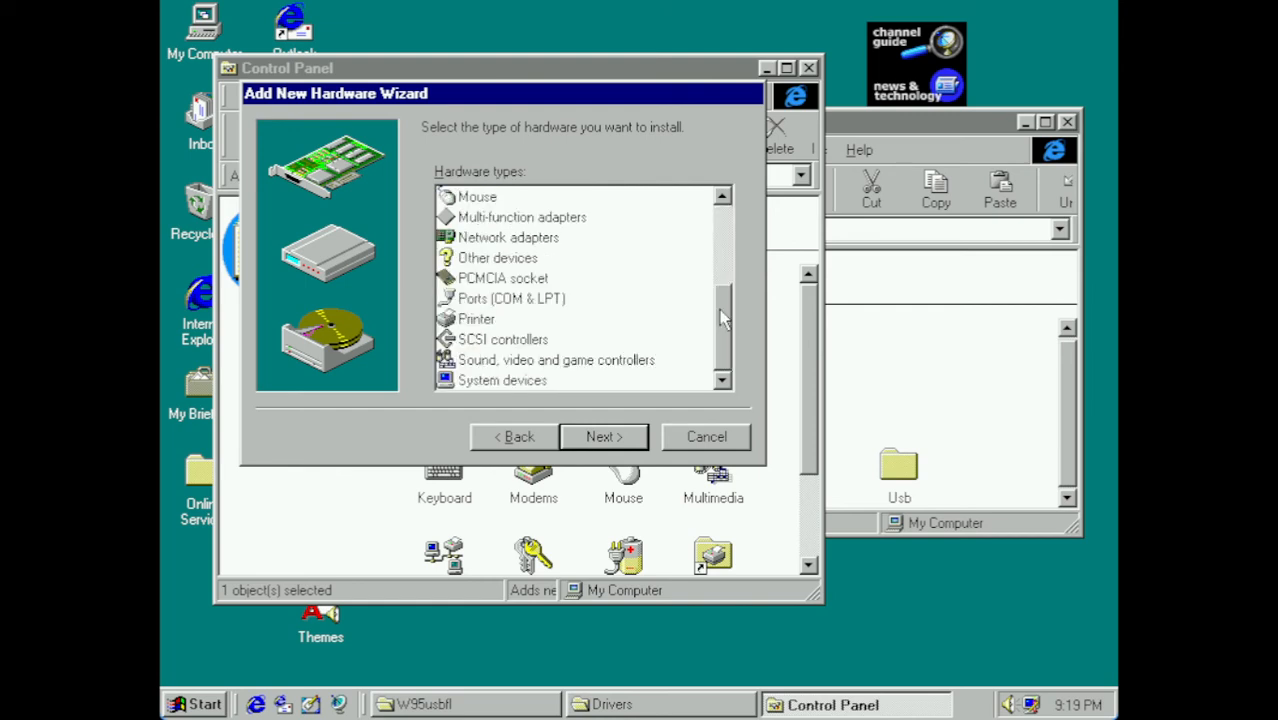
{"action": "mouse_move", "coordinate": [548, 228]}
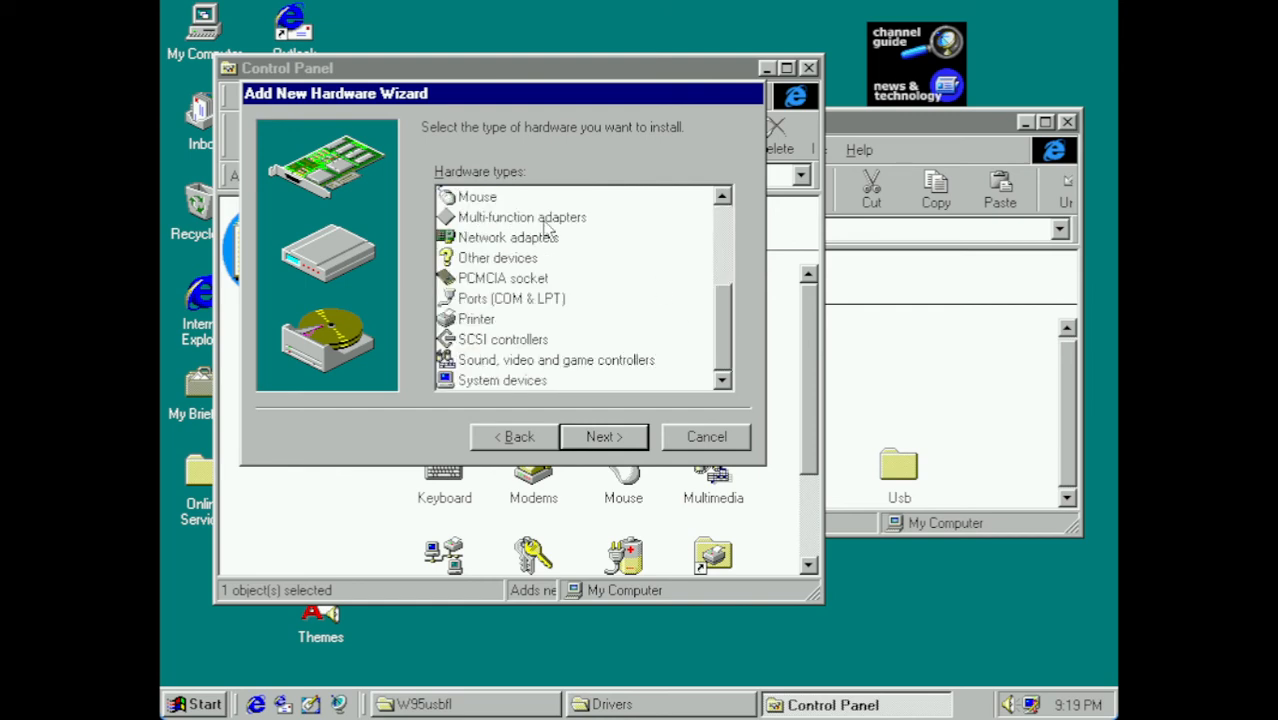
{"action": "left_click", "coordinate": [522, 217]}
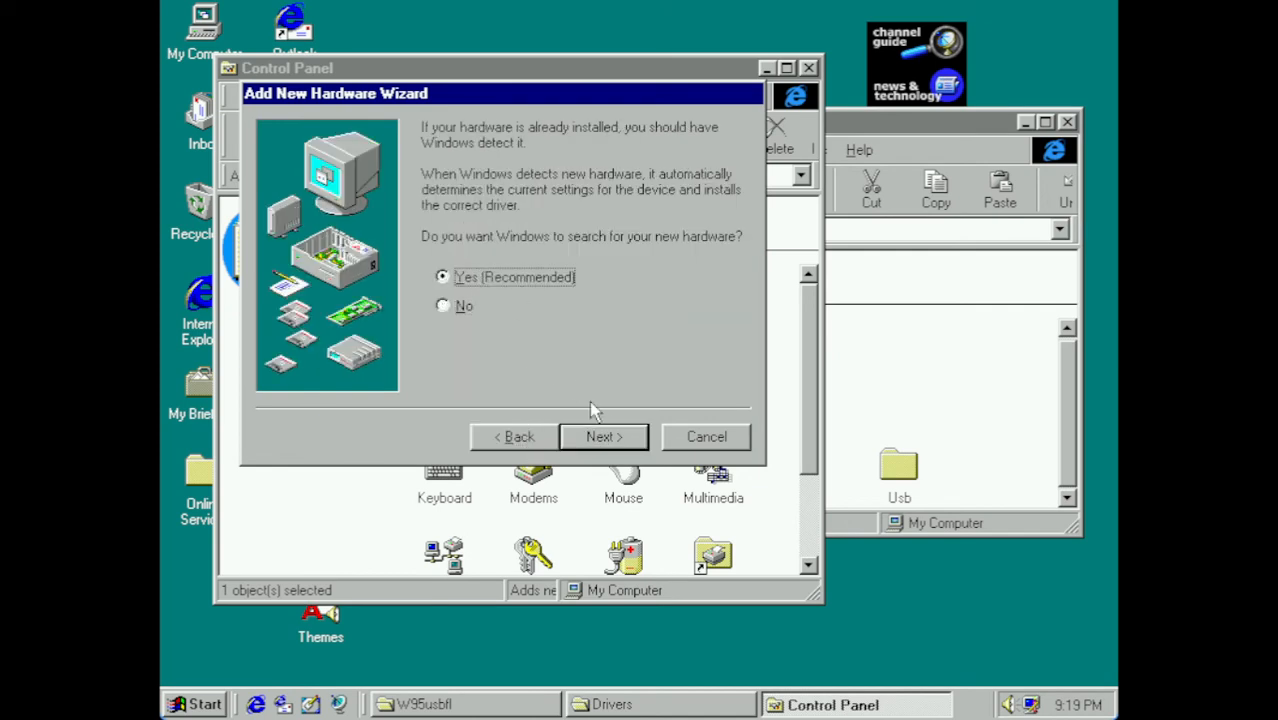
{"action": "left_click", "coordinate": [602, 436]}
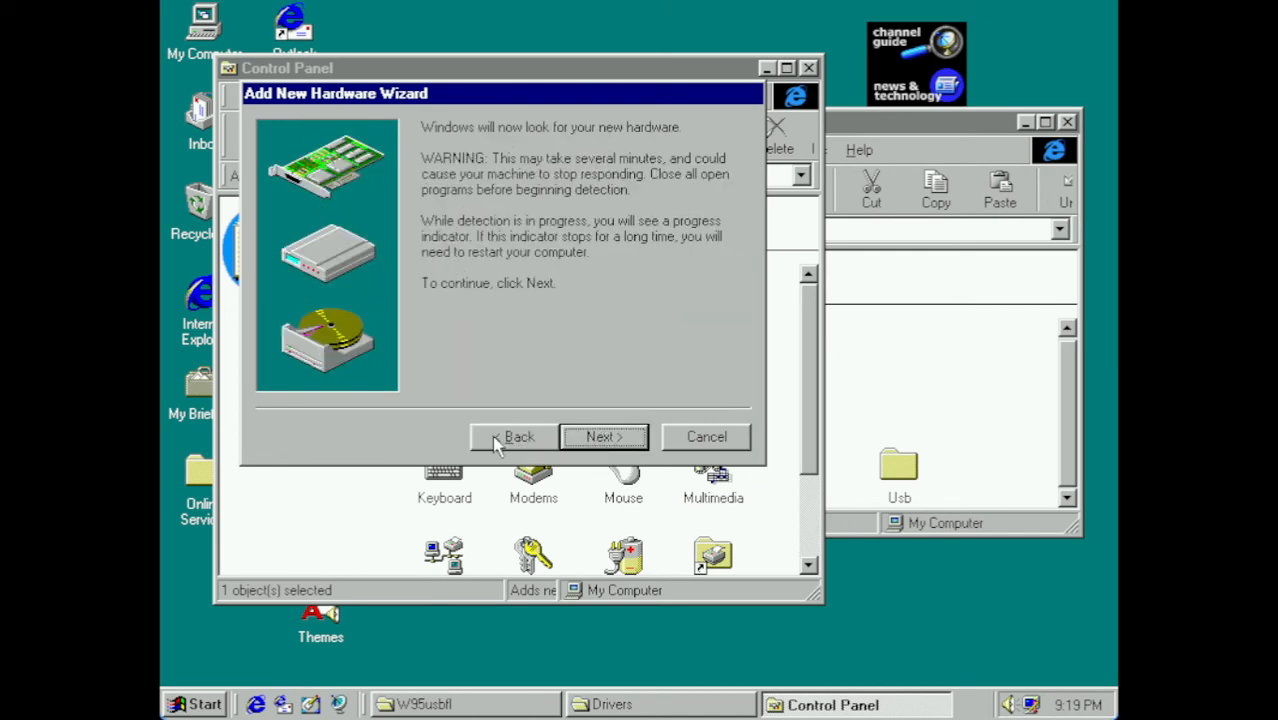
{"action": "left_click", "coordinate": [603, 437]}
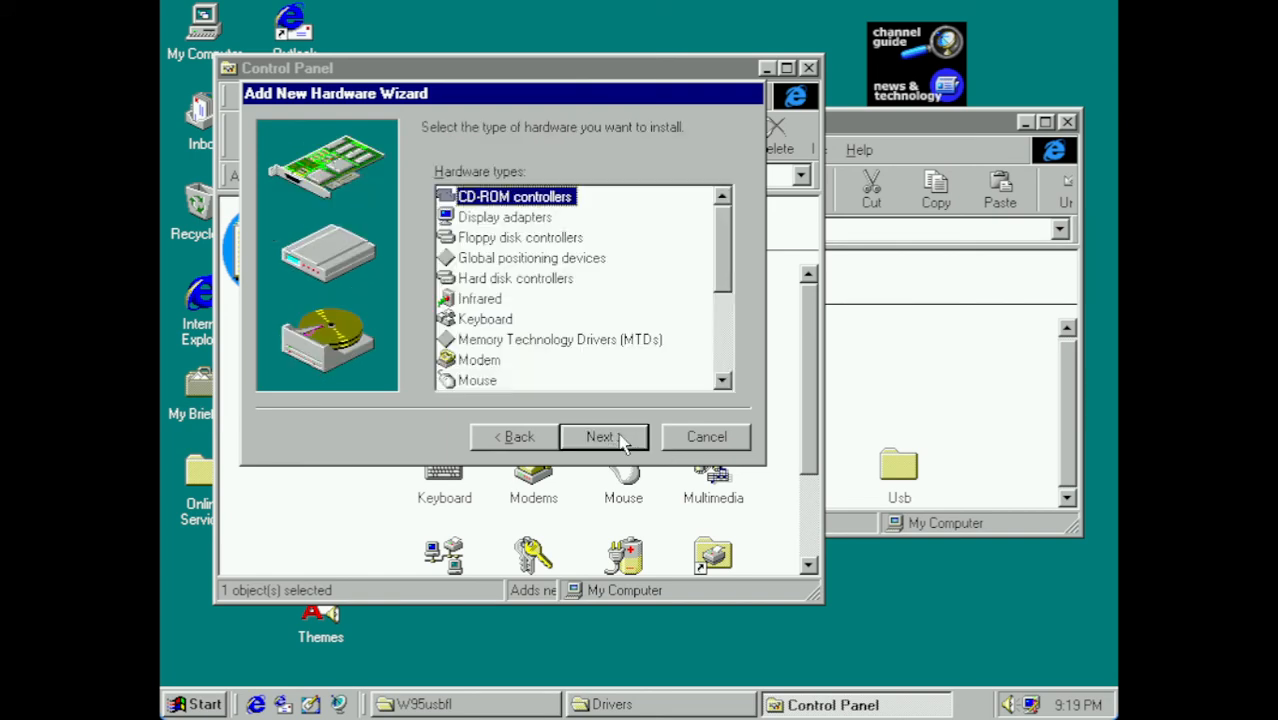
{"action": "mouse_move", "coordinate": [550, 267]}
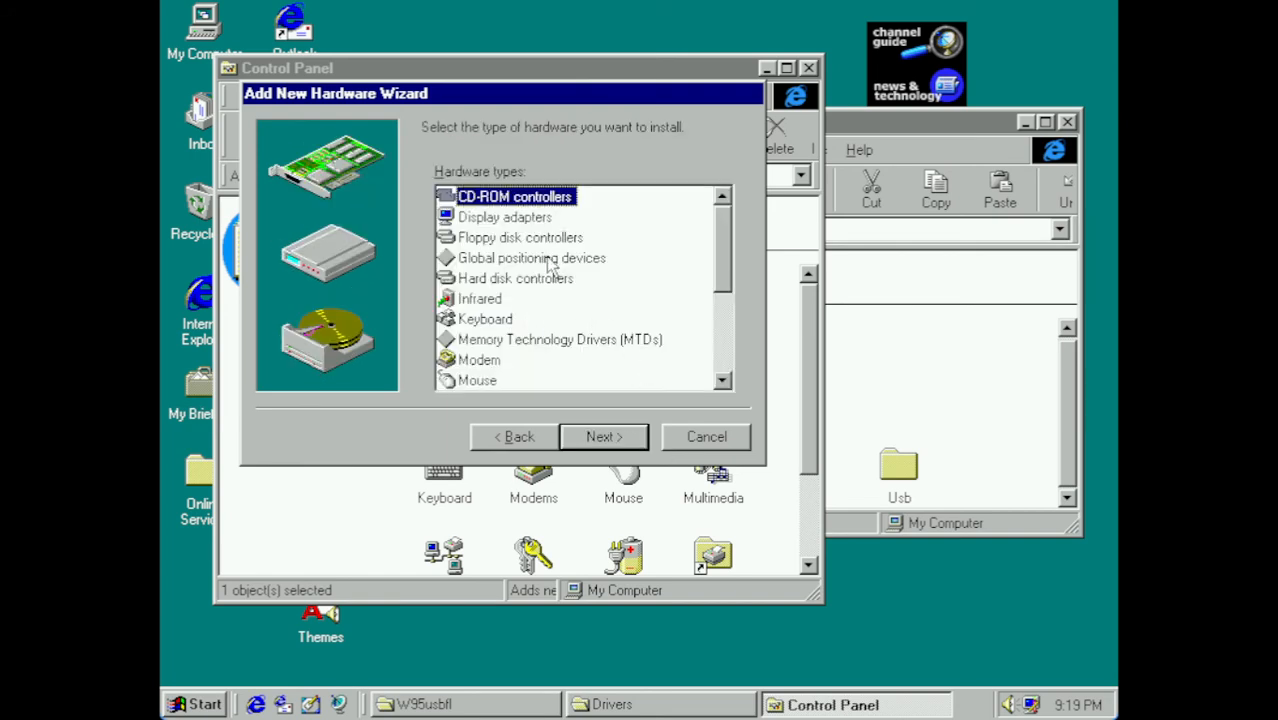
- Choose Multi-function adapters as the hardware type and continue to the model list
{"action": "scroll", "scroll_direction": "down", "scroll_amount": 3}
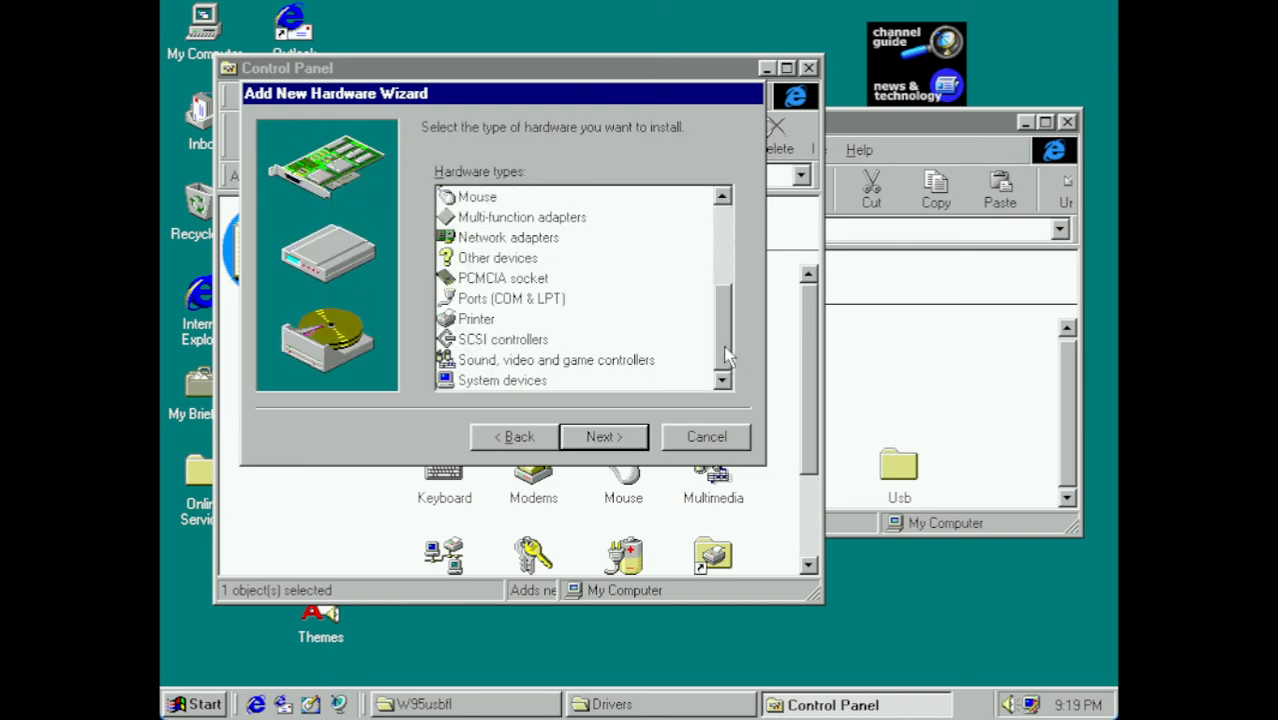
{"action": "left_click", "coordinate": [497, 258]}
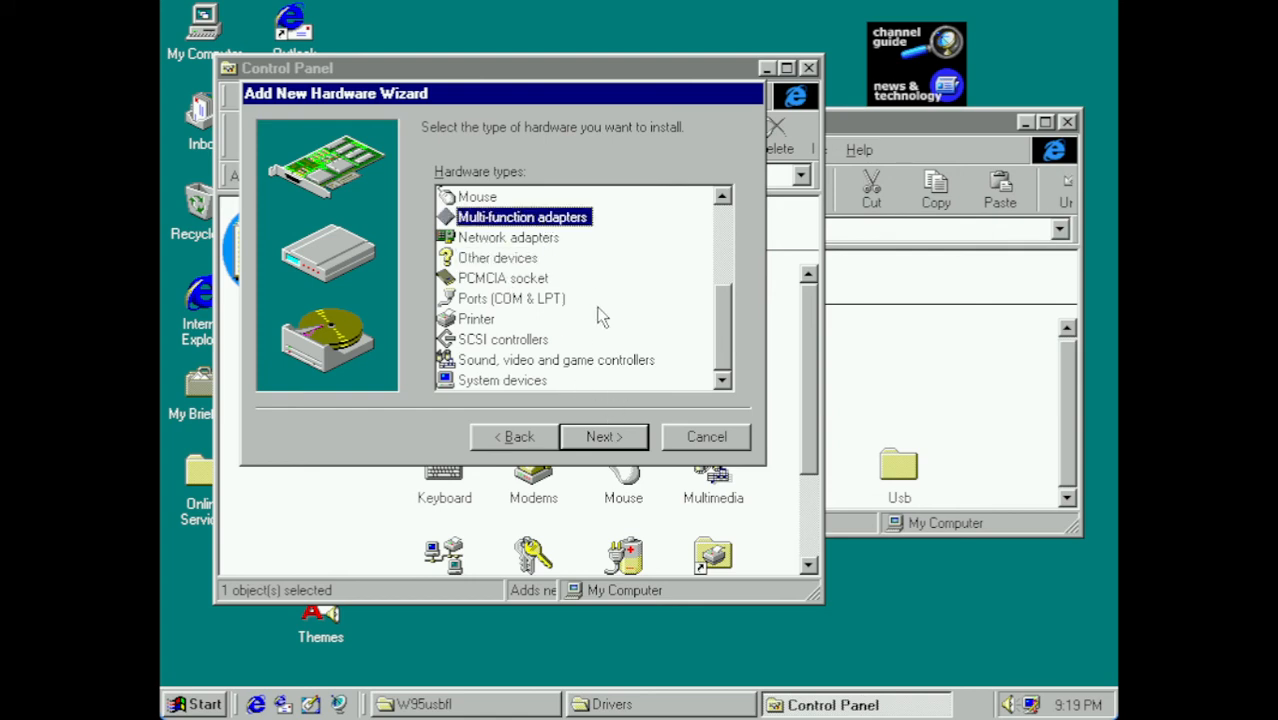
{"action": "left_click", "coordinate": [603, 436]}
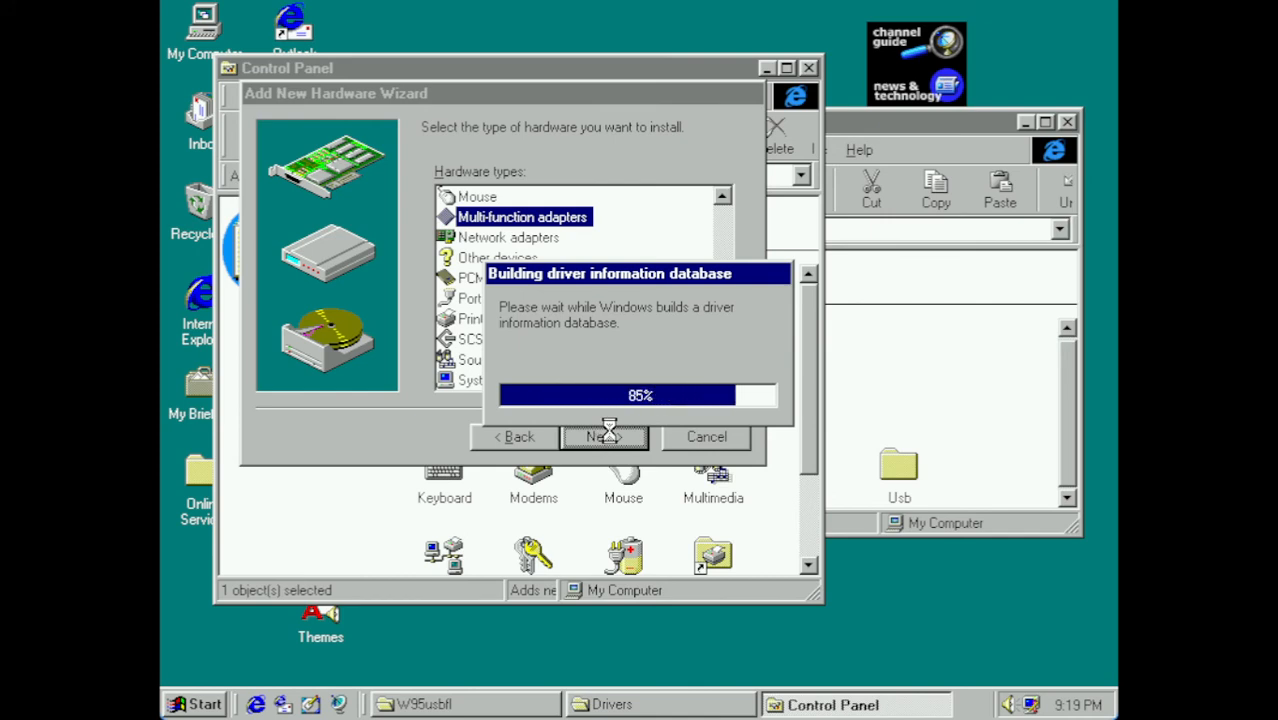
{"action": "left_click", "coordinate": [604, 437]}
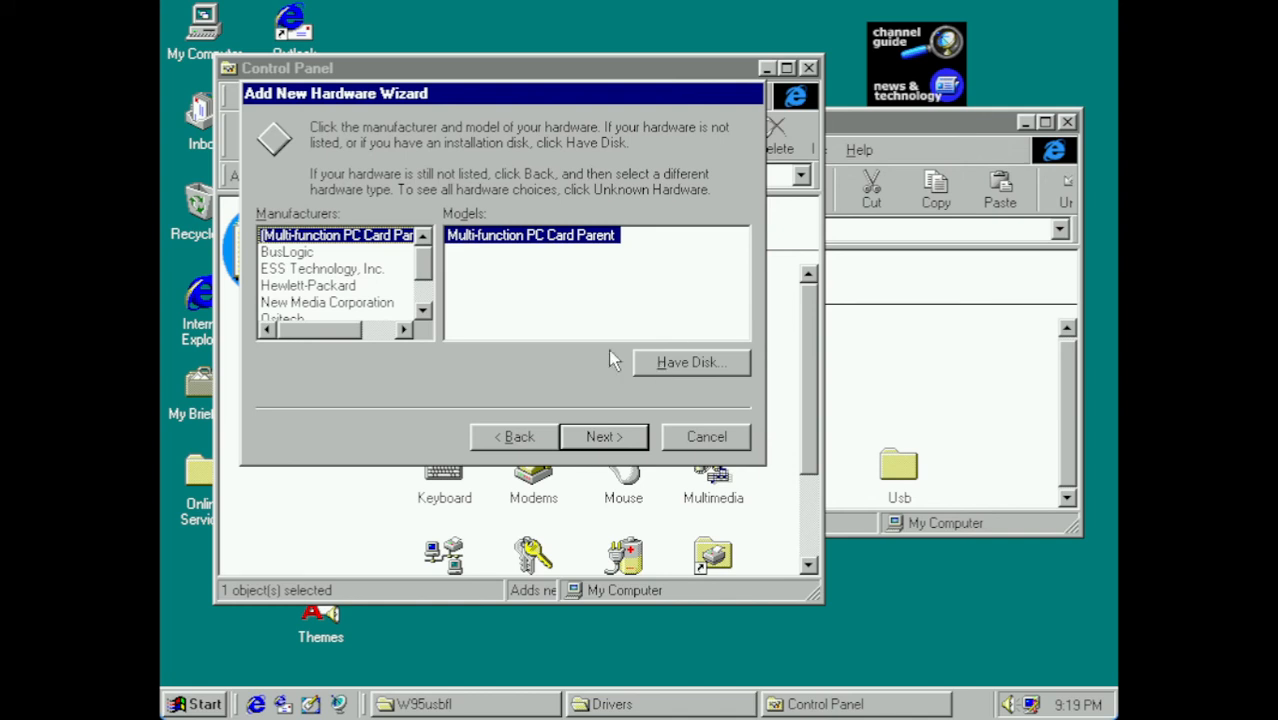
{"action": "left_click", "coordinate": [423, 313]}
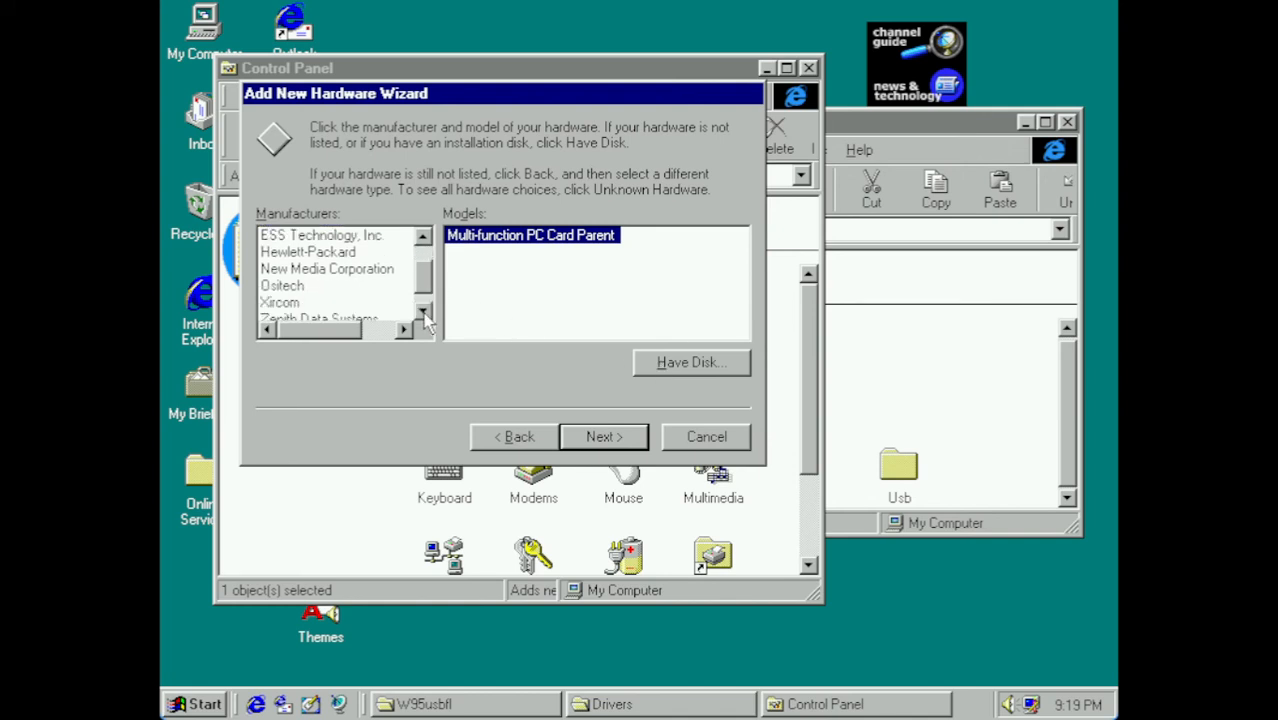
- Load drivers from C:\DRIVERS\USB, dismiss the no-hardware-information error, and back out
{"action": "left_click", "coordinate": [690, 362]}
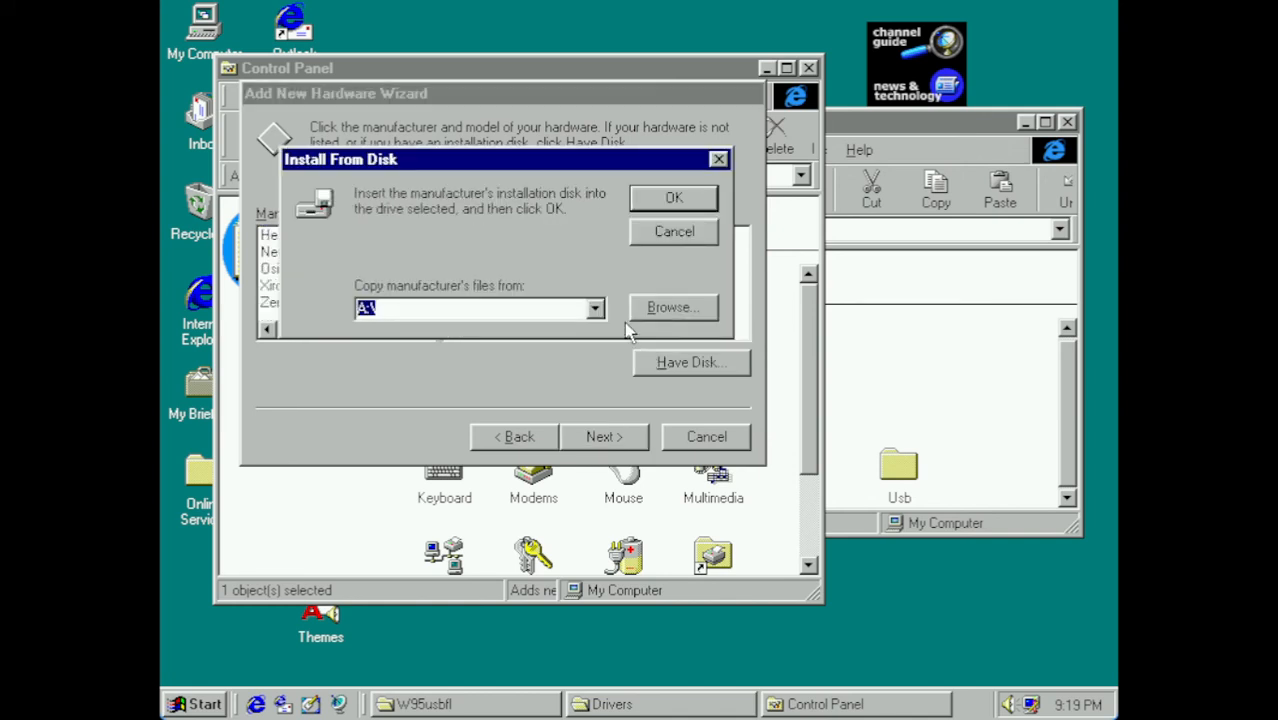
{"action": "type", "text": "C:\\"}
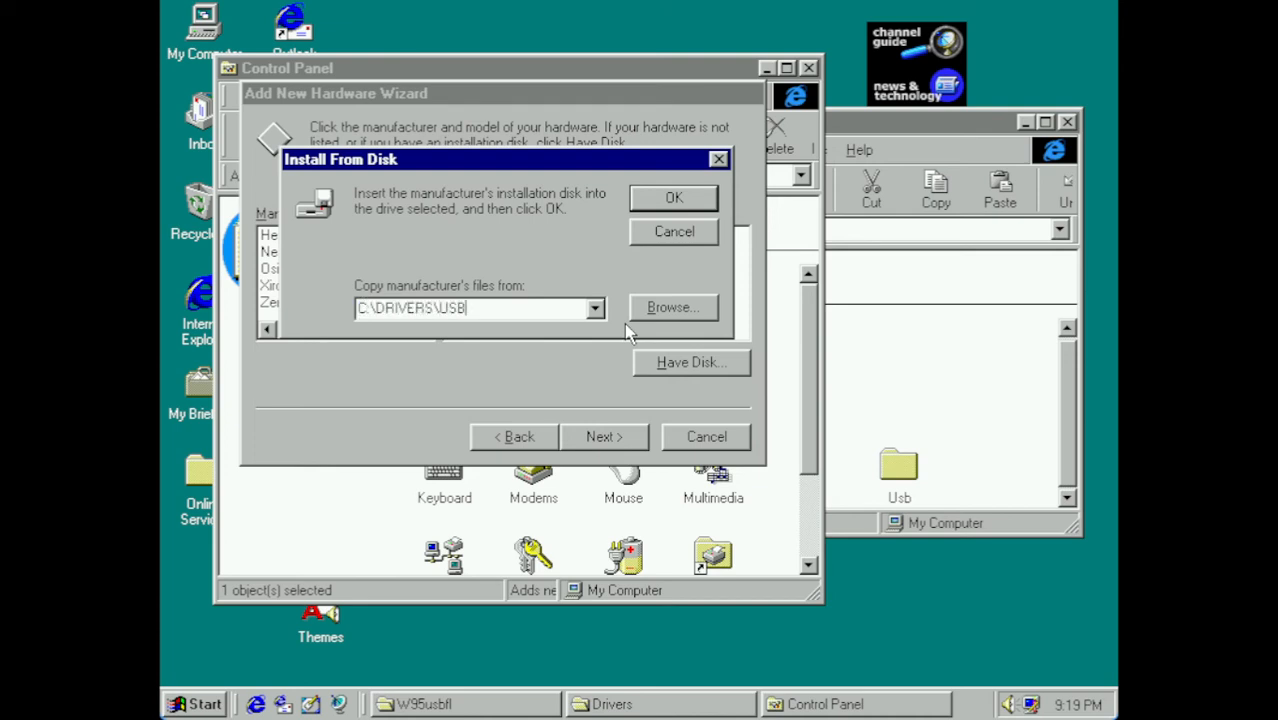
{"action": "left_click", "coordinate": [673, 196]}
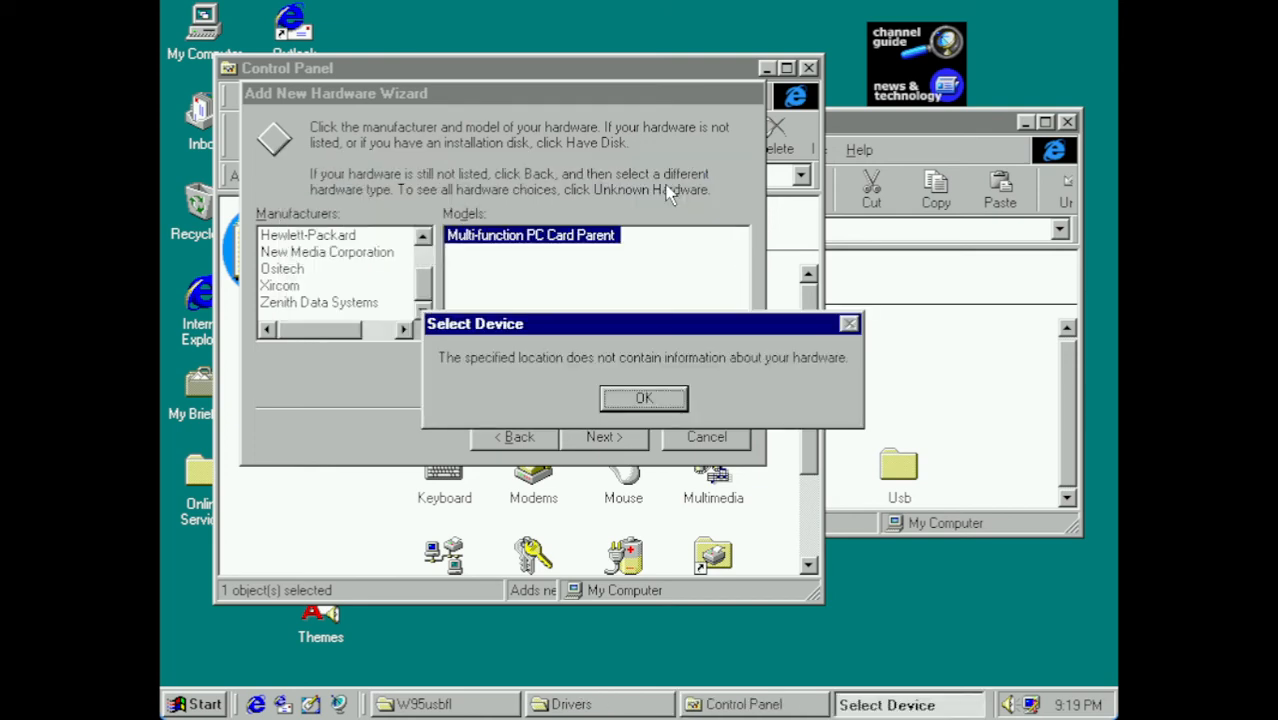
{"action": "left_click", "coordinate": [643, 398]}
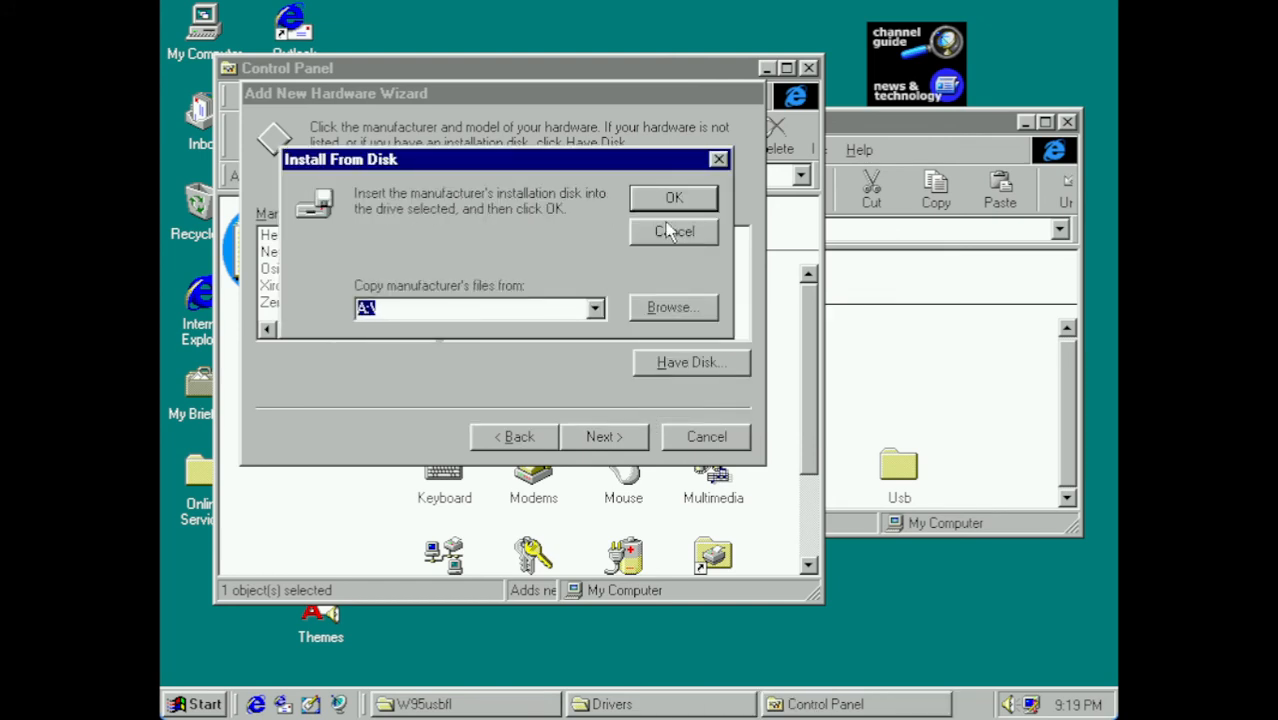
{"action": "left_click", "coordinate": [673, 231]}
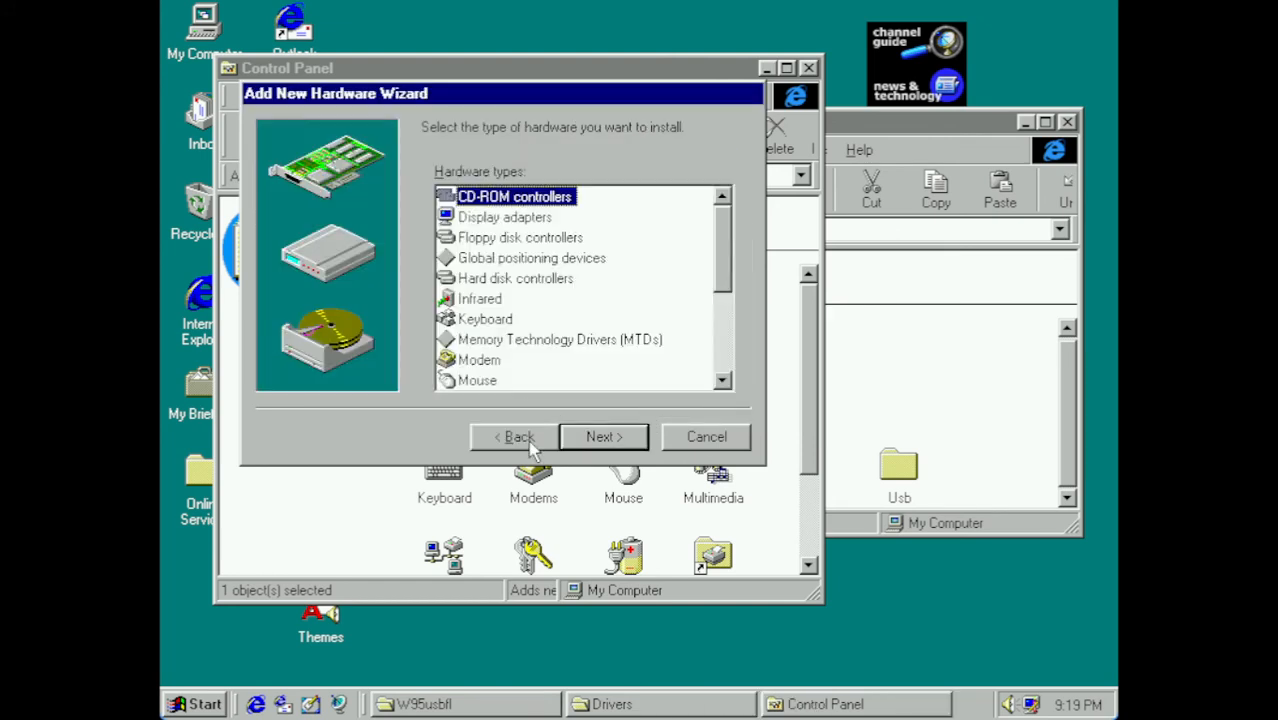
{"action": "mouse_move", "coordinate": [520, 365]}
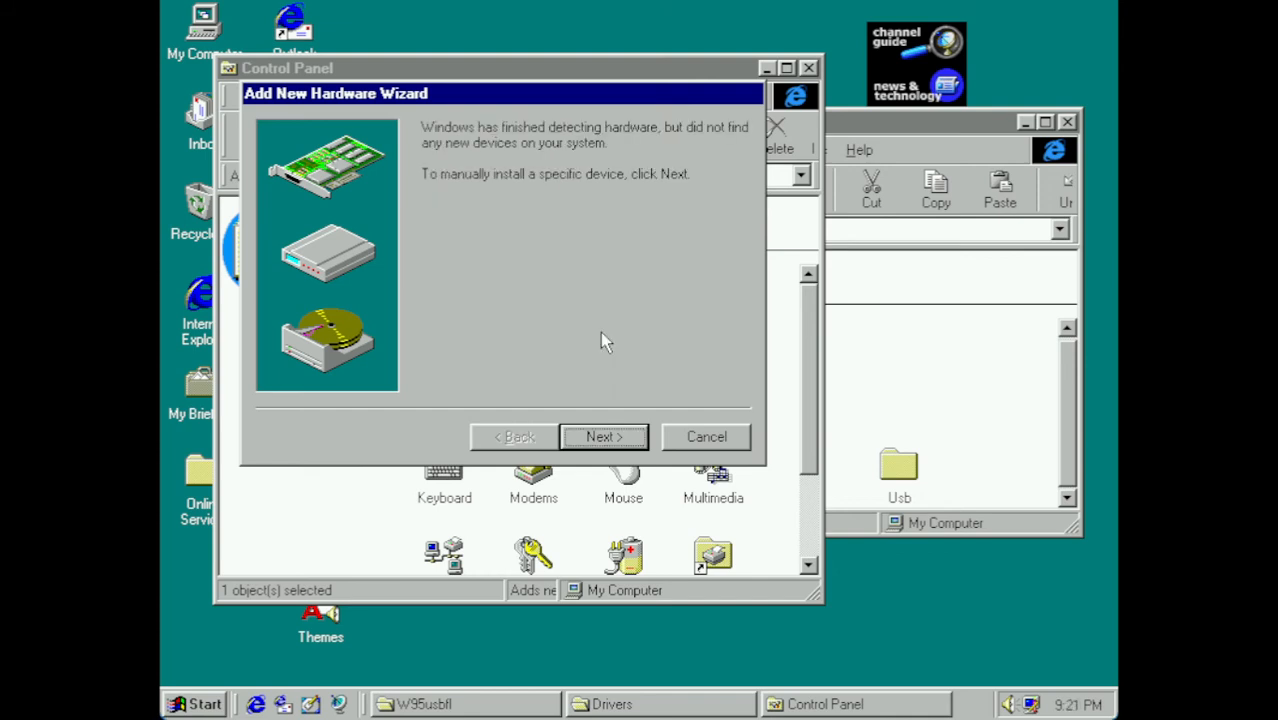
{"action": "mouse_move", "coordinate": [492, 96]}
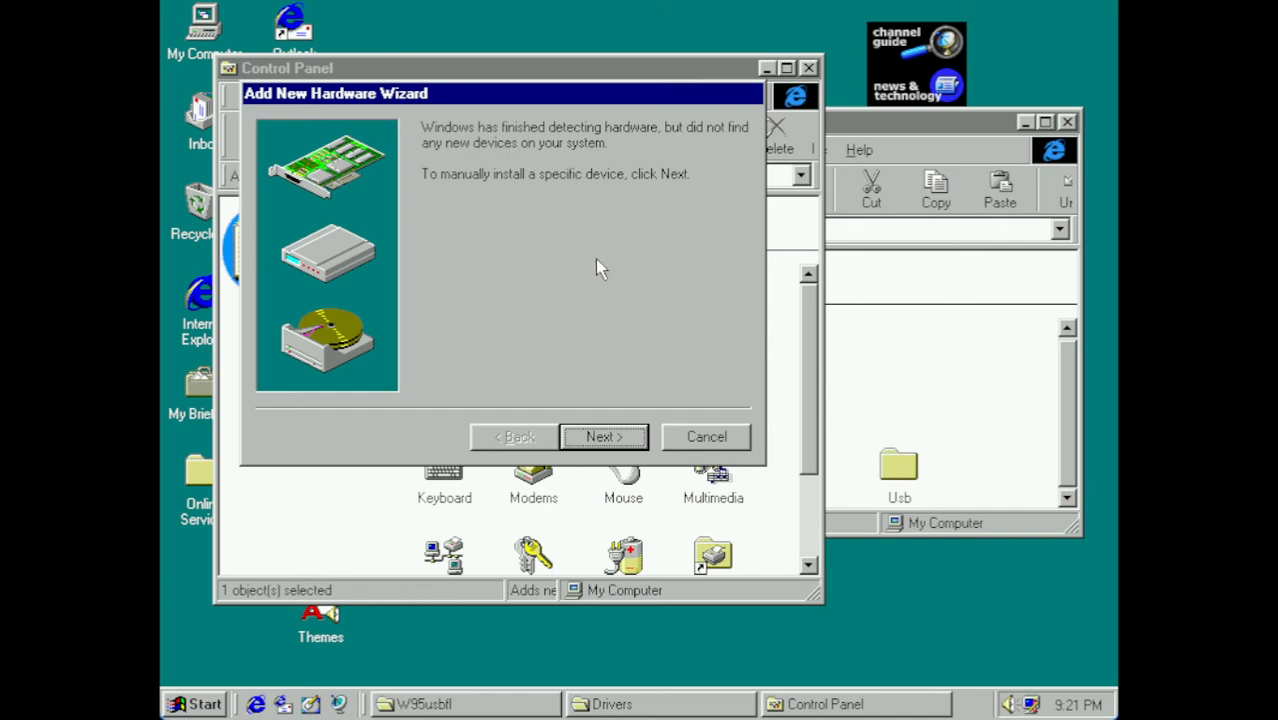
{"action": "mouse_move", "coordinate": [505, 198]}
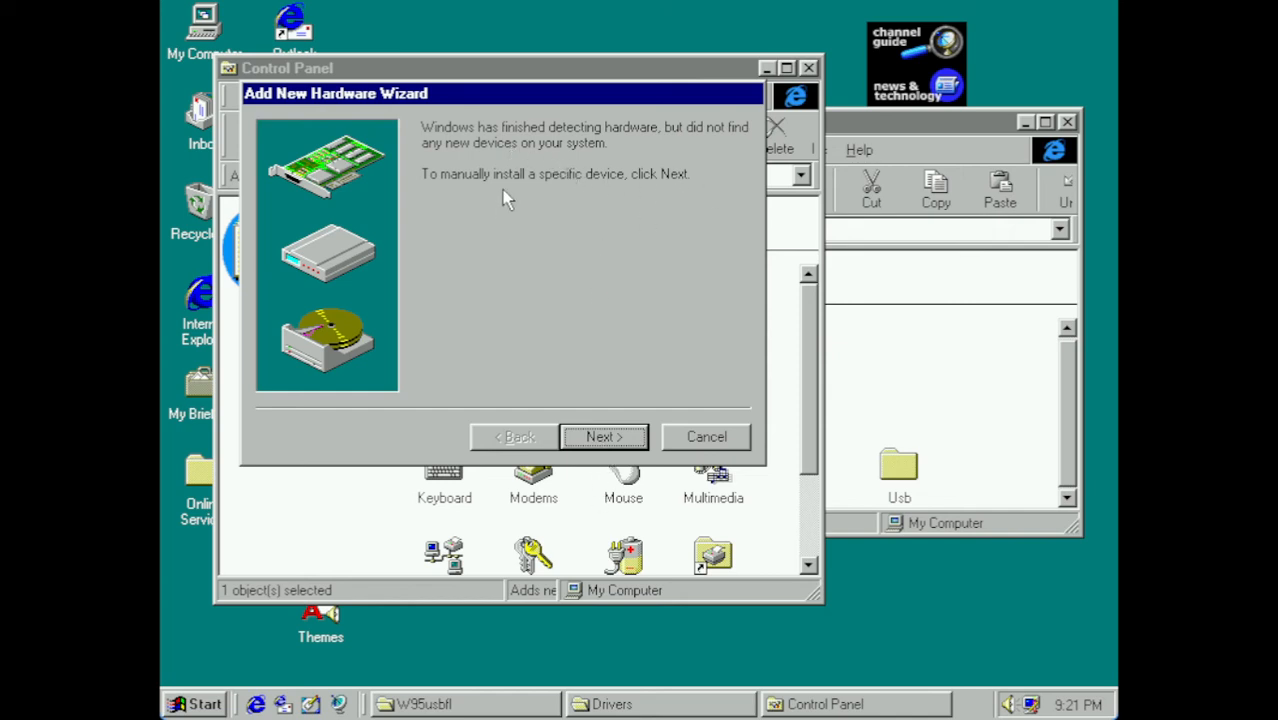
- Pick Other devices and load drivers from C:\DRIVERS, finding SanDisk USB Mass Storage Port, then go back
{"action": "left_click", "coordinate": [603, 436]}
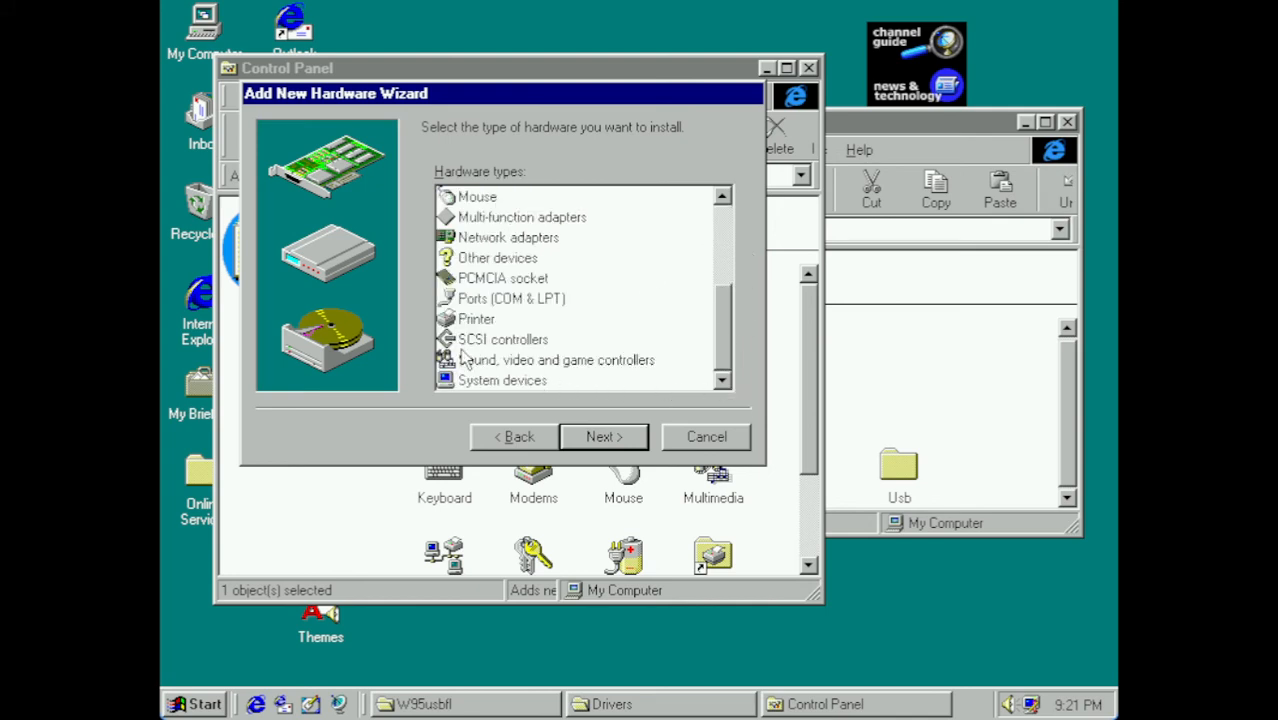
{"action": "left_click", "coordinate": [497, 258]}
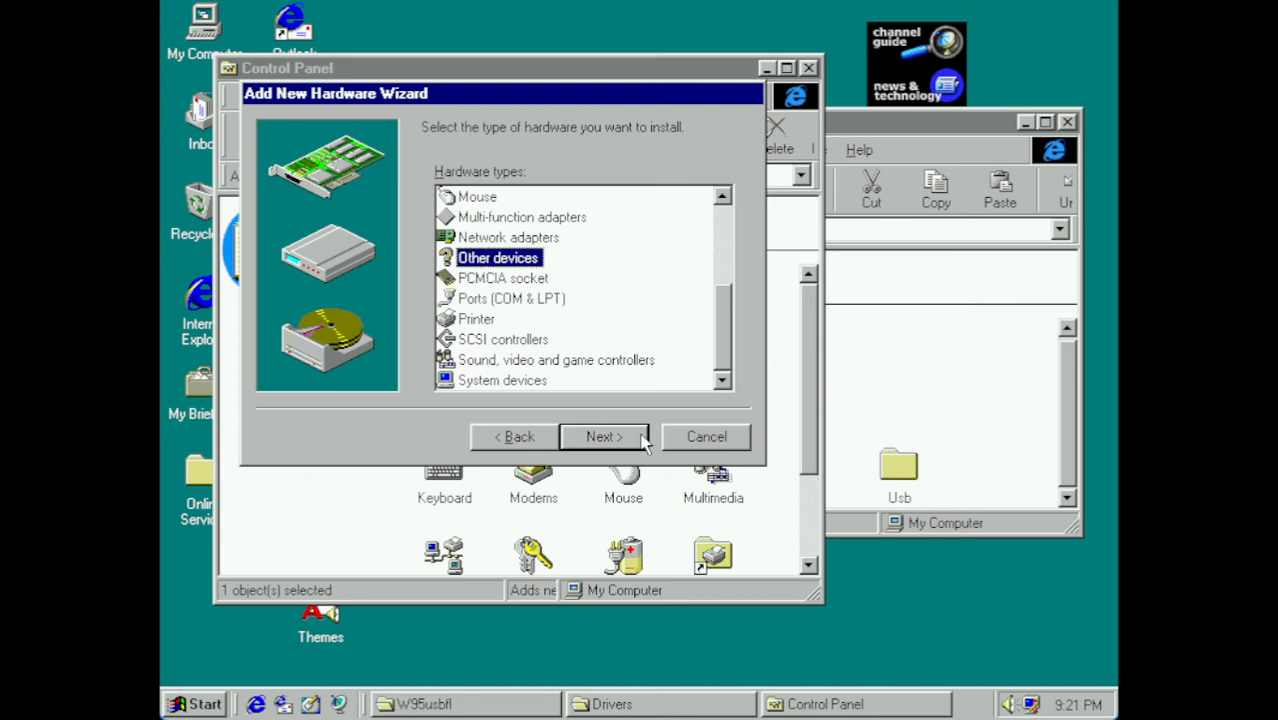
{"action": "left_click", "coordinate": [603, 437]}
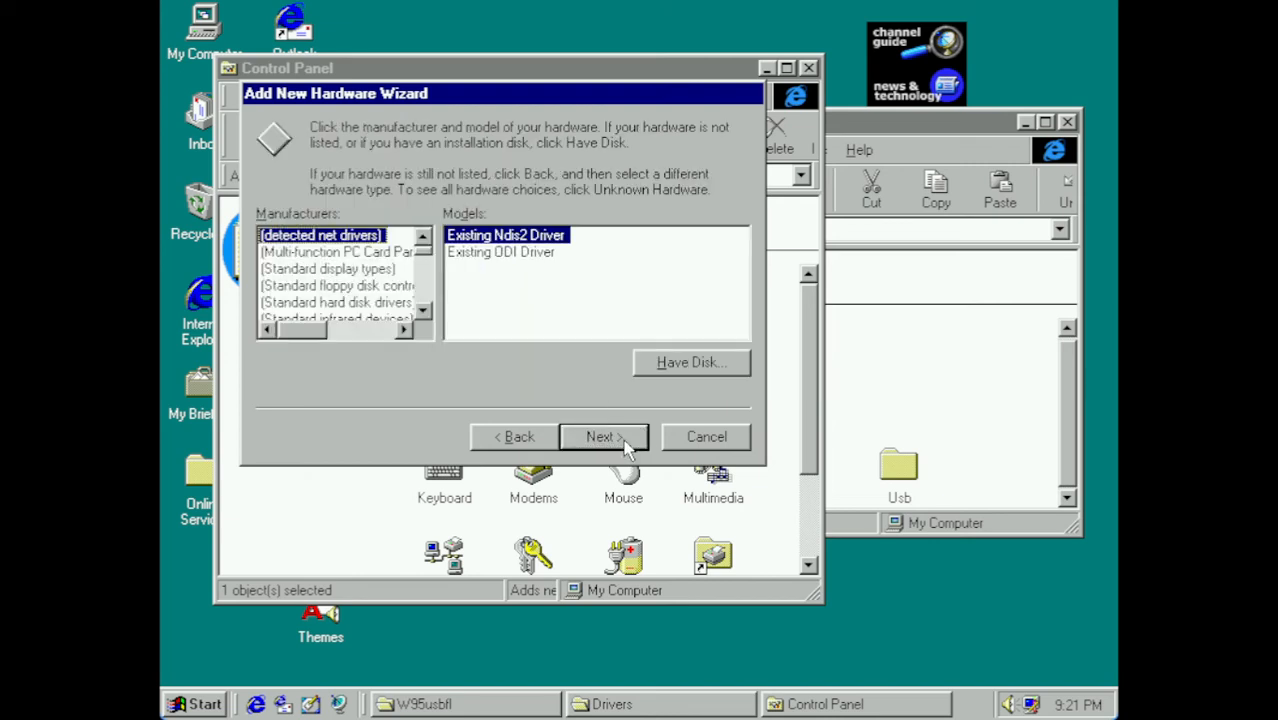
{"action": "left_click", "coordinate": [690, 362]}
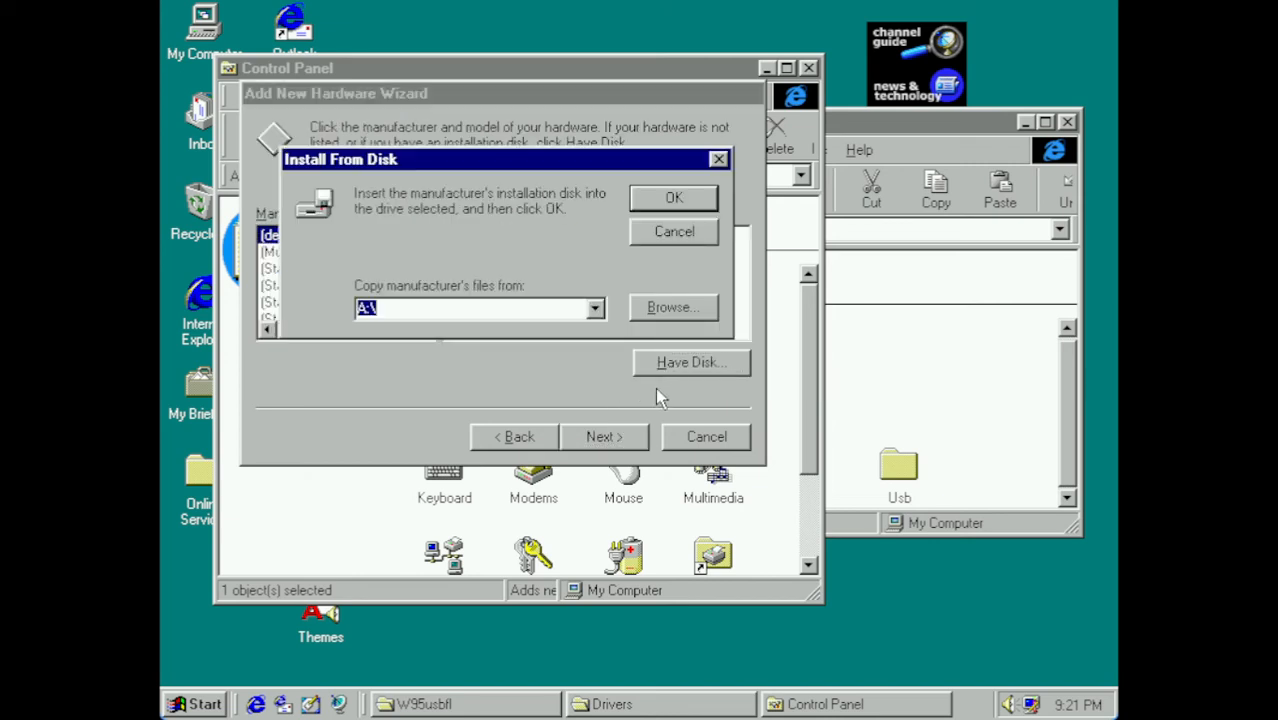
{"action": "type", "text": "C:\\"}
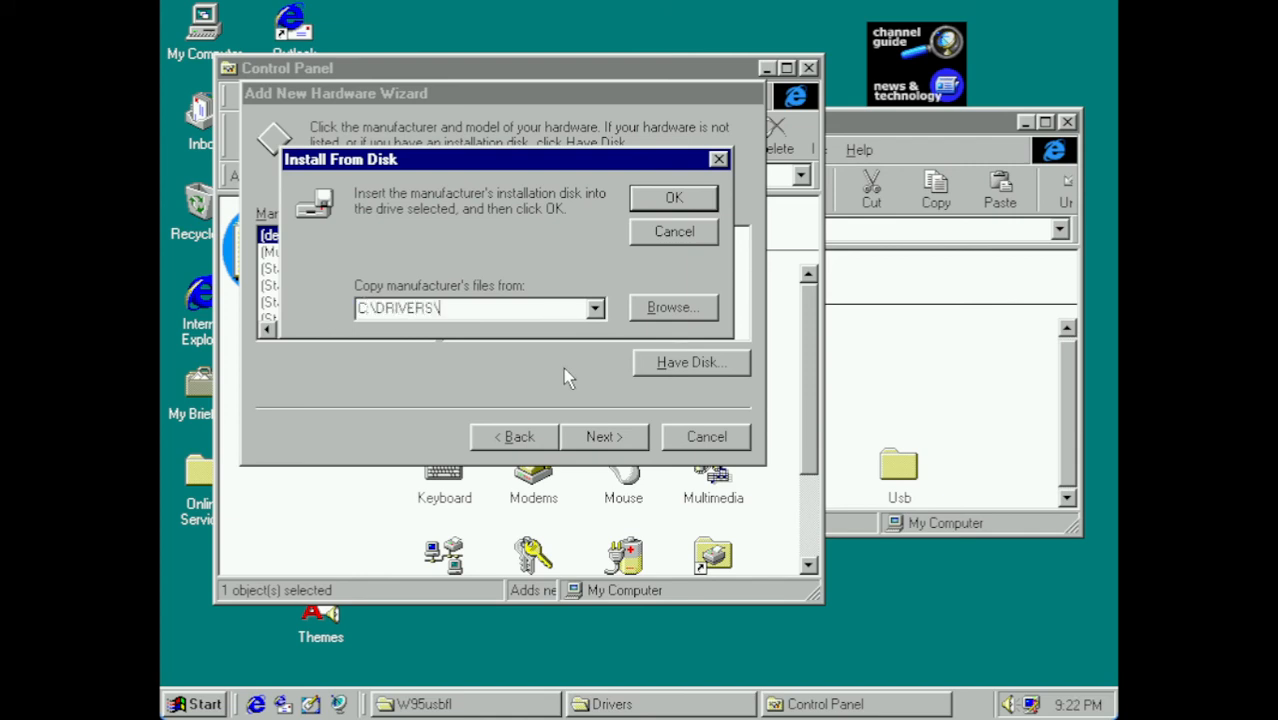
{"action": "left_click", "coordinate": [673, 197]}
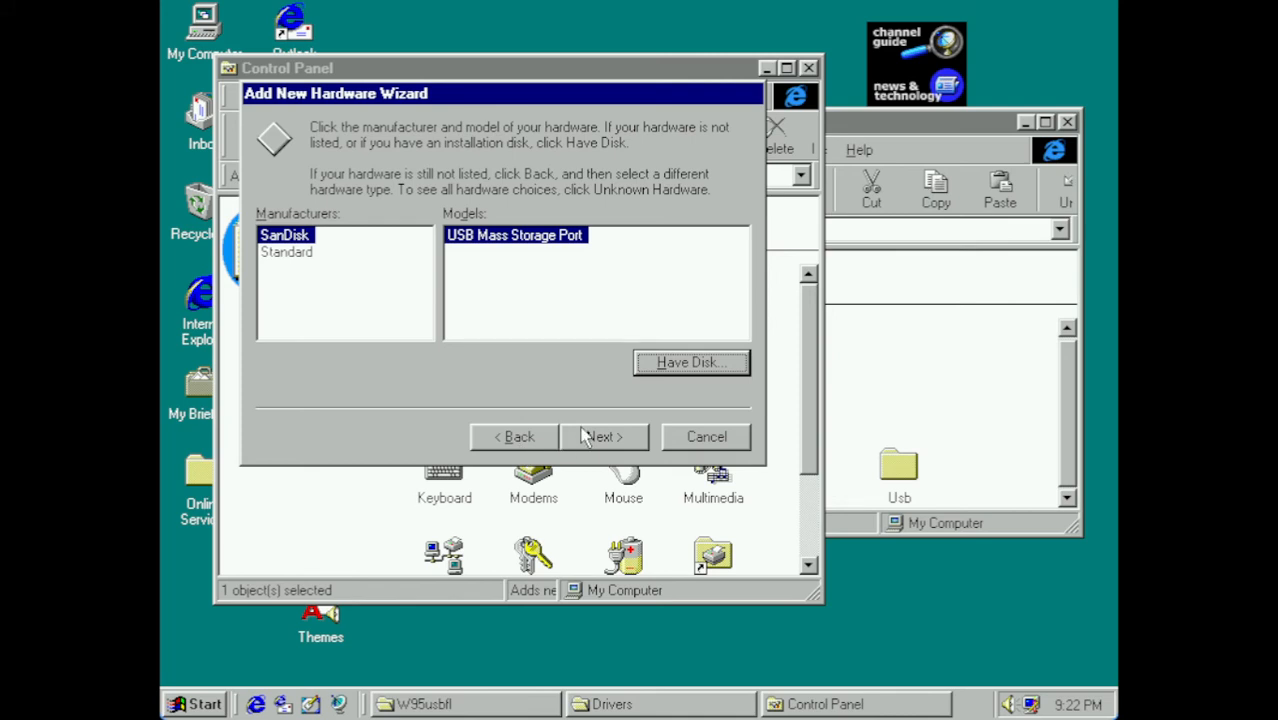
{"action": "left_click", "coordinate": [514, 437]}
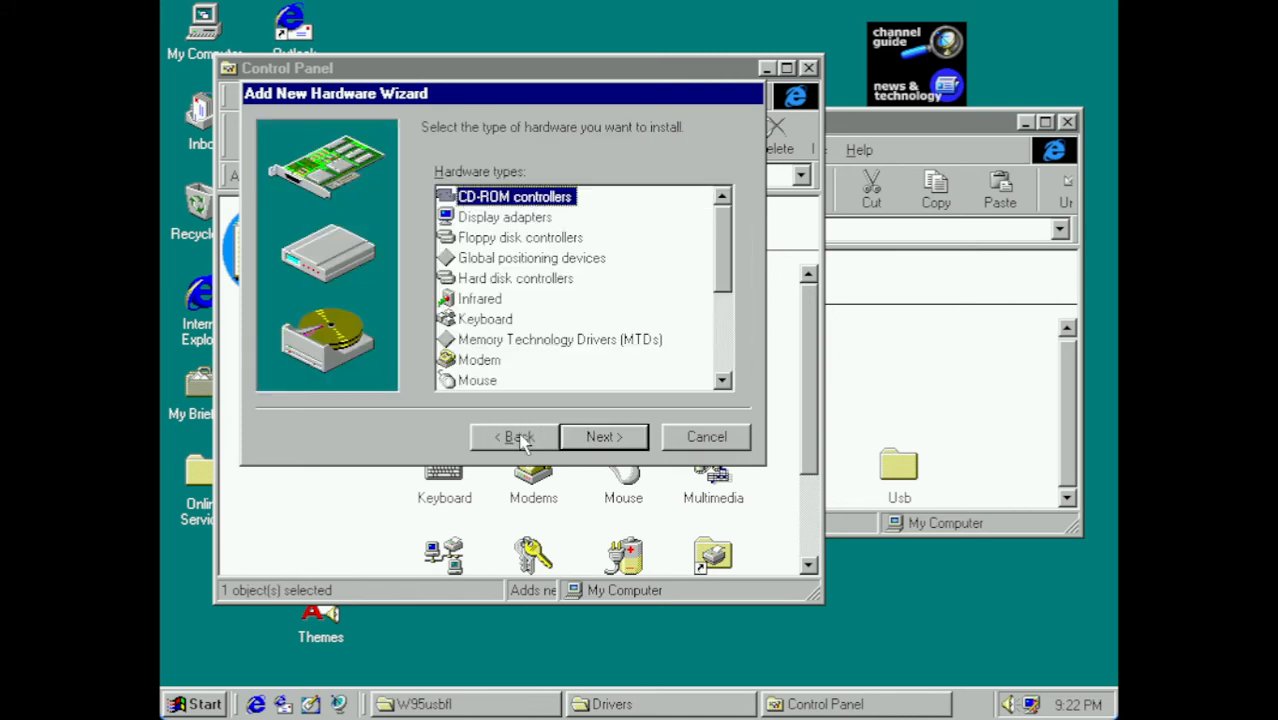
- Choose Other devices and load drivers from the C:\DRIVERS folder
{"action": "scroll", "scroll_direction": "down", "scroll_amount": 3}
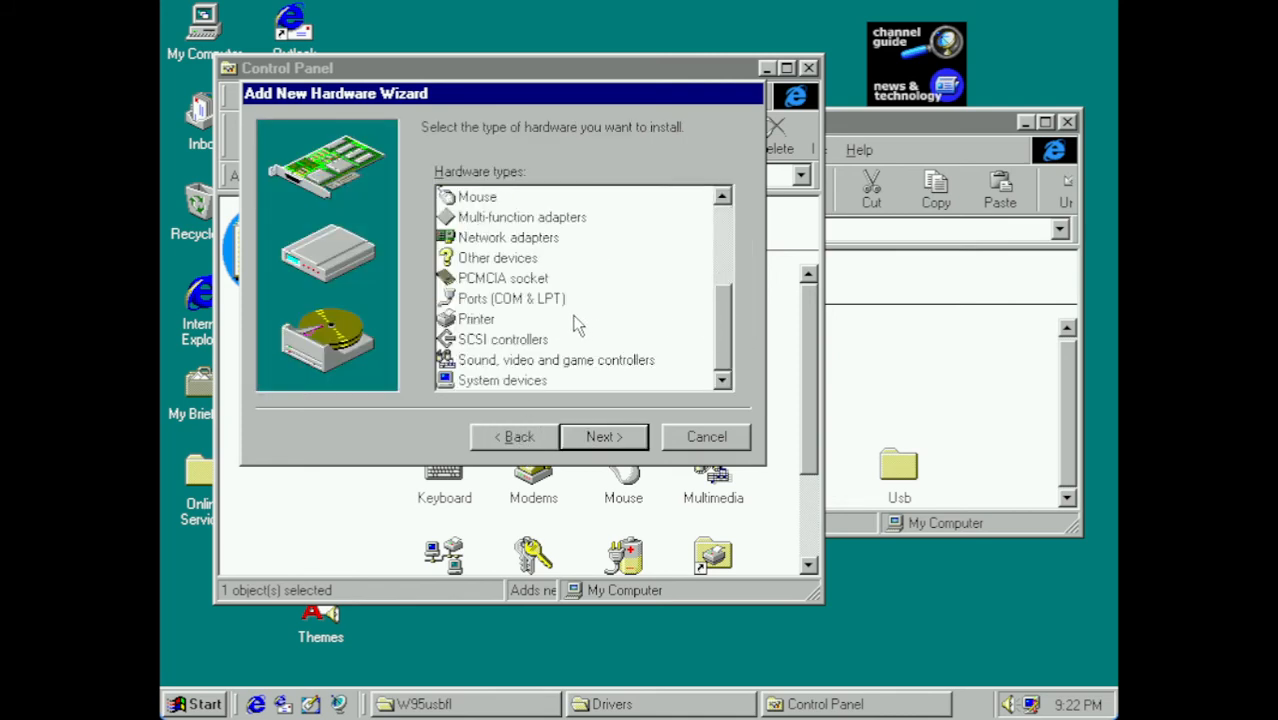
{"action": "left_click", "coordinate": [497, 257]}
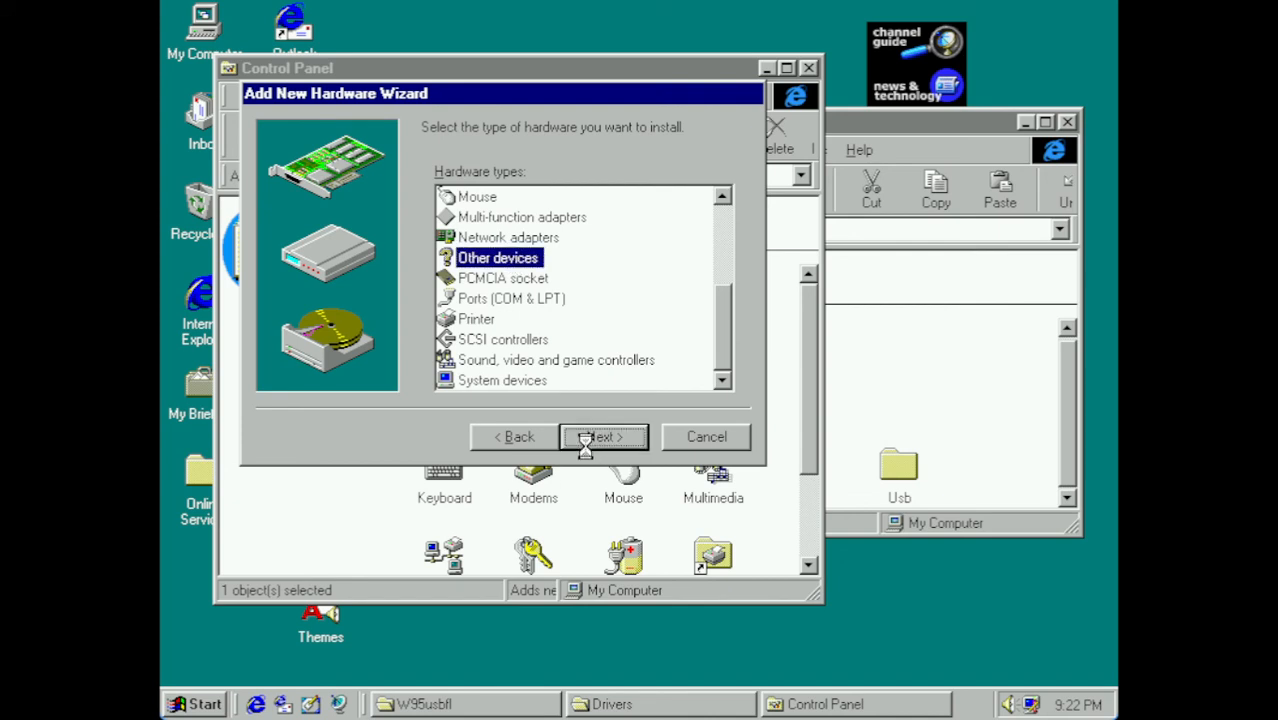
{"action": "left_click", "coordinate": [603, 436]}
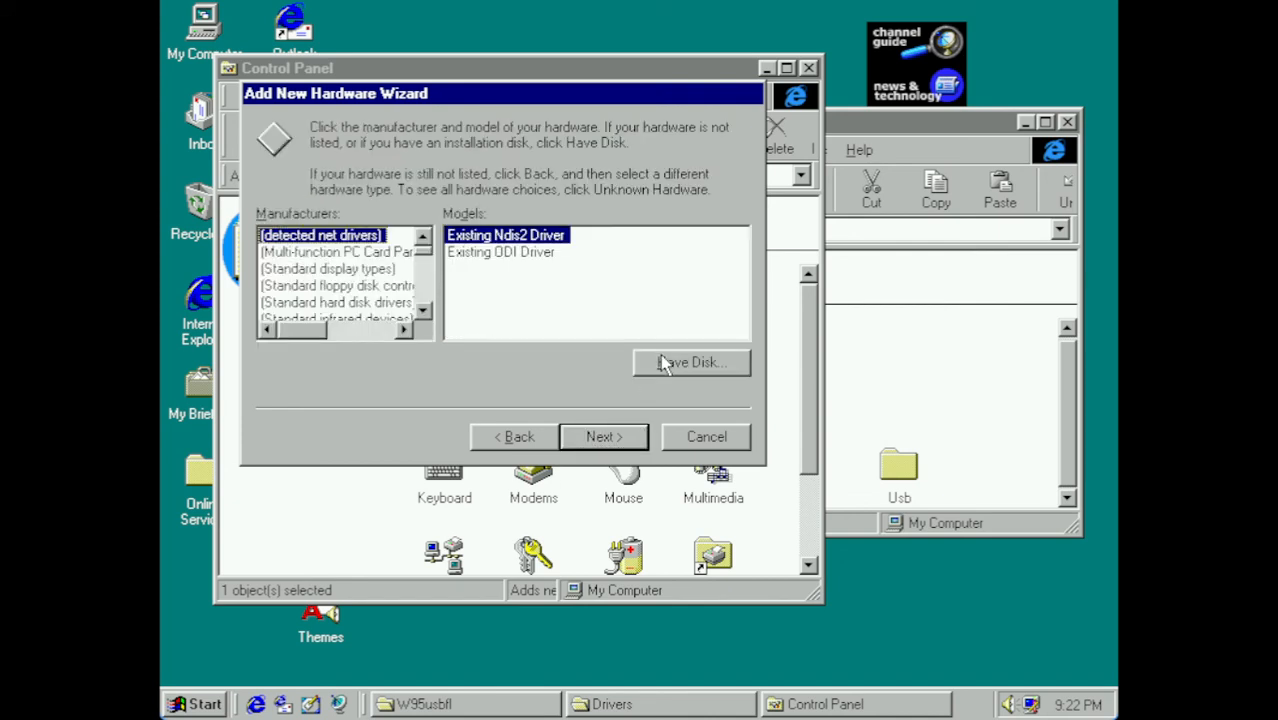
{"action": "left_click", "coordinate": [690, 362]}
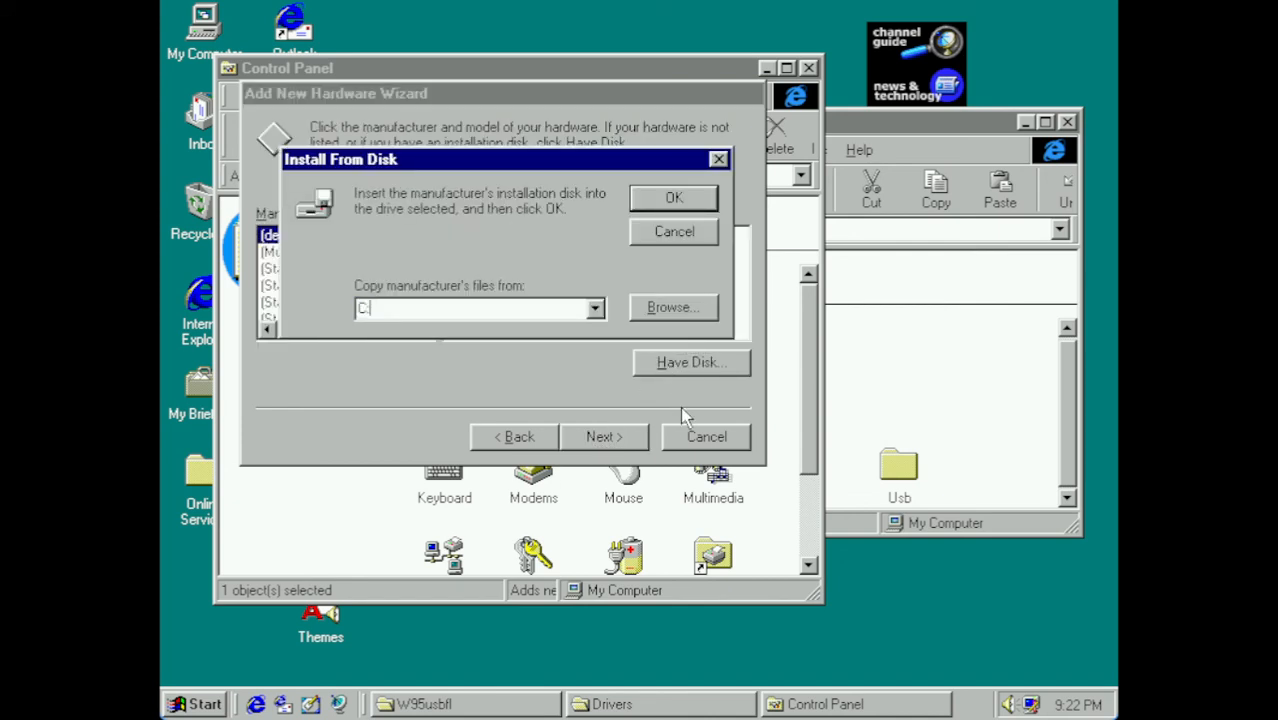
{"action": "type", "text": ":\\DRIVERS"}
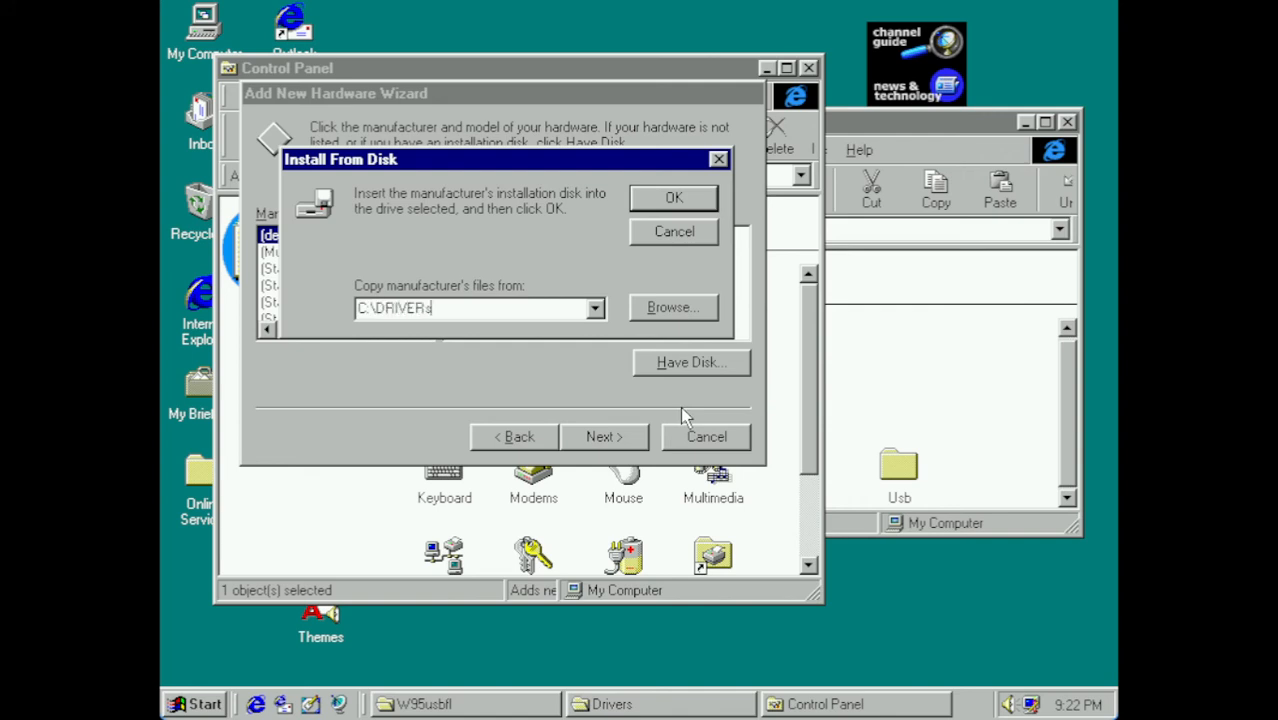
{"action": "type", "text": "\\US"}
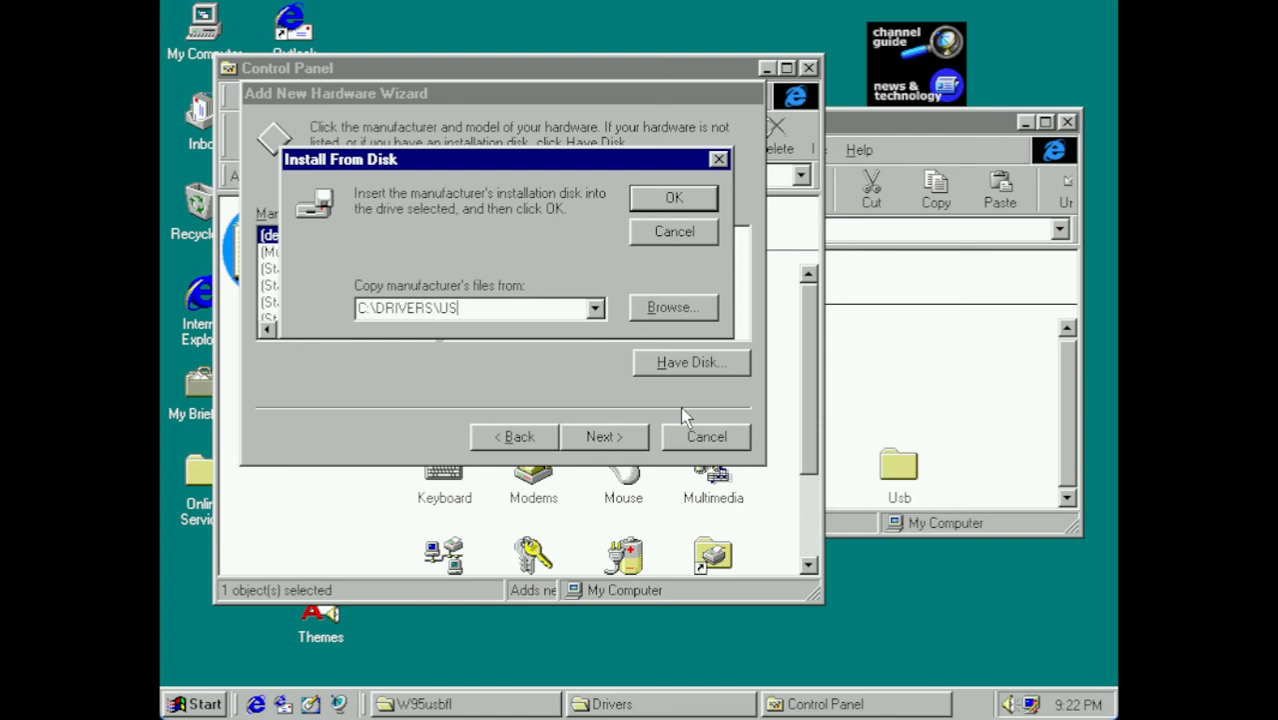
{"action": "left_click", "coordinate": [673, 197]}
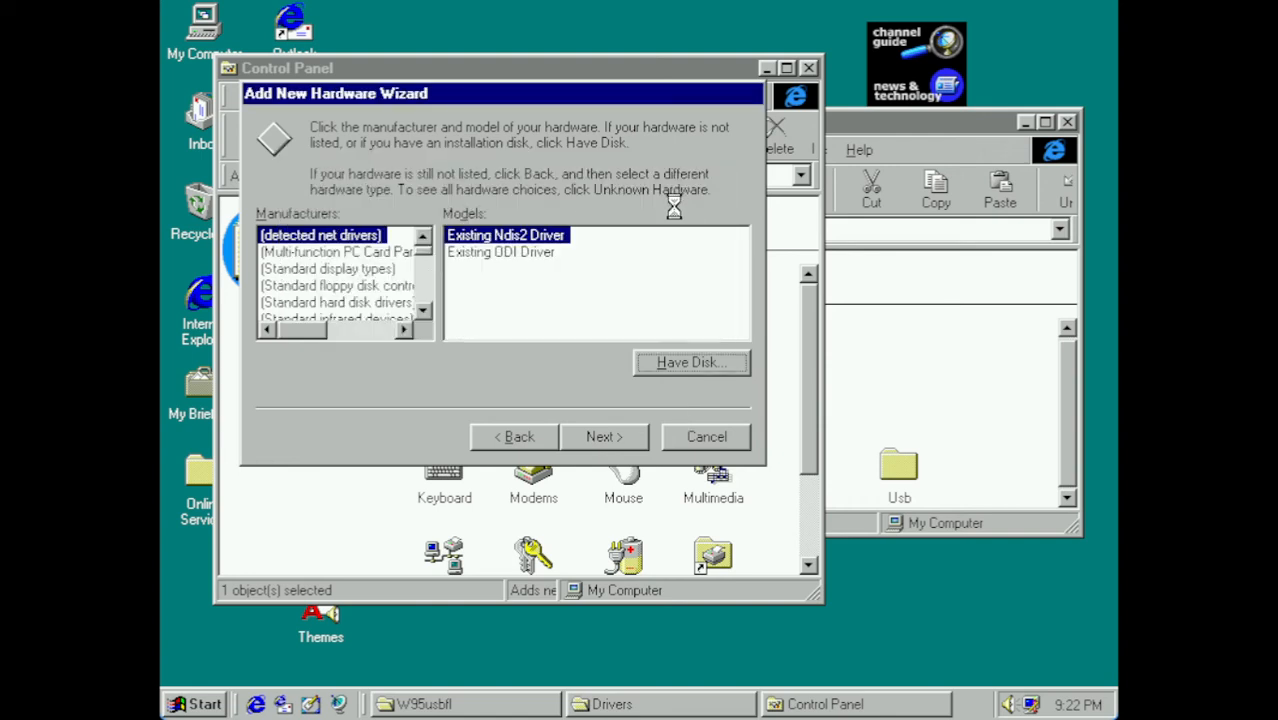
- Install SanDisk USB Mass Storage Port and decline restarting Windows
{"action": "left_click", "coordinate": [603, 436]}
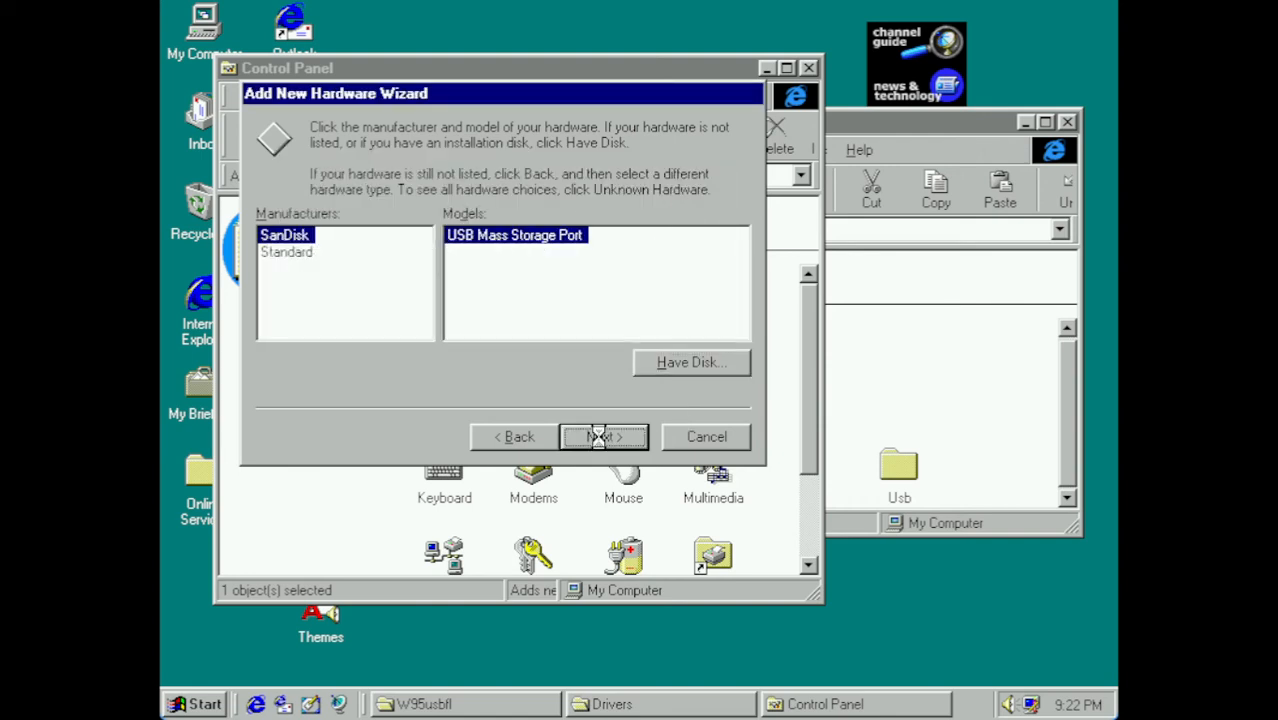
{"action": "left_click", "coordinate": [603, 436]}
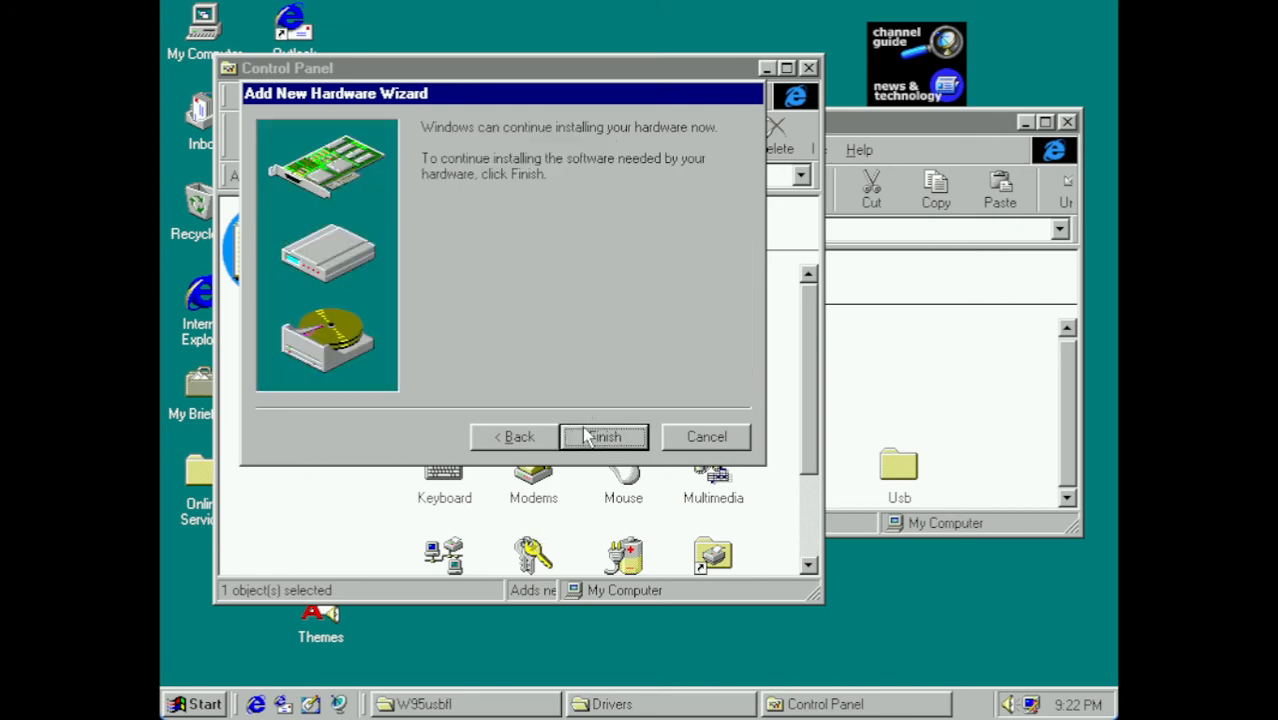
{"action": "left_click", "coordinate": [603, 437]}
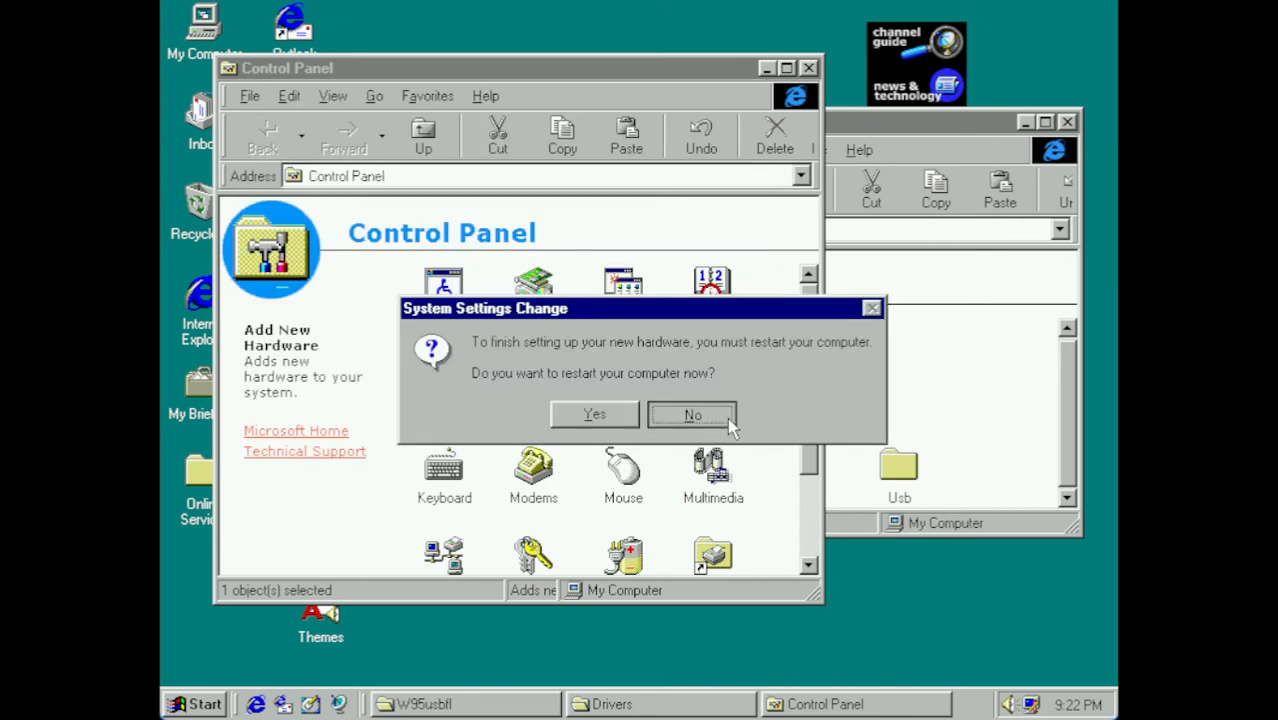
{"action": "left_click", "coordinate": [692, 414]}
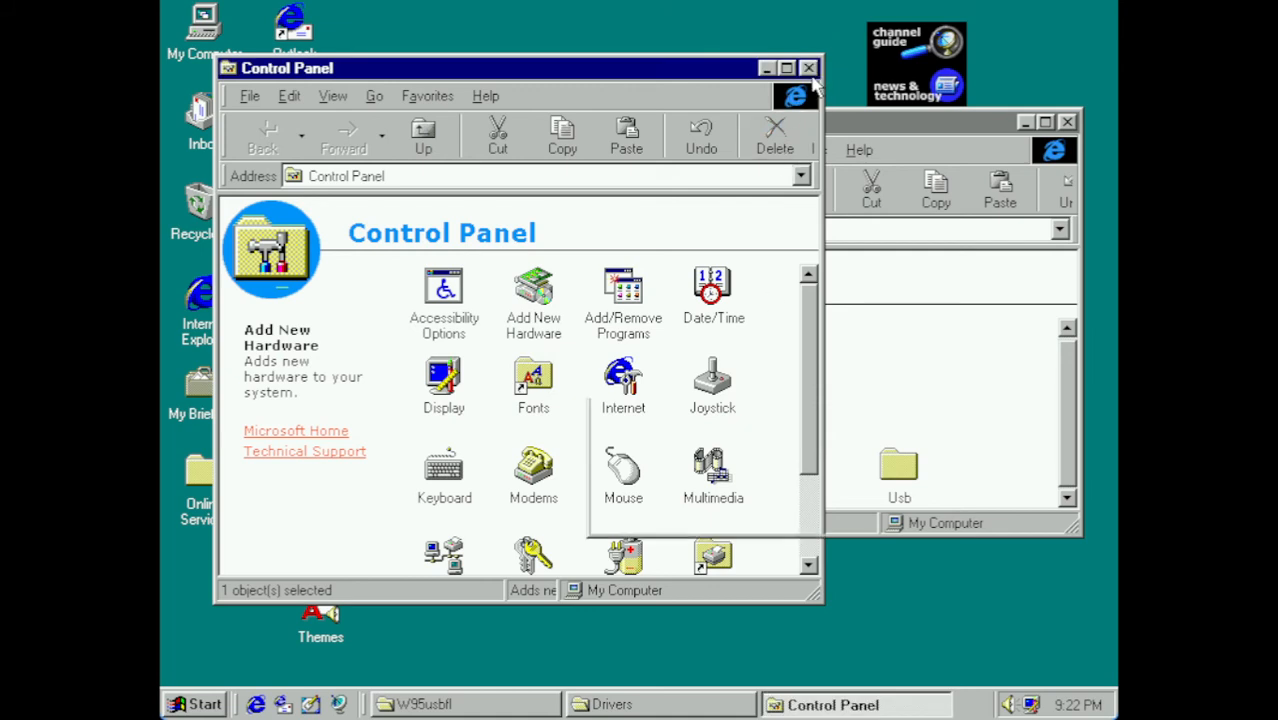
- Go back to D:\WIN95, open Directx8, and select Dxsetup
{"action": "left_click", "coordinate": [809, 67]}
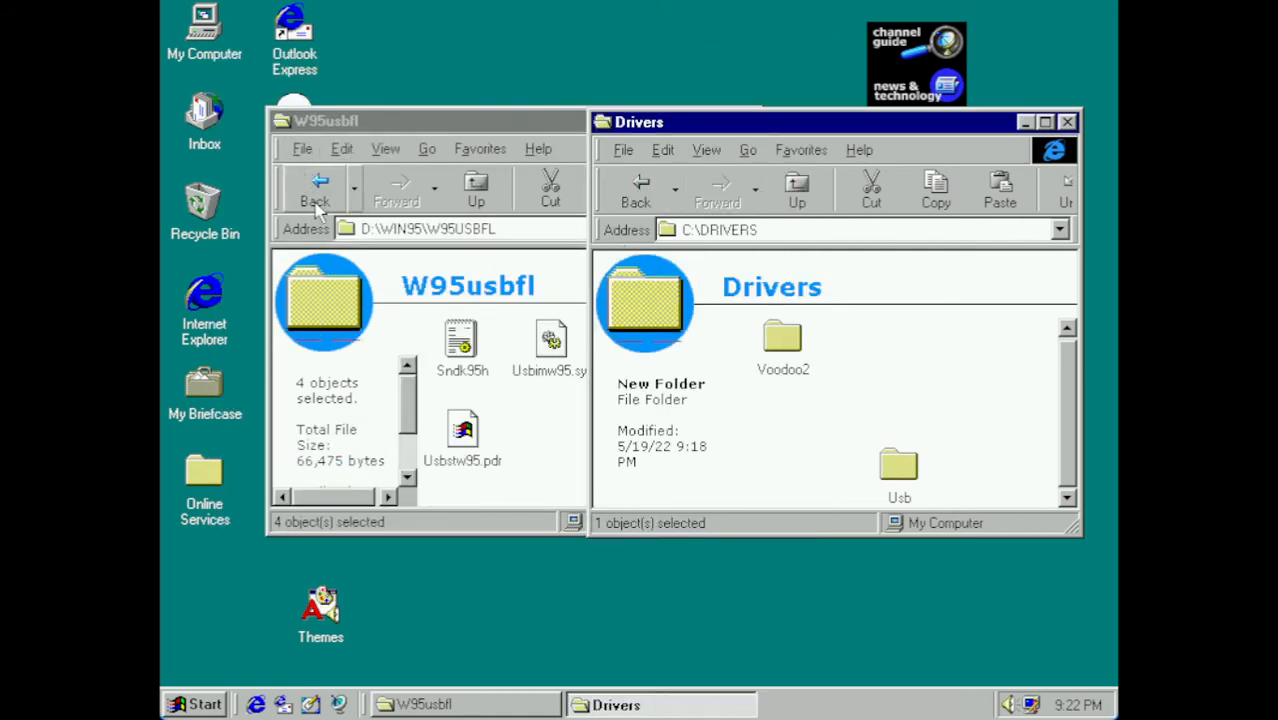
{"action": "left_click", "coordinate": [314, 190]}
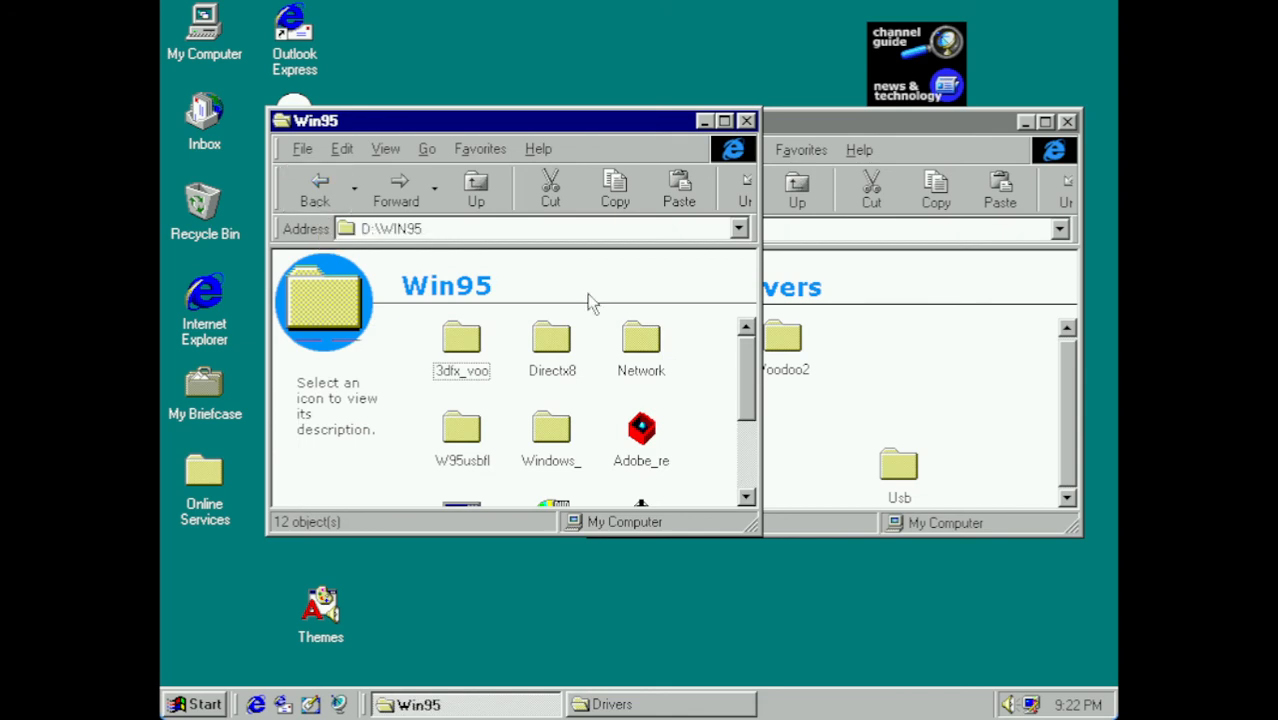
{"action": "mouse_move", "coordinate": [557, 377]}
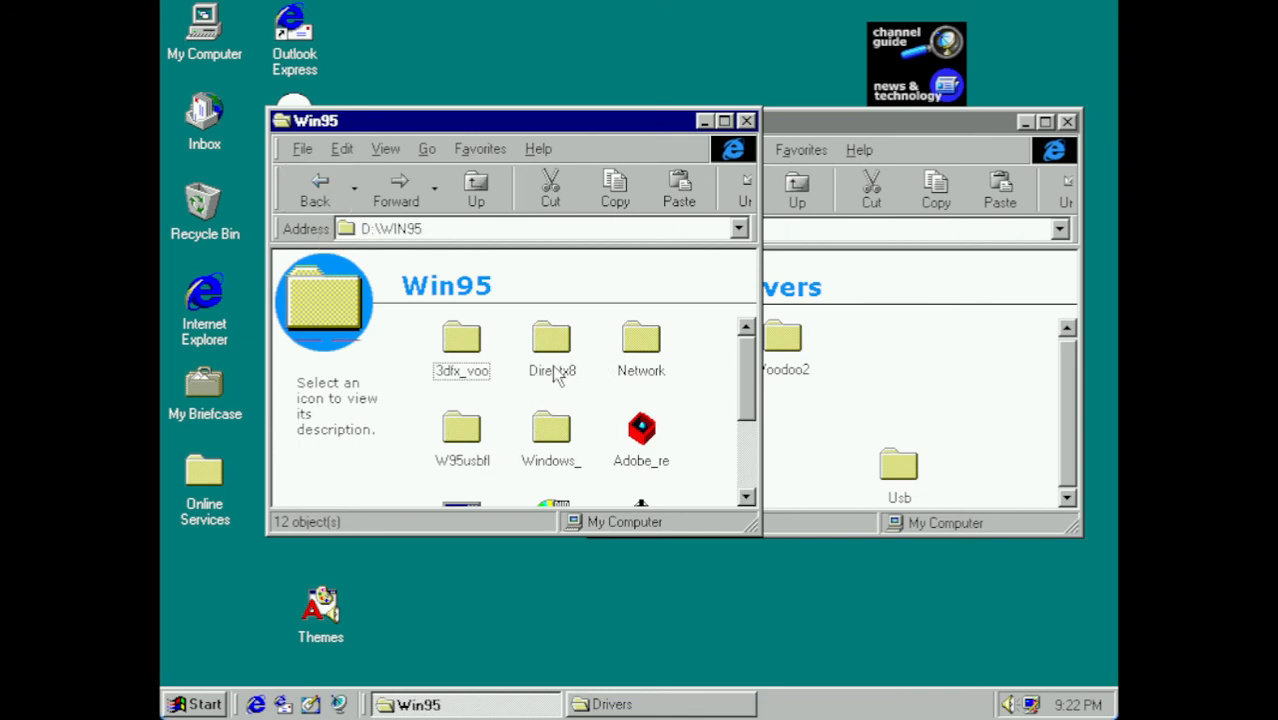
{"action": "left_click", "coordinate": [551, 345]}
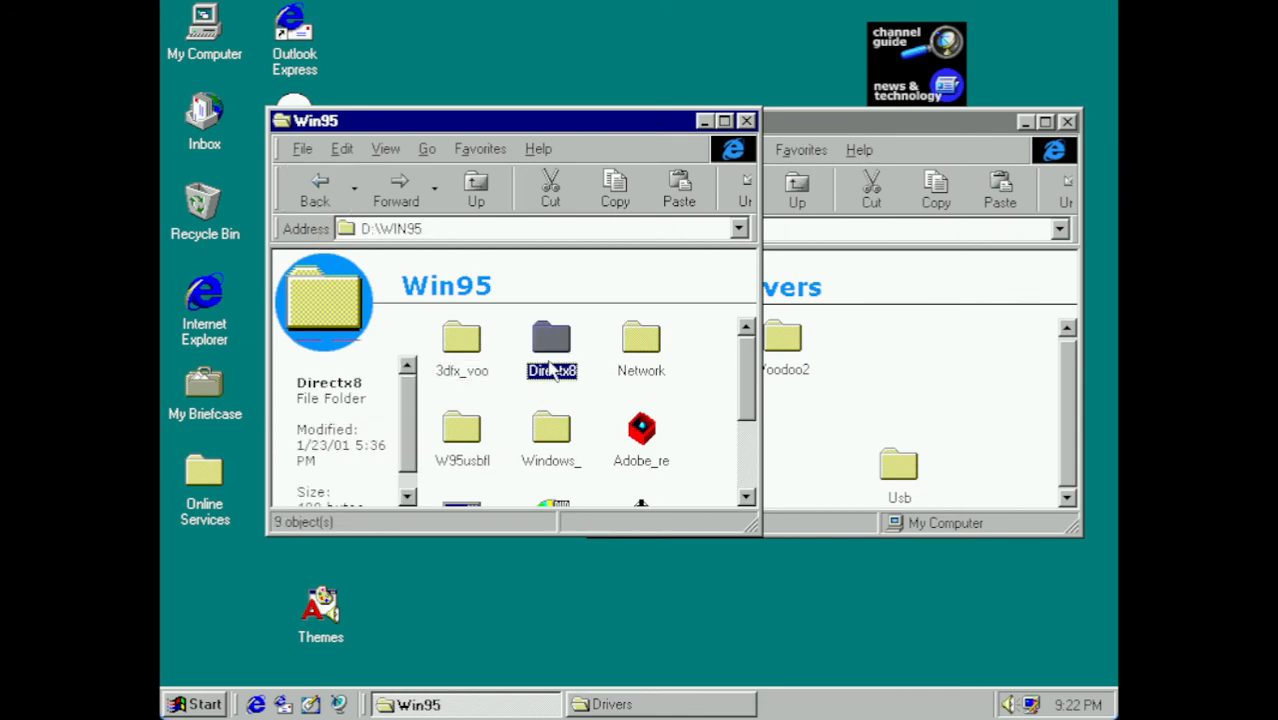
{"action": "double_click", "coordinate": [551, 340]}
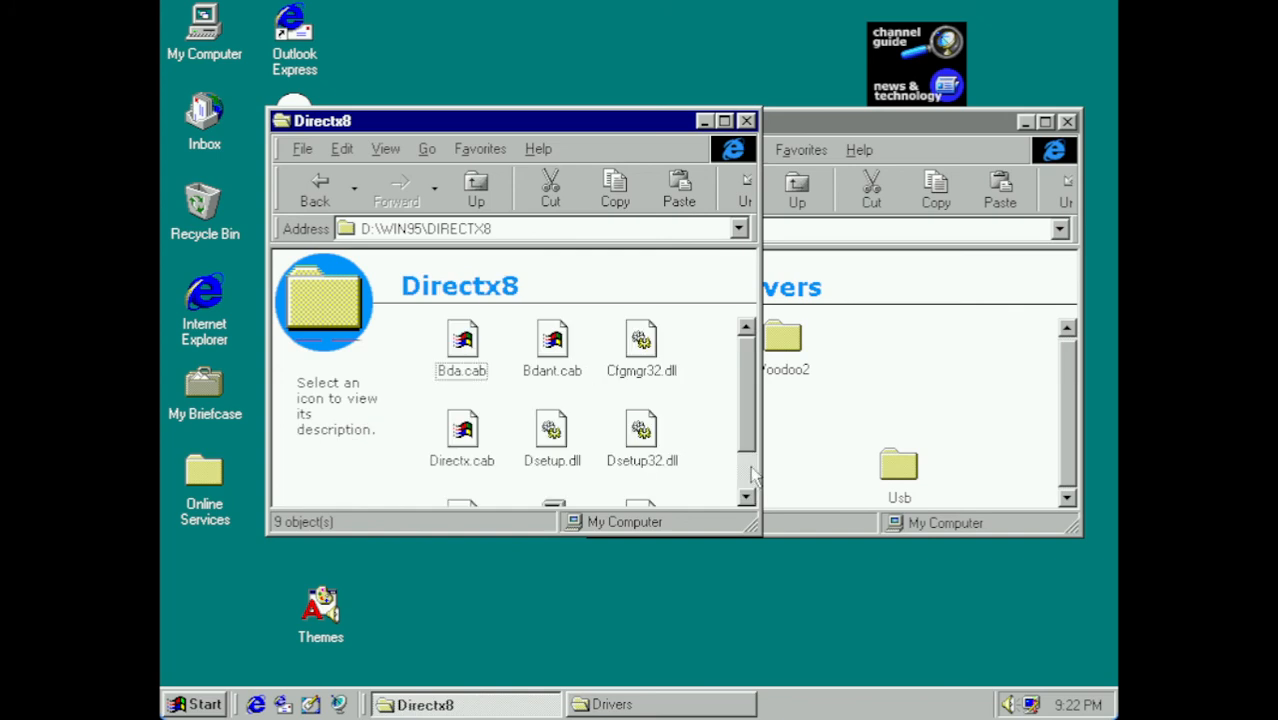
{"action": "left_click", "coordinate": [551, 468]}
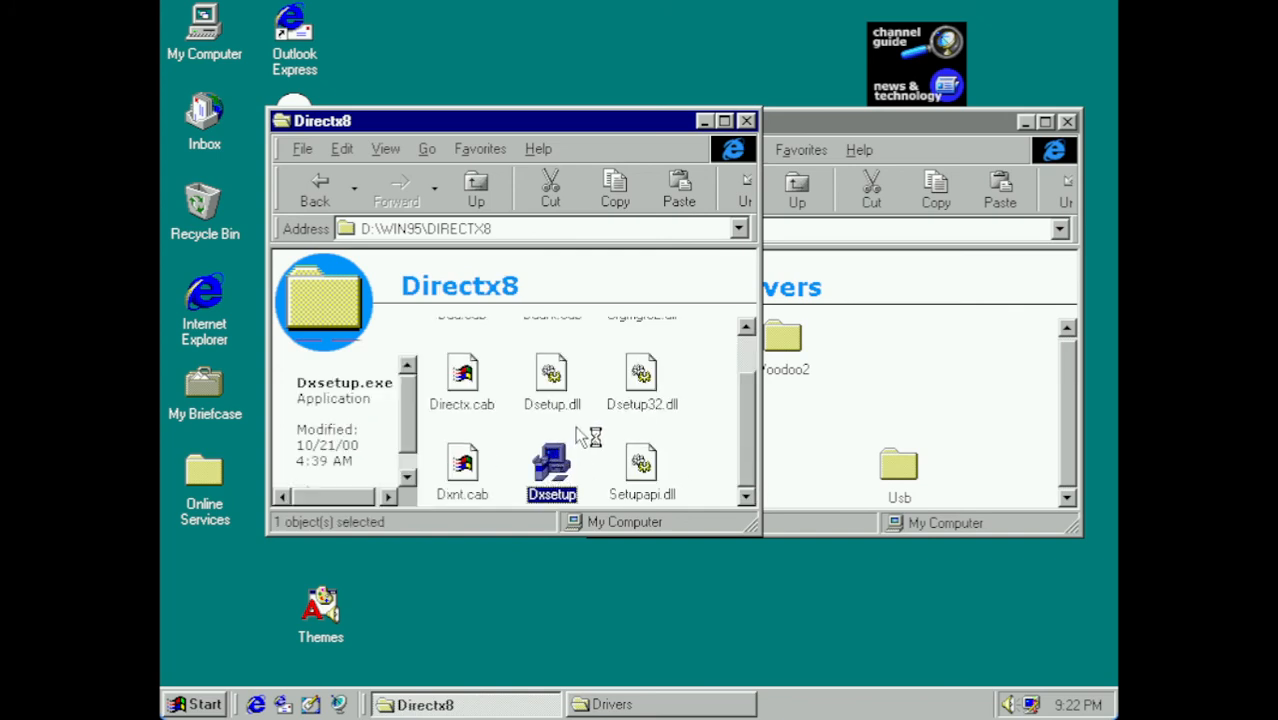
- Run Dxsetup, accept the license, install DirectX 8, and confirm the restart
{"action": "double_click", "coordinate": [551, 465]}
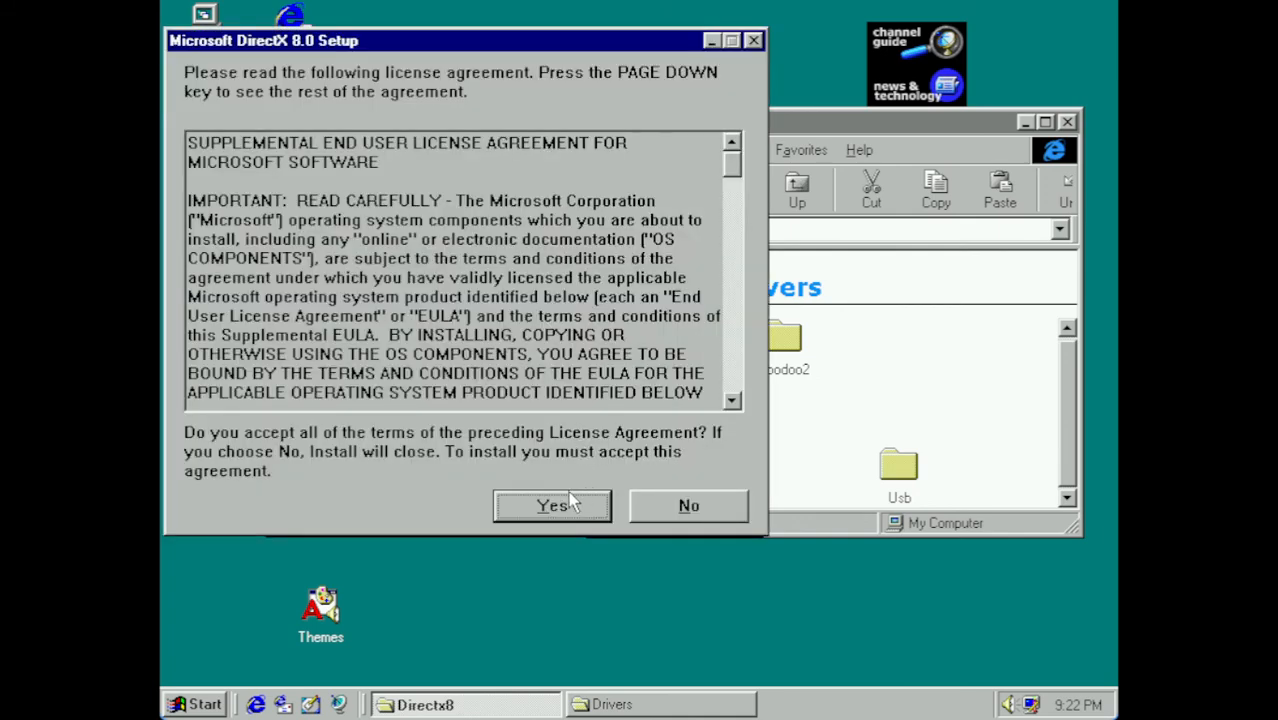
{"action": "left_click", "coordinate": [552, 505]}
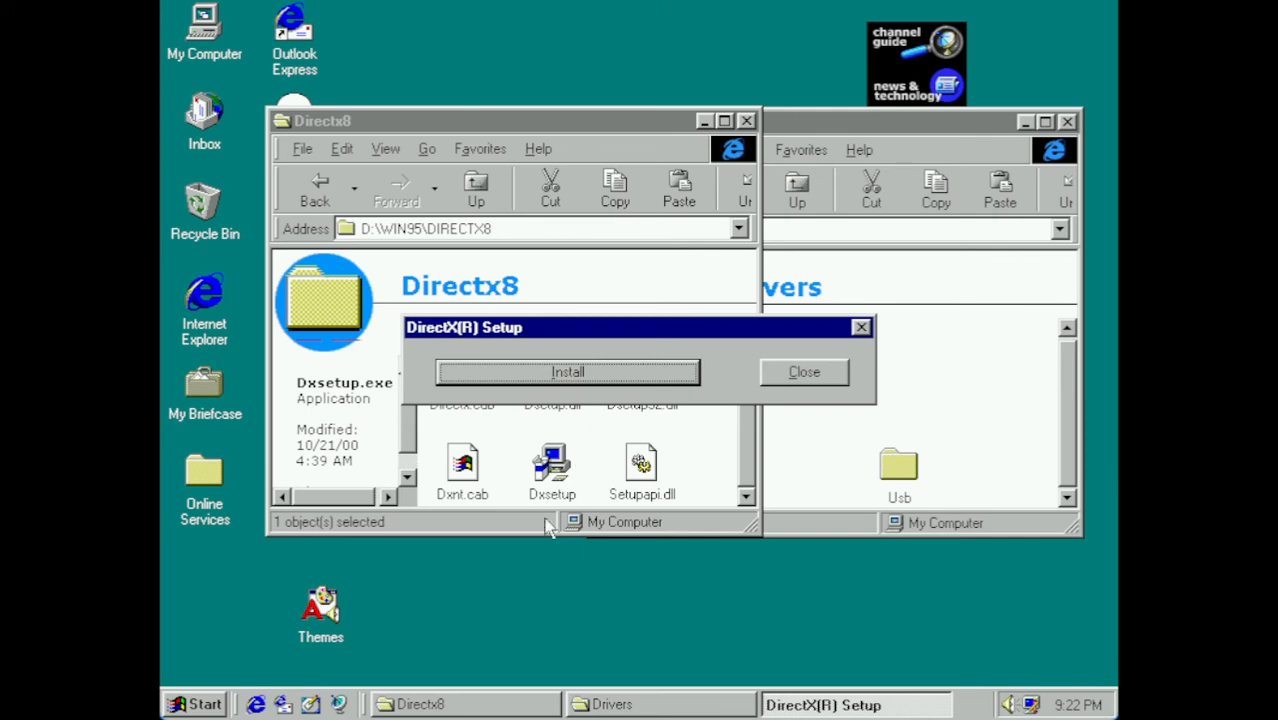
{"action": "mouse_move", "coordinate": [545, 528]}
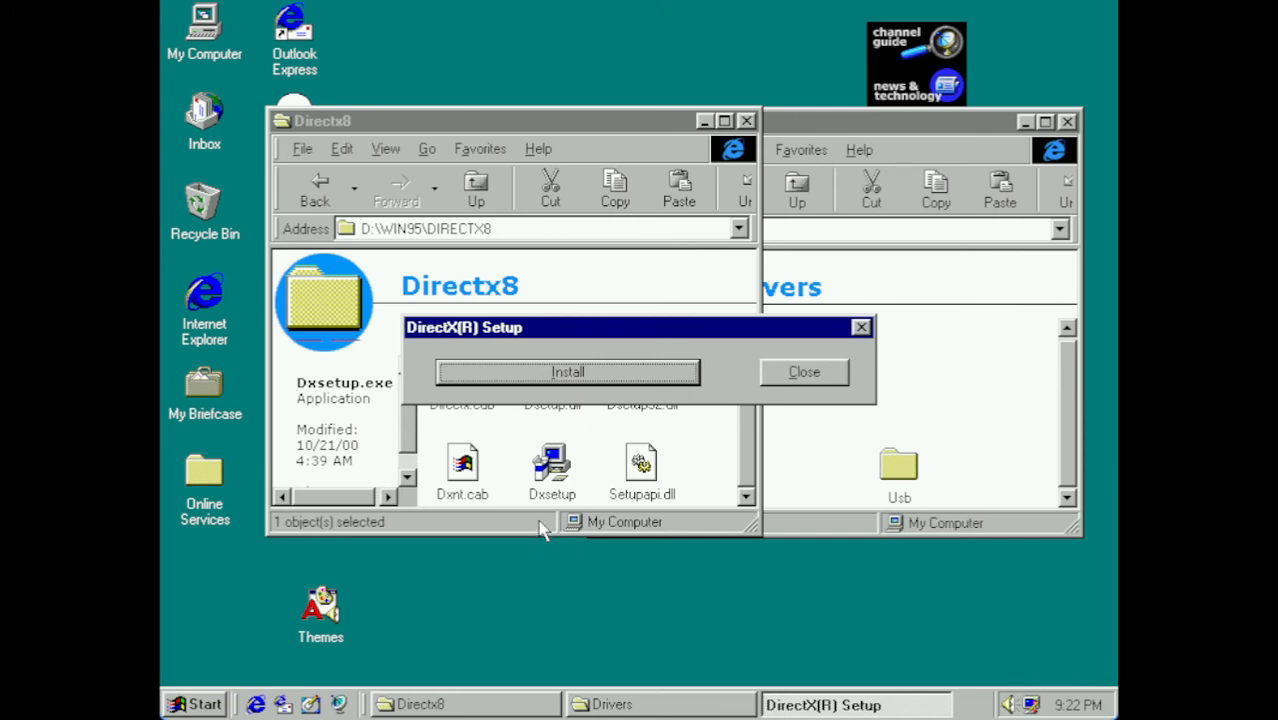
{"action": "left_click", "coordinate": [567, 371]}
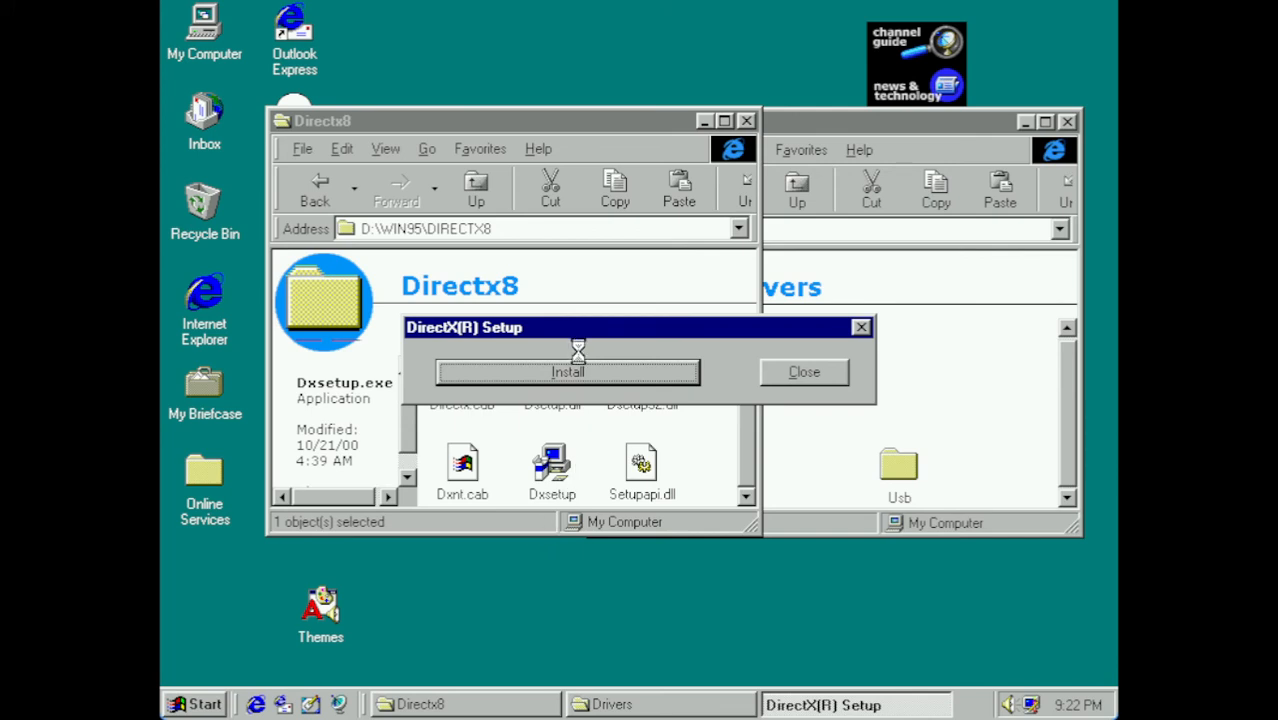
{"action": "left_click", "coordinate": [567, 371]}
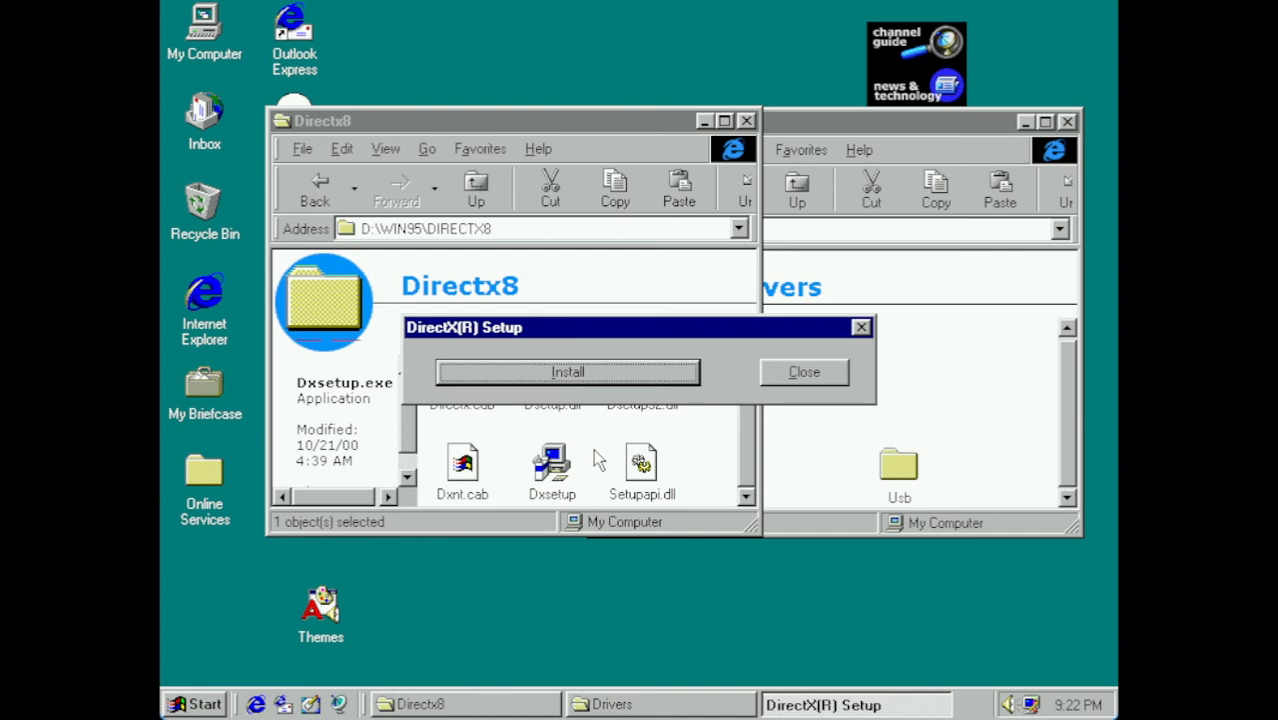
{"action": "left_click", "coordinate": [568, 372]}
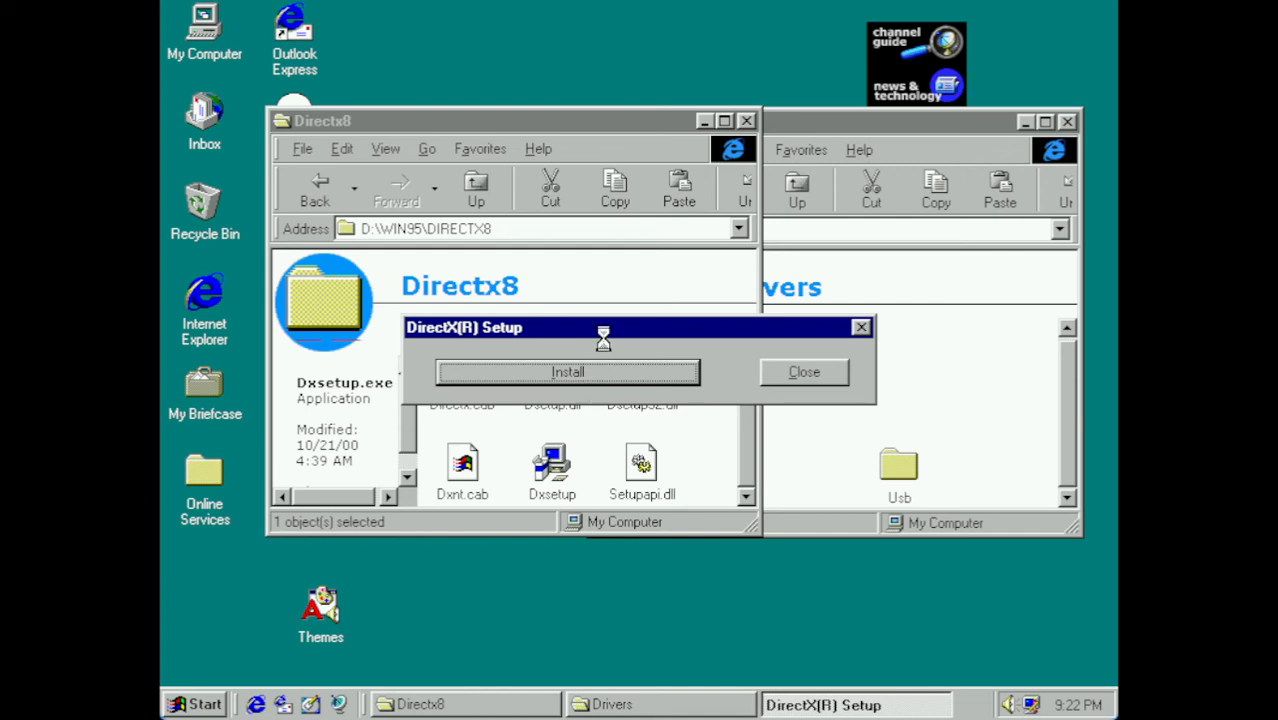
{"action": "left_click", "coordinate": [567, 371]}
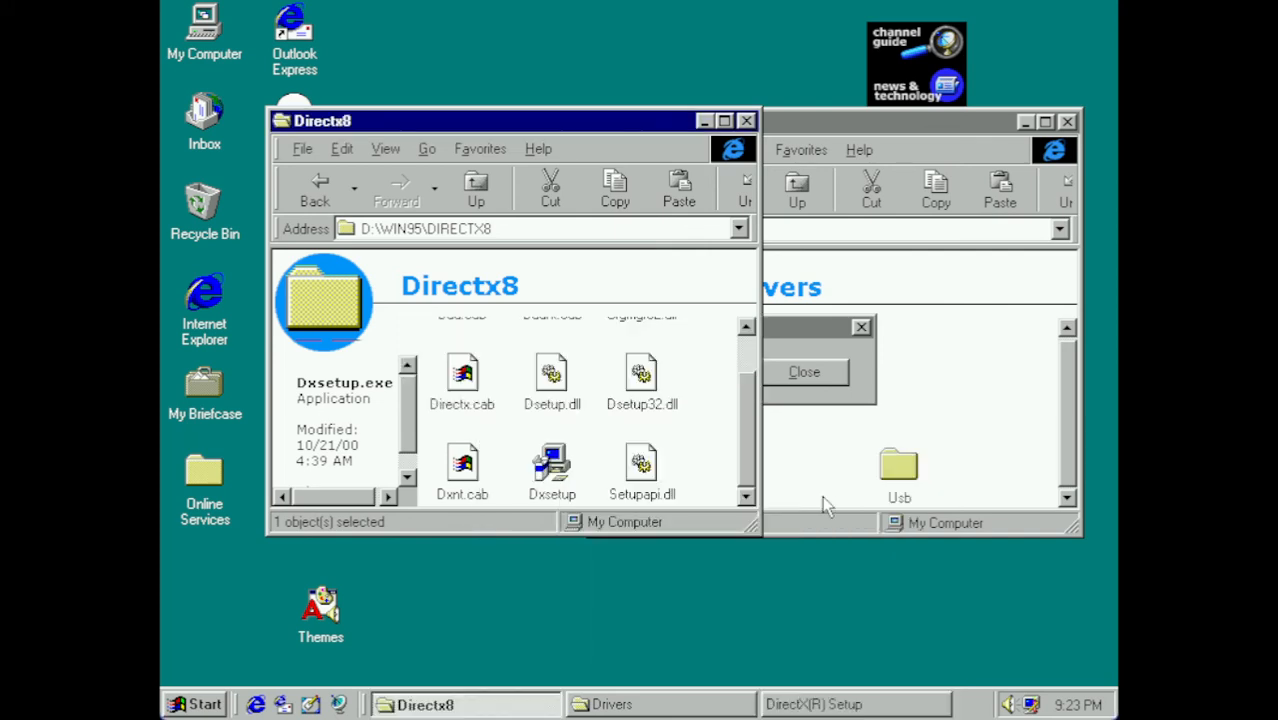
{"action": "left_click", "coordinate": [500, 120]}
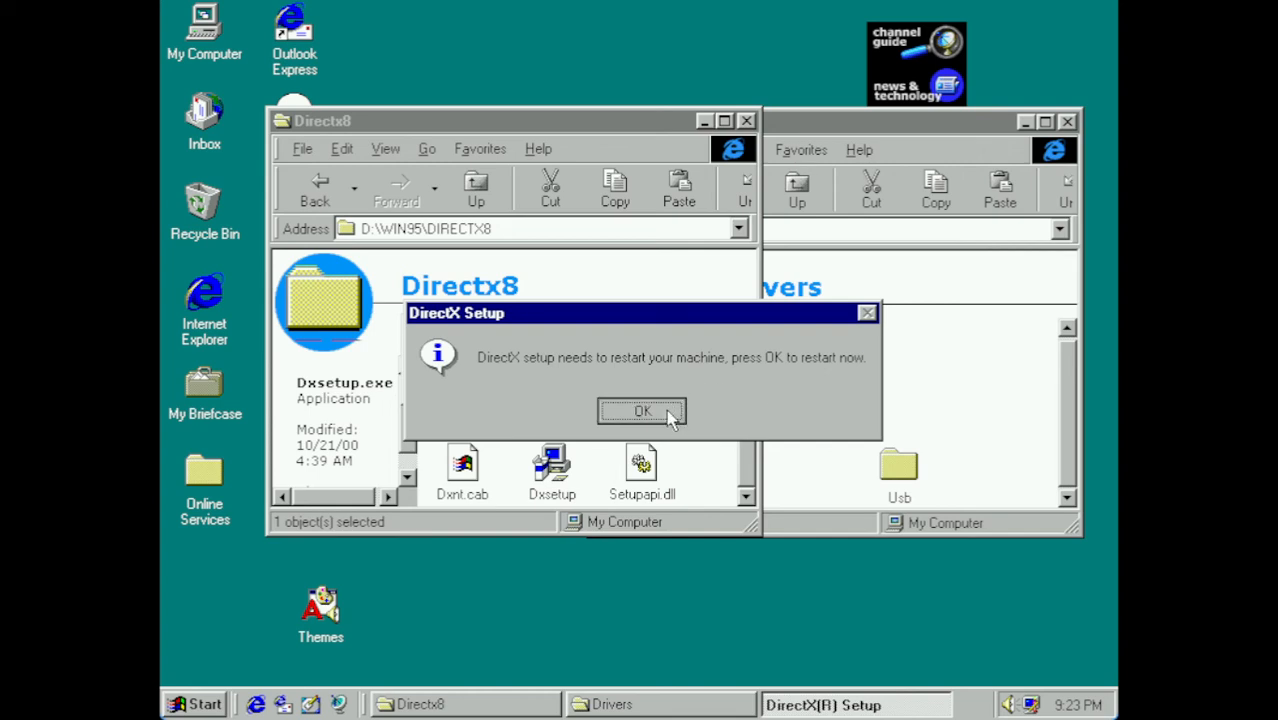
{"action": "left_click", "coordinate": [642, 411]}
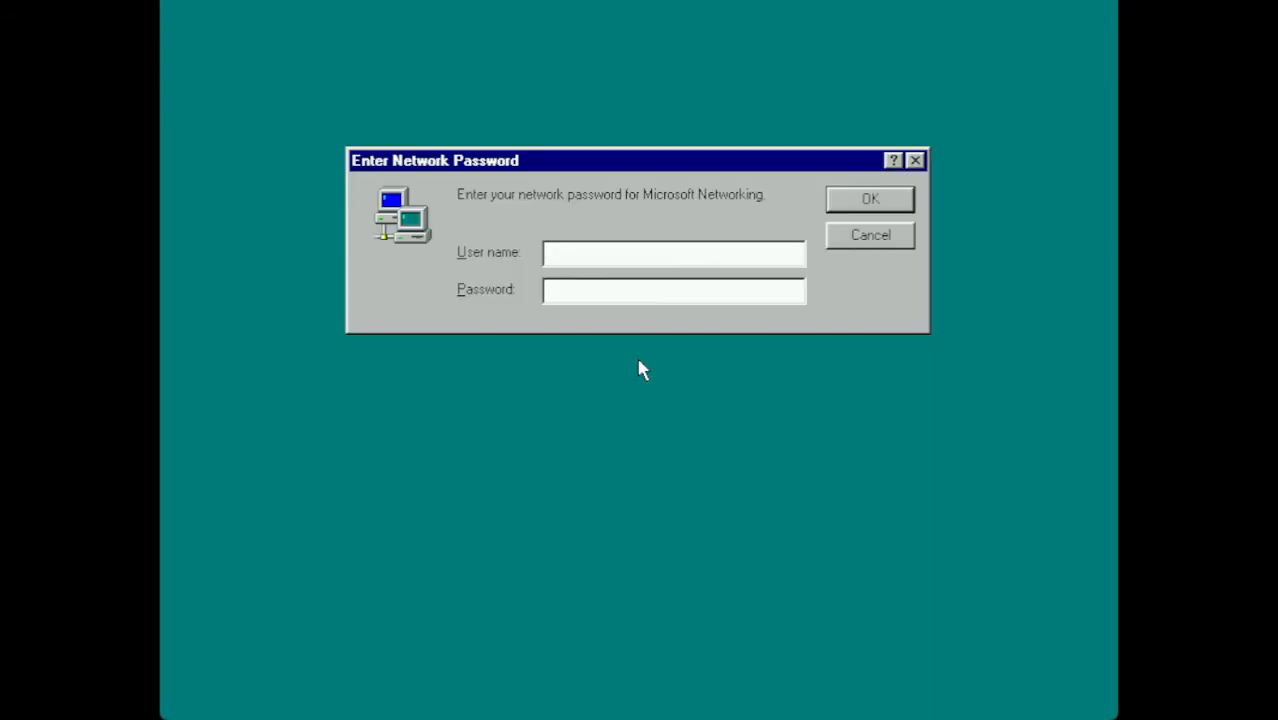
{"action": "left_click", "coordinate": [674, 252]}
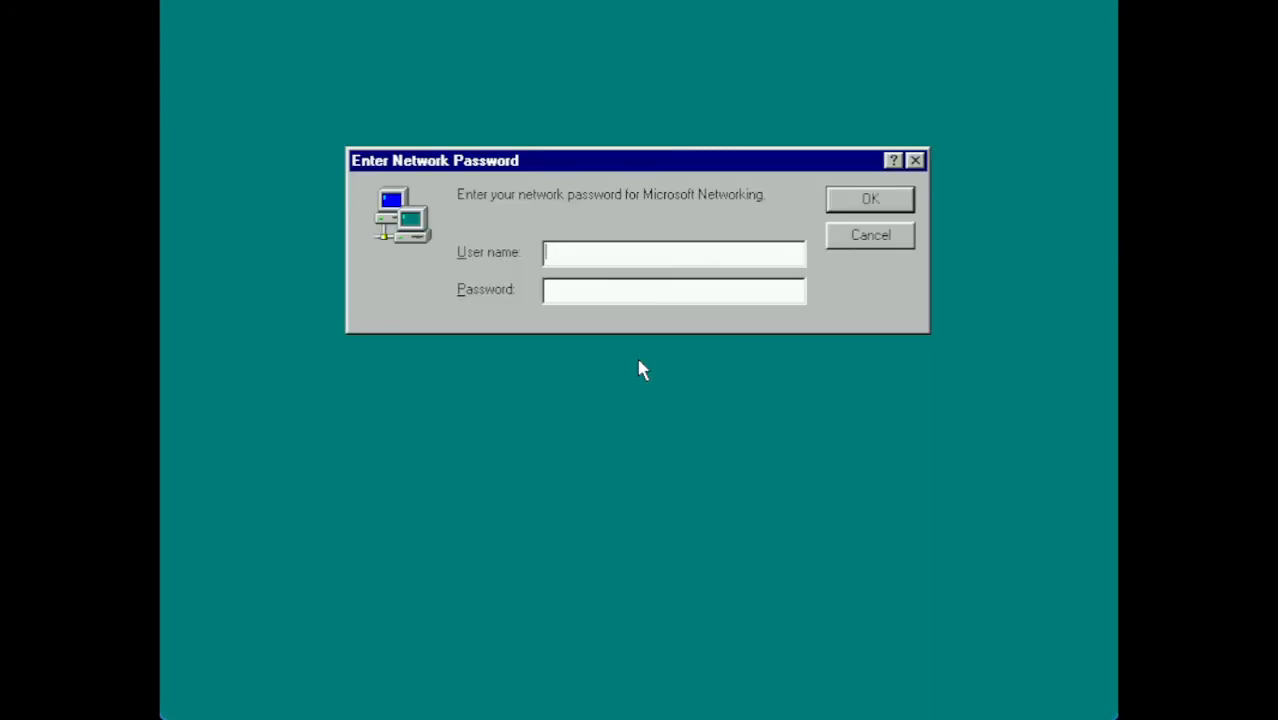
{"action": "type", "text": "A"}
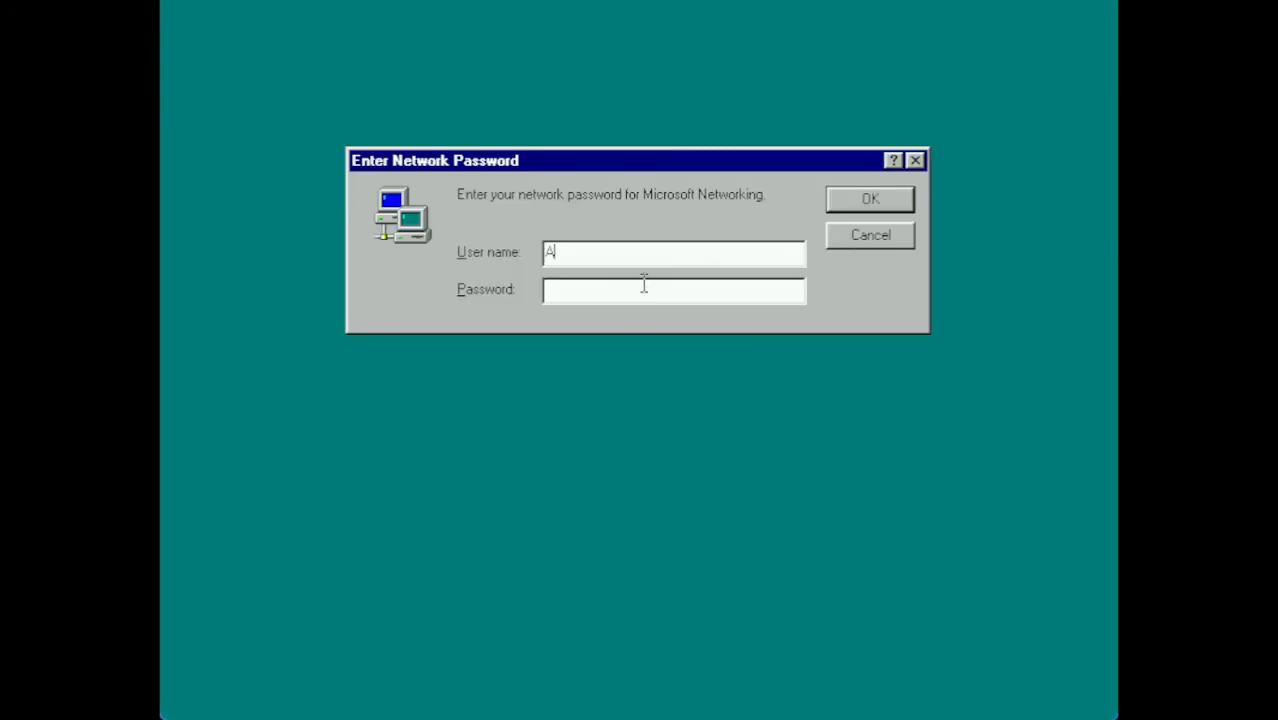
{"action": "type", "text": "lexander Wurmser"}
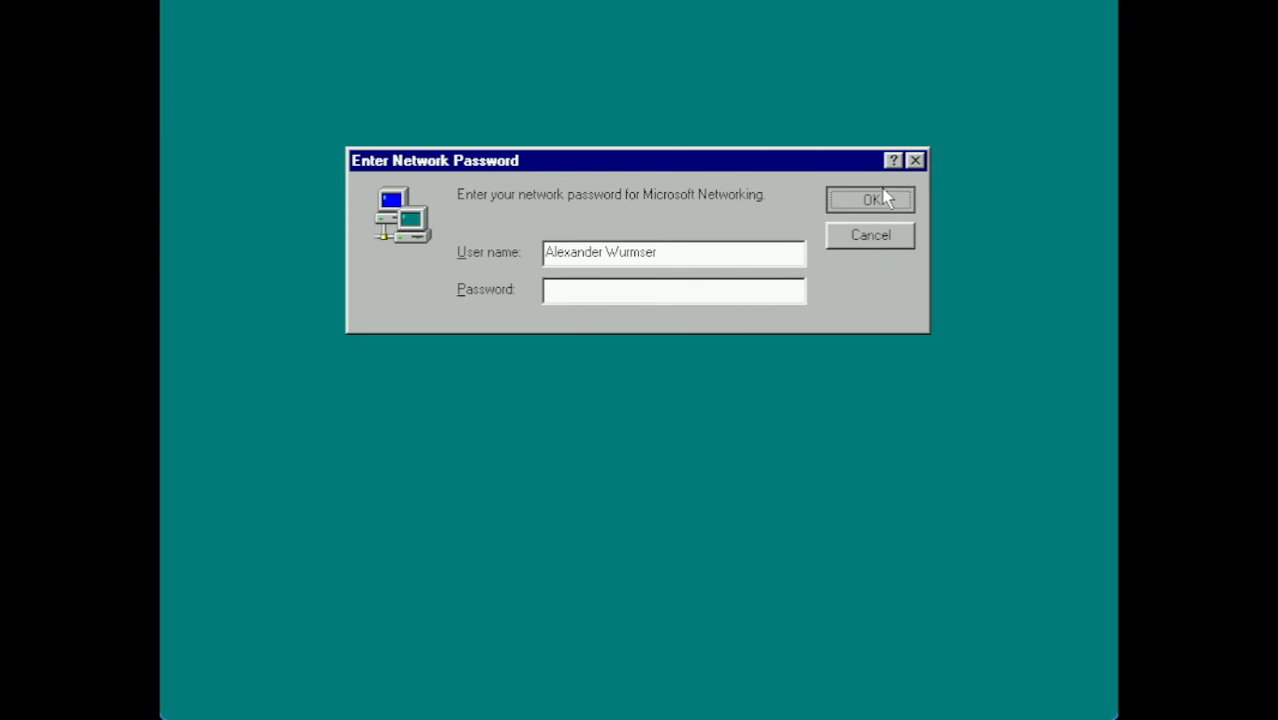
{"action": "left_click", "coordinate": [869, 199]}
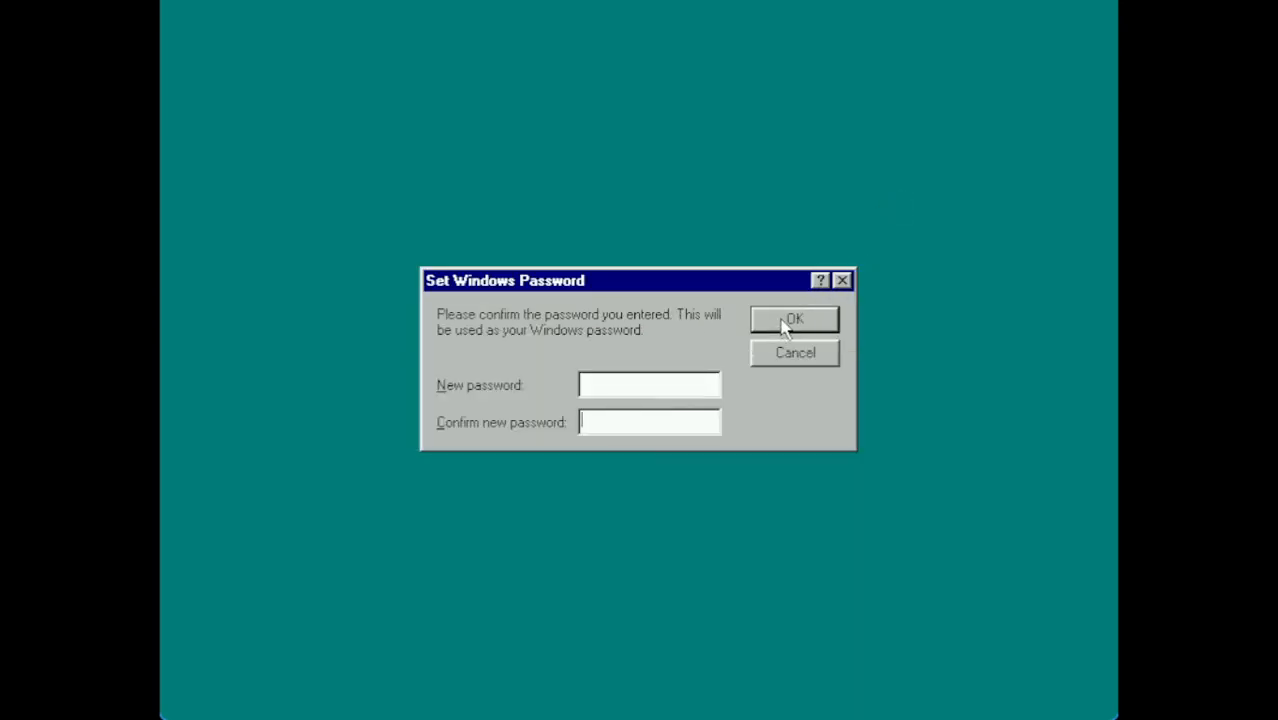
{"action": "left_click", "coordinate": [794, 319]}
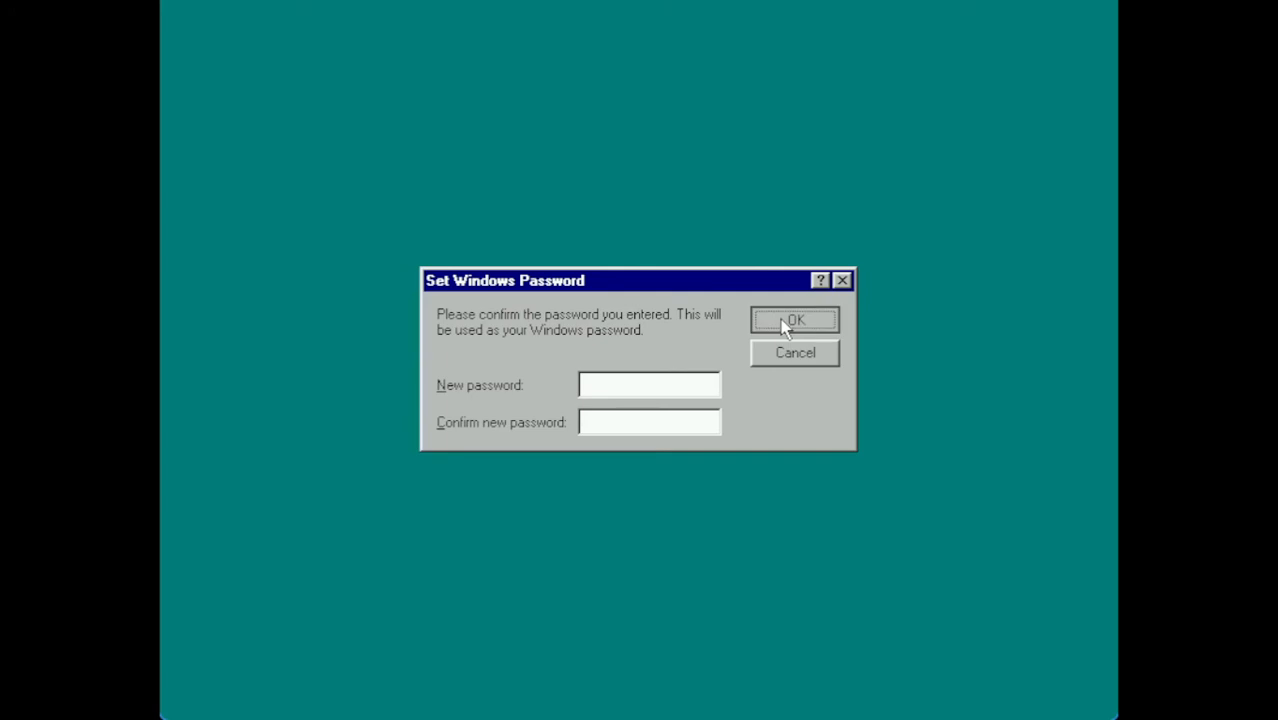
{"action": "left_click", "coordinate": [794, 319]}
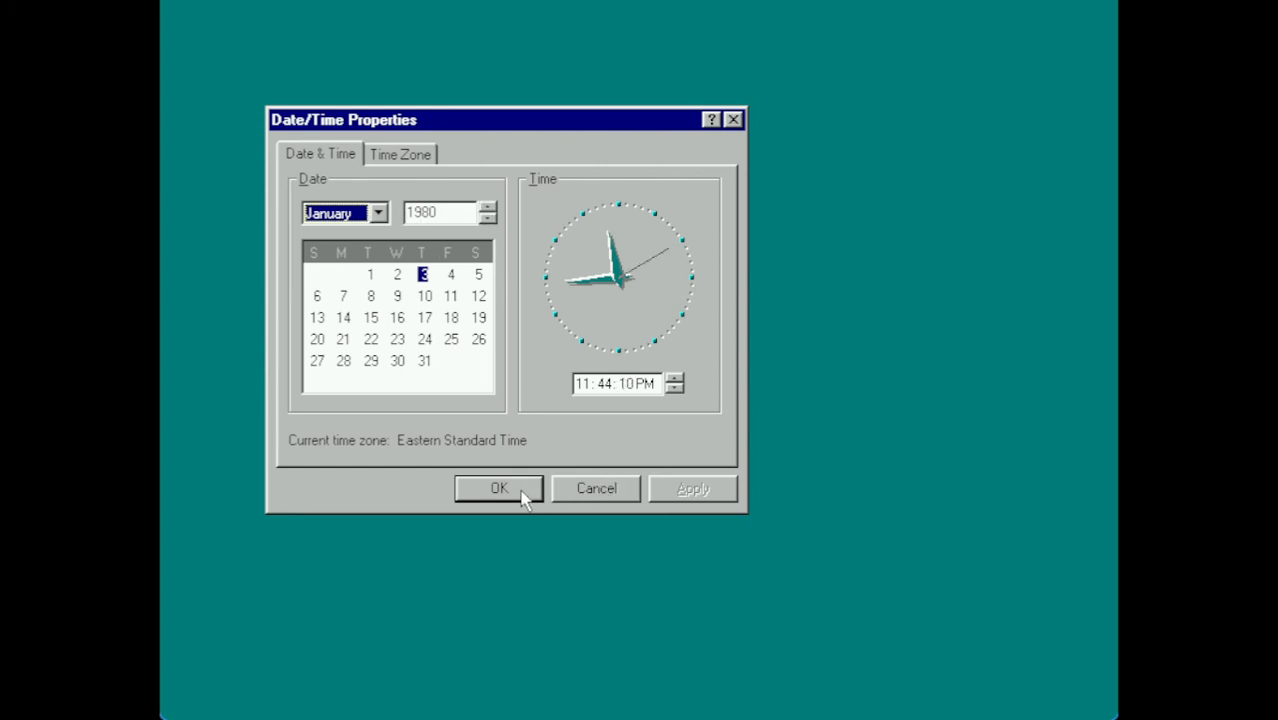
- Accept Date/Time Properties with OK and open My Computer
{"action": "left_click", "coordinate": [499, 489]}
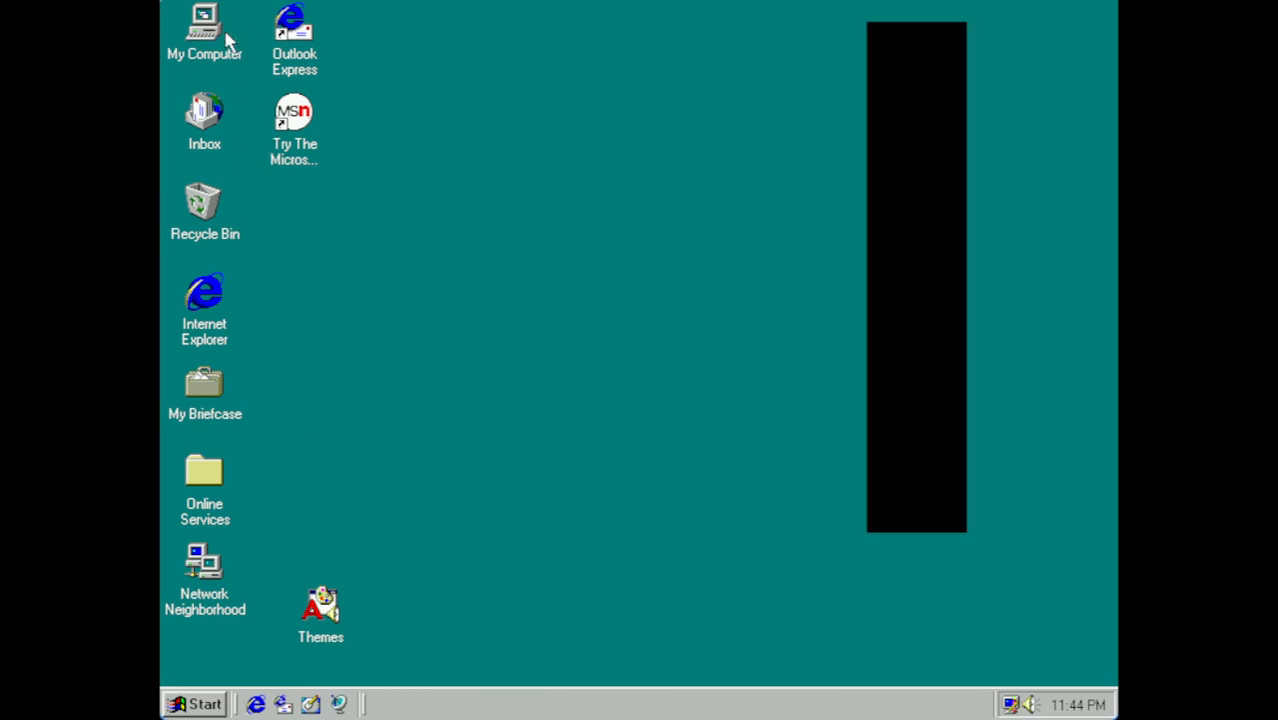
{"action": "double_click", "coordinate": [204, 30]}
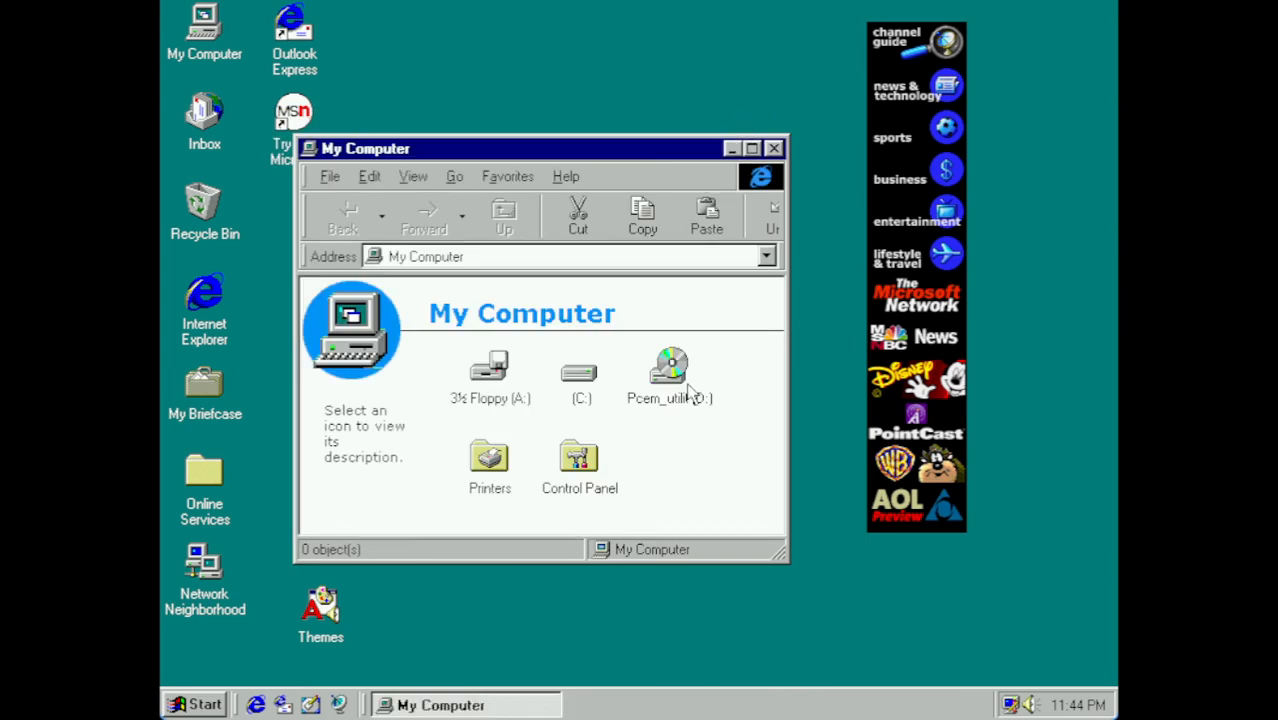
- Open D:\WIN95, run Adobe_re.exe to unpack Acrobat Reader, and select Pcfrienl
{"action": "double_click", "coordinate": [669, 370]}
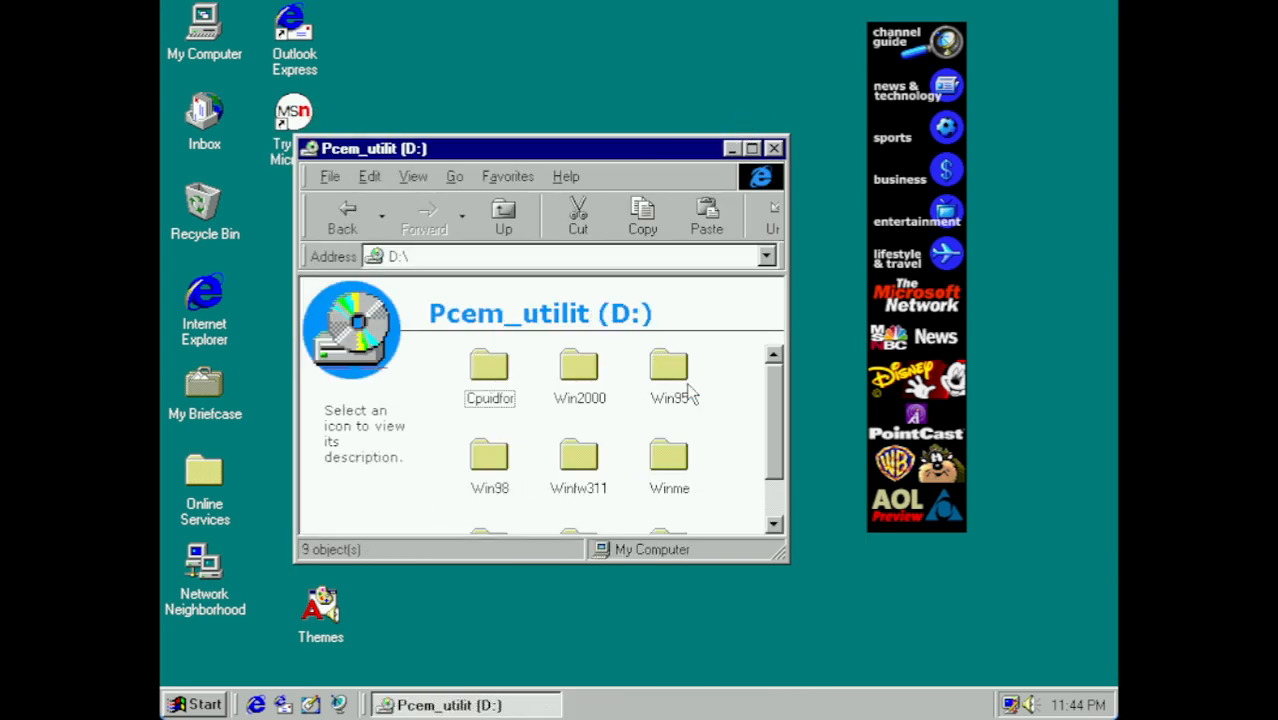
{"action": "double_click", "coordinate": [669, 370]}
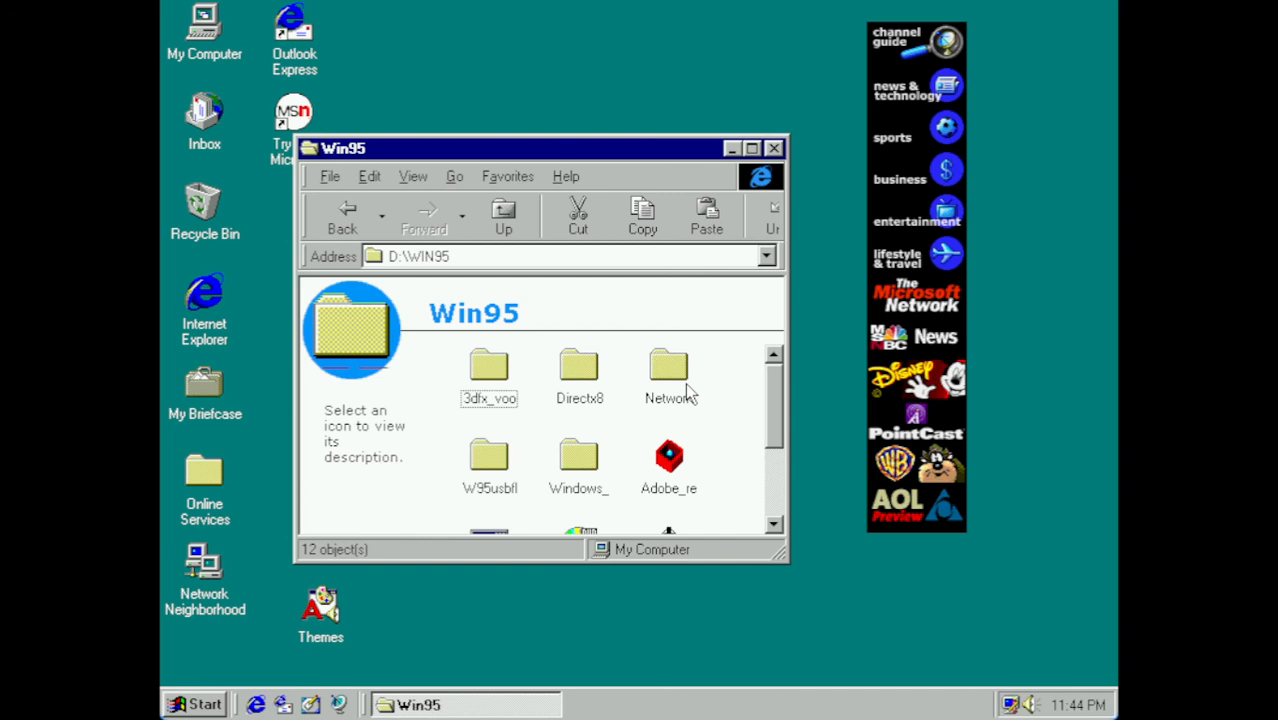
{"action": "left_click", "coordinate": [668, 460]}
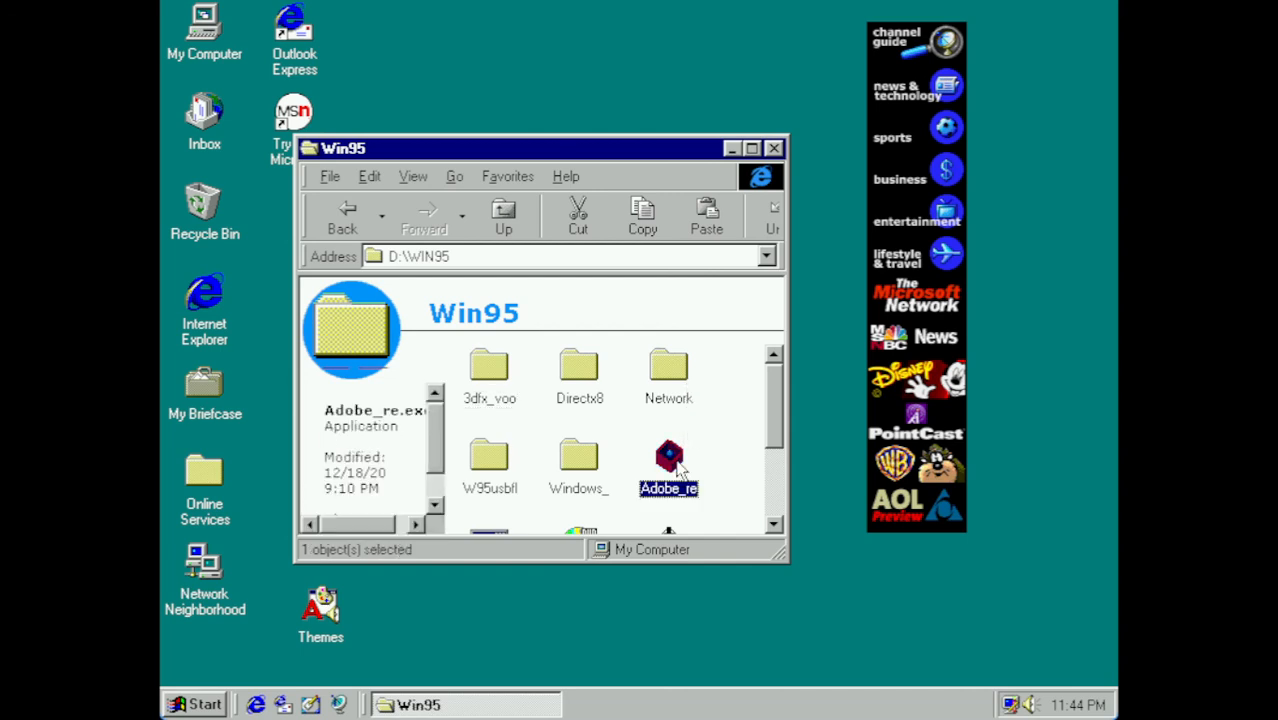
{"action": "double_click", "coordinate": [668, 460]}
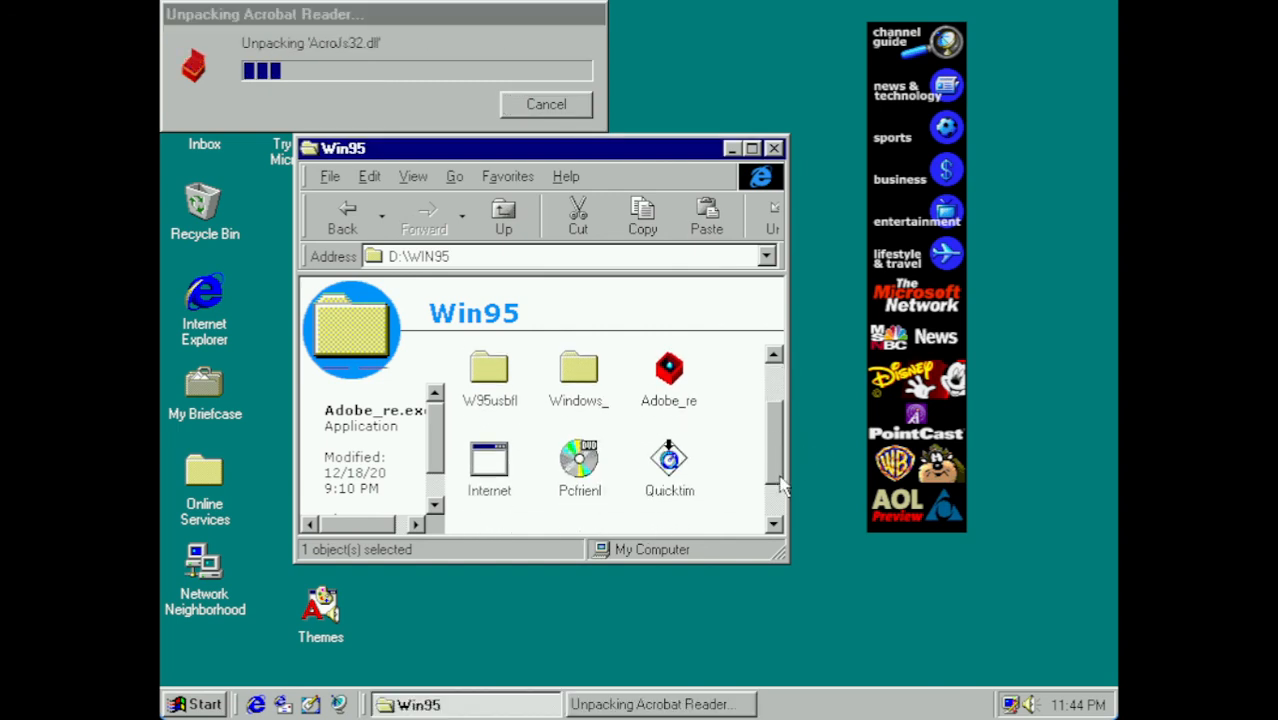
{"action": "scroll", "scroll_direction": "down", "scroll_amount": 3}
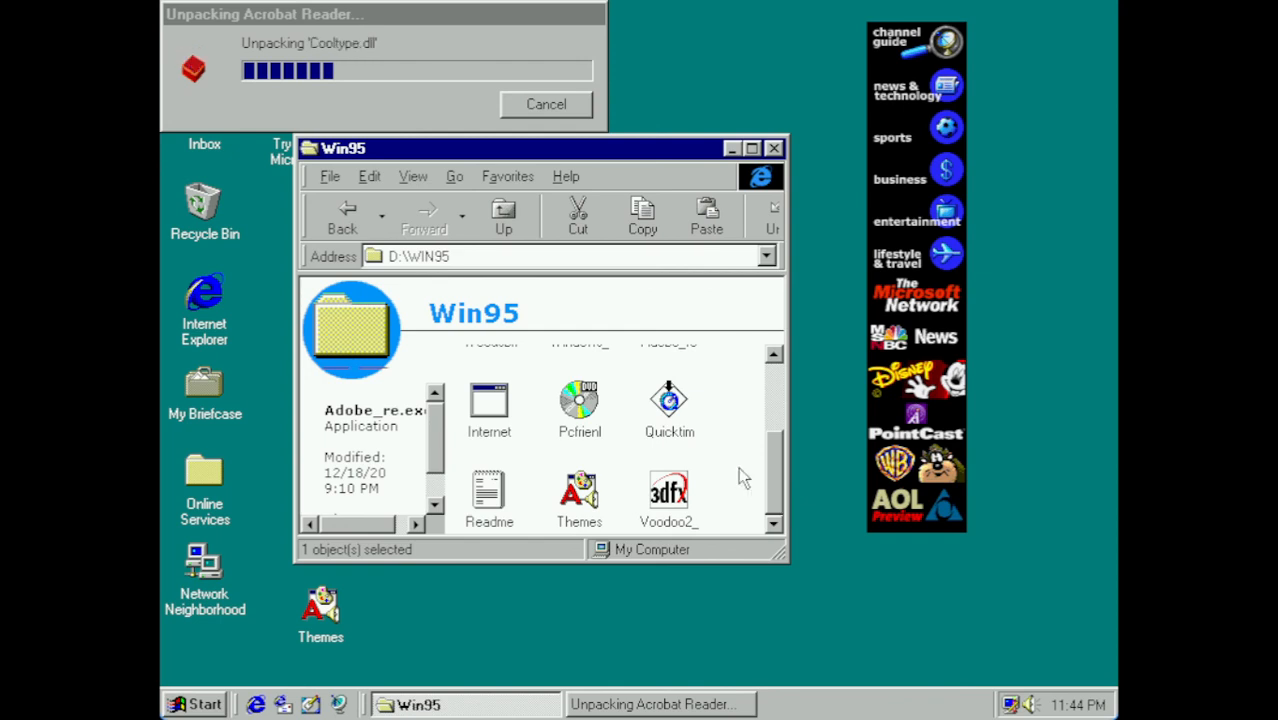
{"action": "mouse_move", "coordinate": [633, 393]}
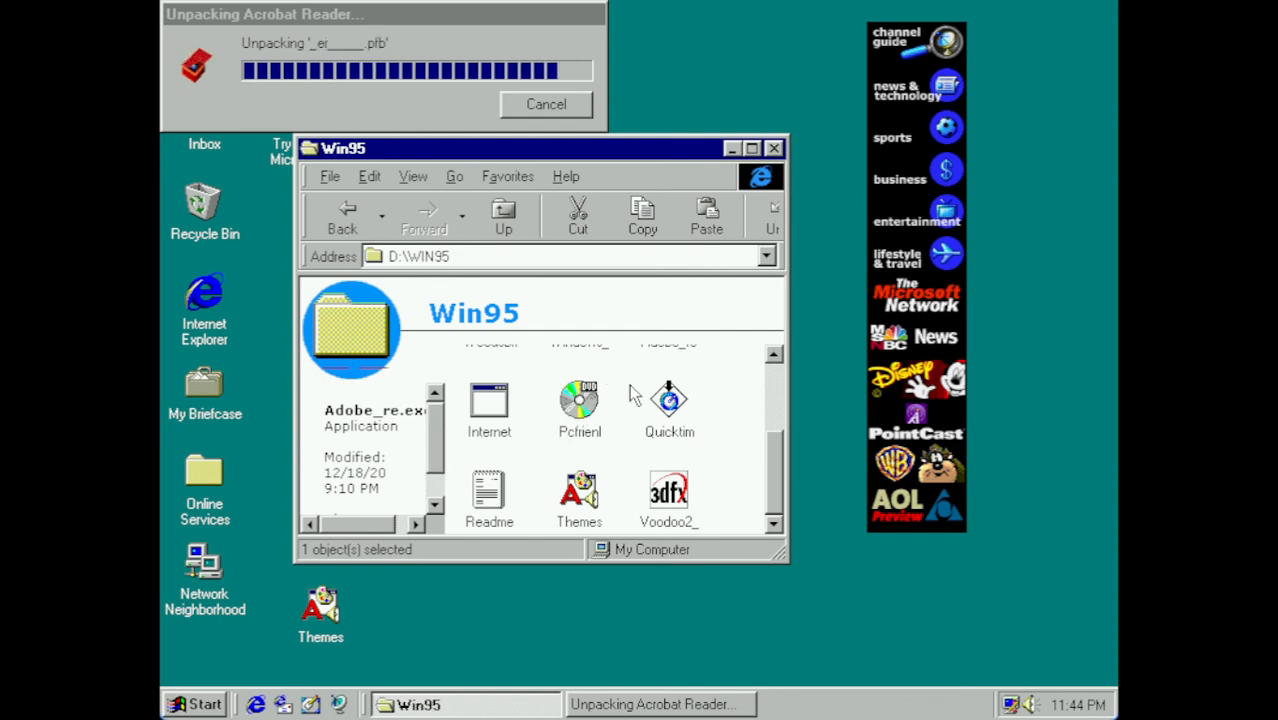
{"action": "left_click", "coordinate": [579, 405]}
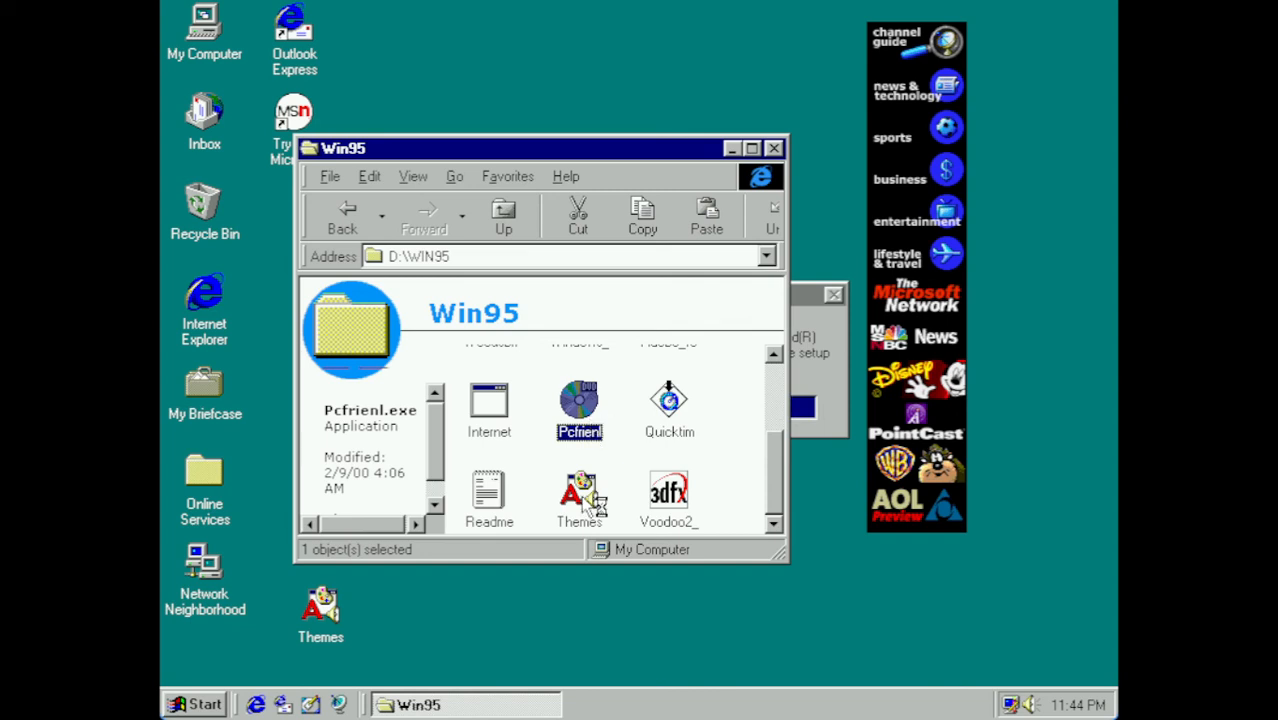
- Install Acrobat Reader 4.0 into C:\Program Files\Adobe\Acrobat 4.0 and dismiss the thank-you notice
{"action": "double_click", "coordinate": [579, 405]}
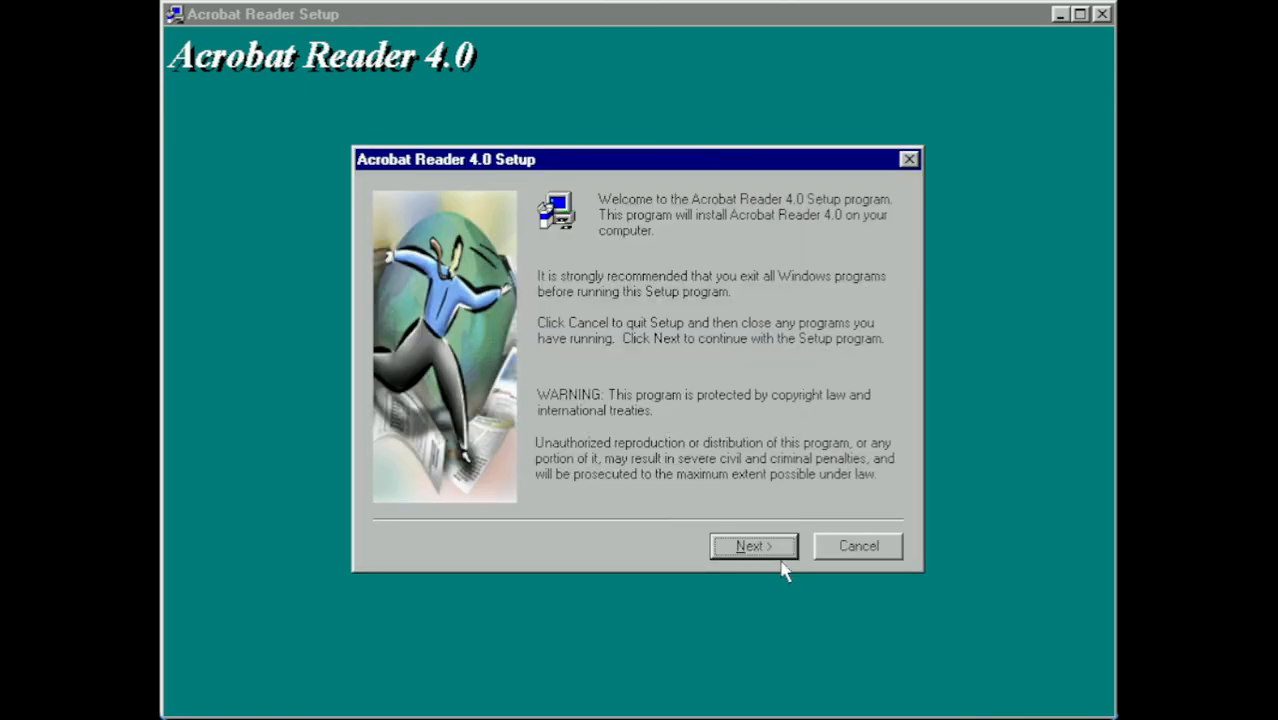
{"action": "left_click", "coordinate": [752, 546]}
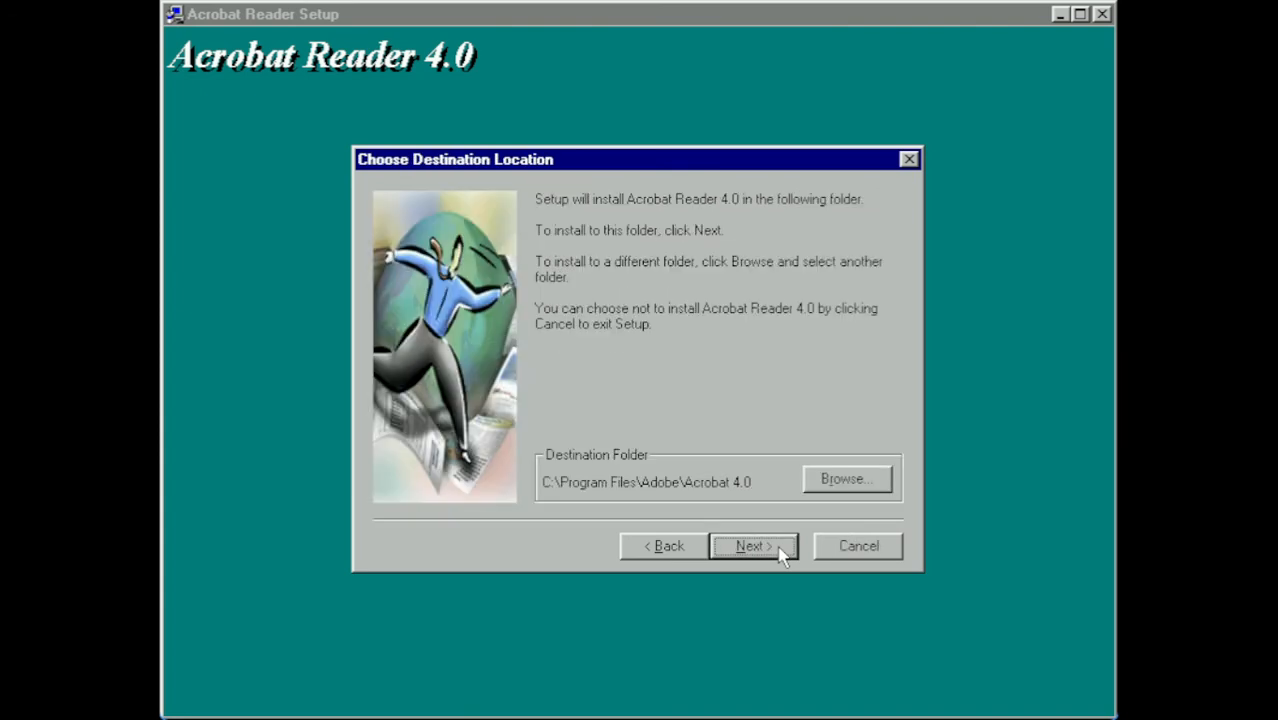
{"action": "left_click", "coordinate": [749, 546]}
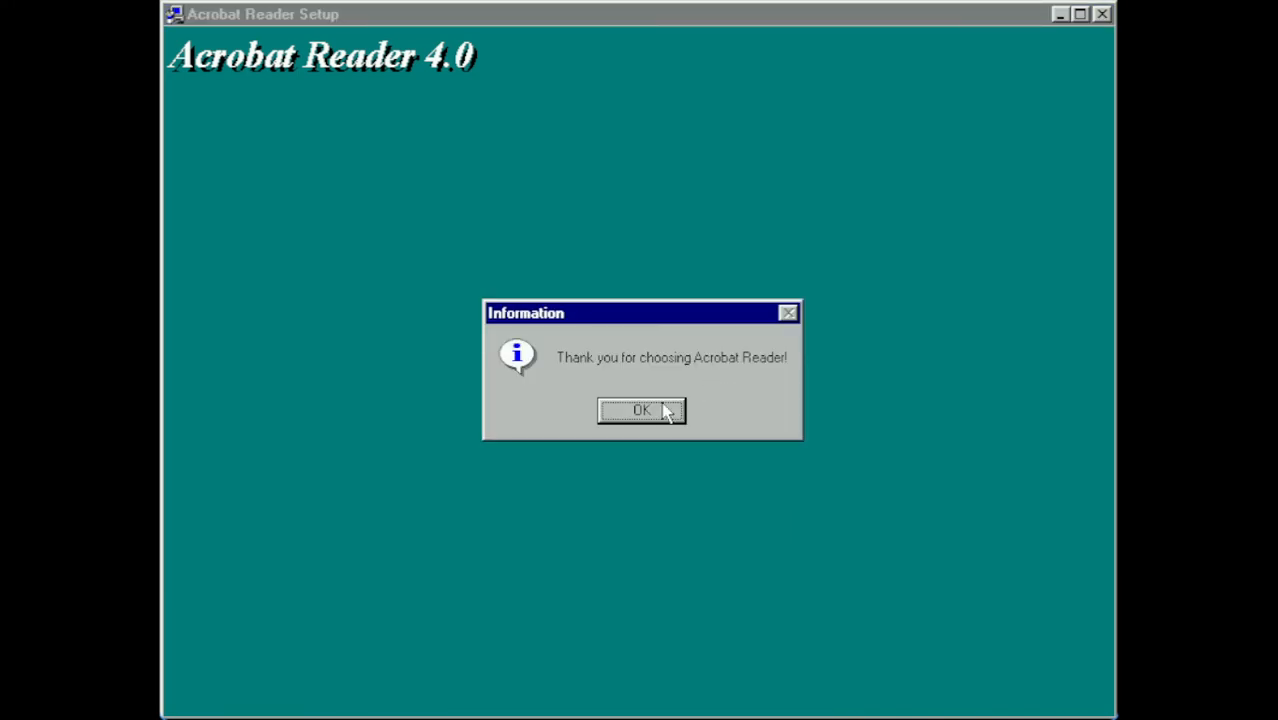
{"action": "left_click", "coordinate": [641, 410]}
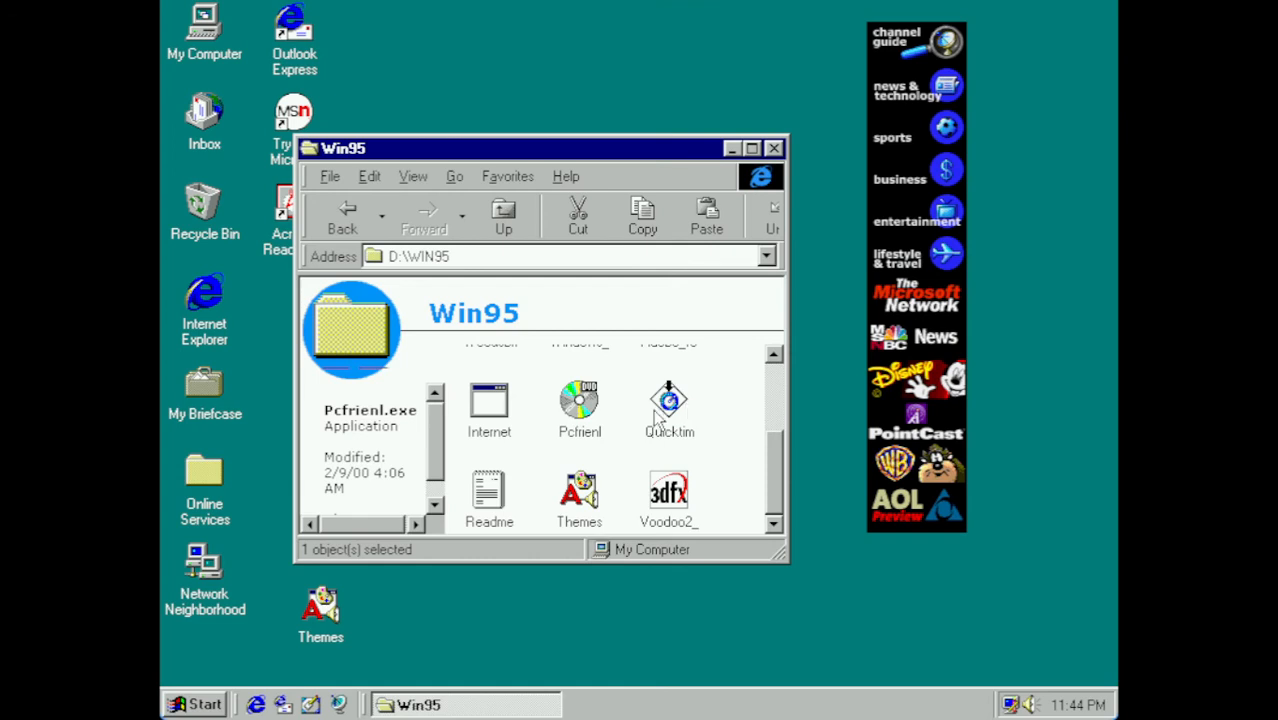
{"action": "mouse_move", "coordinate": [700, 432]}
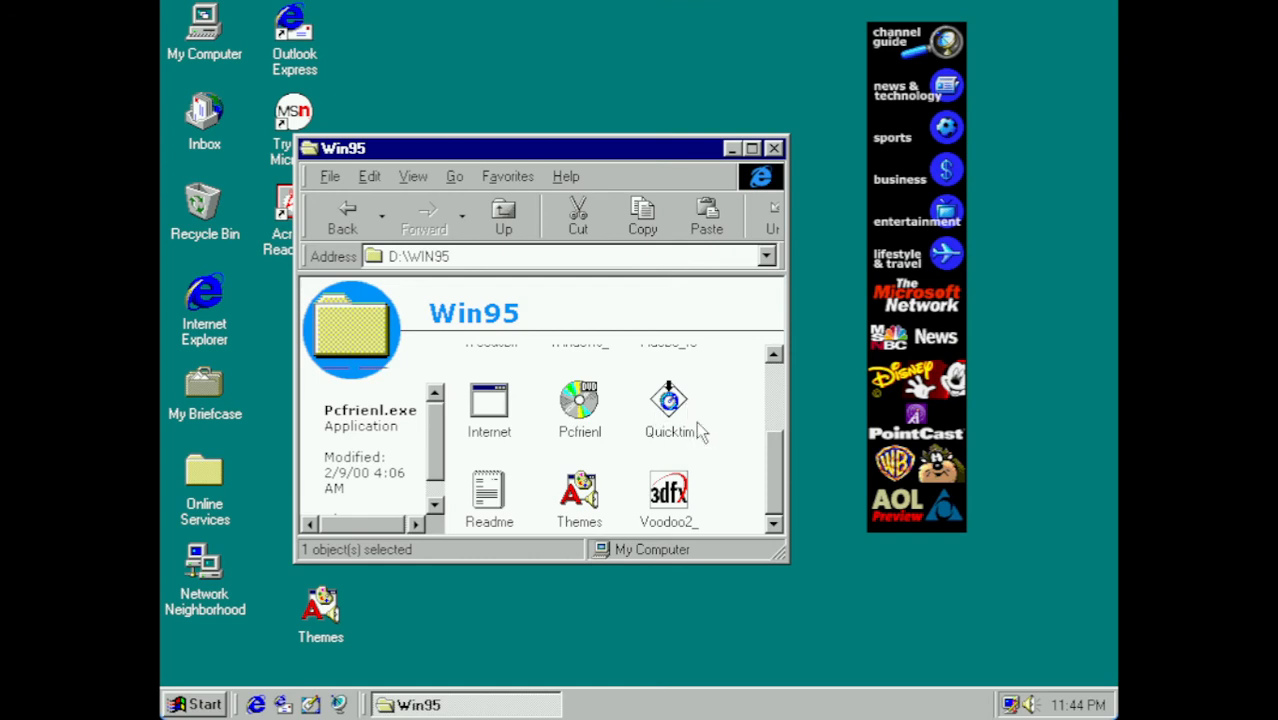
{"action": "mouse_move", "coordinate": [670, 425]}
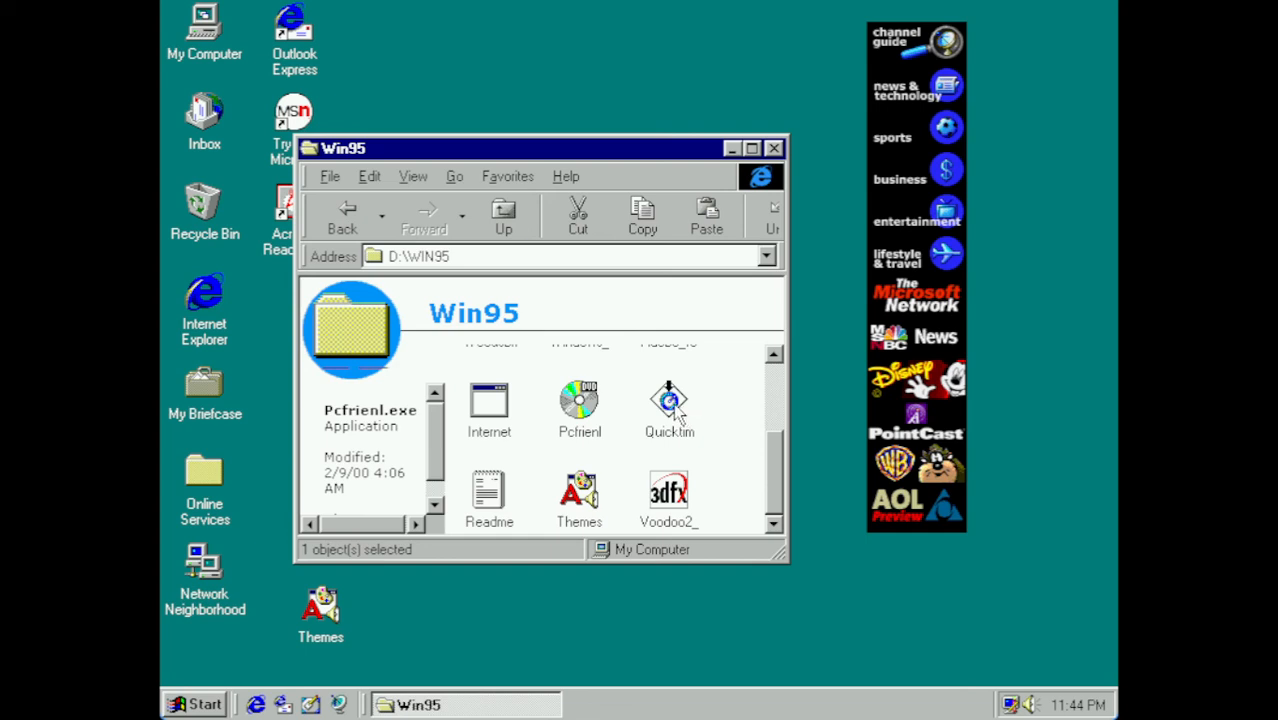
{"action": "left_click", "coordinate": [669, 400]}
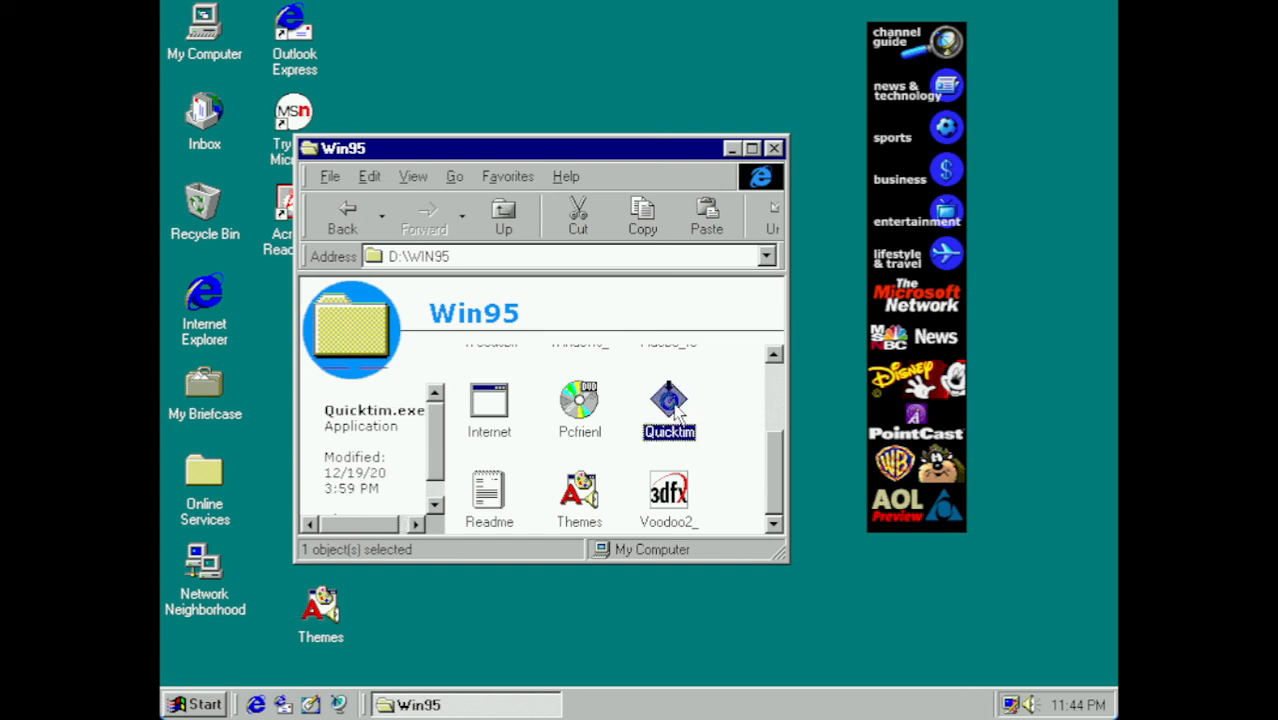
{"action": "double_click", "coordinate": [669, 400]}
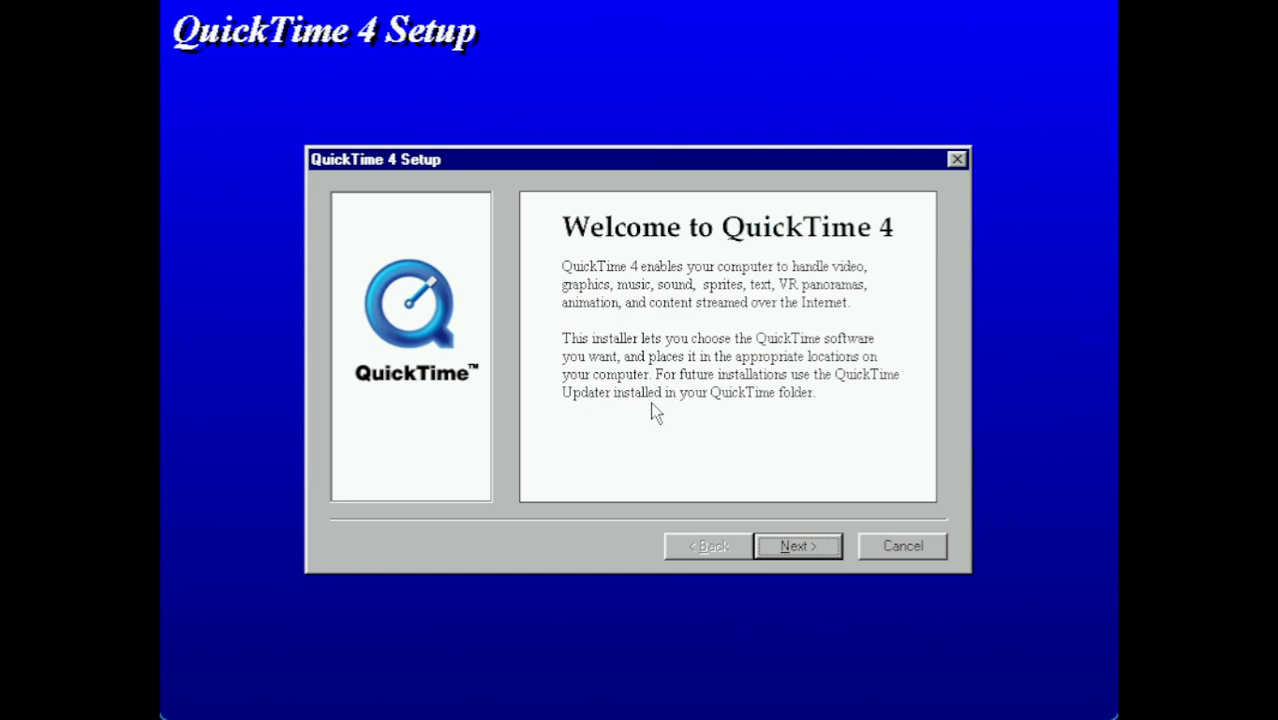
{"action": "left_click", "coordinate": [797, 546]}
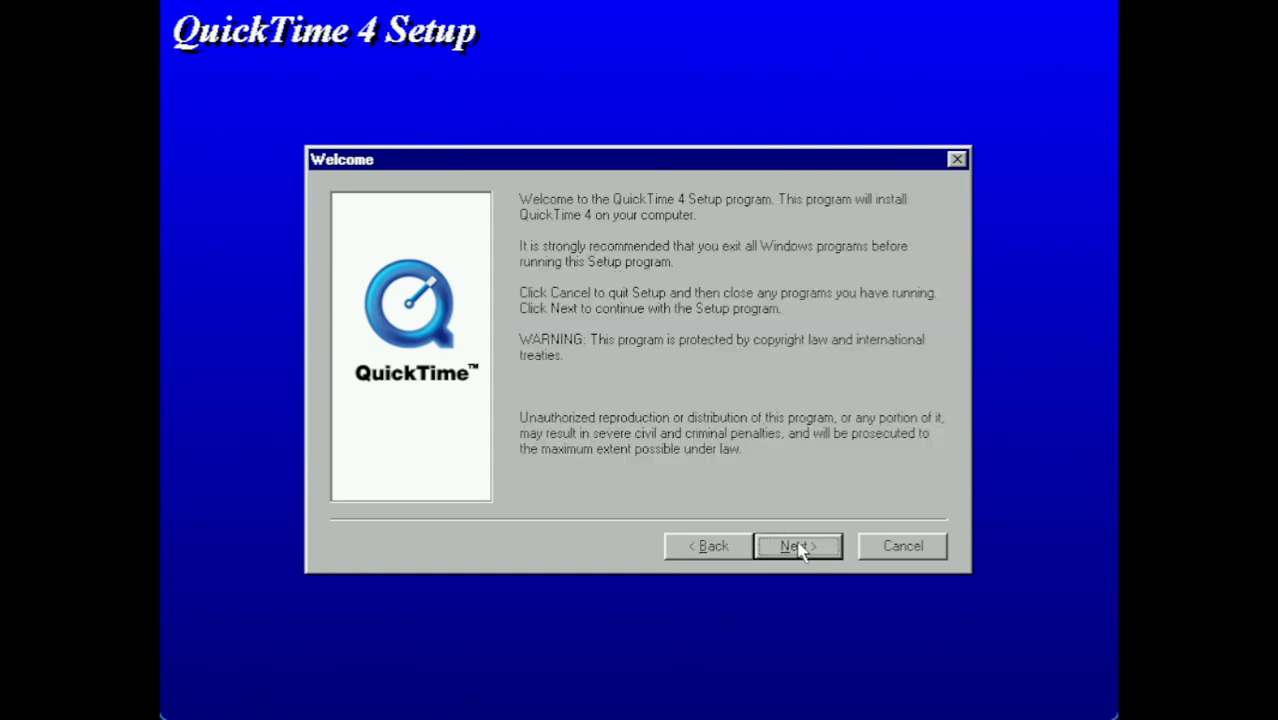
{"action": "left_click", "coordinate": [797, 546]}
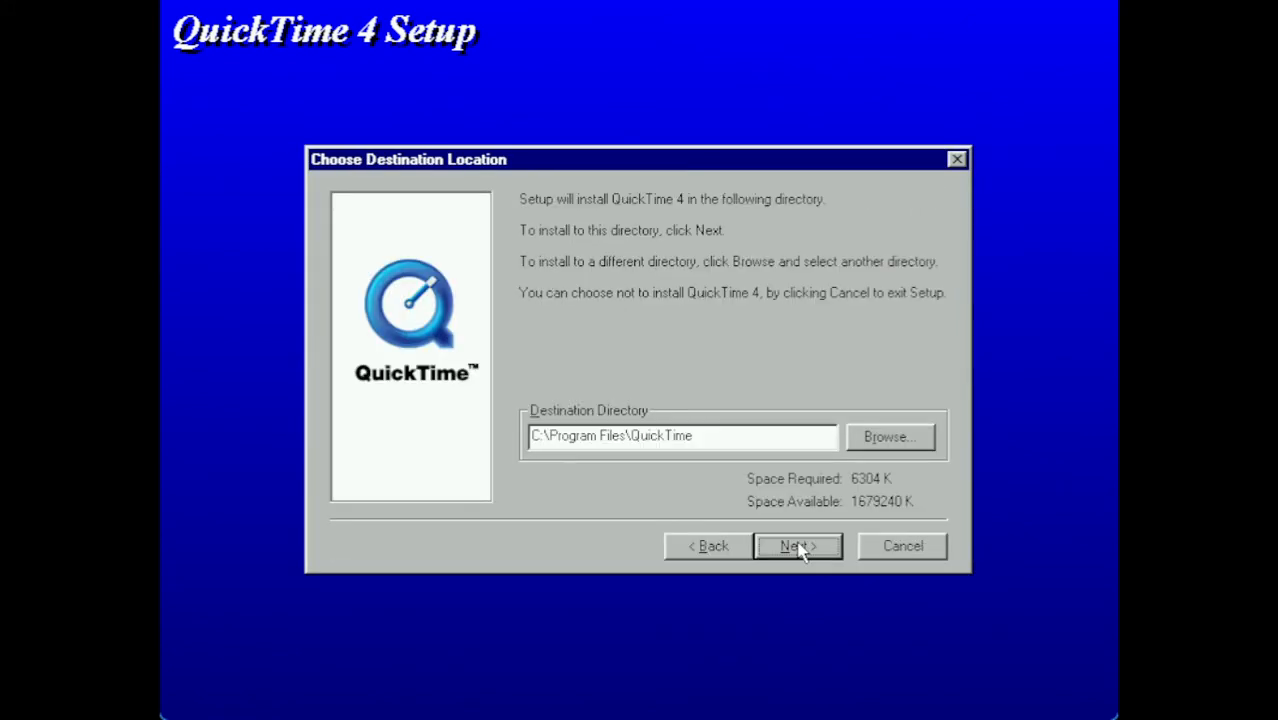
{"action": "left_click", "coordinate": [795, 546]}
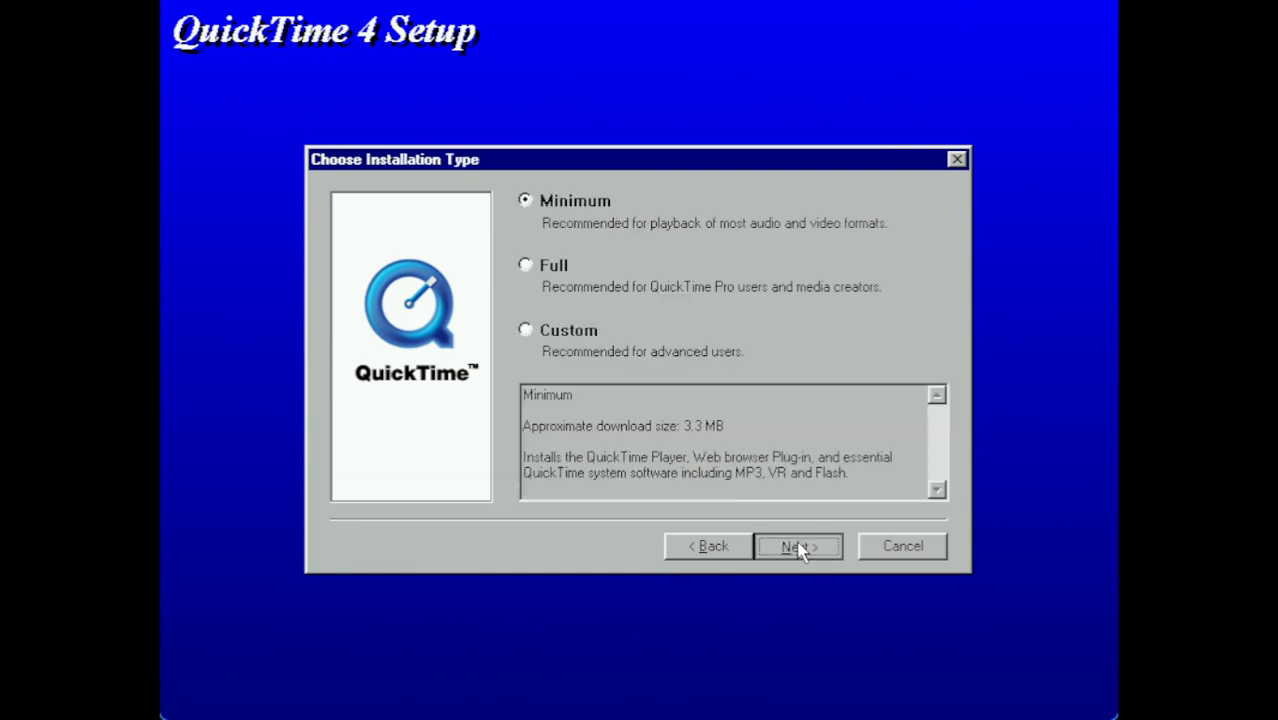
{"action": "left_click", "coordinate": [797, 546]}
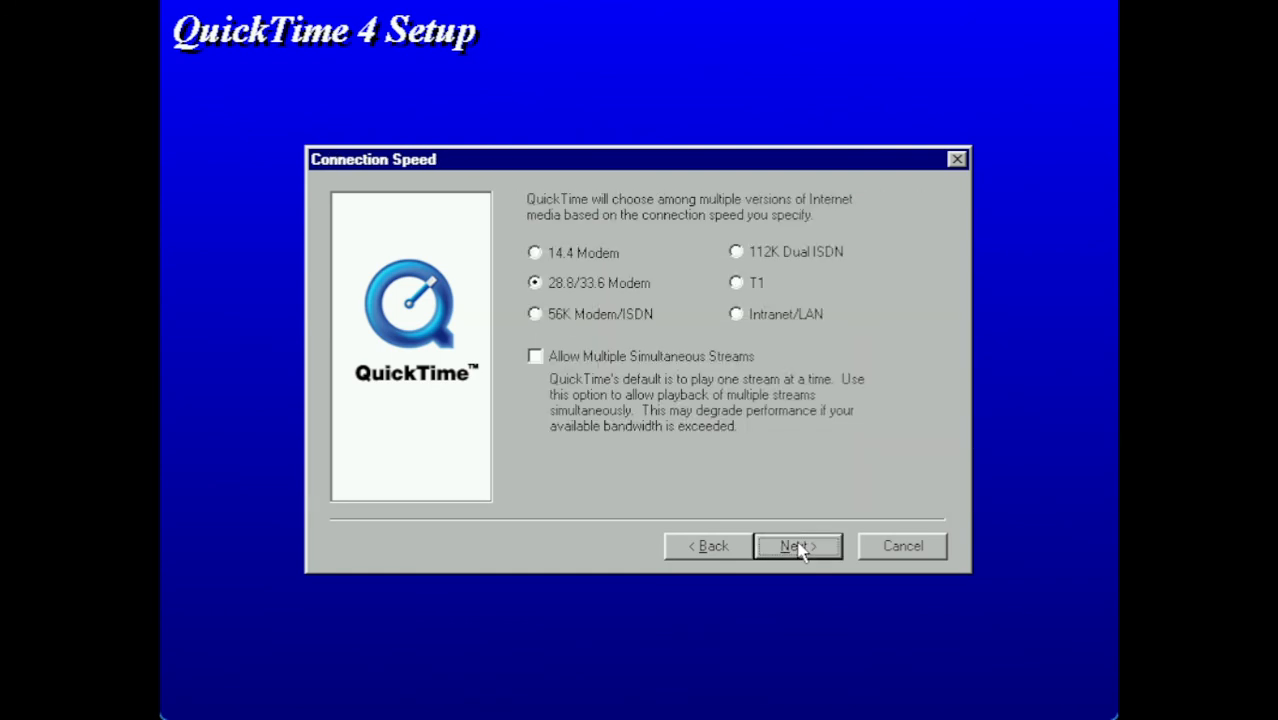
{"action": "left_click", "coordinate": [797, 546]}
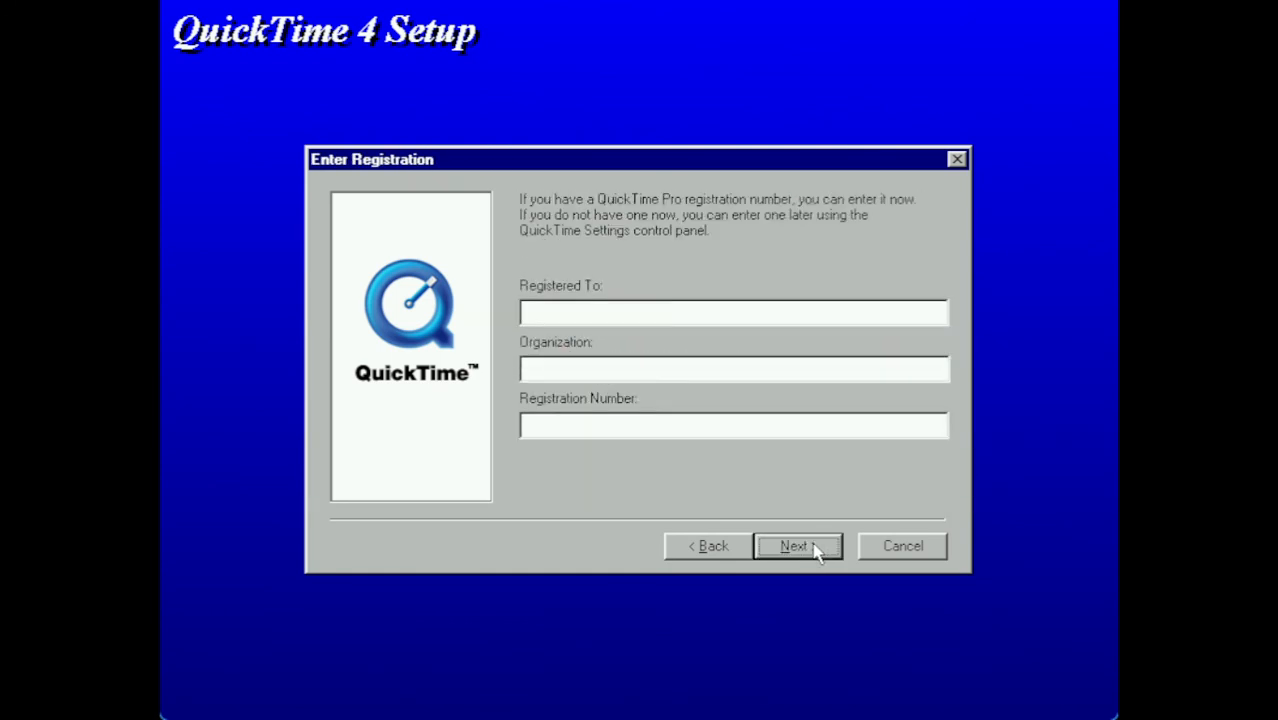
{"action": "left_click", "coordinate": [797, 546]}
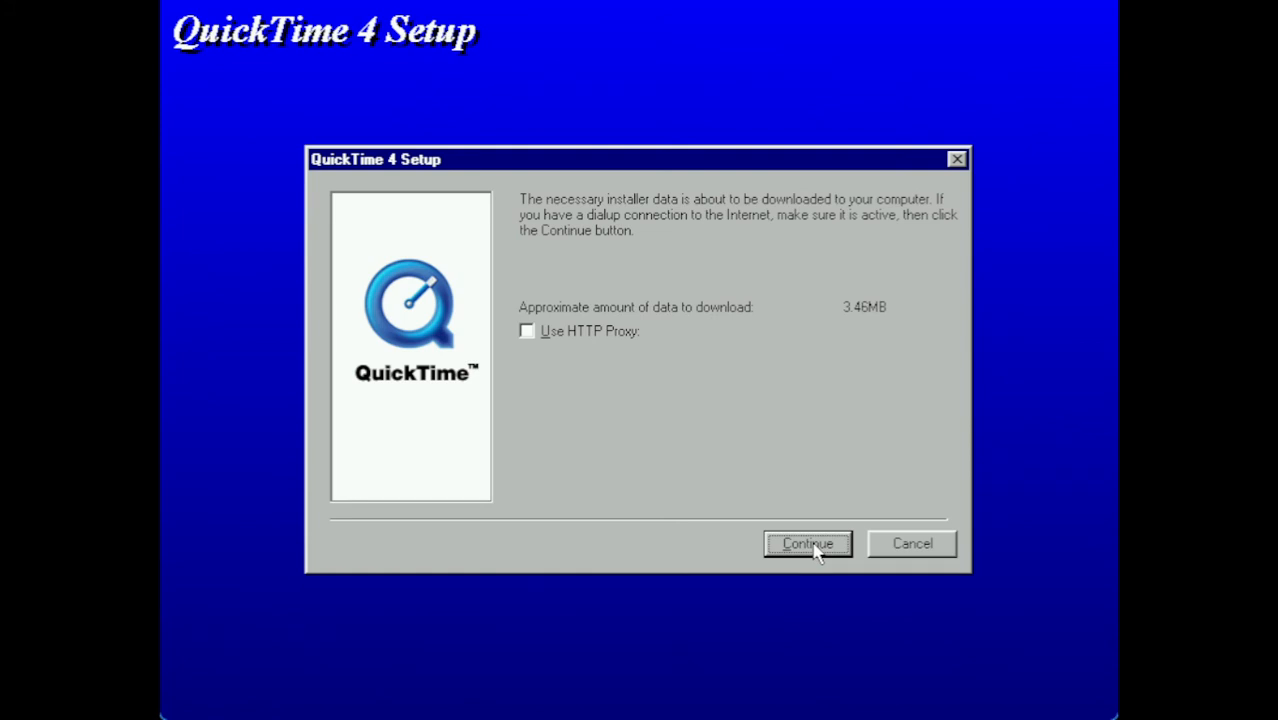
{"action": "left_click", "coordinate": [807, 543]}
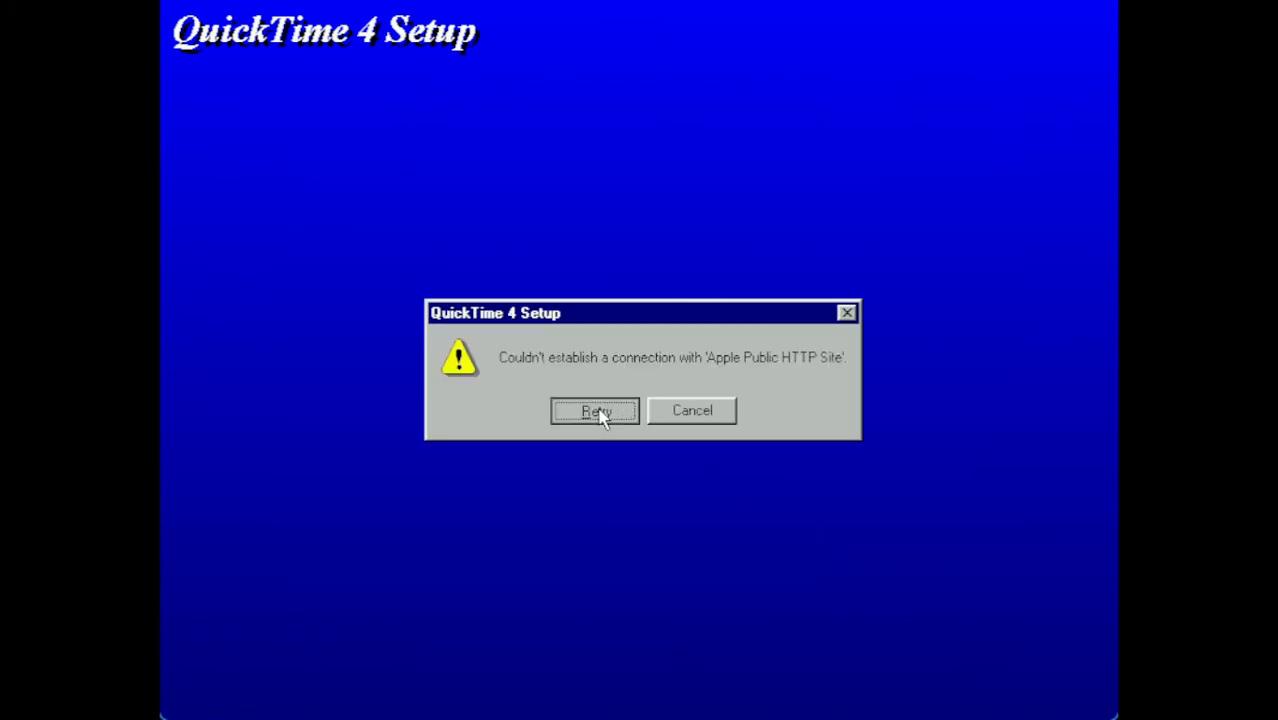
{"action": "left_click", "coordinate": [691, 410]}
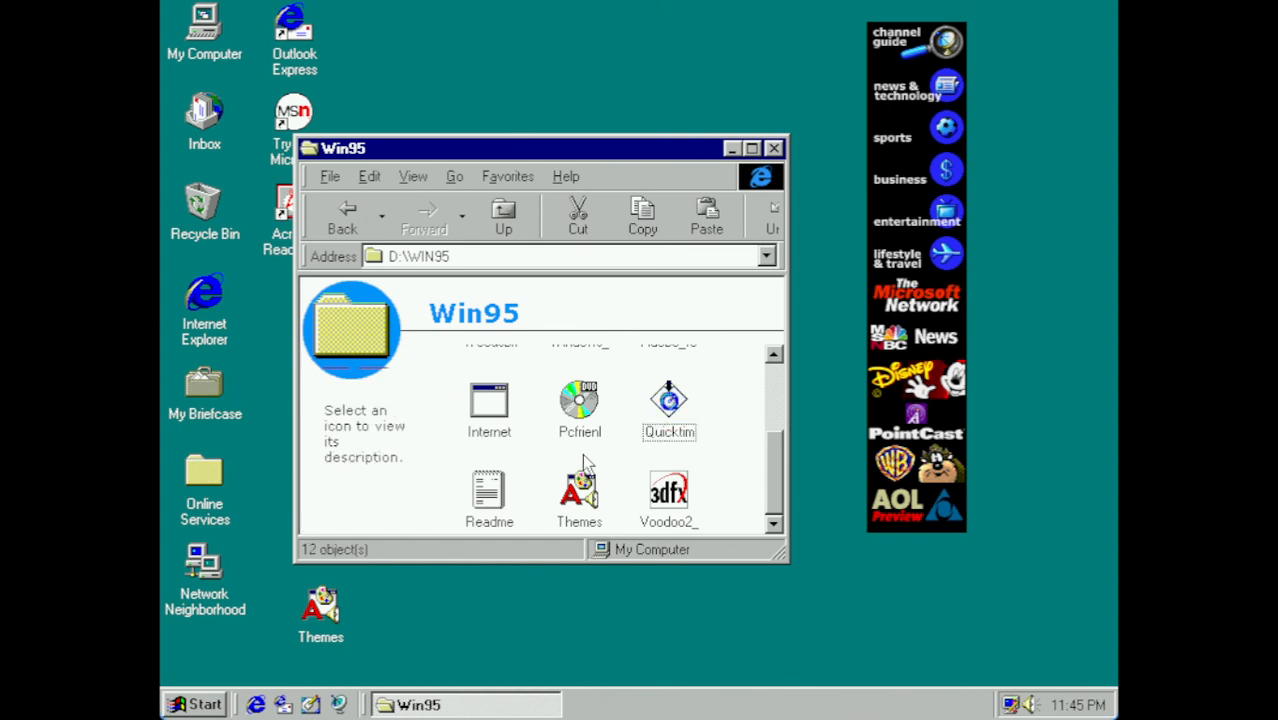
{"action": "mouse_move", "coordinate": [547, 462]}
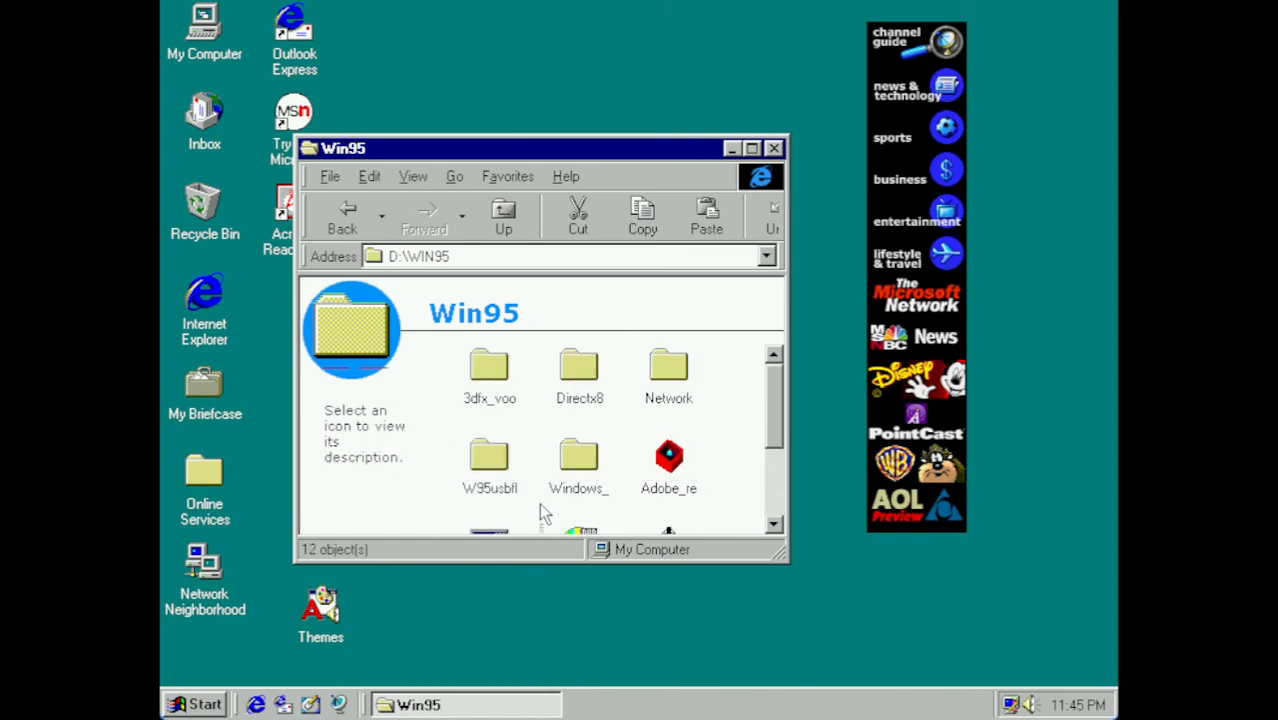
{"action": "mouse_move", "coordinate": [537, 388]}
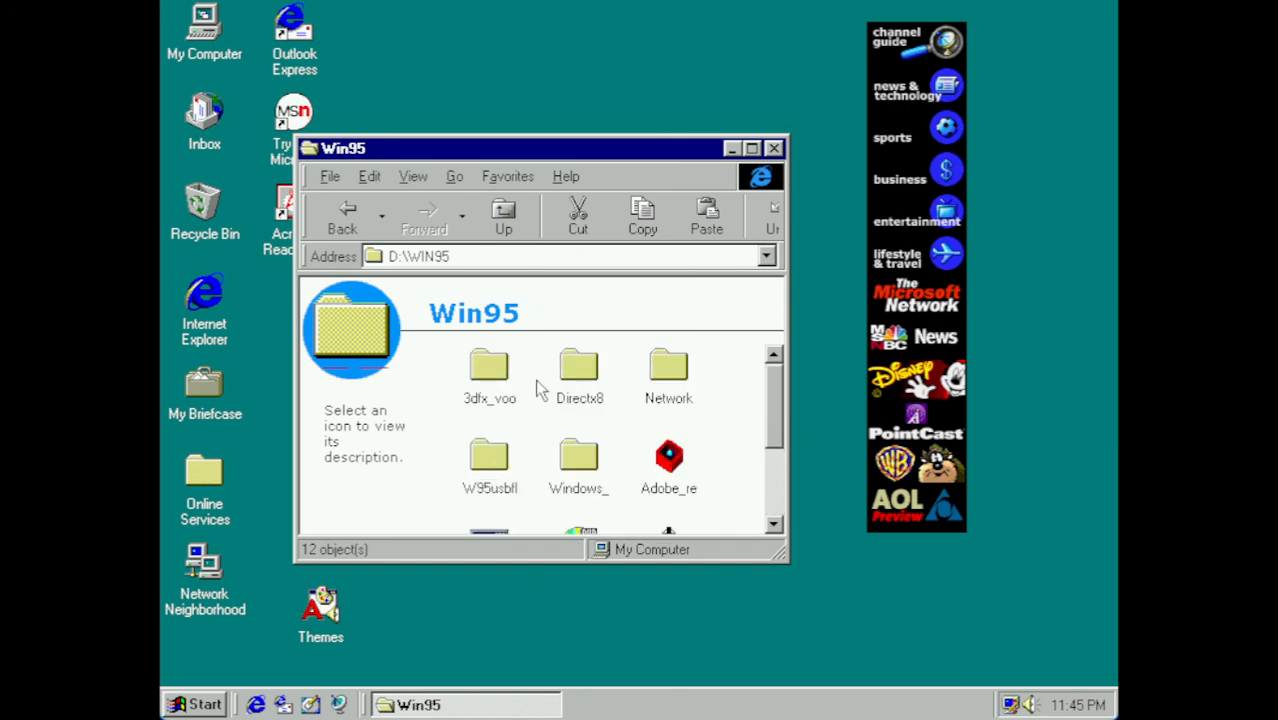
{"action": "mouse_move", "coordinate": [535, 350]}
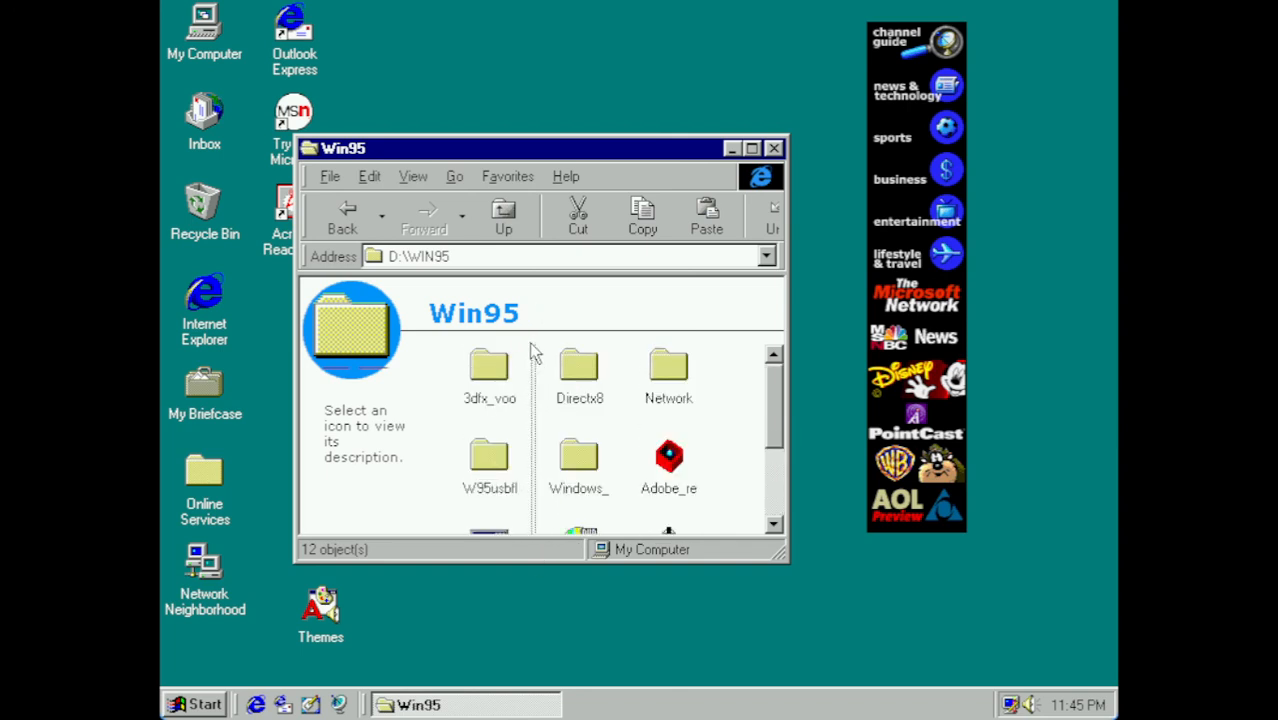
{"action": "mouse_move", "coordinate": [257, 118]}
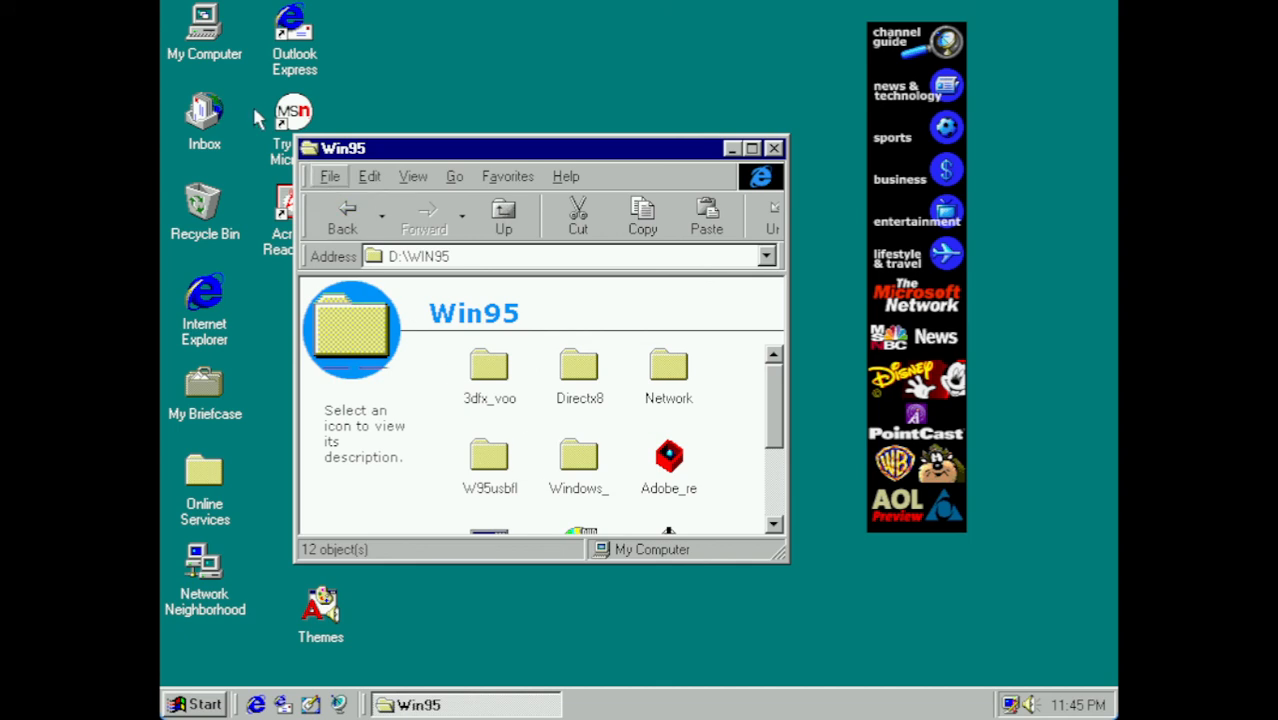
{"action": "mouse_move", "coordinate": [785, 400]}
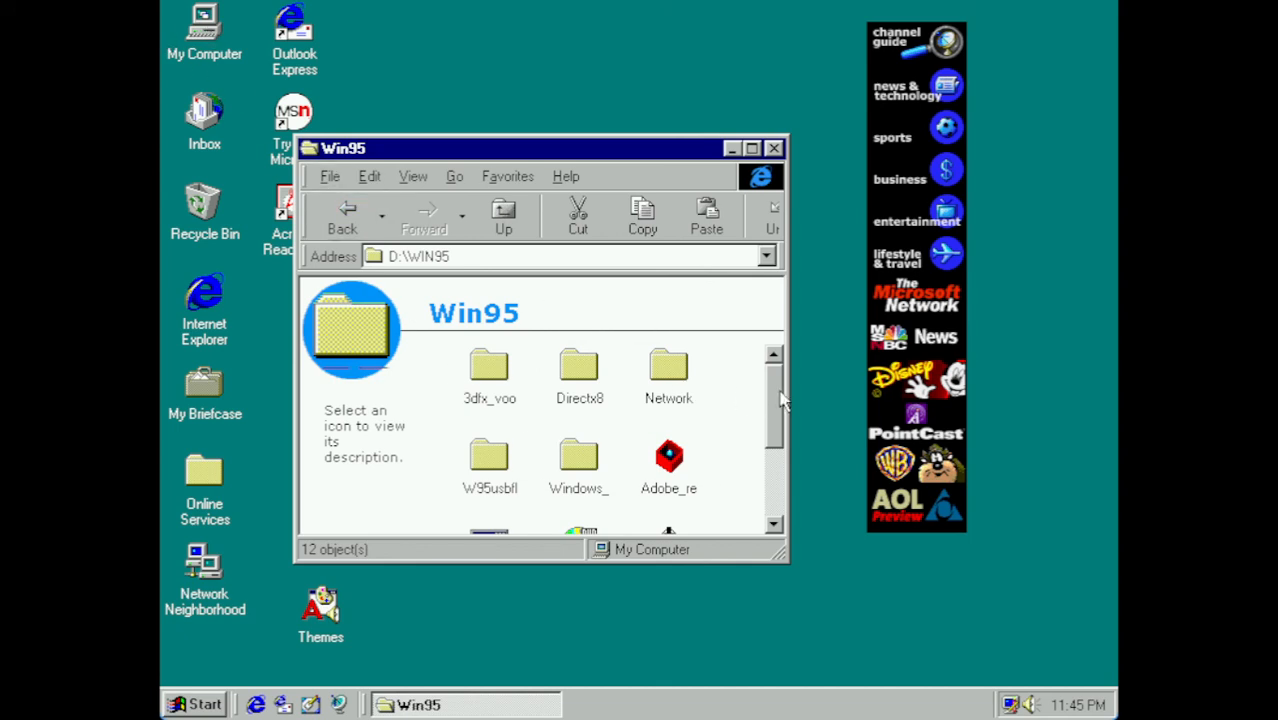
{"action": "scroll", "scroll_direction": "down", "scroll_amount": 3}
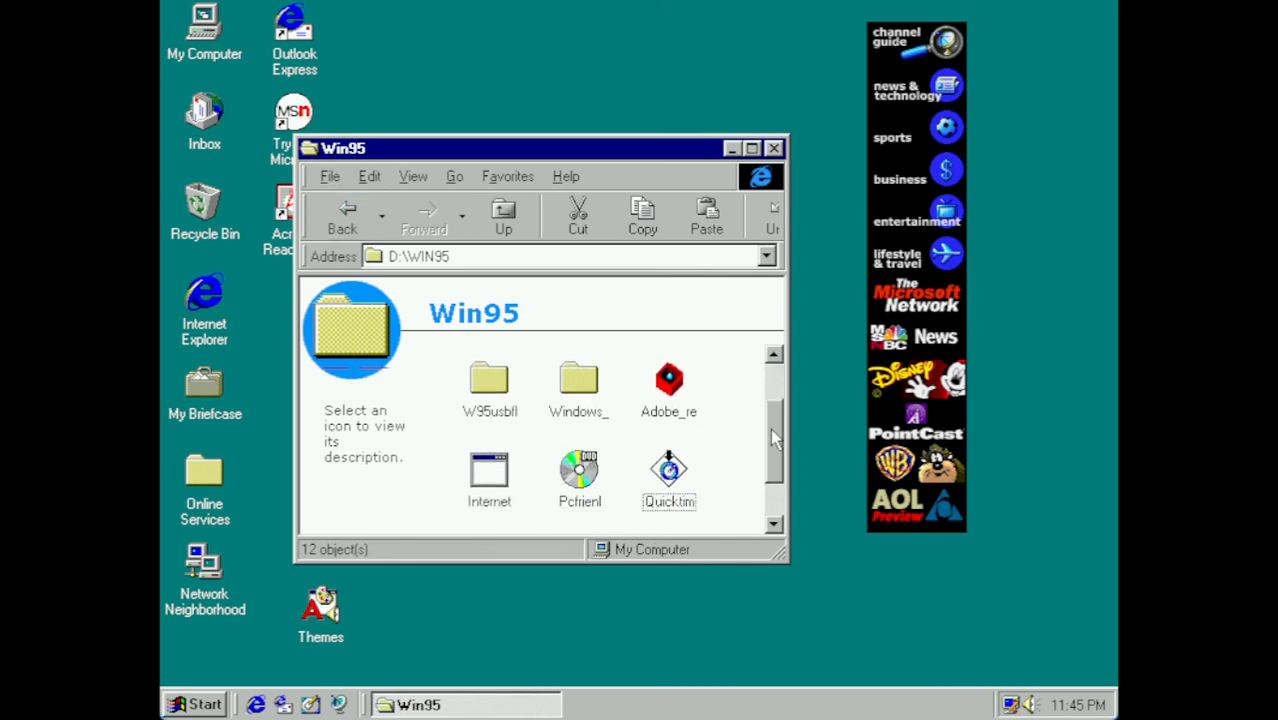
{"action": "scroll", "scroll_direction": "down", "scroll_amount": 3}
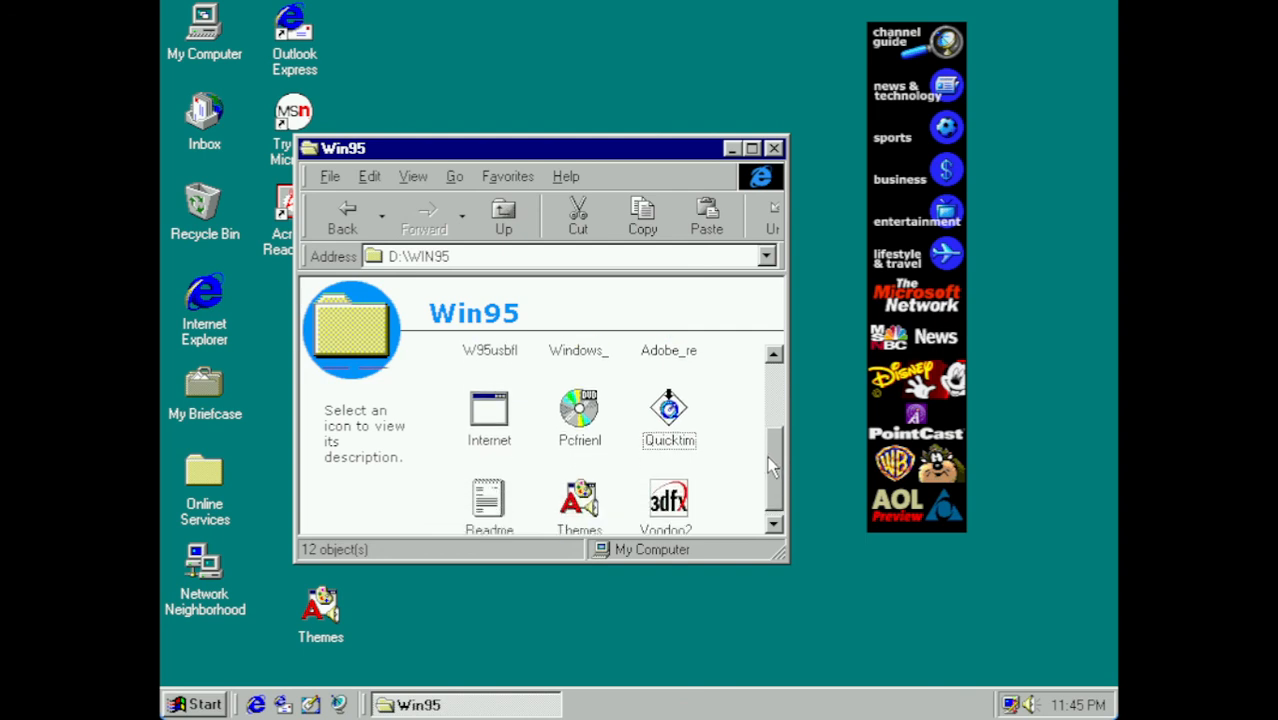
{"action": "scroll", "scroll_direction": "down", "scroll_amount": 3}
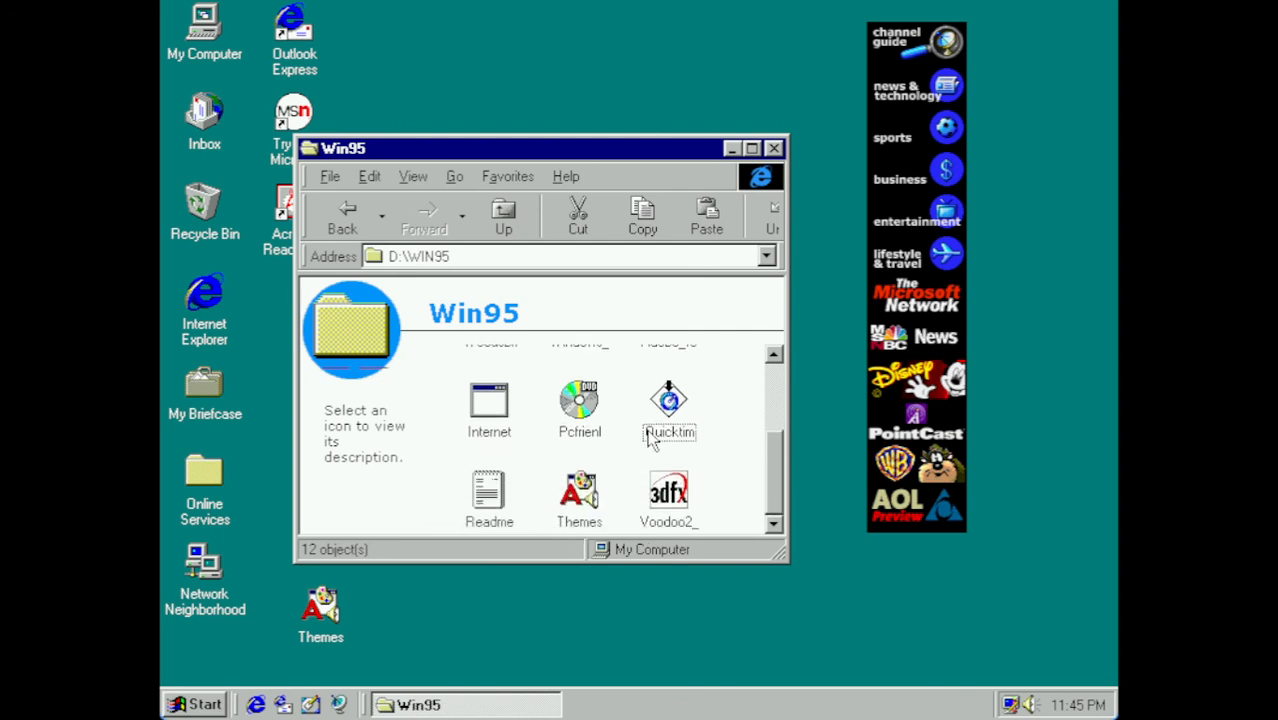
{"action": "left_click", "coordinate": [489, 405]}
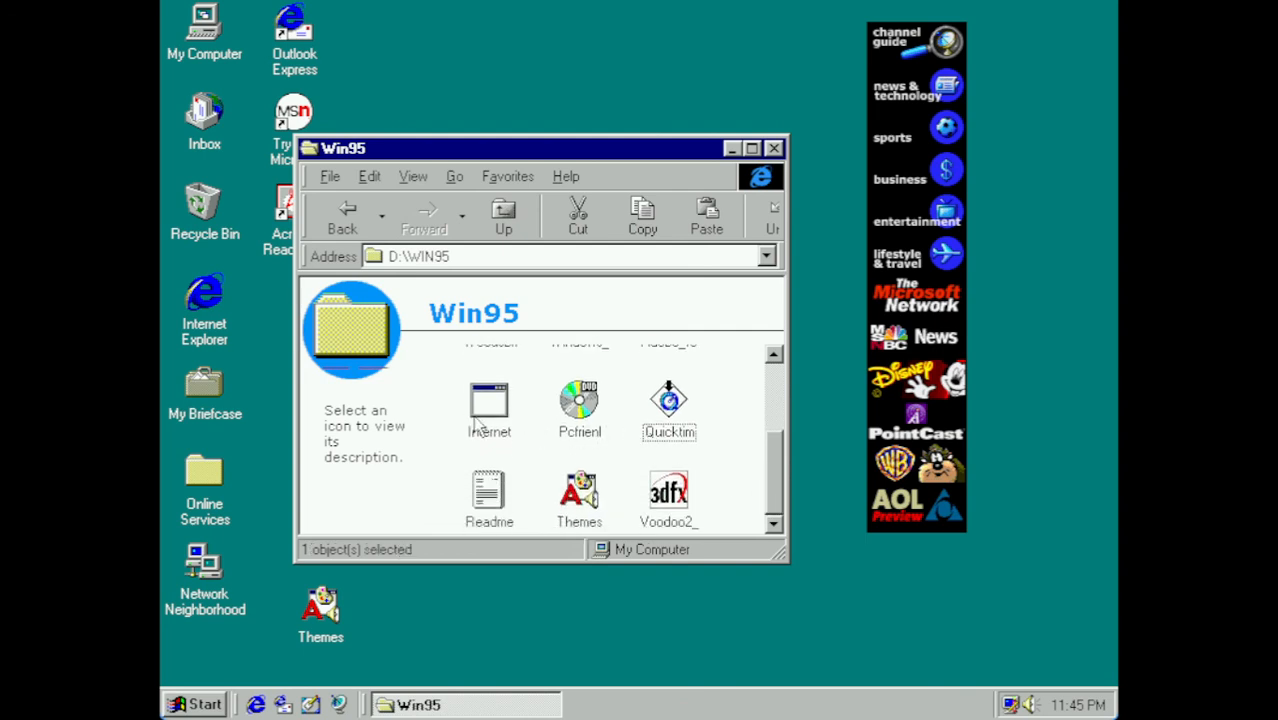
{"action": "left_click", "coordinate": [489, 400]}
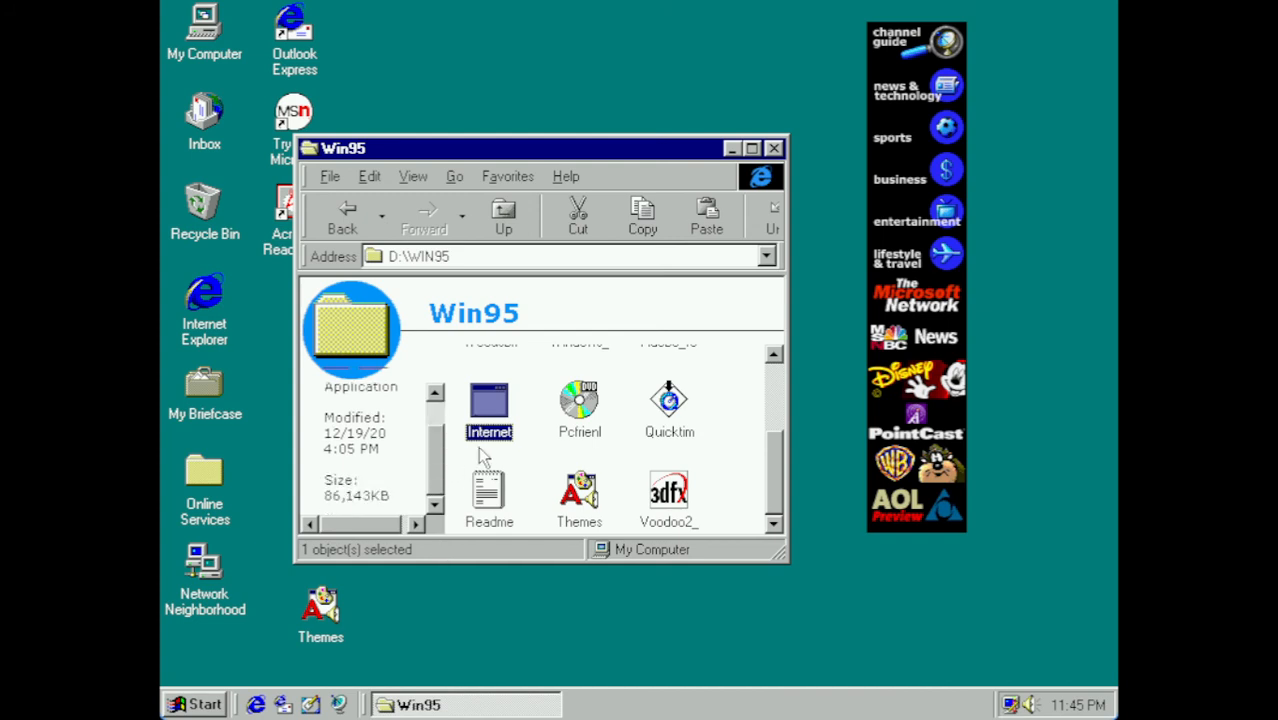
{"action": "mouse_move", "coordinate": [535, 418]}
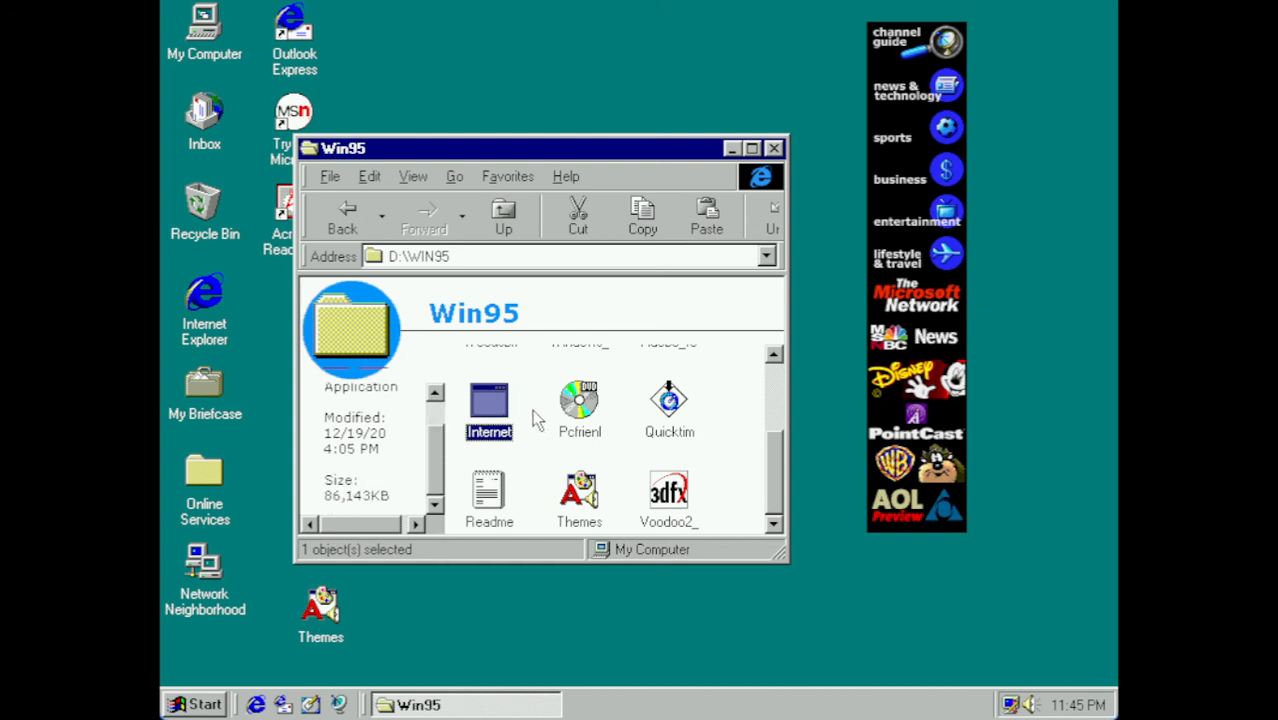
{"action": "mouse_move", "coordinate": [345, 210]}
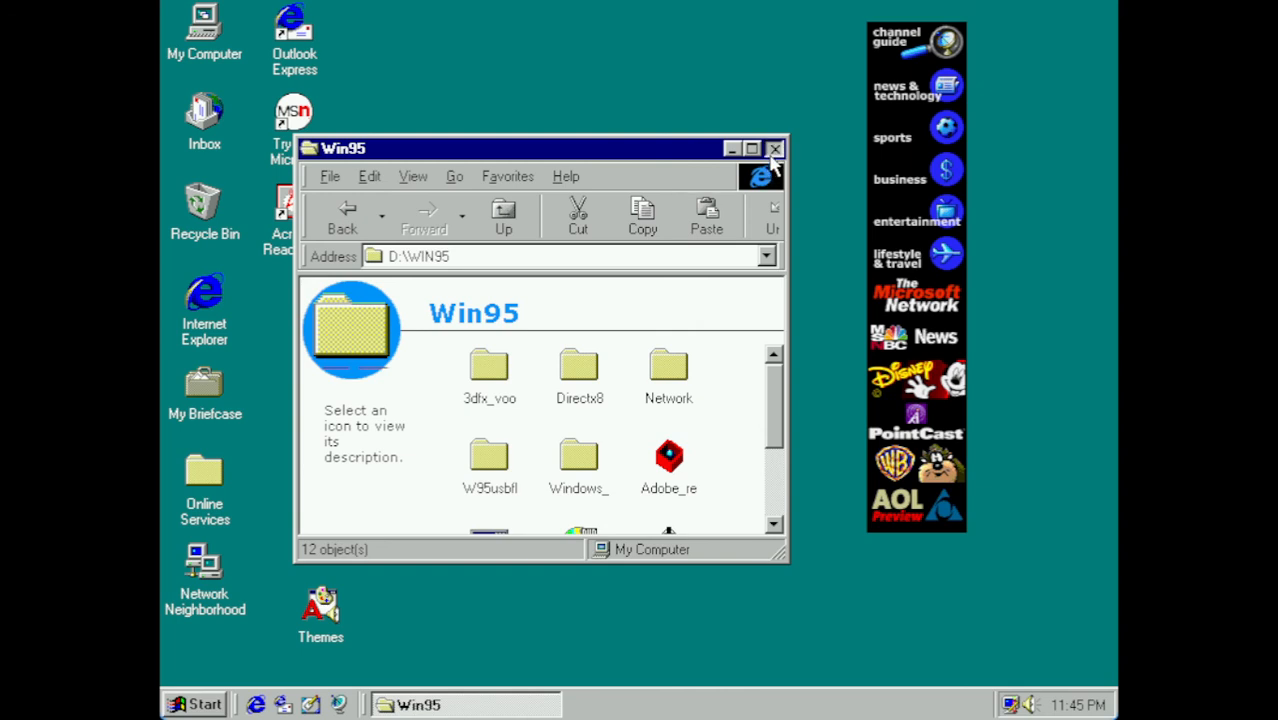
- Close the Win95 folder and set the 3dfx V2-1000 resolution to 800x600
{"action": "left_click", "coordinate": [775, 148]}
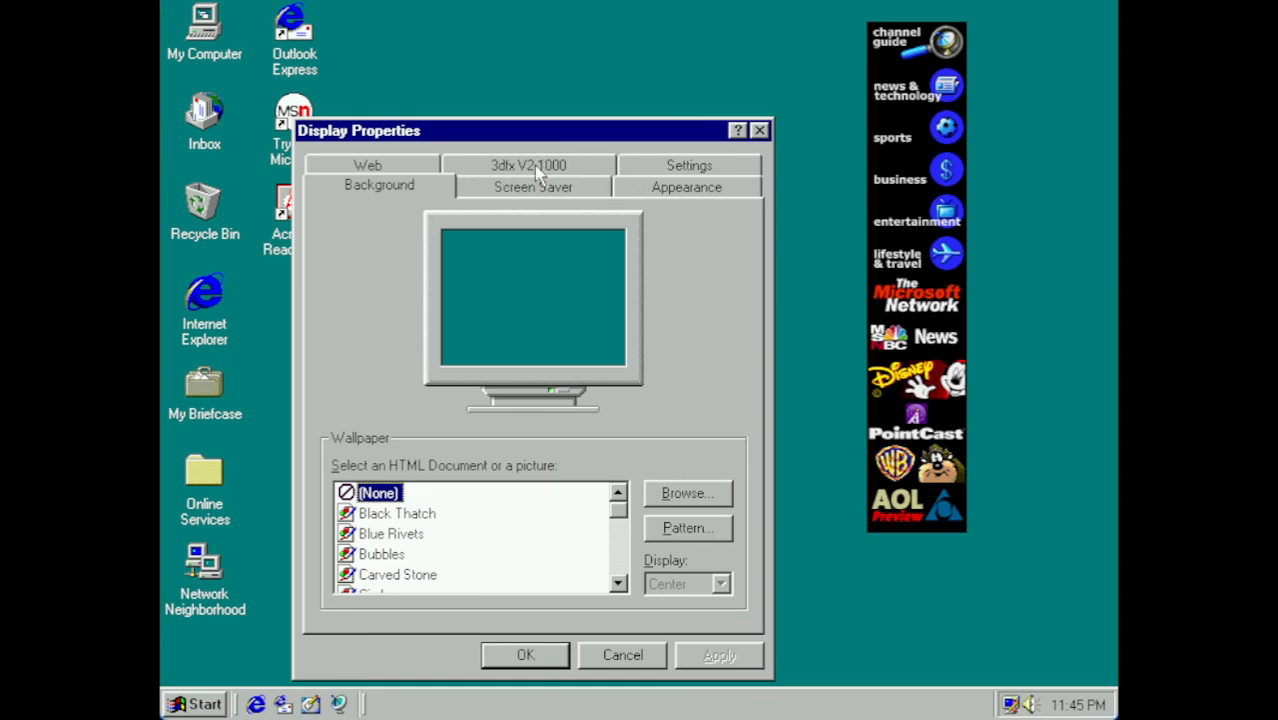
{"action": "left_click", "coordinate": [533, 165]}
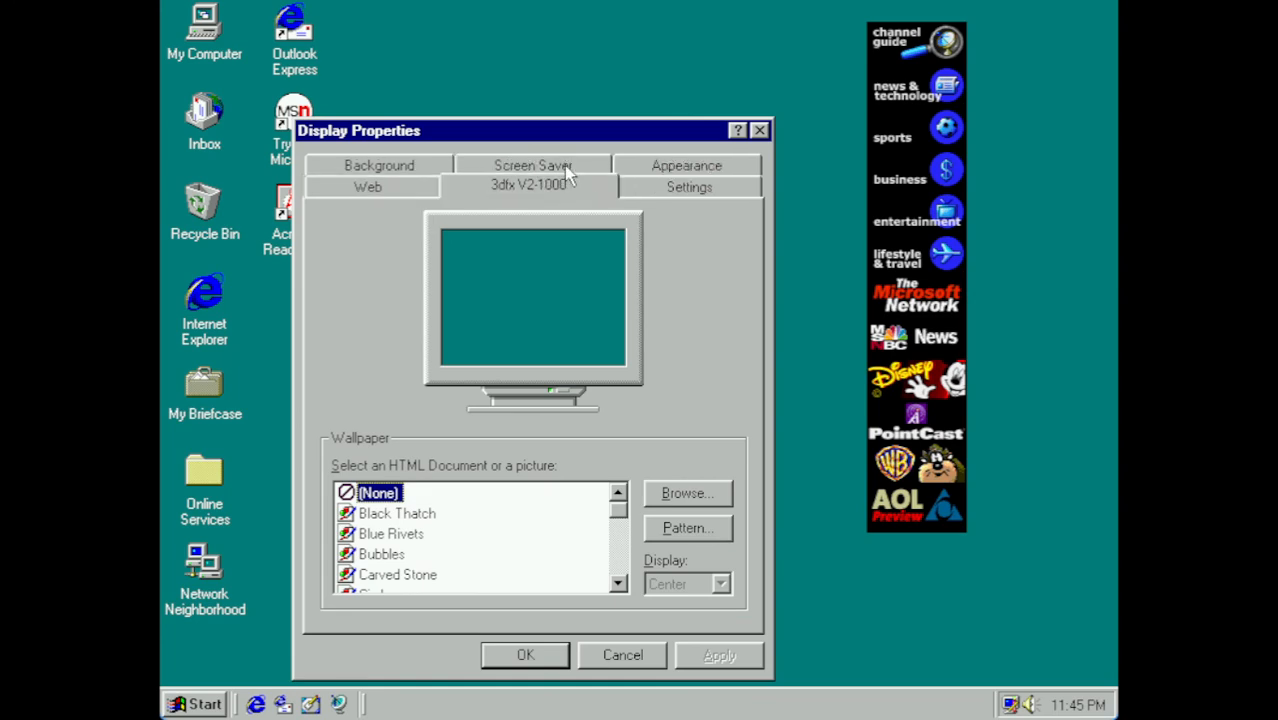
{"action": "left_click", "coordinate": [529, 184]}
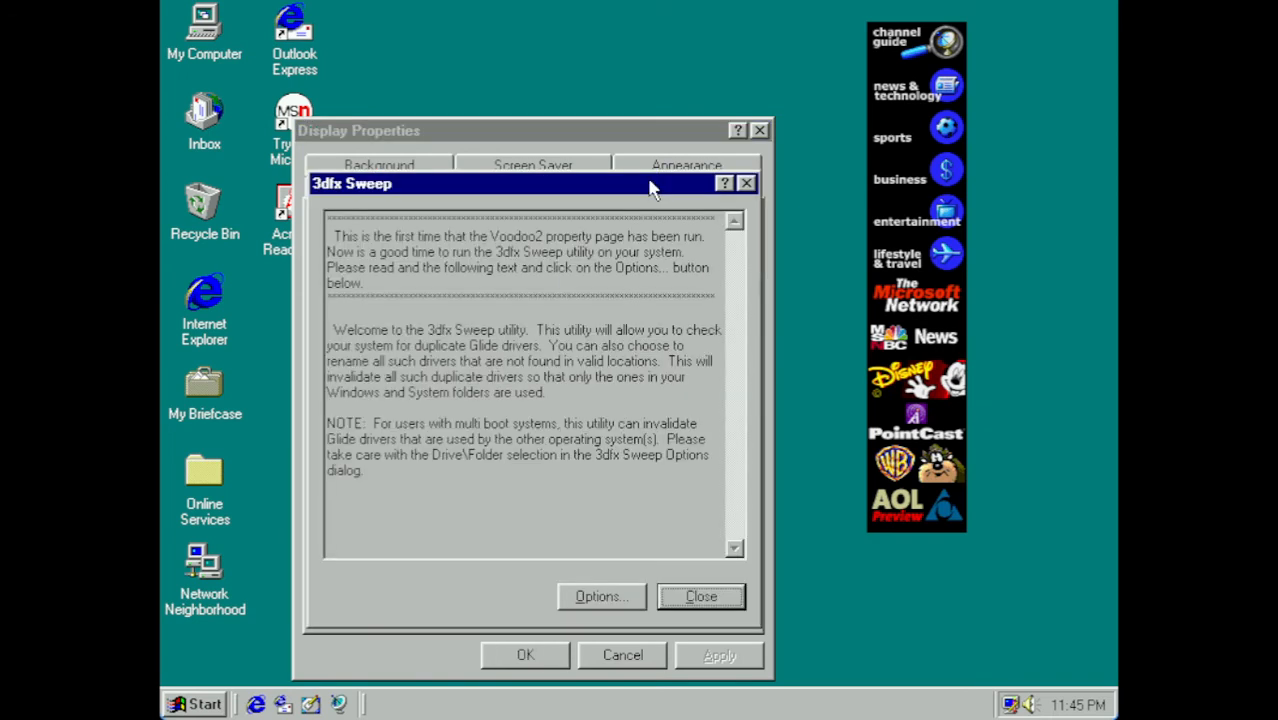
{"action": "left_click", "coordinate": [700, 596]}
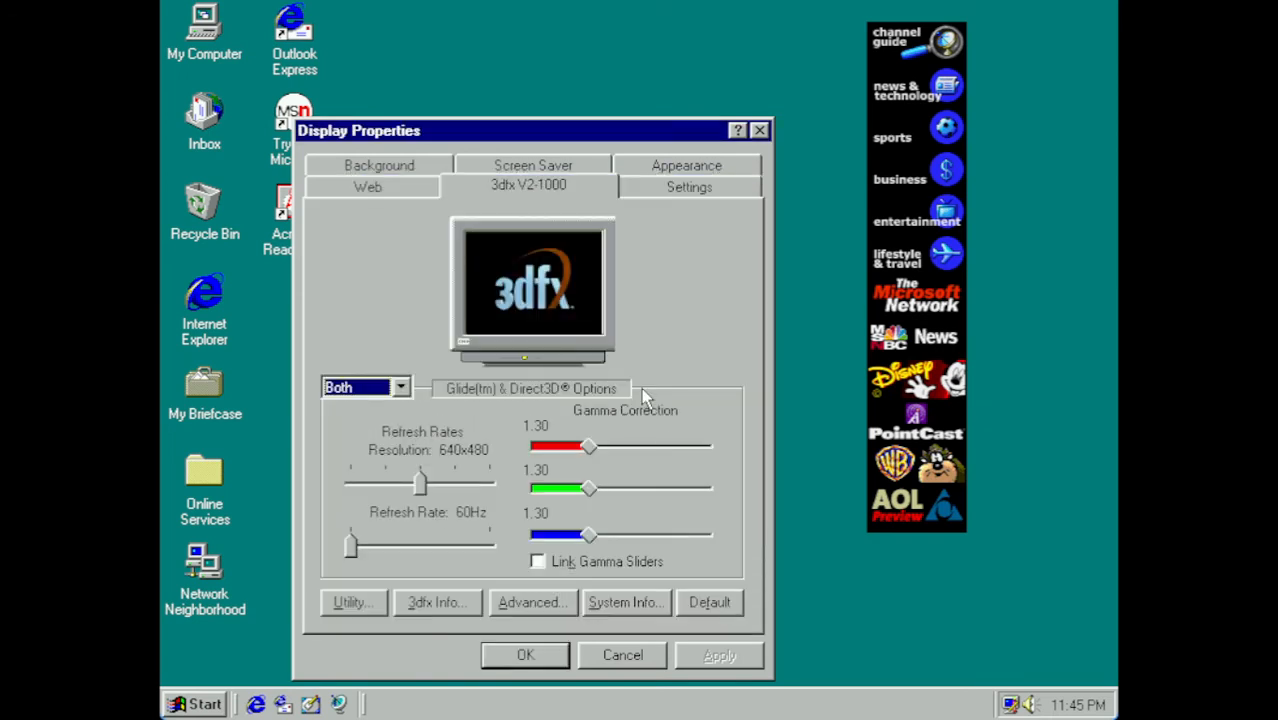
{"action": "left_click_drag", "start_coordinate": [420, 483], "coordinate": [455, 485]}
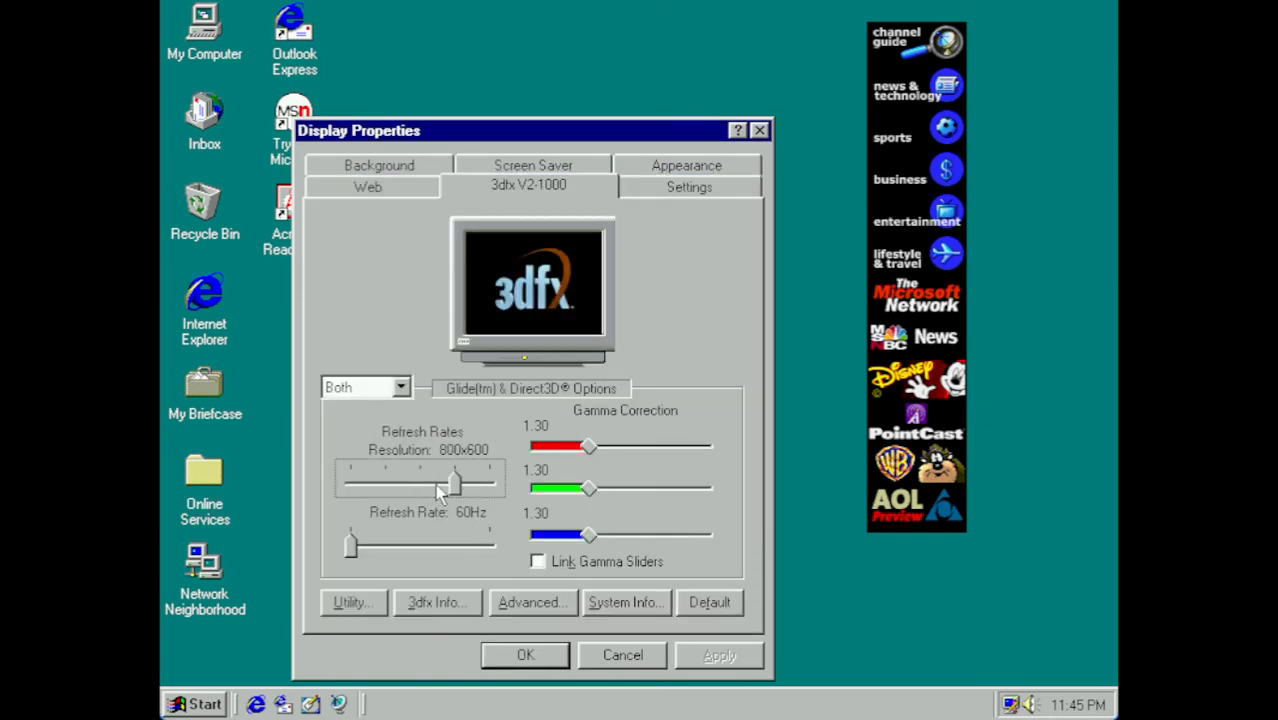
- Review the Settings and Web tabs, then apply Clouds as the tiled wallpaper
{"action": "left_click", "coordinate": [689, 186]}
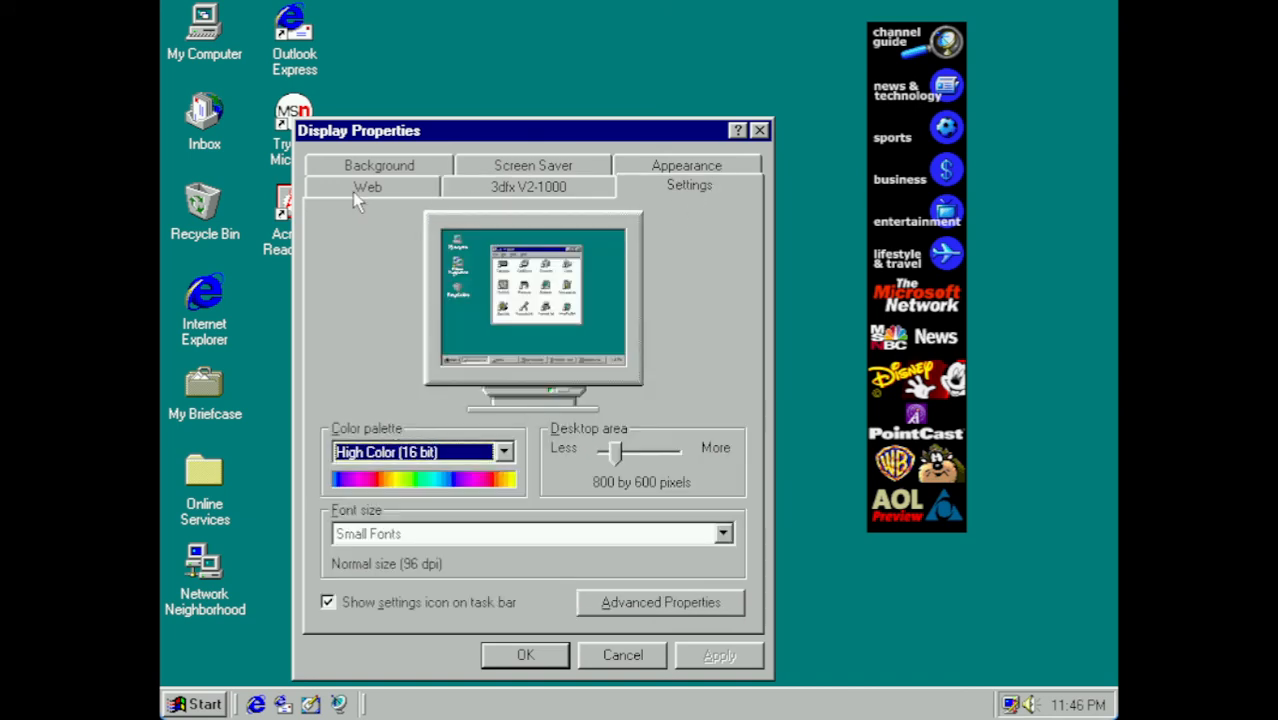
{"action": "left_click", "coordinate": [367, 186]}
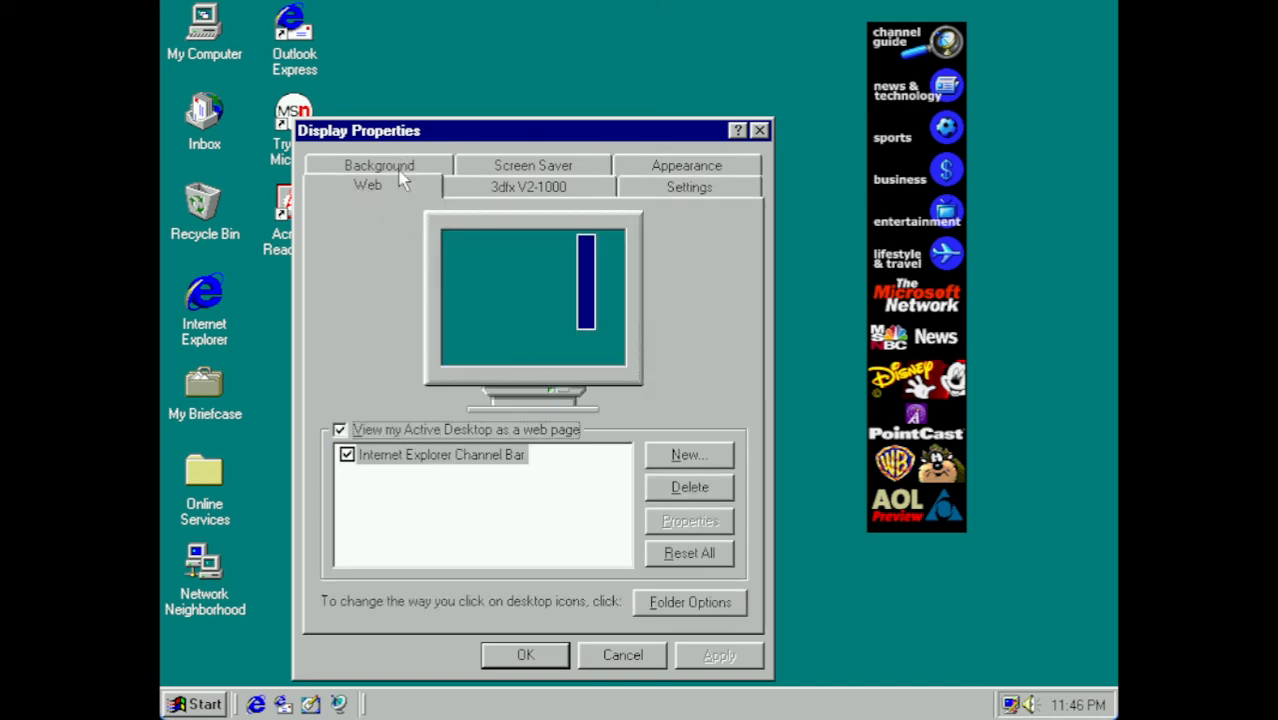
{"action": "left_click", "coordinate": [379, 165]}
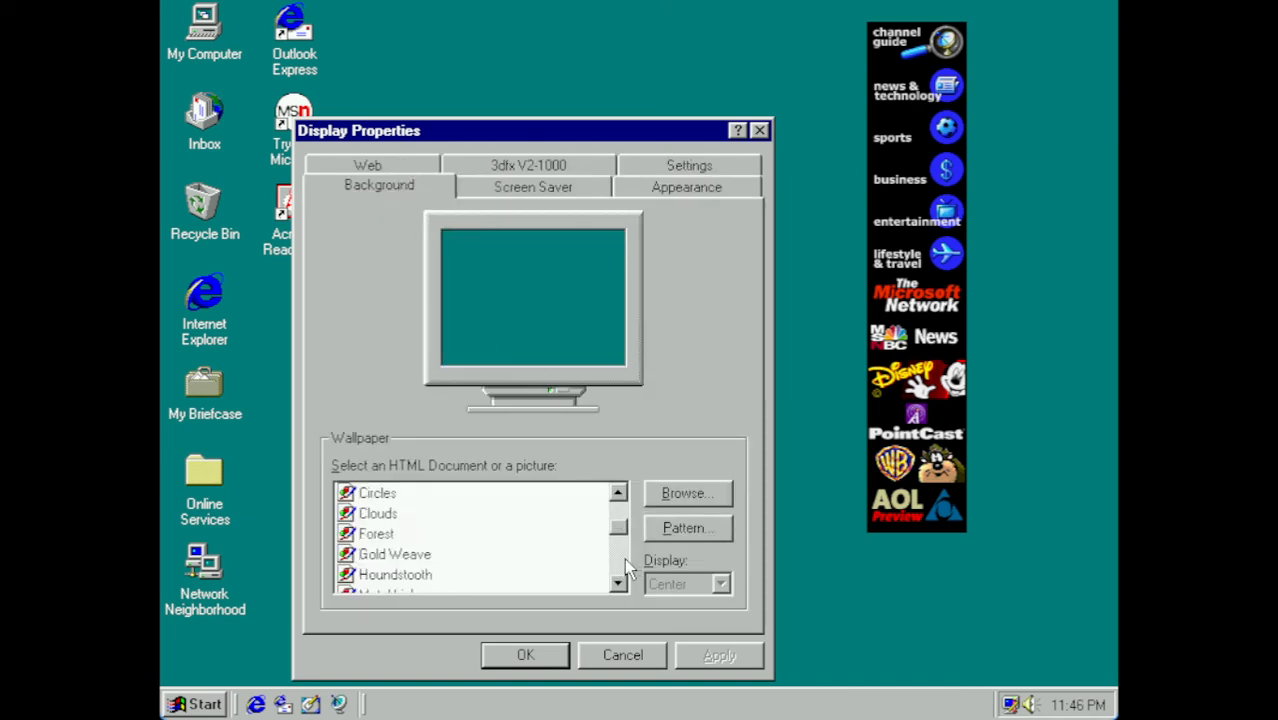
{"action": "left_click", "coordinate": [378, 513]}
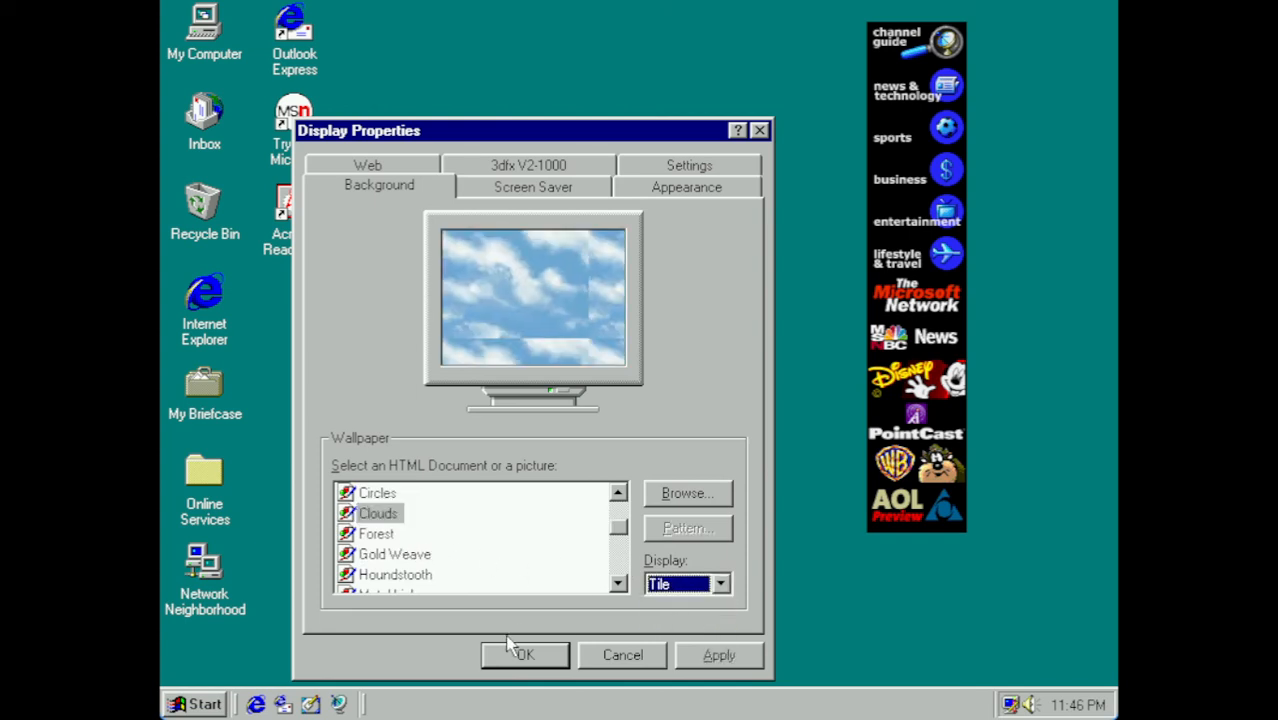
{"action": "left_click", "coordinate": [524, 655]}
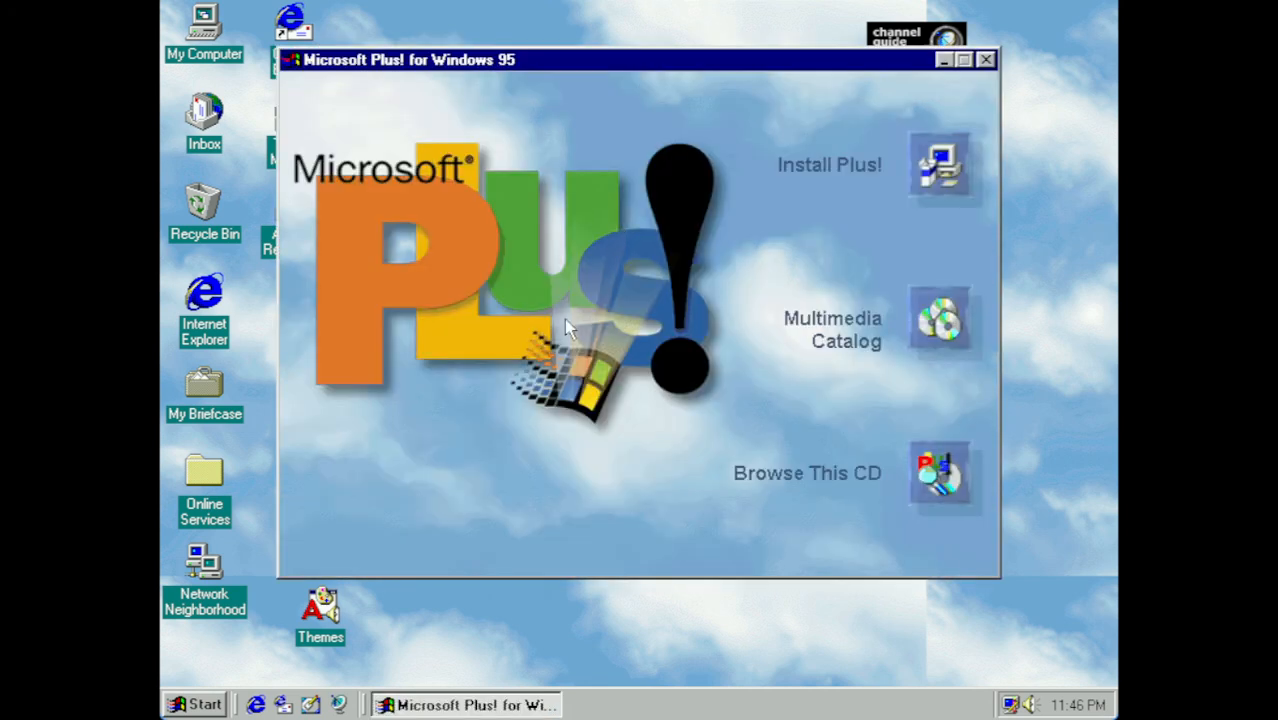
{"action": "mouse_move", "coordinate": [820, 122]}
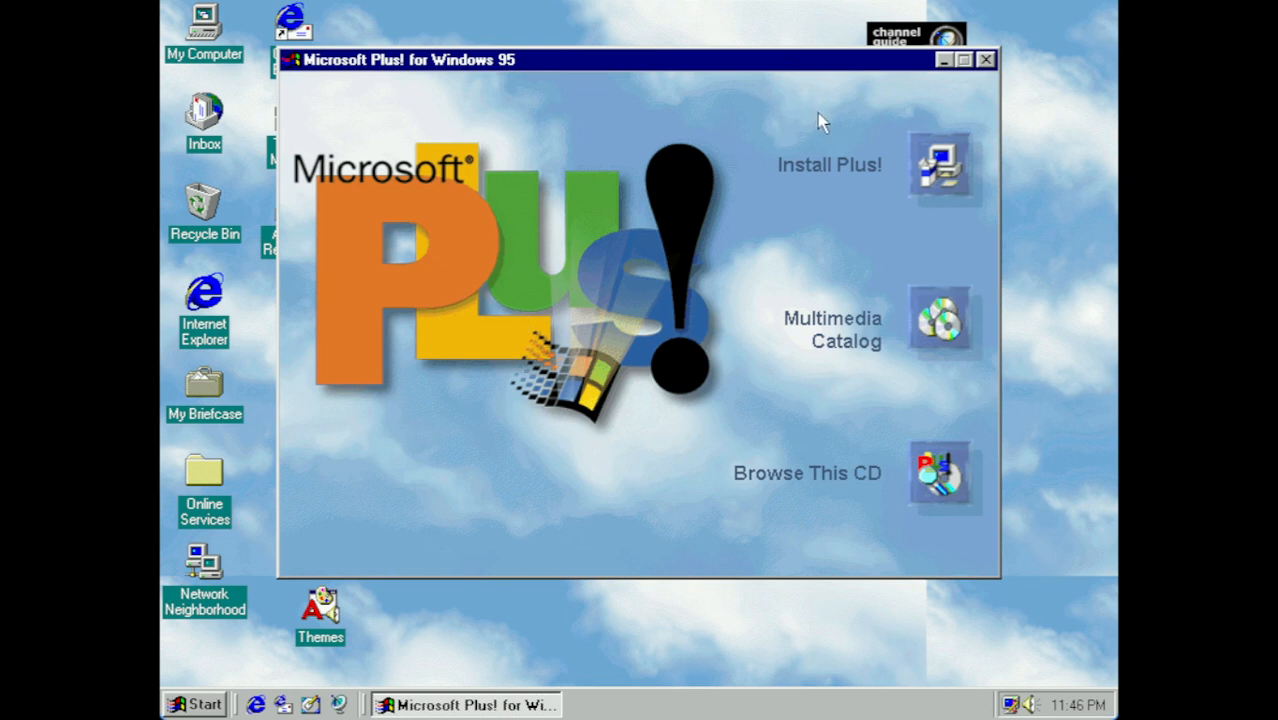
{"action": "mouse_move", "coordinate": [940, 165]}
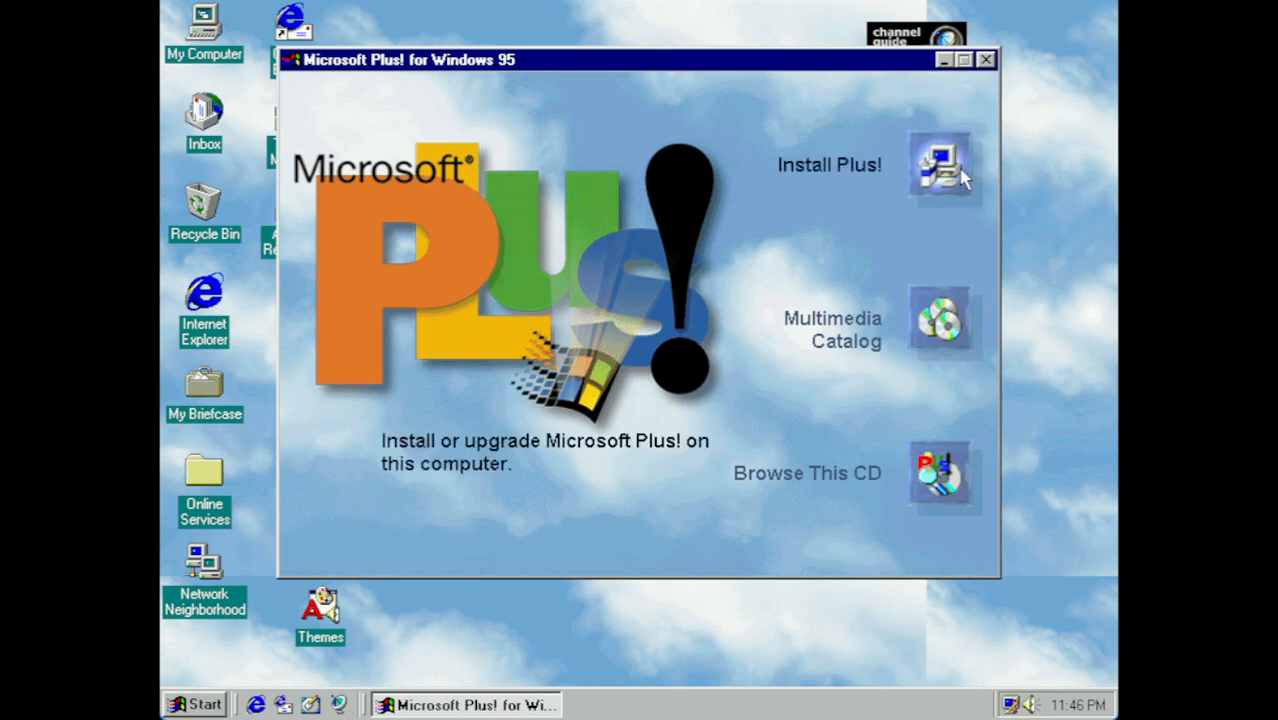
{"action": "mouse_move", "coordinate": [935, 175]}
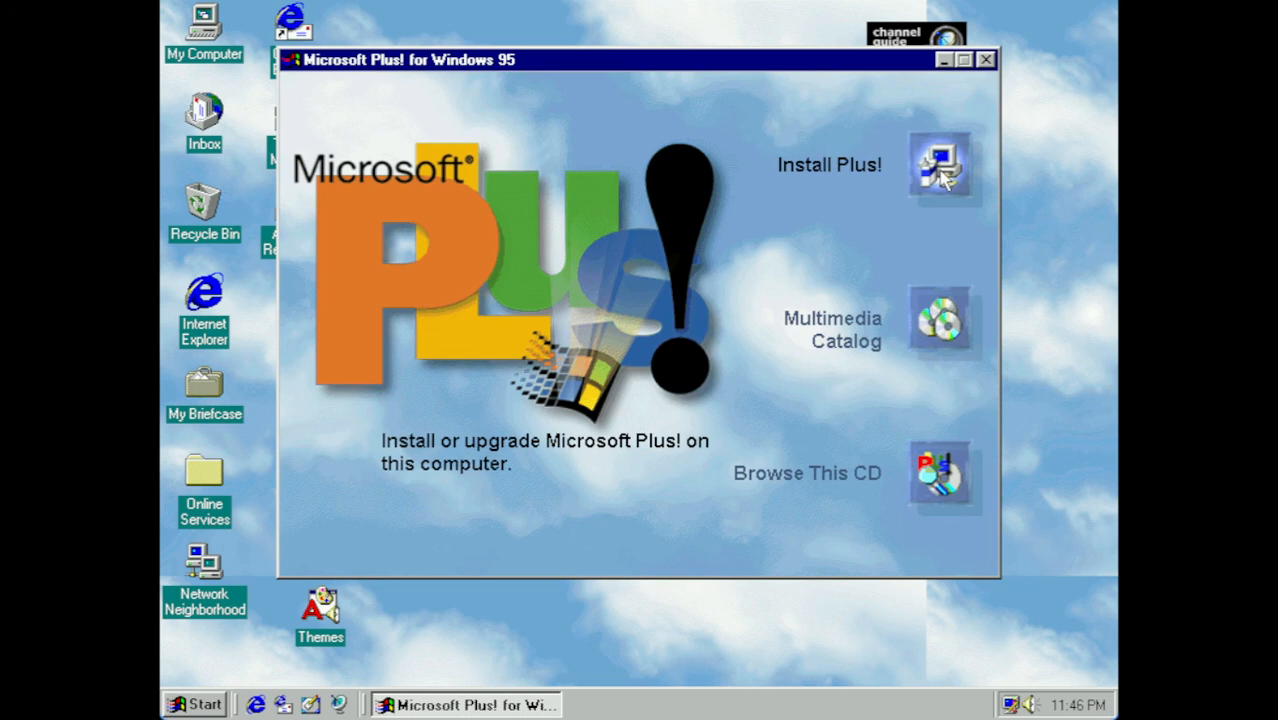
- Choose Install Plus! on the Microsoft Plus! autorun screen
{"action": "left_click", "coordinate": [938, 165]}
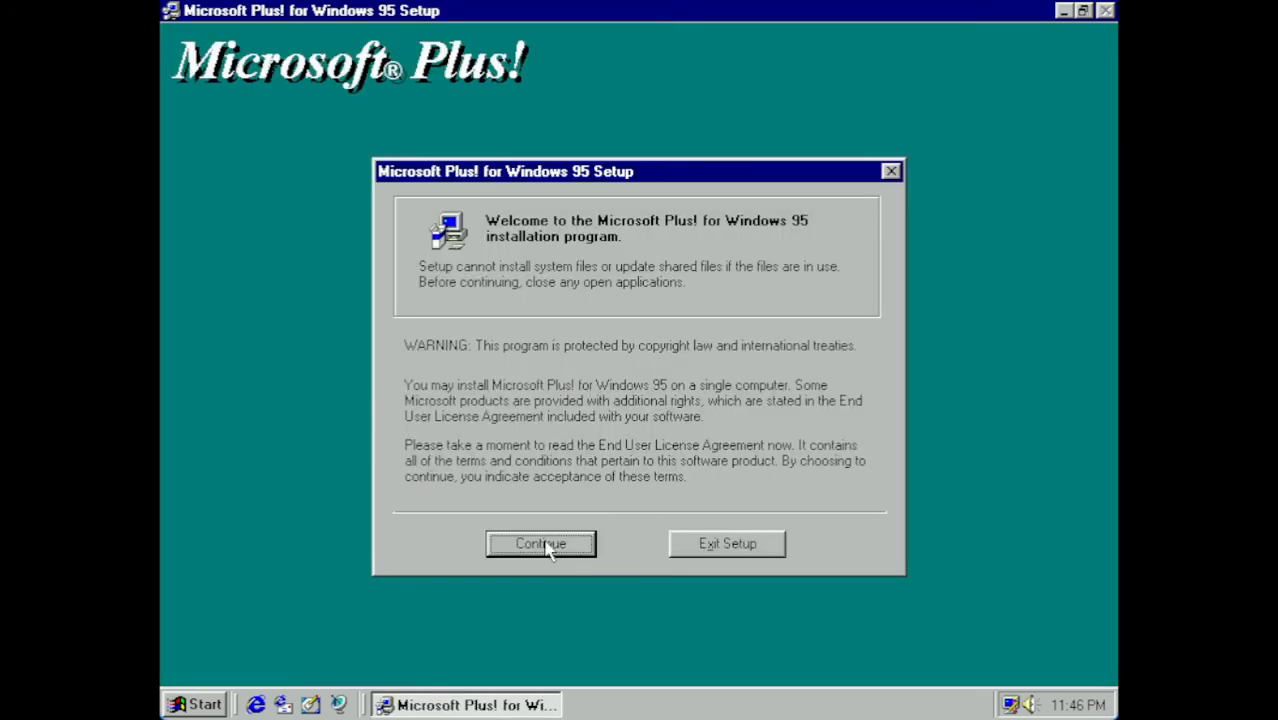
- Accept the registration name, enter the CD key, and keep C:\Program Files\Plus! as destination
{"action": "left_click", "coordinate": [540, 543]}
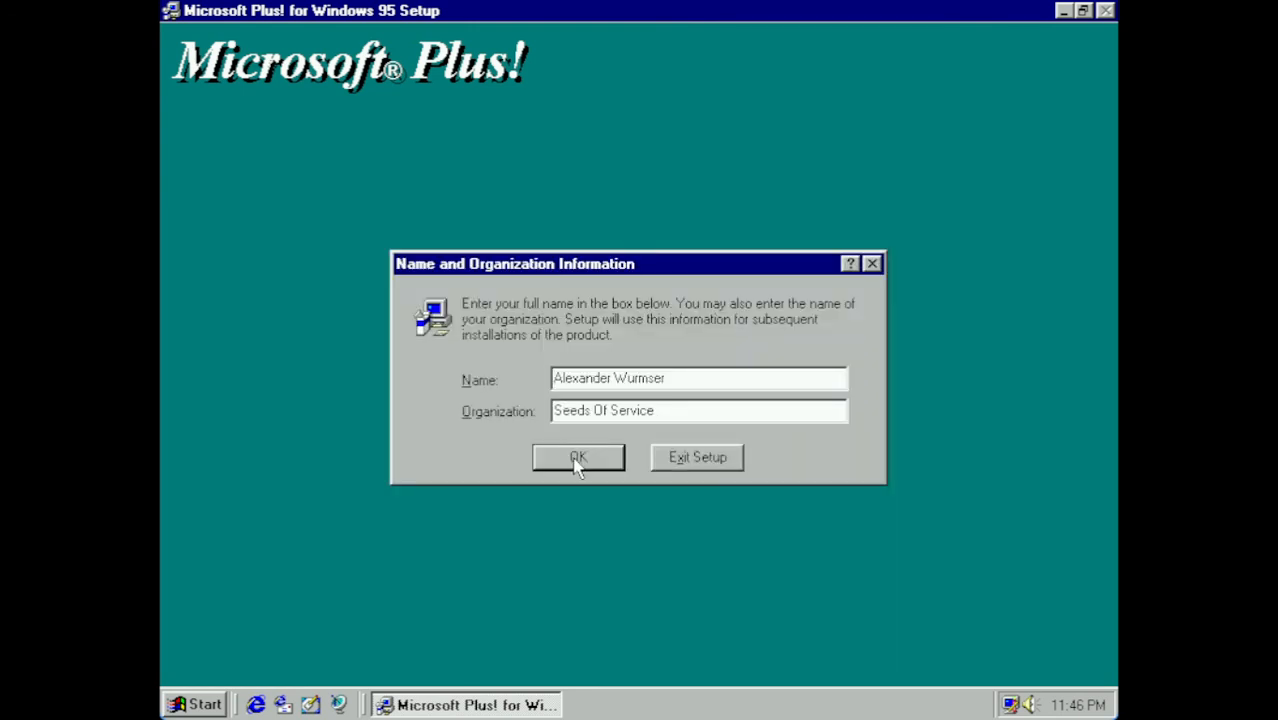
{"action": "left_click", "coordinate": [578, 457]}
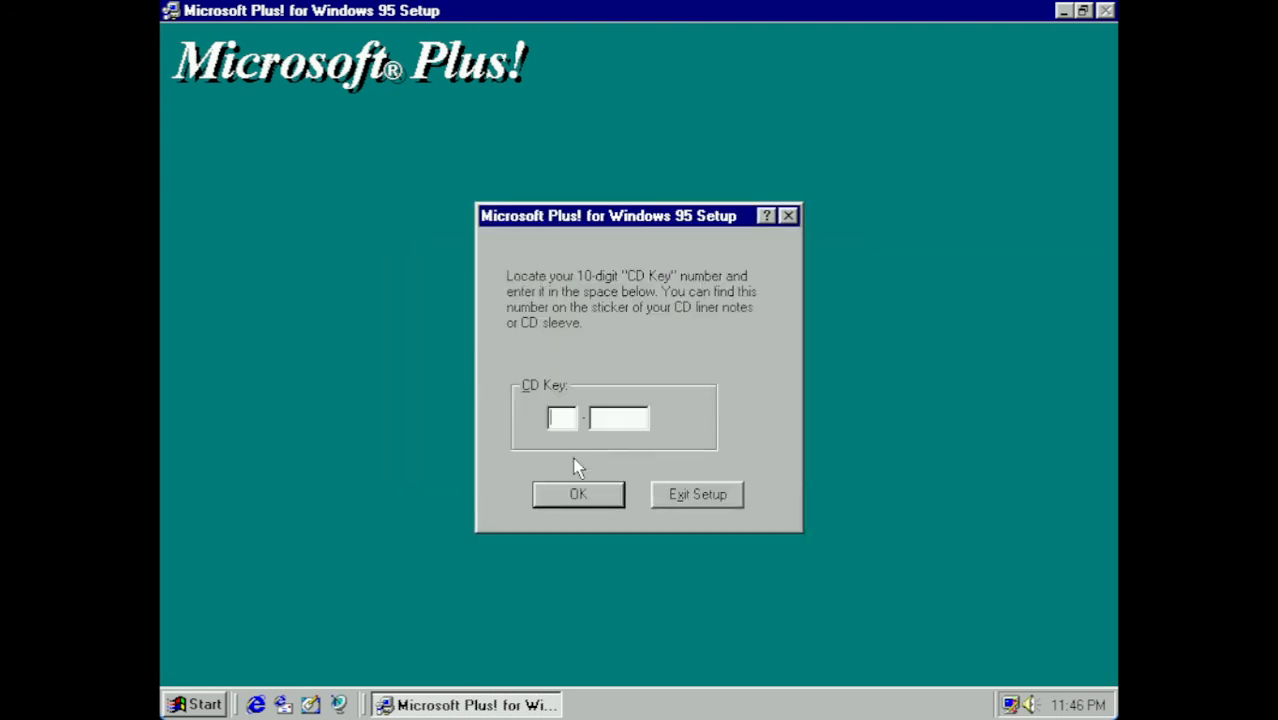
{"action": "mouse_move", "coordinate": [585, 455]}
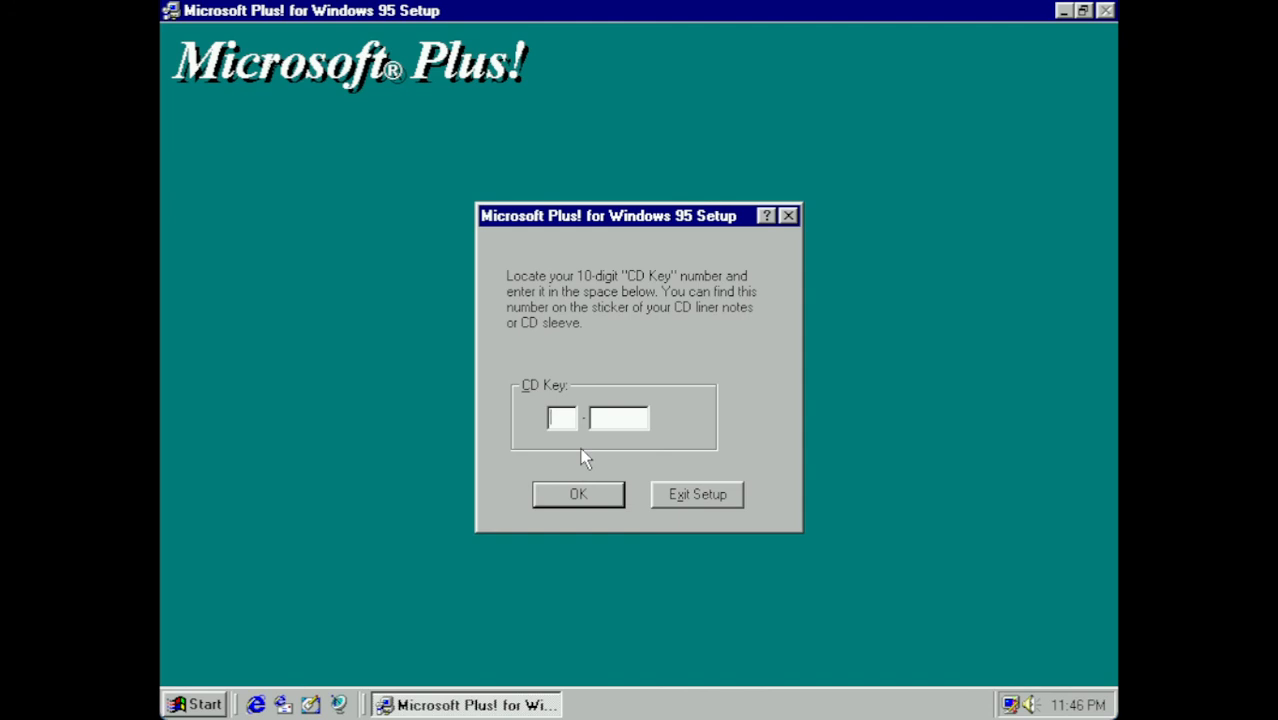
{"action": "left_click", "coordinate": [577, 494]}
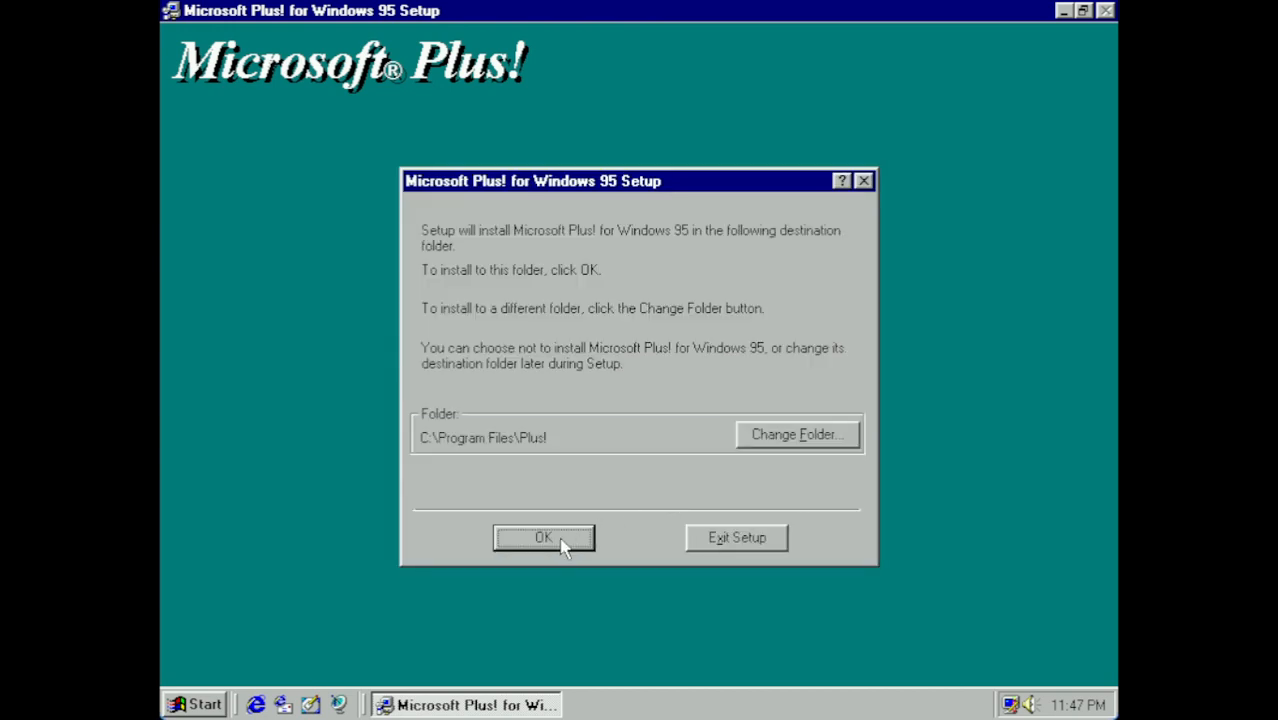
{"action": "left_click", "coordinate": [543, 537]}
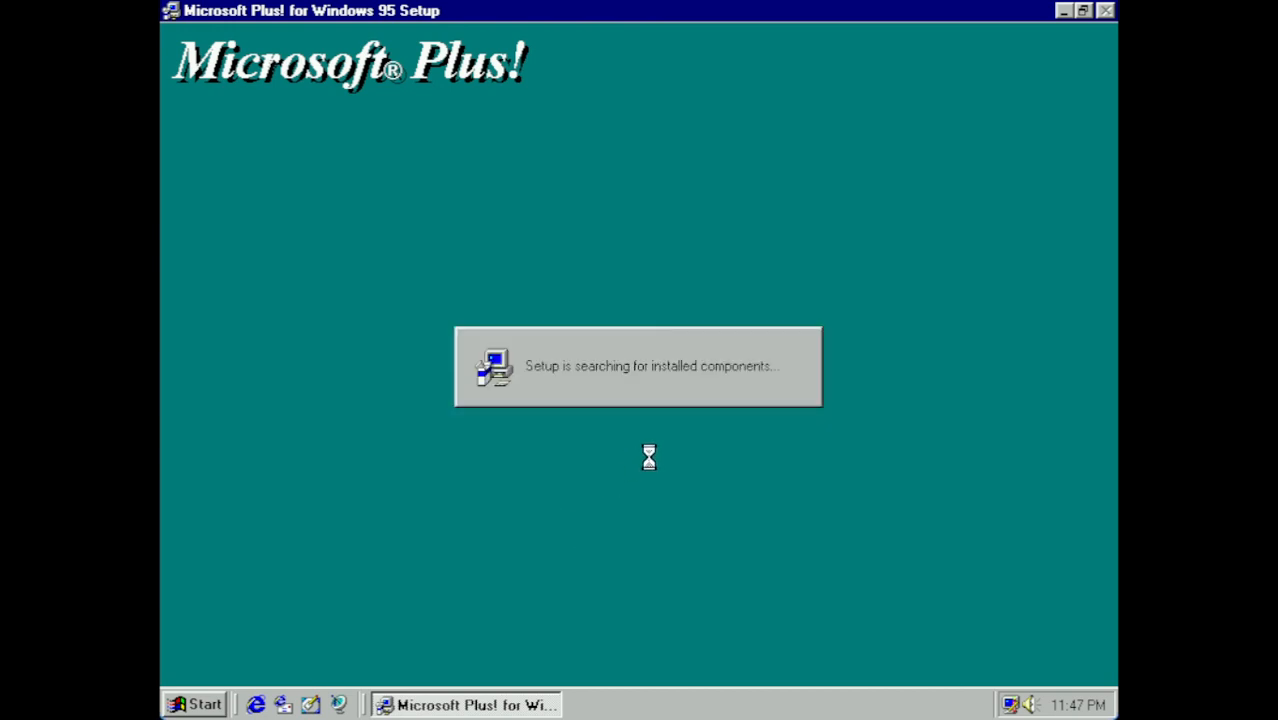
{"action": "mouse_move", "coordinate": [642, 430]}
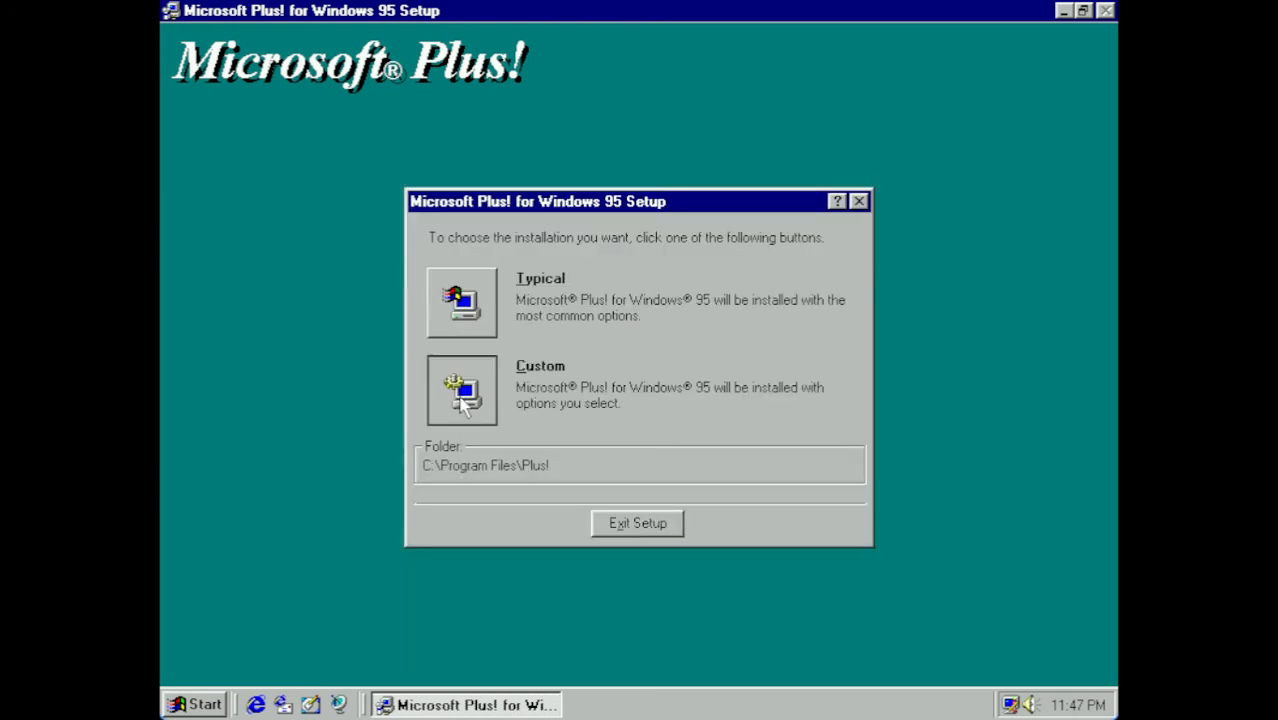
- Pick Custom setup, exclude DriveSpace 3 and Dial-Up Networking Server, and start installing
{"action": "left_click", "coordinate": [462, 390]}
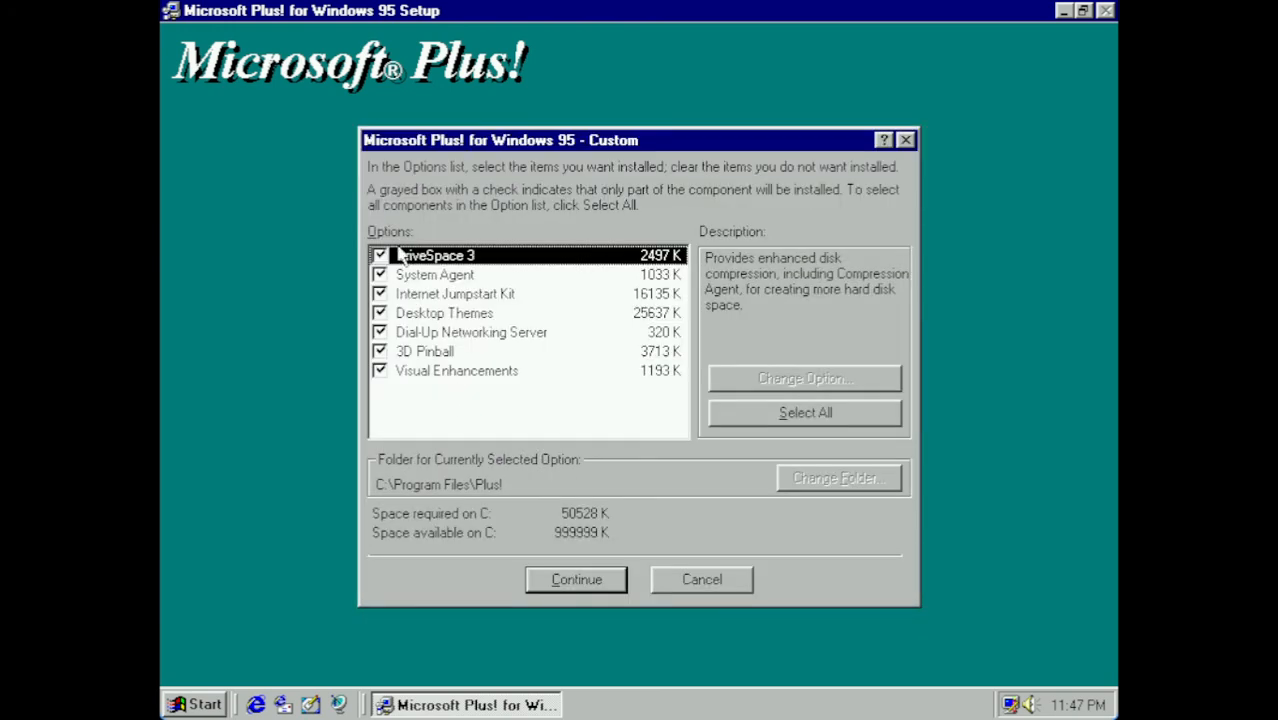
{"action": "left_click", "coordinate": [379, 255]}
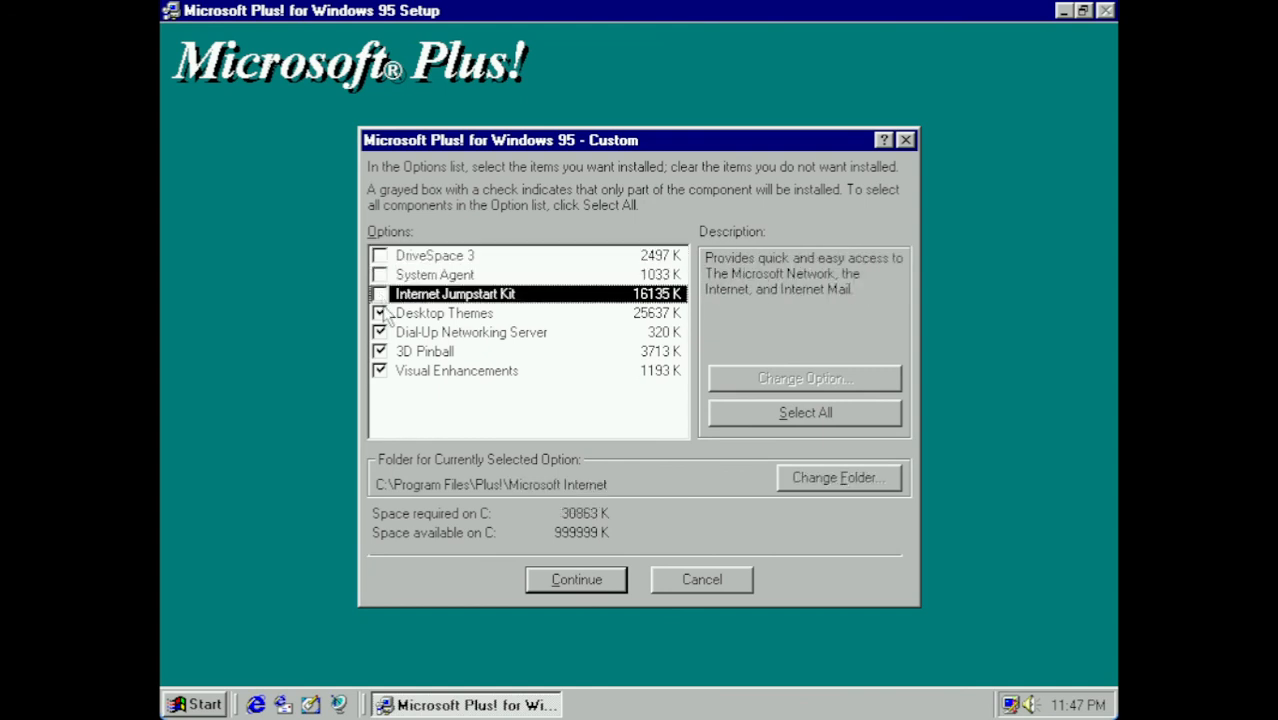
{"action": "left_click", "coordinate": [471, 332]}
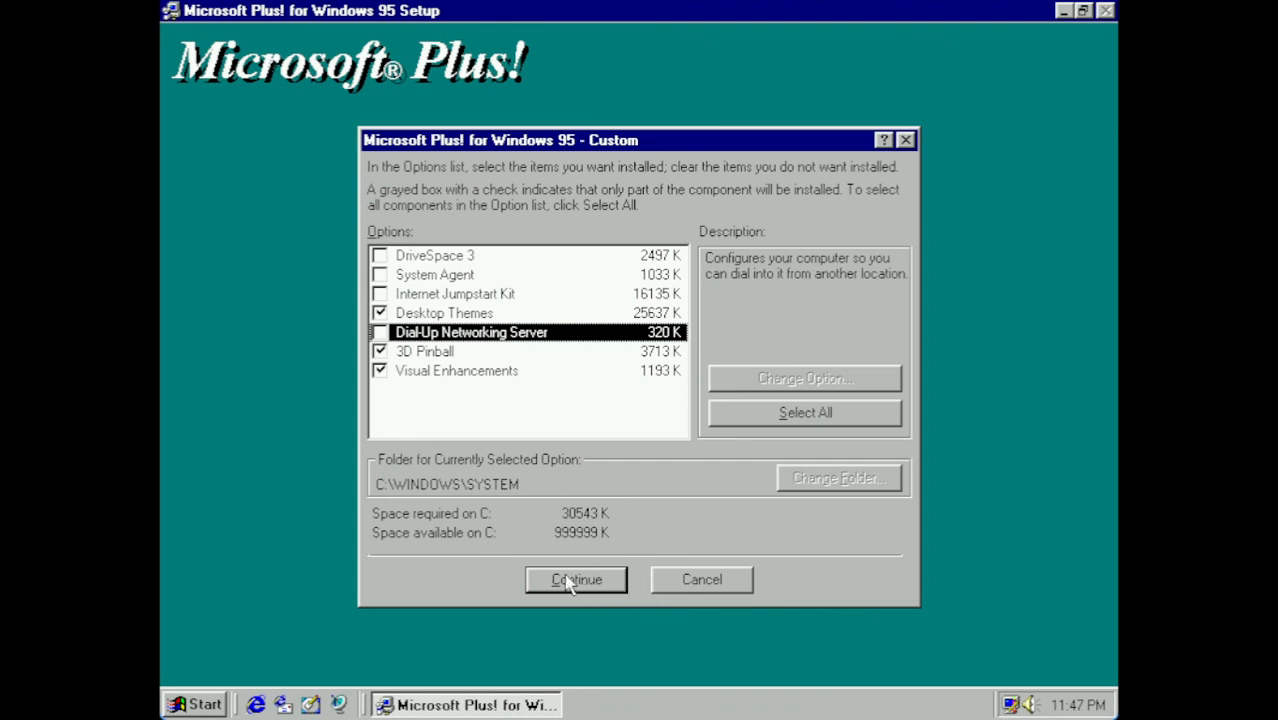
{"action": "left_click", "coordinate": [575, 579]}
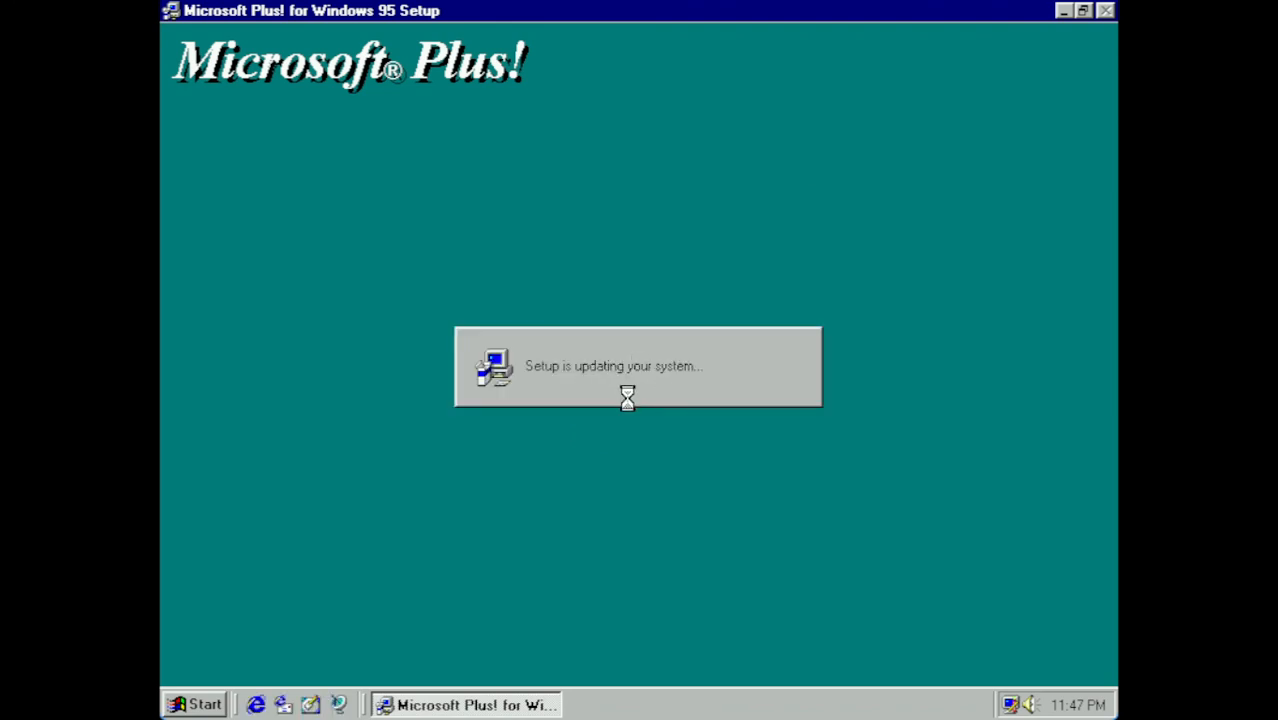
{"action": "mouse_move", "coordinate": [488, 274]}
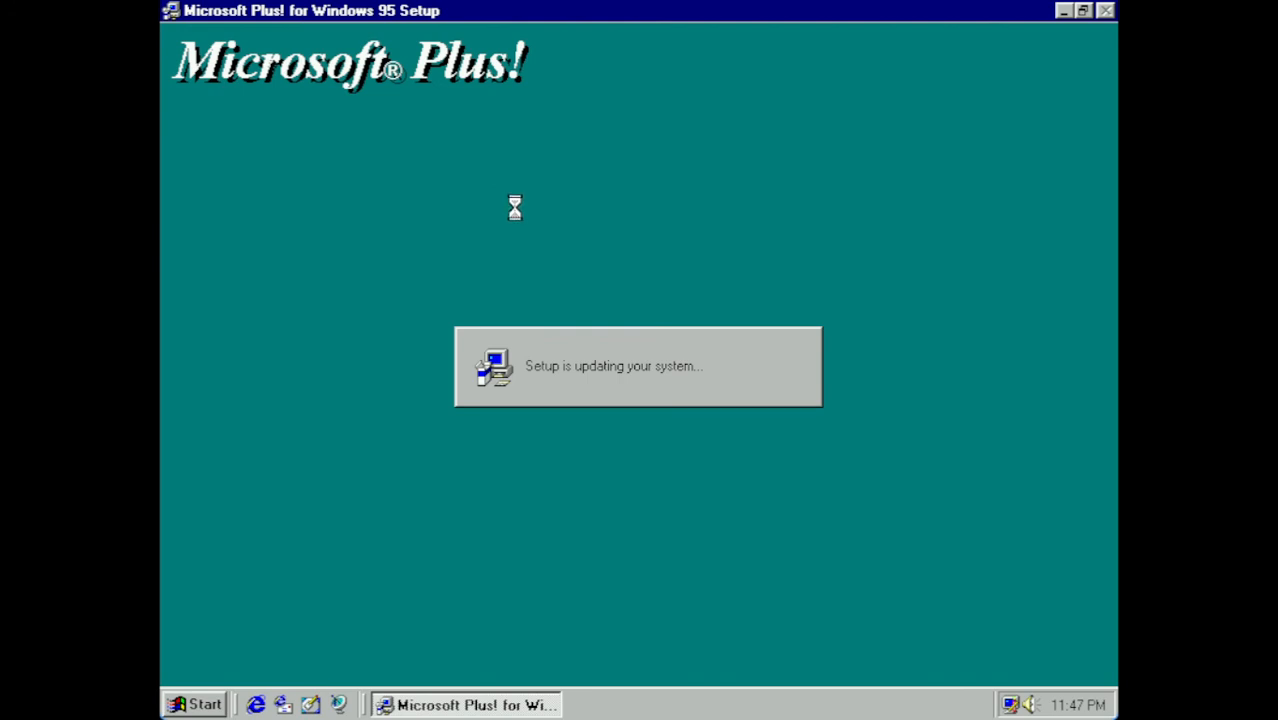
{"action": "mouse_move", "coordinate": [533, 292]}
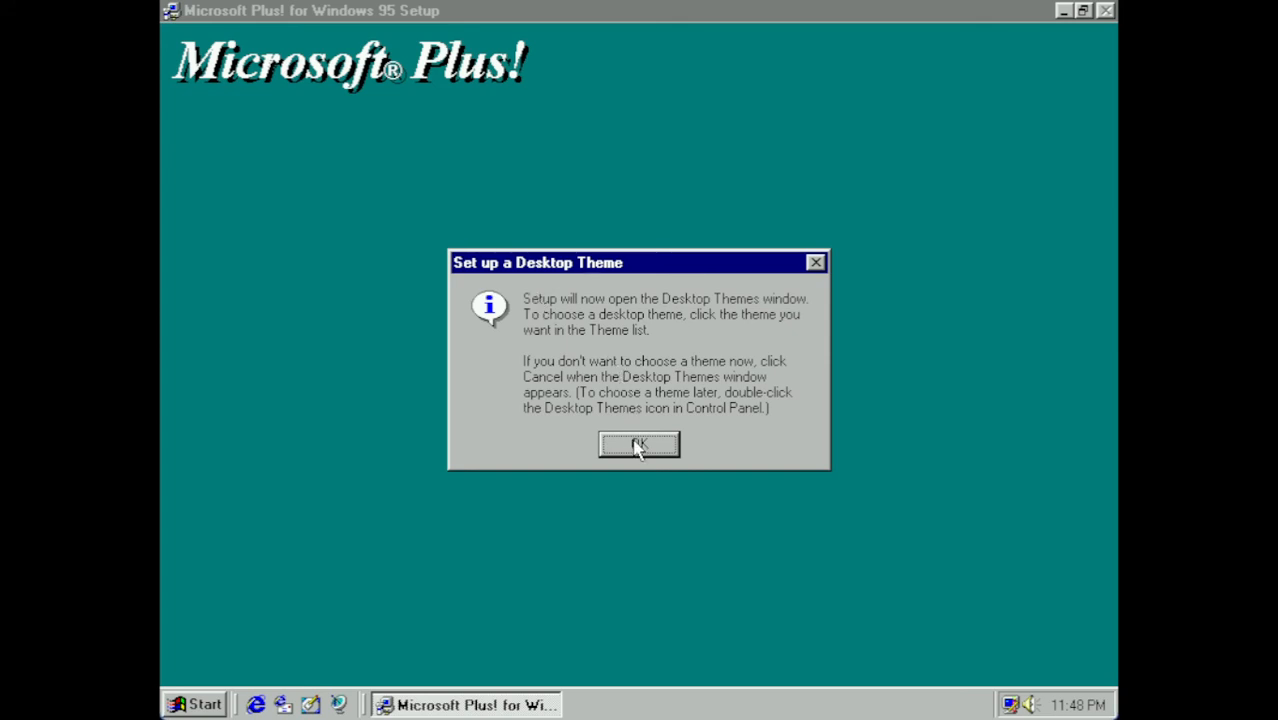
- Acknowledge the notice, then select and apply the Inside your Computer (high color) theme
{"action": "left_click", "coordinate": [639, 444]}
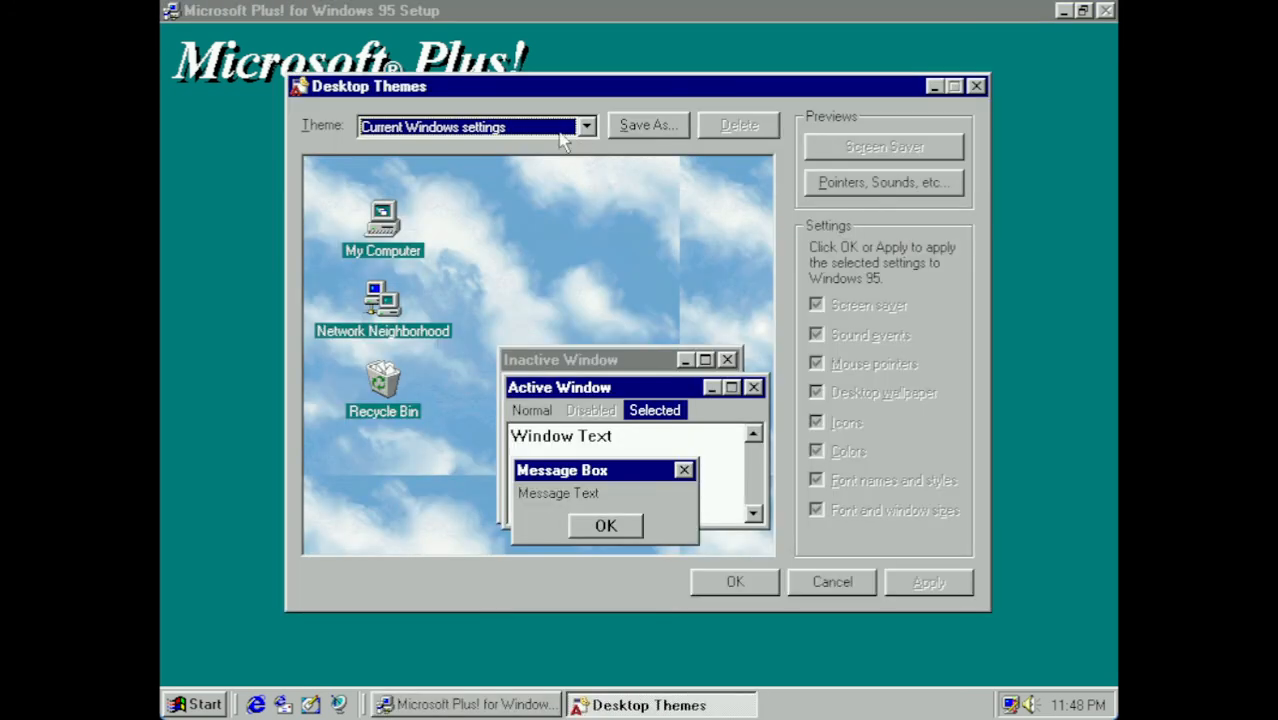
{"action": "left_click", "coordinate": [586, 126]}
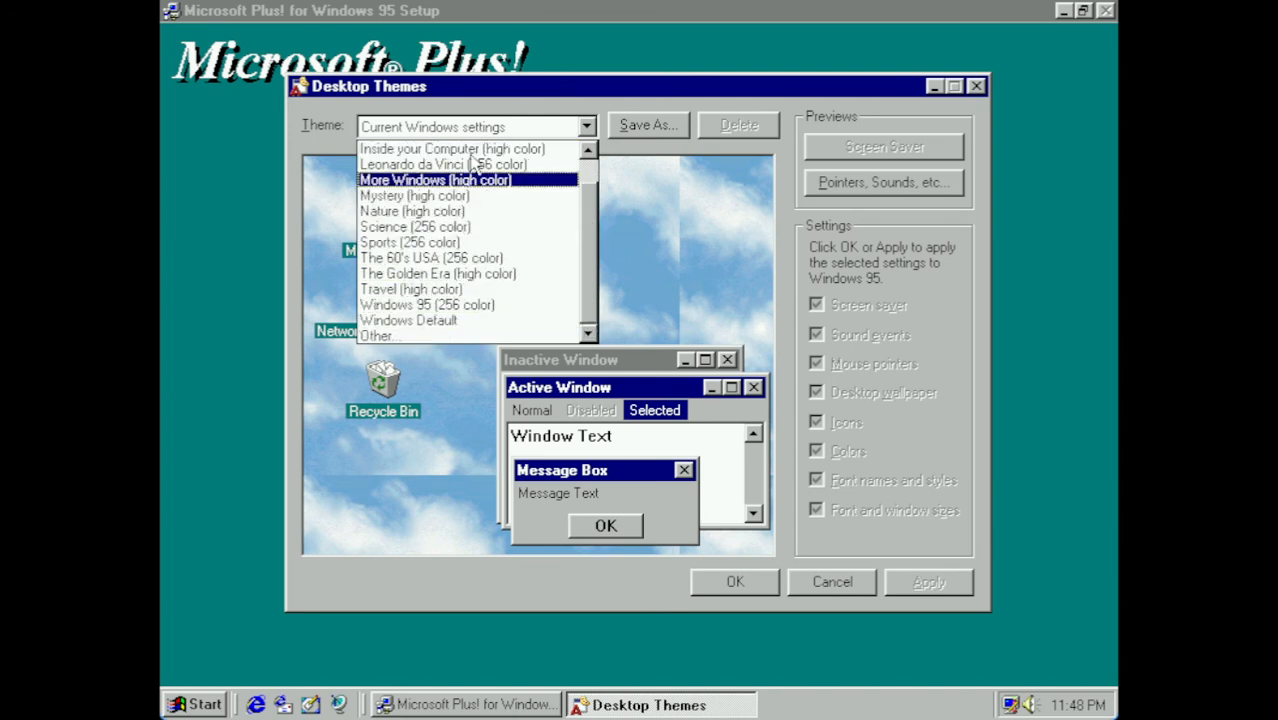
{"action": "mouse_move", "coordinate": [450, 148]}
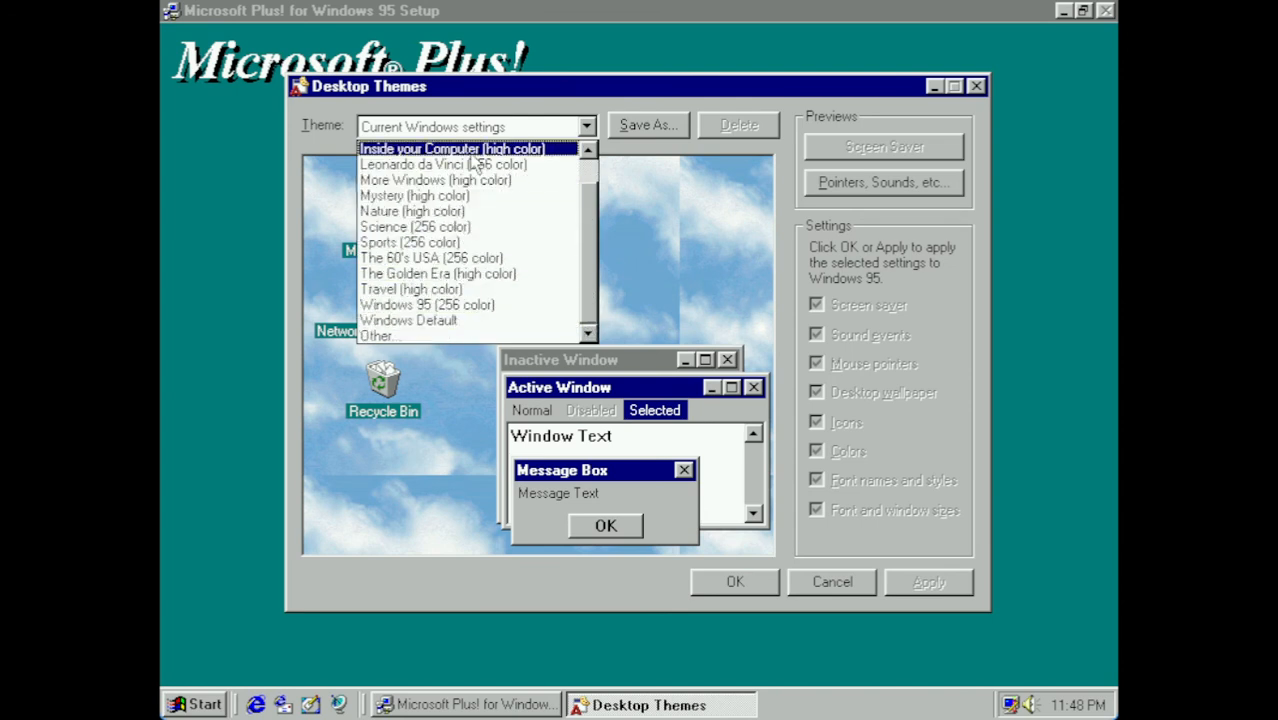
{"action": "left_click", "coordinate": [451, 148]}
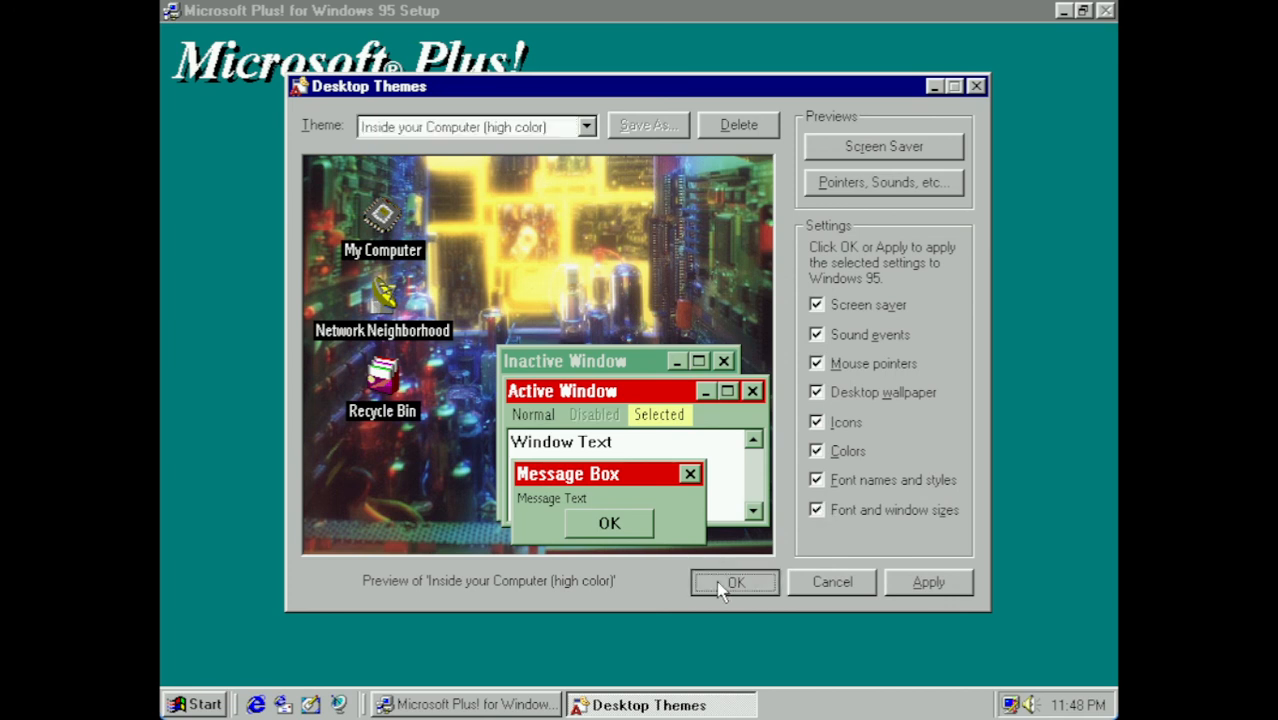
{"action": "left_click", "coordinate": [735, 582]}
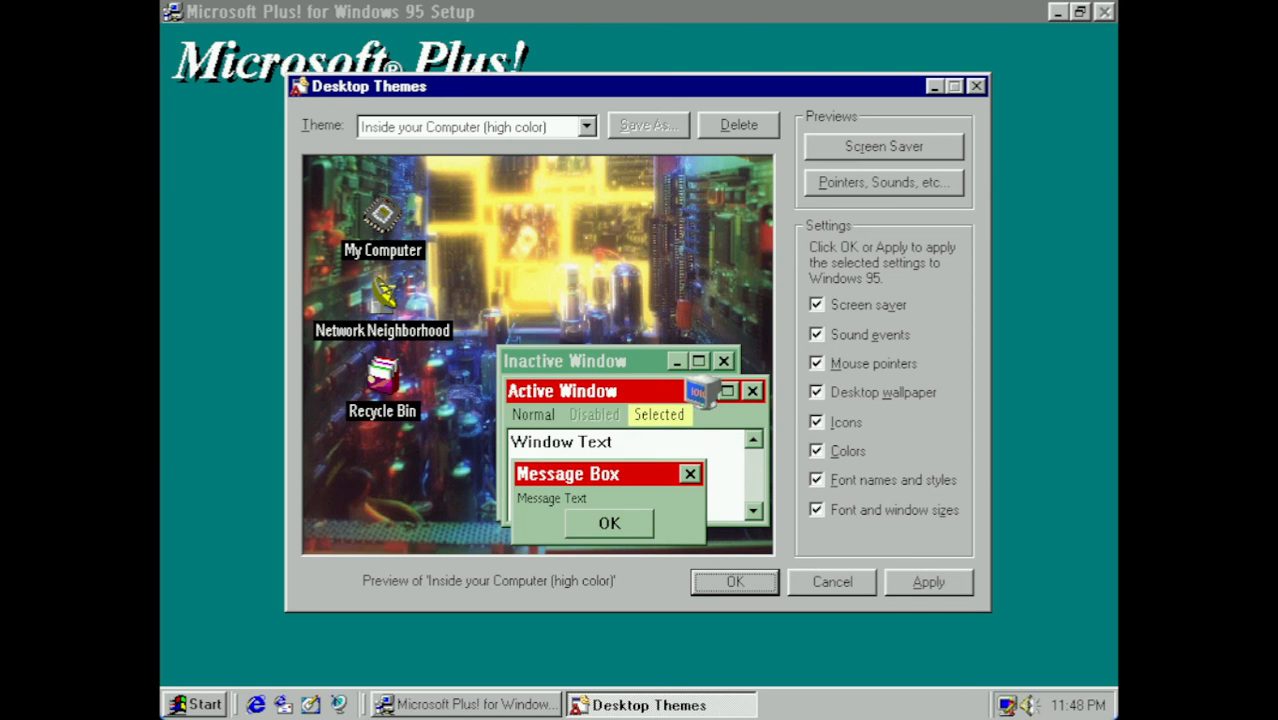
{"action": "left_click", "coordinate": [734, 582]}
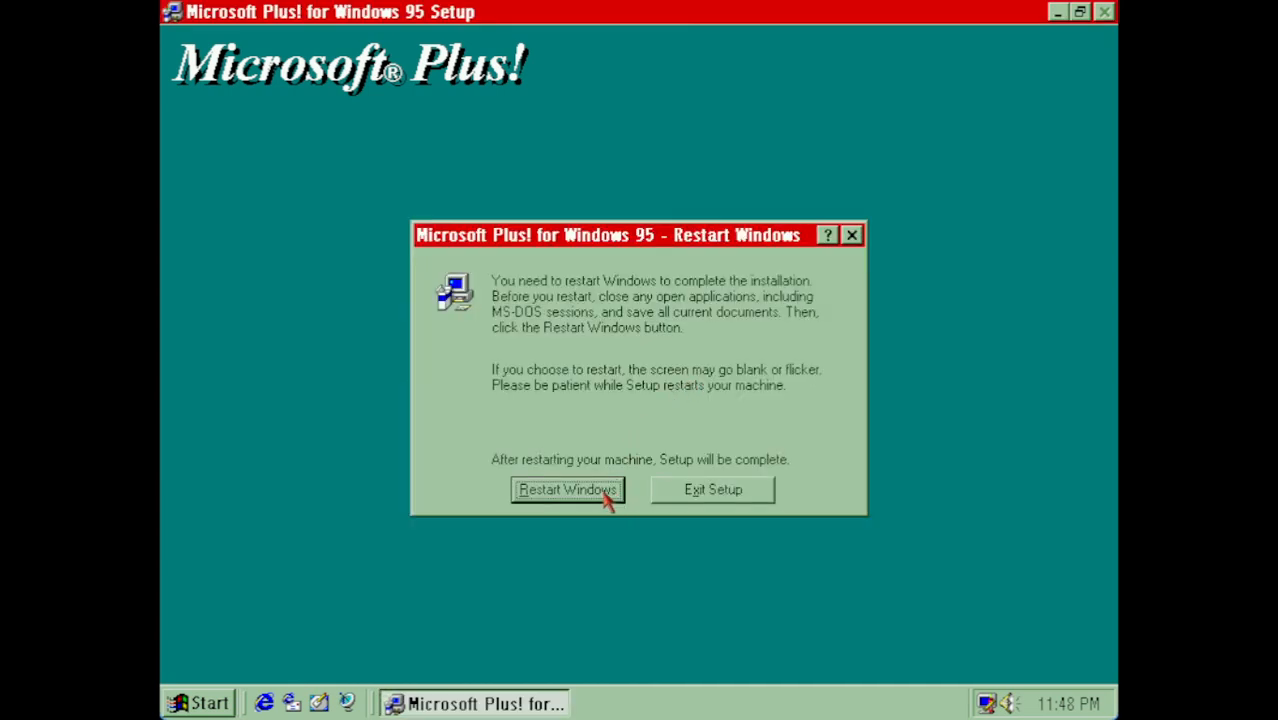
- Restart Windows and dismiss the Enter Network Password prompt
{"action": "left_click", "coordinate": [567, 489]}
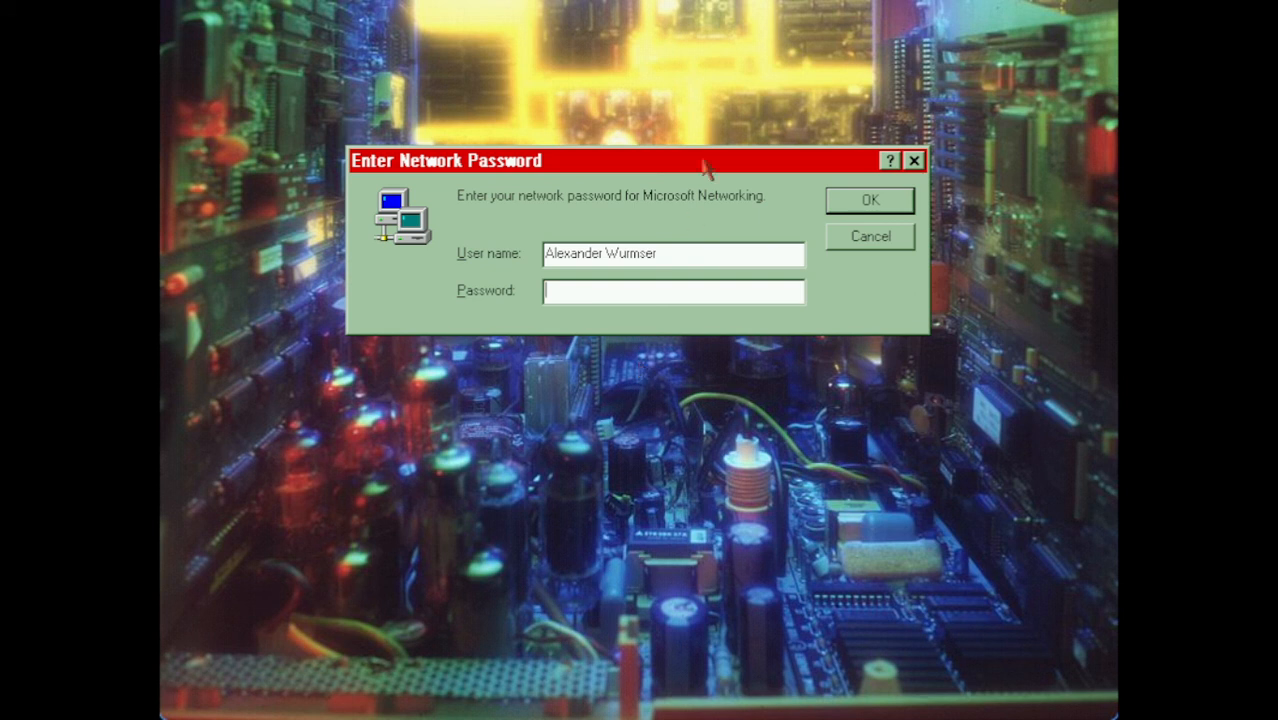
{"action": "left_click", "coordinate": [868, 200]}
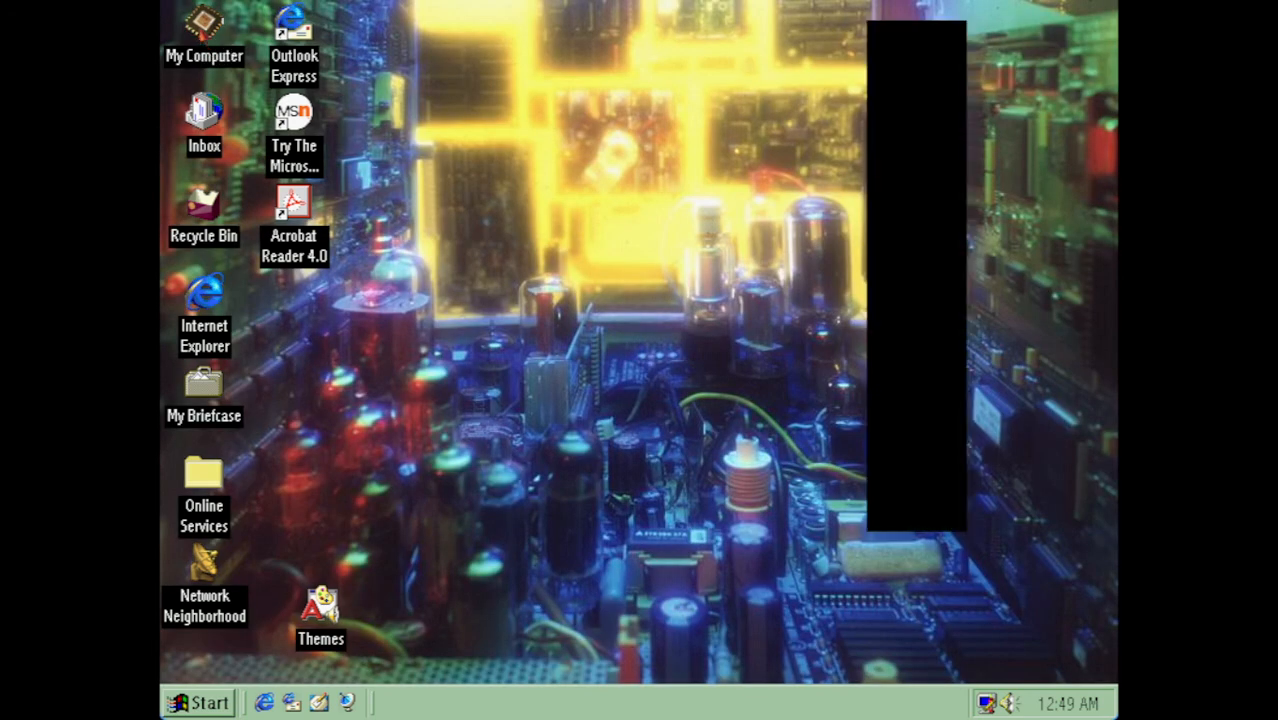
- Browse through My Computer to the C:\Program Files\Plus! folder
{"action": "double_click", "coordinate": [204, 30]}
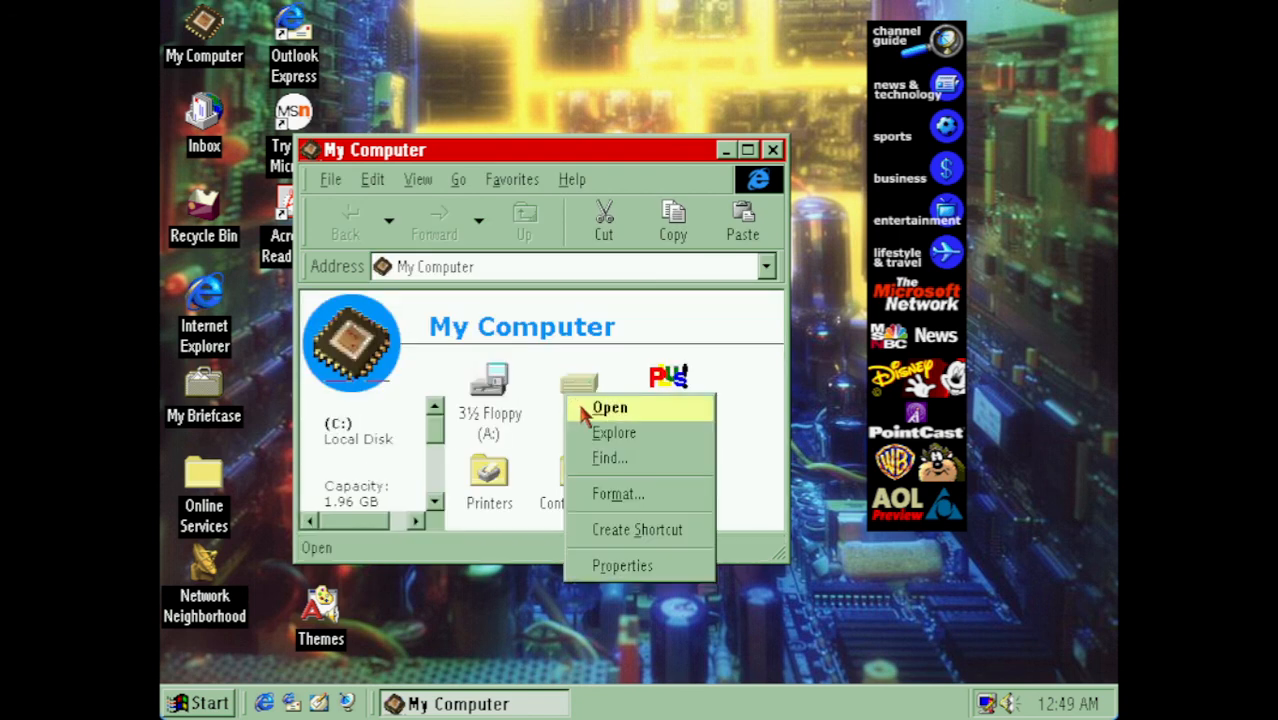
{"action": "left_click", "coordinate": [610, 407]}
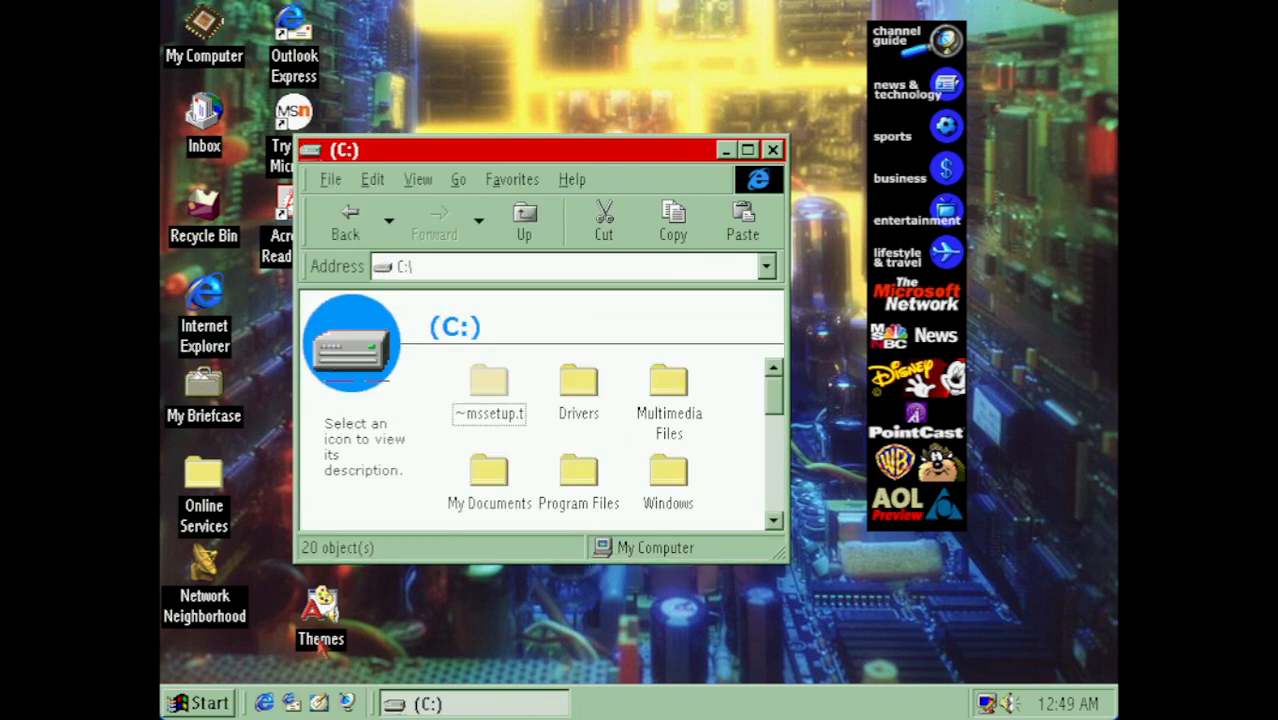
{"action": "scroll", "scroll_direction": "down", "scroll_amount": 3}
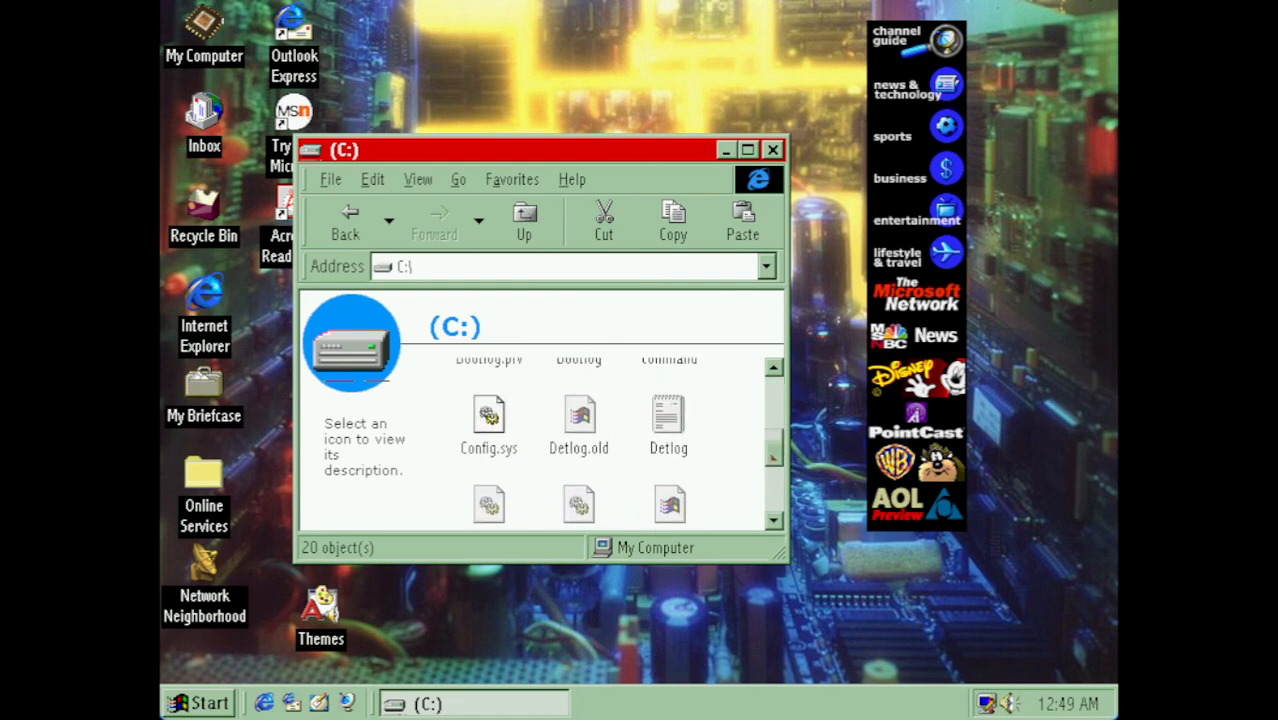
{"action": "left_click", "coordinate": [578, 415]}
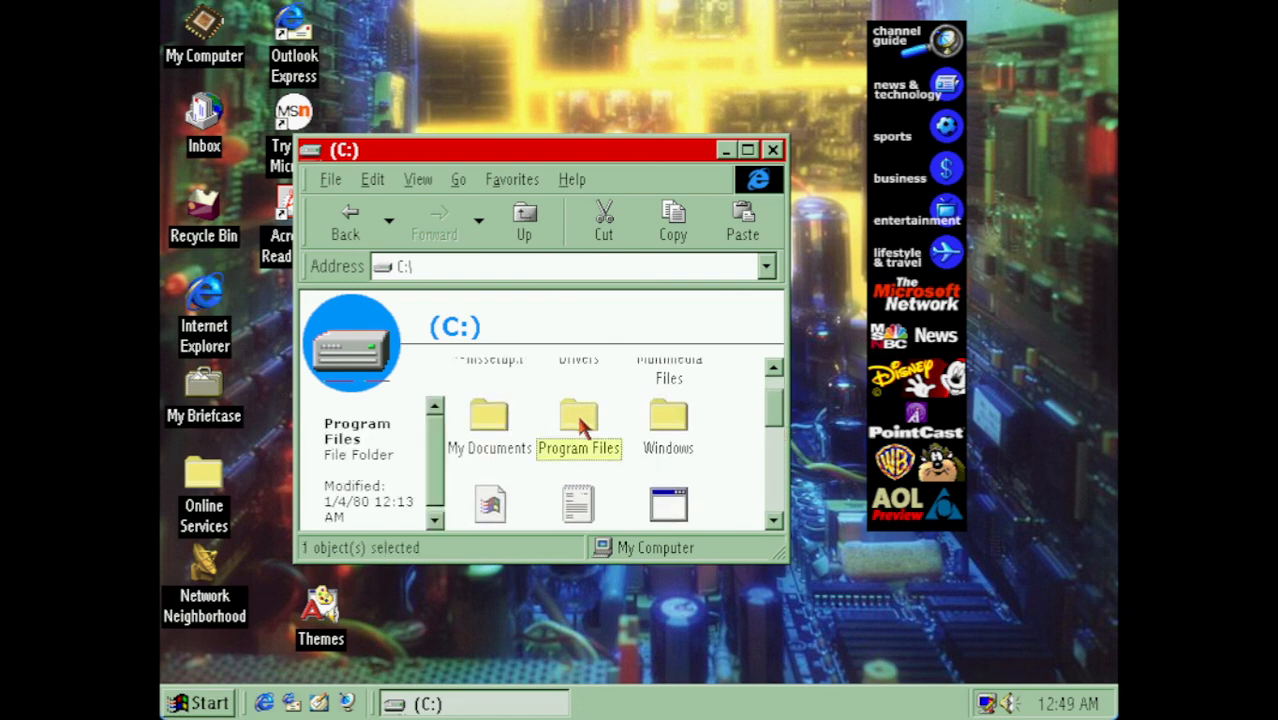
{"action": "double_click", "coordinate": [578, 420]}
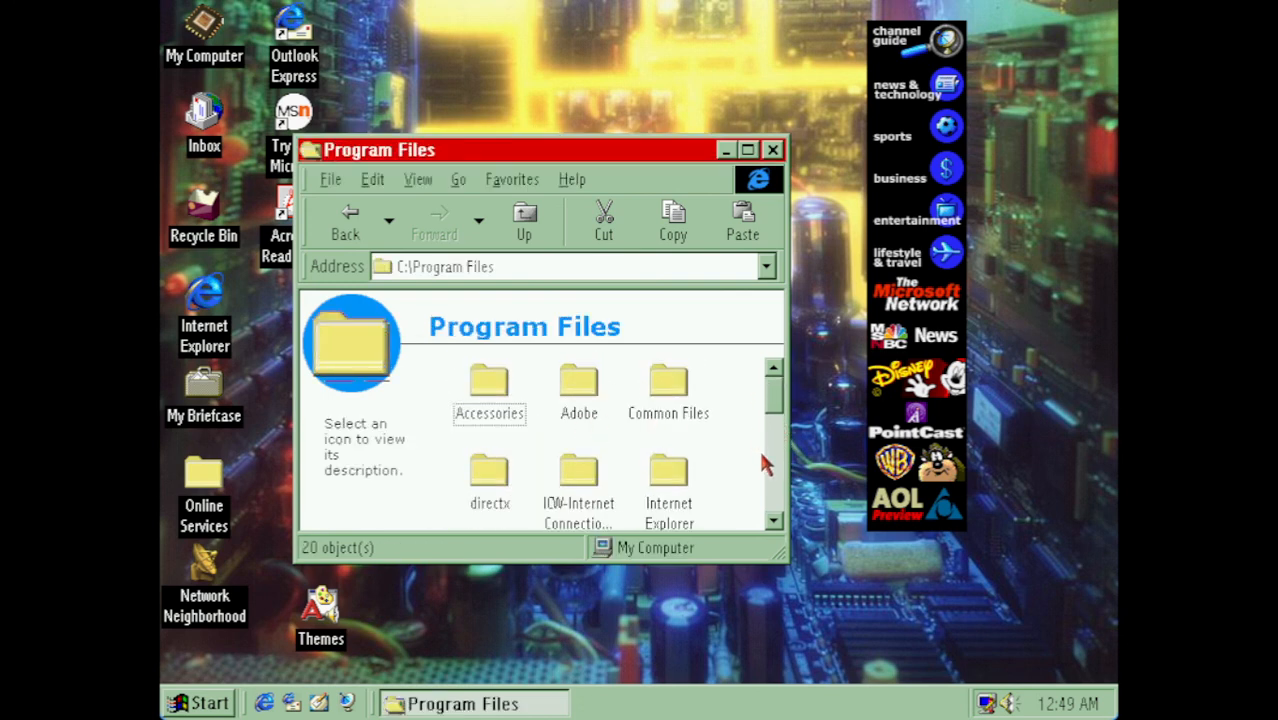
{"action": "scroll", "scroll_direction": "down", "scroll_amount": 3}
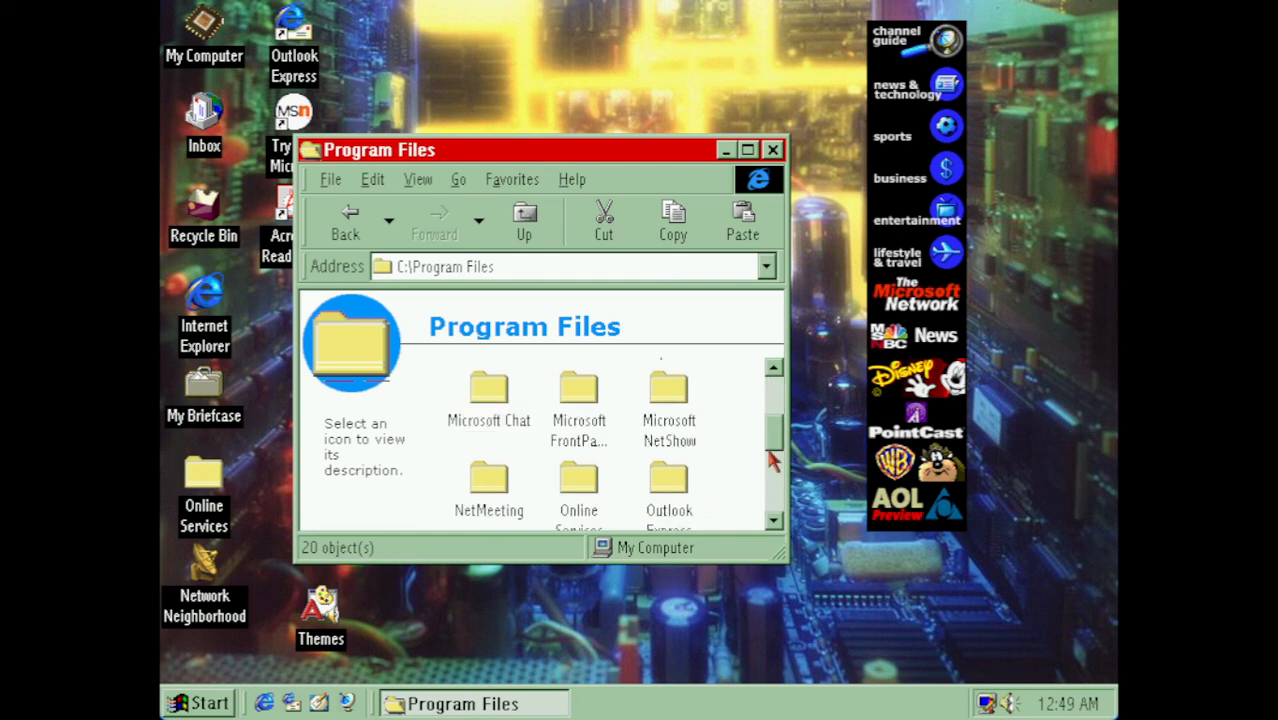
{"action": "scroll", "scroll_direction": "down", "scroll_amount": 3}
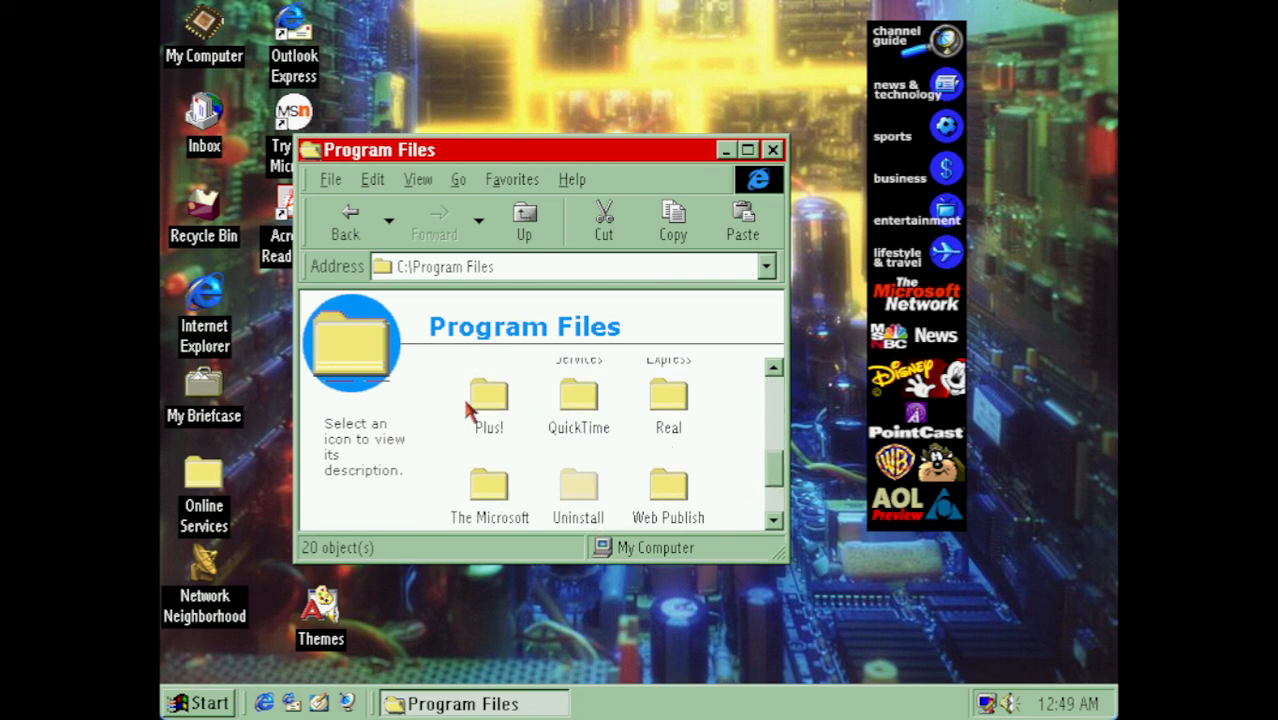
{"action": "left_click", "coordinate": [489, 400]}
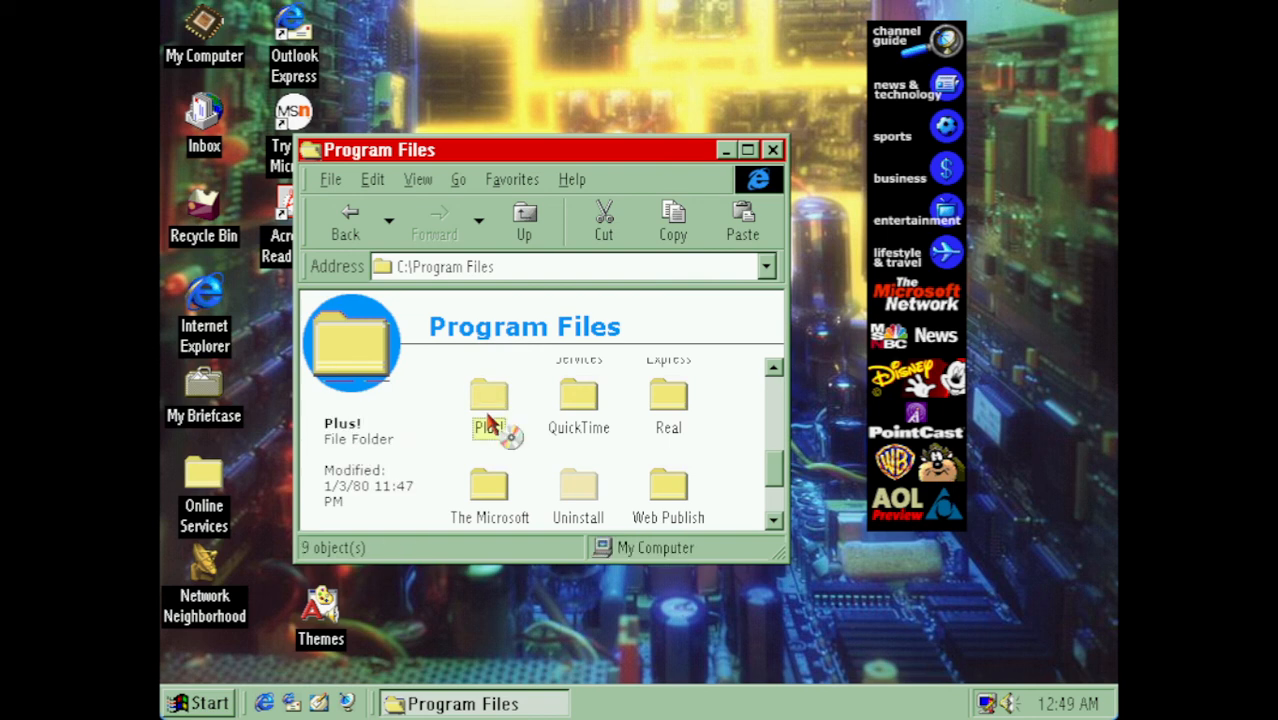
{"action": "double_click", "coordinate": [489, 400]}
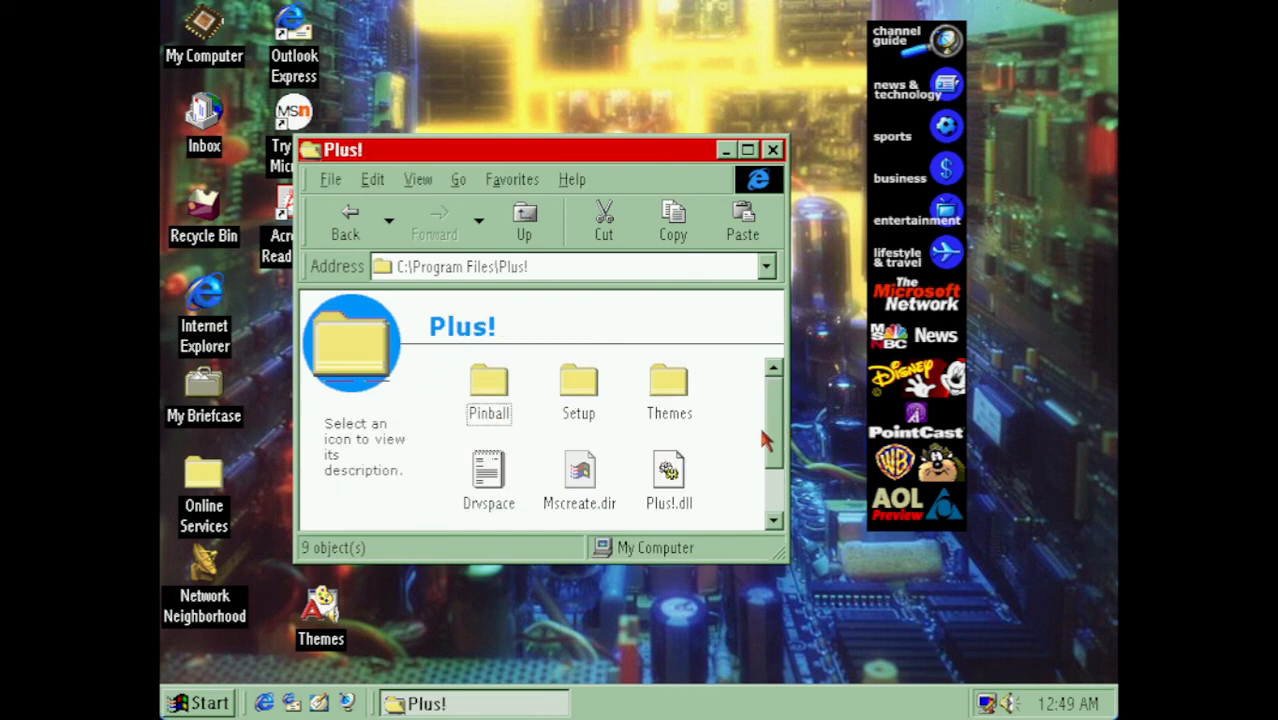
{"action": "mouse_move", "coordinate": [500, 310]}
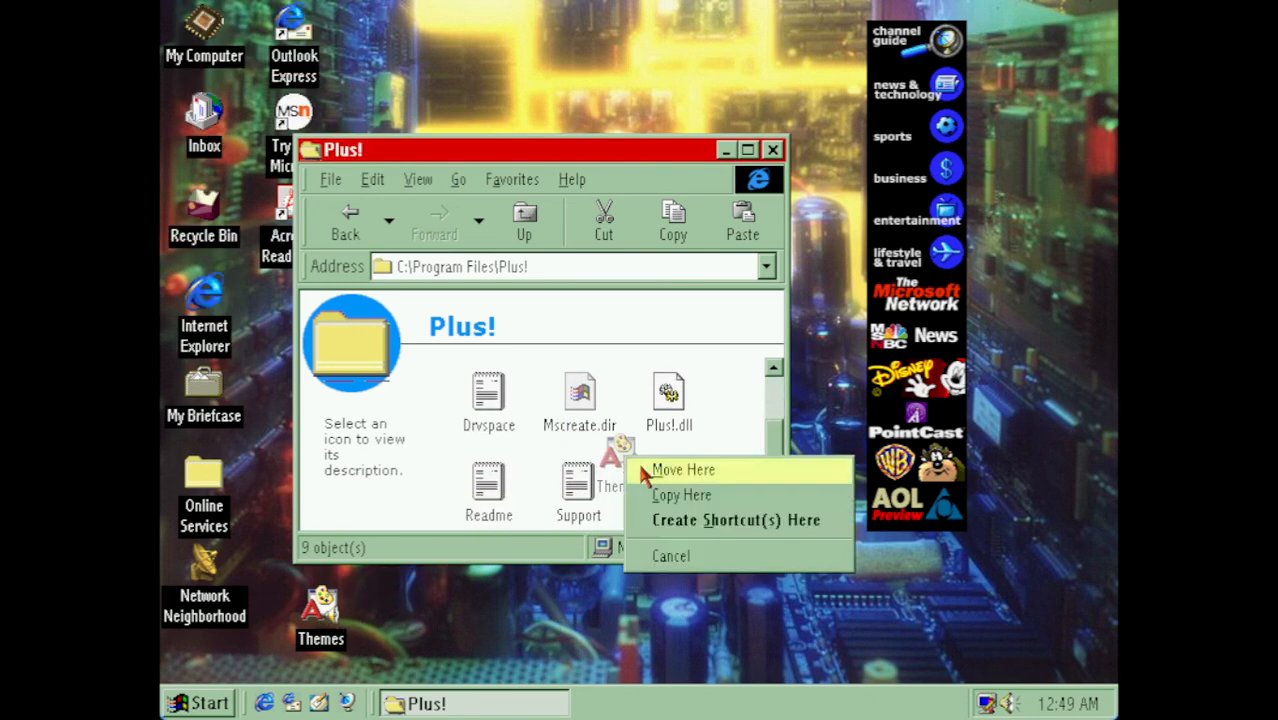
- Move Themes into Plus!, confirming the read-only move and replacing the older copy
{"action": "left_click", "coordinate": [683, 469]}
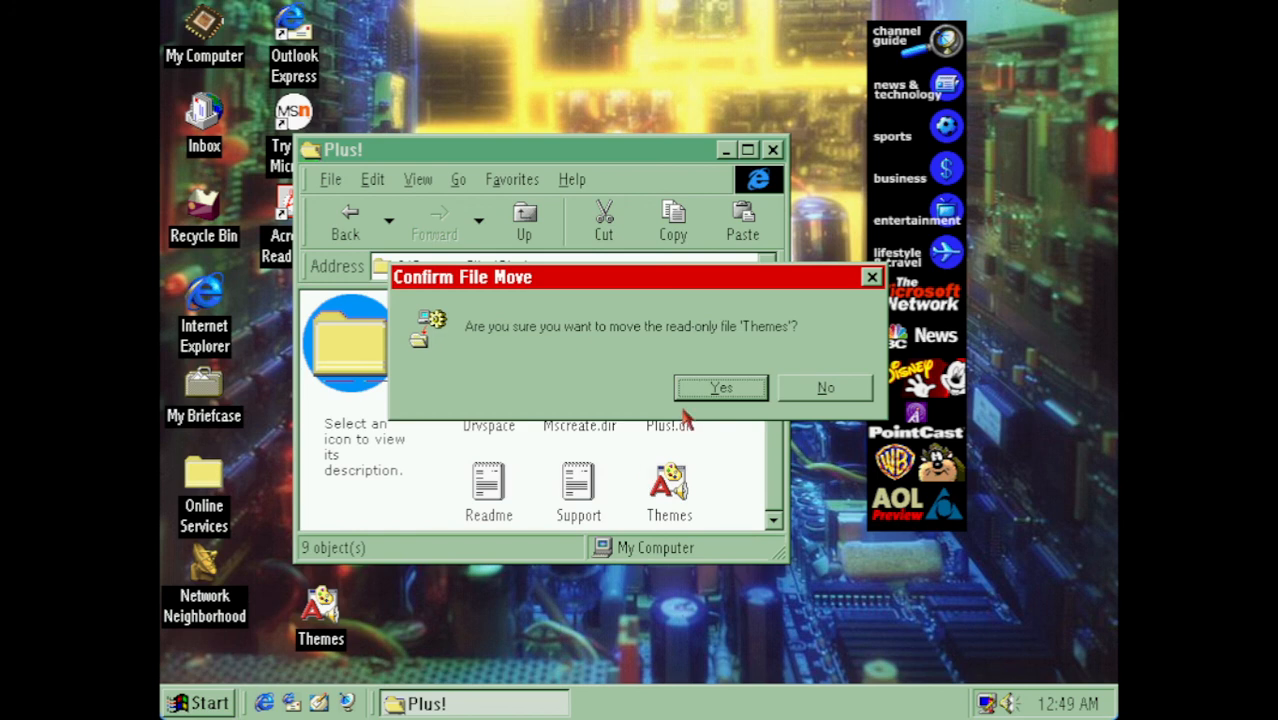
{"action": "mouse_move", "coordinate": [762, 400]}
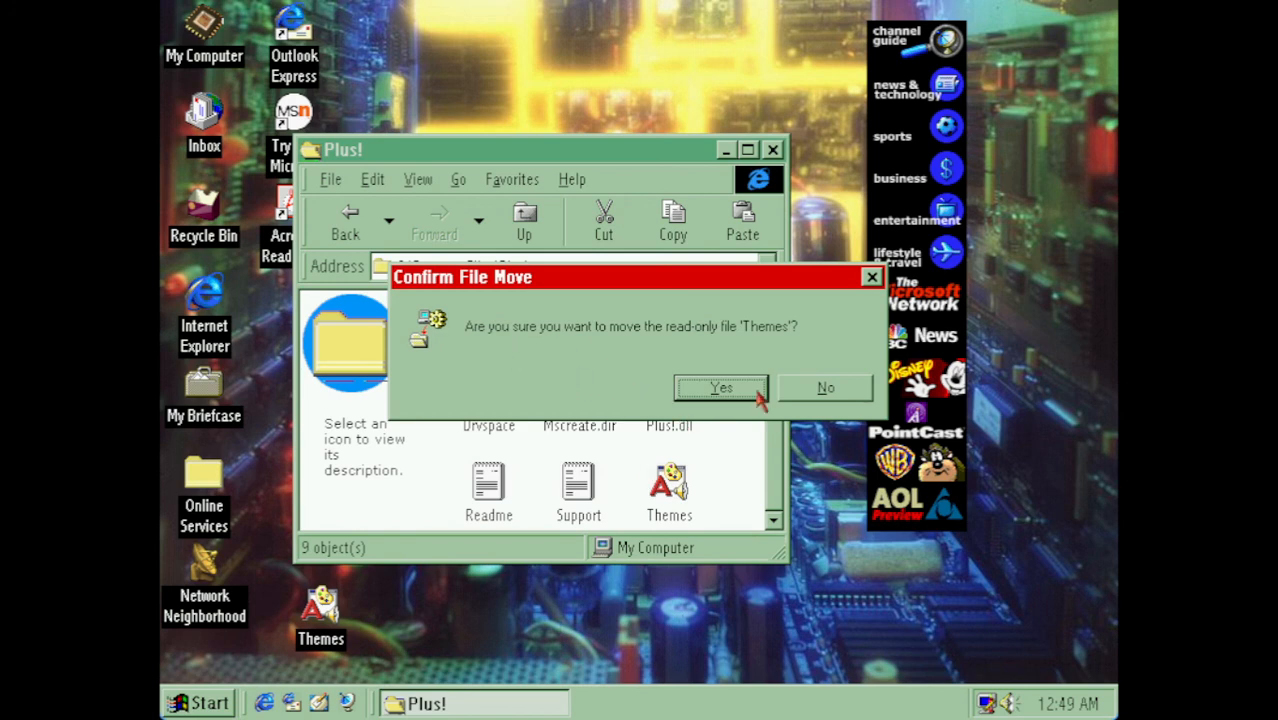
{"action": "left_click", "coordinate": [720, 388]}
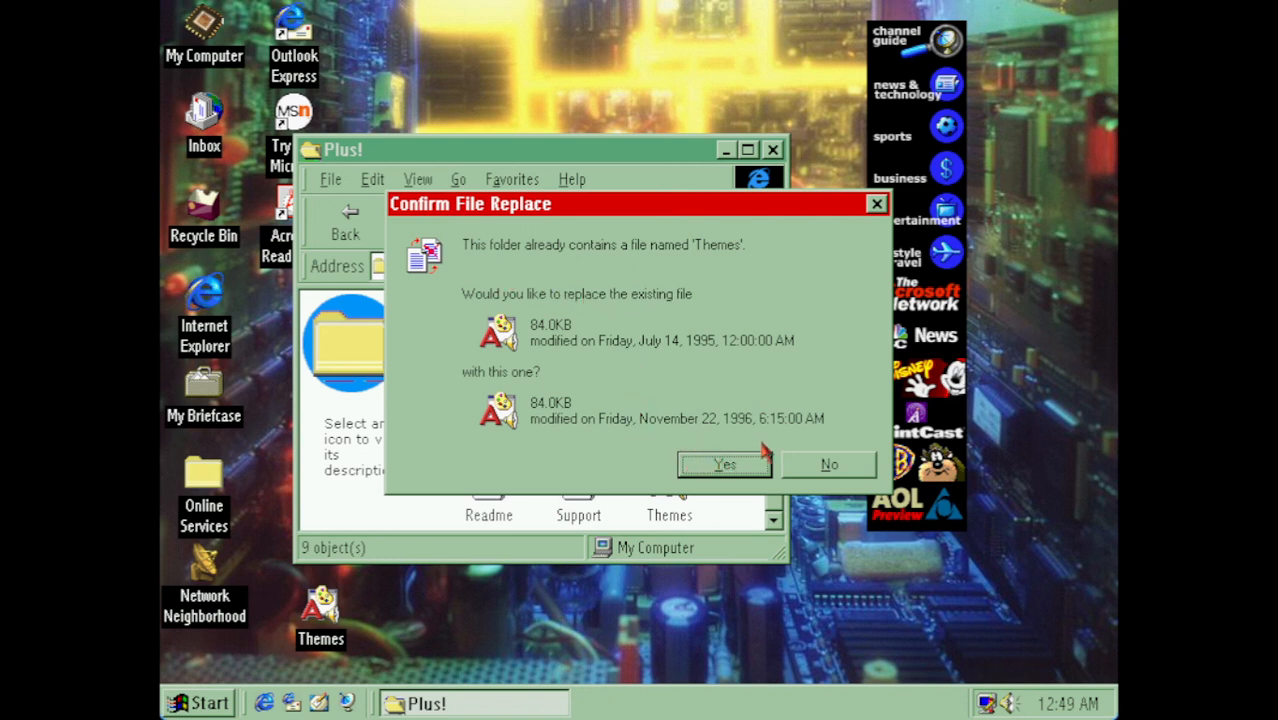
{"action": "left_click", "coordinate": [724, 464]}
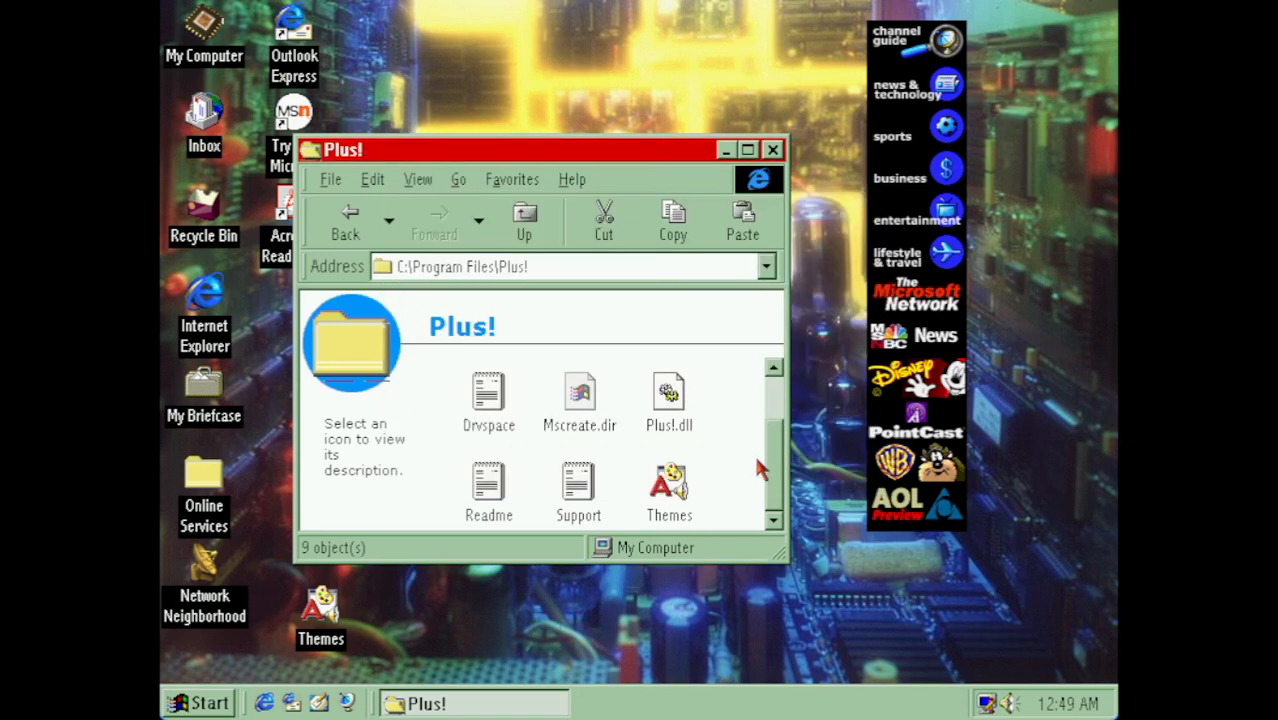
{"action": "left_click", "coordinate": [669, 485]}
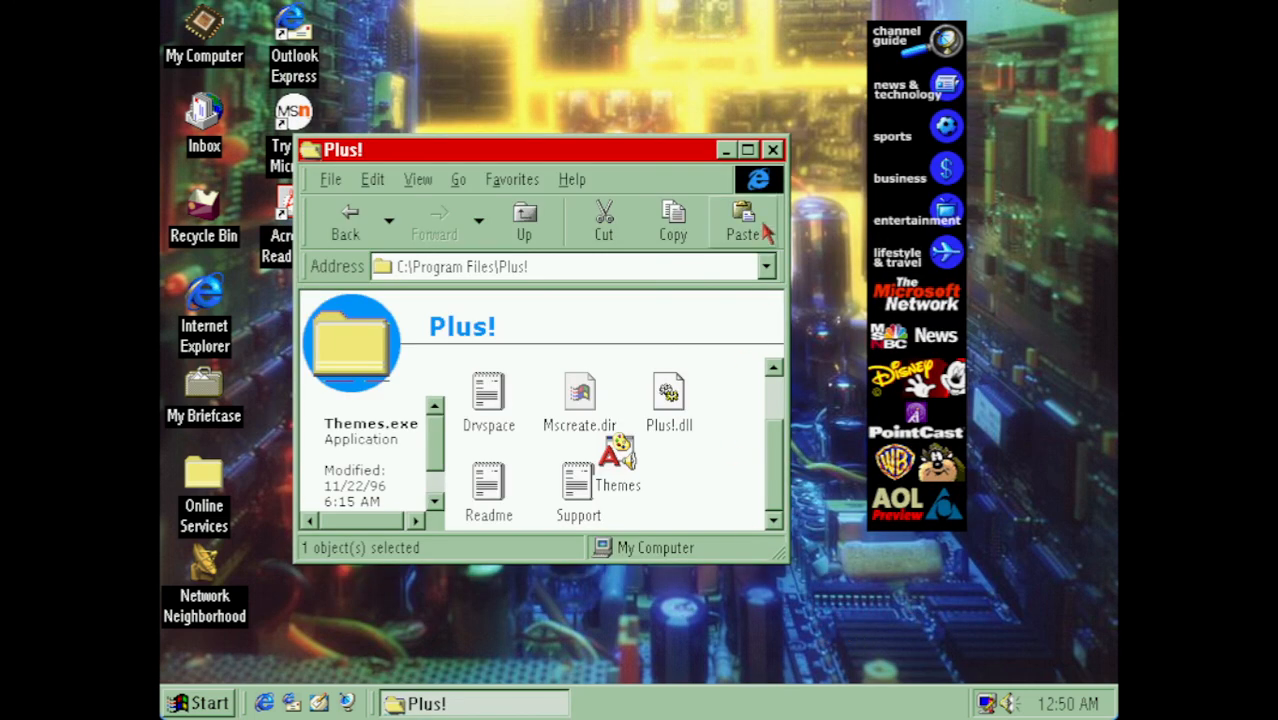
{"action": "left_click", "coordinate": [772, 149]}
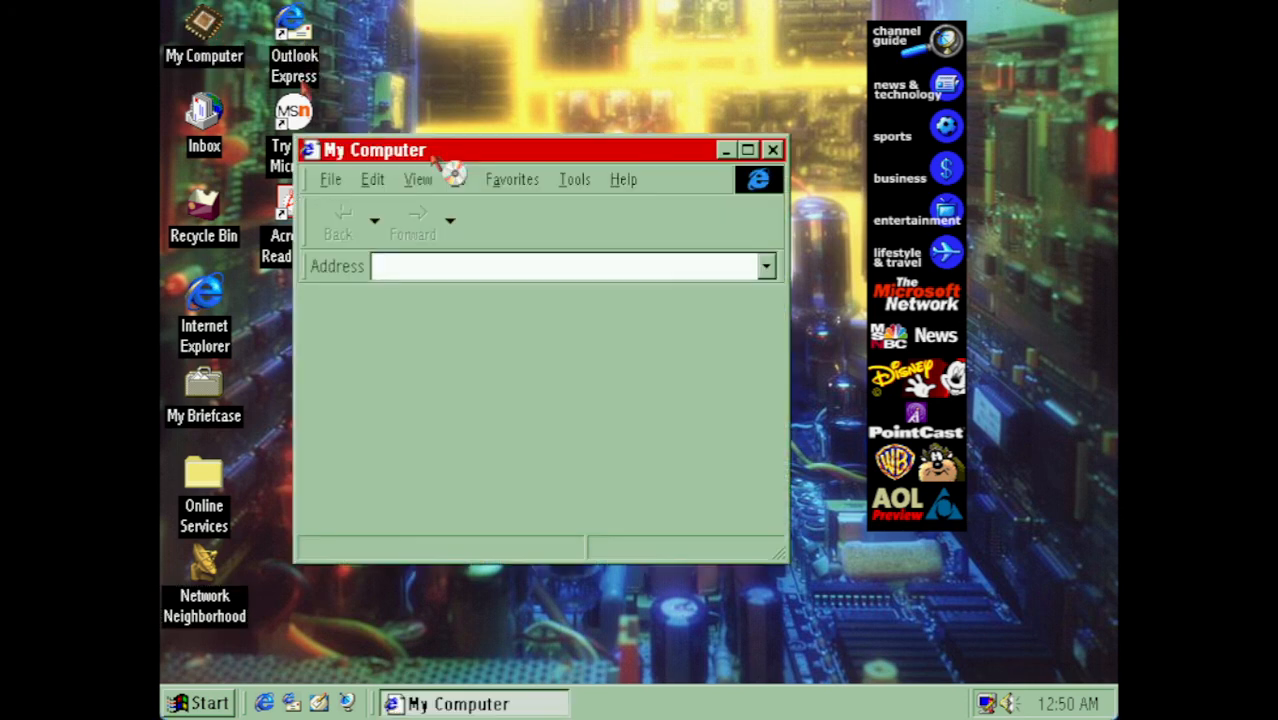
- Open the Cpuidfor folder on the Pcem_utilit CD drive
{"action": "right_click", "coordinate": [665, 385]}
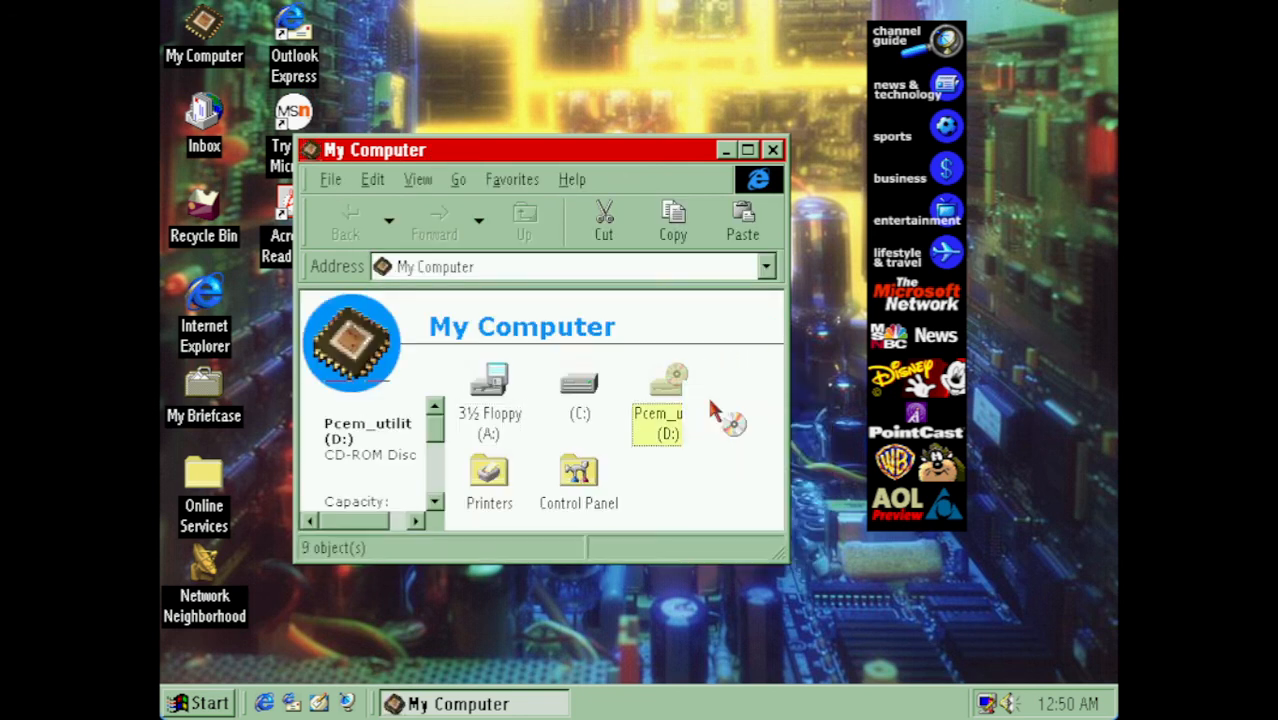
{"action": "double_click", "coordinate": [668, 390]}
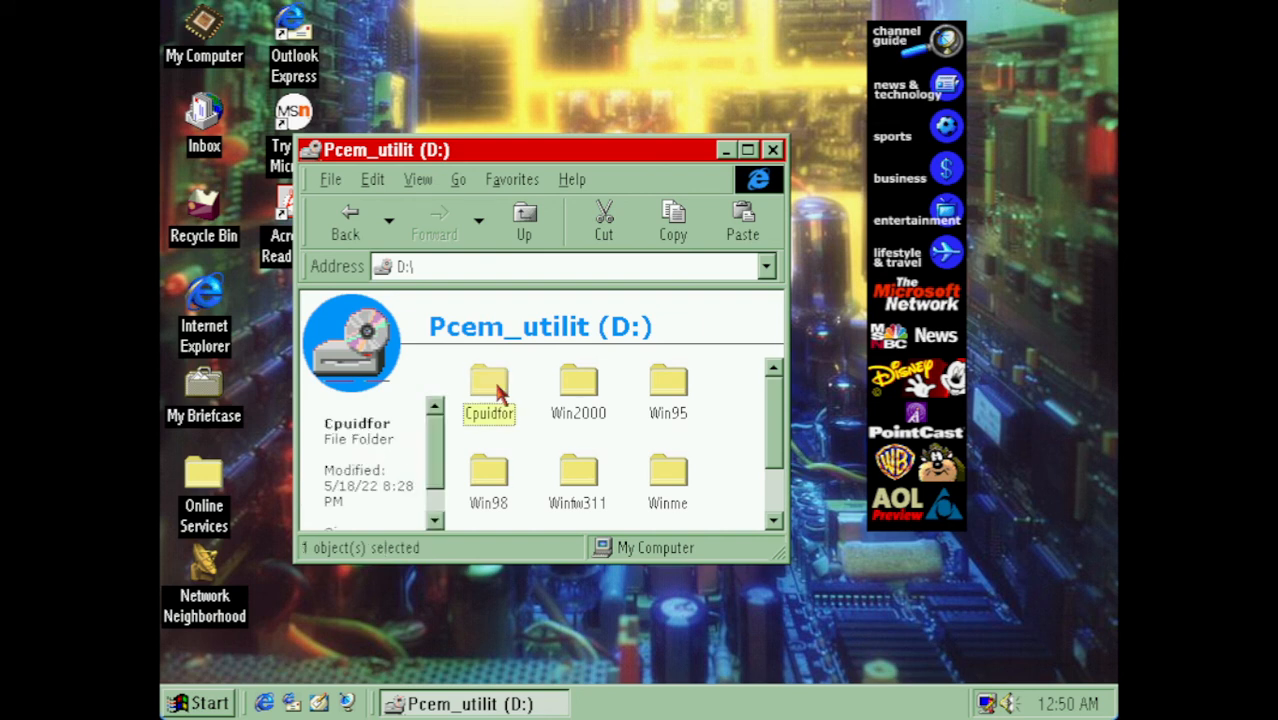
{"action": "double_click", "coordinate": [489, 385]}
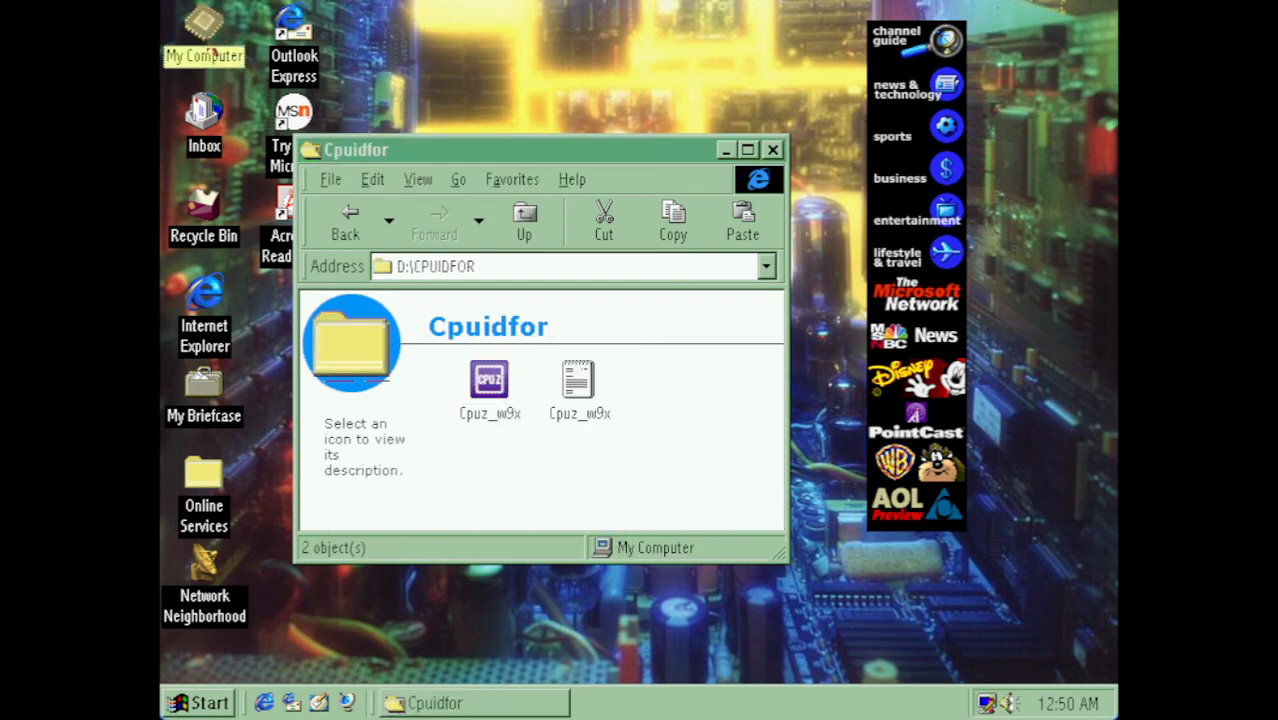
- Create a new folder named CPUID on drive C
{"action": "double_click", "coordinate": [203, 30]}
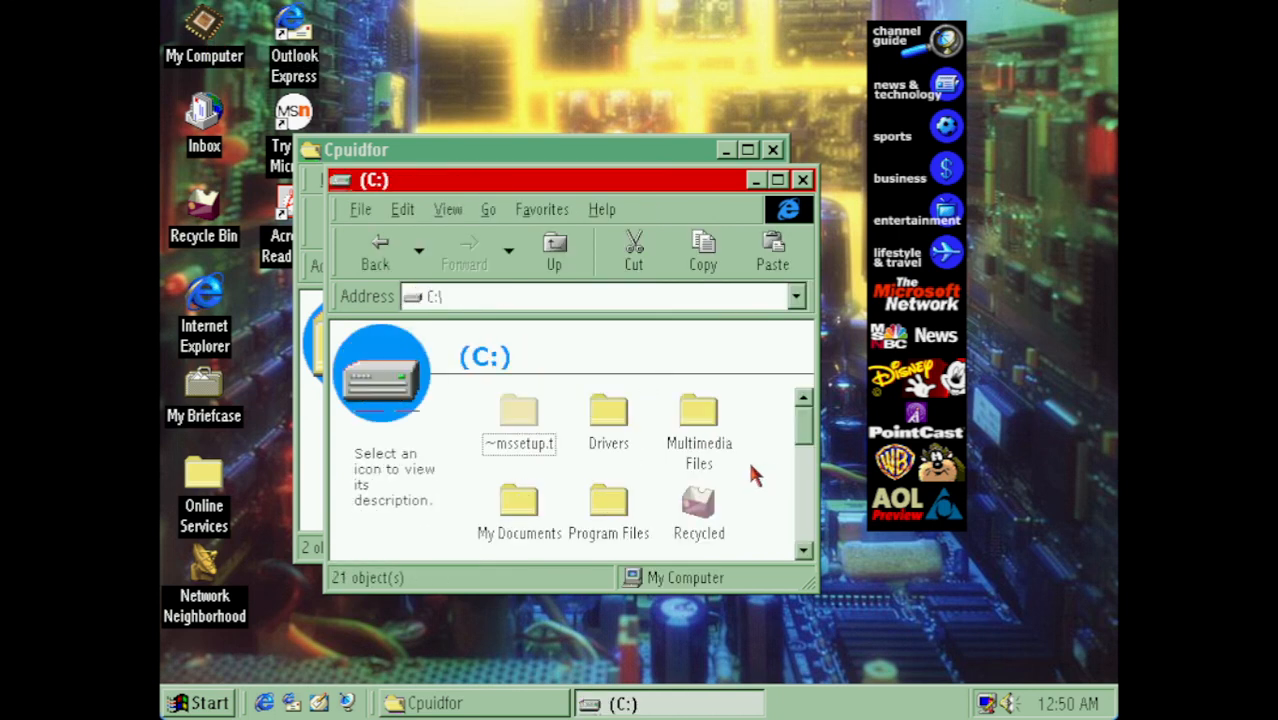
{"action": "right_click", "coordinate": [755, 475]}
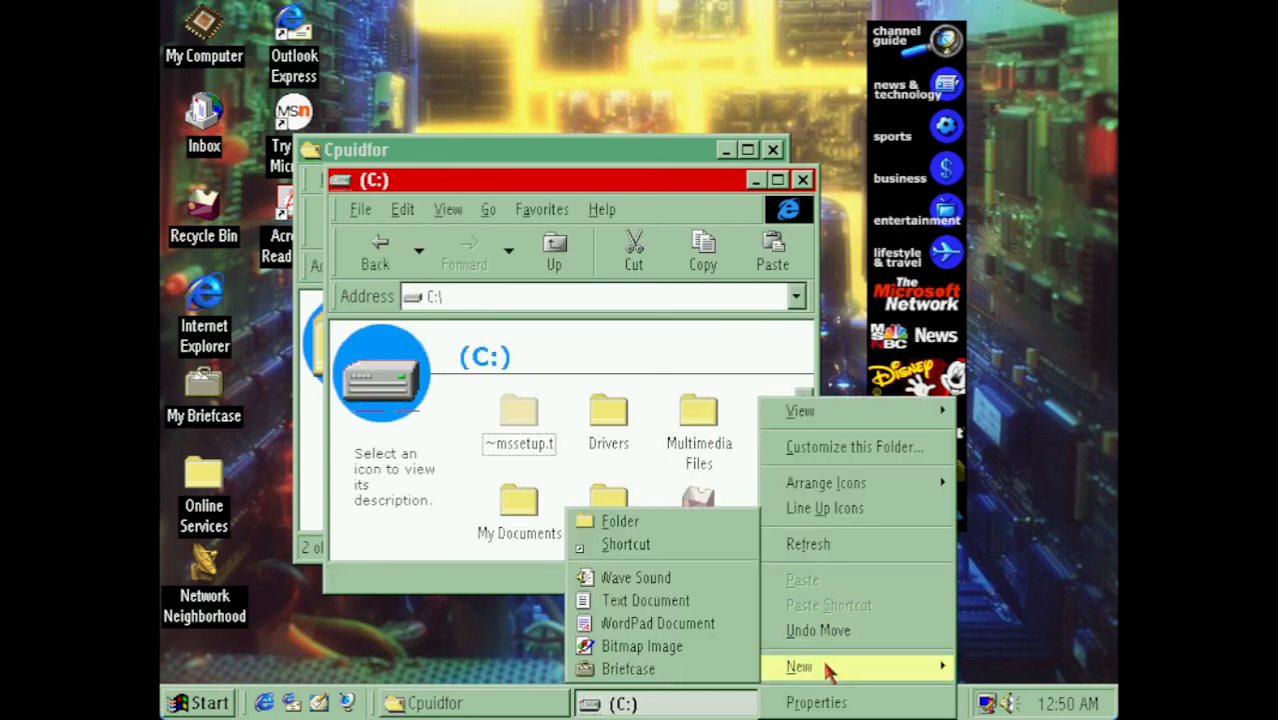
{"action": "left_click", "coordinate": [619, 521]}
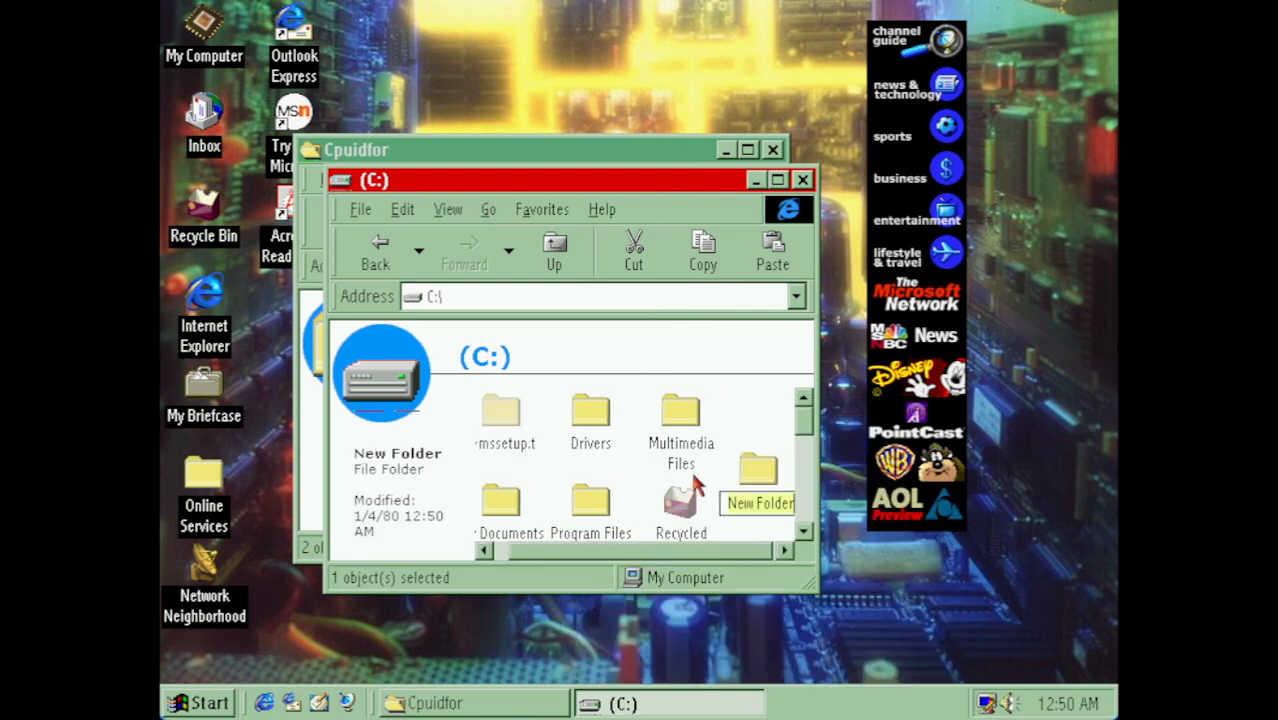
{"action": "type", "text": "XPU"}
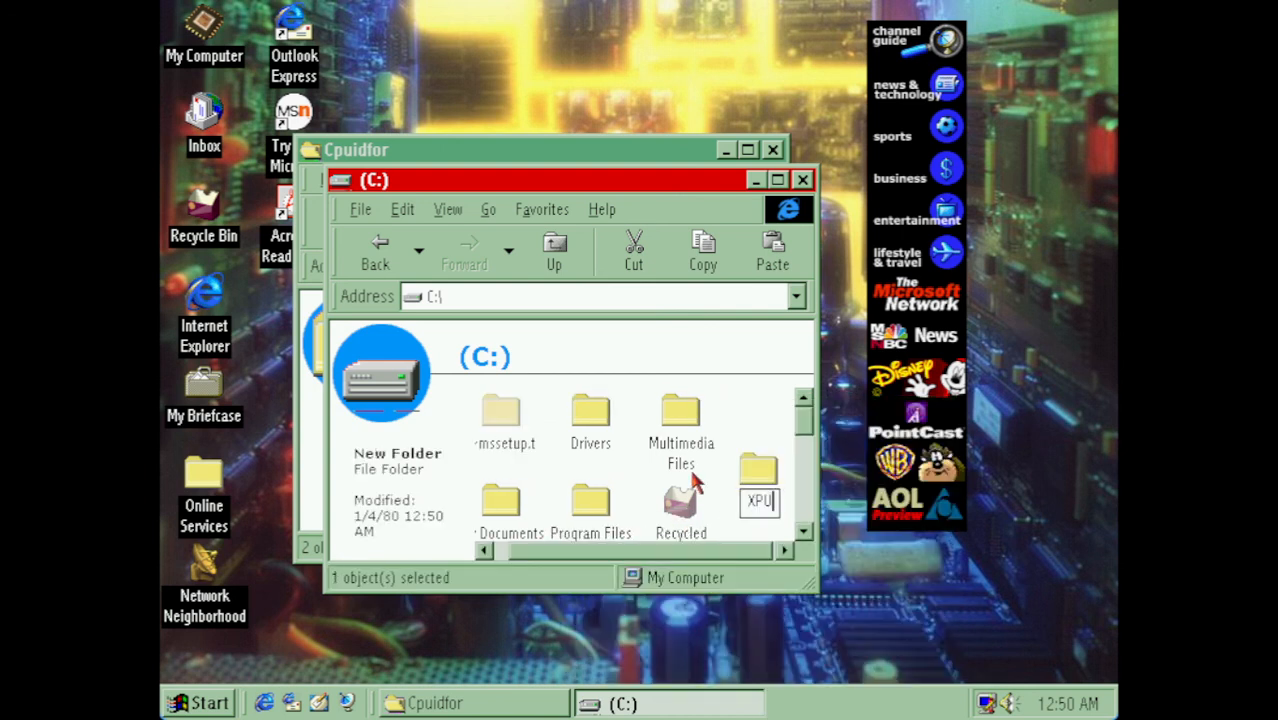
{"action": "type", "text": "CPUID"}
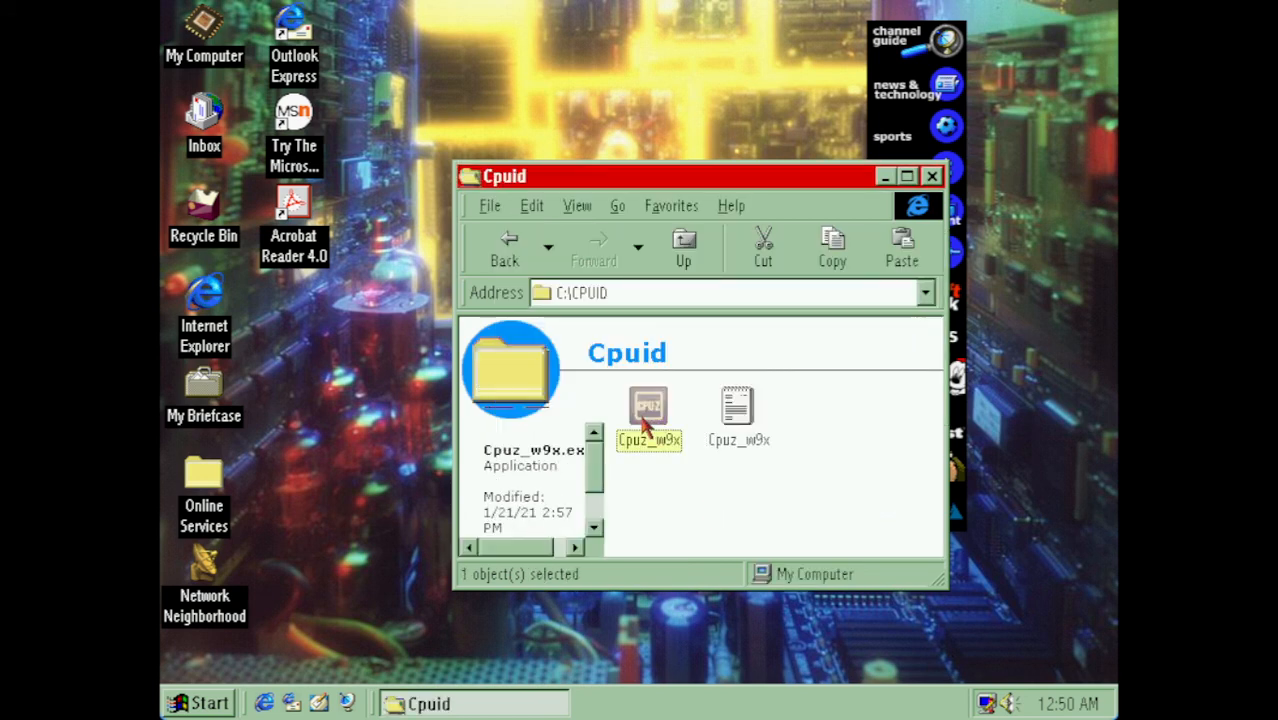
- Launch Cpuz_w9x and quit the Internet Connection Wizard that appears
{"action": "double_click", "coordinate": [648, 410]}
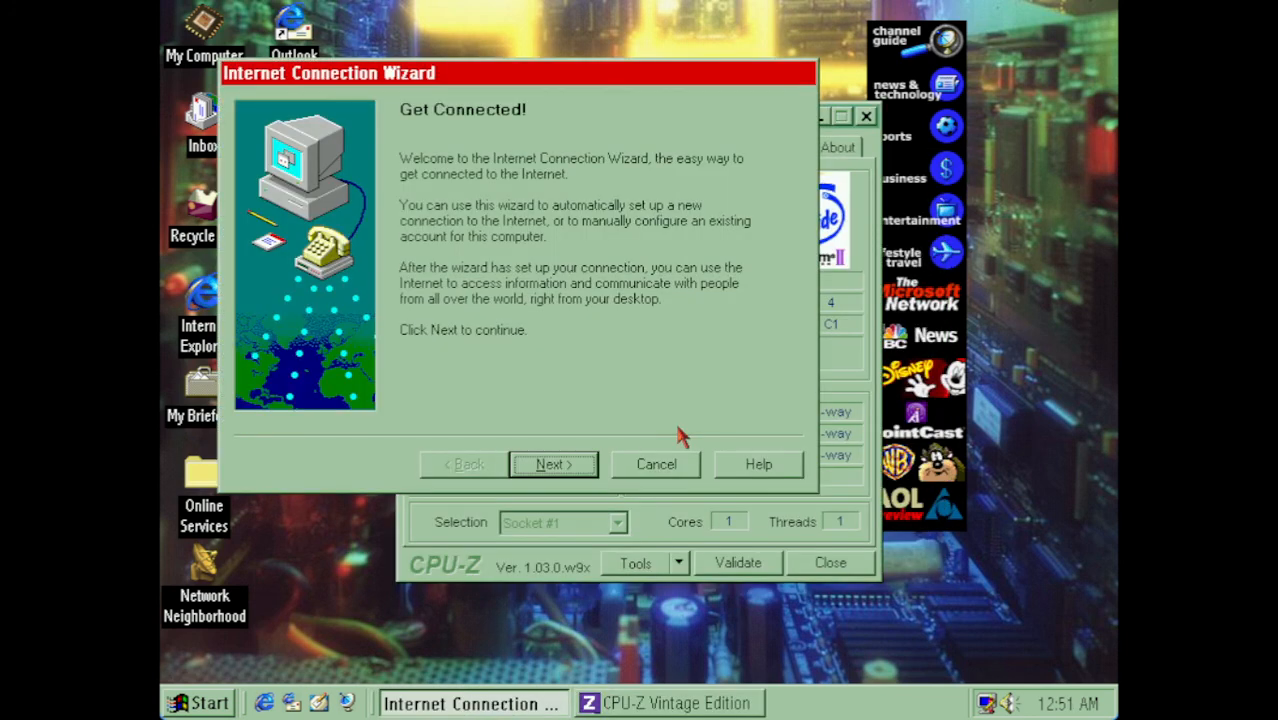
{"action": "left_click", "coordinate": [656, 464]}
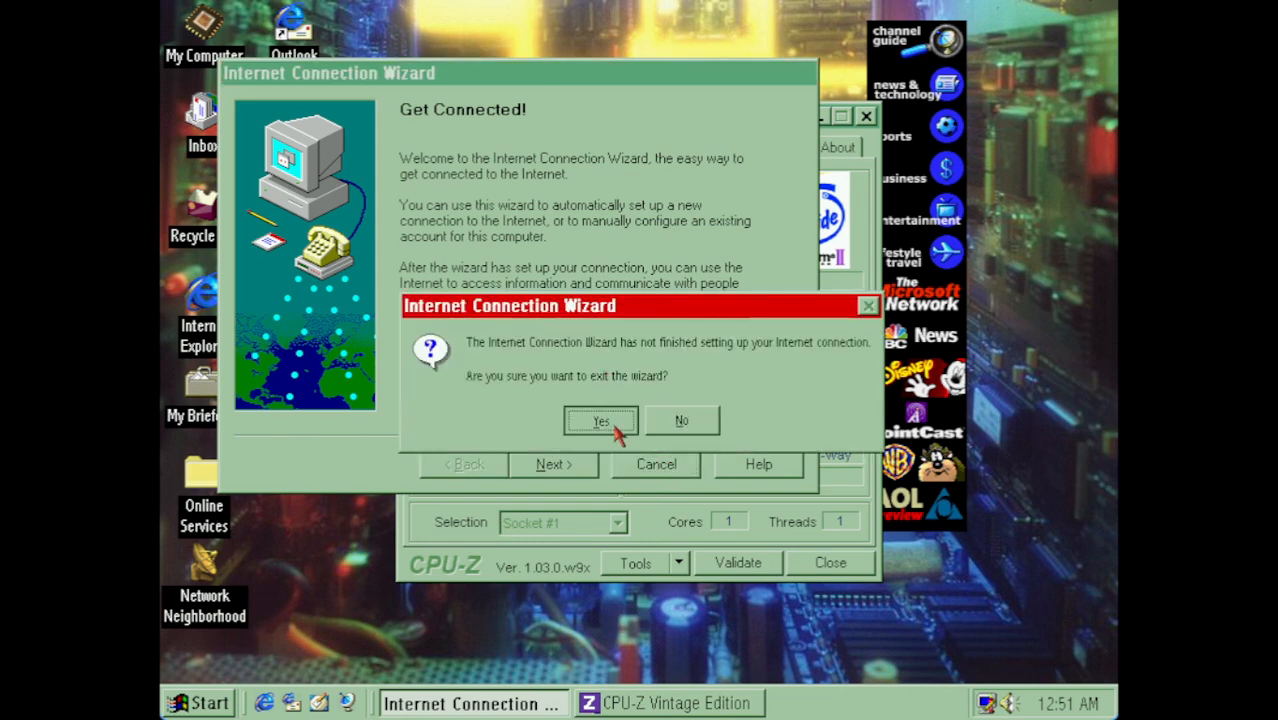
{"action": "left_click", "coordinate": [600, 420]}
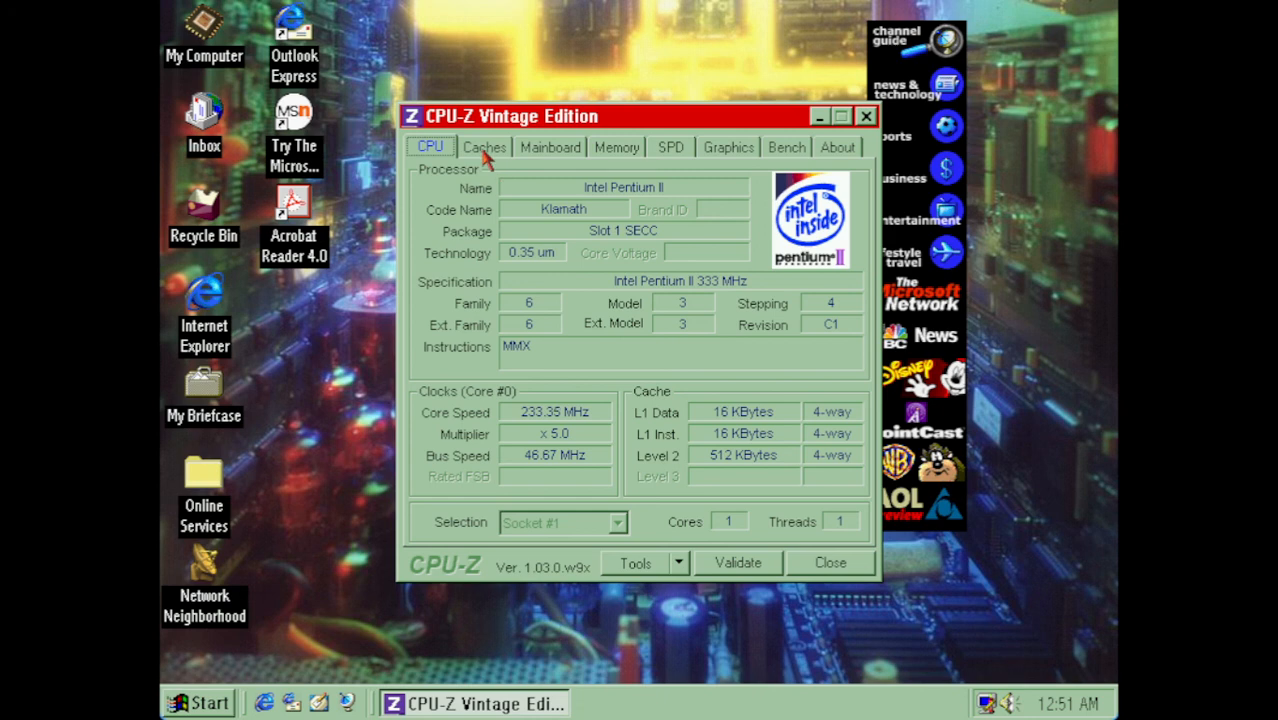
- Check CPU-Z's Caches, Mainboard, SPD, Bench and About tabs, then close it
{"action": "left_click", "coordinate": [485, 147]}
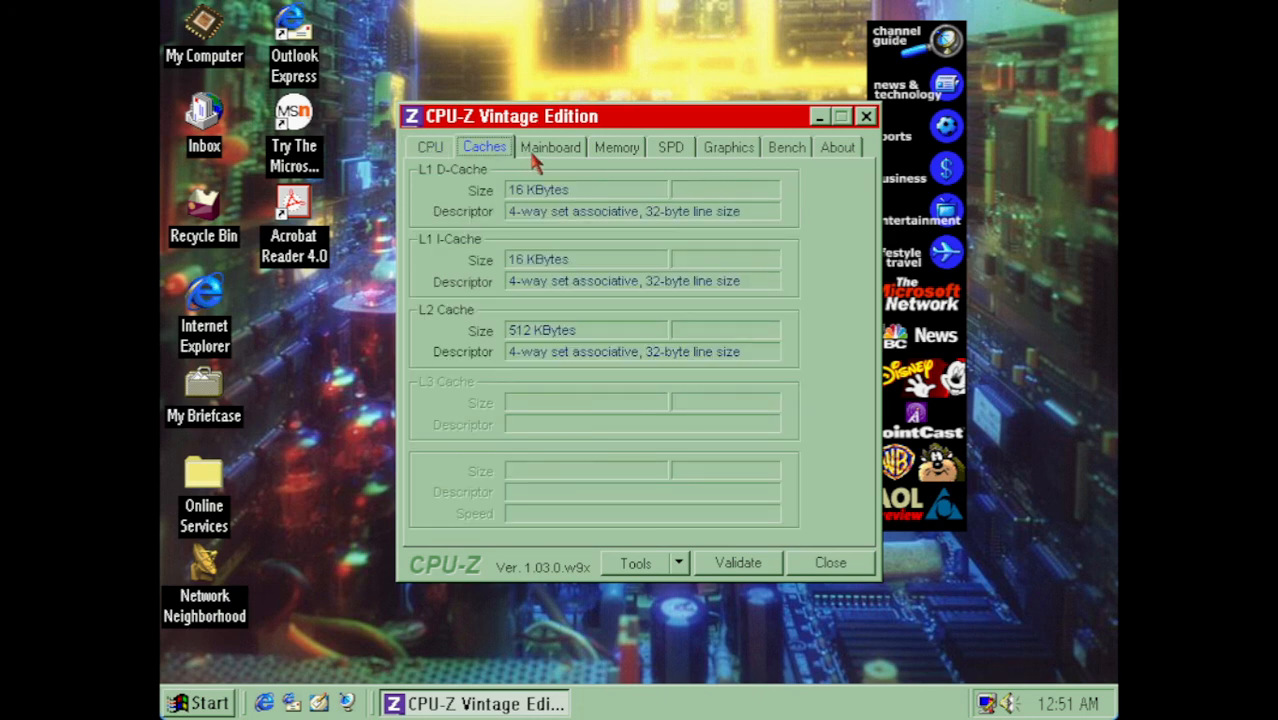
{"action": "left_click", "coordinate": [550, 147]}
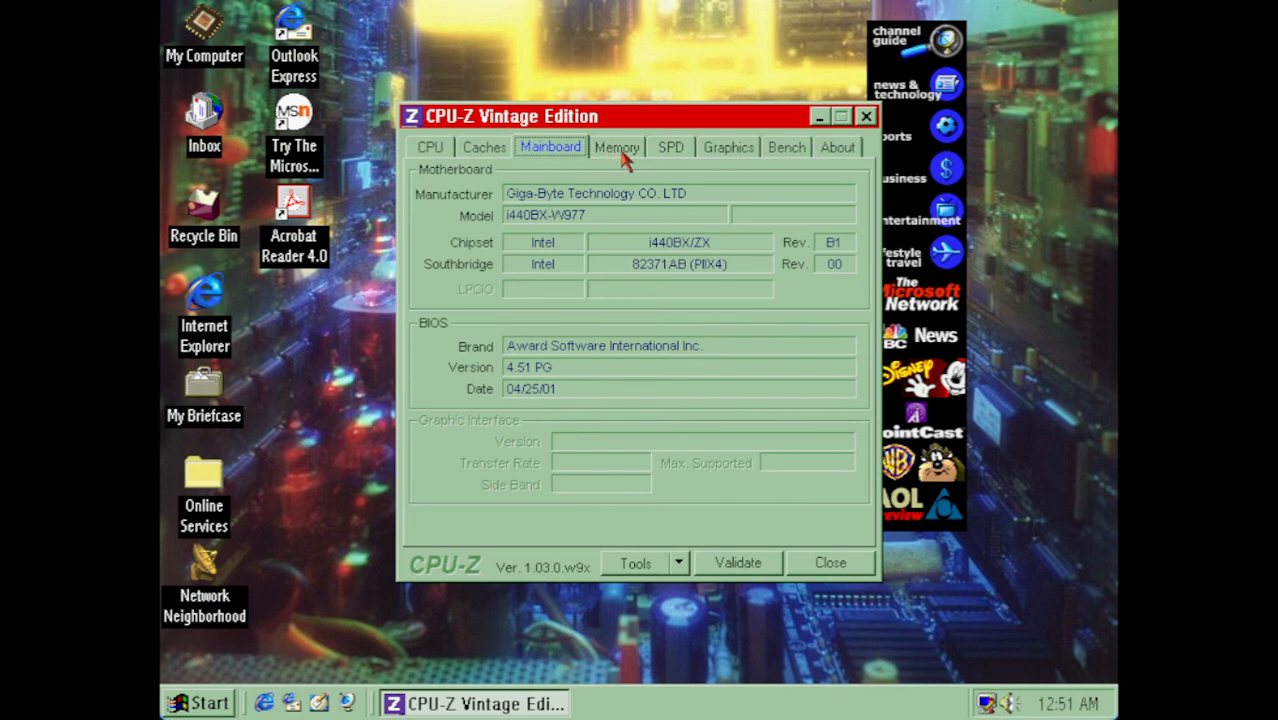
{"action": "left_click", "coordinate": [669, 147]}
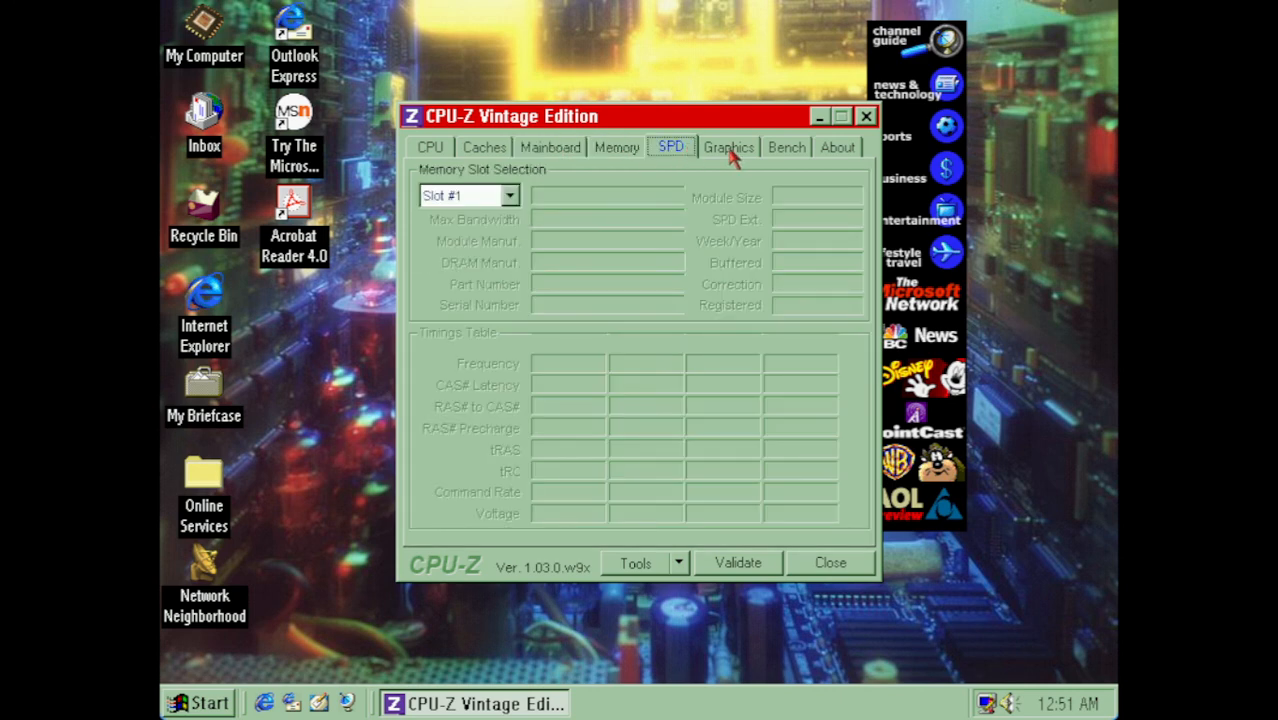
{"action": "left_click", "coordinate": [786, 147]}
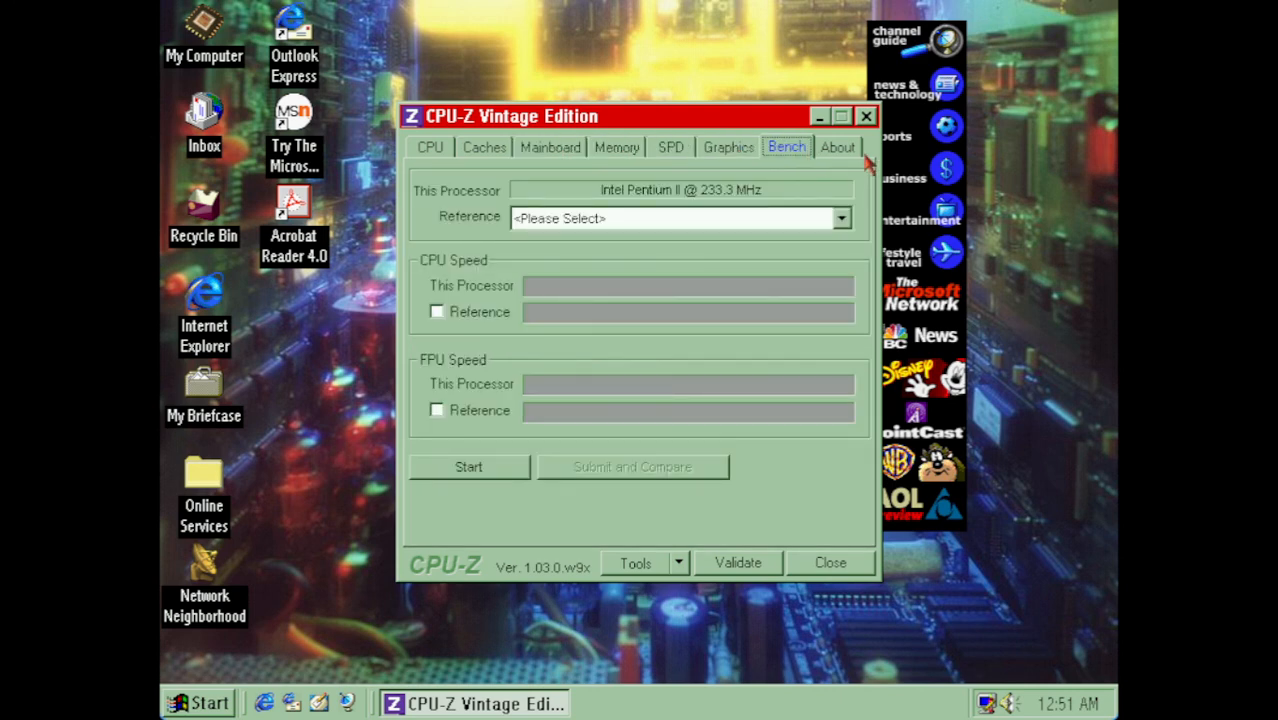
{"action": "left_click", "coordinate": [838, 147]}
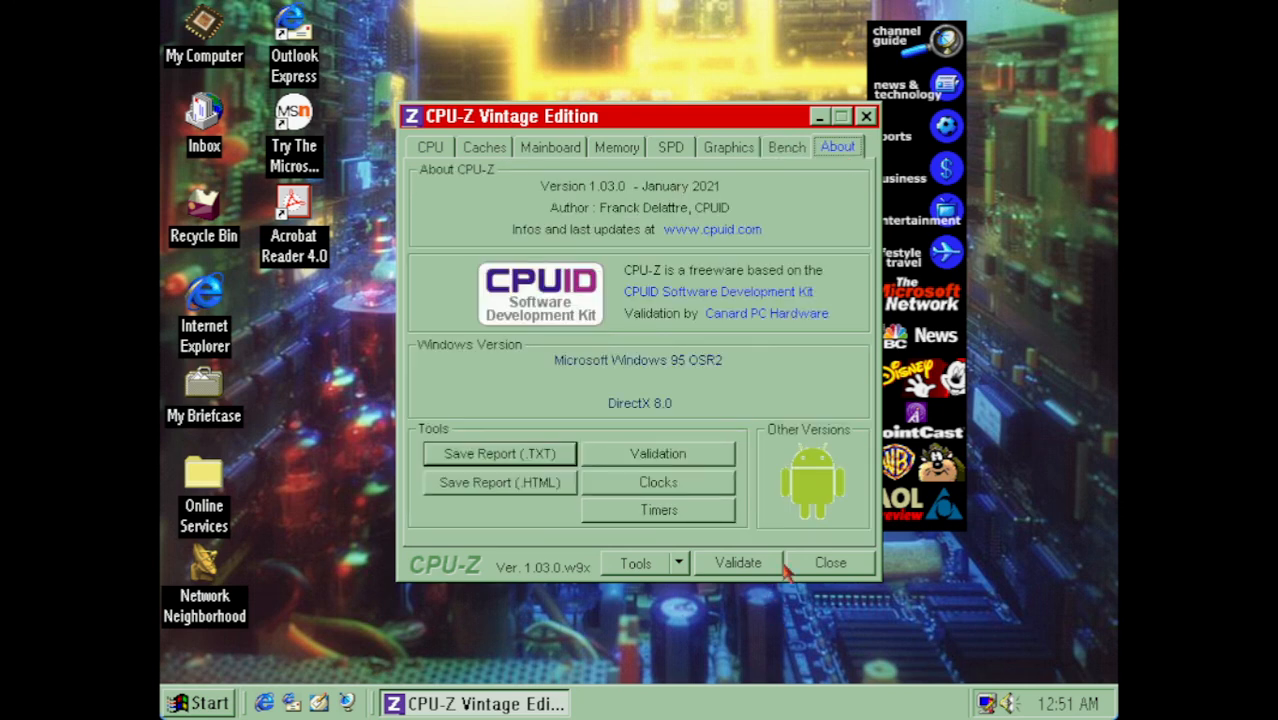
{"action": "left_click", "coordinate": [830, 562]}
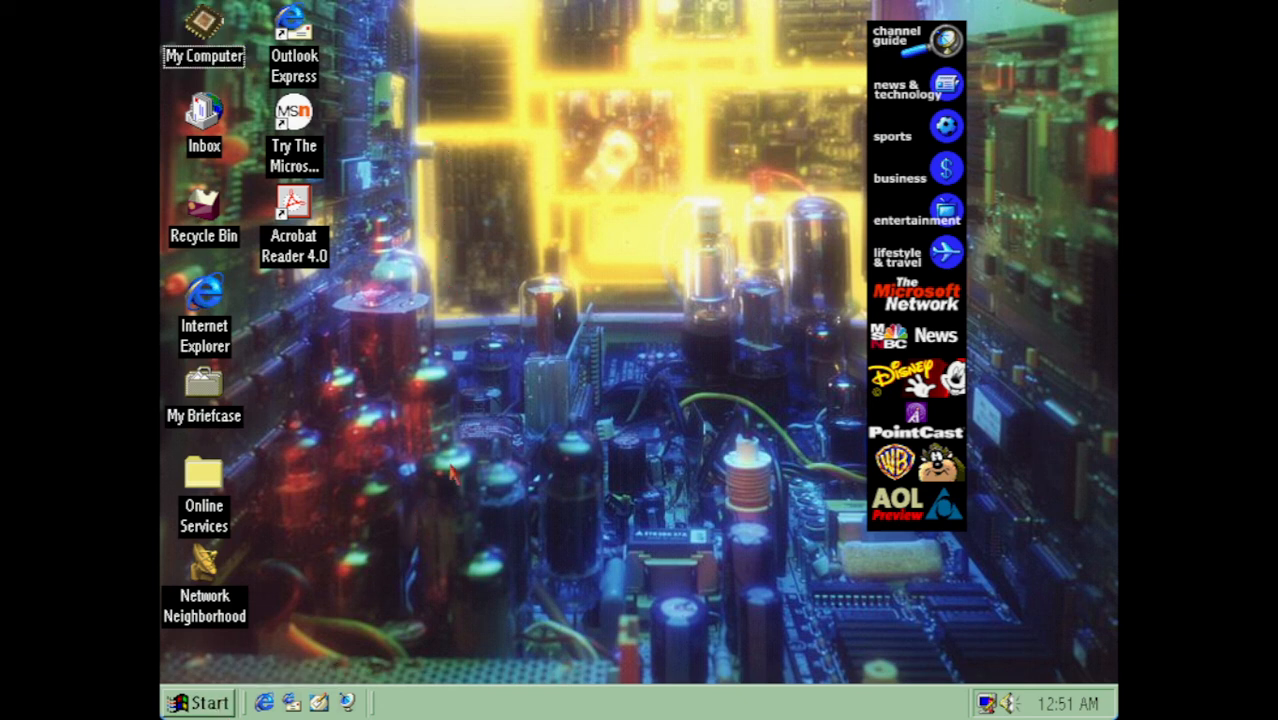
{"action": "mouse_move", "coordinate": [447, 607]}
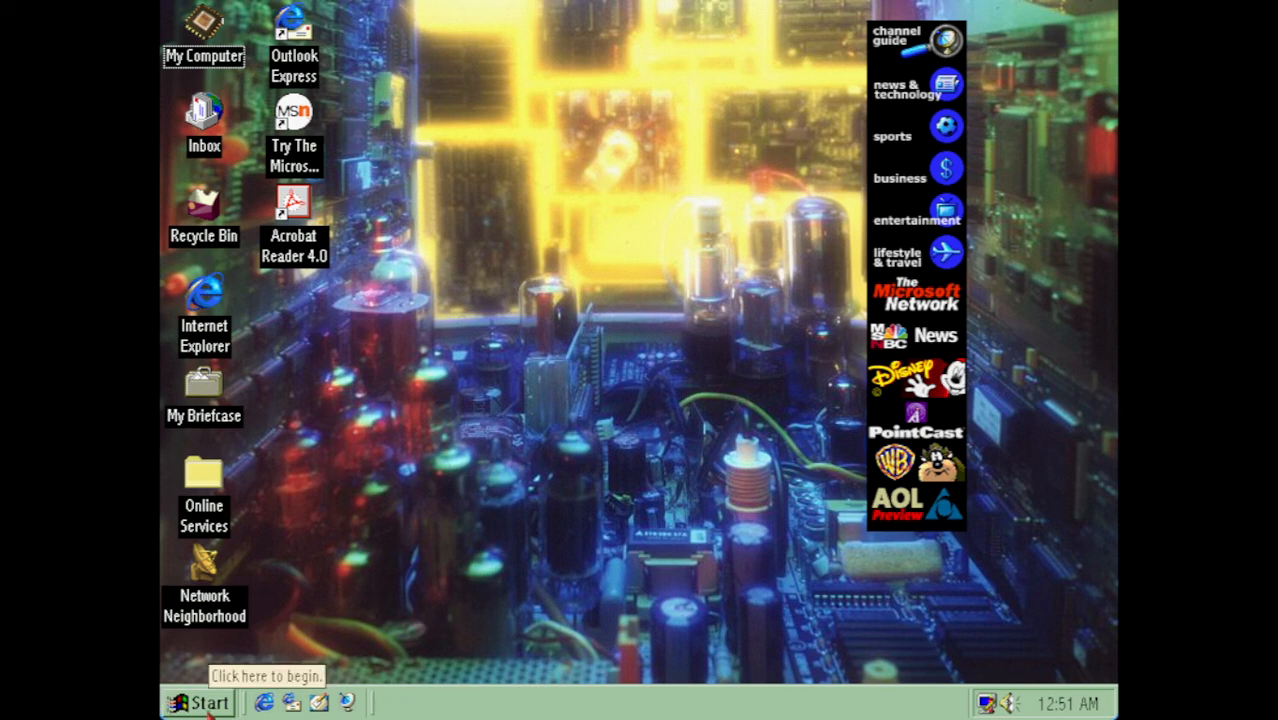
{"action": "left_click", "coordinate": [200, 702]}
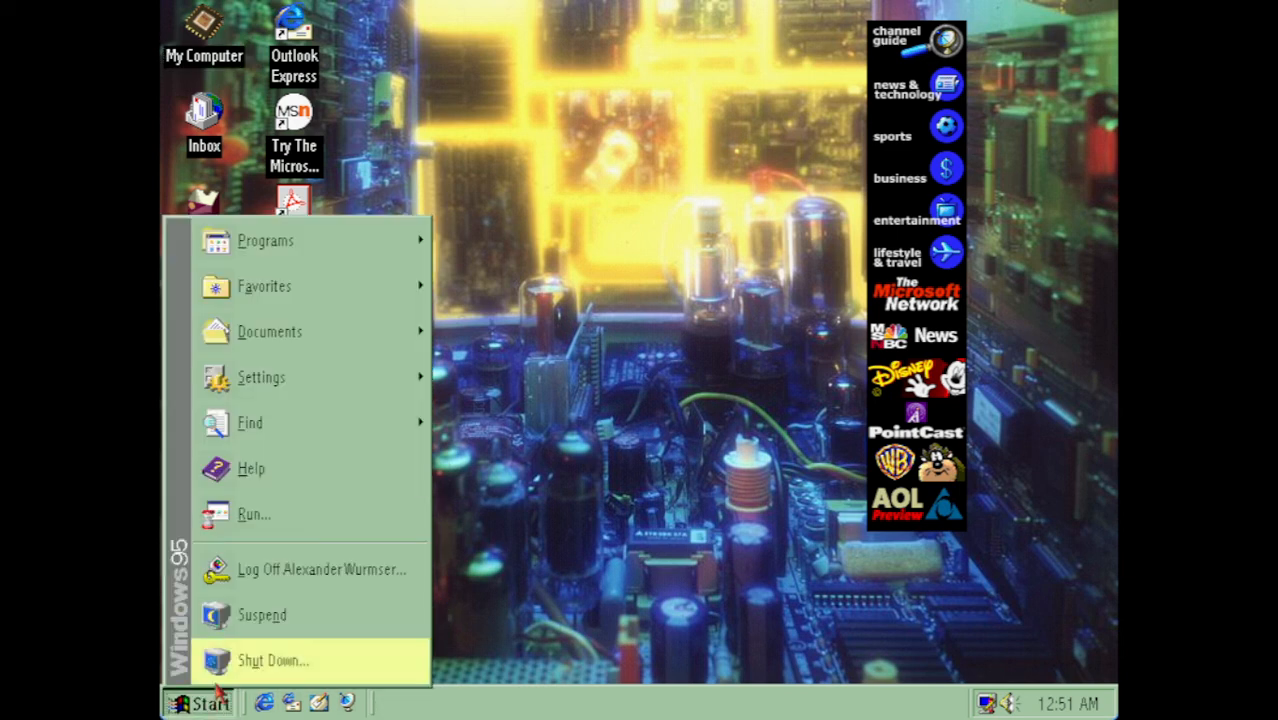
{"action": "right_click", "coordinate": [204, 40]}
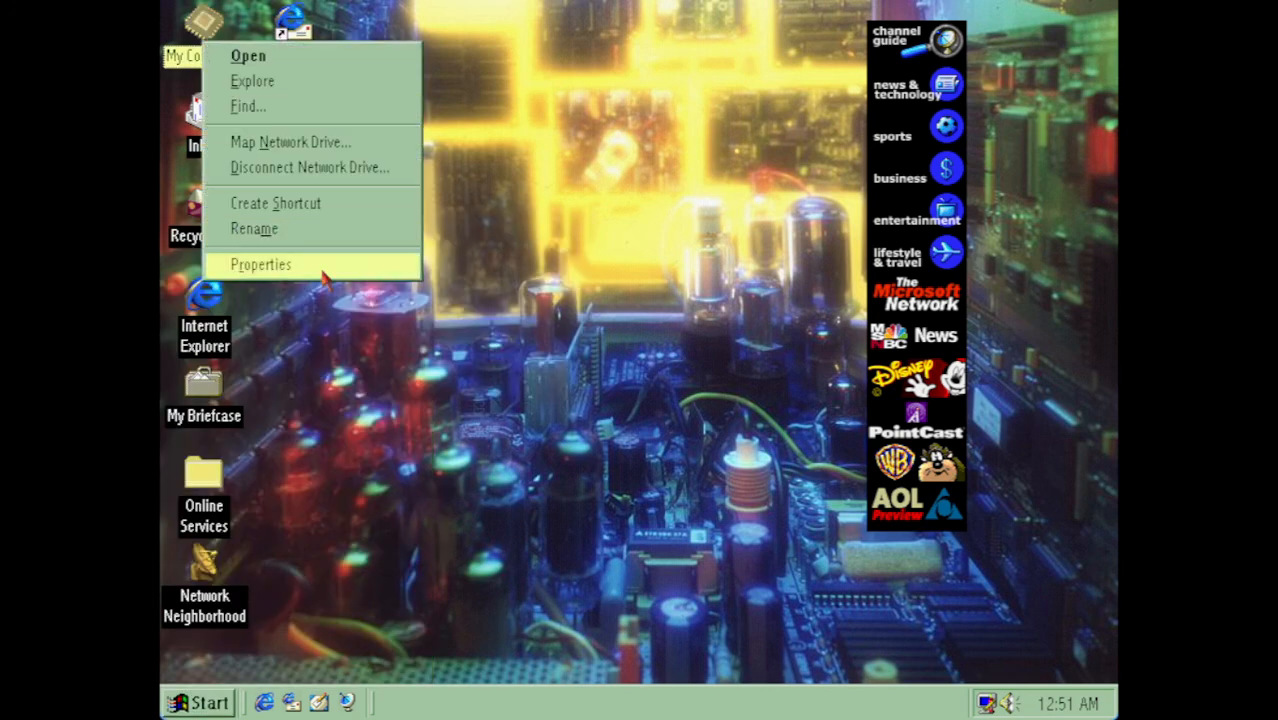
{"action": "left_click", "coordinate": [261, 264]}
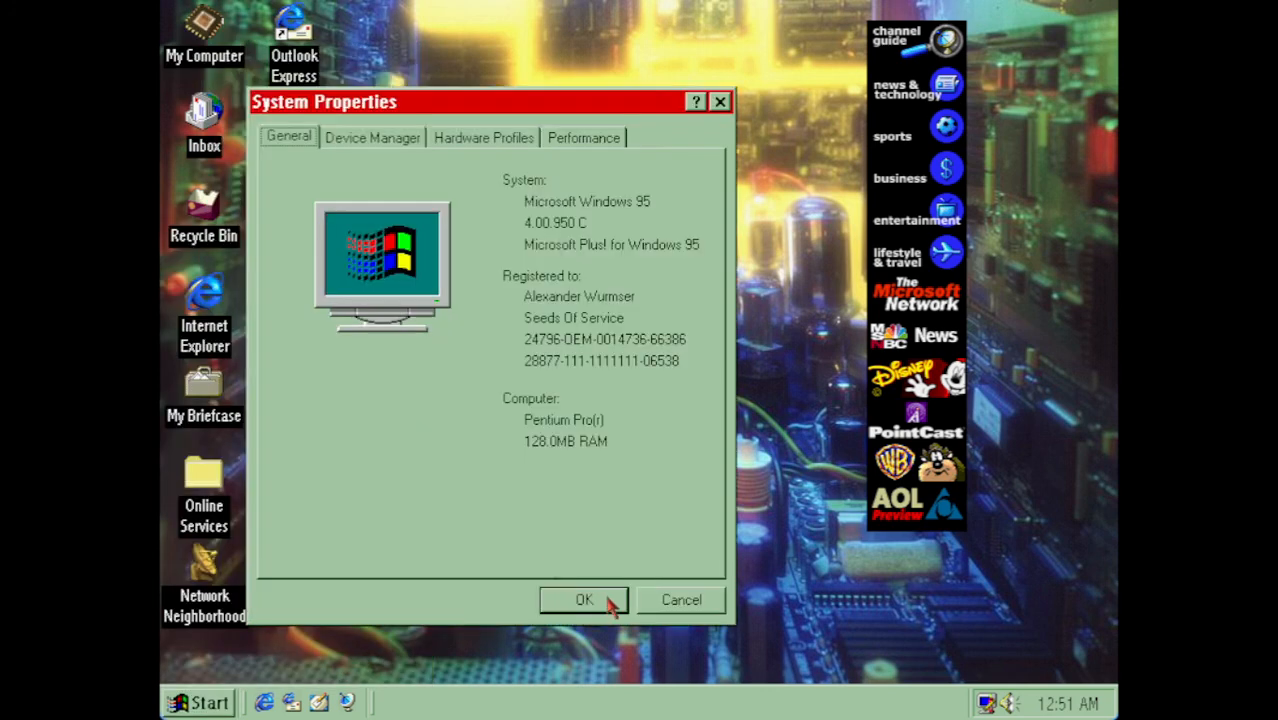
{"action": "mouse_move", "coordinate": [553, 446]}
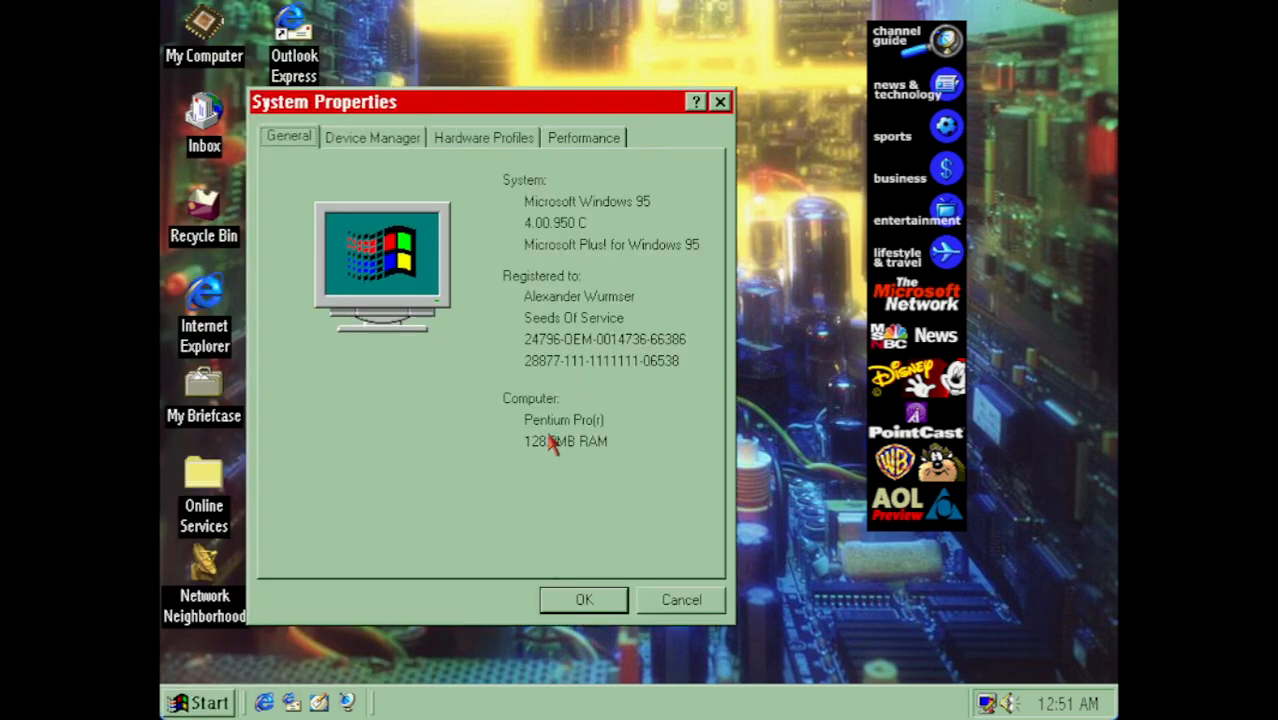
{"action": "mouse_move", "coordinate": [595, 432]}
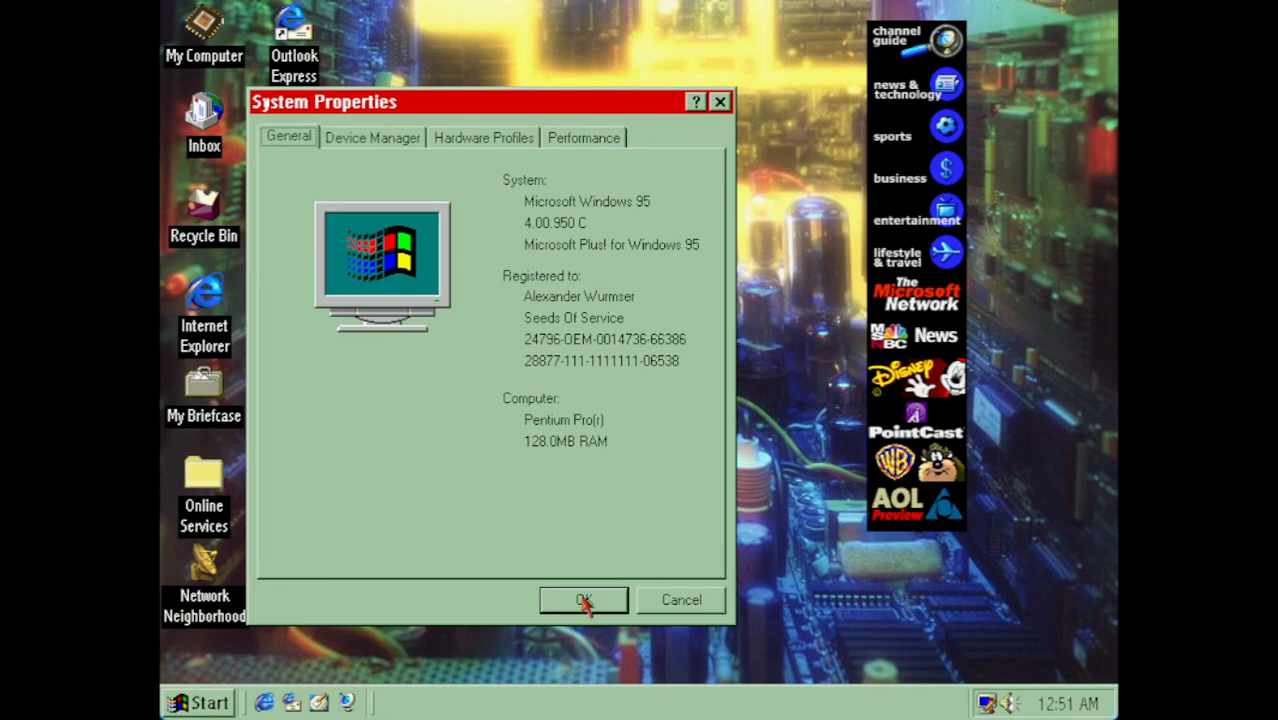
{"action": "left_click", "coordinate": [584, 599]}
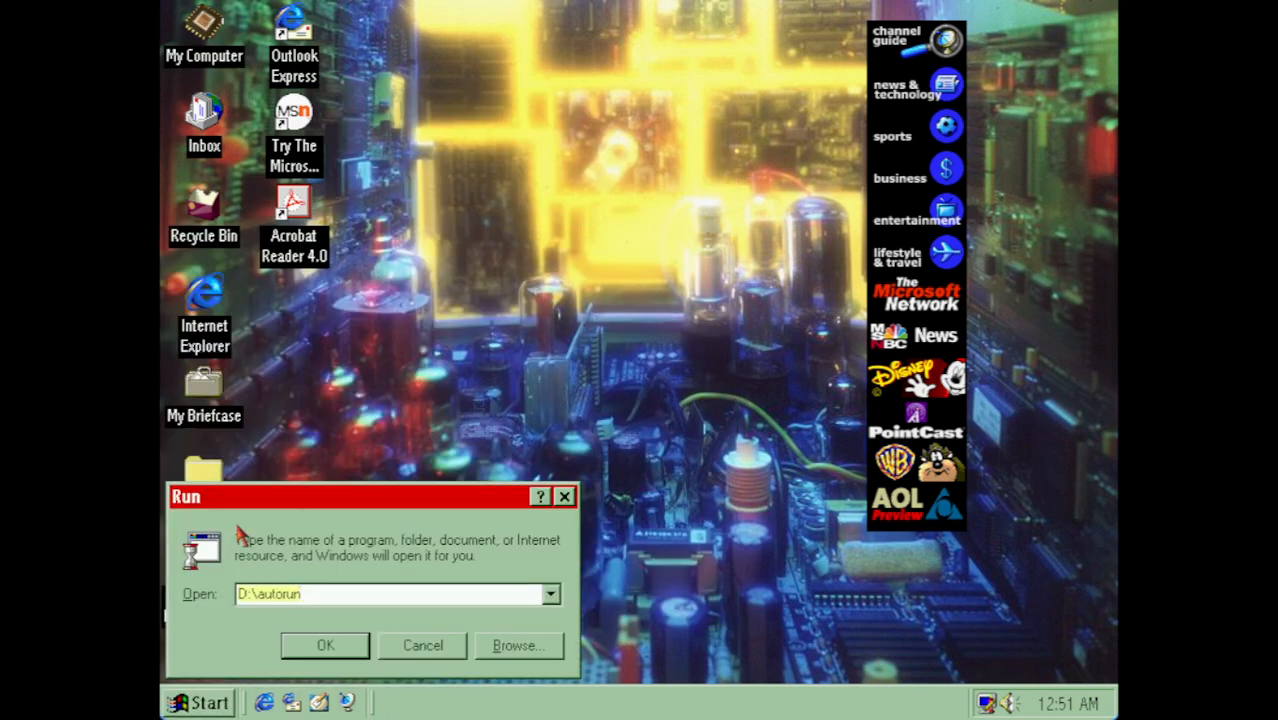
- Run dxdiag to confirm DirectX 8.0 and 128 MB RAM, then exit it and reopen Start
{"action": "type", "text": "dxdiag"}
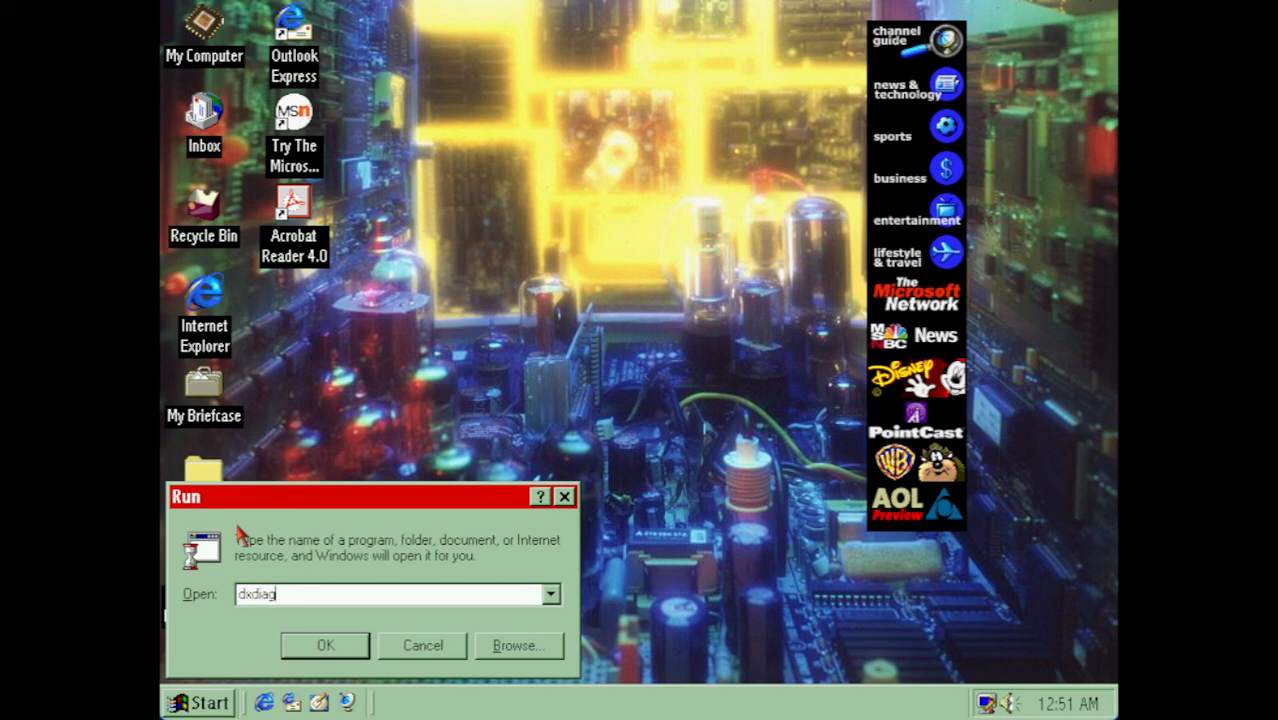
{"action": "left_click", "coordinate": [325, 645]}
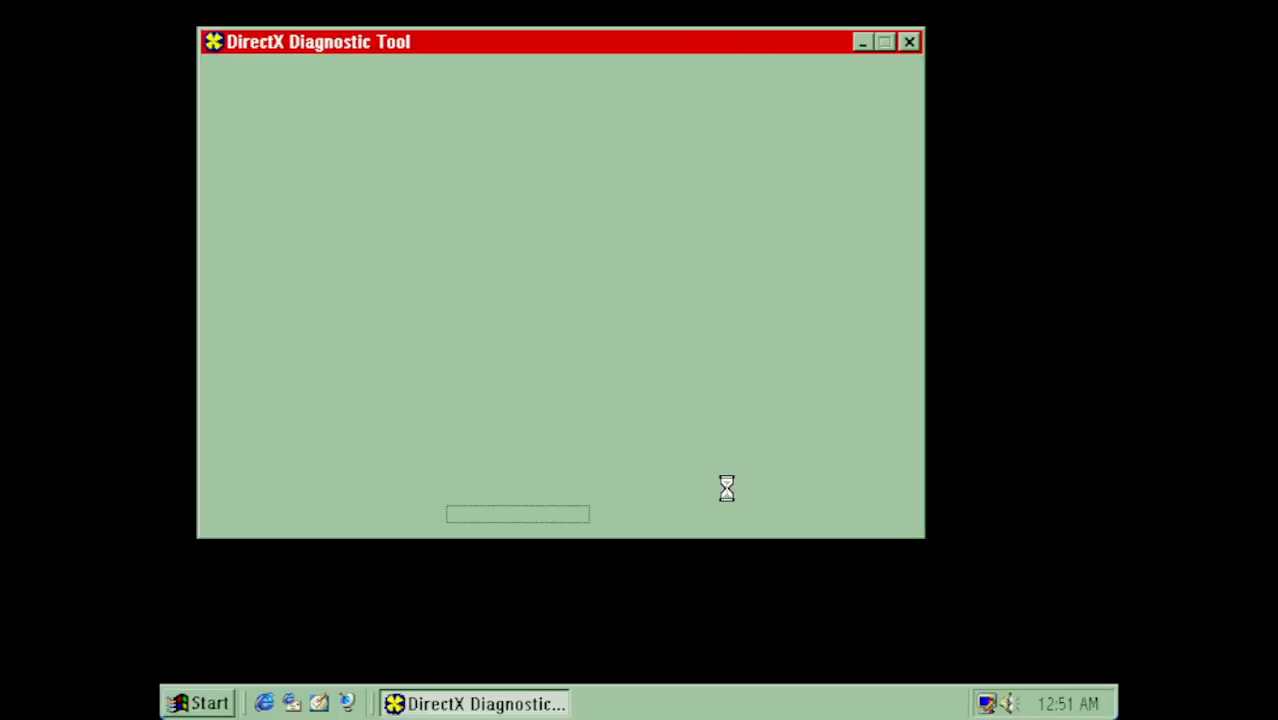
{"action": "mouse_move", "coordinate": [852, 538]}
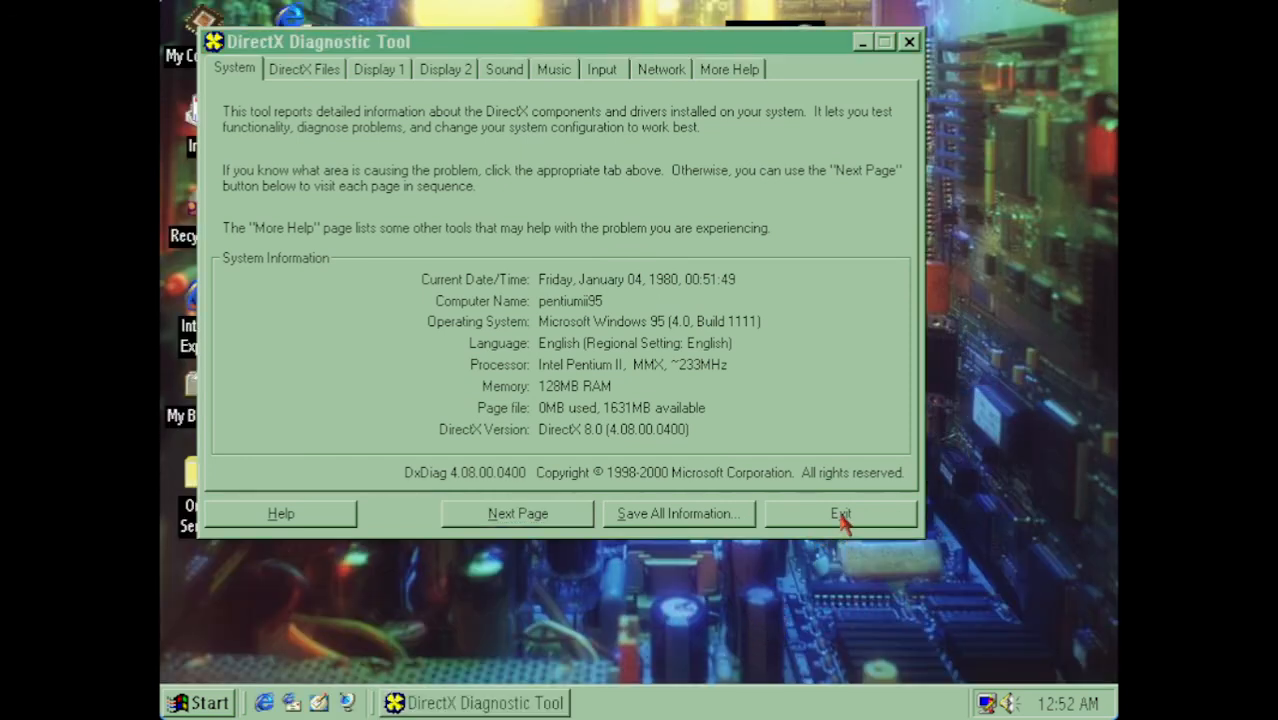
{"action": "left_click", "coordinate": [840, 513]}
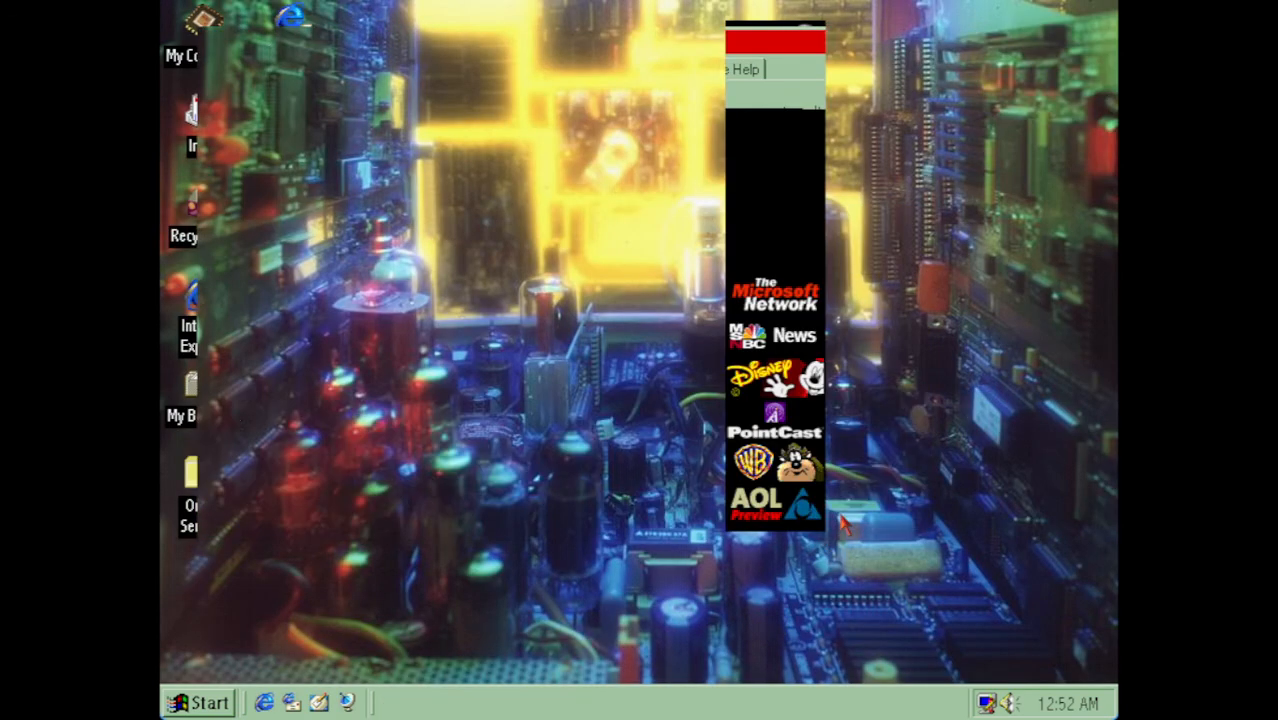
{"action": "left_click", "coordinate": [200, 702]}
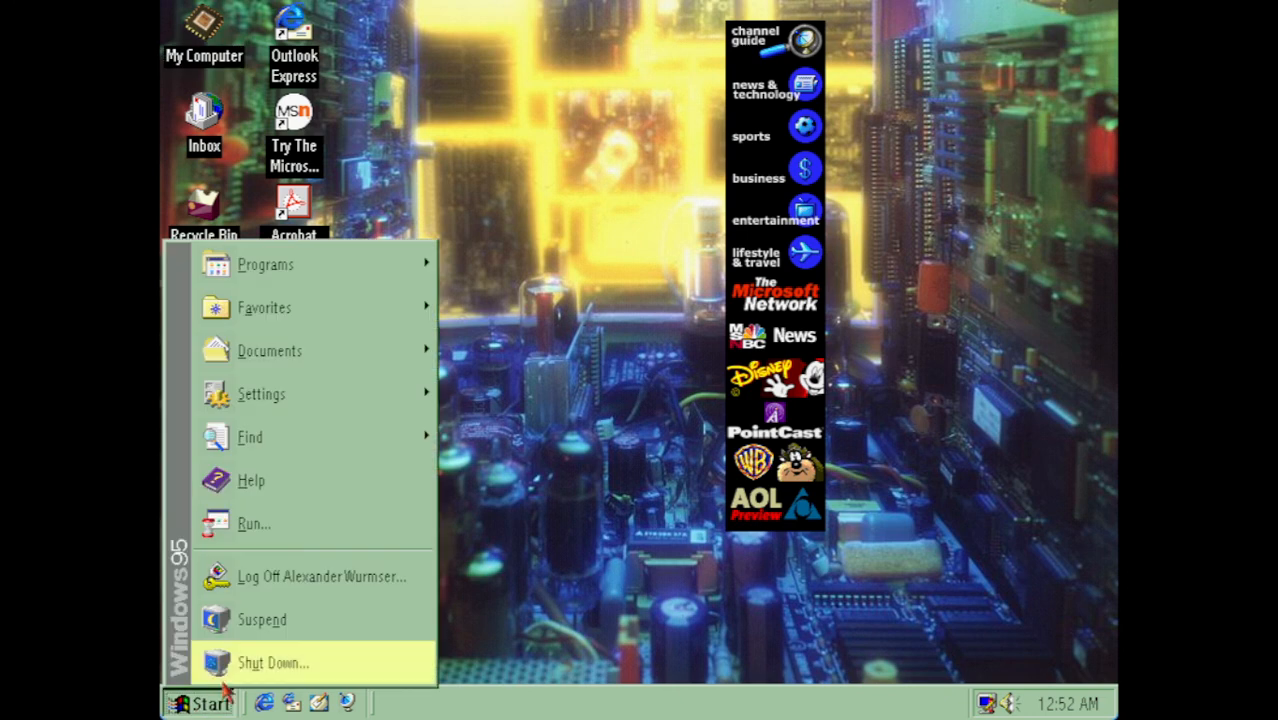
{"action": "mouse_move", "coordinate": [240, 576]}
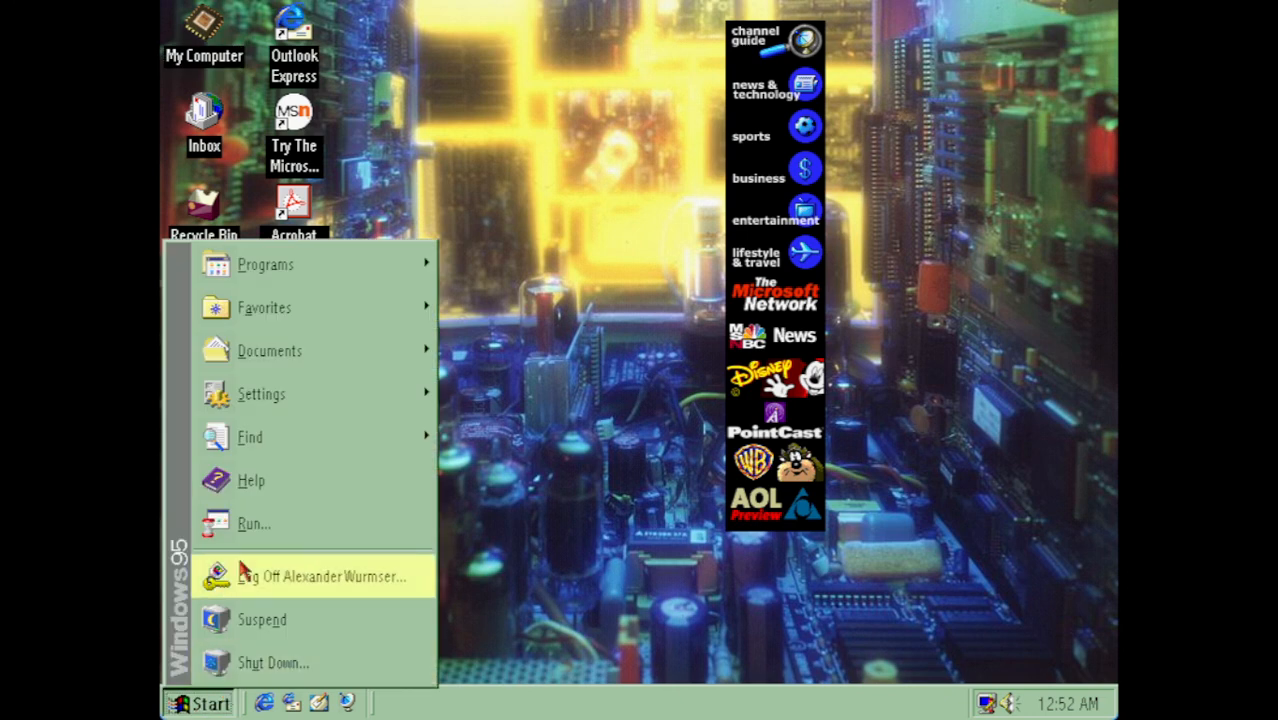